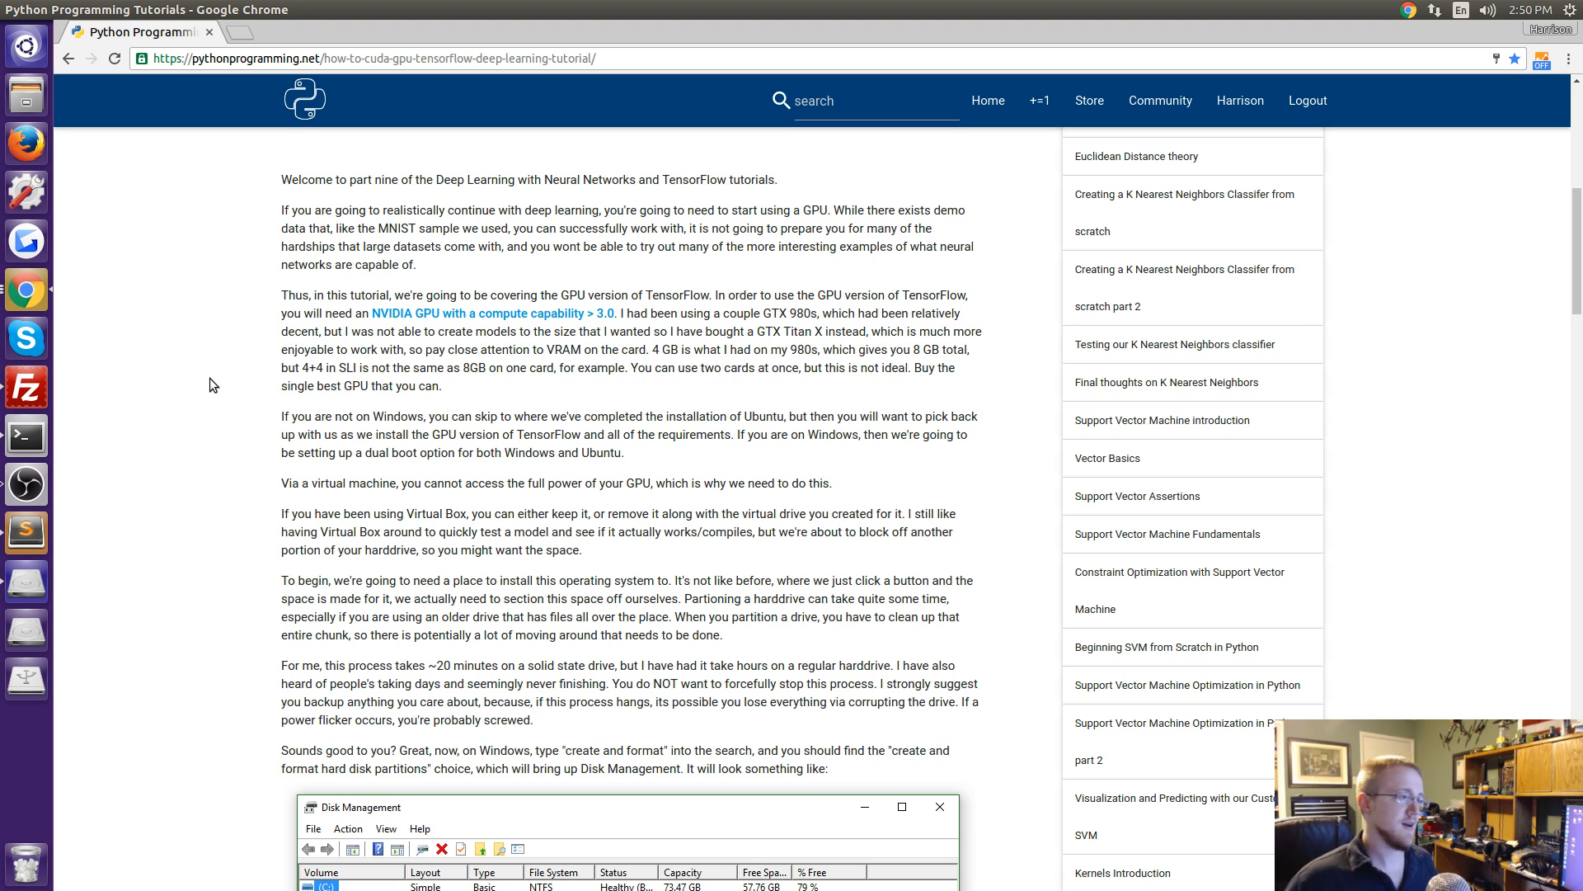
pyautogui.moveTo(381, 335)
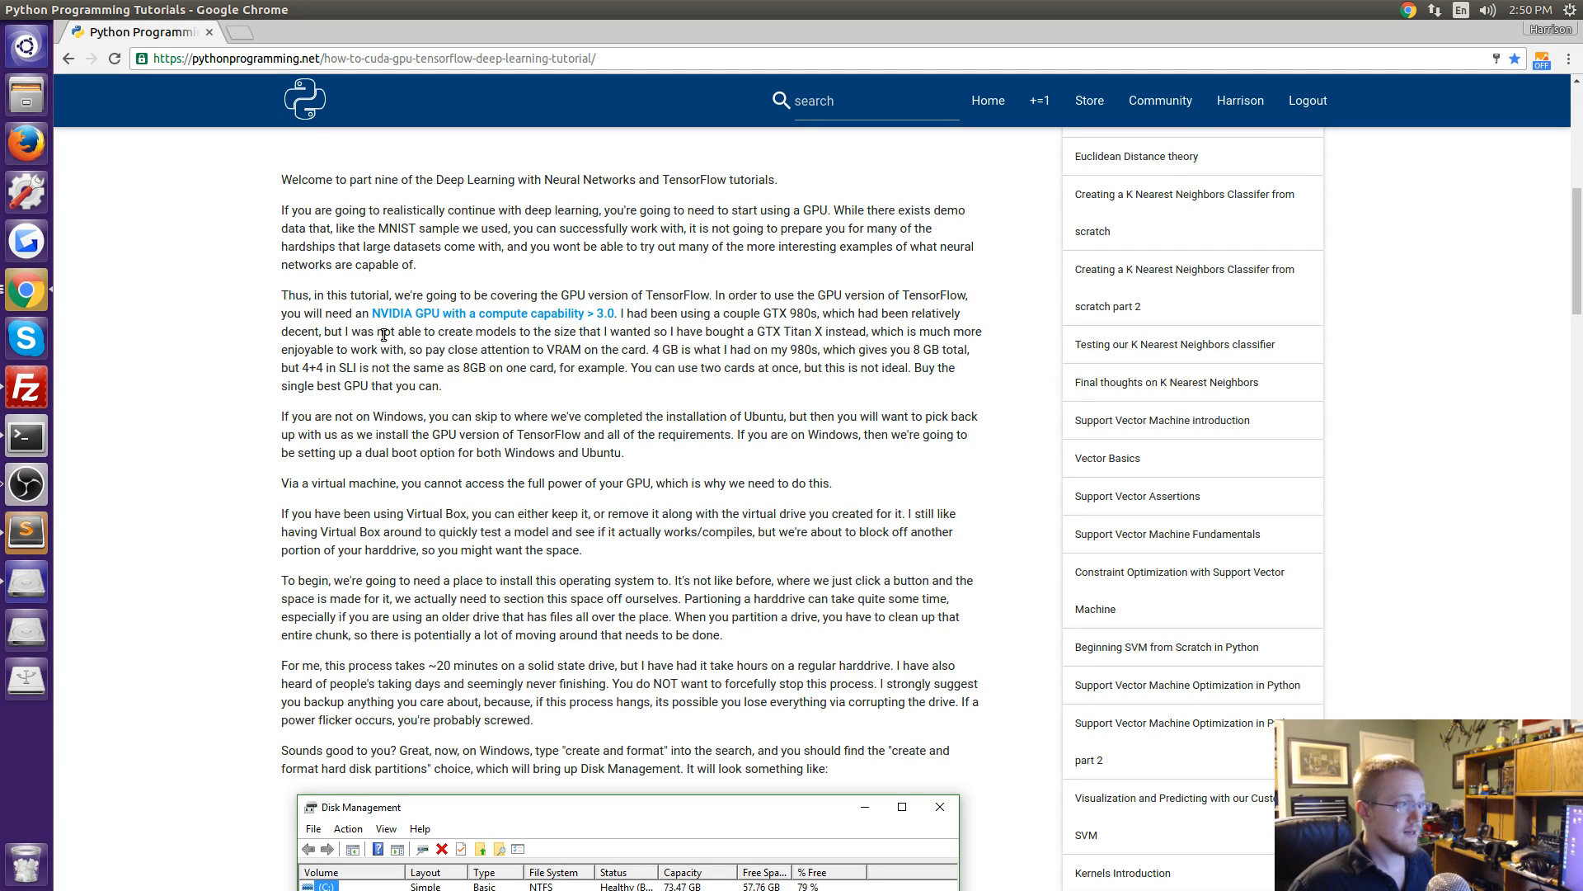
pyautogui.moveTo(412, 313)
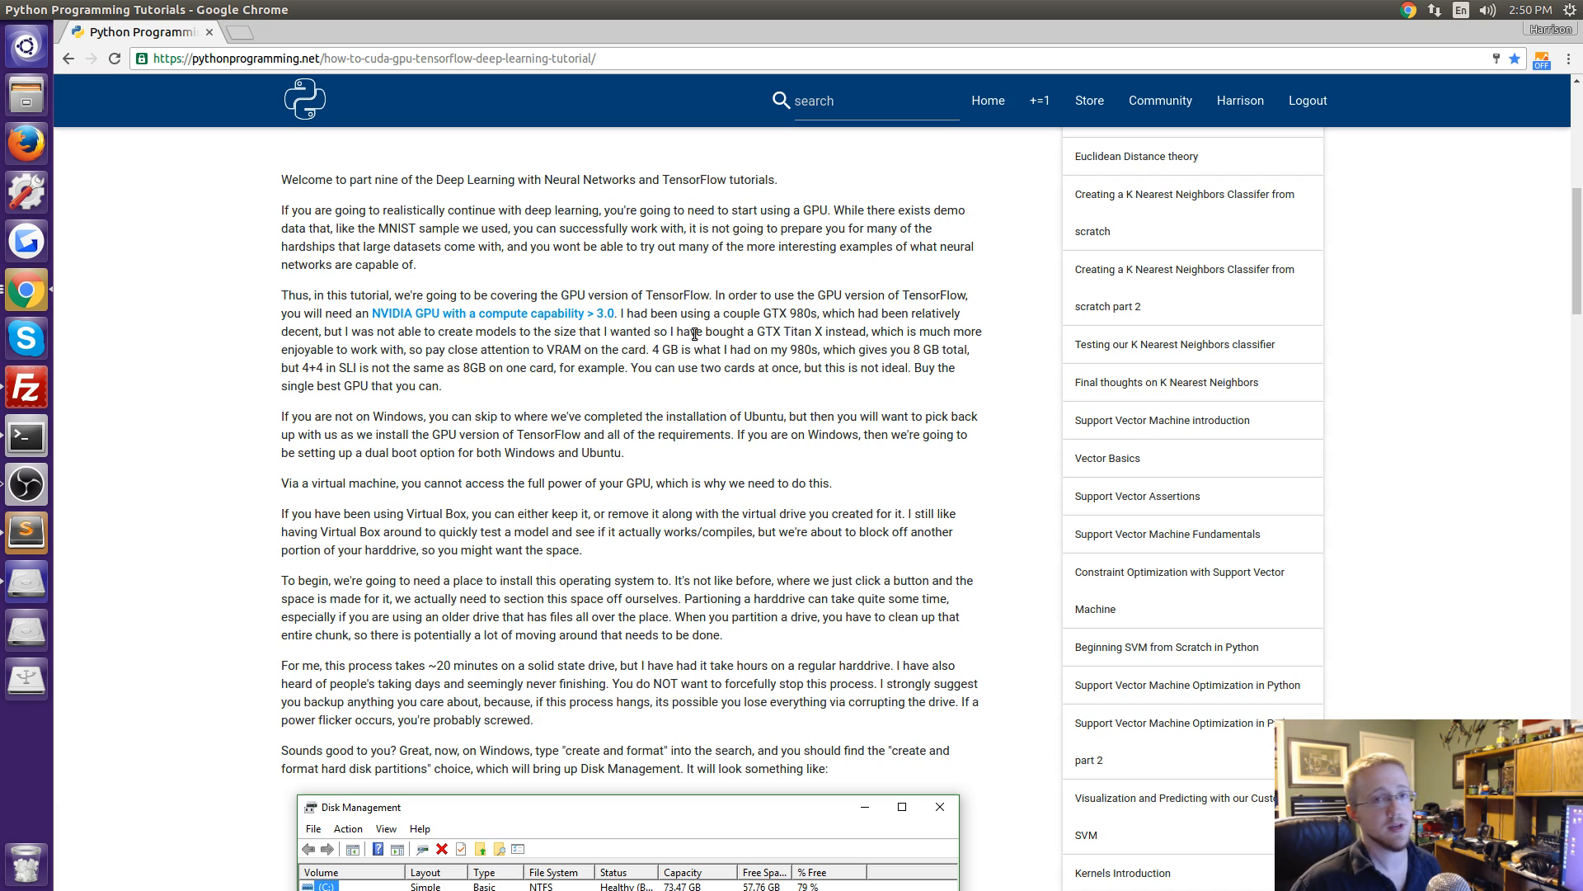
pyautogui.moveTo(817, 361)
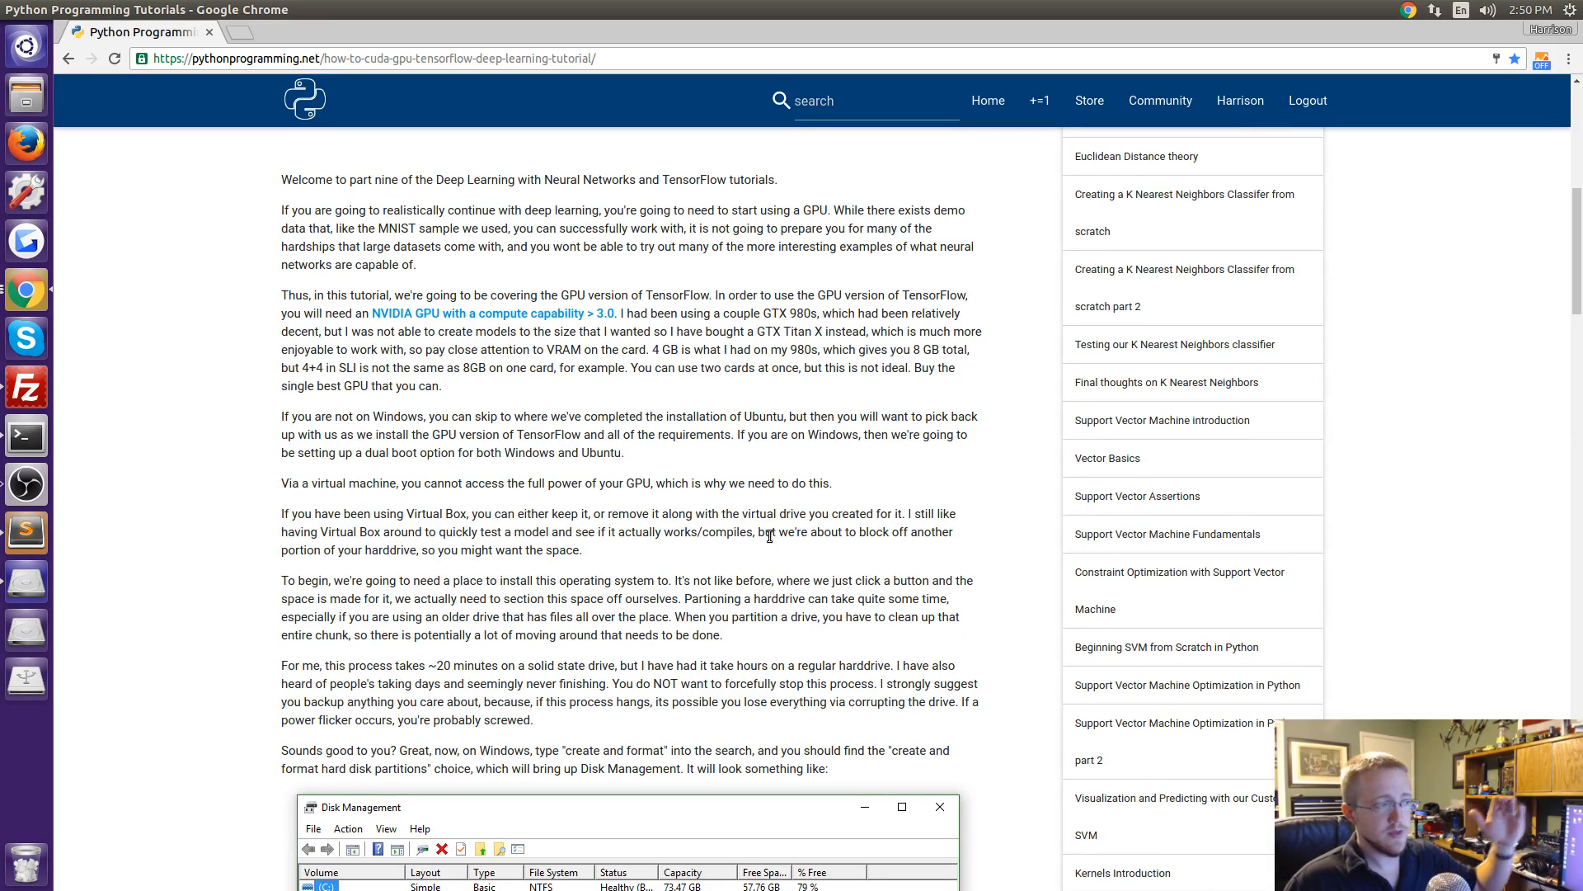
# Open the 'NVIDIA GPU with a compute capability > 3.0' link in a new tab from the tutorial's top.
pyautogui.scroll(-3)
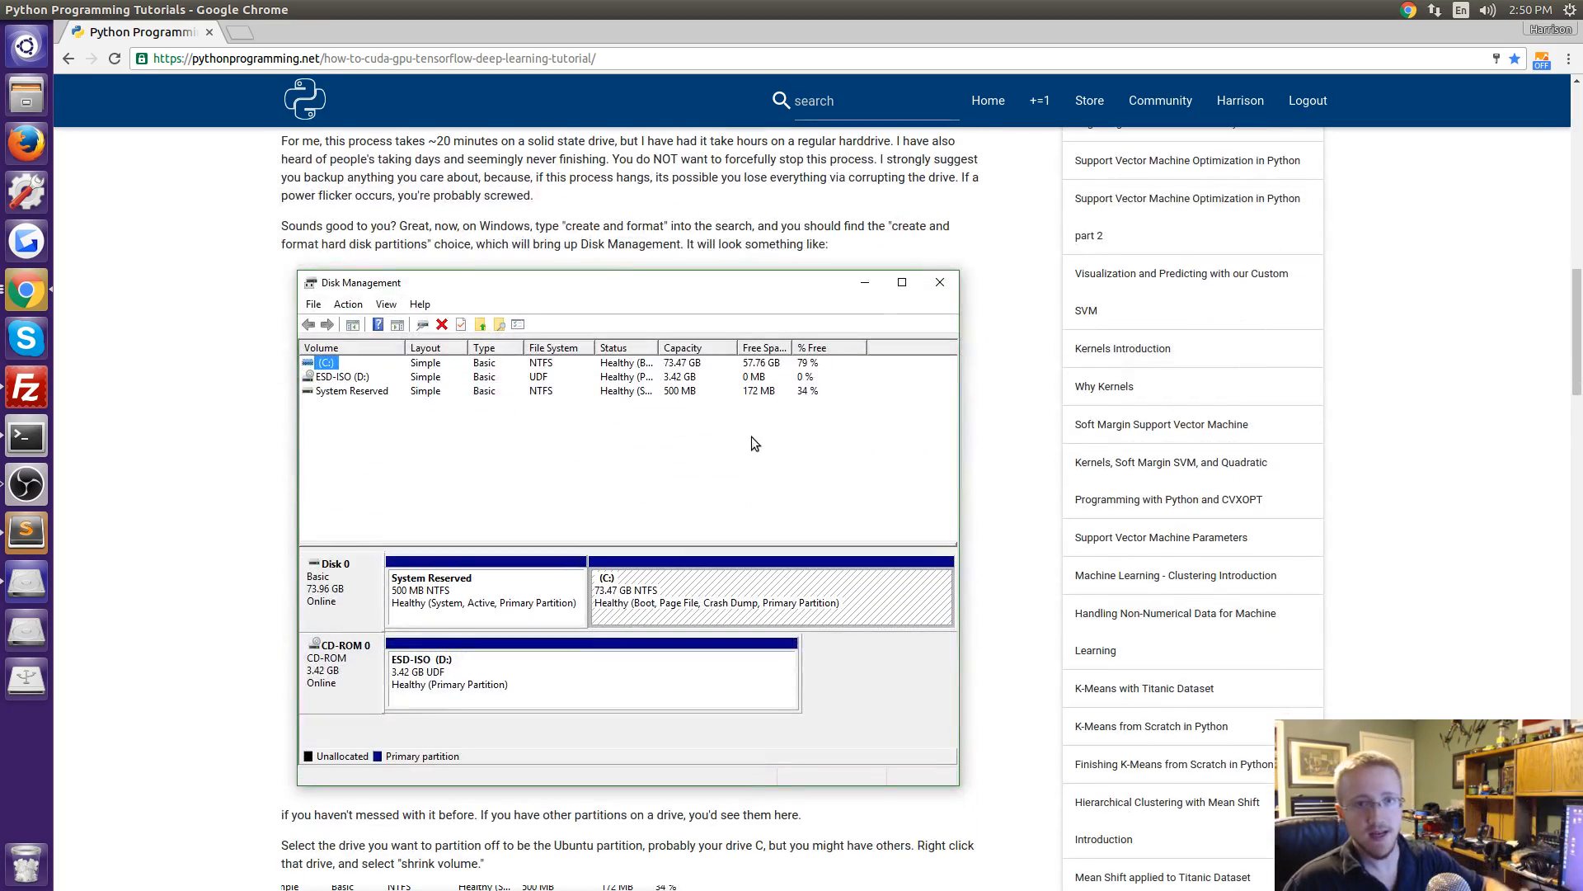
pyautogui.scroll(3)
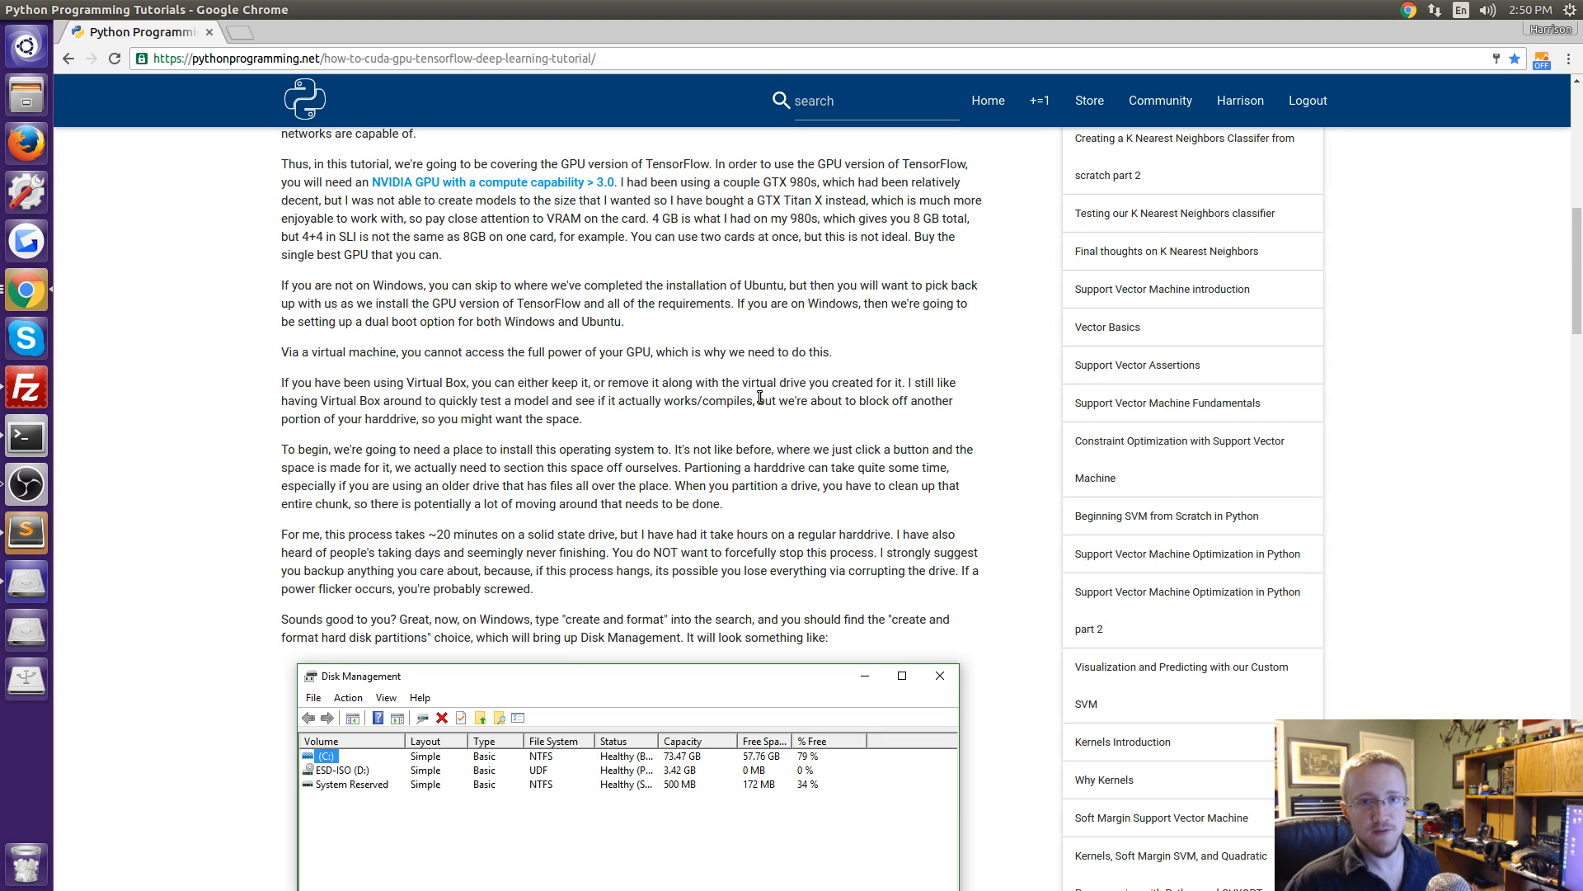
pyautogui.scroll(3)
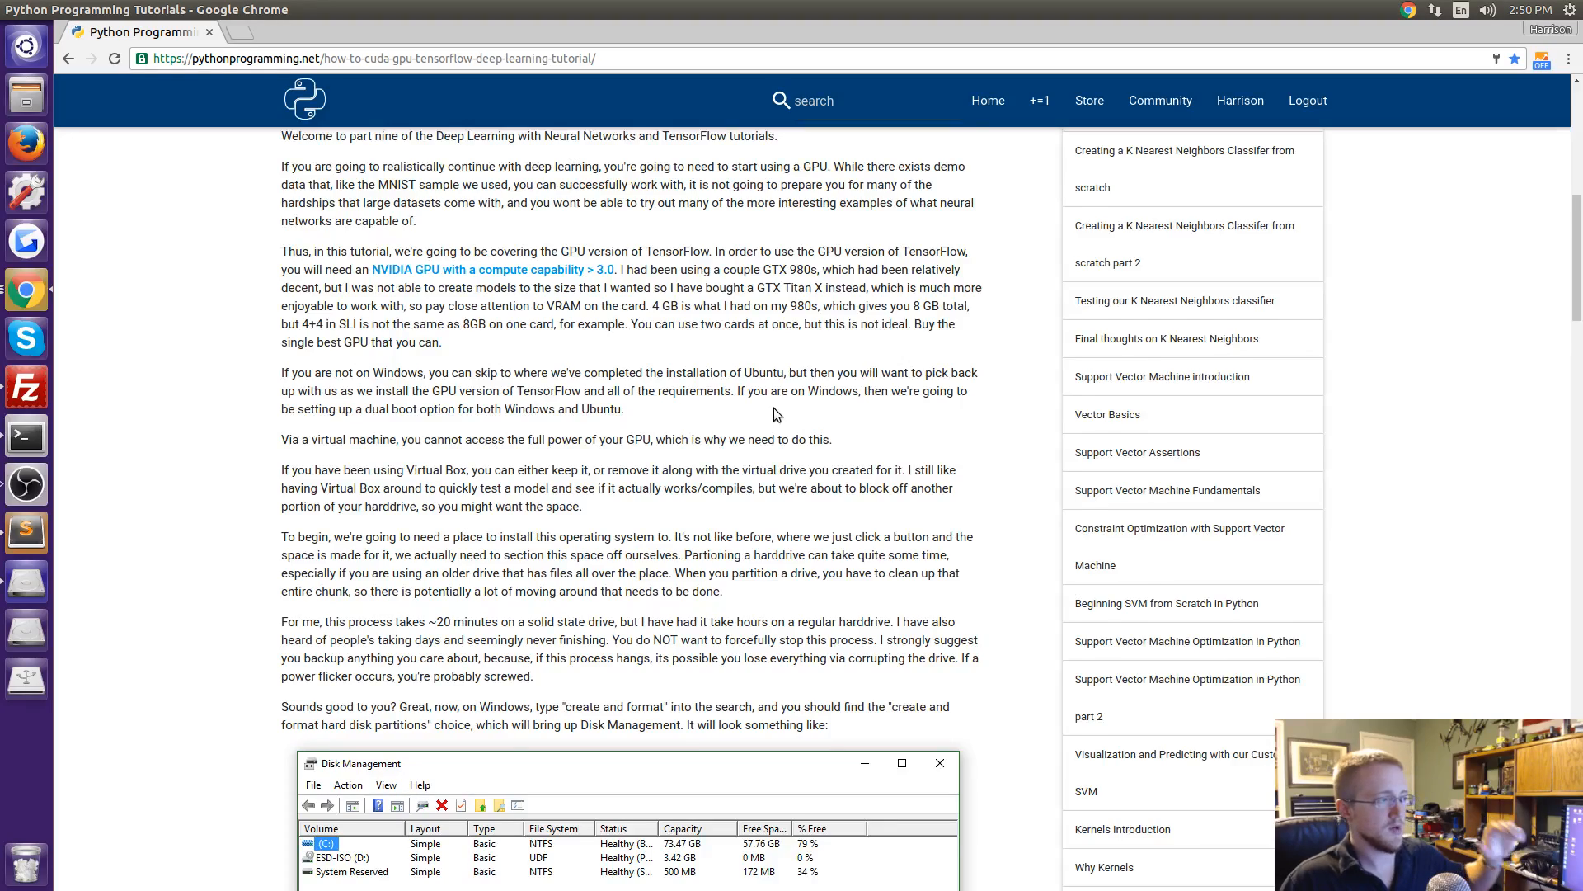
pyautogui.scroll(-3)
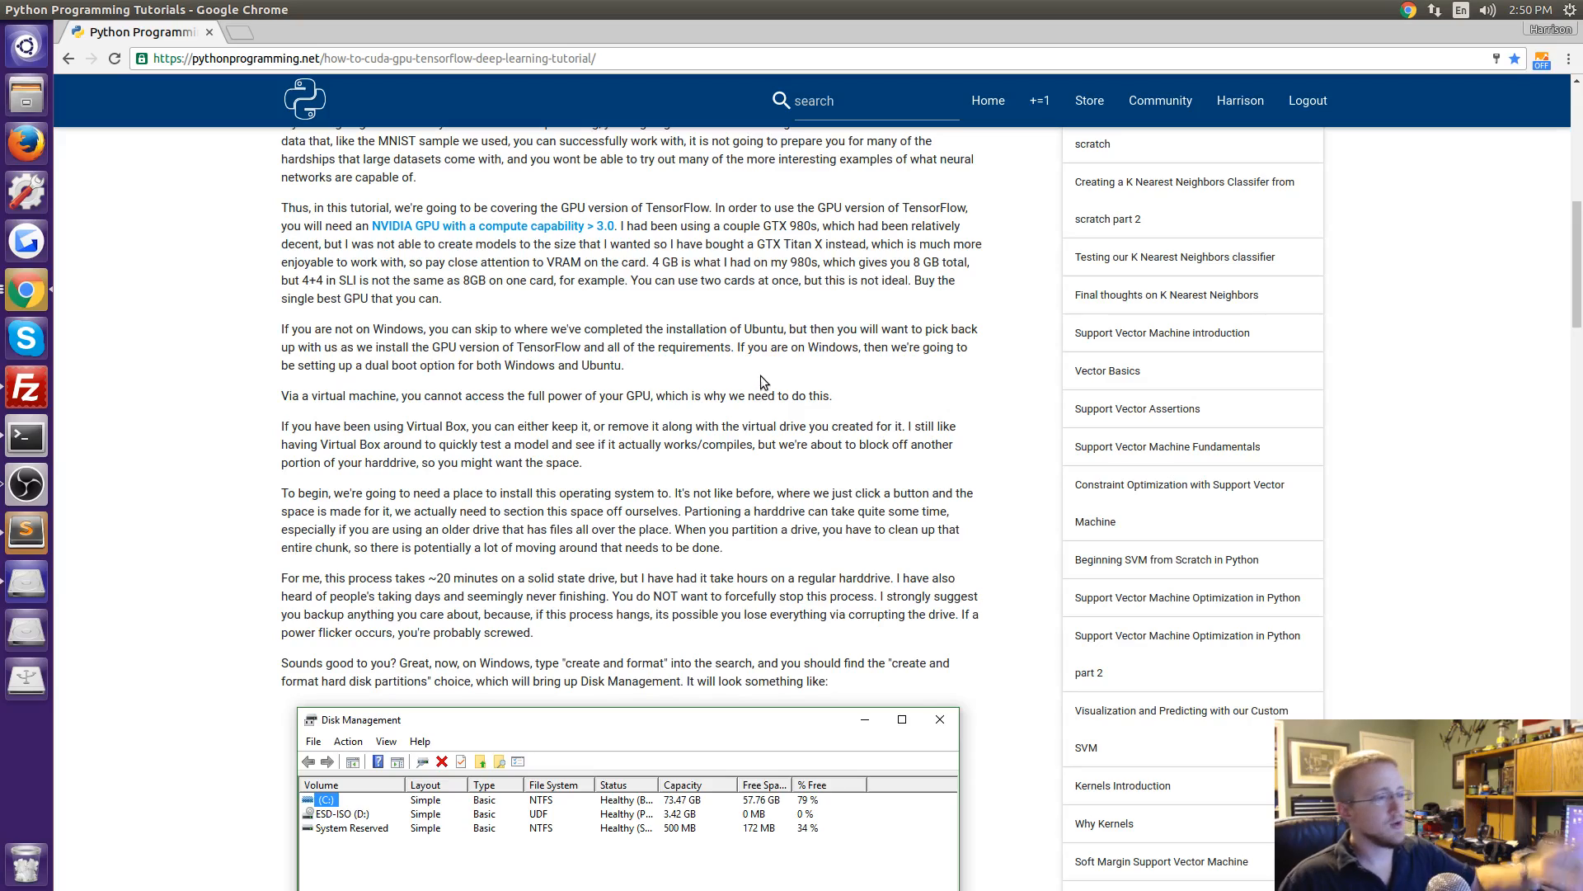
pyautogui.scroll(3)
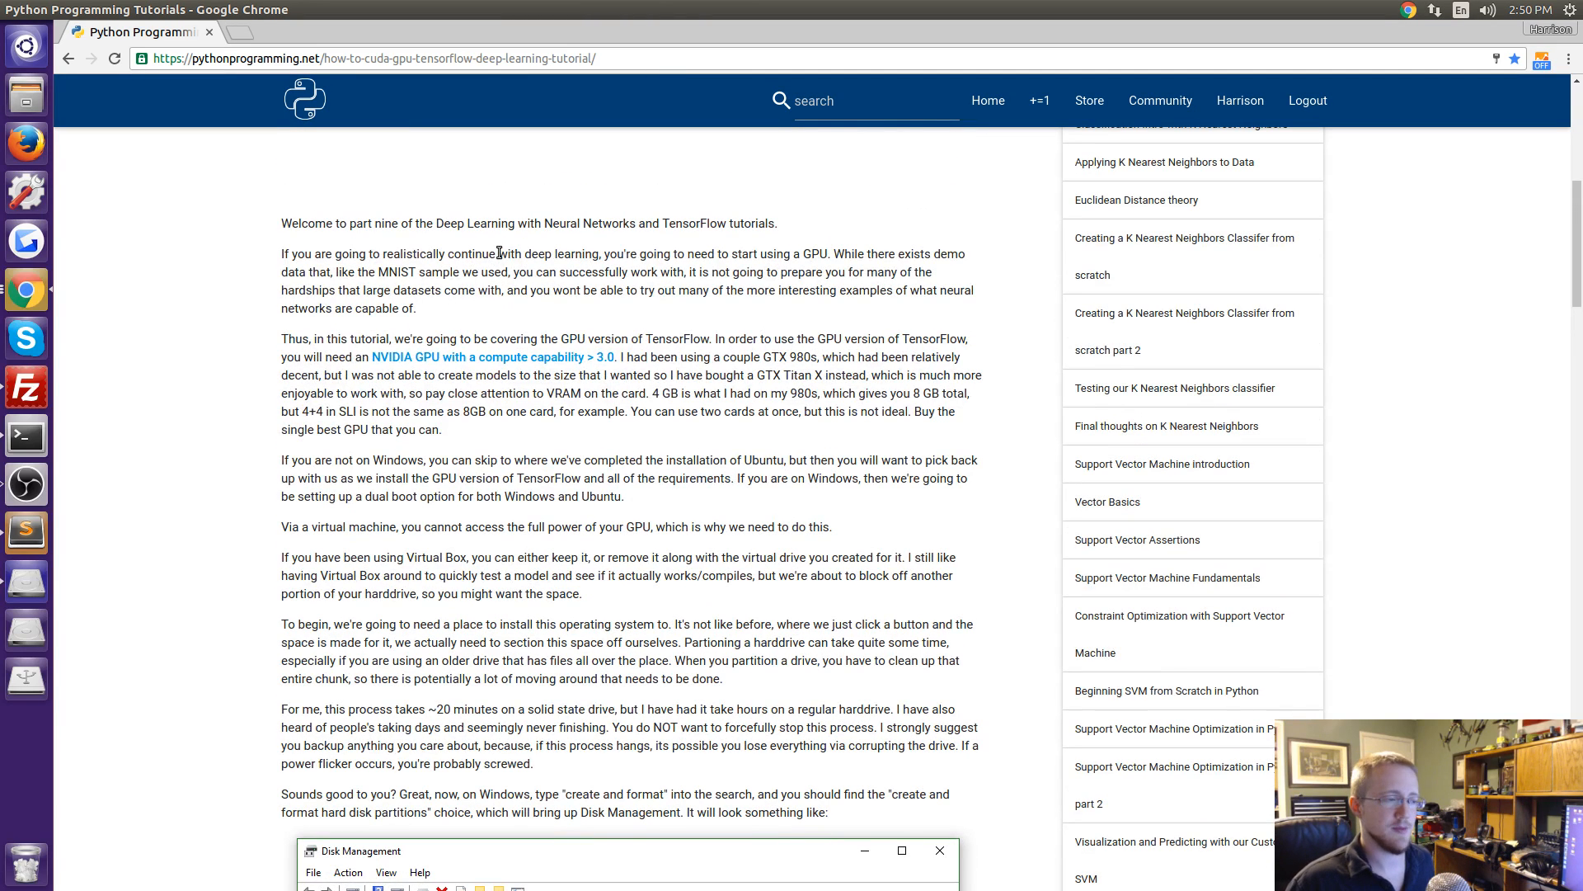
pyautogui.moveTo(385, 392)
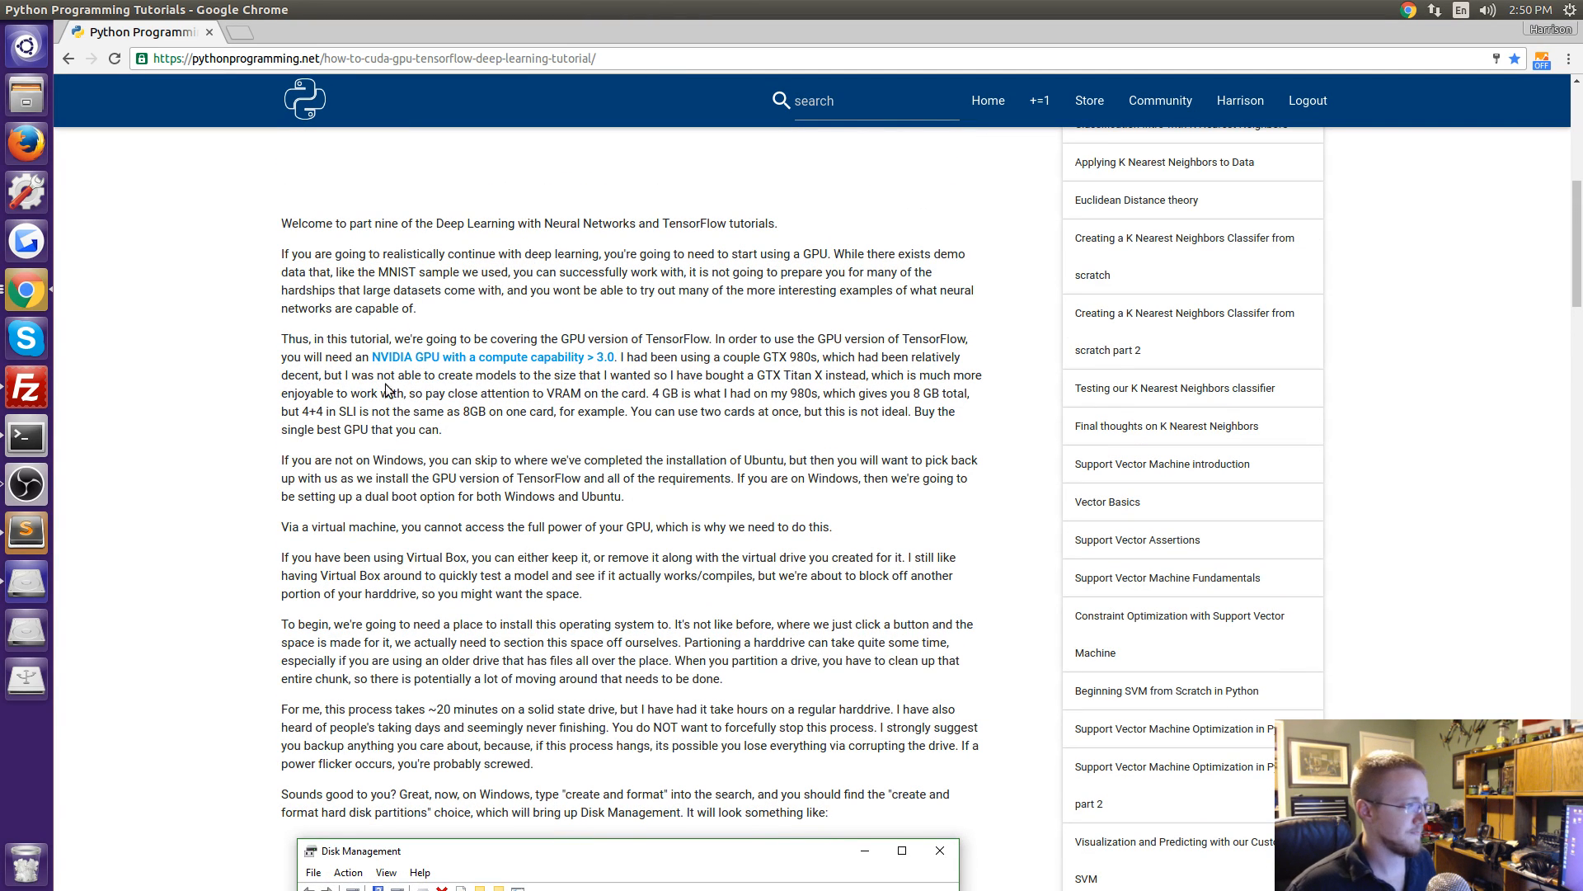
pyautogui.rightClick(510, 357)
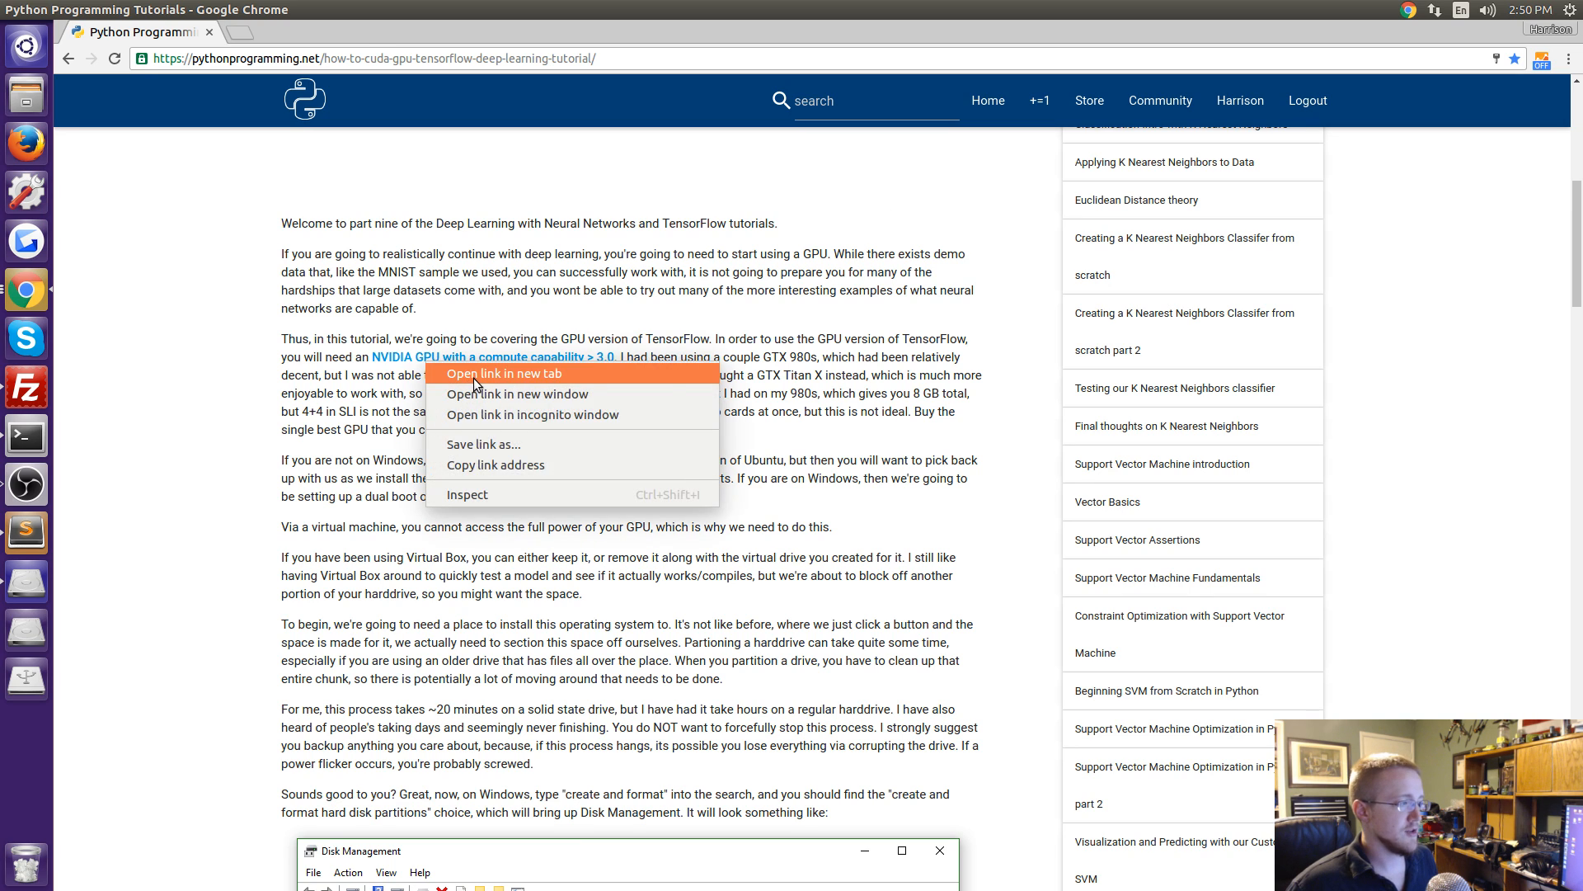
pyautogui.click(496, 373)
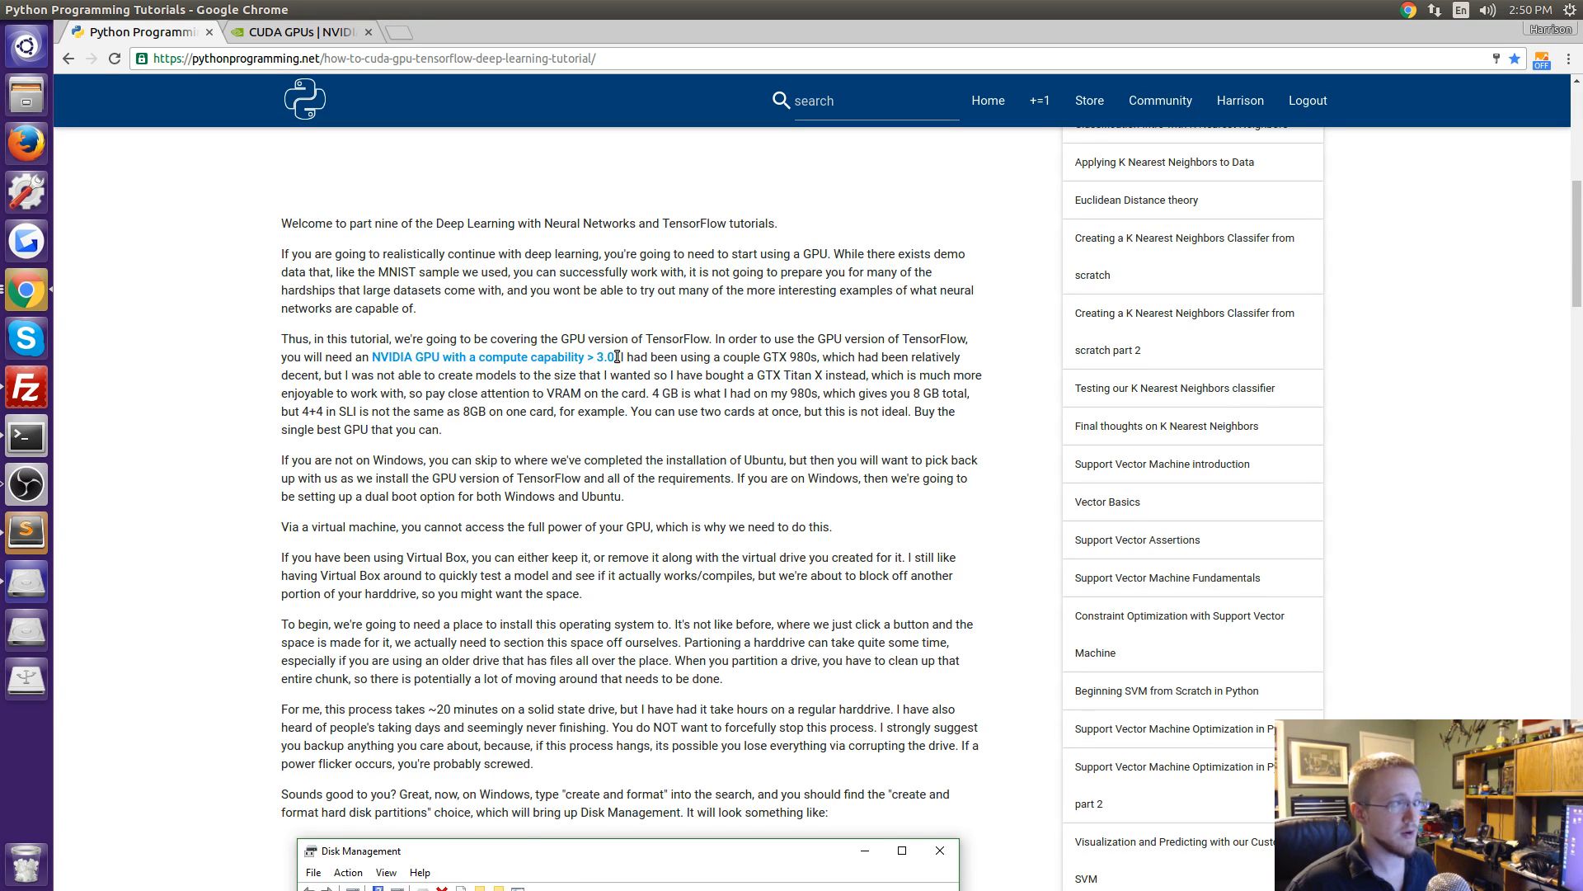
# On developer.nvidia.com/cuda-gpus, expand CUDA-enabled GeForce products and highlight the GTX 650 with its 3.0 capability.
pyautogui.click(294, 31)
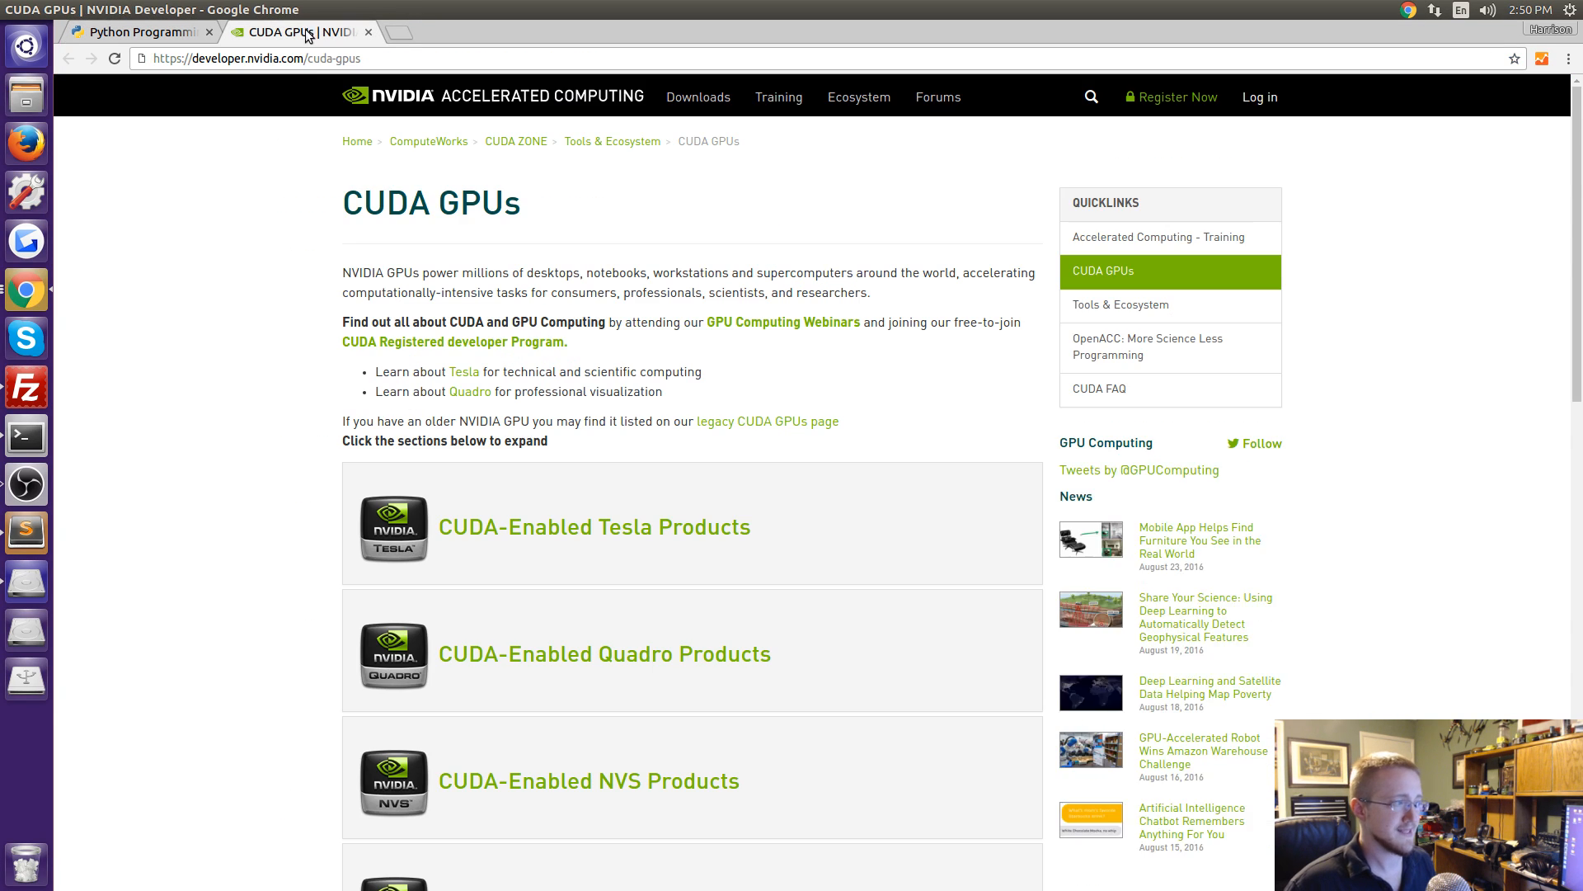
pyautogui.scroll(-3)
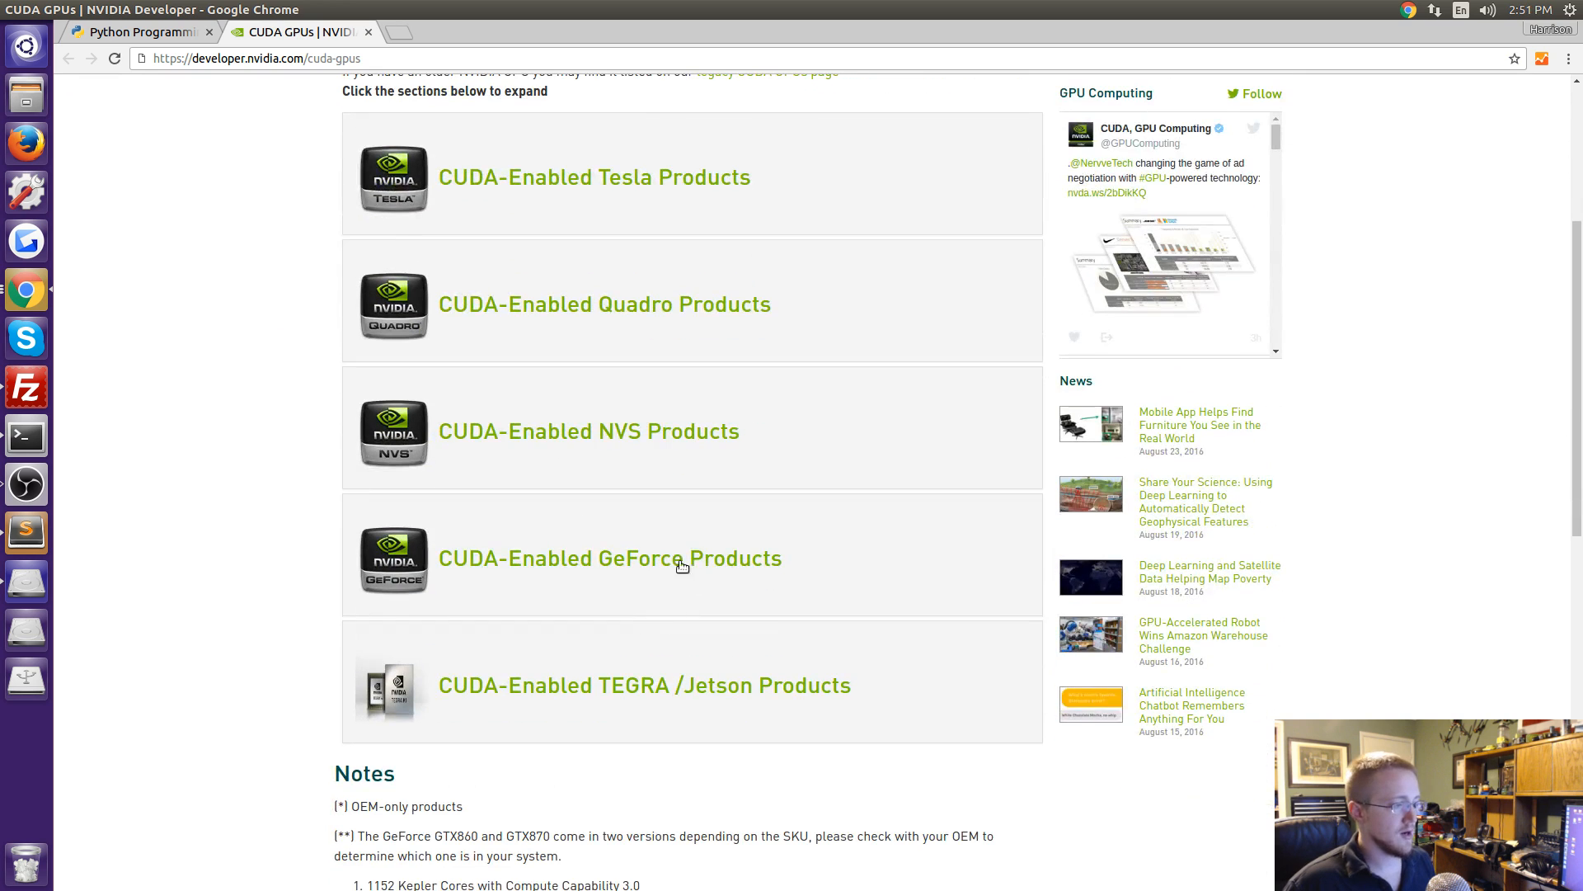
pyautogui.moveTo(465, 559)
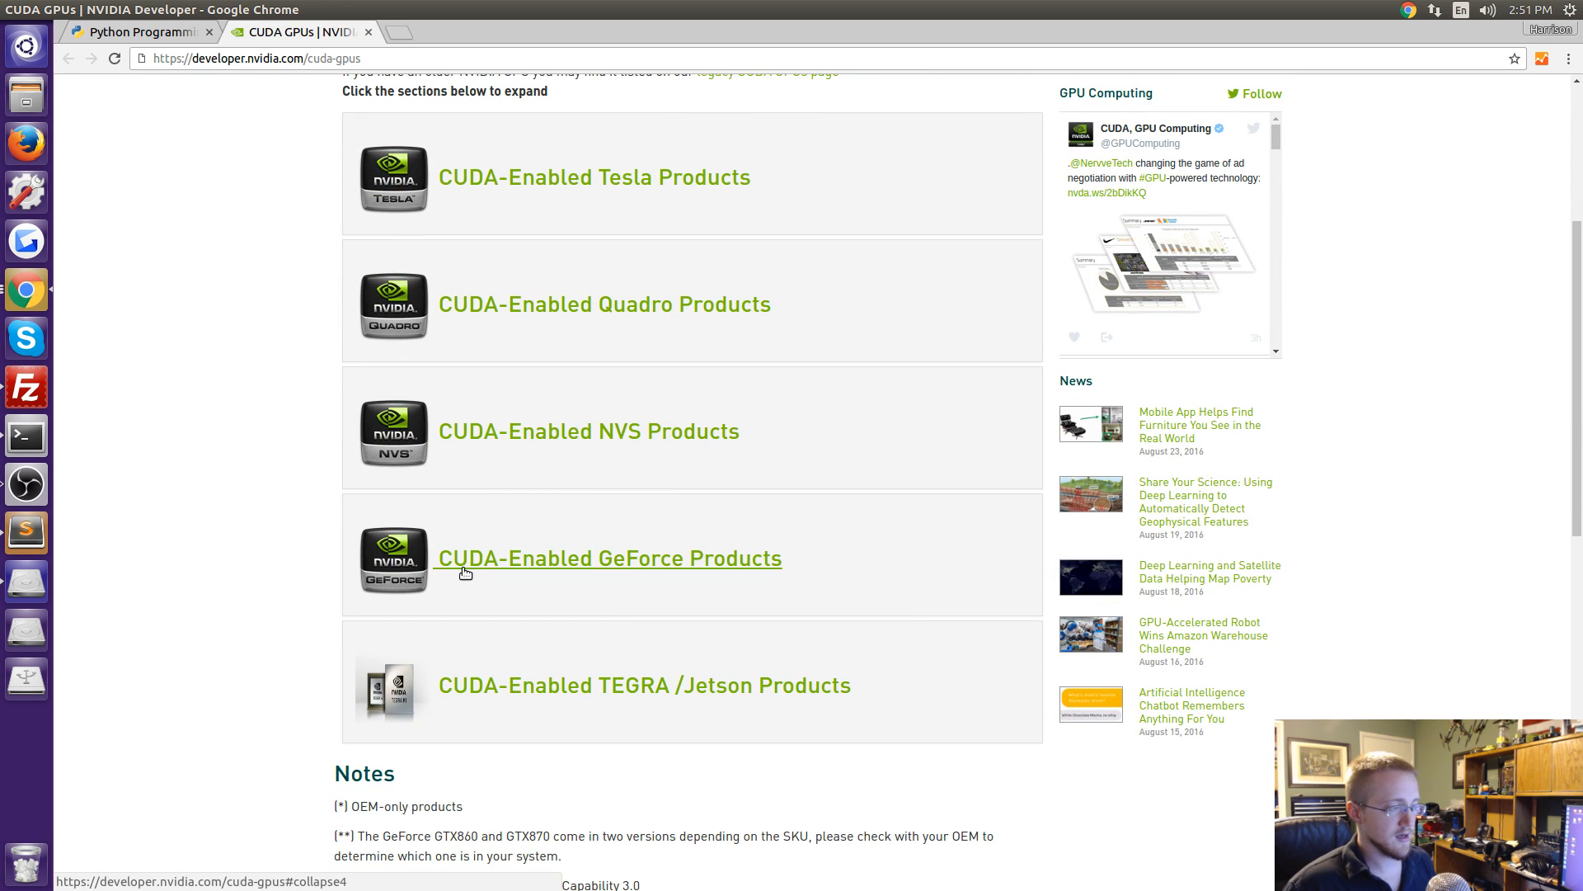
pyautogui.click(608, 559)
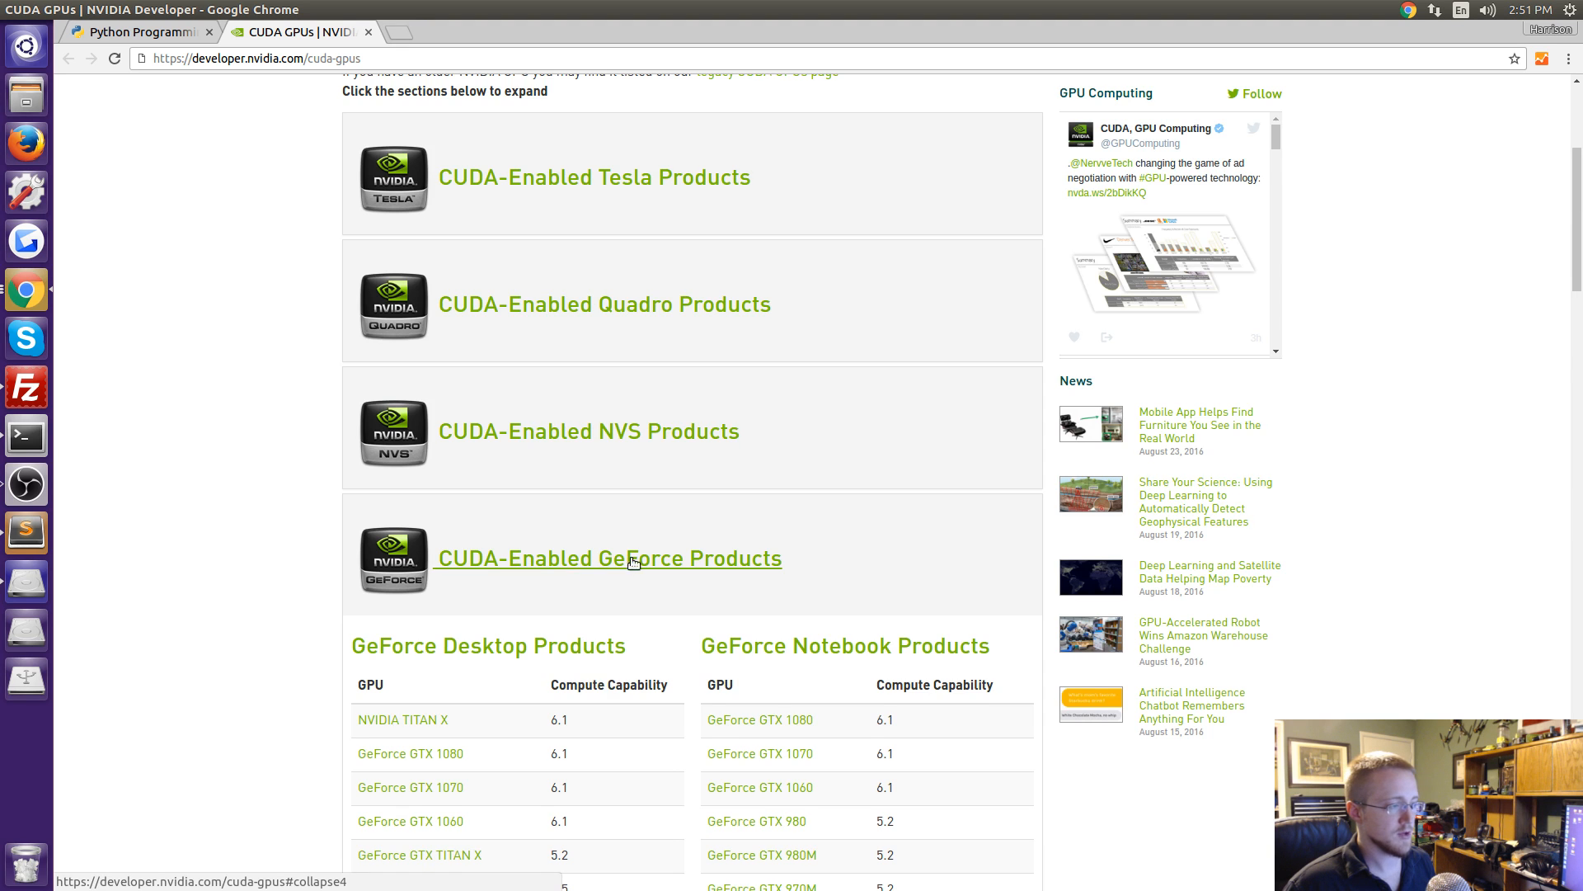
pyautogui.scroll(-3)
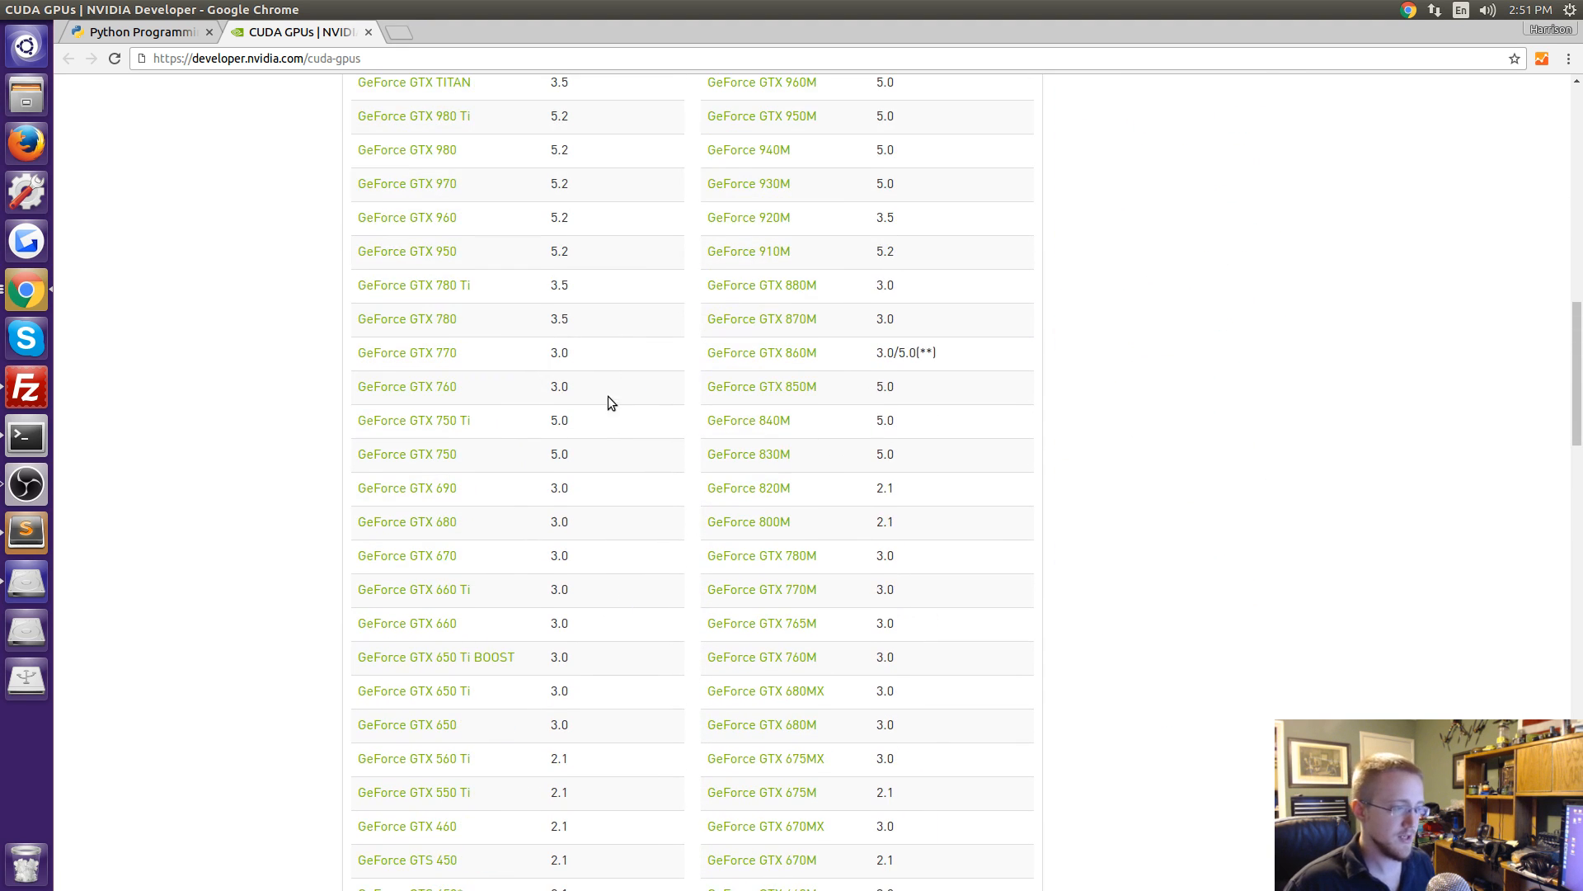
pyautogui.scroll(-3)
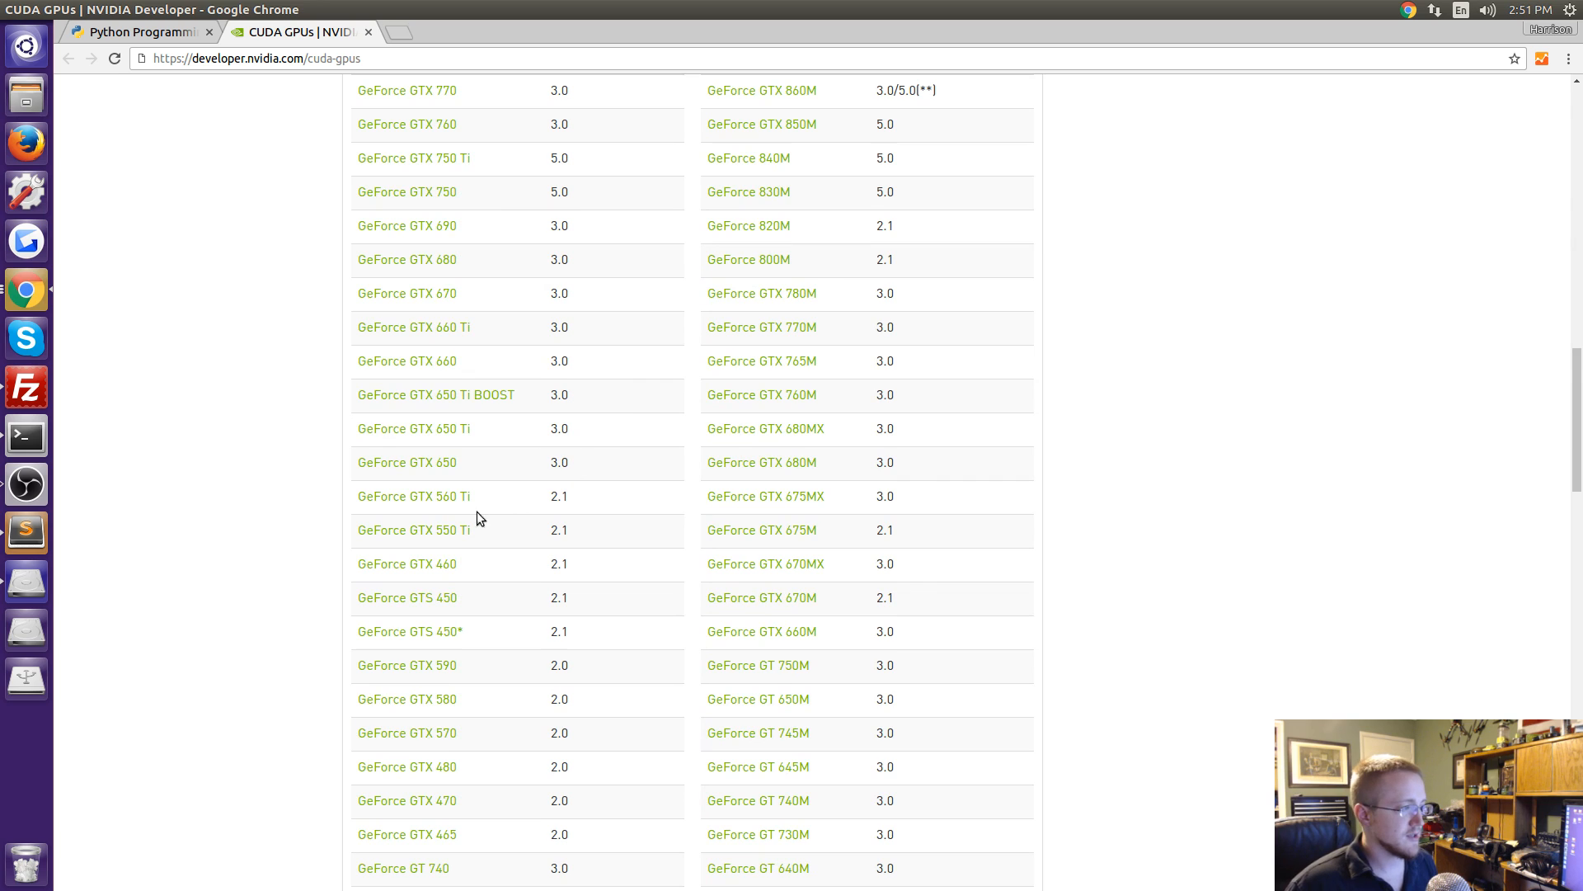
pyautogui.moveTo(477, 467)
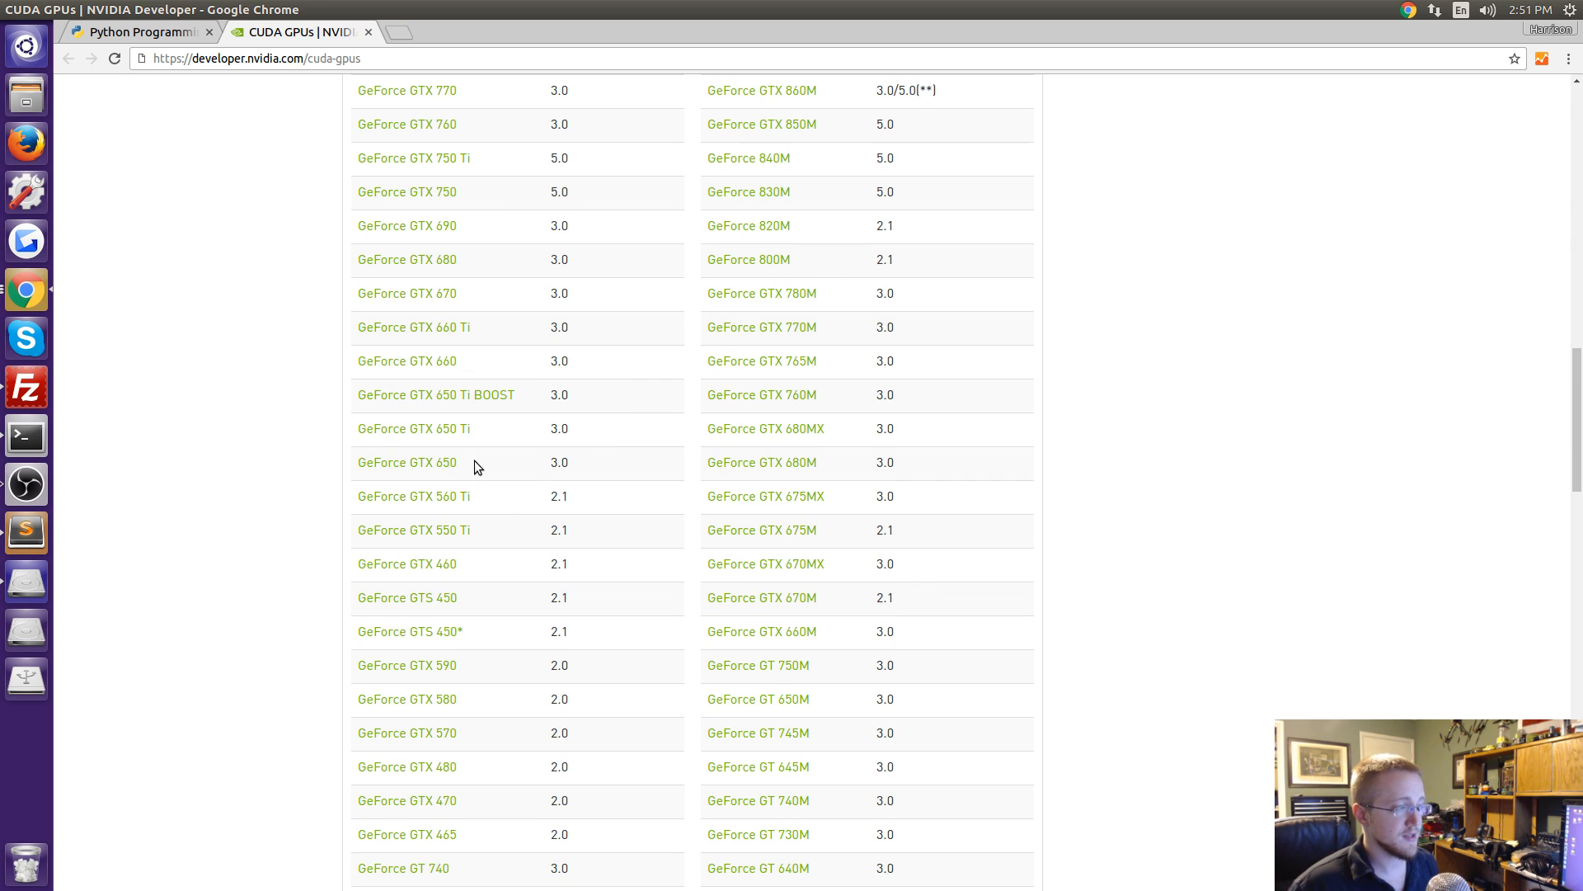
pyautogui.doubleClick(406, 462)
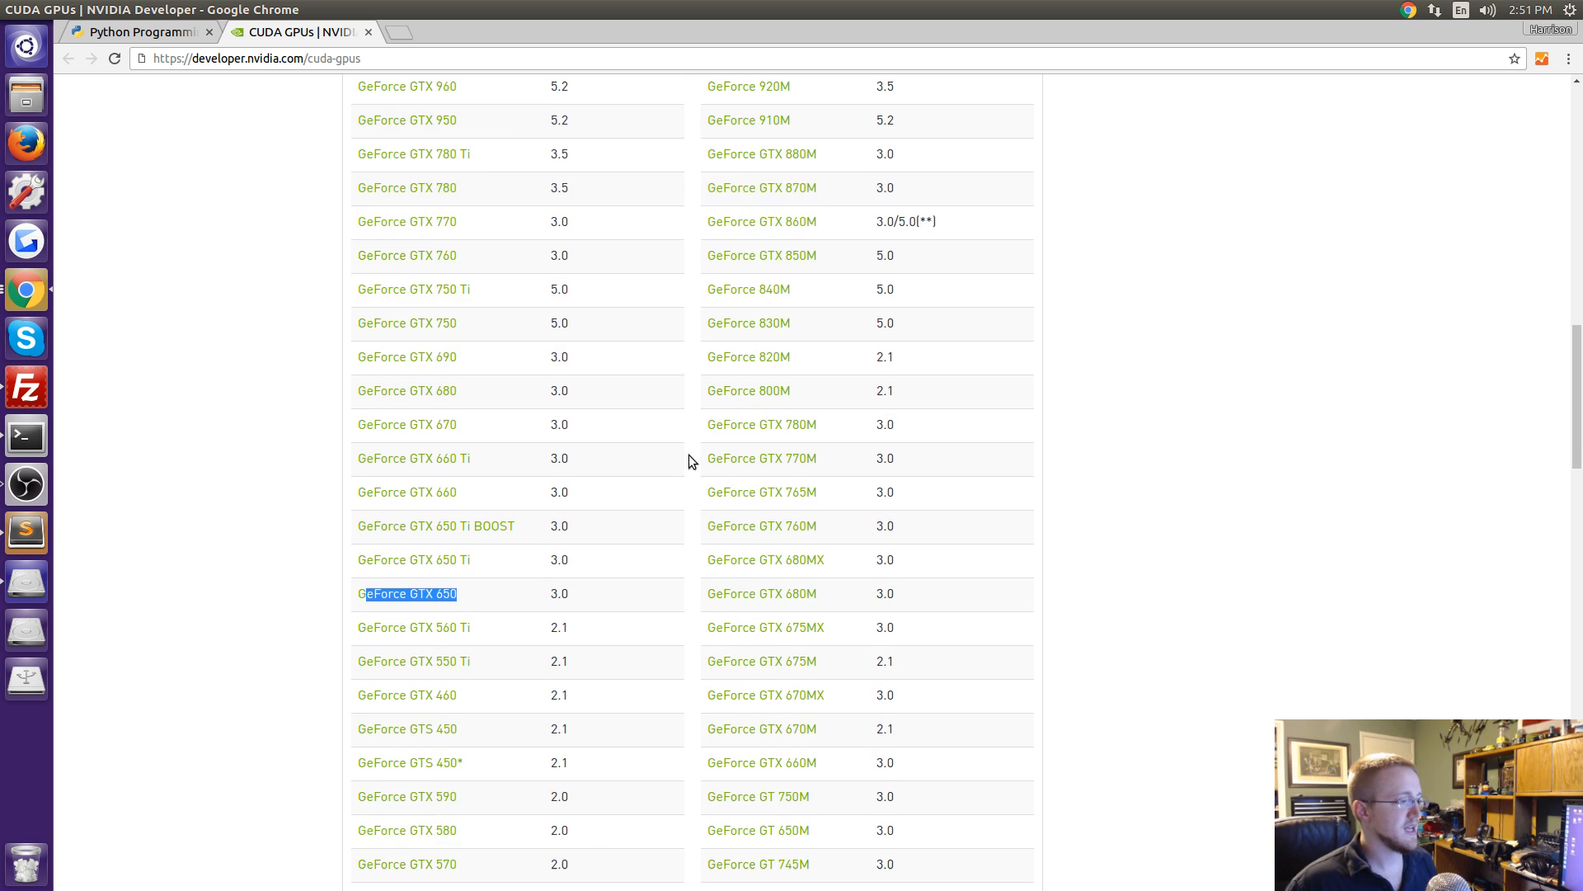
pyautogui.moveTo(425, 606)
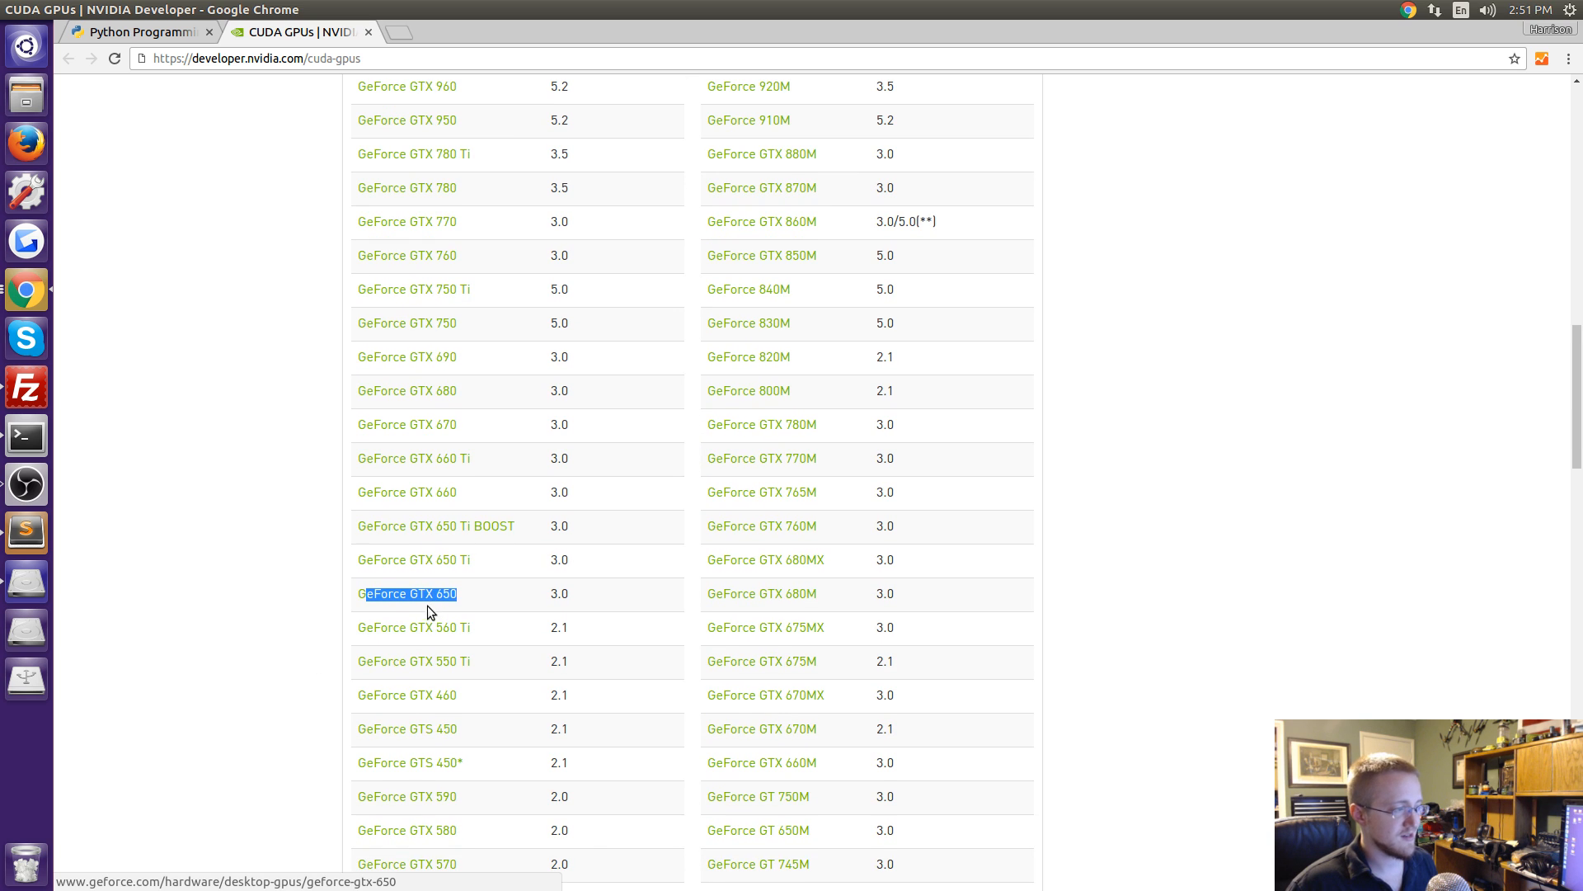
pyautogui.click(559, 594)
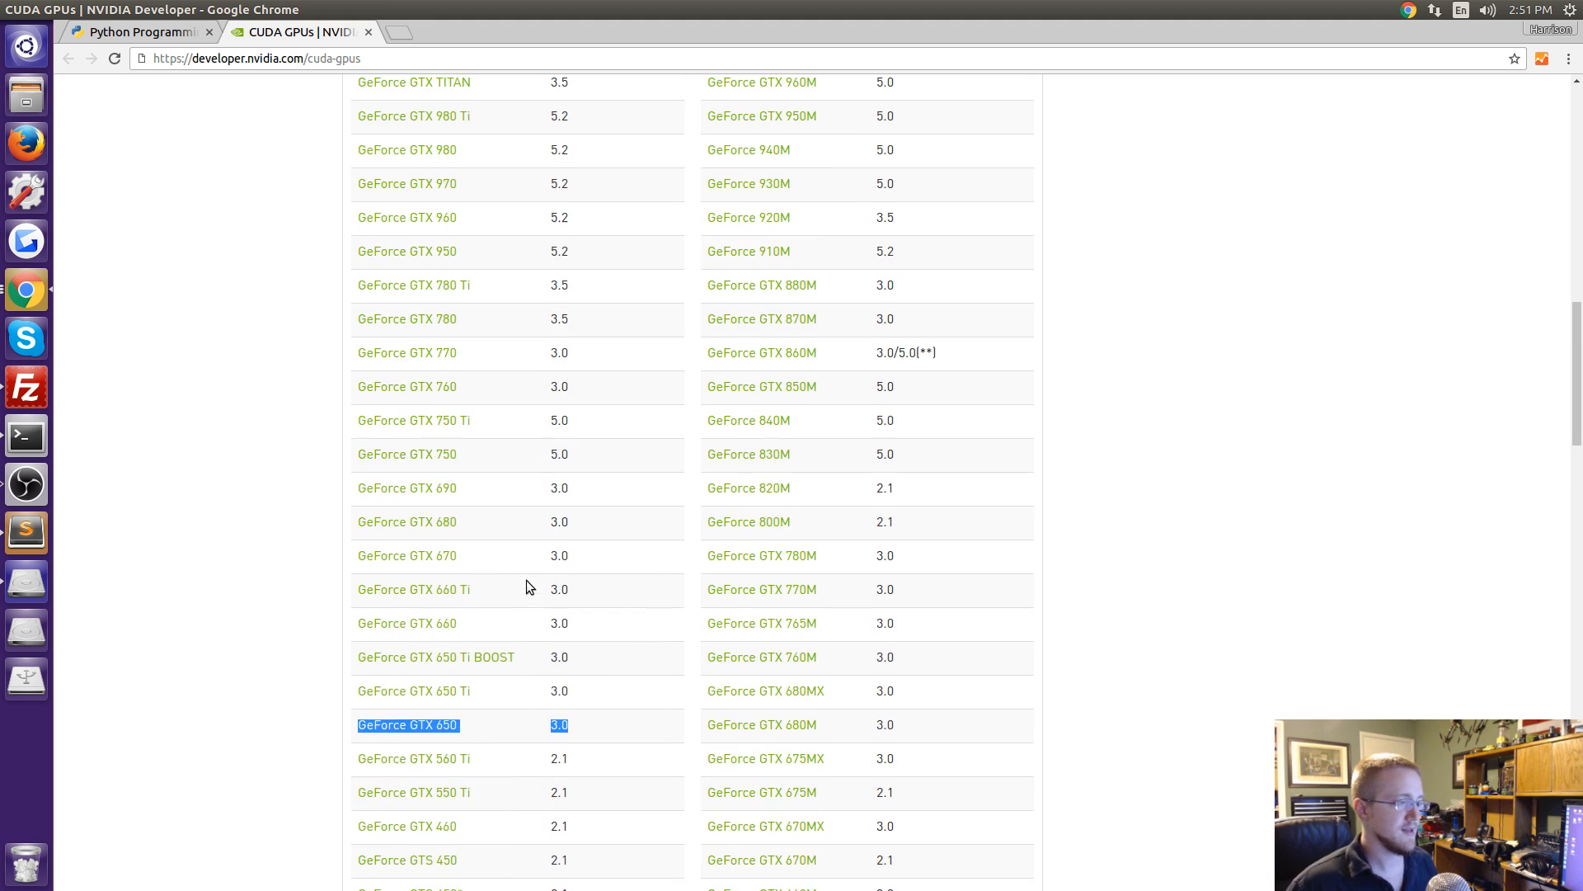
# Highlight the GeForce GTX 980 entry, then the NVIDIA TITAN X with its 6.1 compute capability.
pyautogui.scroll(3)
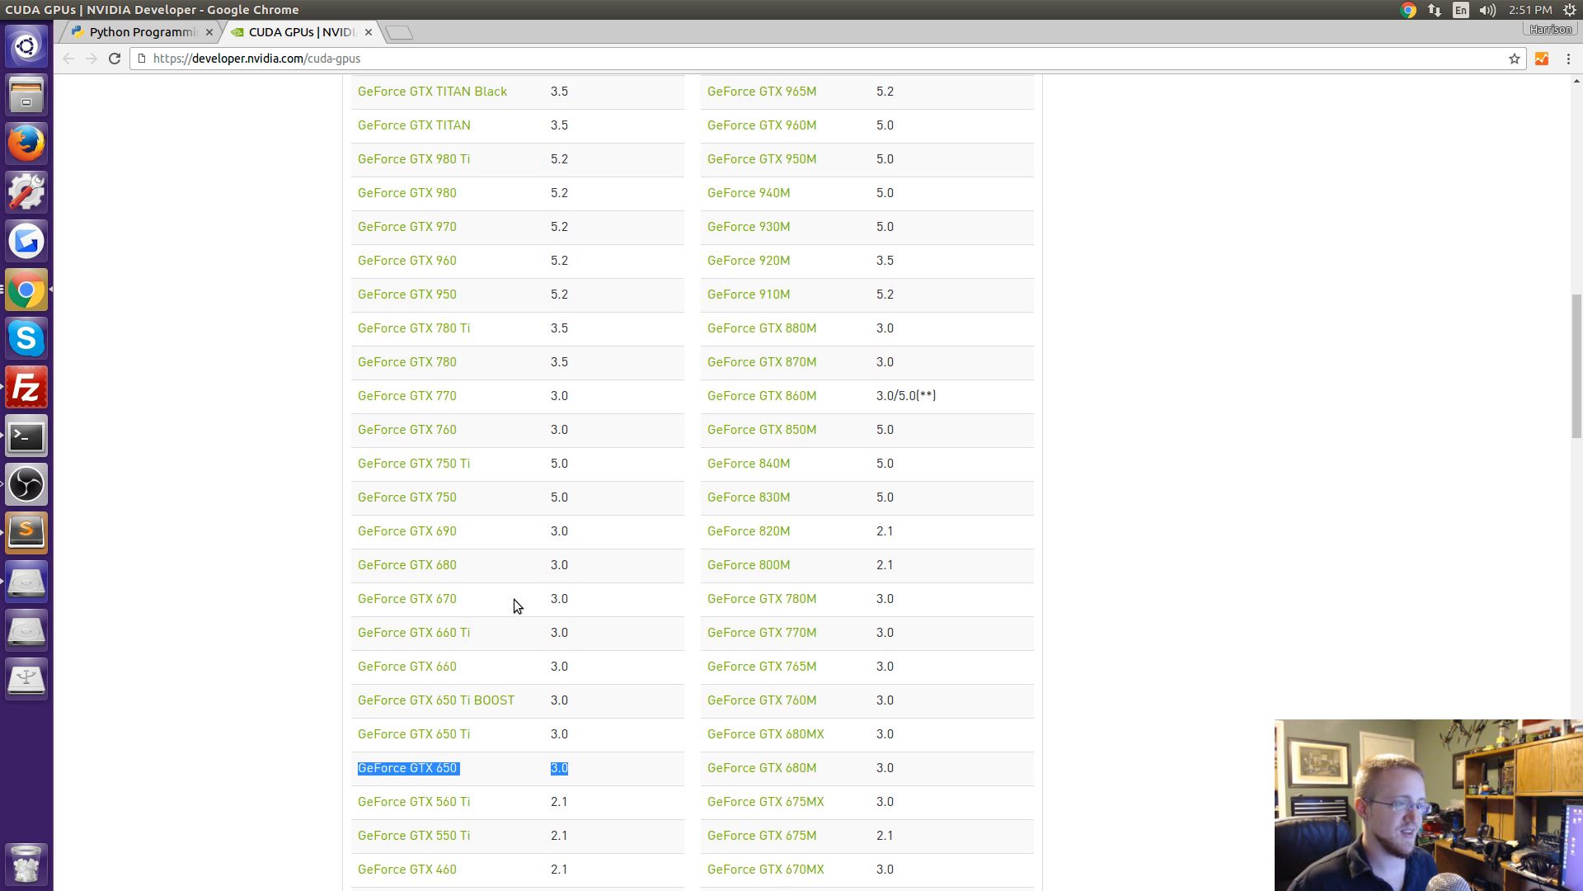
pyautogui.scroll(-3)
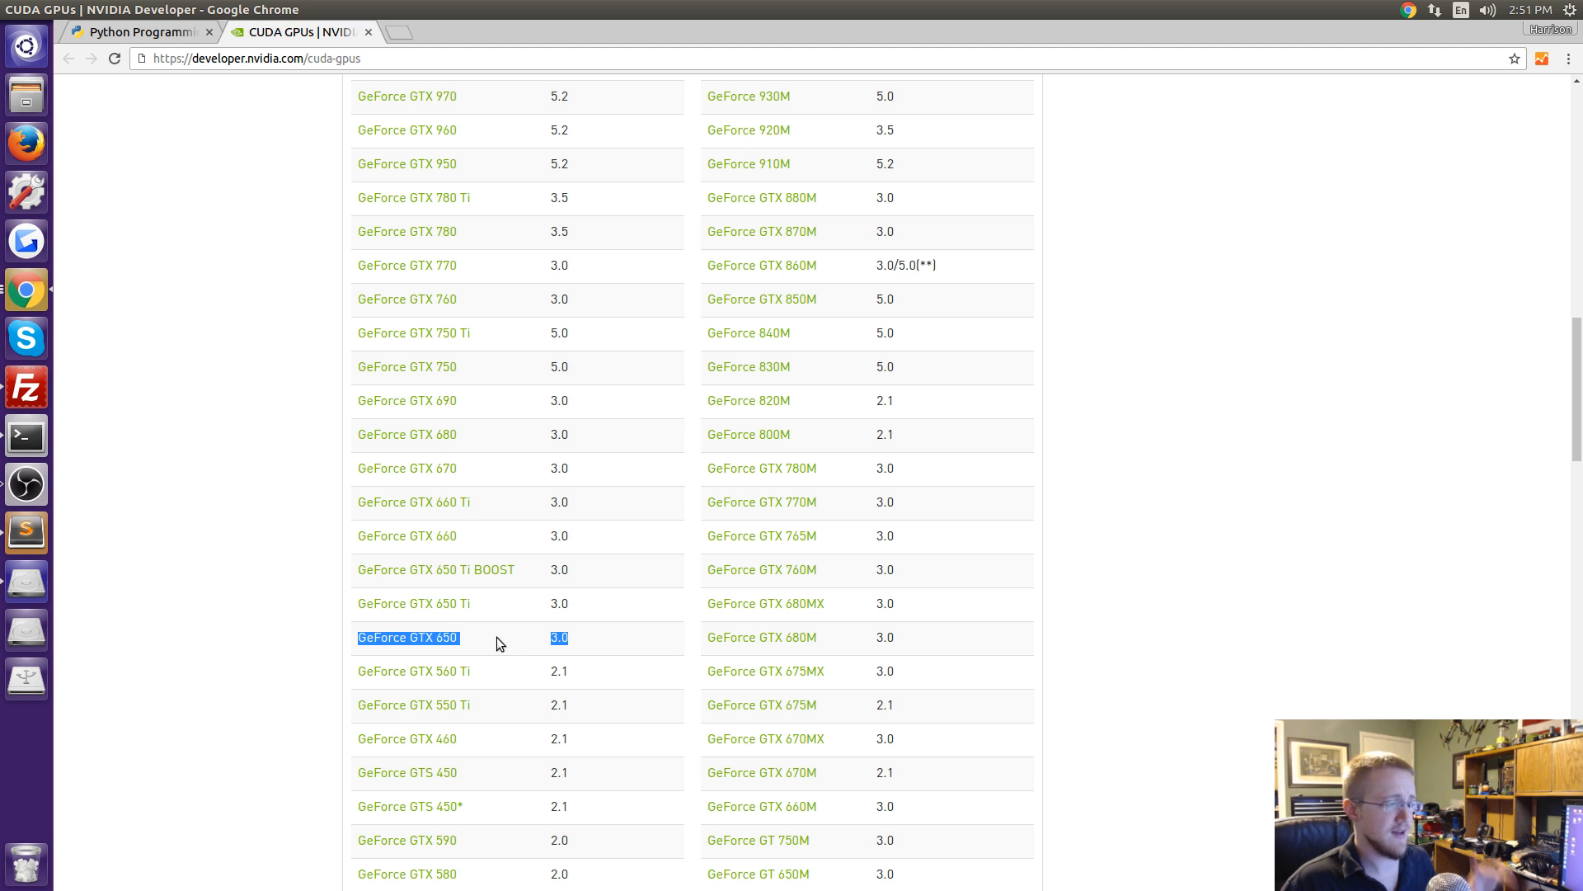
pyautogui.moveTo(605, 391)
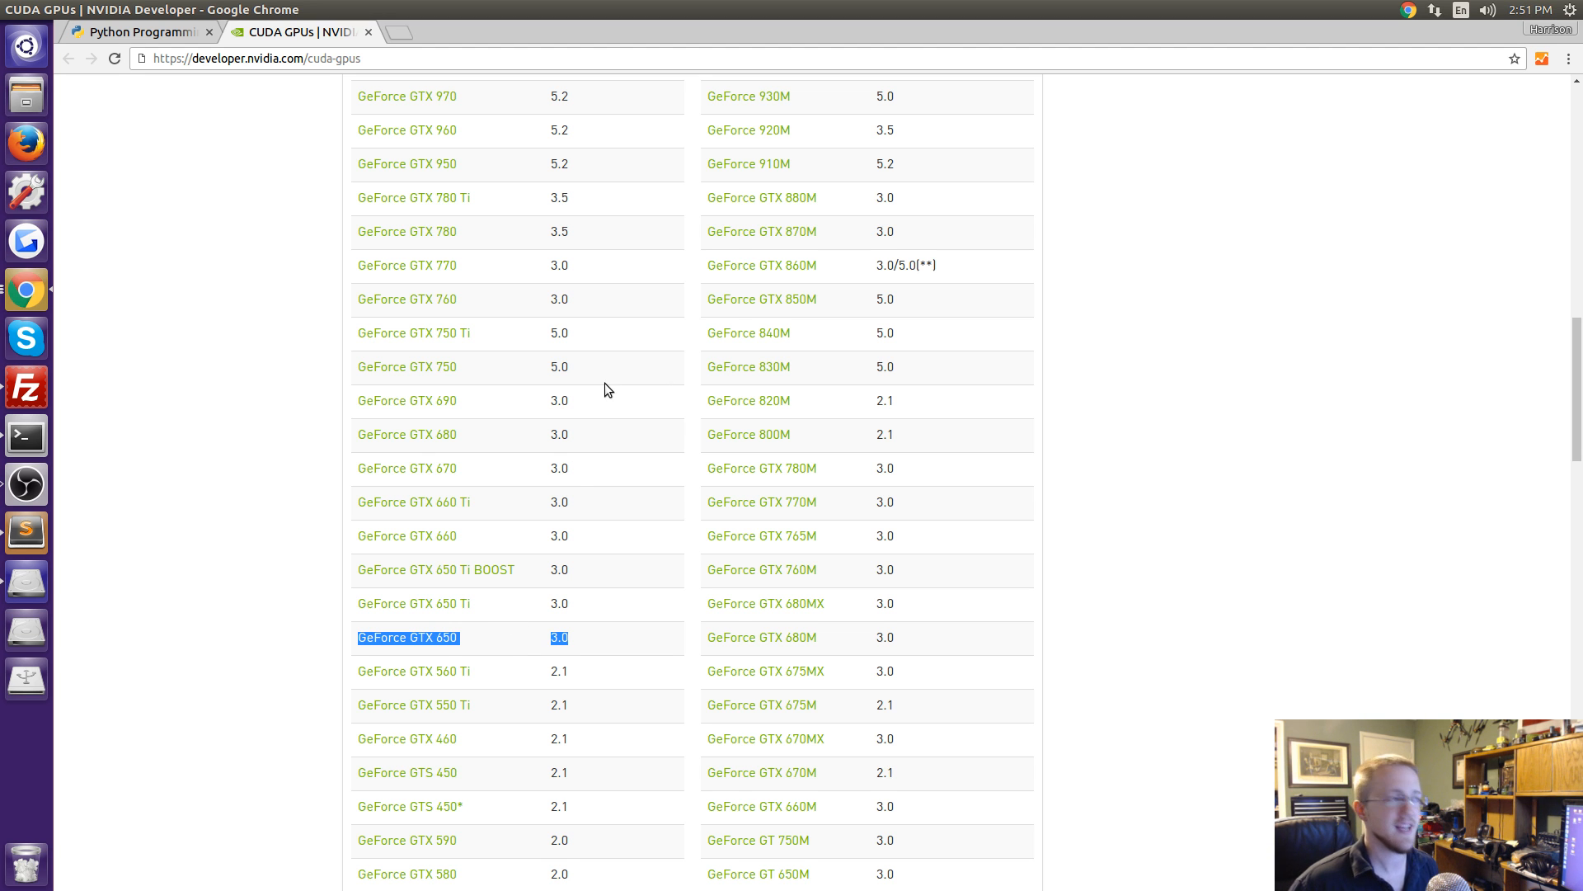
pyautogui.scroll(3)
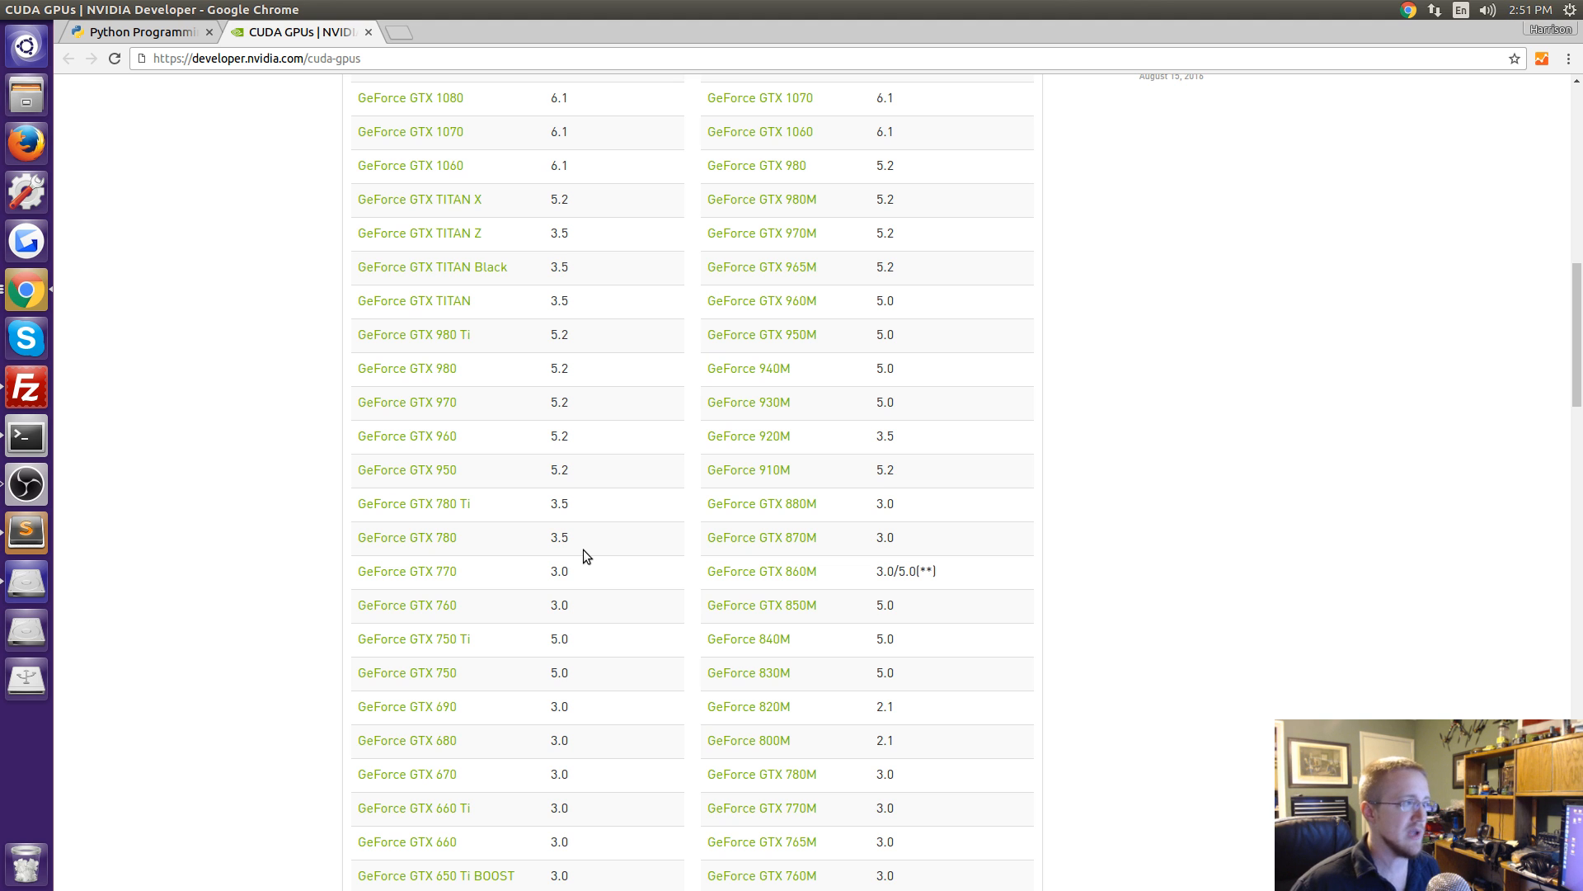
pyautogui.scroll(3)
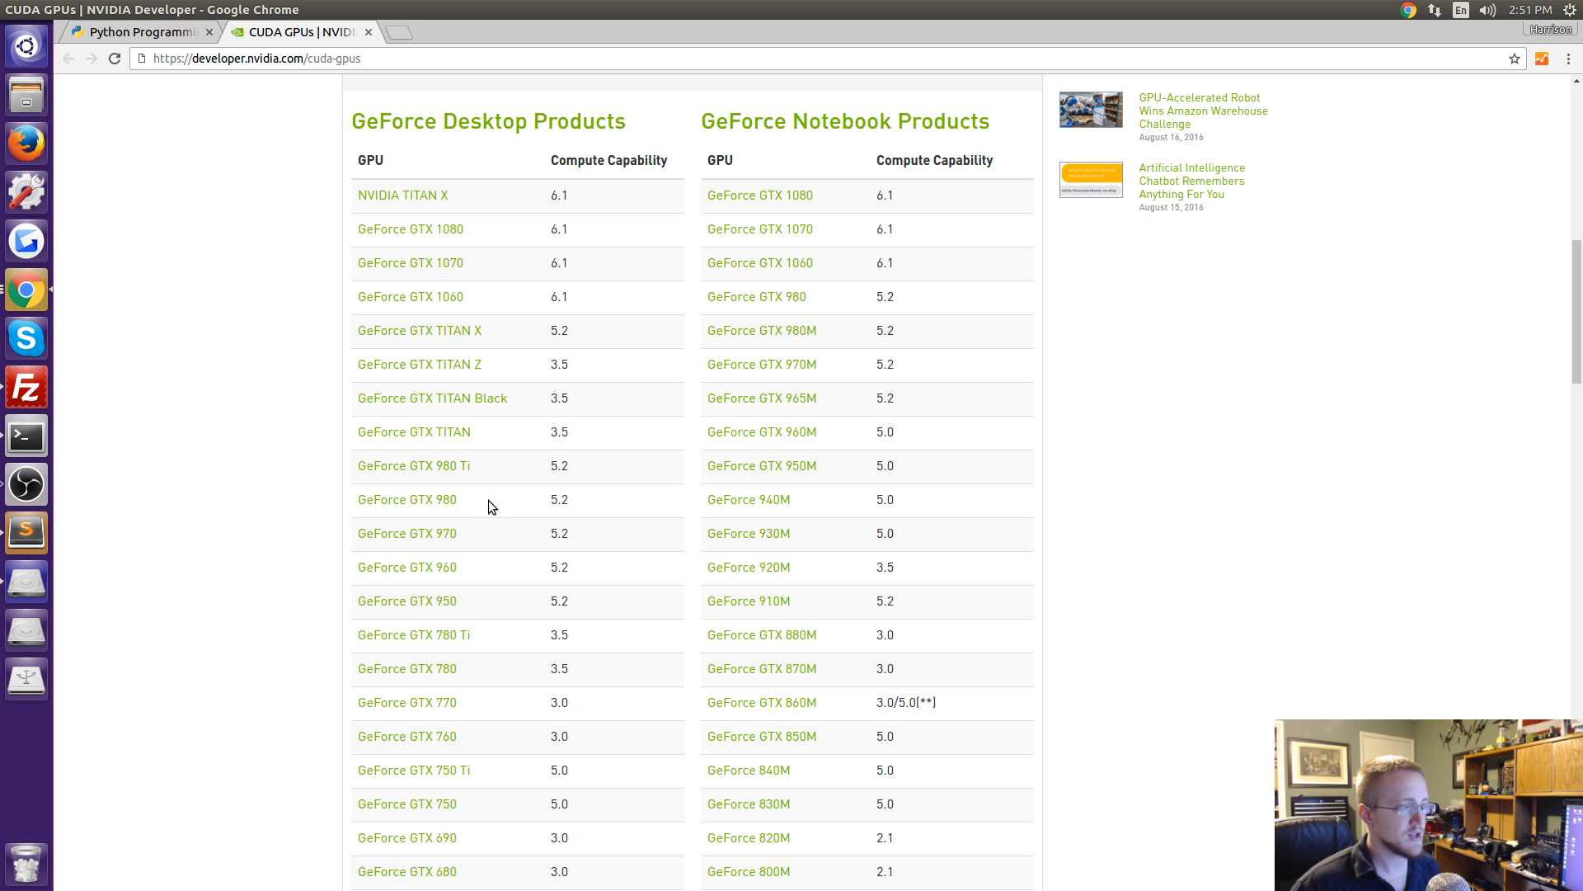
pyautogui.moveTo(477, 475)
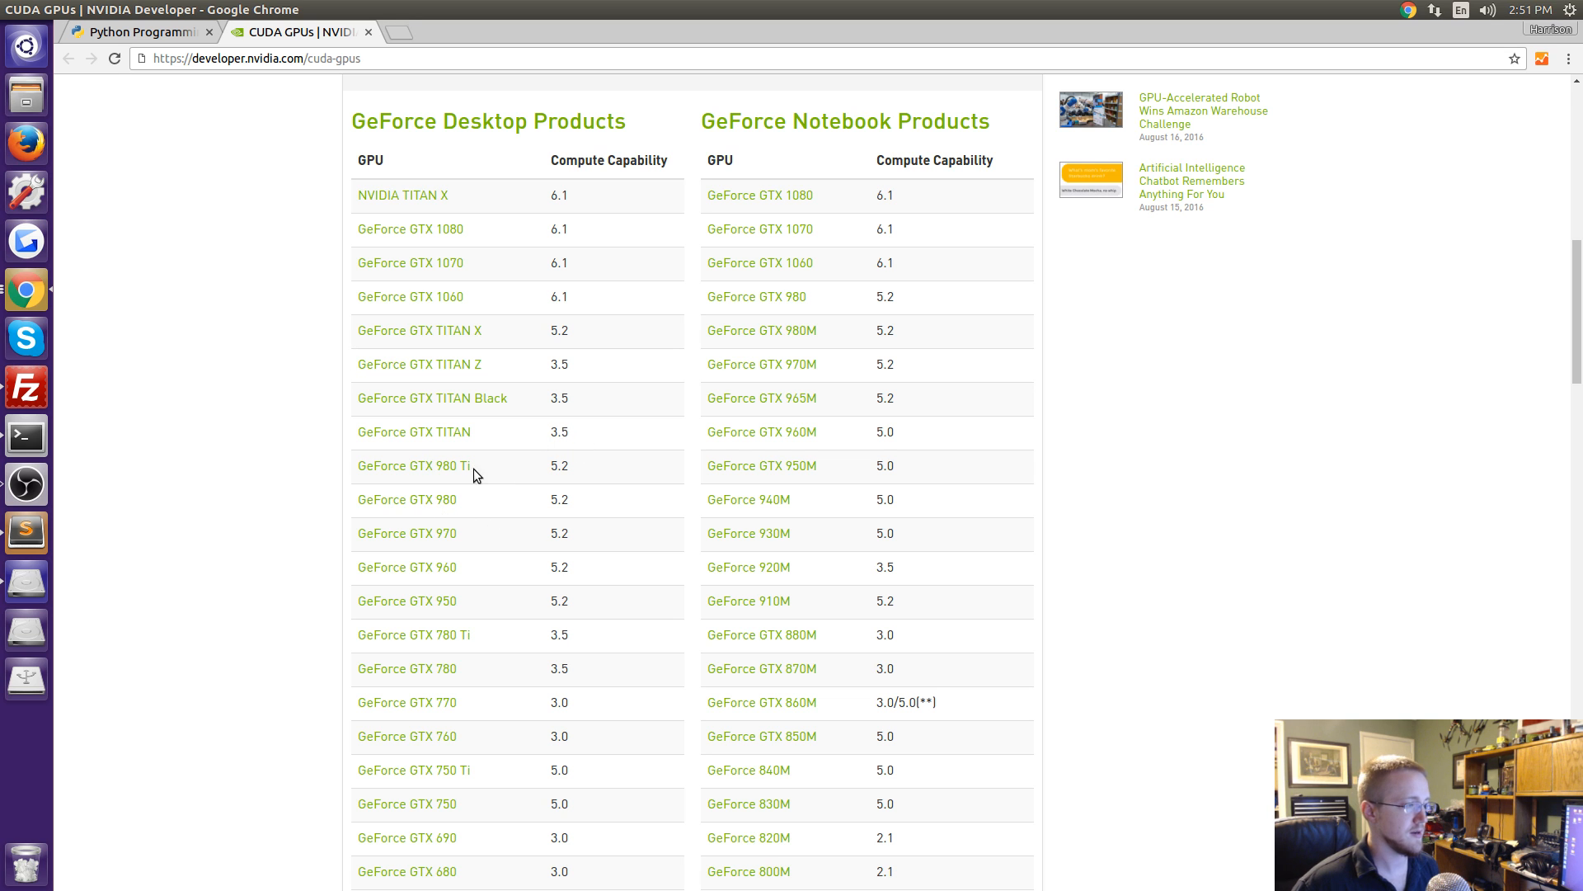
pyautogui.doubleClick(406, 498)
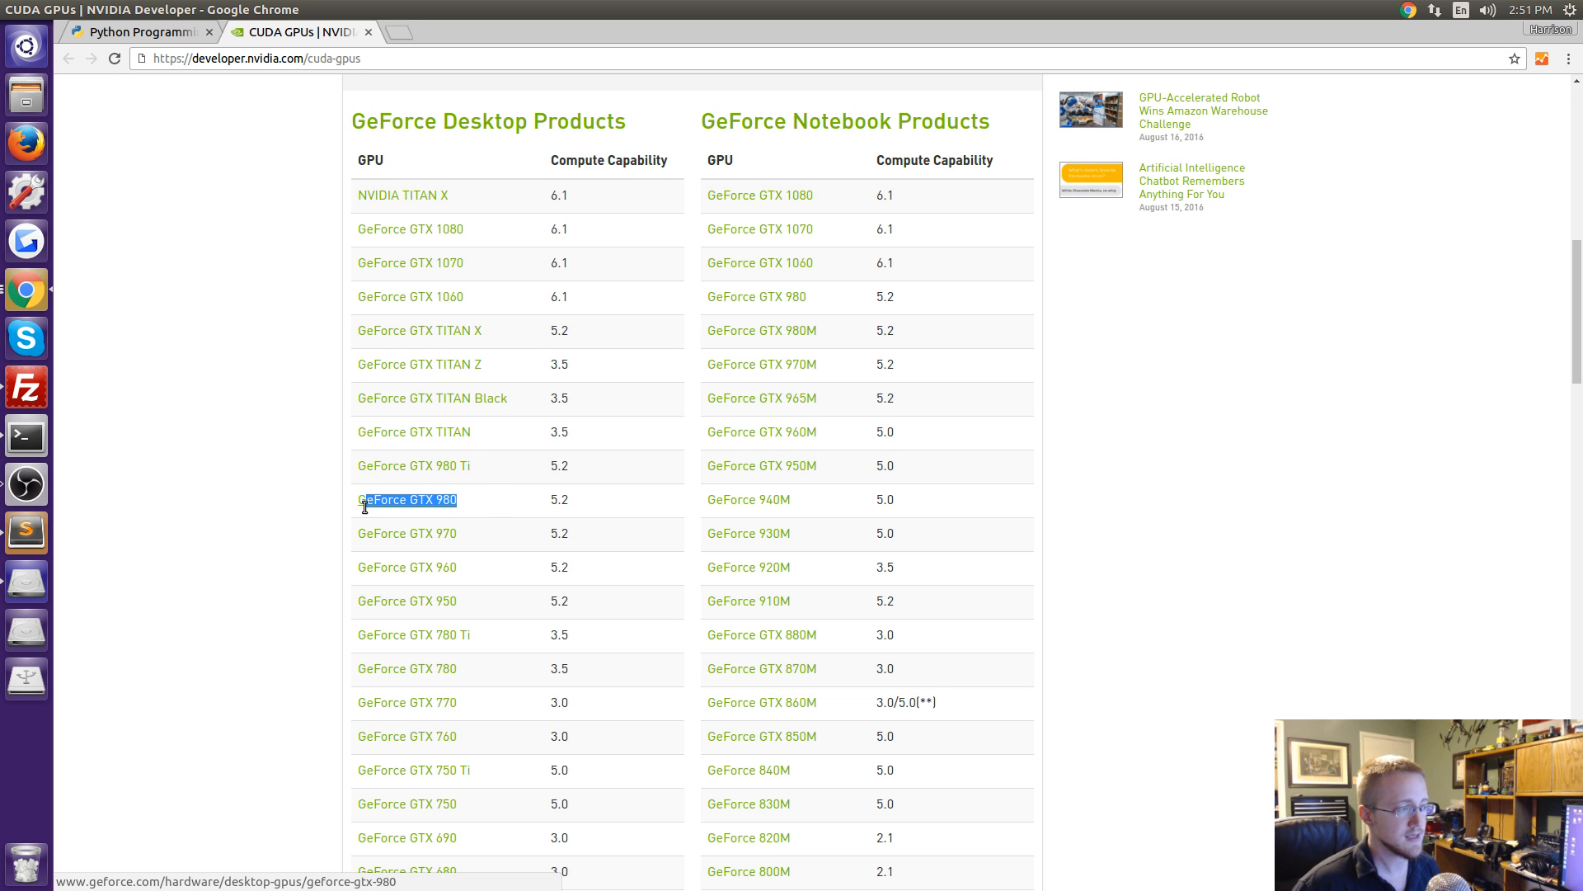
pyautogui.moveTo(485, 503)
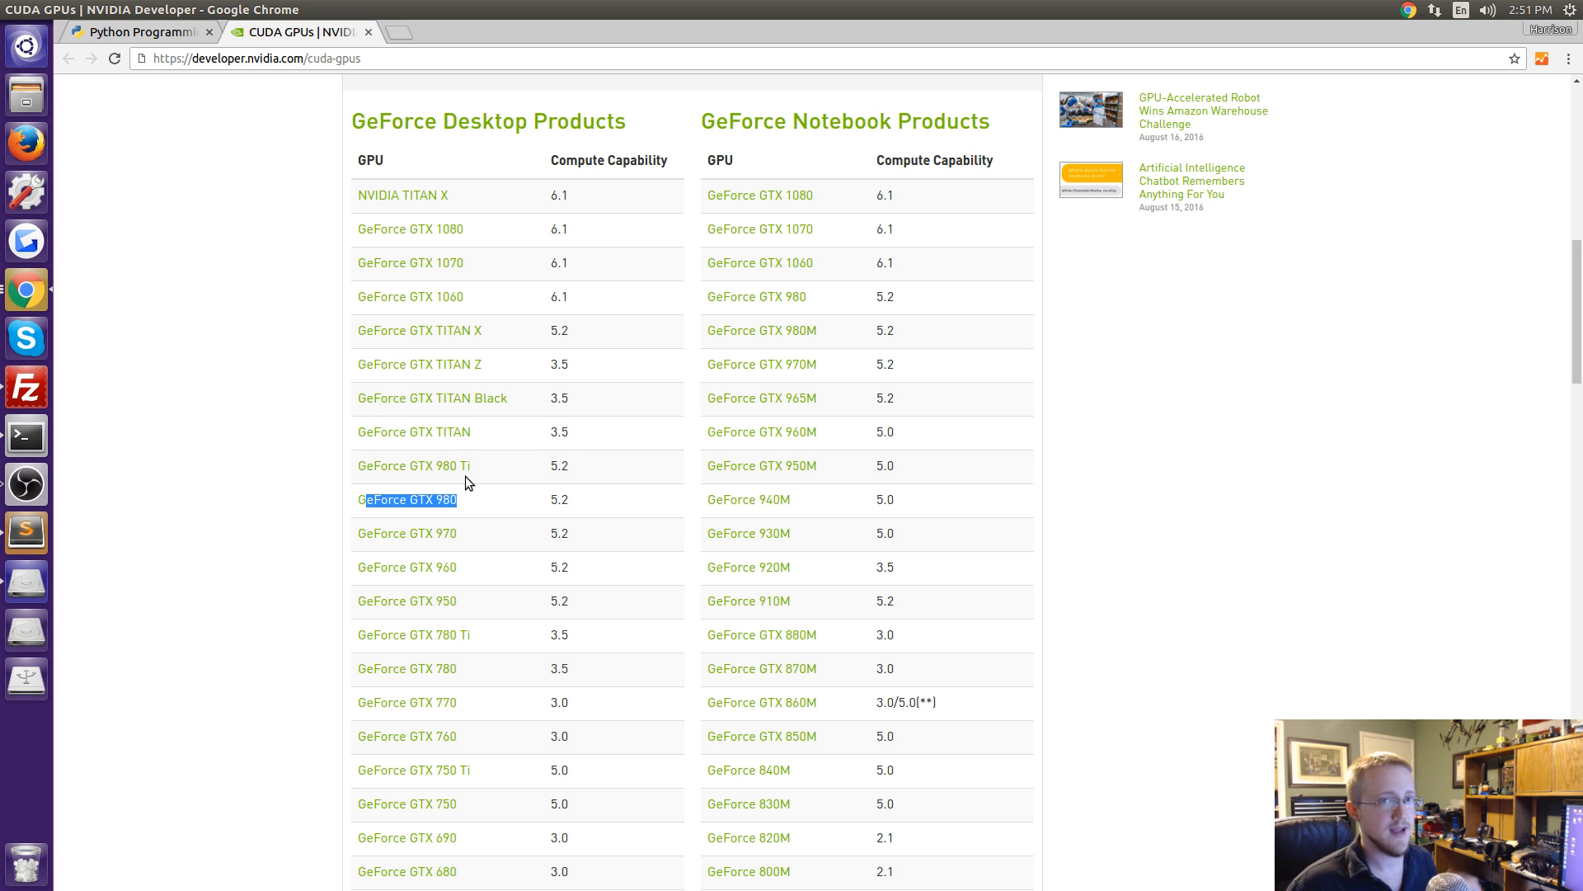
pyautogui.moveTo(430, 447)
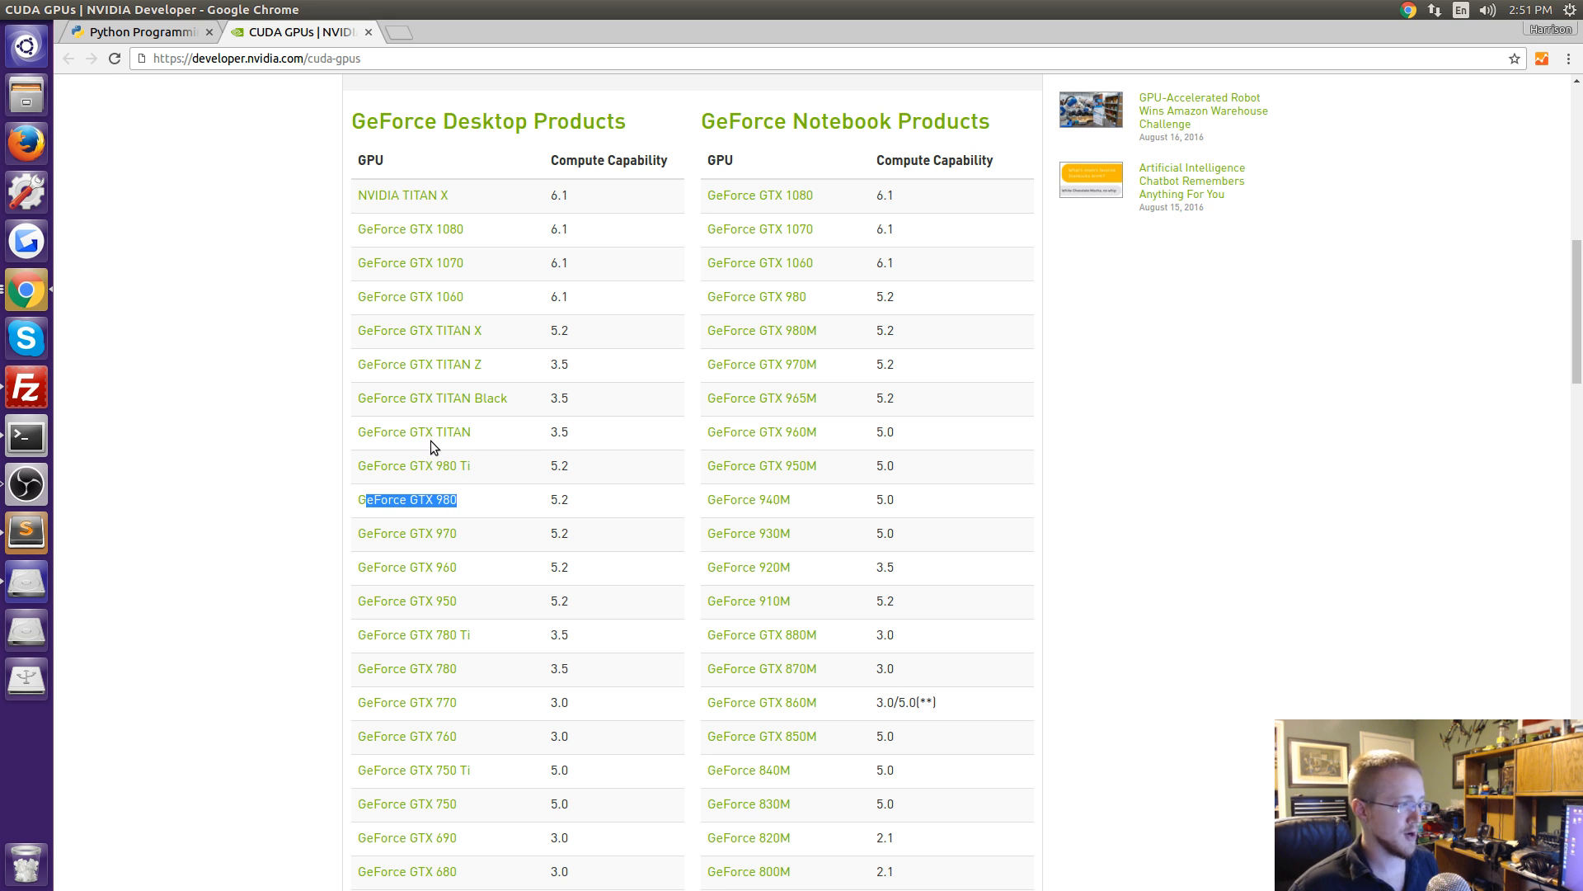
pyautogui.moveTo(495, 505)
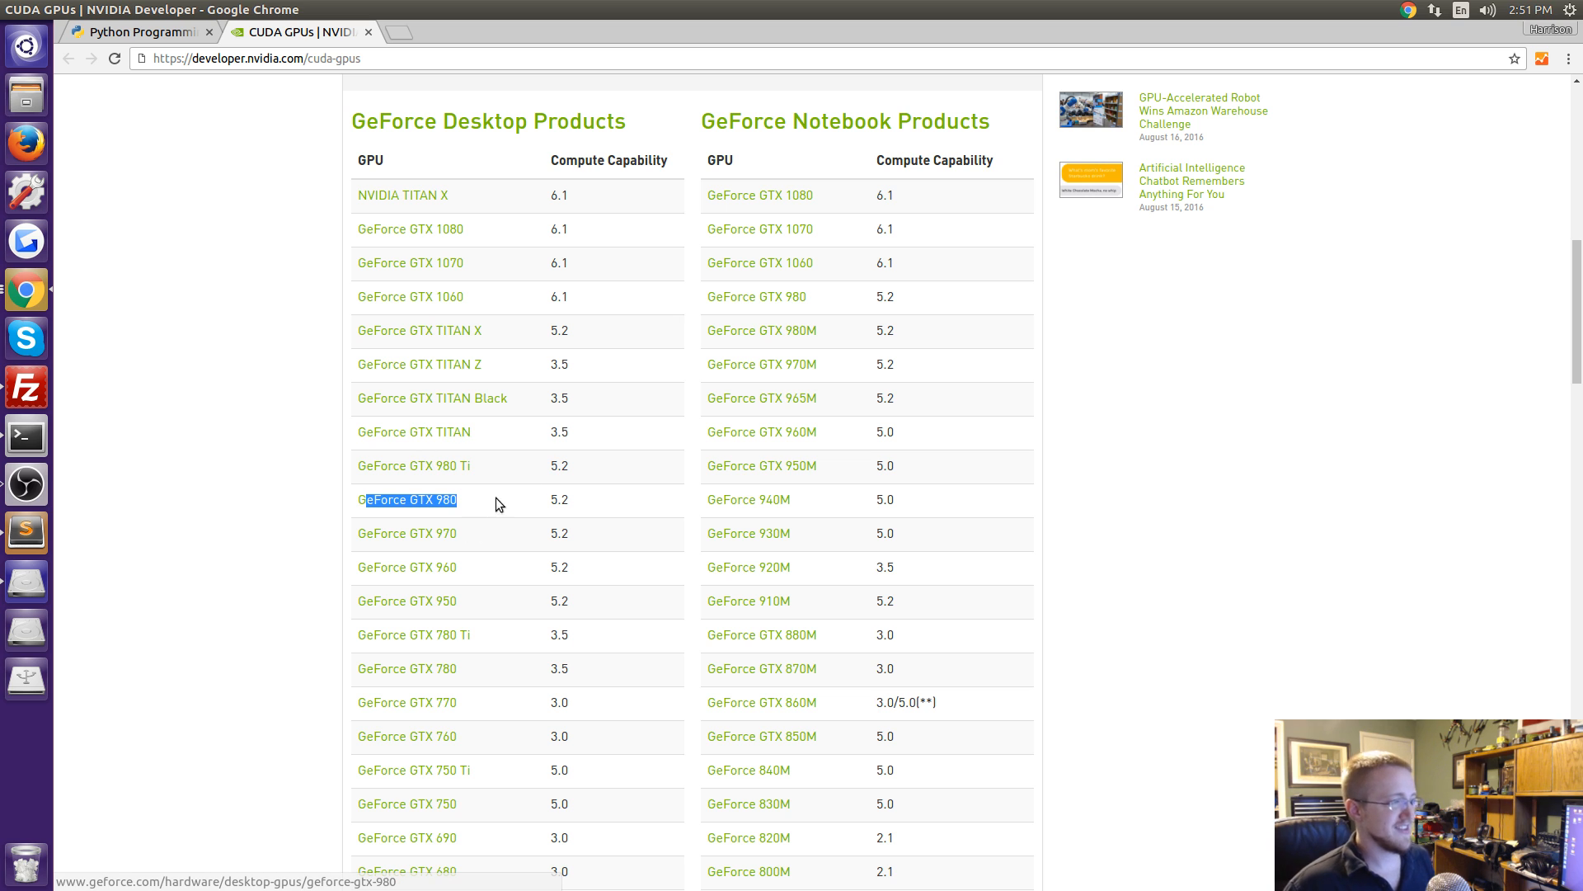
pyautogui.scroll(3)
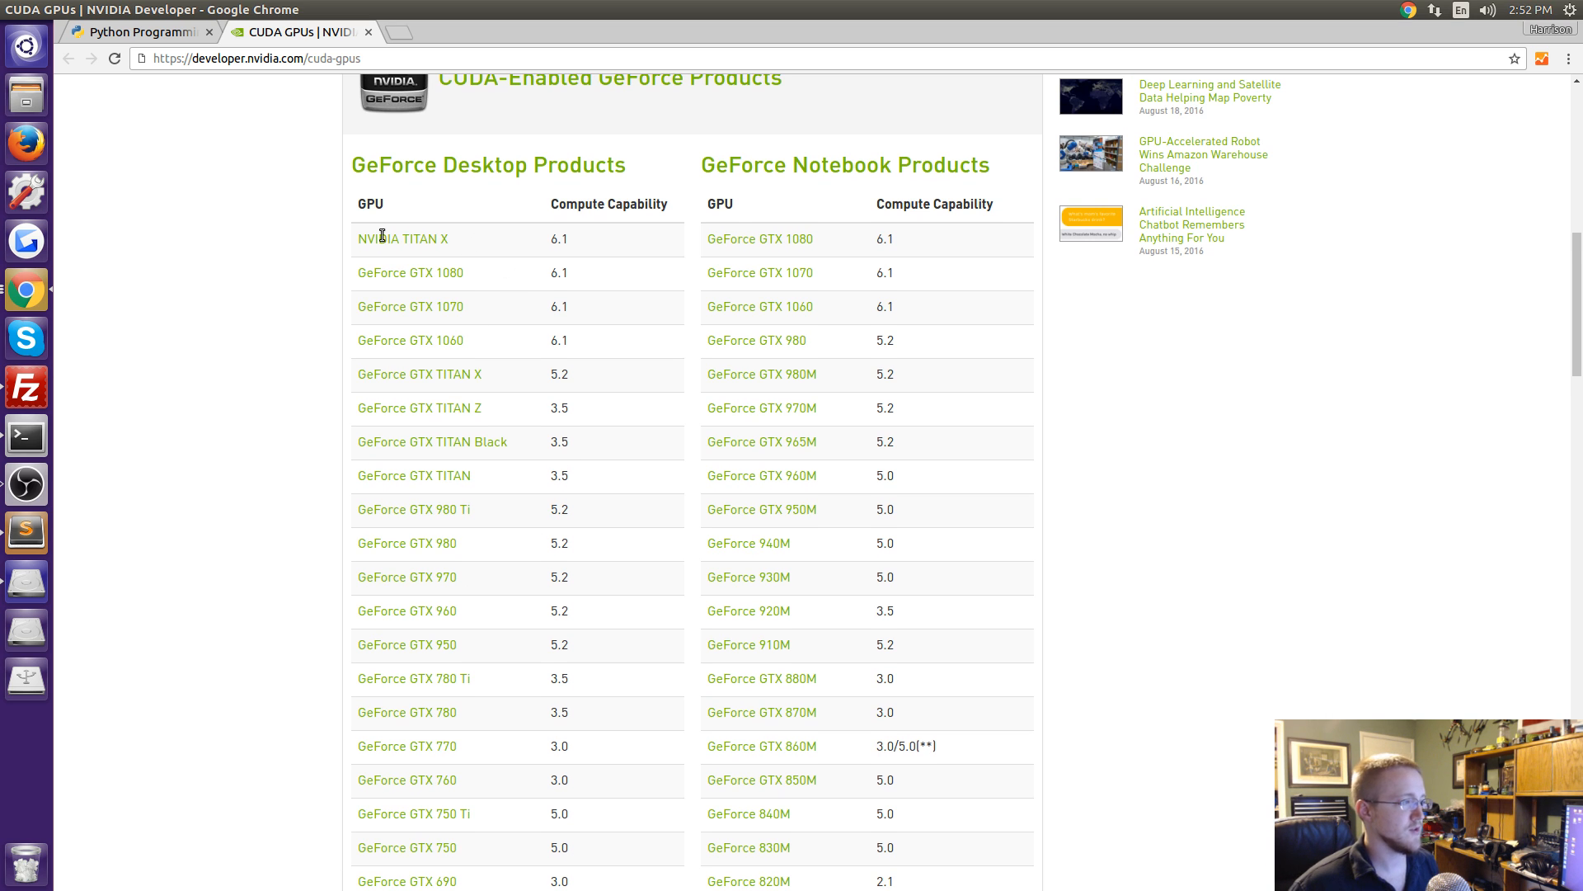
pyautogui.doubleClick(403, 237)
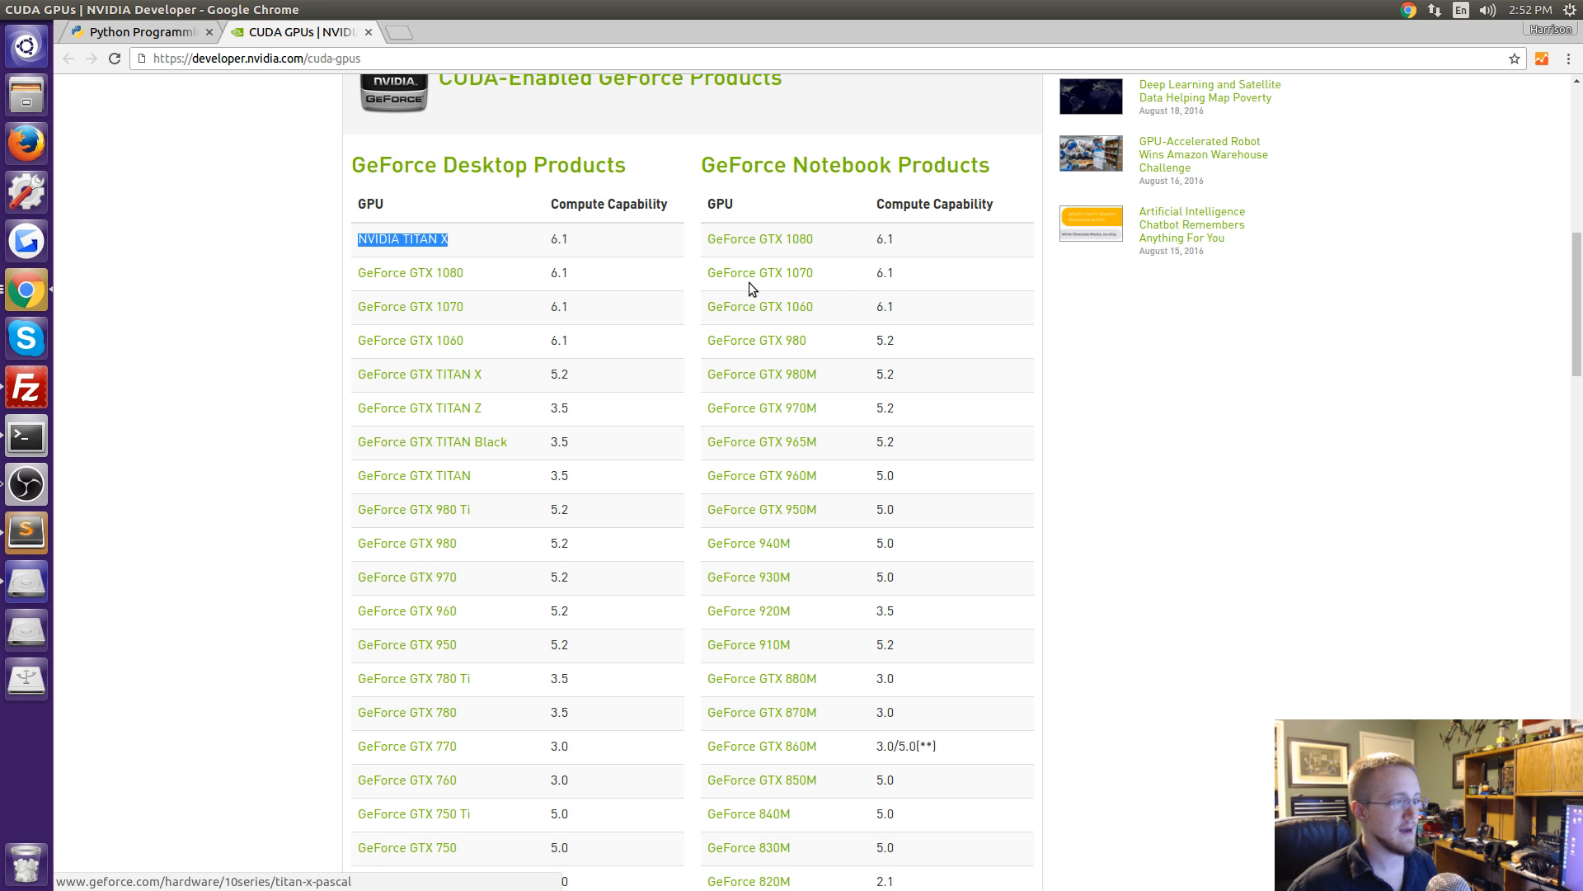
pyautogui.moveTo(546, 294)
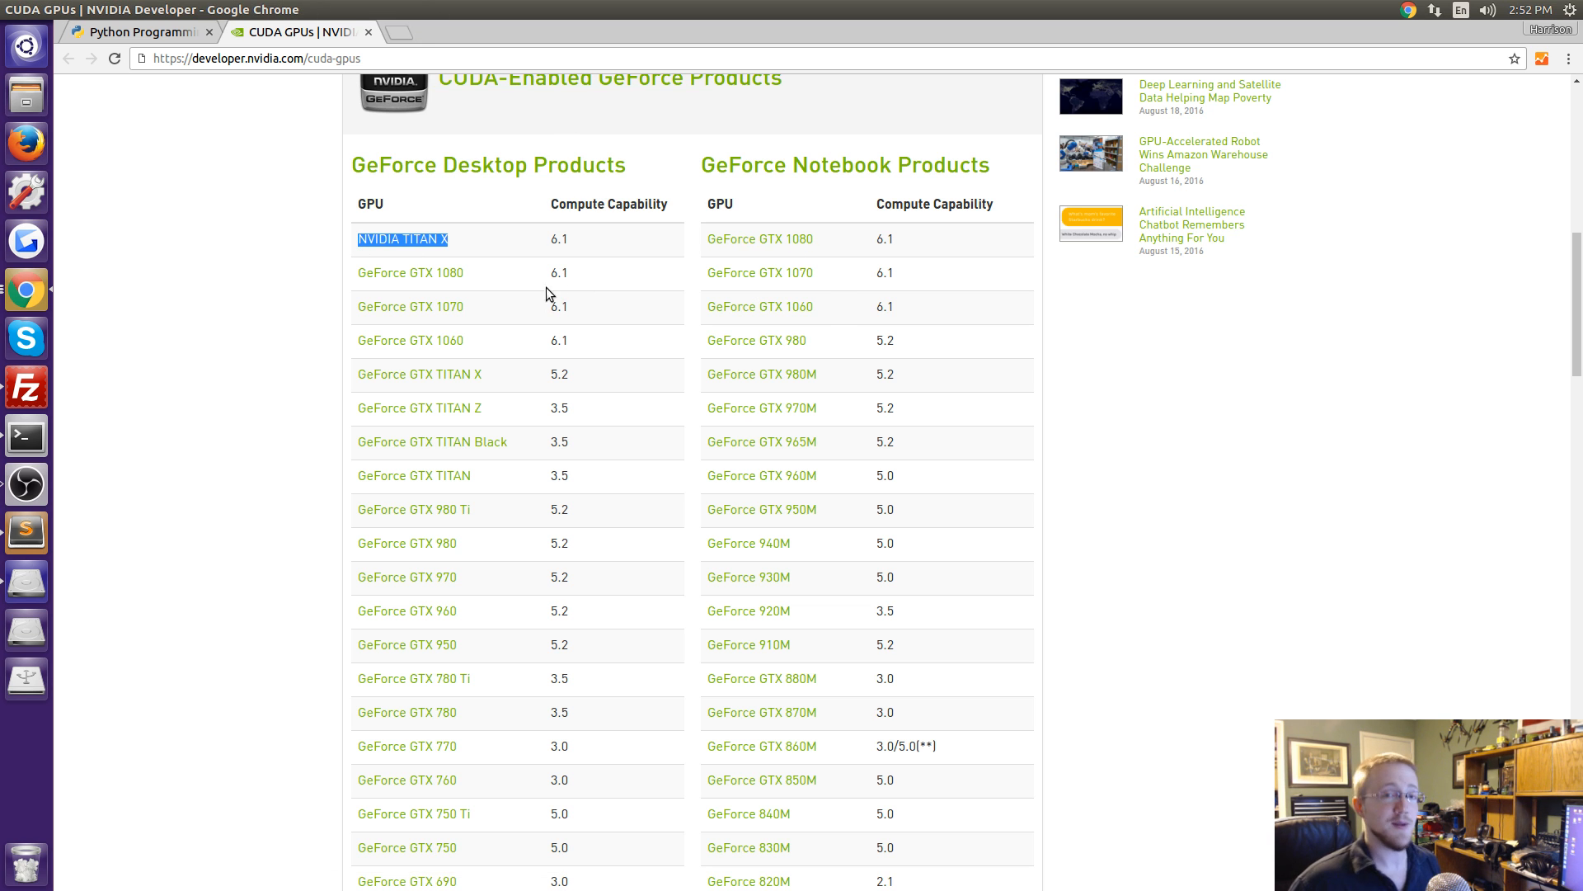
pyautogui.moveTo(180, 84)
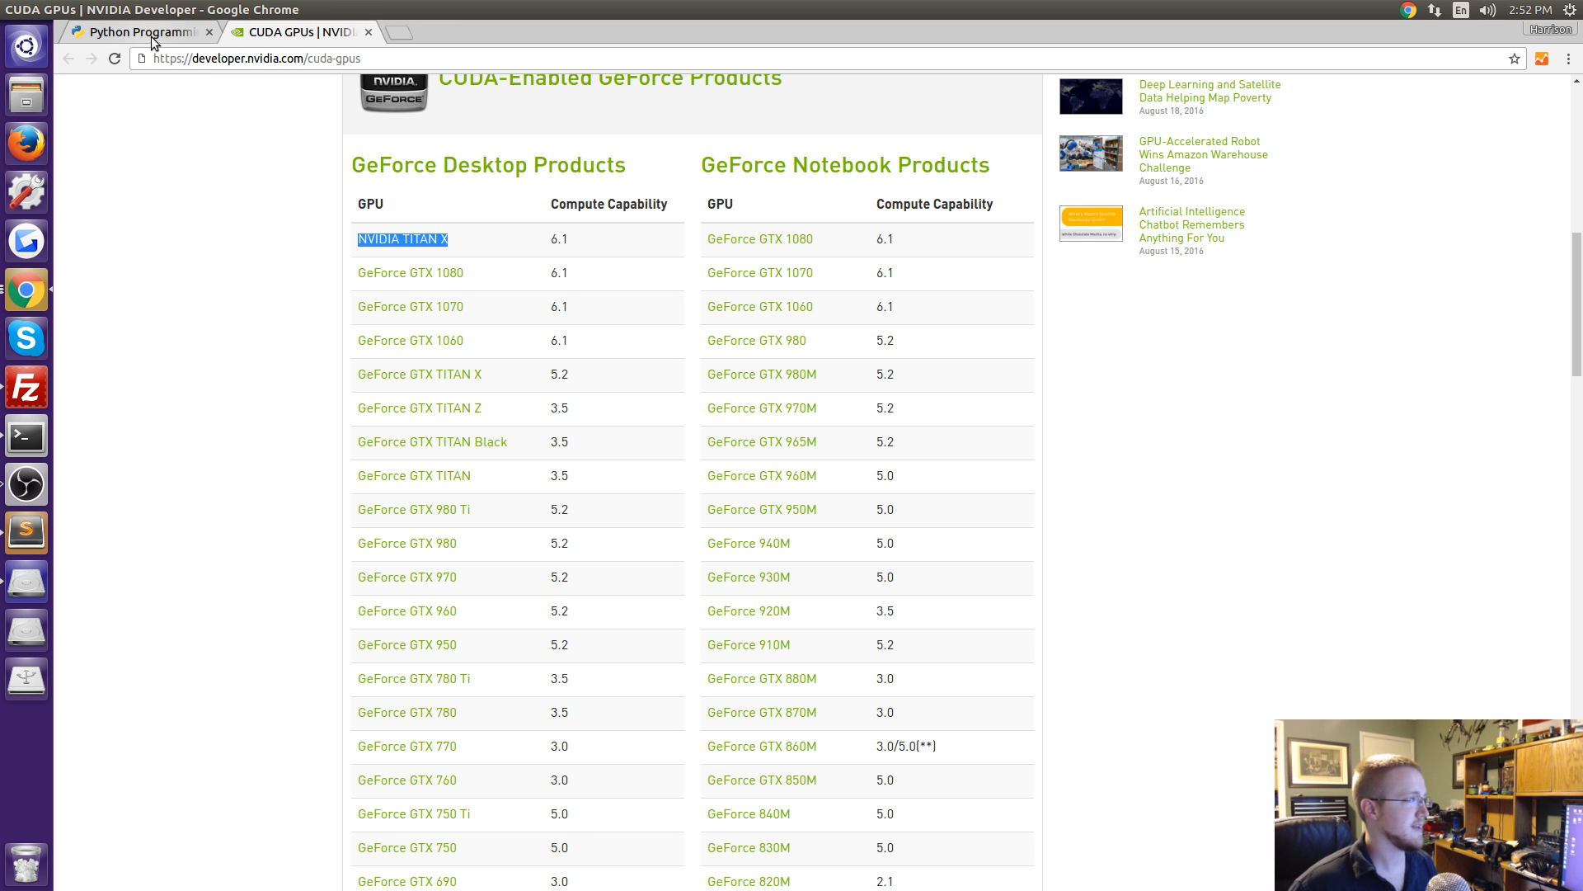
pyautogui.scroll(-3)
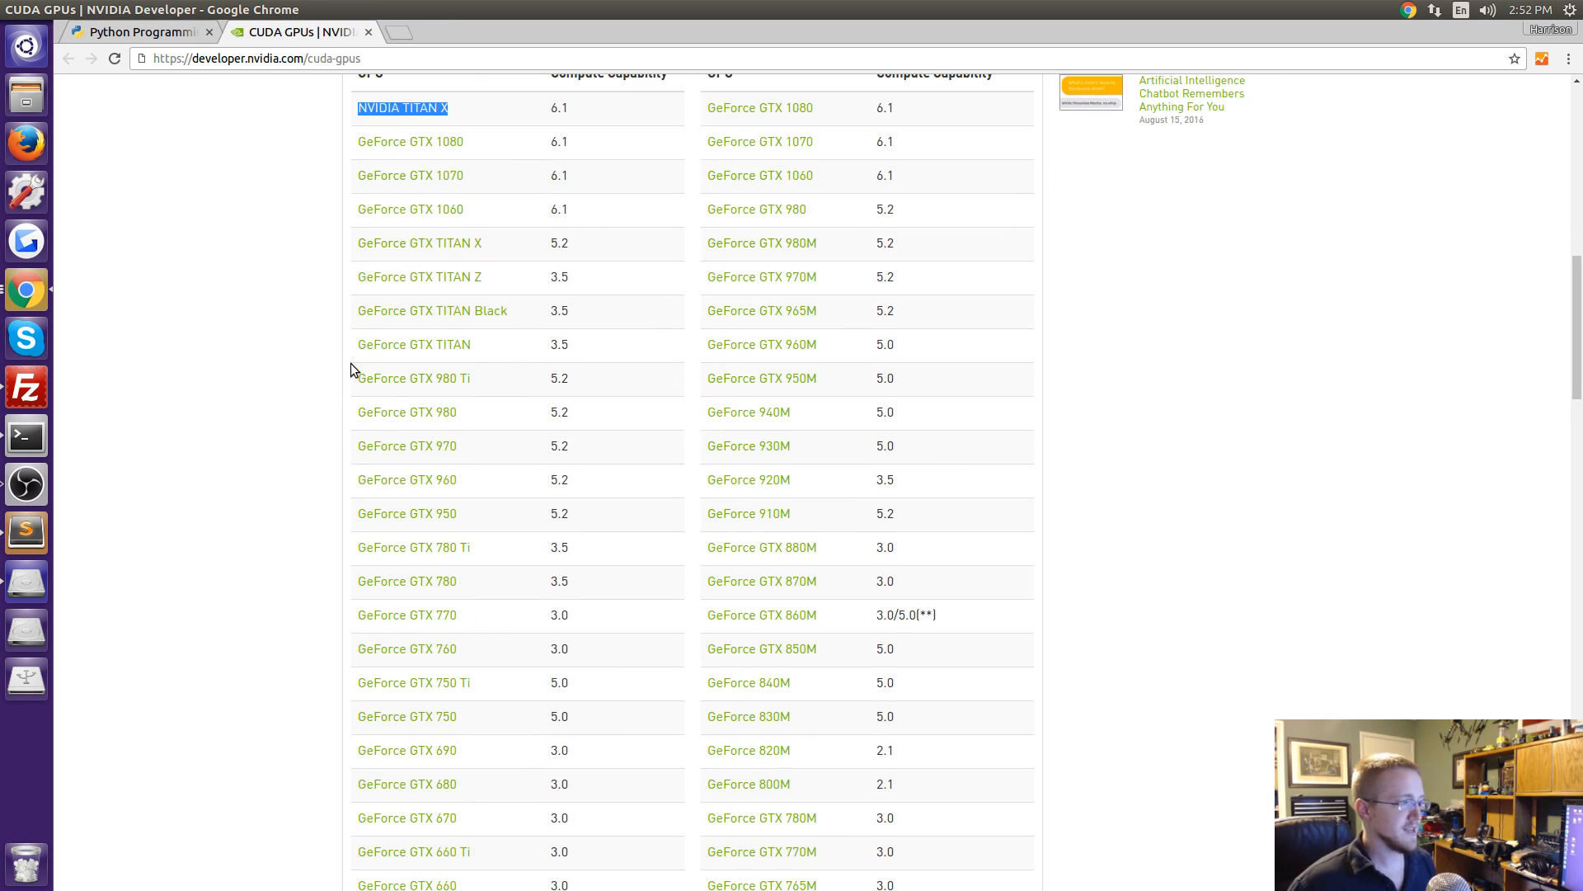
# Return to the tutorial tab and scroll to the hard-drive partitioning section with the Disk Management screenshot.
pyautogui.click(142, 31)
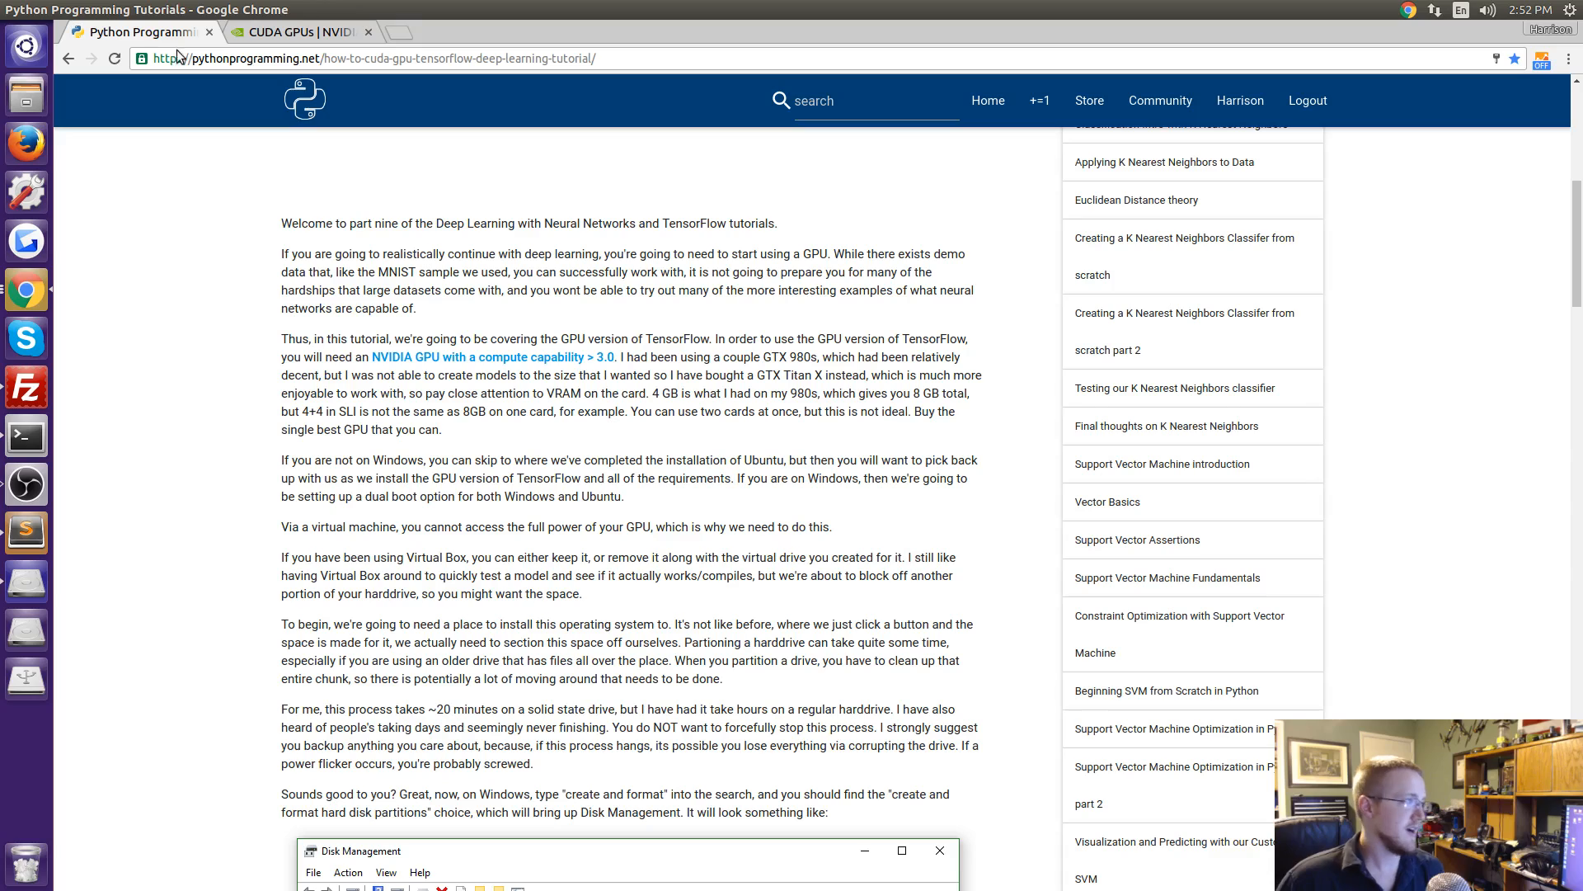
pyautogui.moveTo(591, 397)
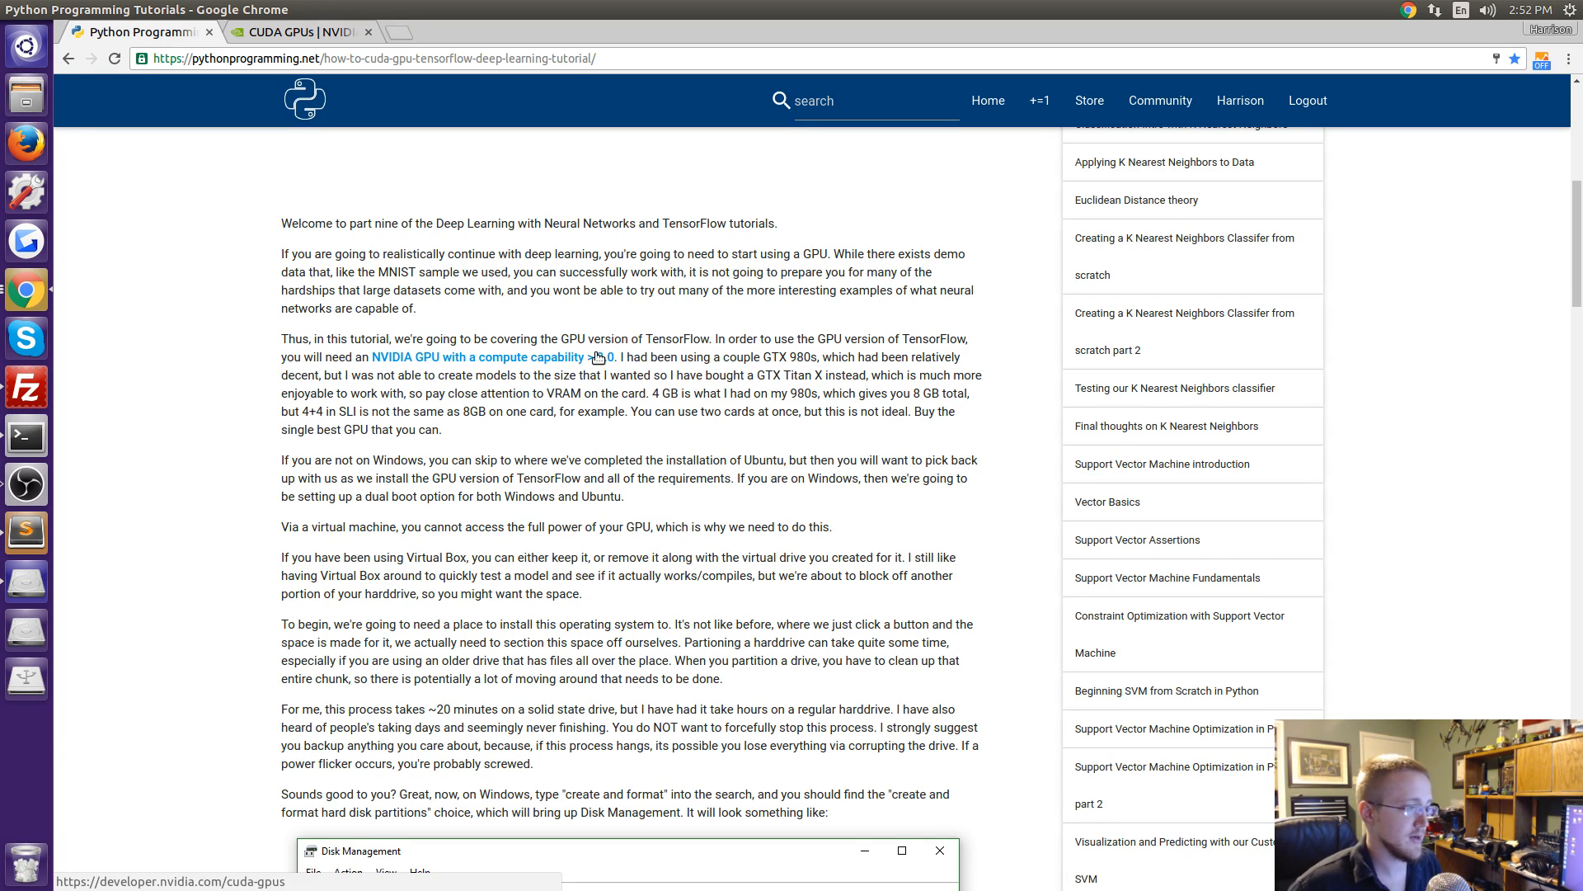
pyautogui.scroll(-3)
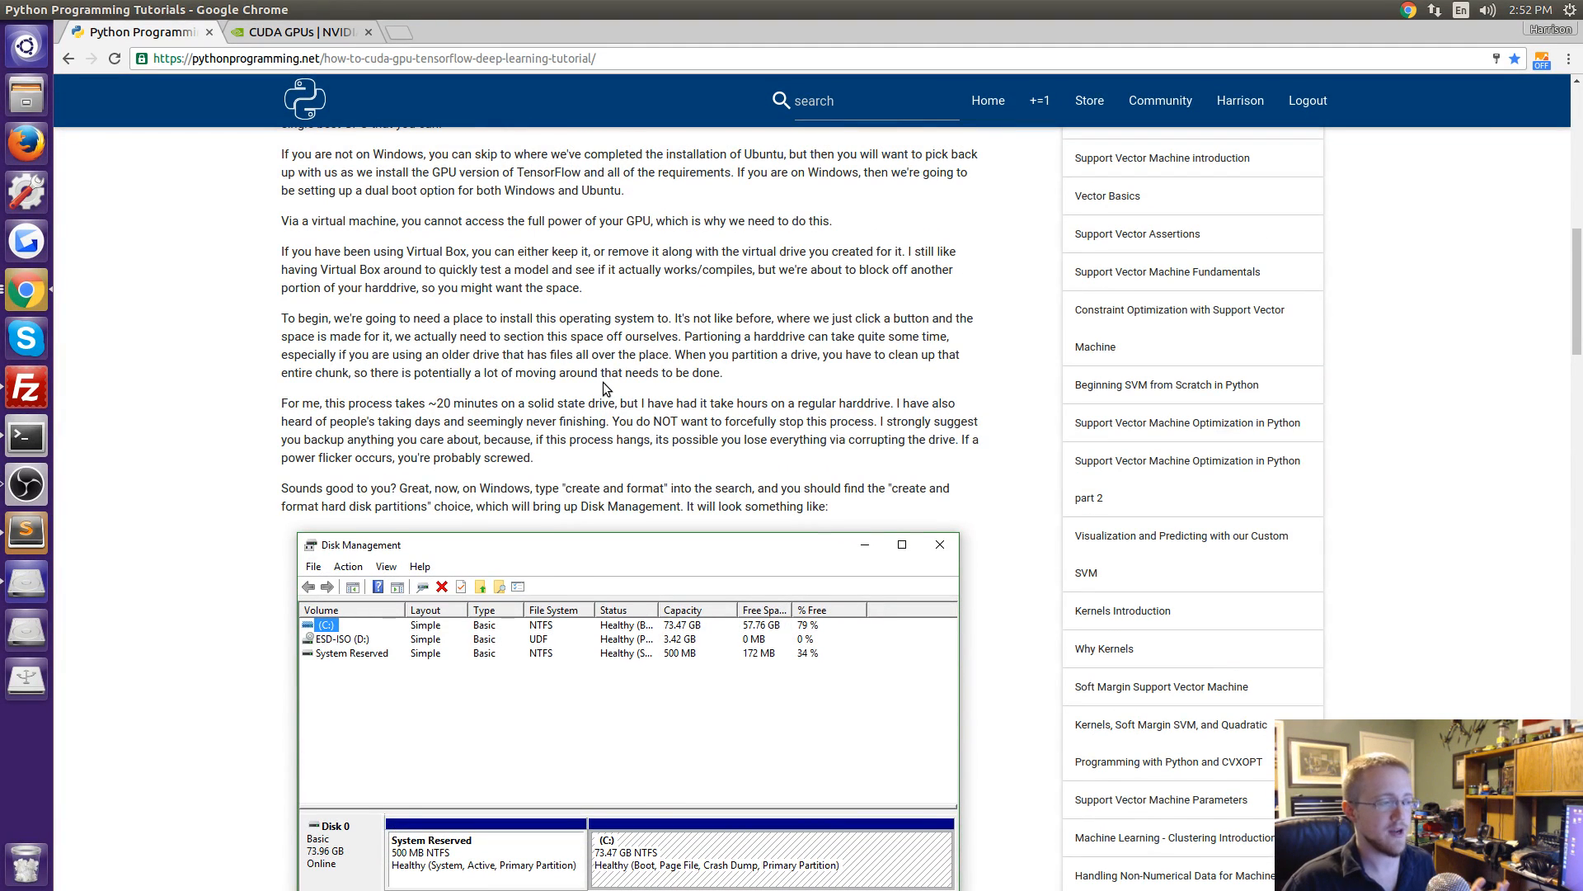
pyautogui.scroll(-3)
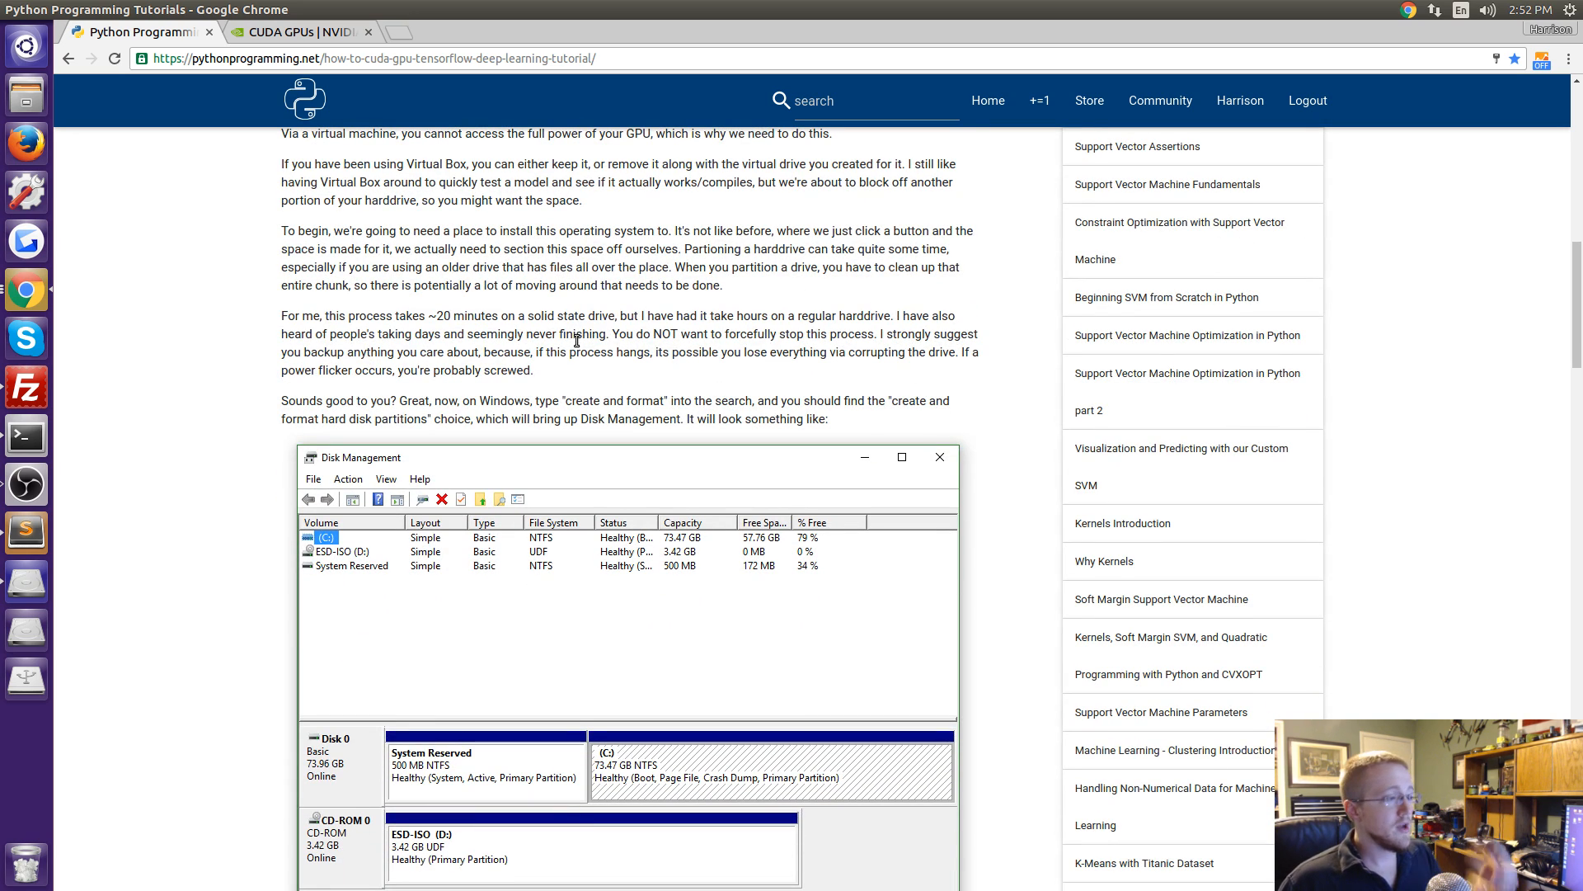
pyautogui.scroll(-3)
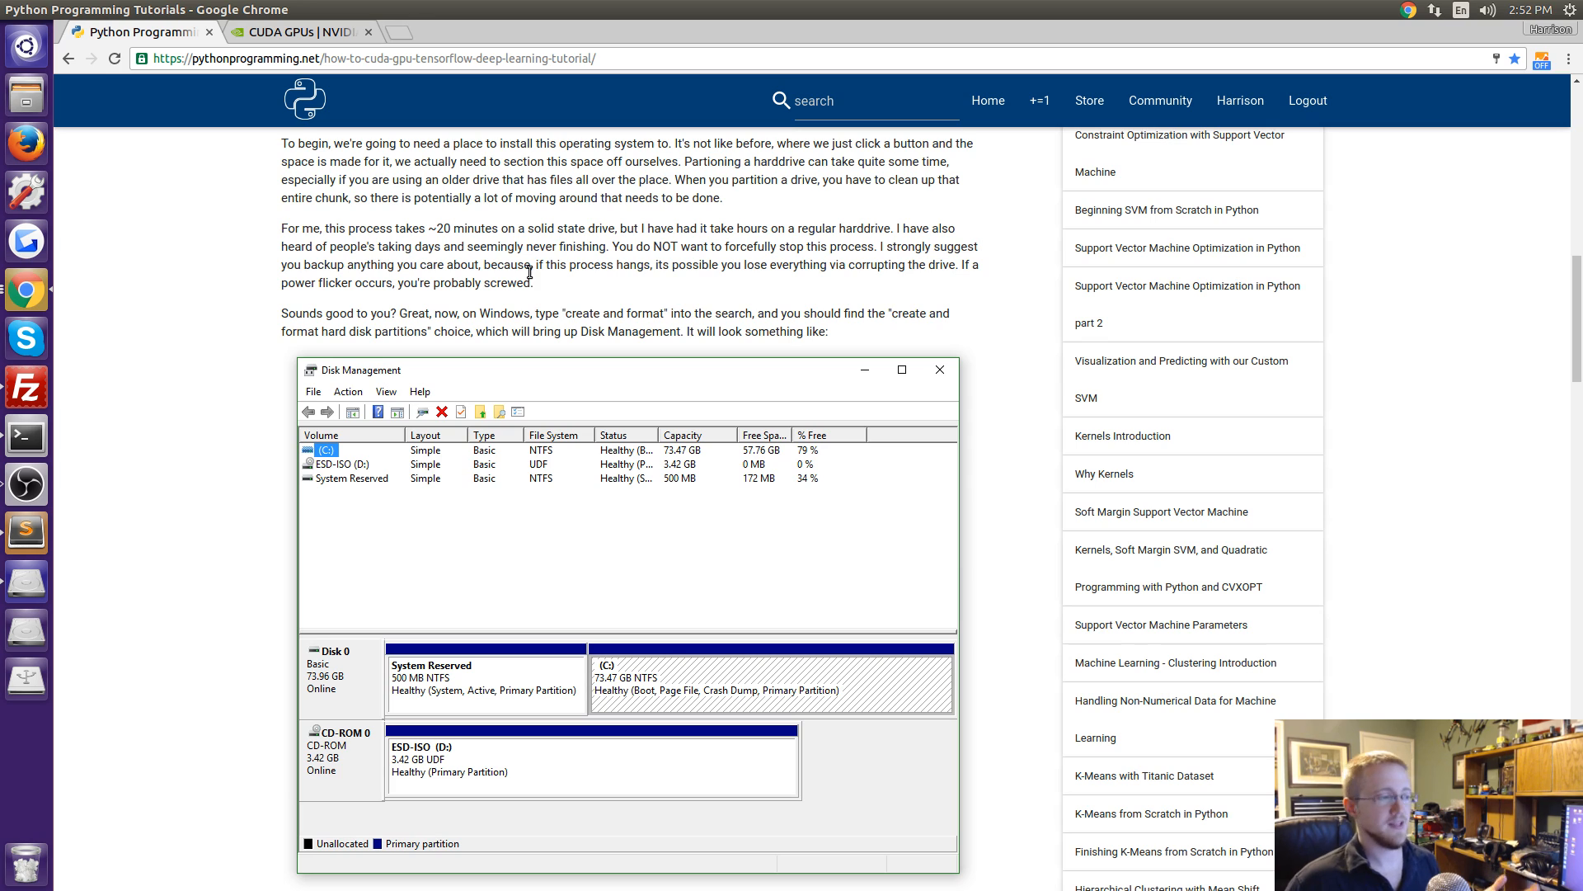
pyautogui.moveTo(541, 296)
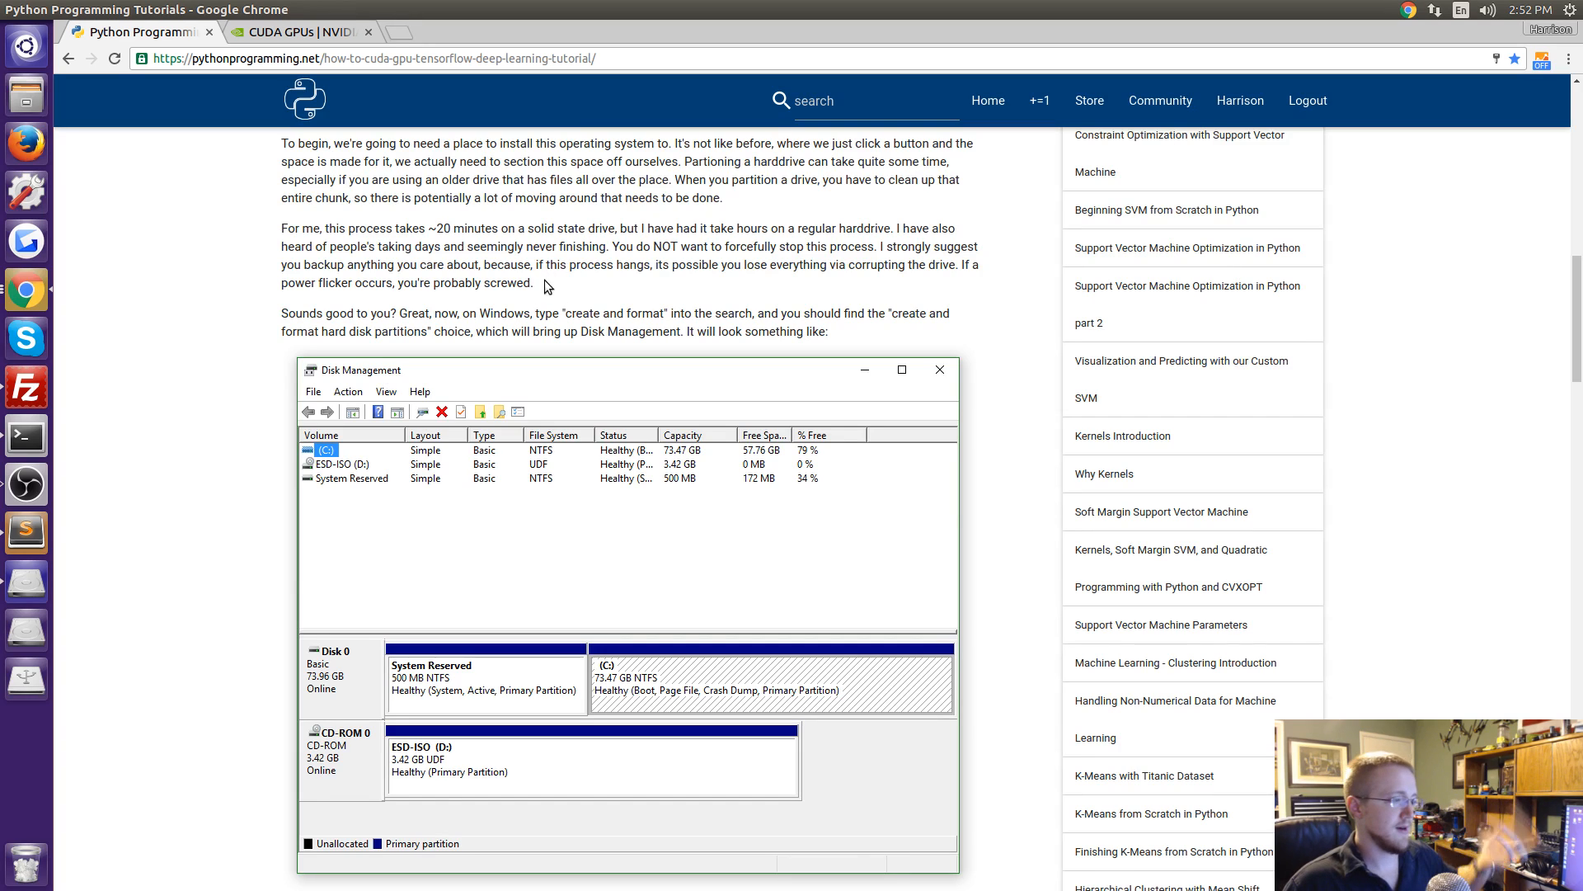
pyautogui.moveTo(488, 280)
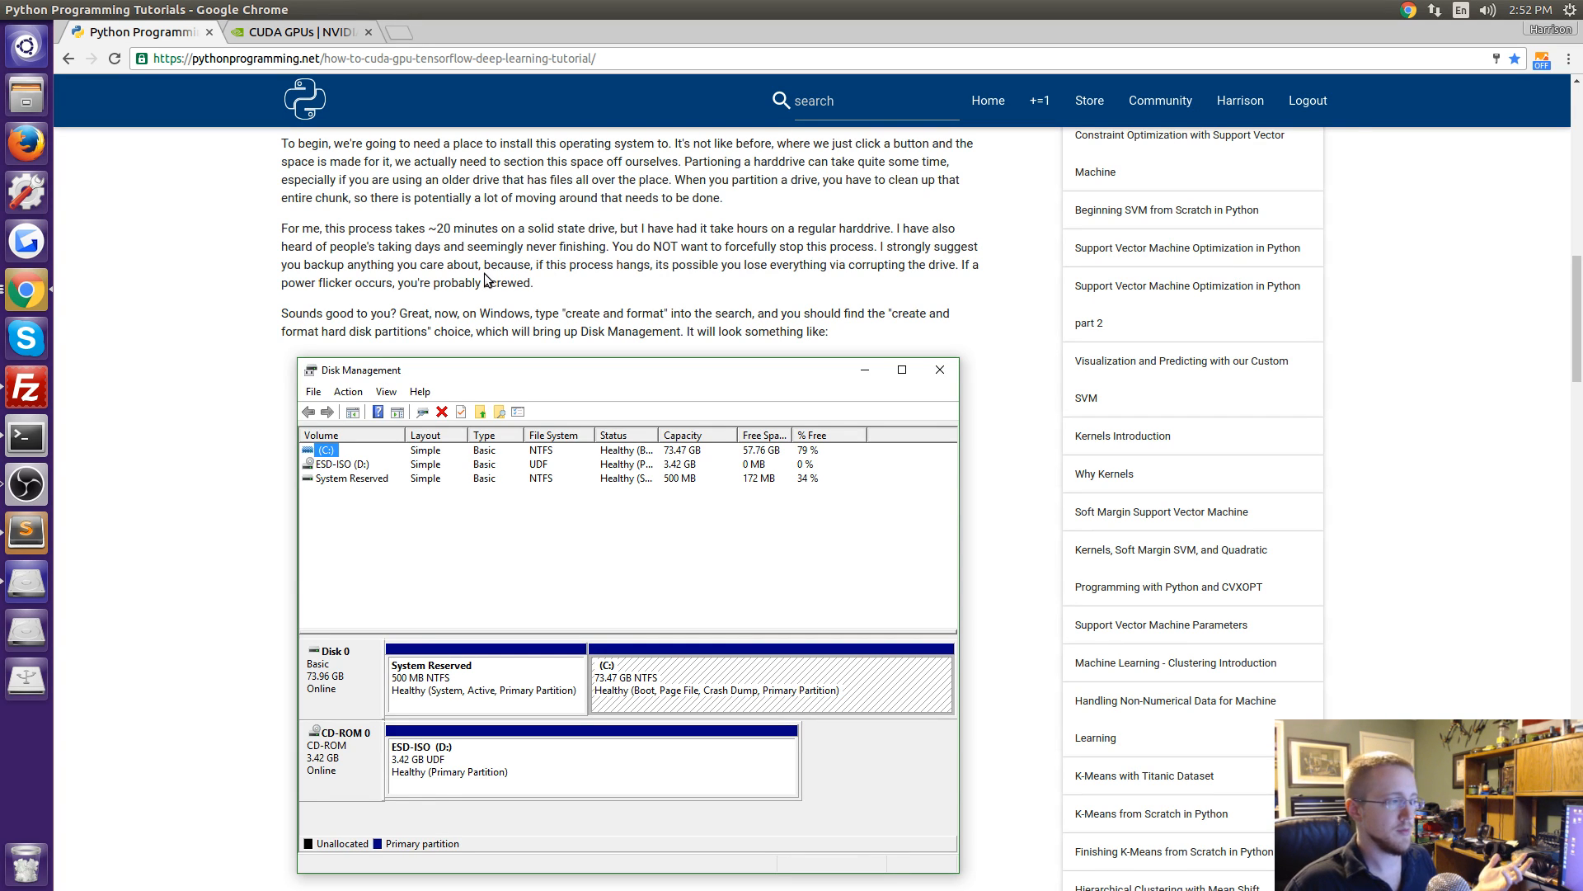
pyautogui.moveTo(596, 293)
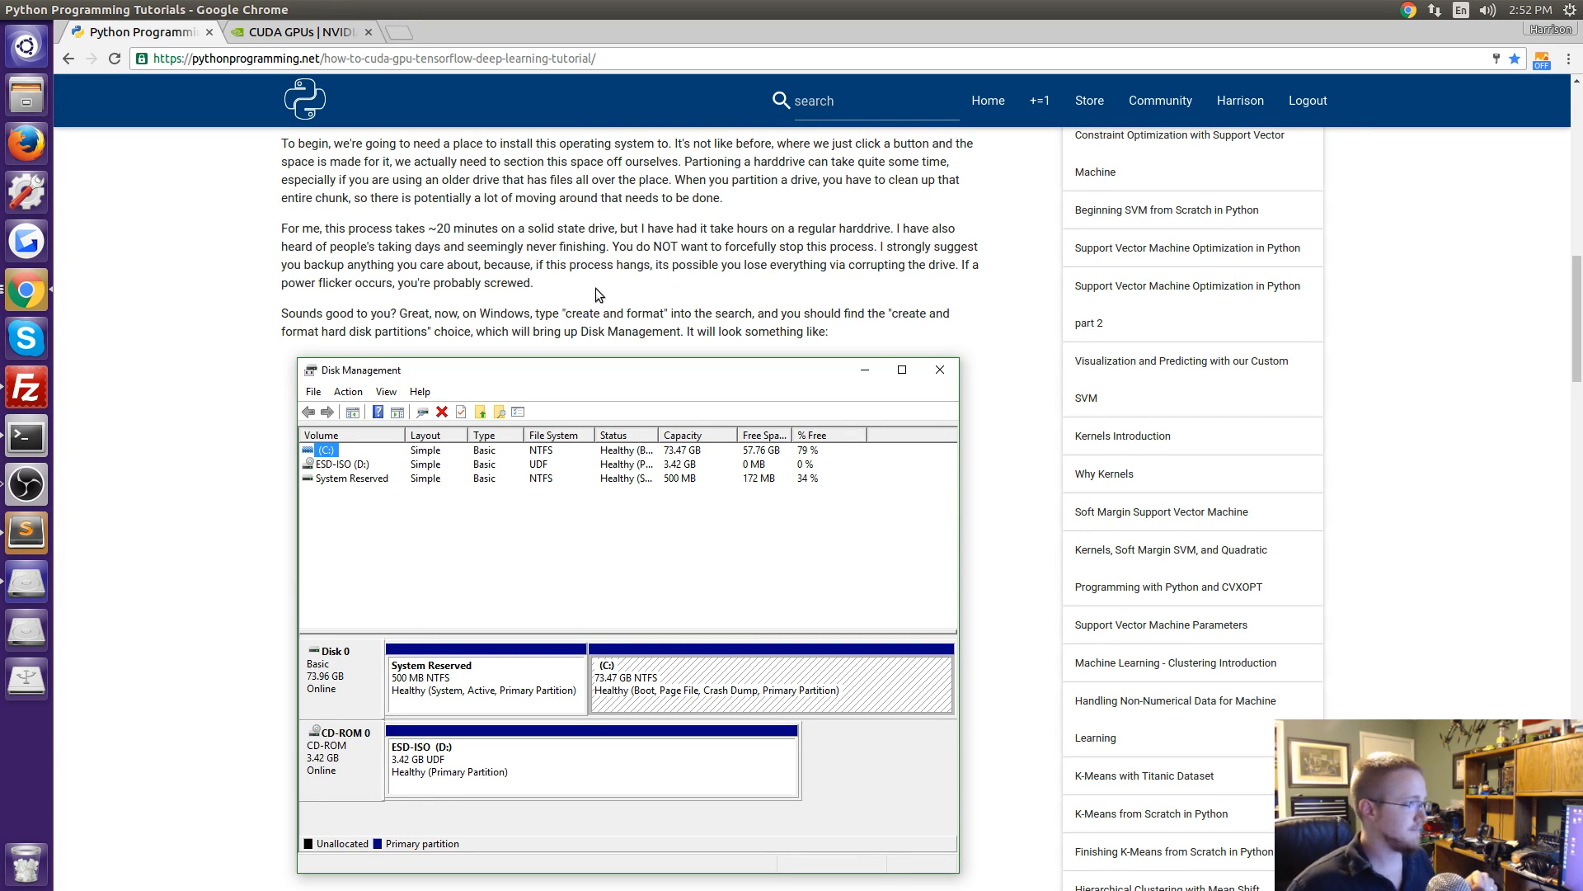
pyautogui.moveTo(693, 299)
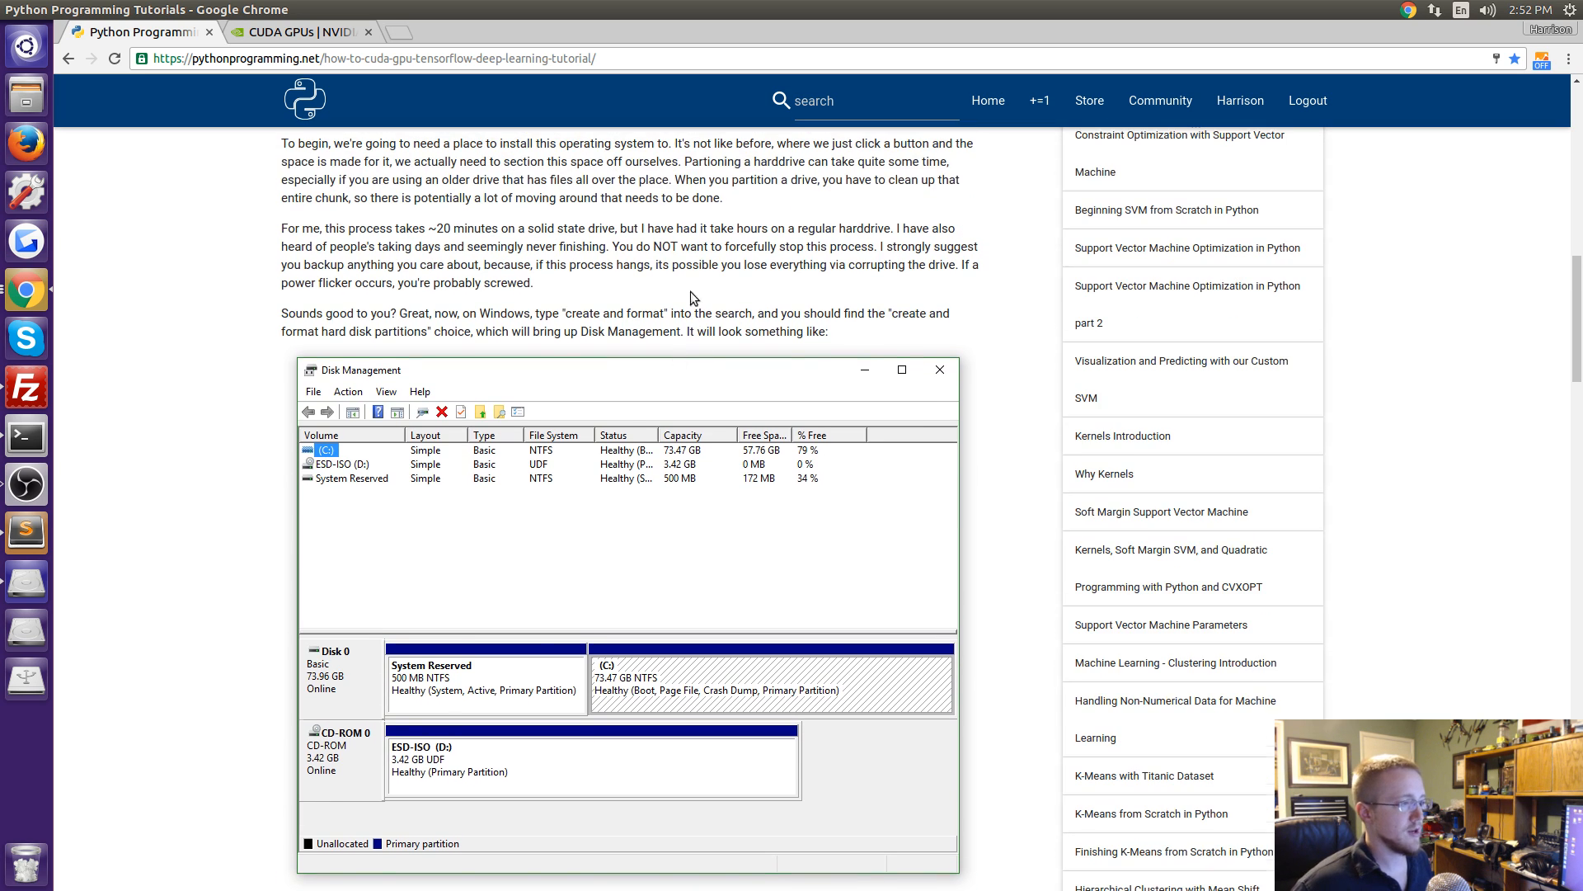
pyautogui.moveTo(568, 313)
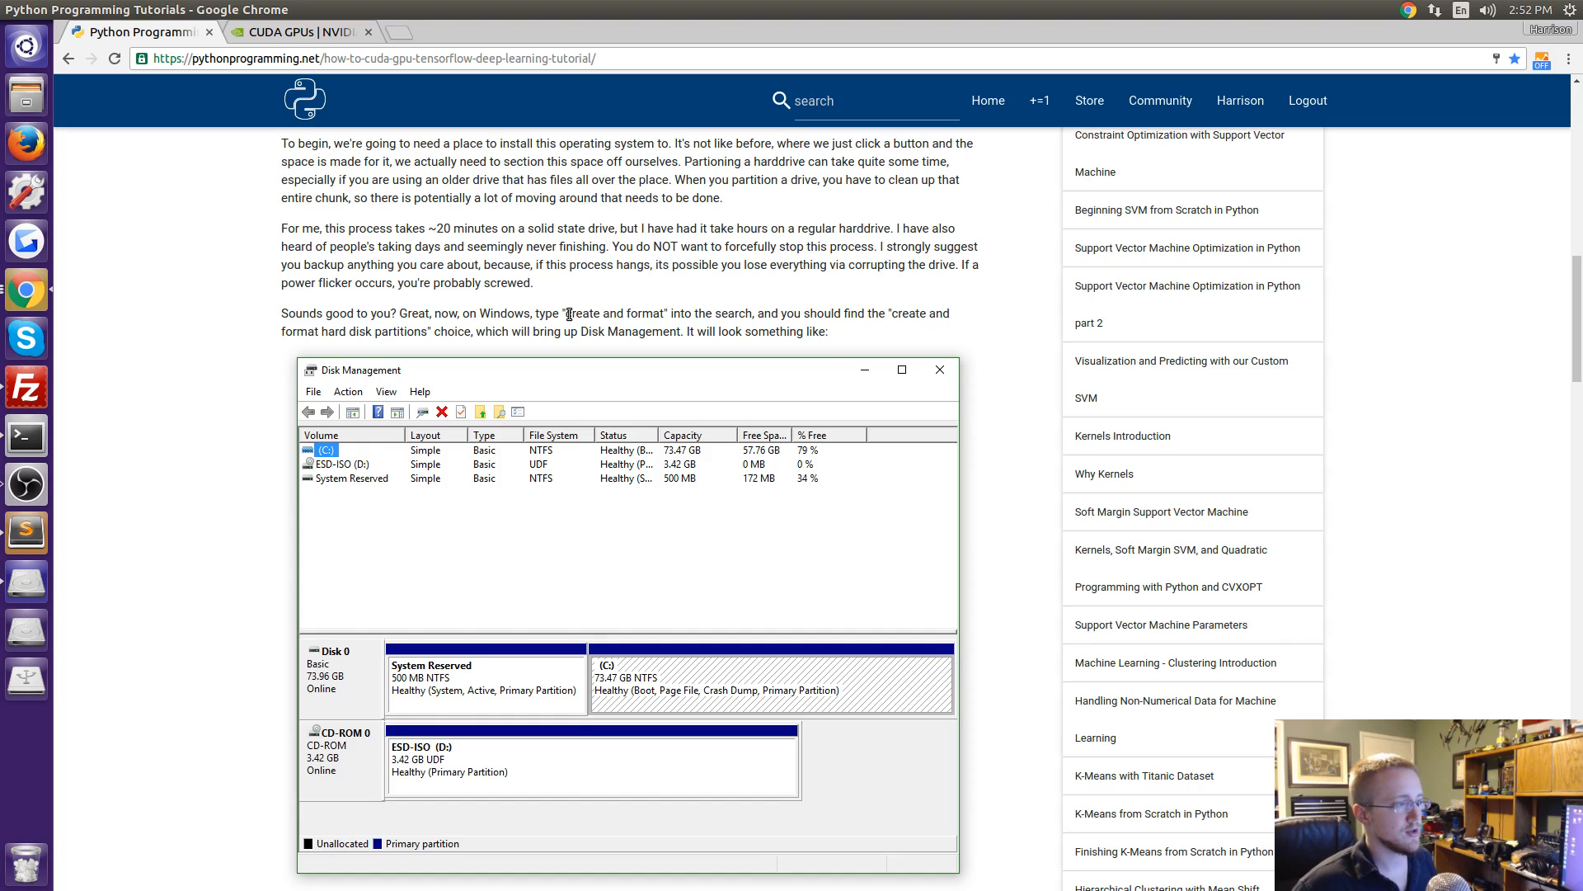
pyautogui.moveTo(328, 370)
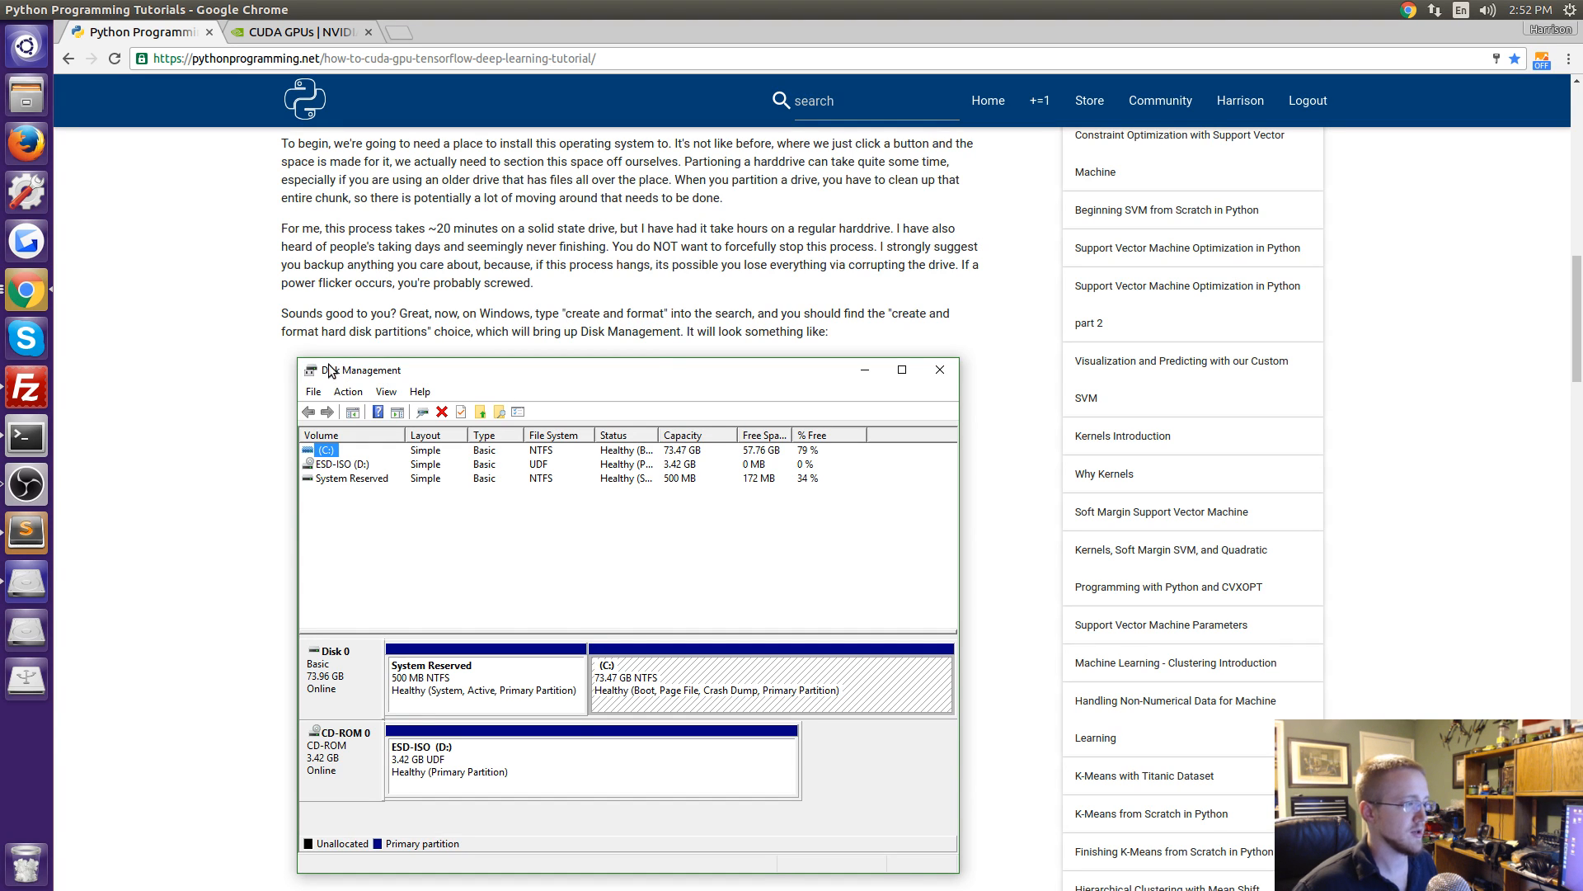
# Scroll past the Shrink C: volume screenshot to the 'Now we need Ubuntu' paragraph.
pyautogui.scroll(-3)
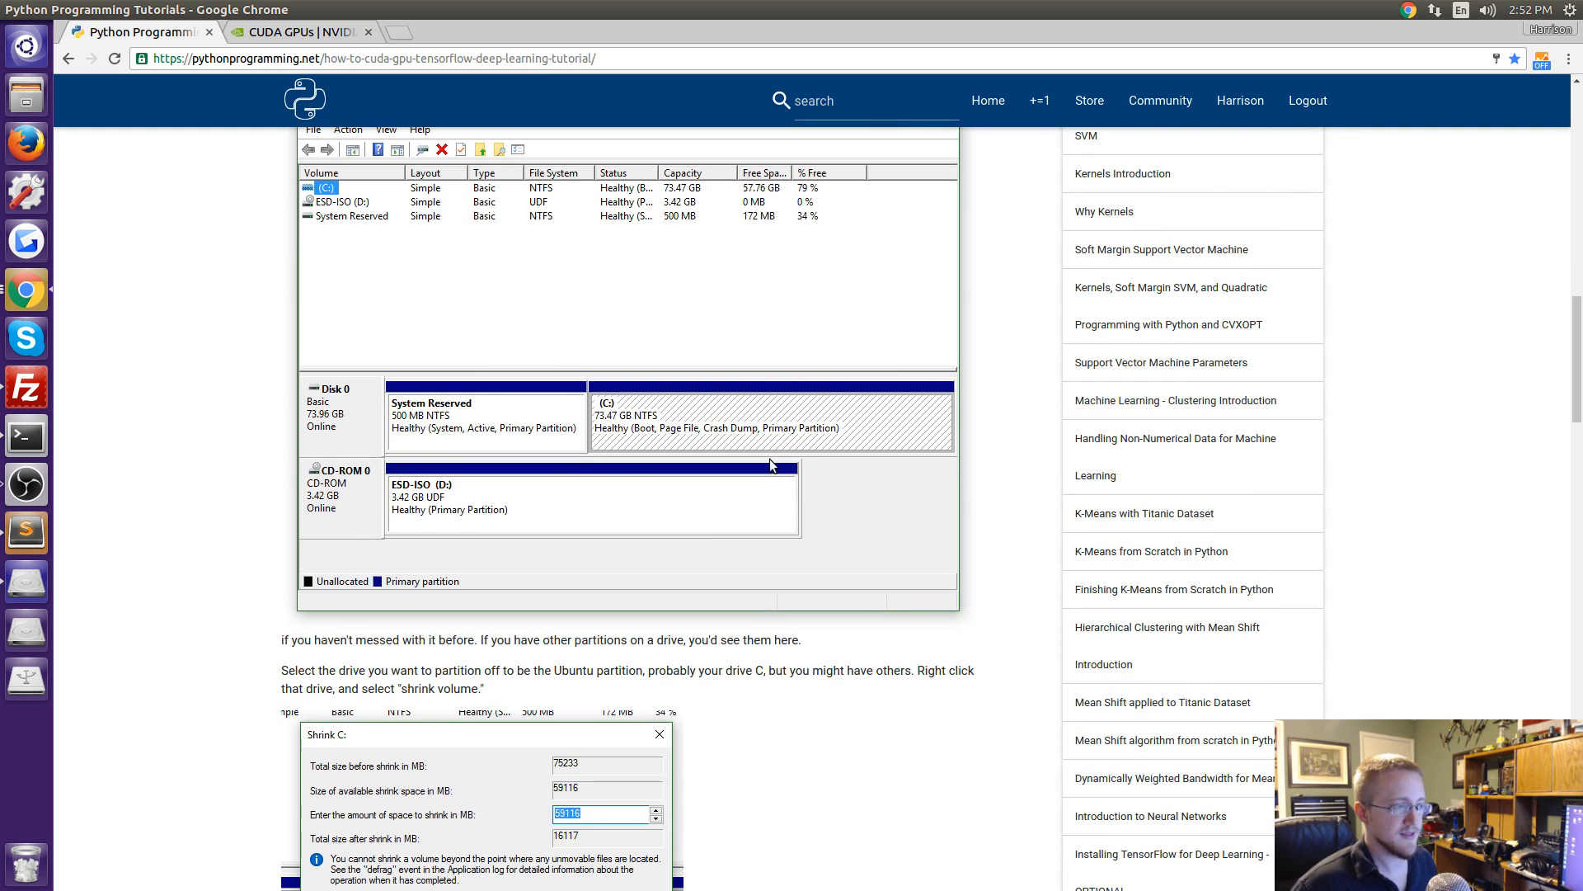
pyautogui.moveTo(712, 442)
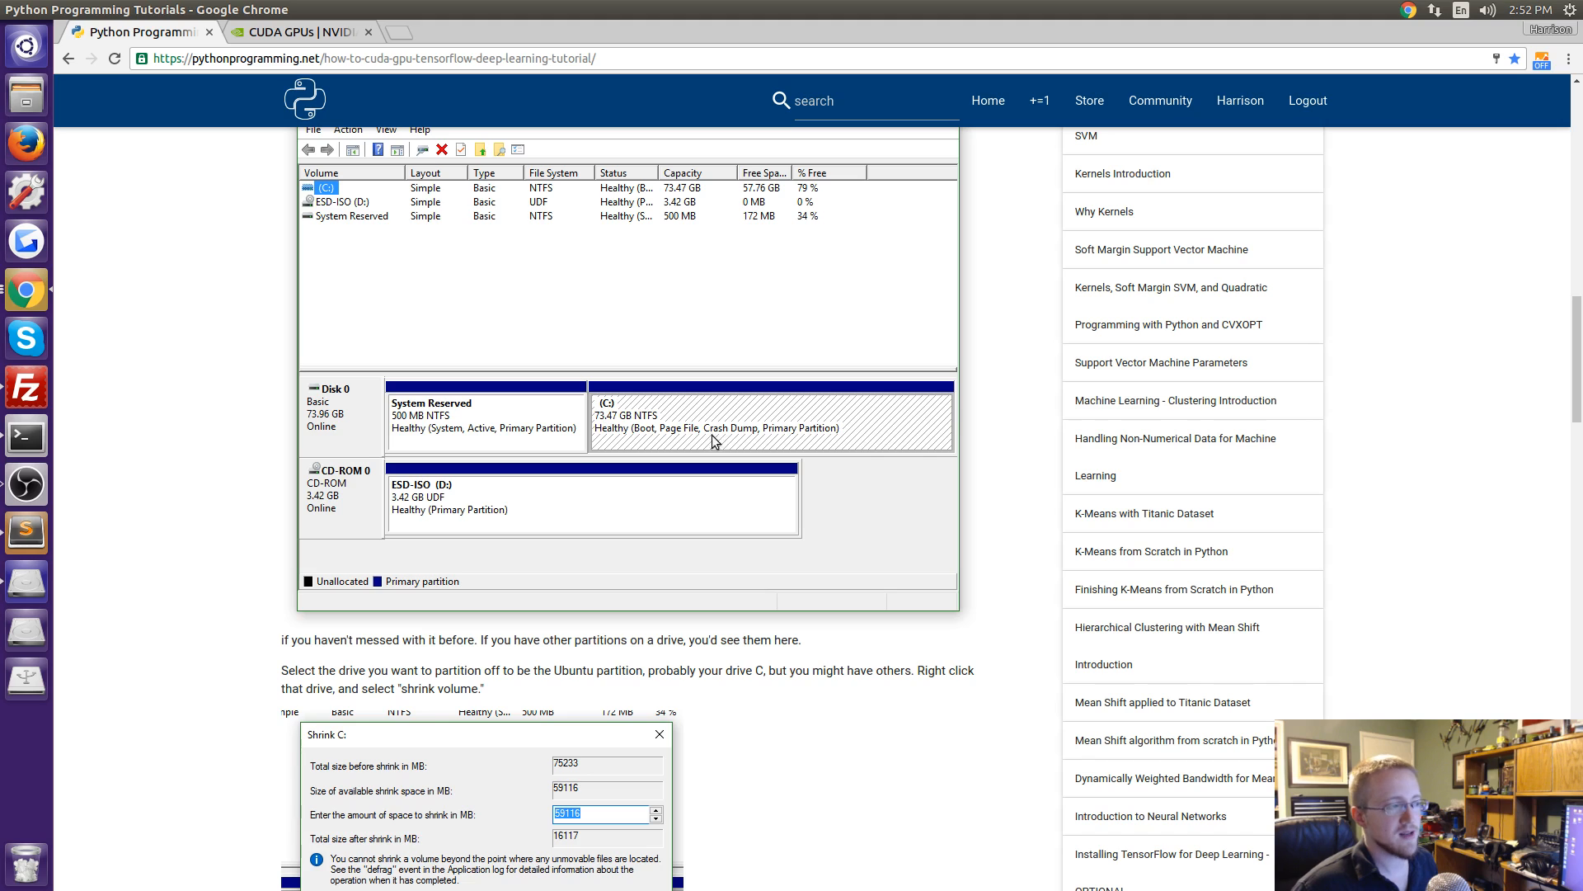
pyautogui.moveTo(759, 454)
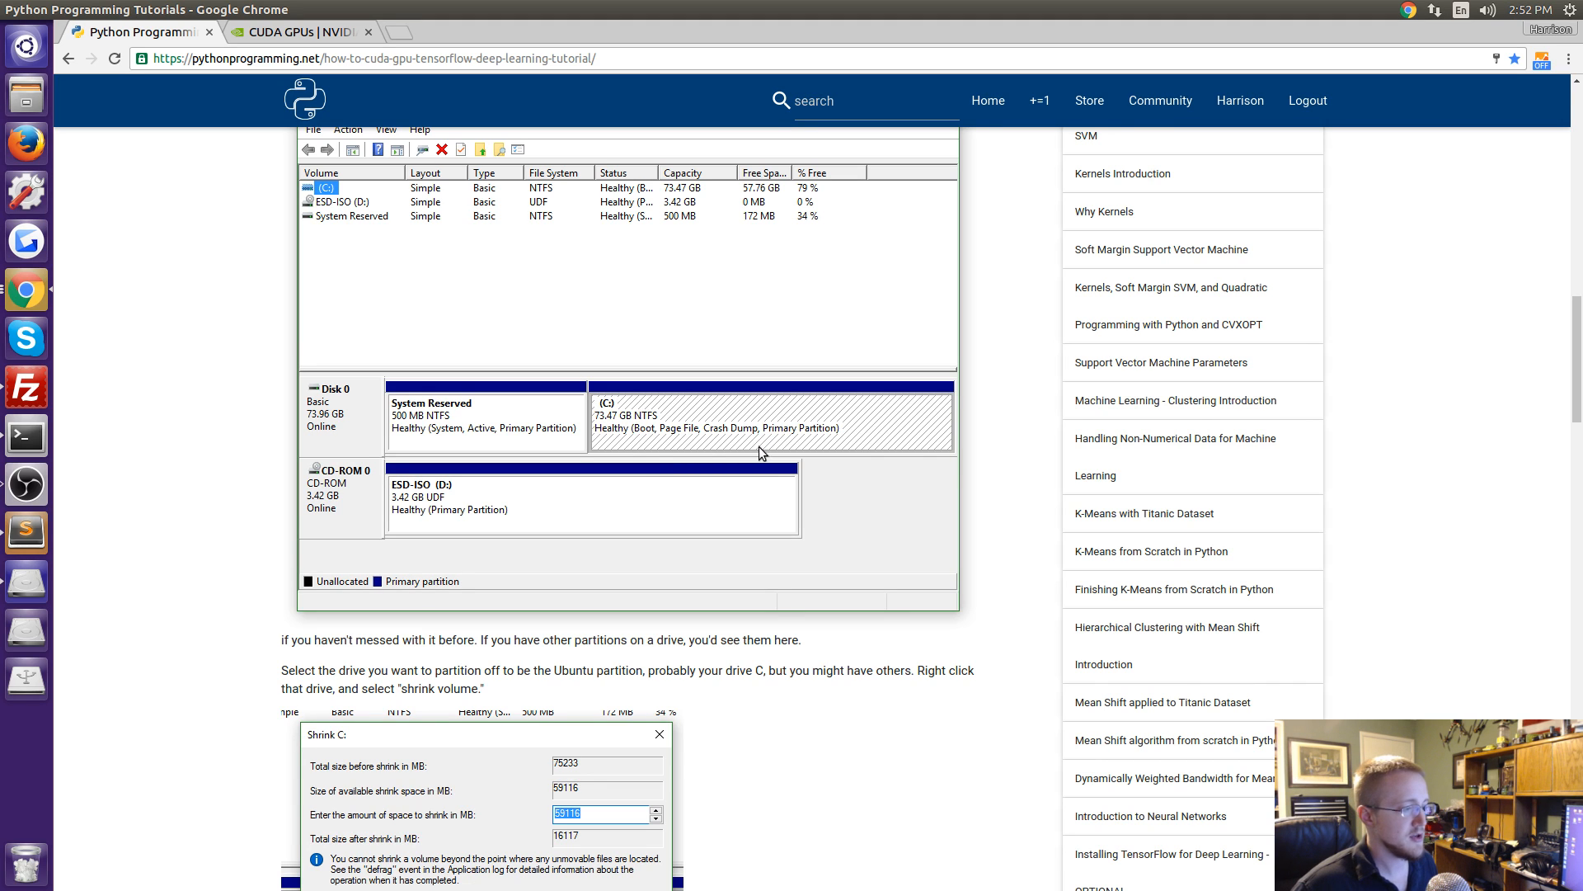
pyautogui.scroll(-3)
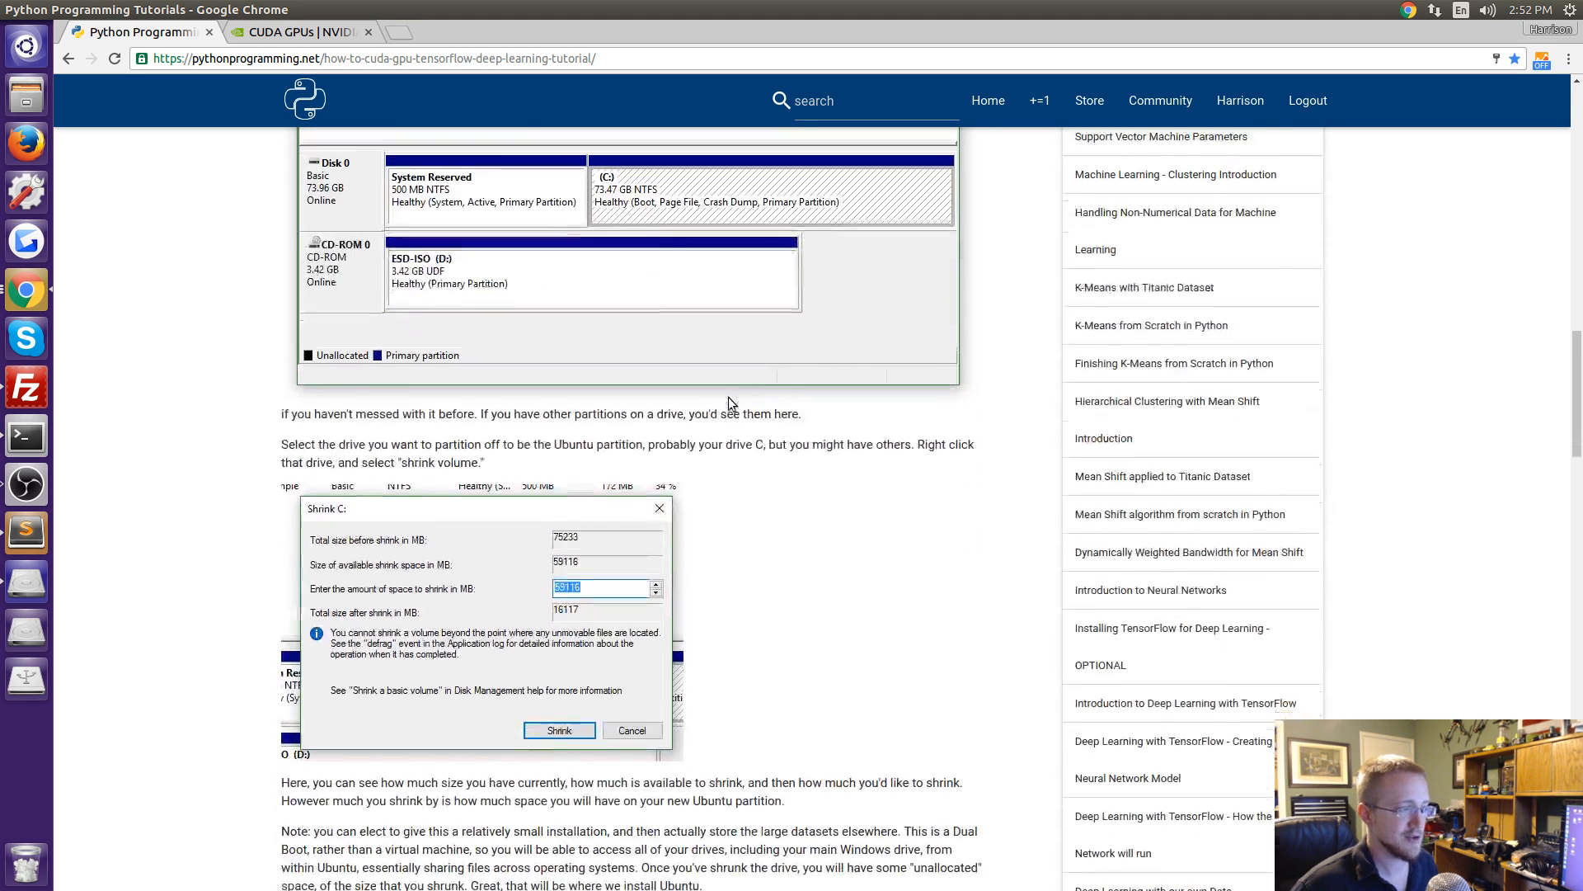
pyautogui.scroll(-3)
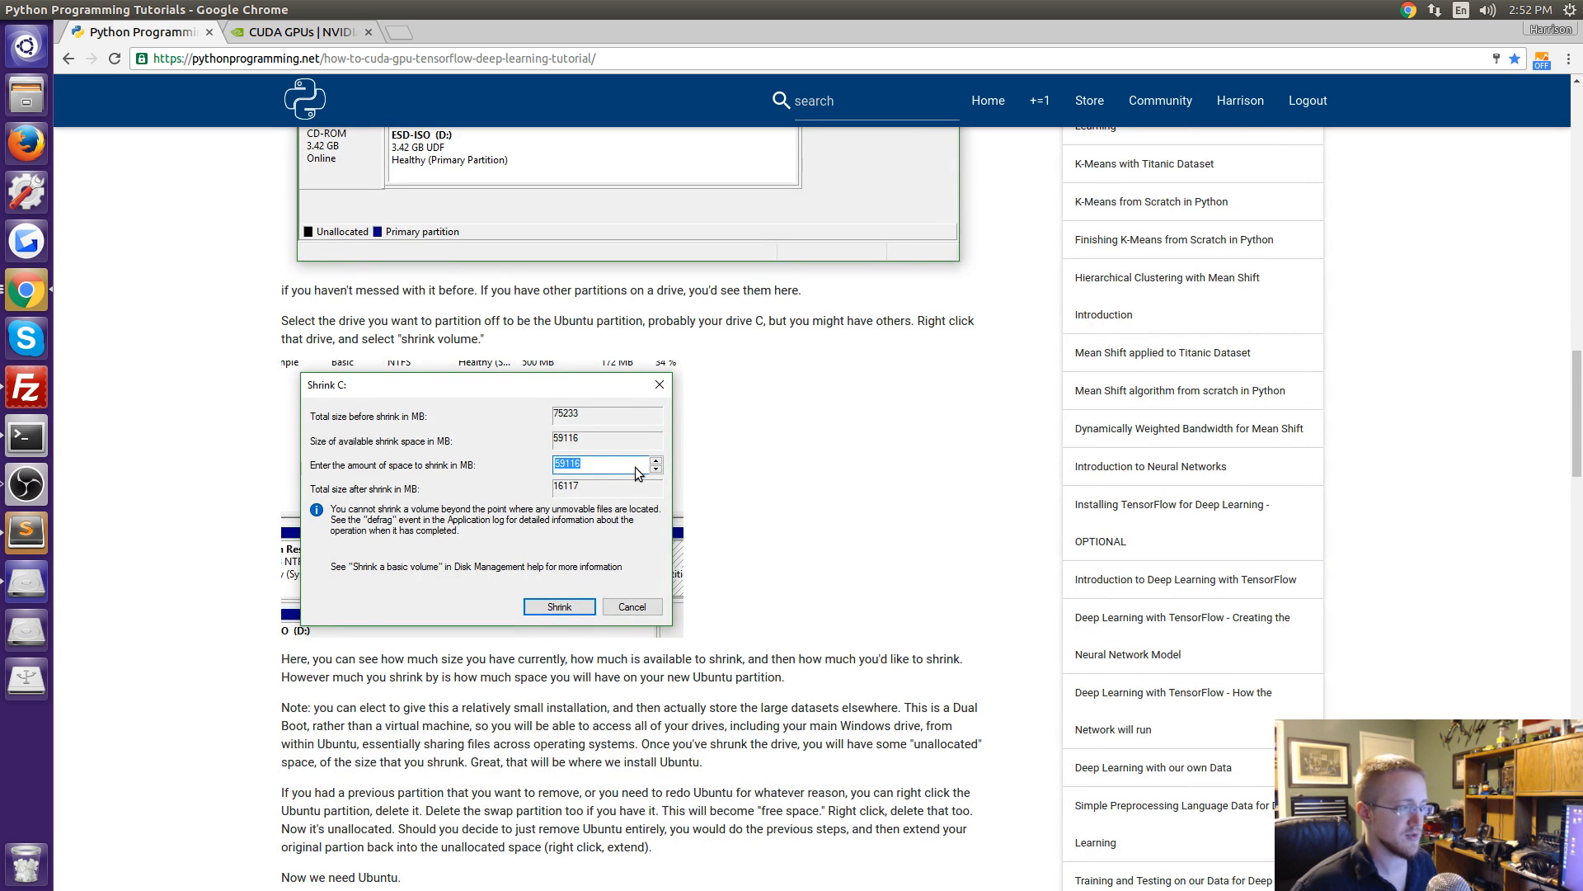
pyautogui.scroll(-3)
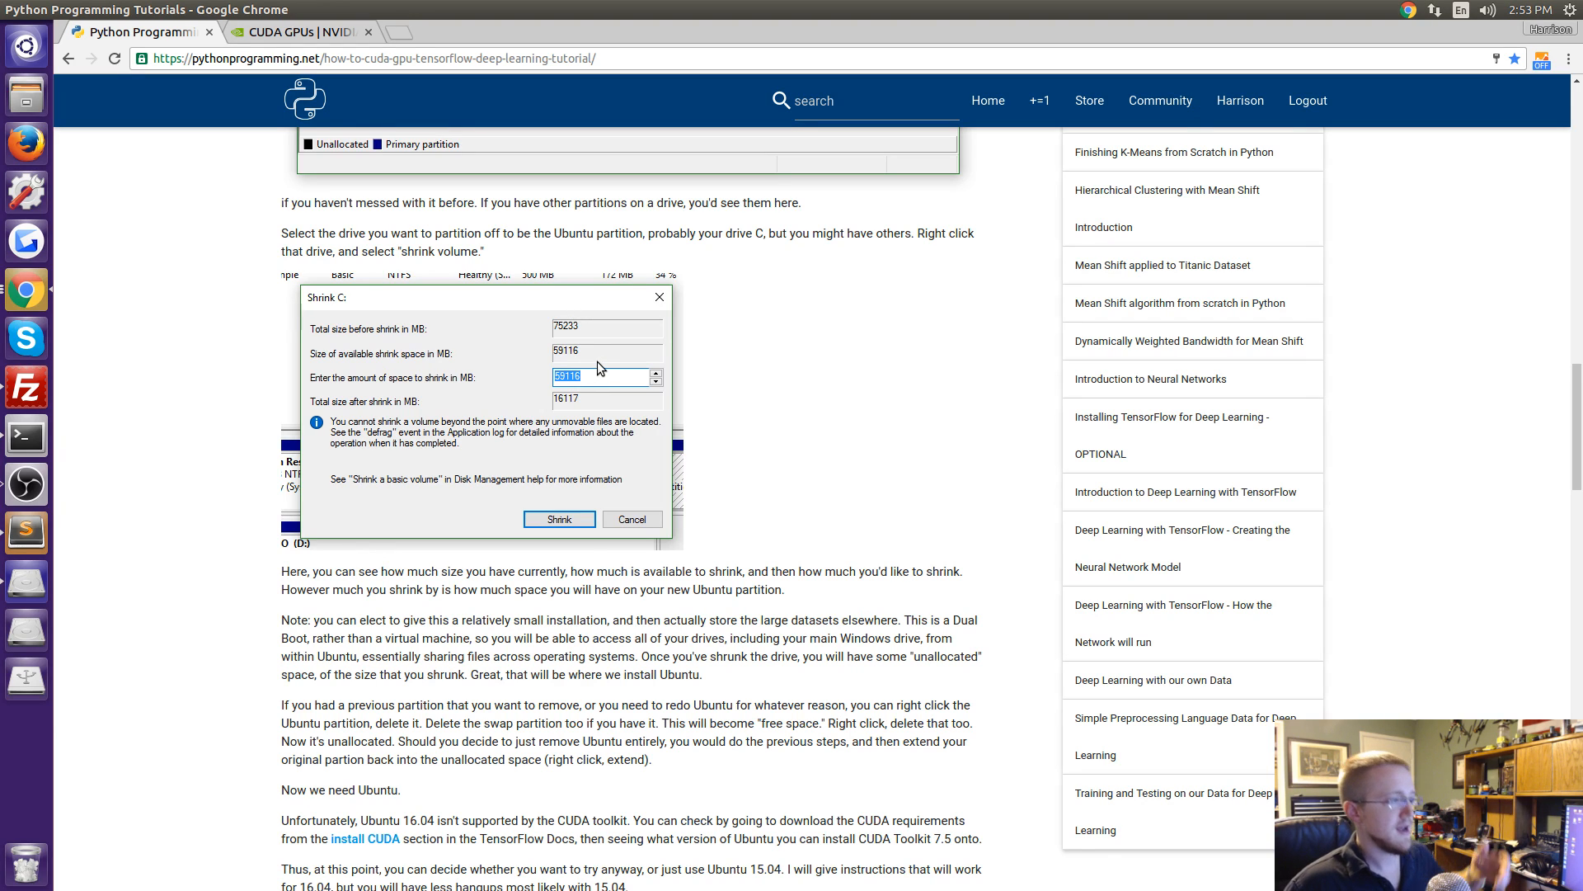
pyautogui.moveTo(574, 348)
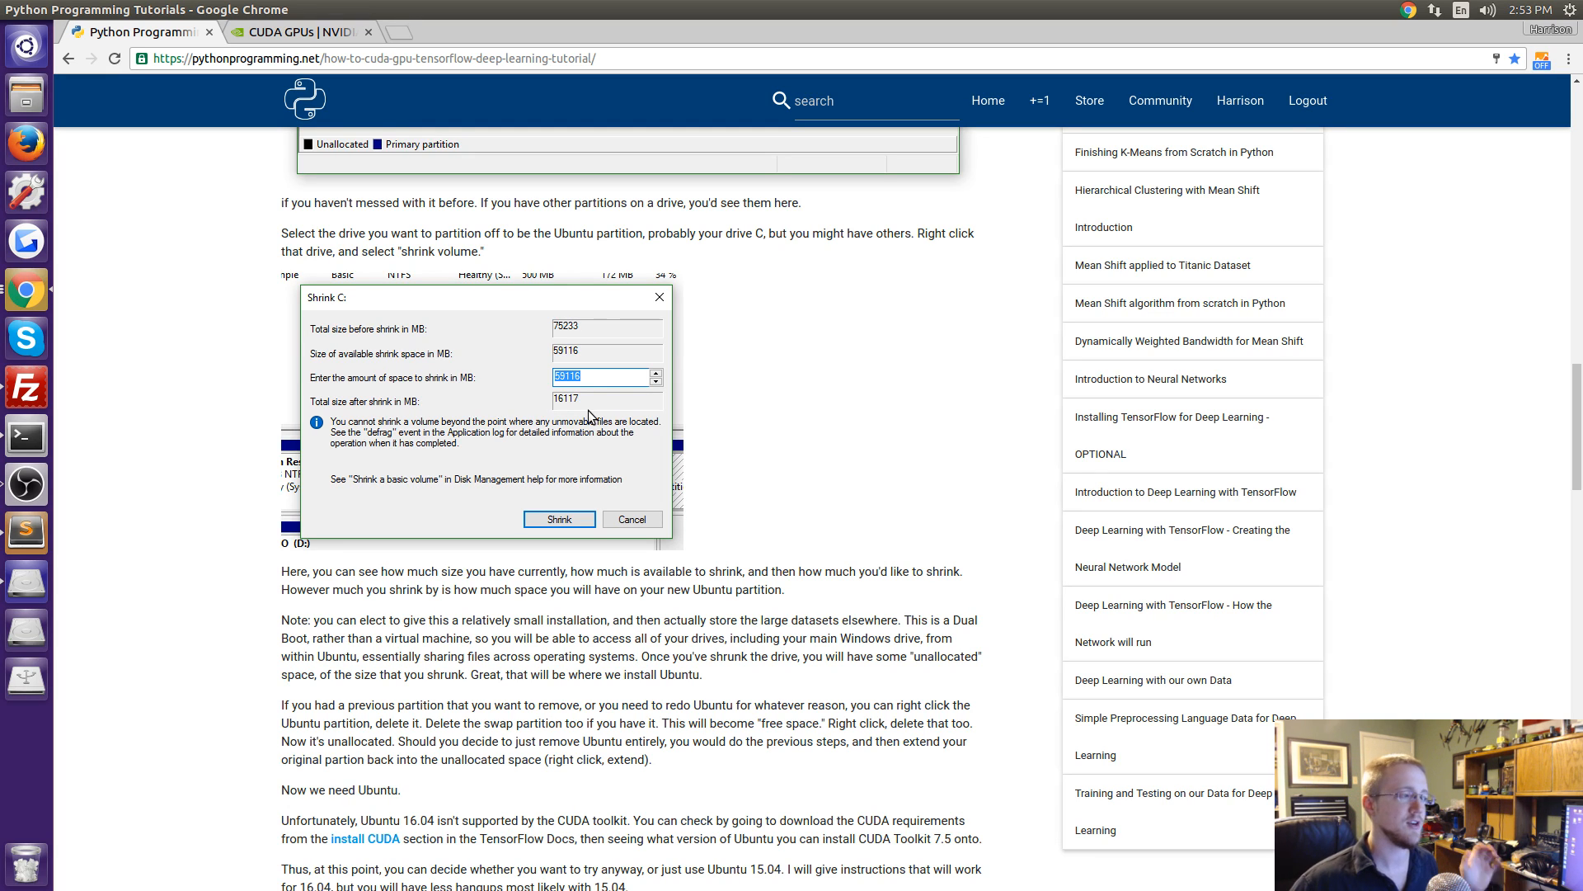
pyautogui.moveTo(569, 422)
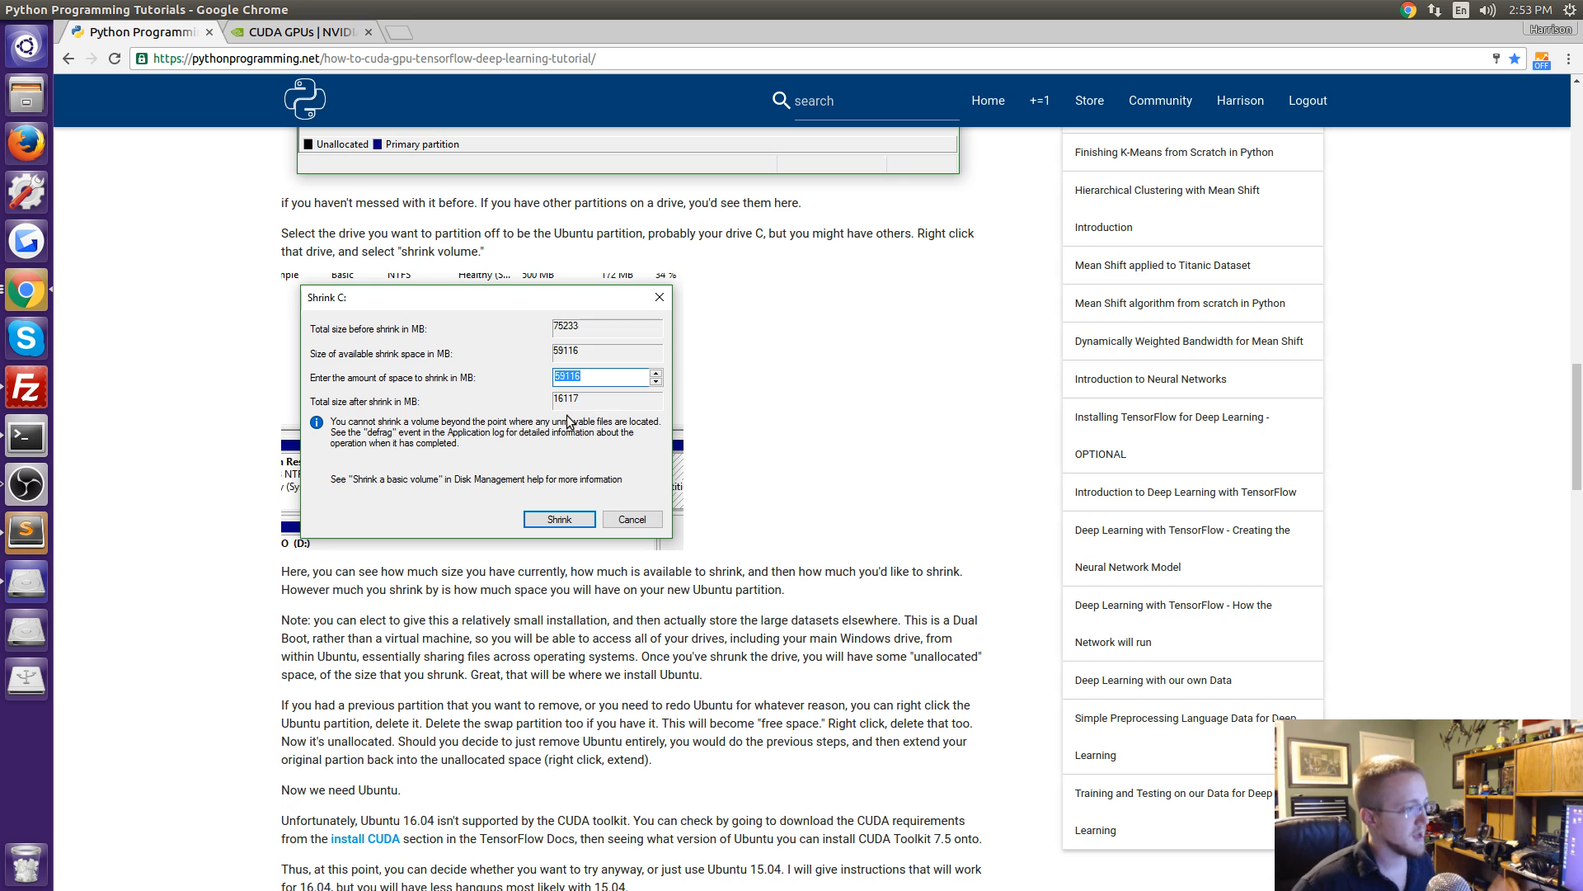
pyautogui.moveTo(609, 420)
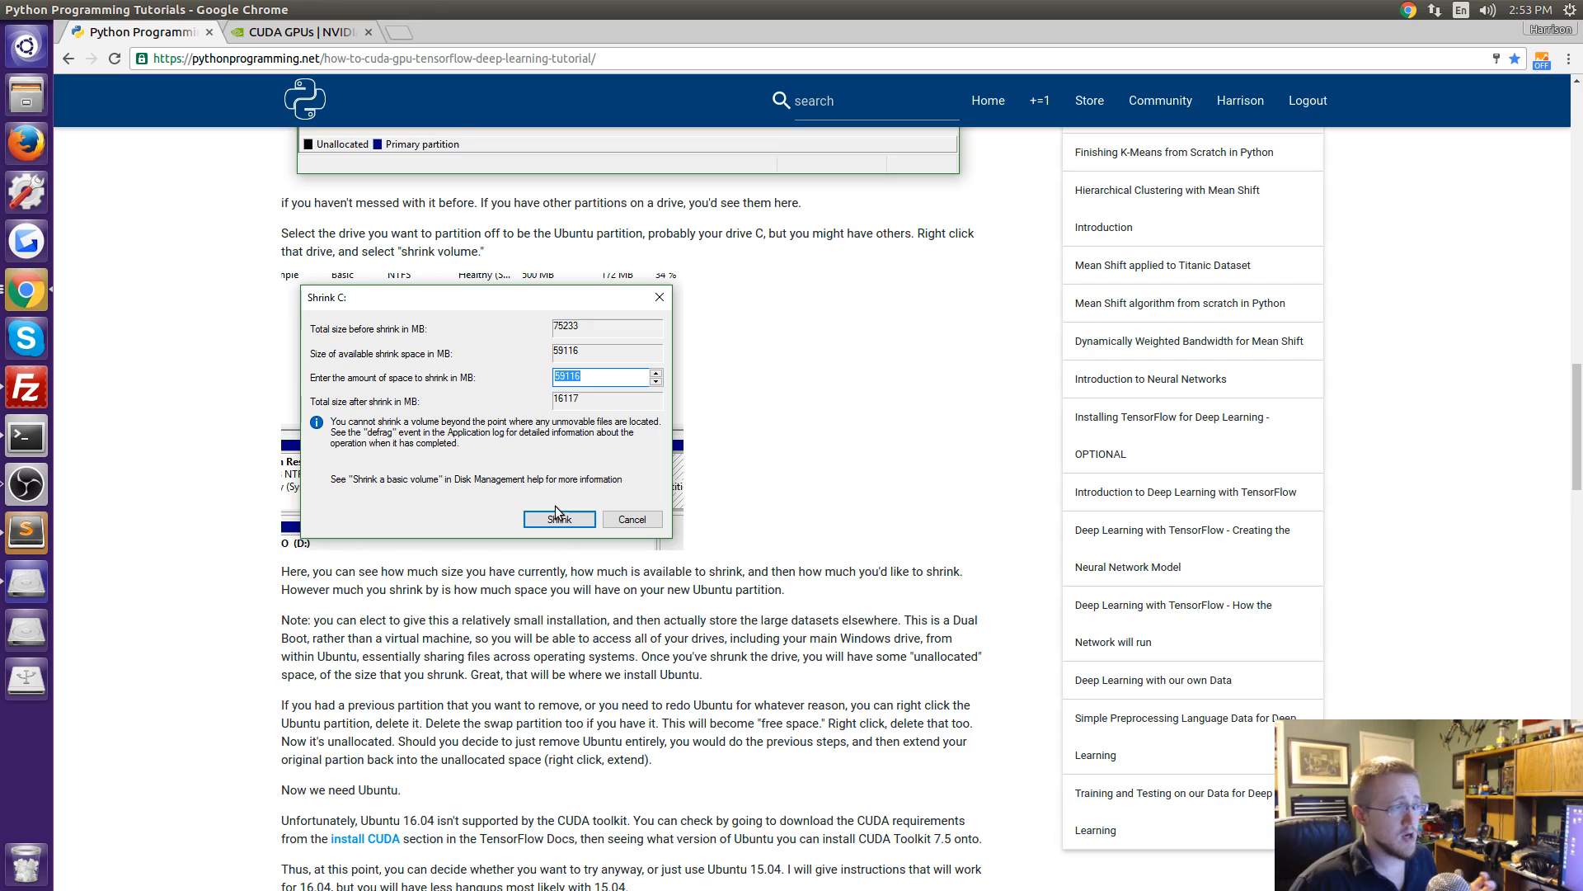
pyautogui.moveTo(555, 564)
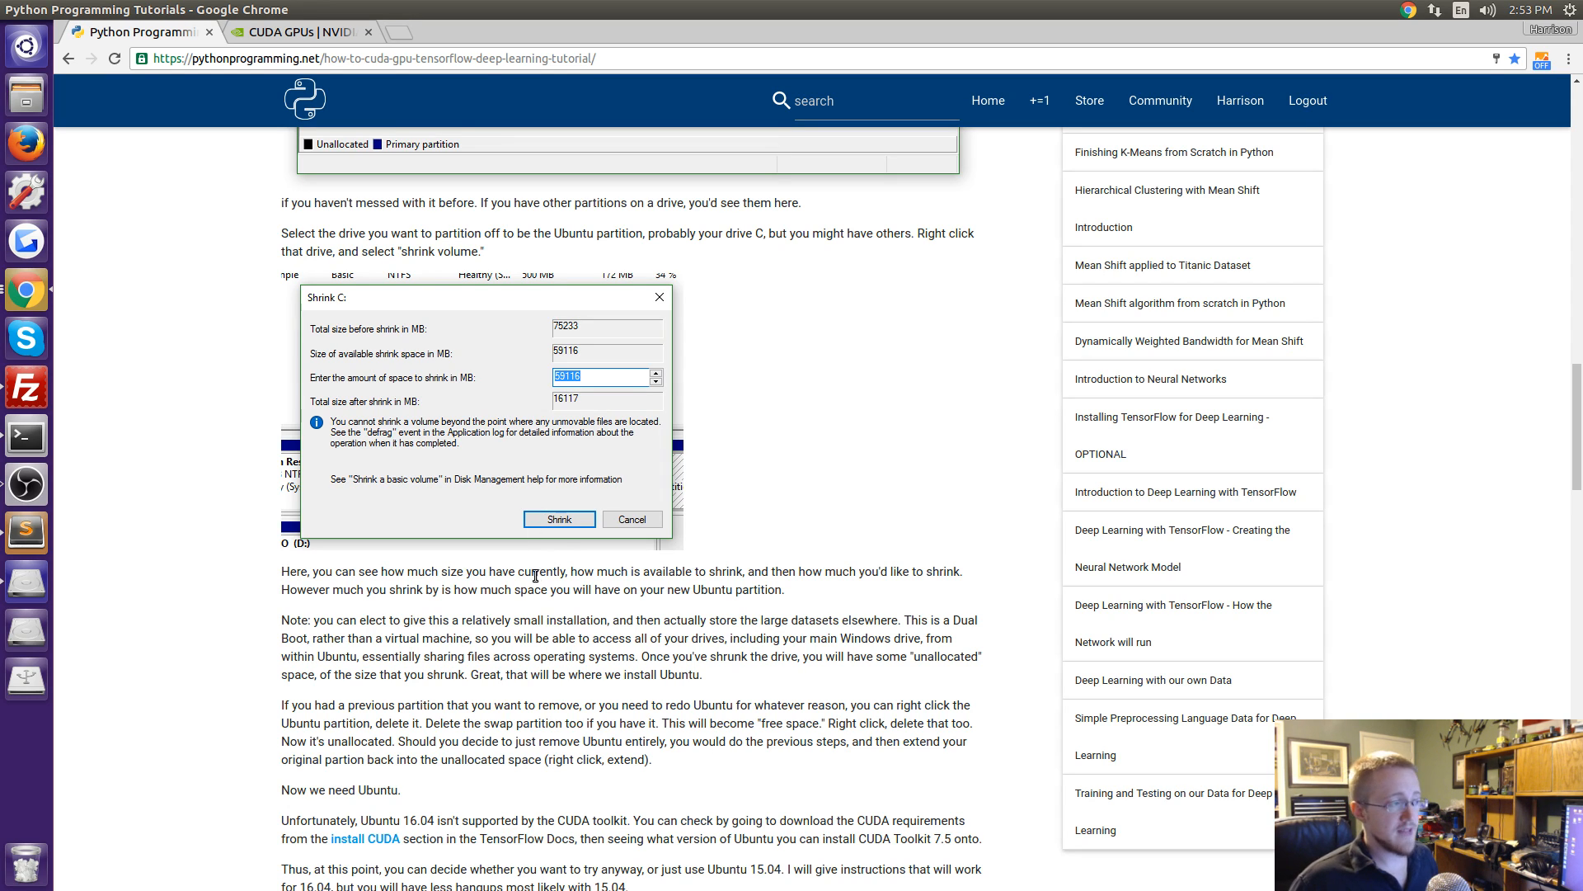
pyautogui.moveTo(501, 680)
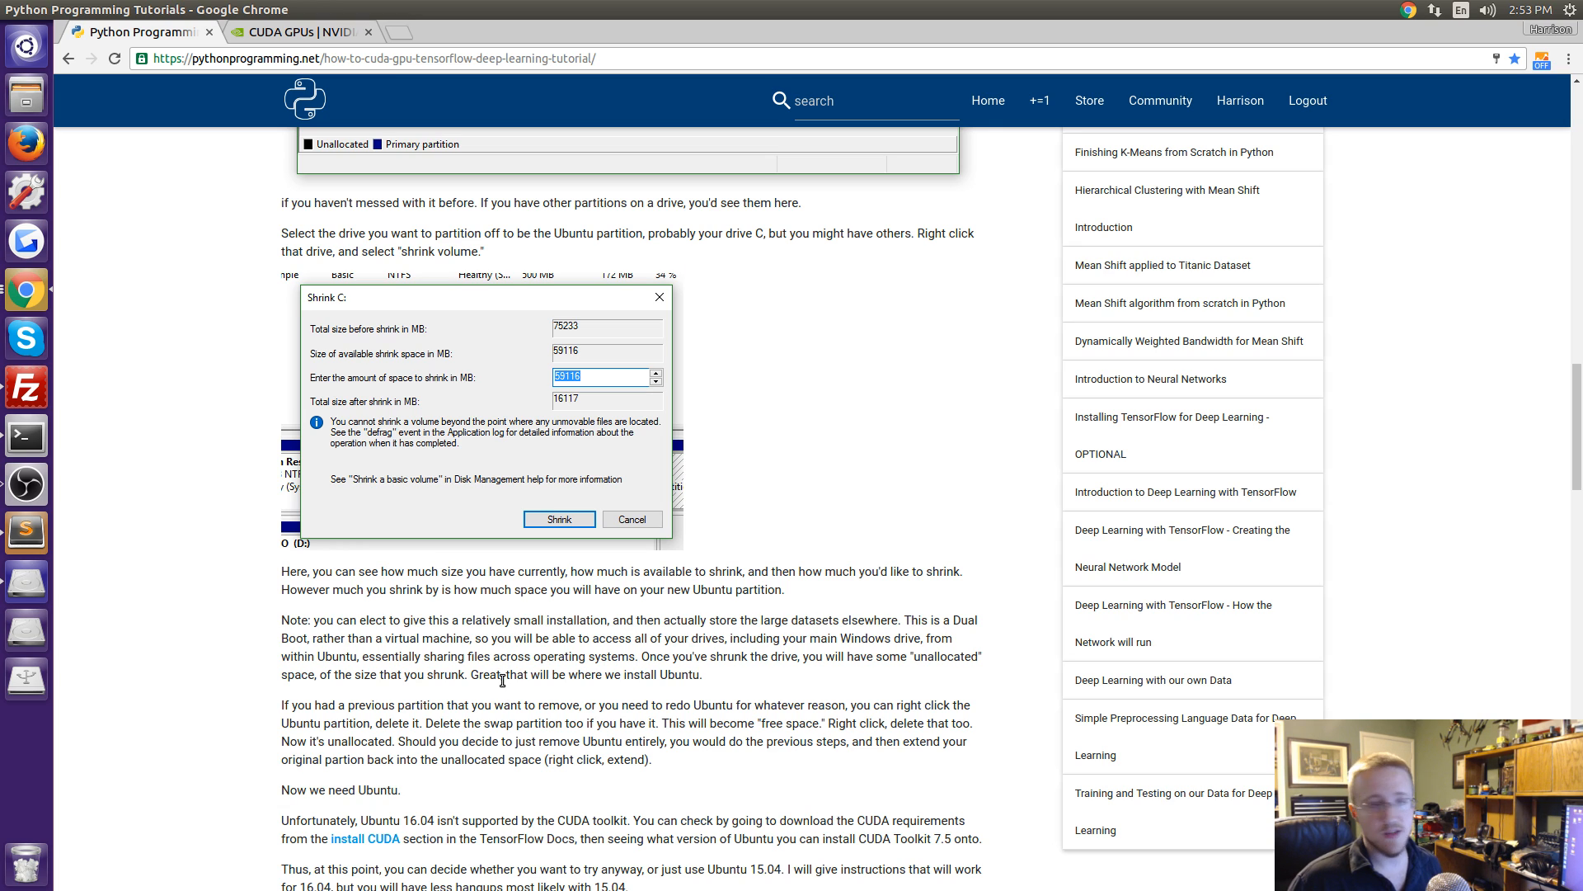
pyautogui.moveTo(339, 737)
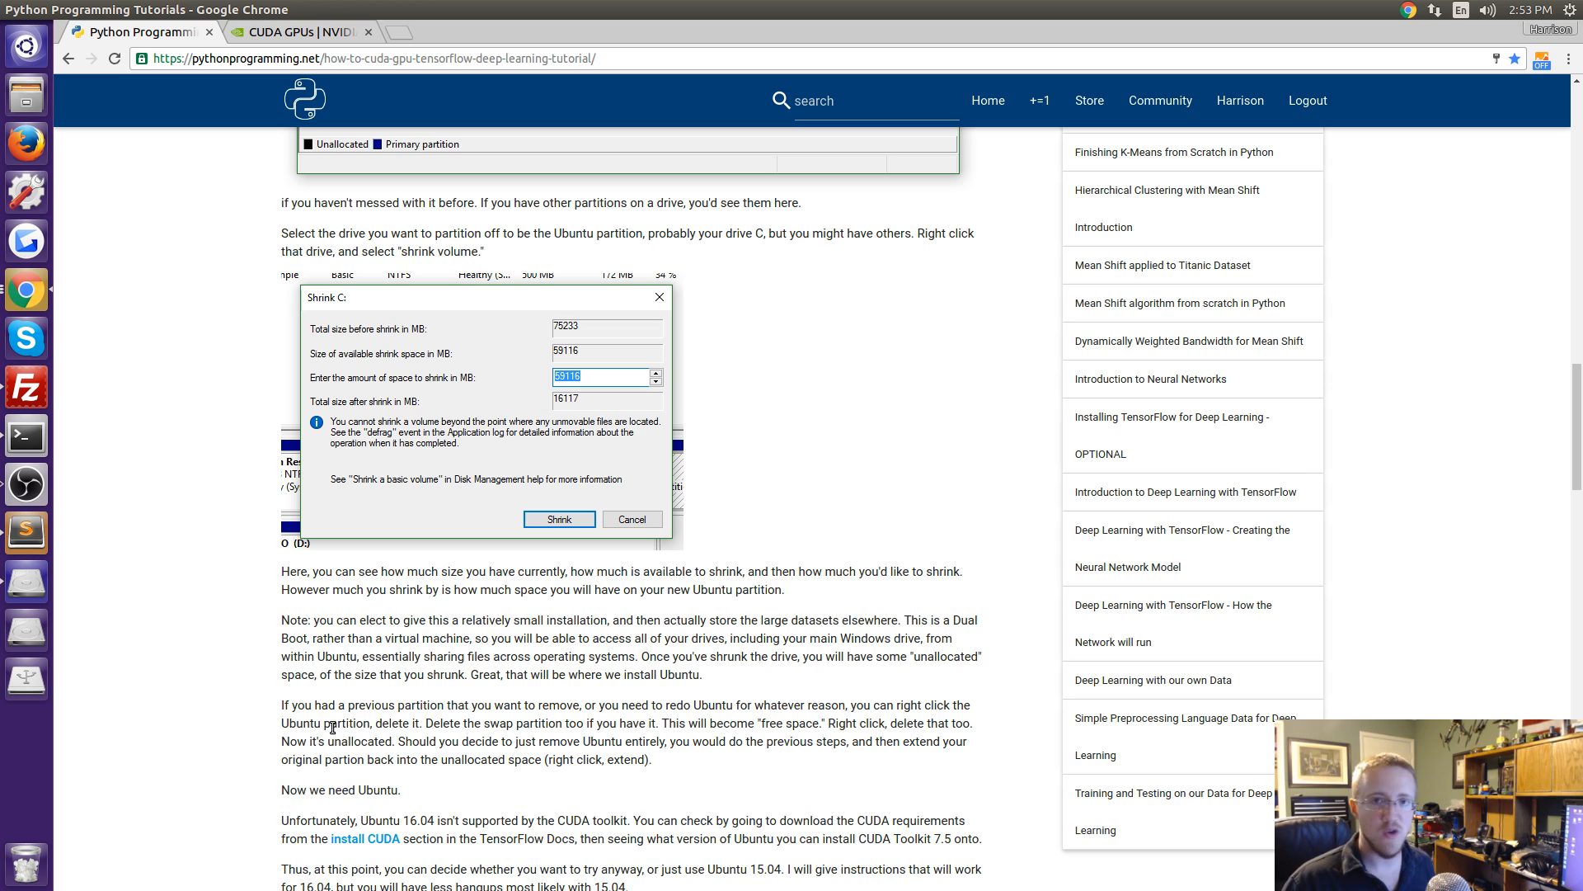
pyautogui.moveTo(282, 709)
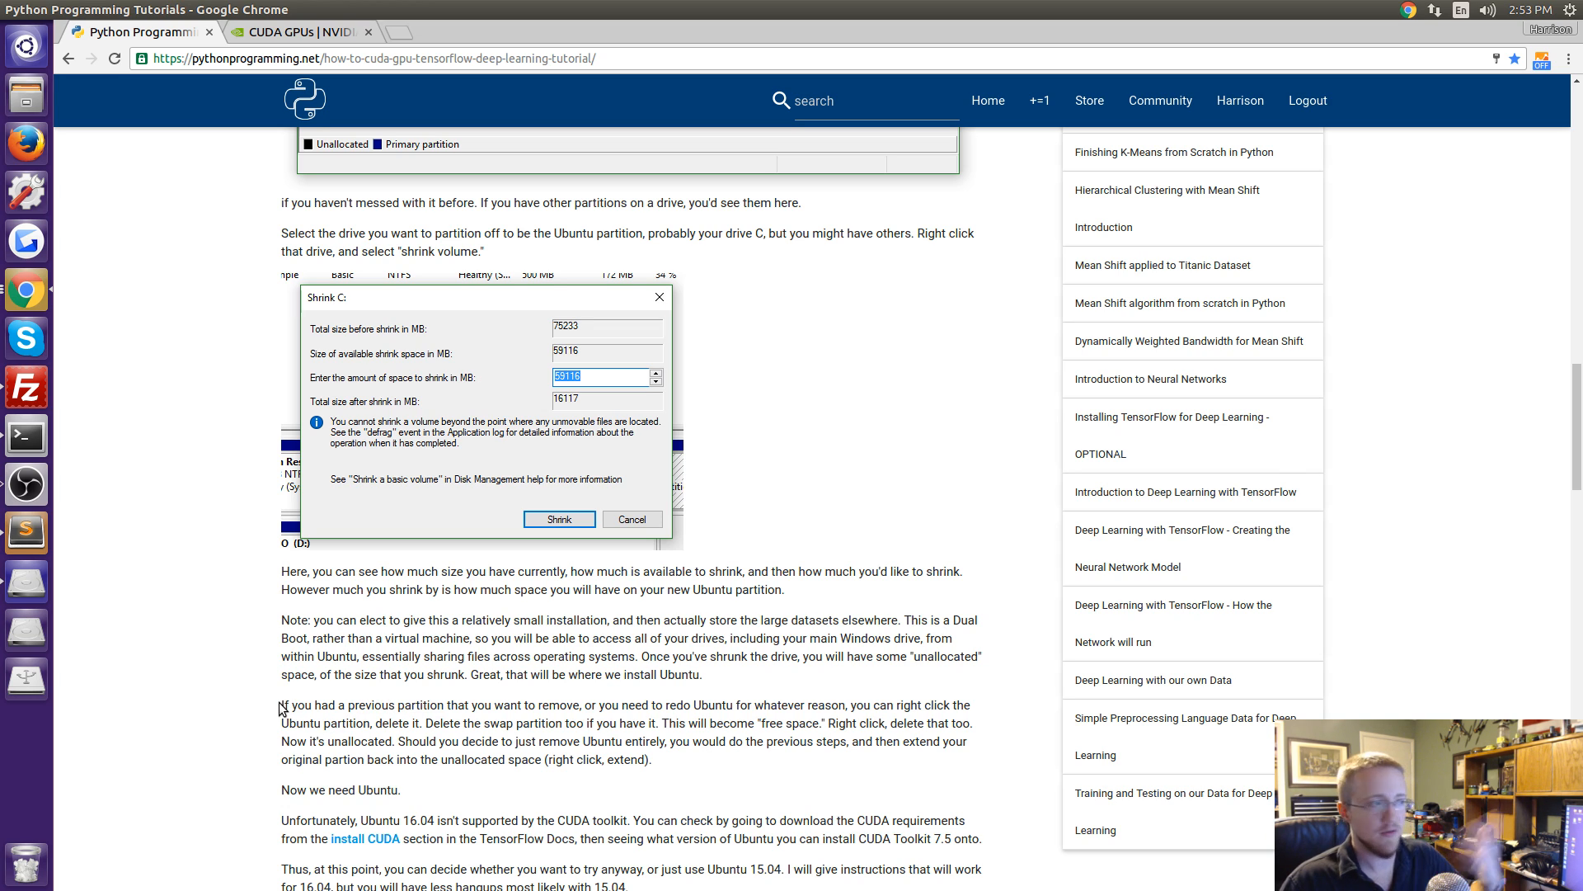
pyautogui.scroll(-3)
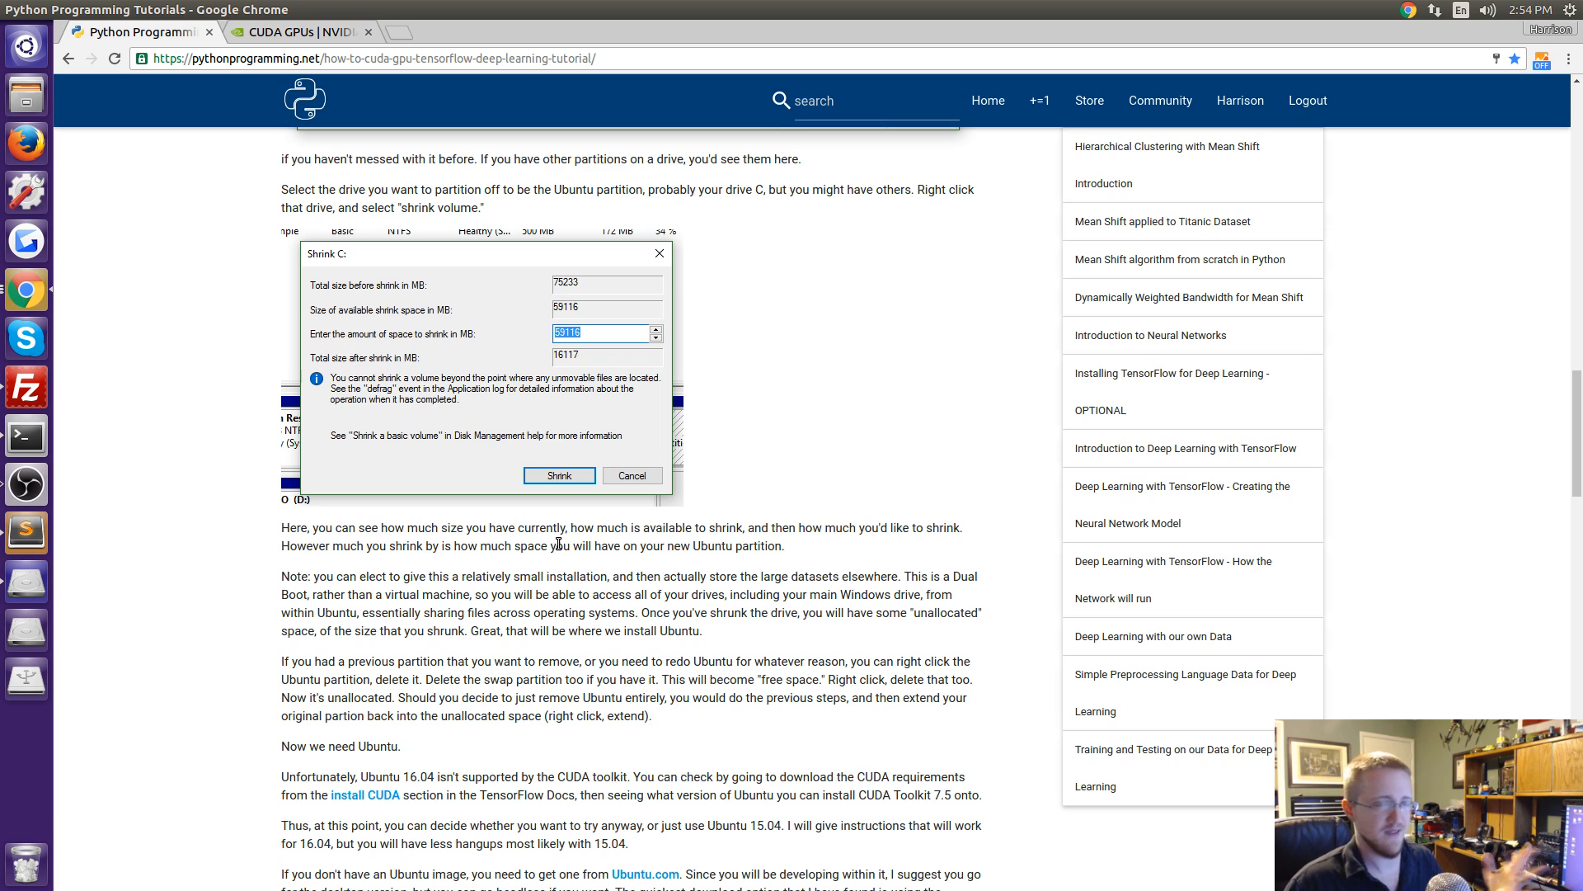
pyautogui.moveTo(554, 541)
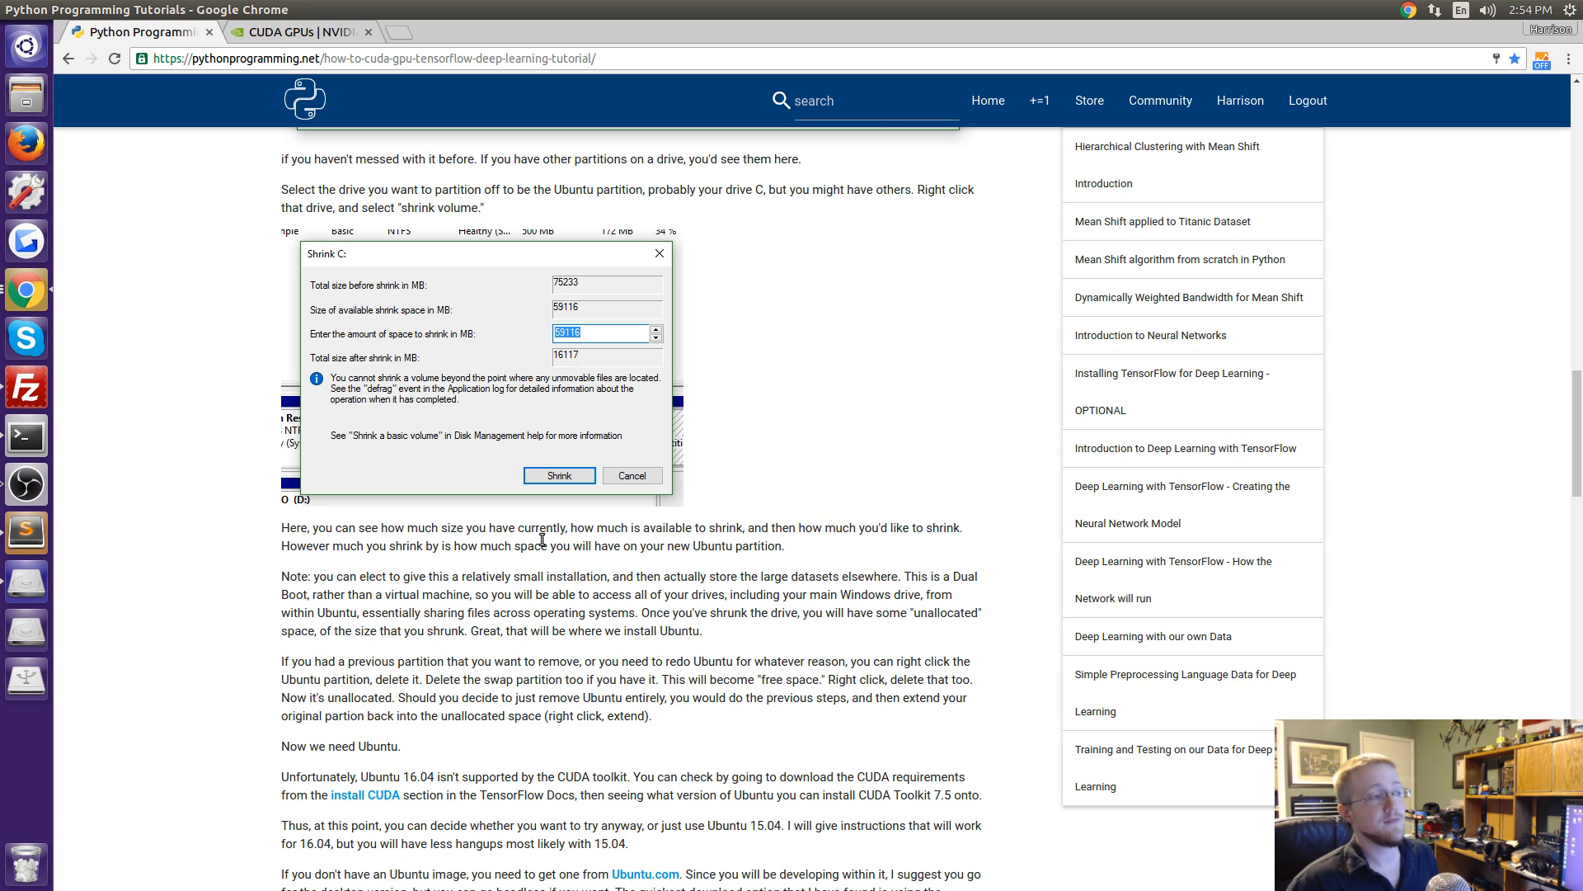
pyautogui.moveTo(534, 300)
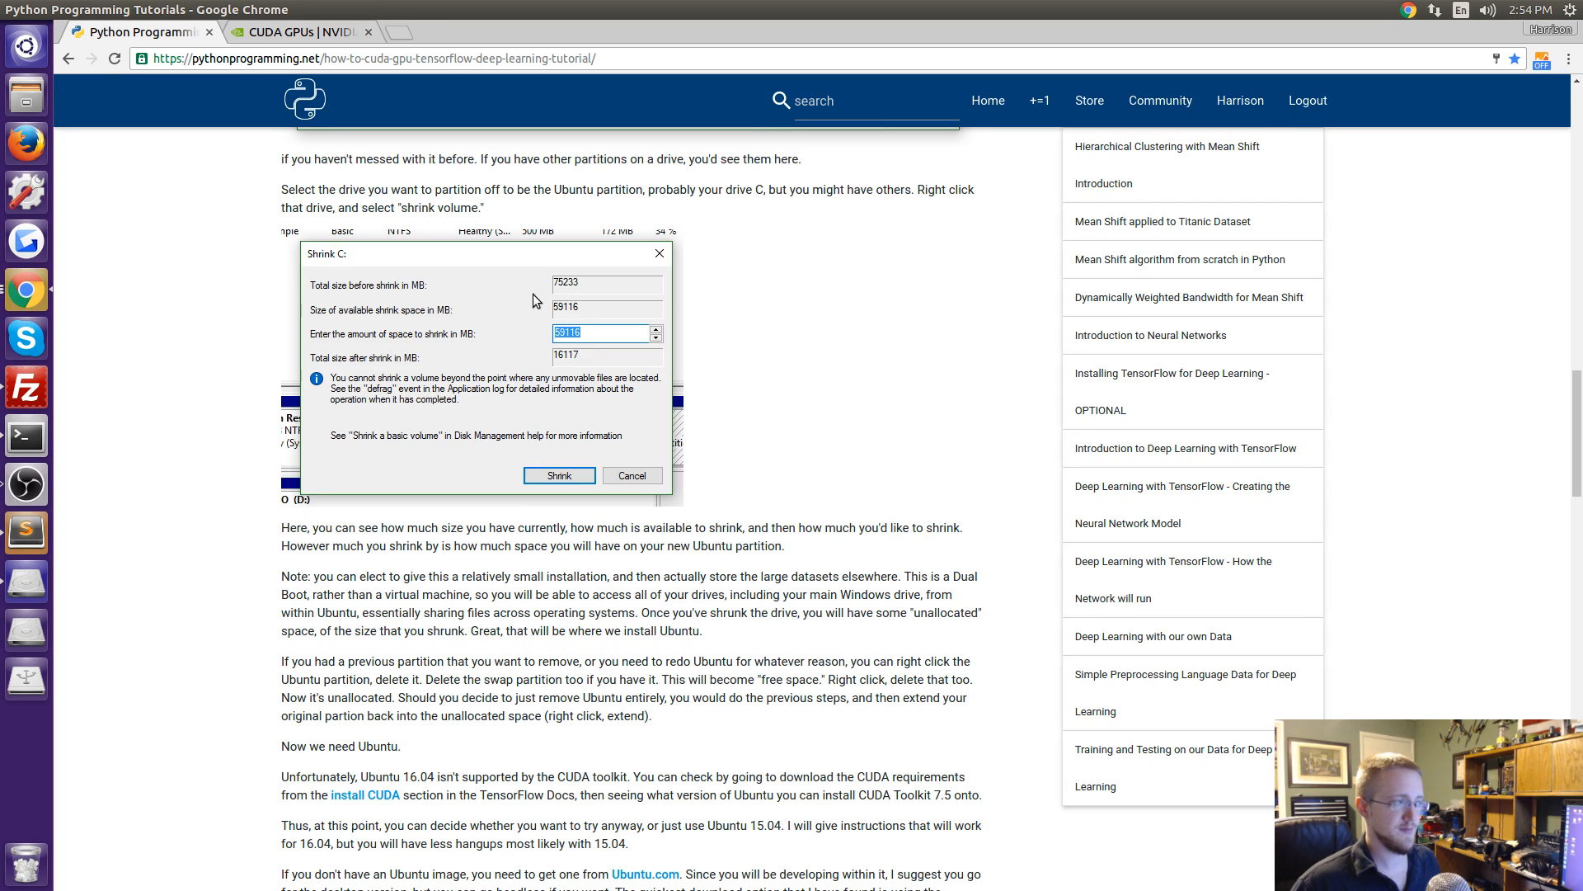
pyautogui.moveTo(547, 300)
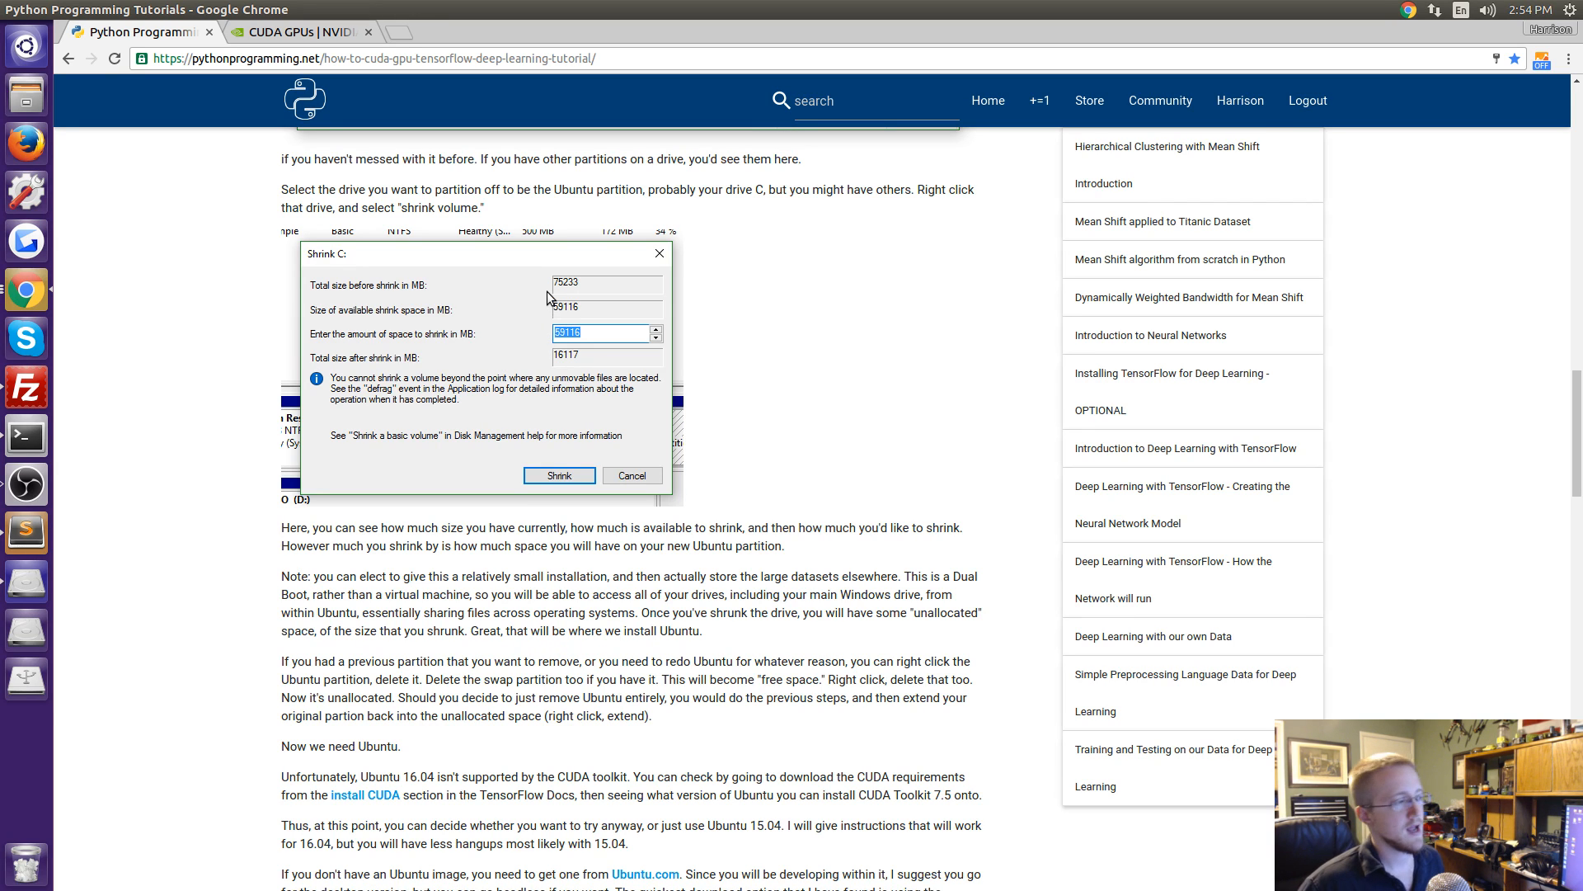
pyautogui.scroll(-3)
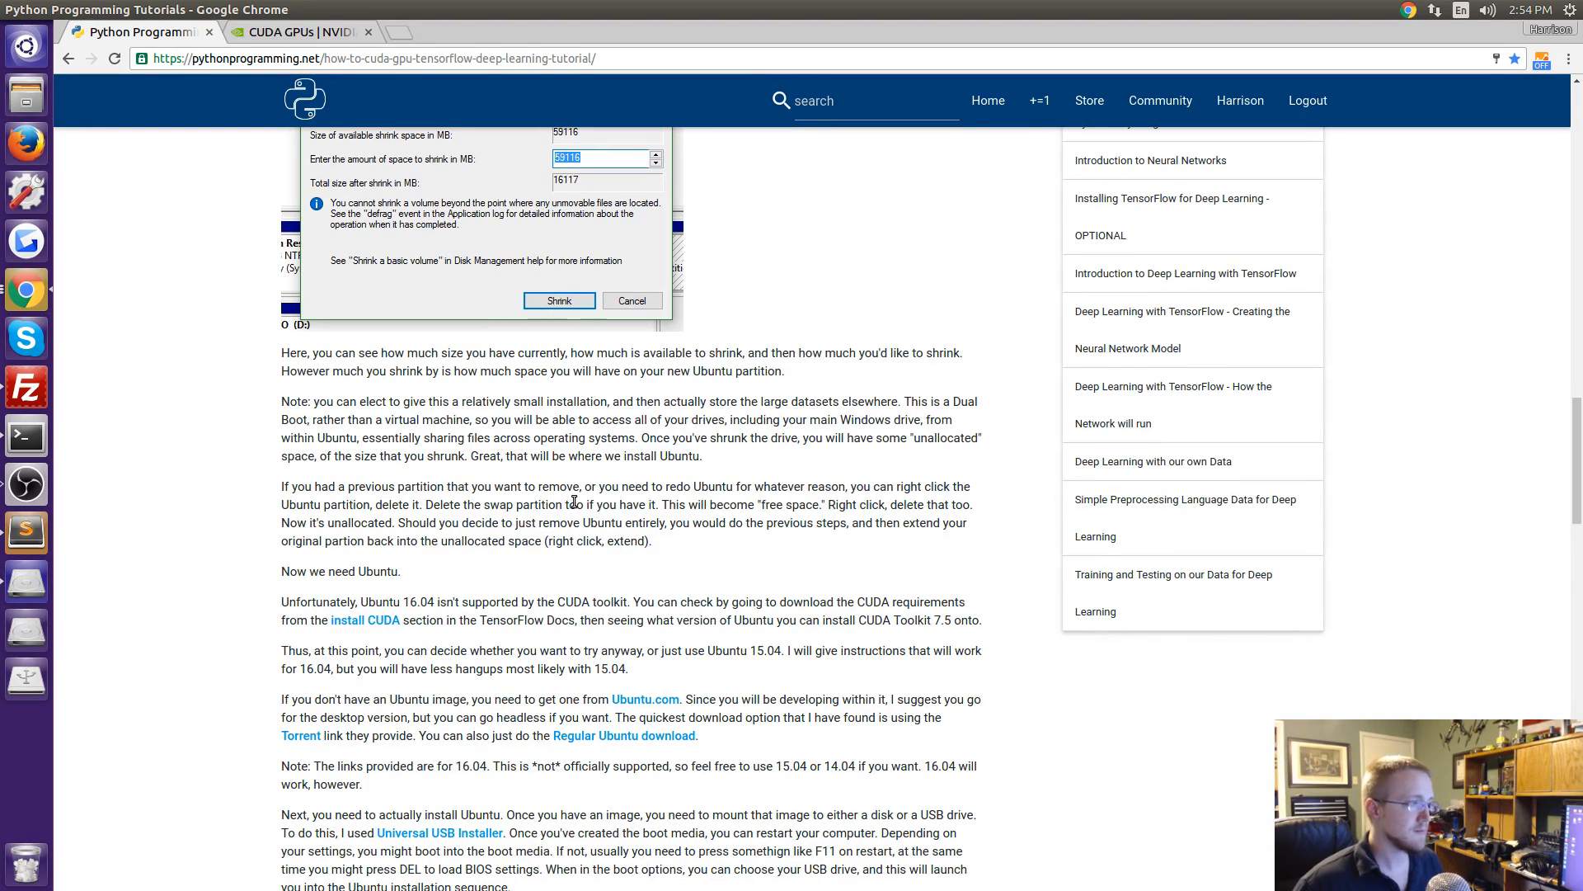
# Scroll to the Ubuntu download paragraph and open its Ubuntu.com link in a new tab.
pyautogui.scroll(-3)
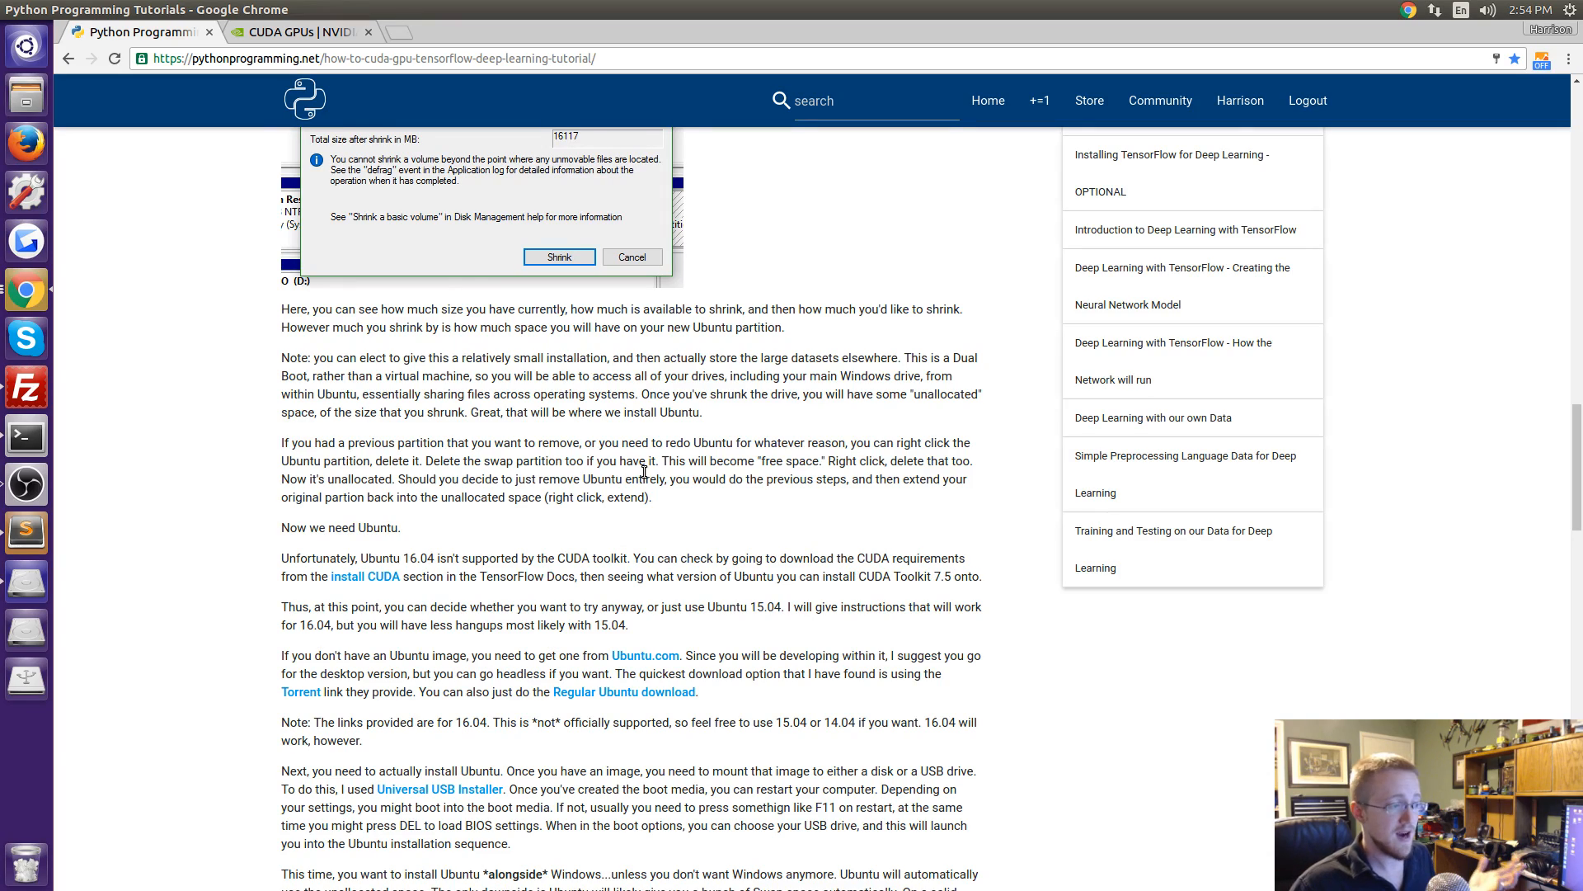
pyautogui.scroll(-3)
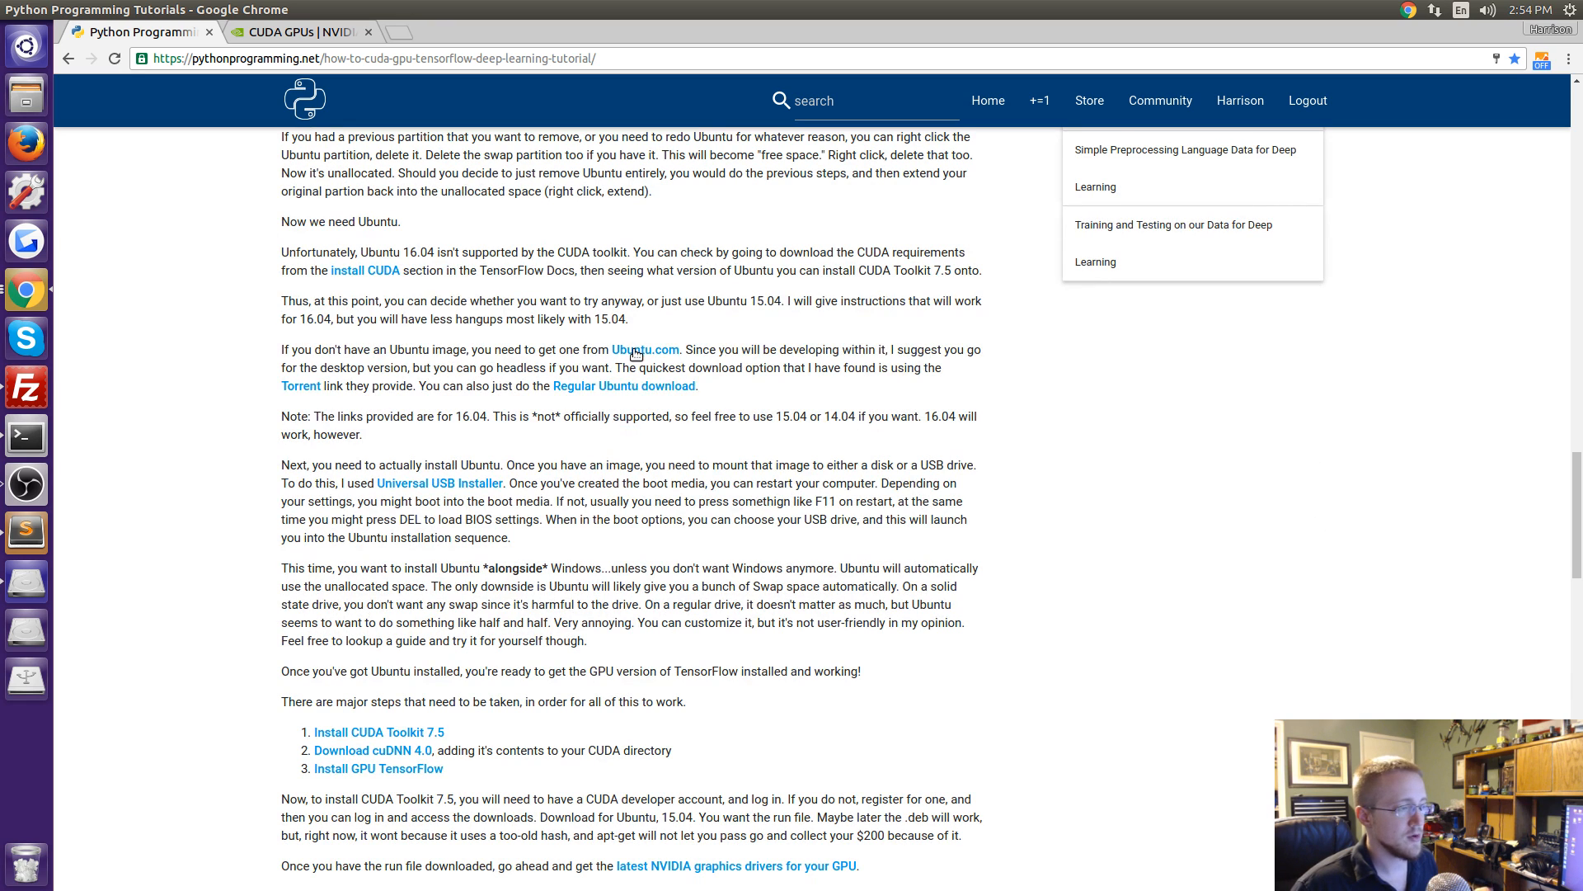
pyautogui.click(645, 349)
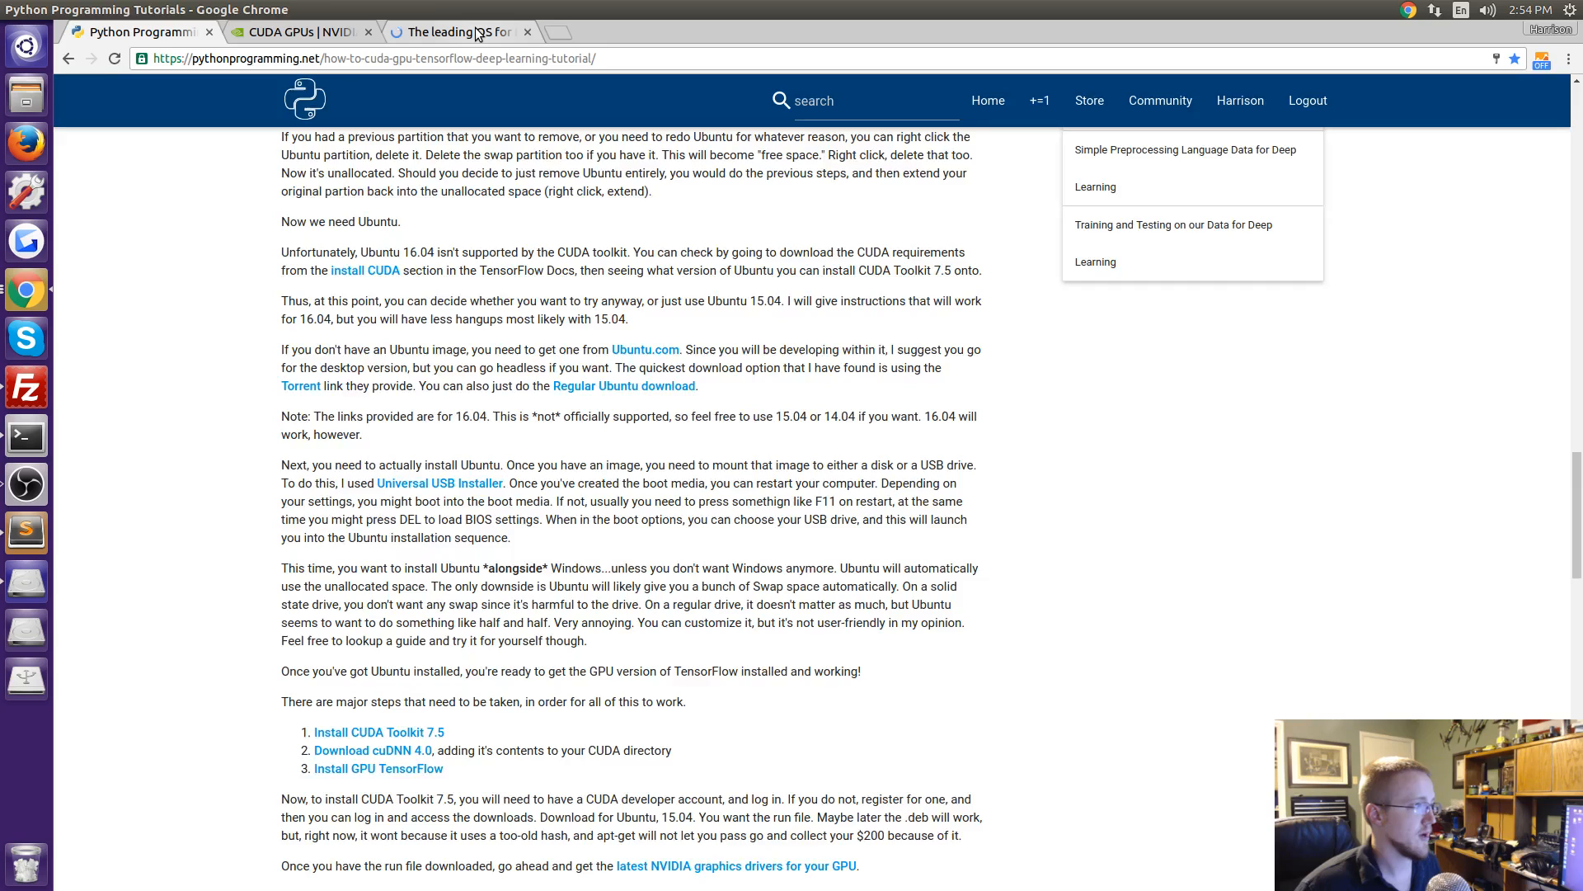
# On Ubuntu.com go Download > Ubuntu Desktop, then reach the 'Alternative downloads and torrents' page.
pyautogui.click(460, 32)
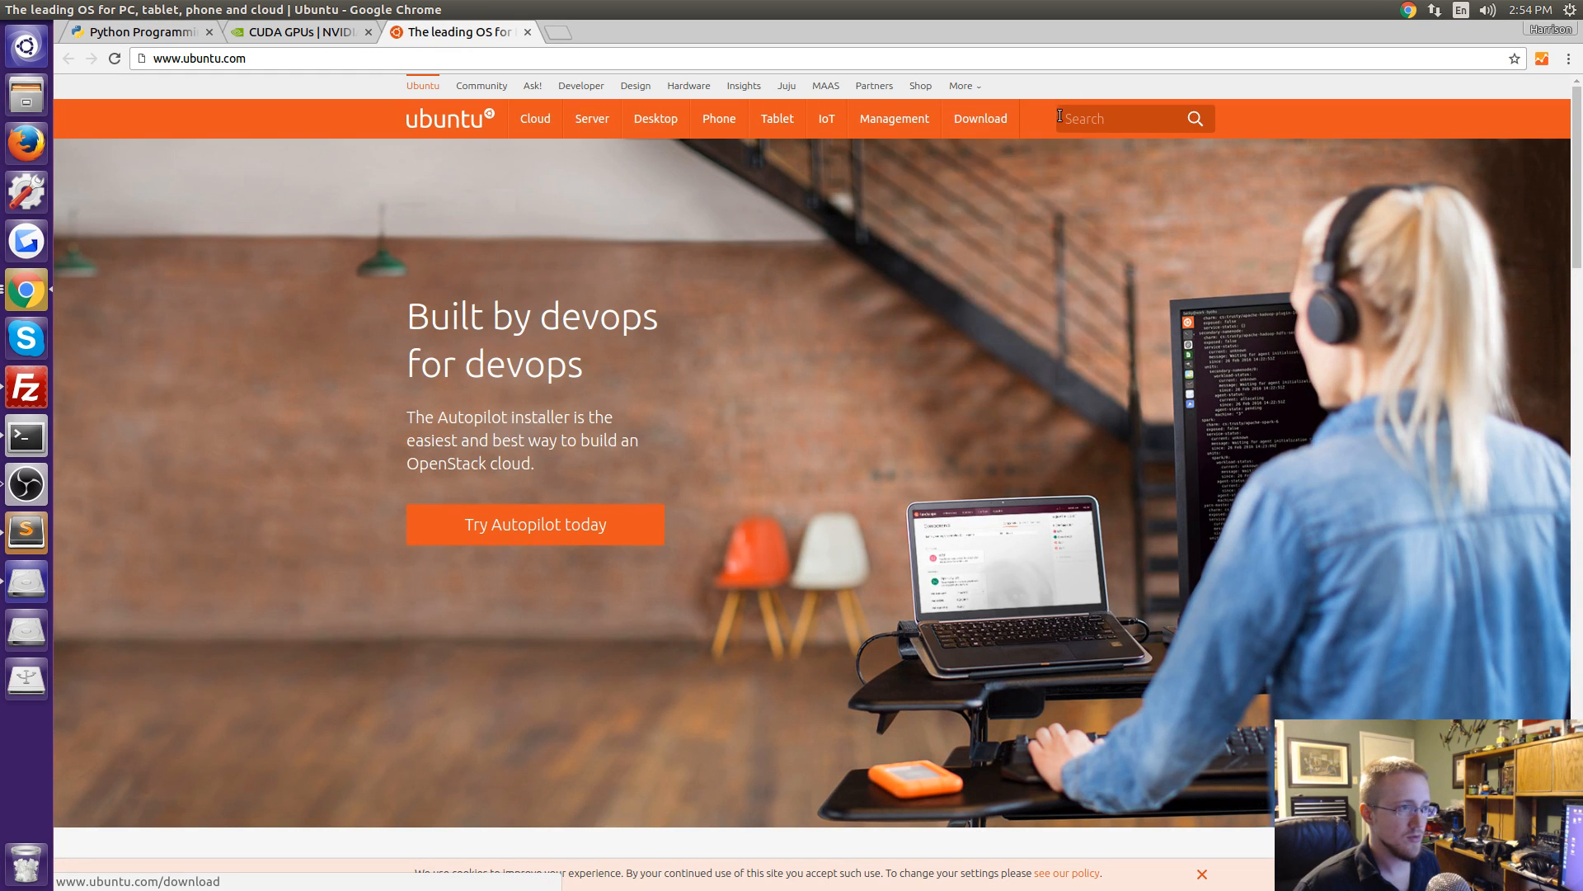
pyautogui.click(978, 119)
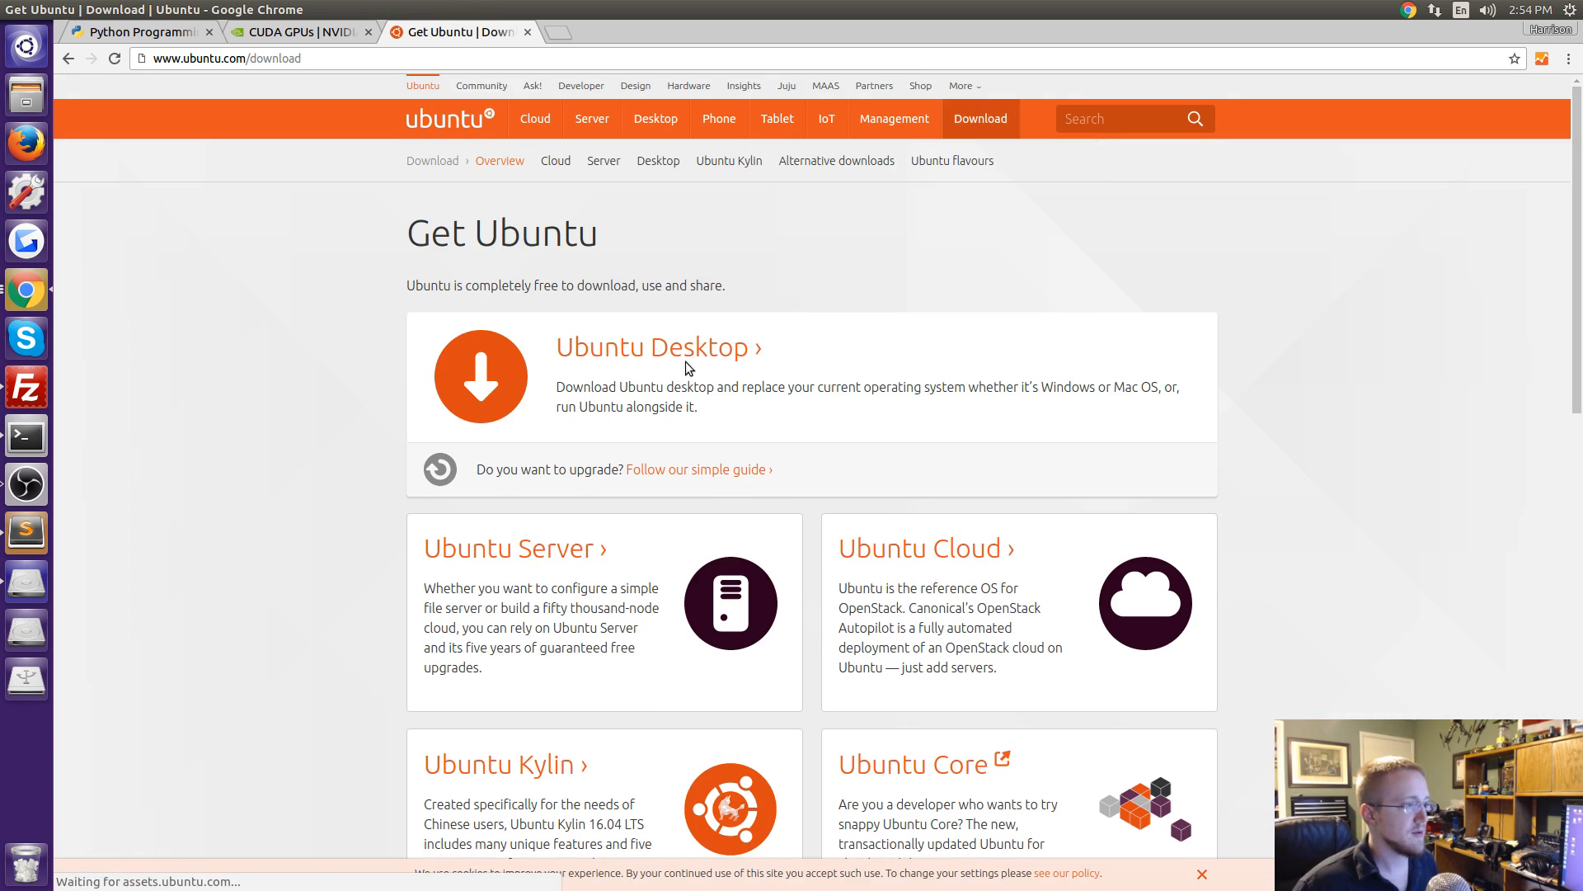
pyautogui.click(654, 346)
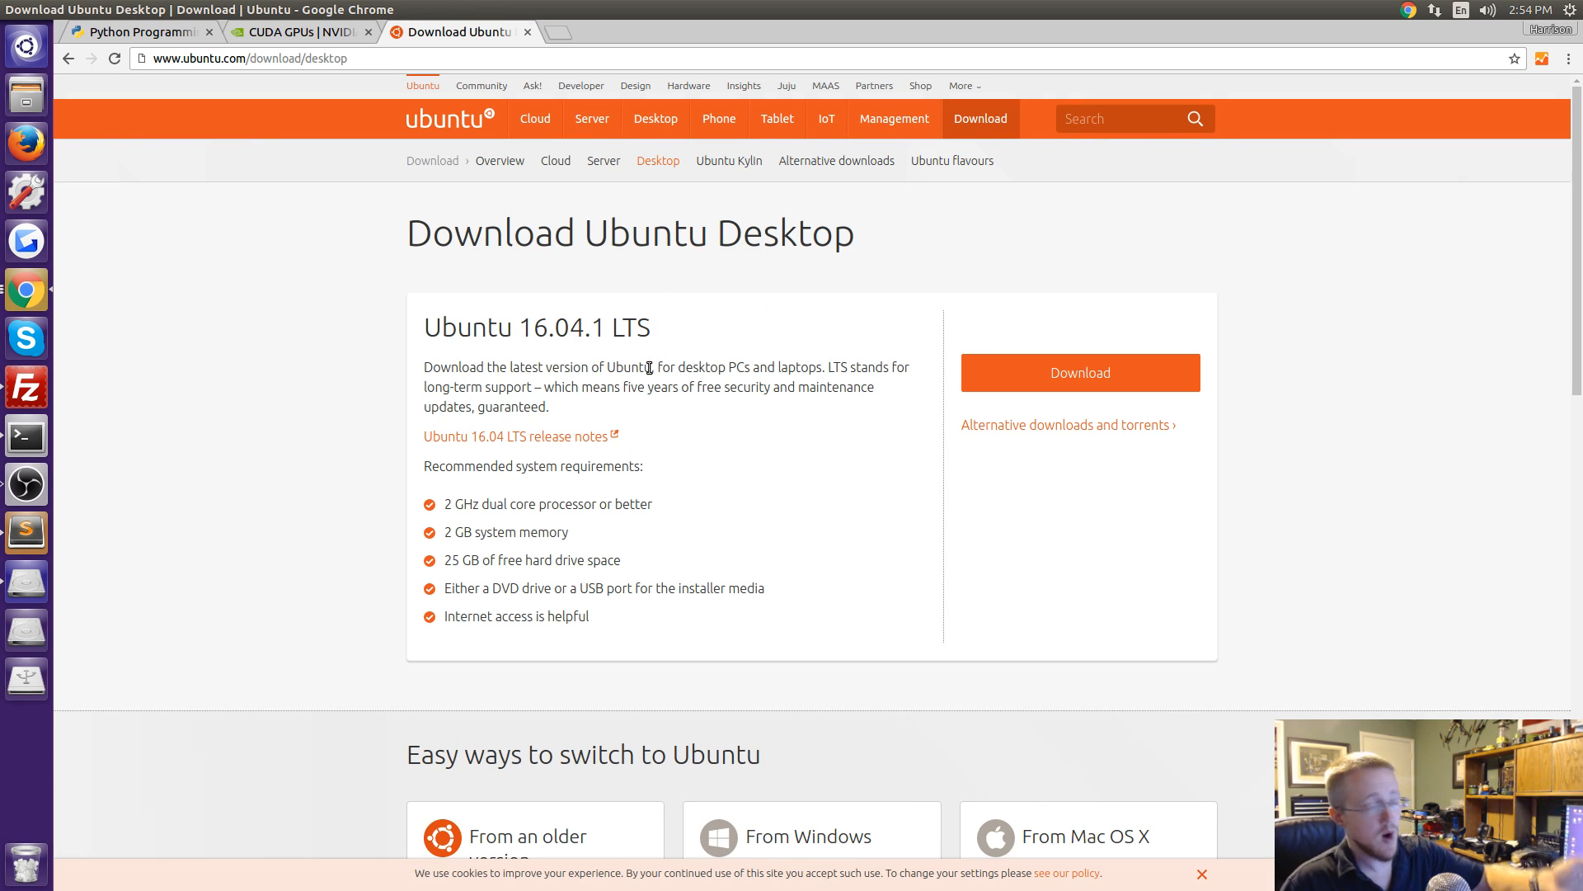
pyautogui.moveTo(633, 325)
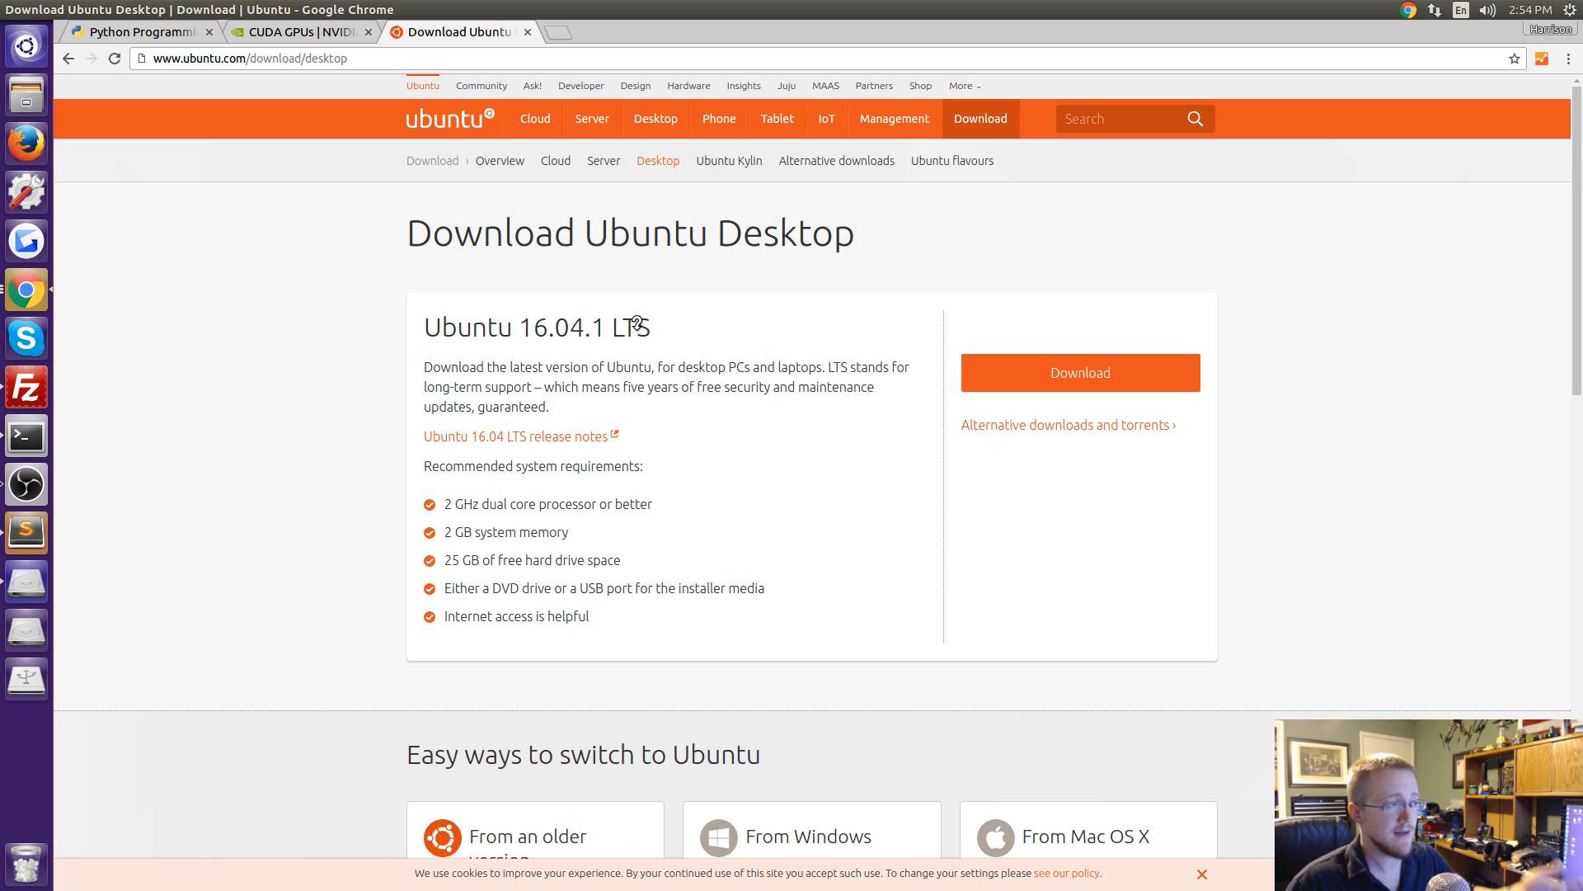
pyautogui.moveTo(633, 327)
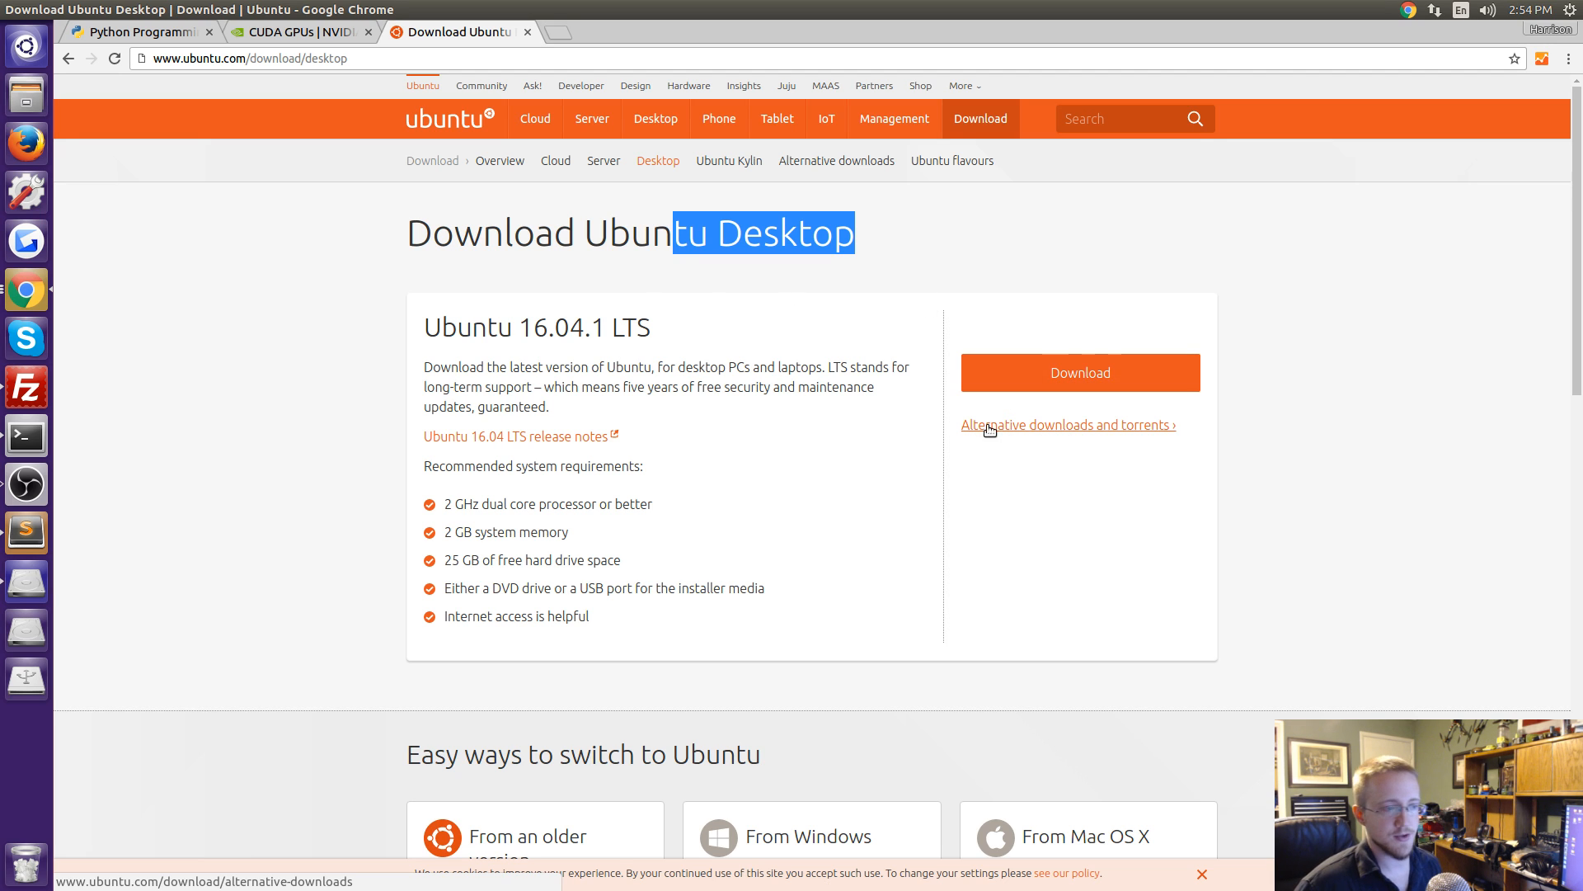
pyautogui.click(1066, 424)
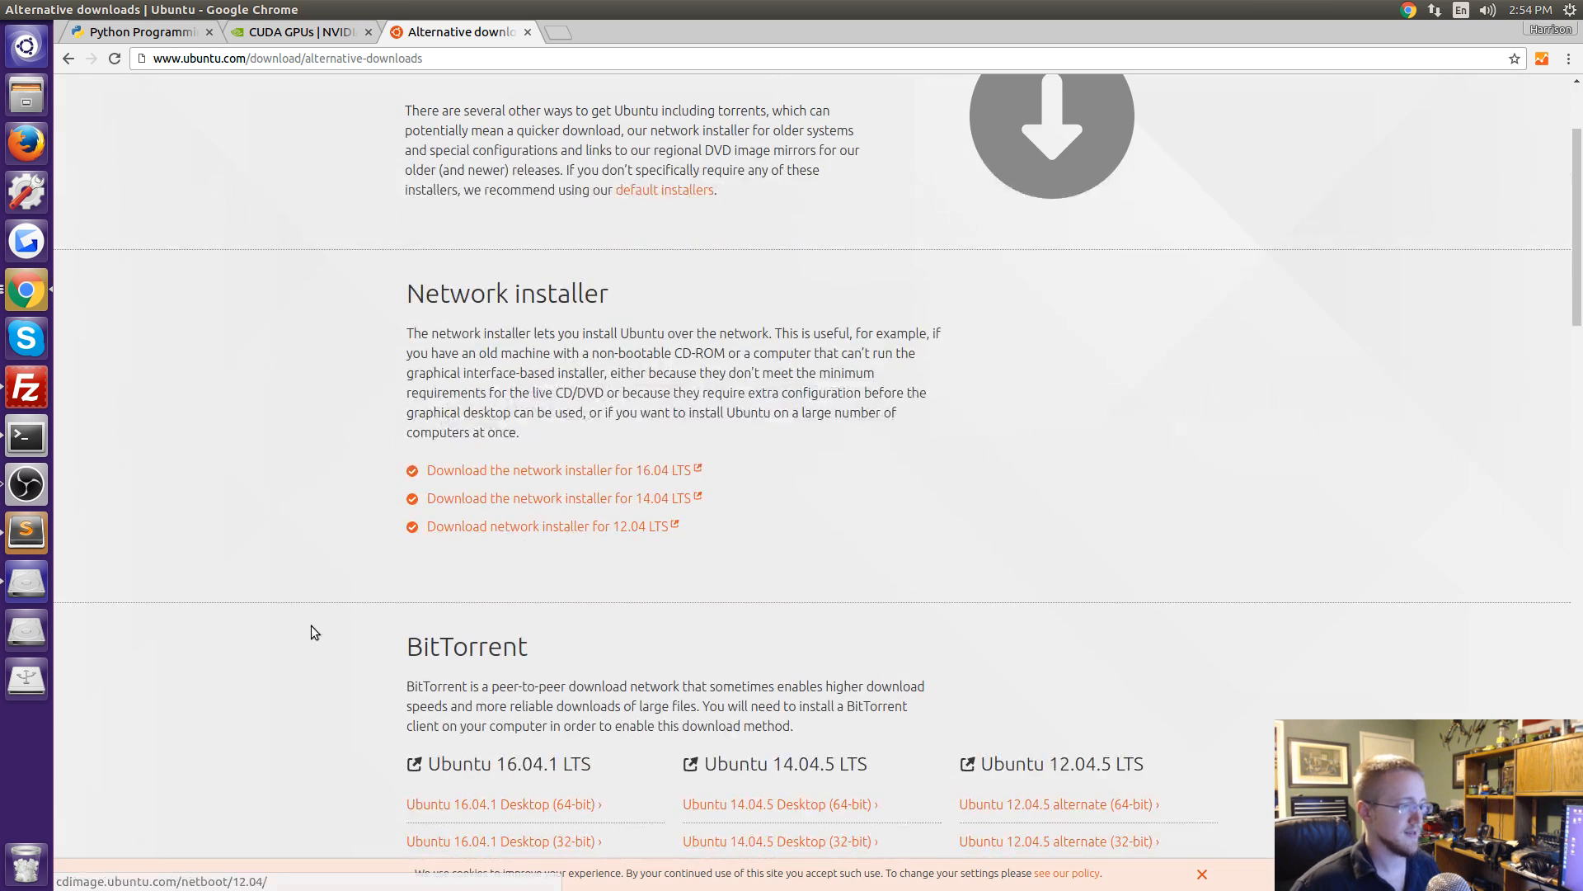
pyautogui.scroll(3)
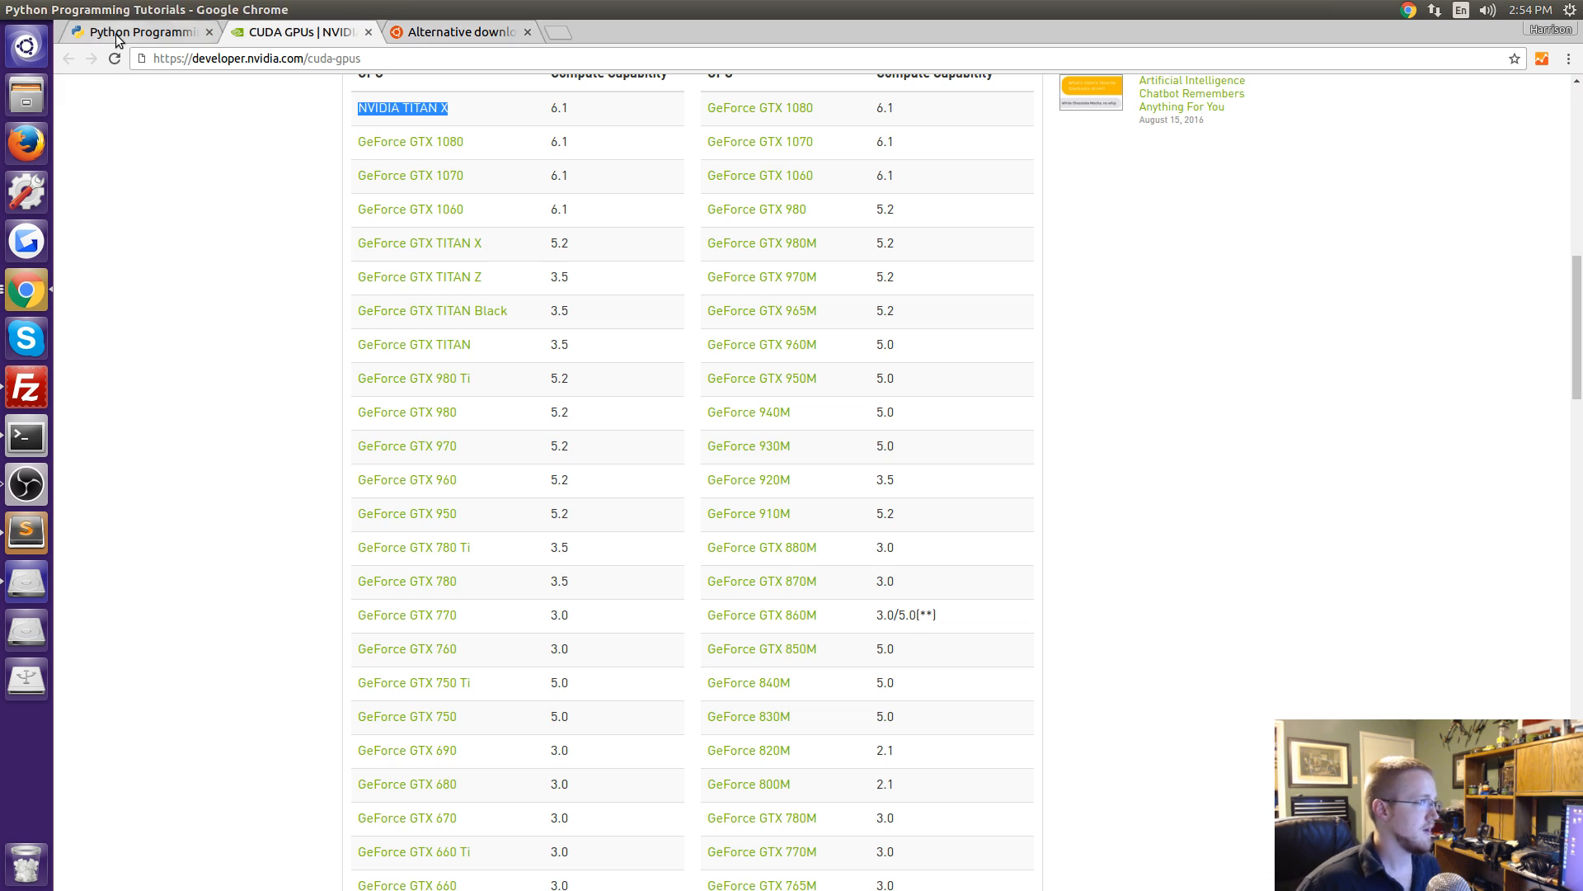
# Switch back to the tutorial tab at its Ubuntu installation instructions.
pyautogui.click(142, 31)
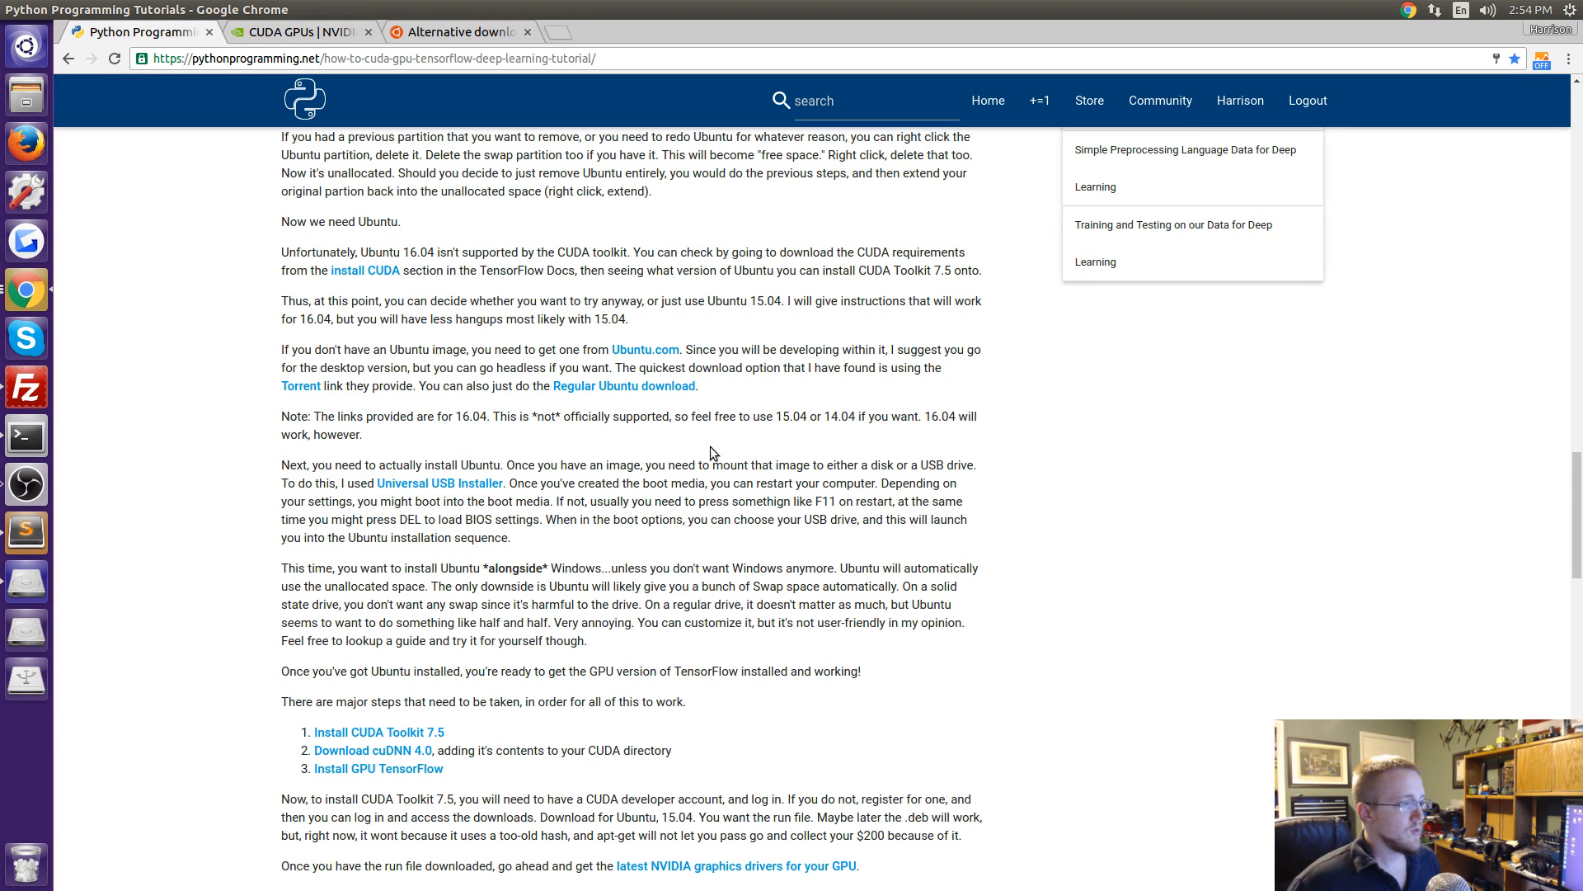
pyautogui.moveTo(667, 477)
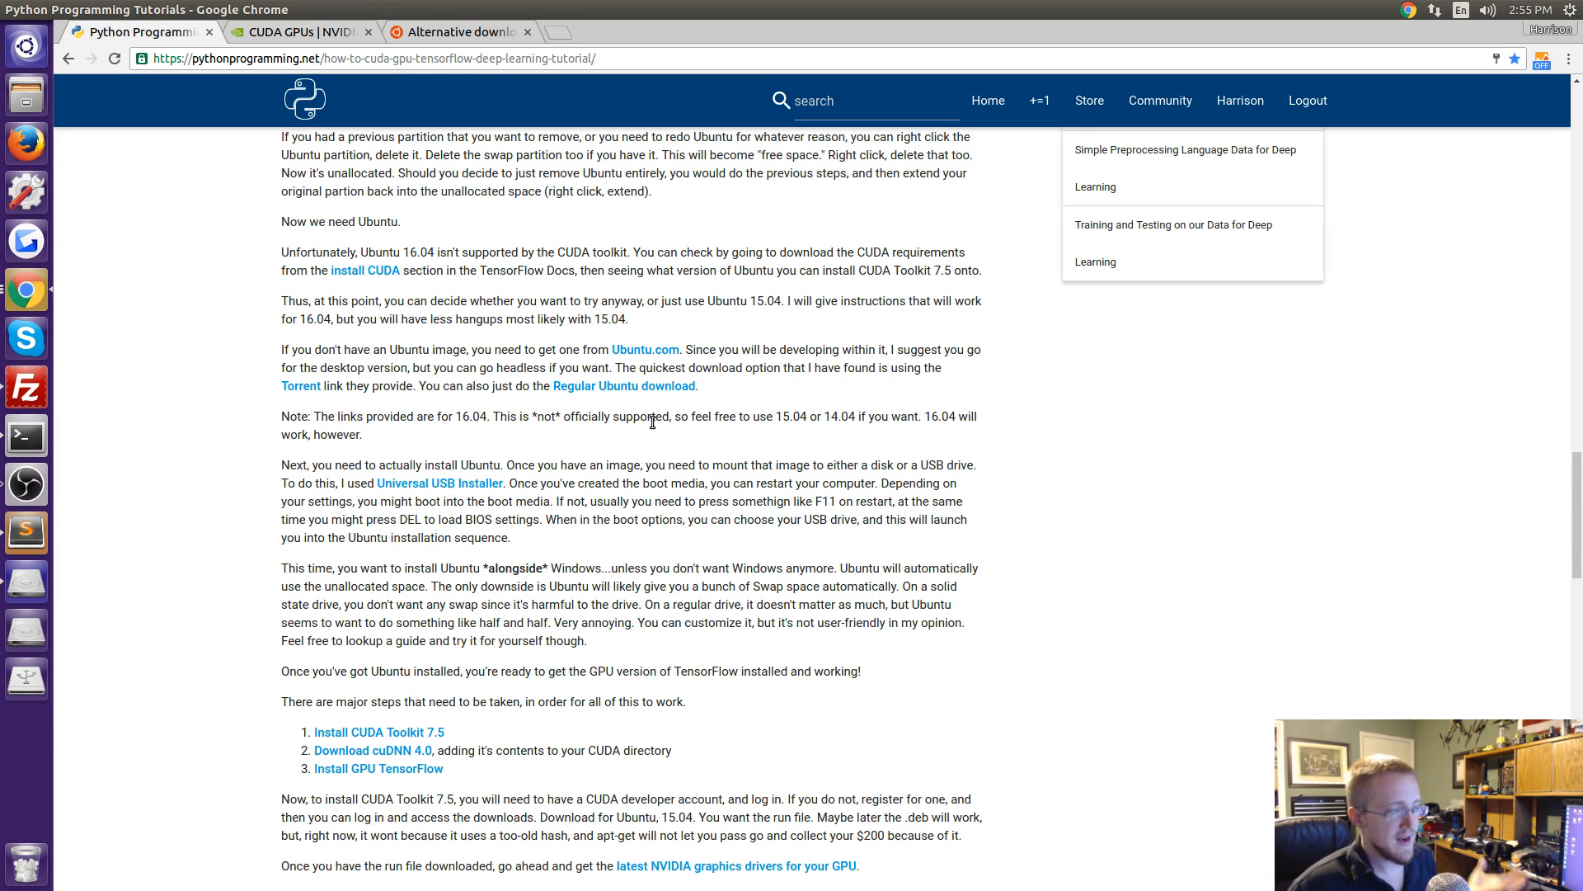
pyautogui.moveTo(502, 502)
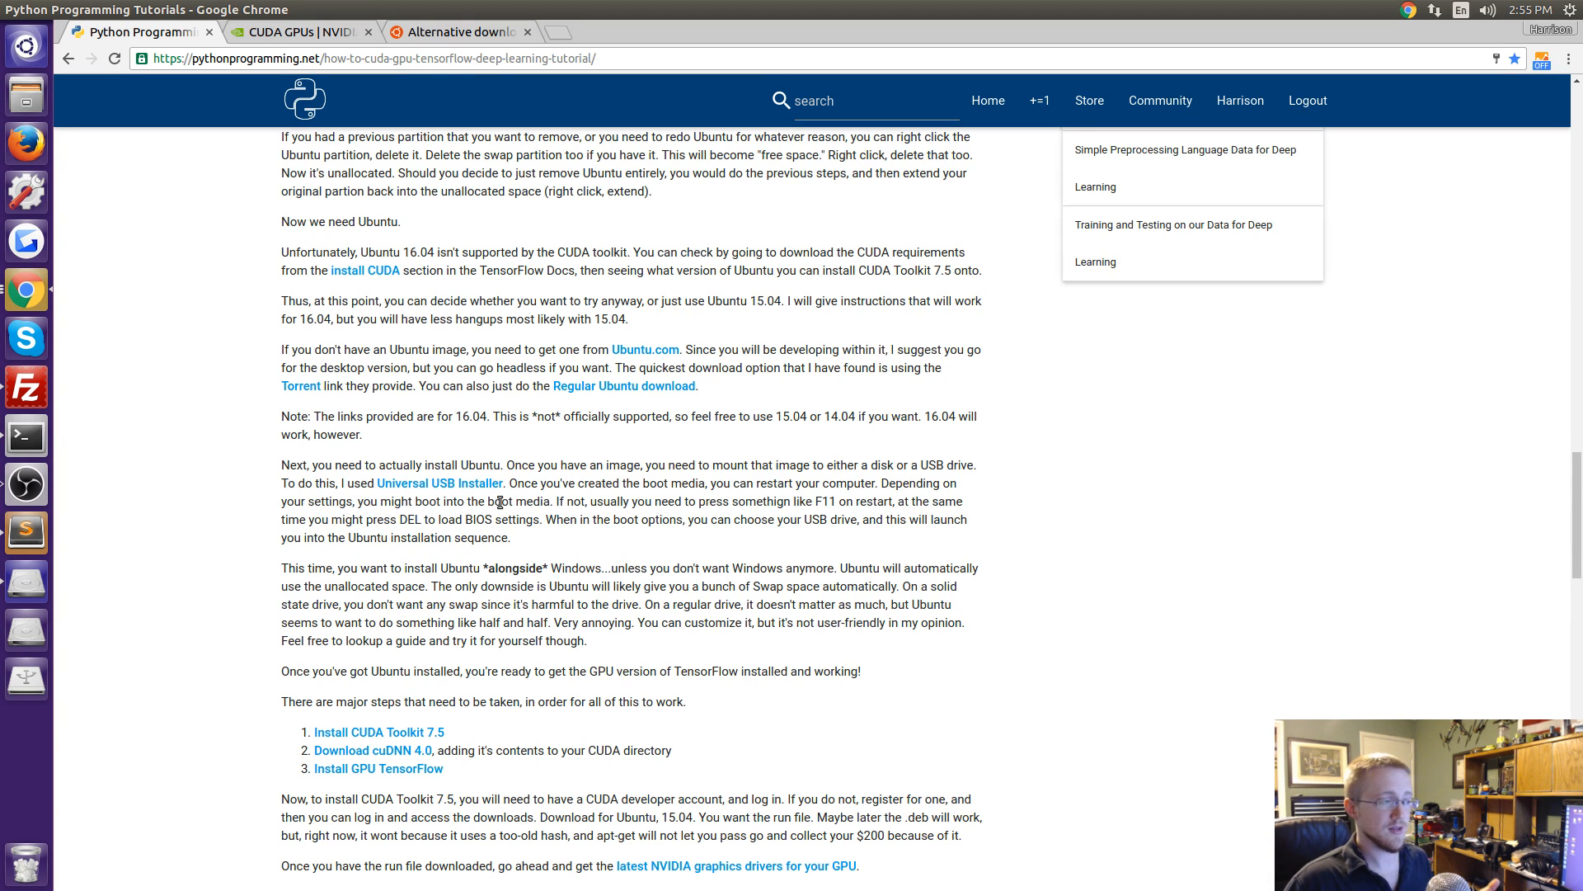
pyautogui.moveTo(960, 463)
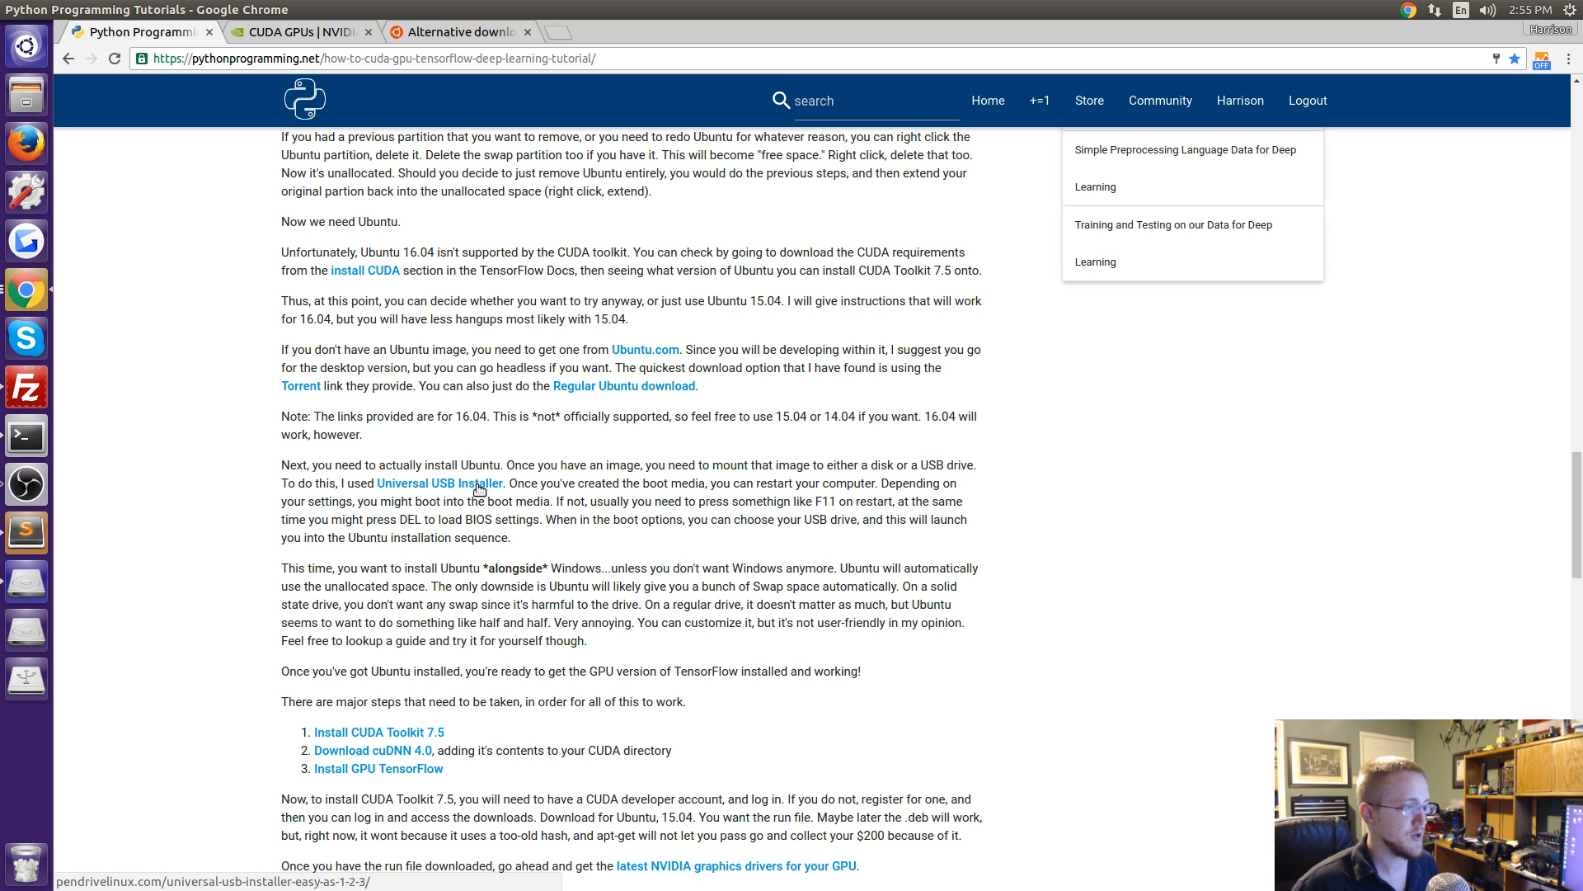
# Open Pendrivelinux's Universal USB Installer page, skim its download section, then return to Ubuntu's alternative downloads tab.
pyautogui.click(438, 483)
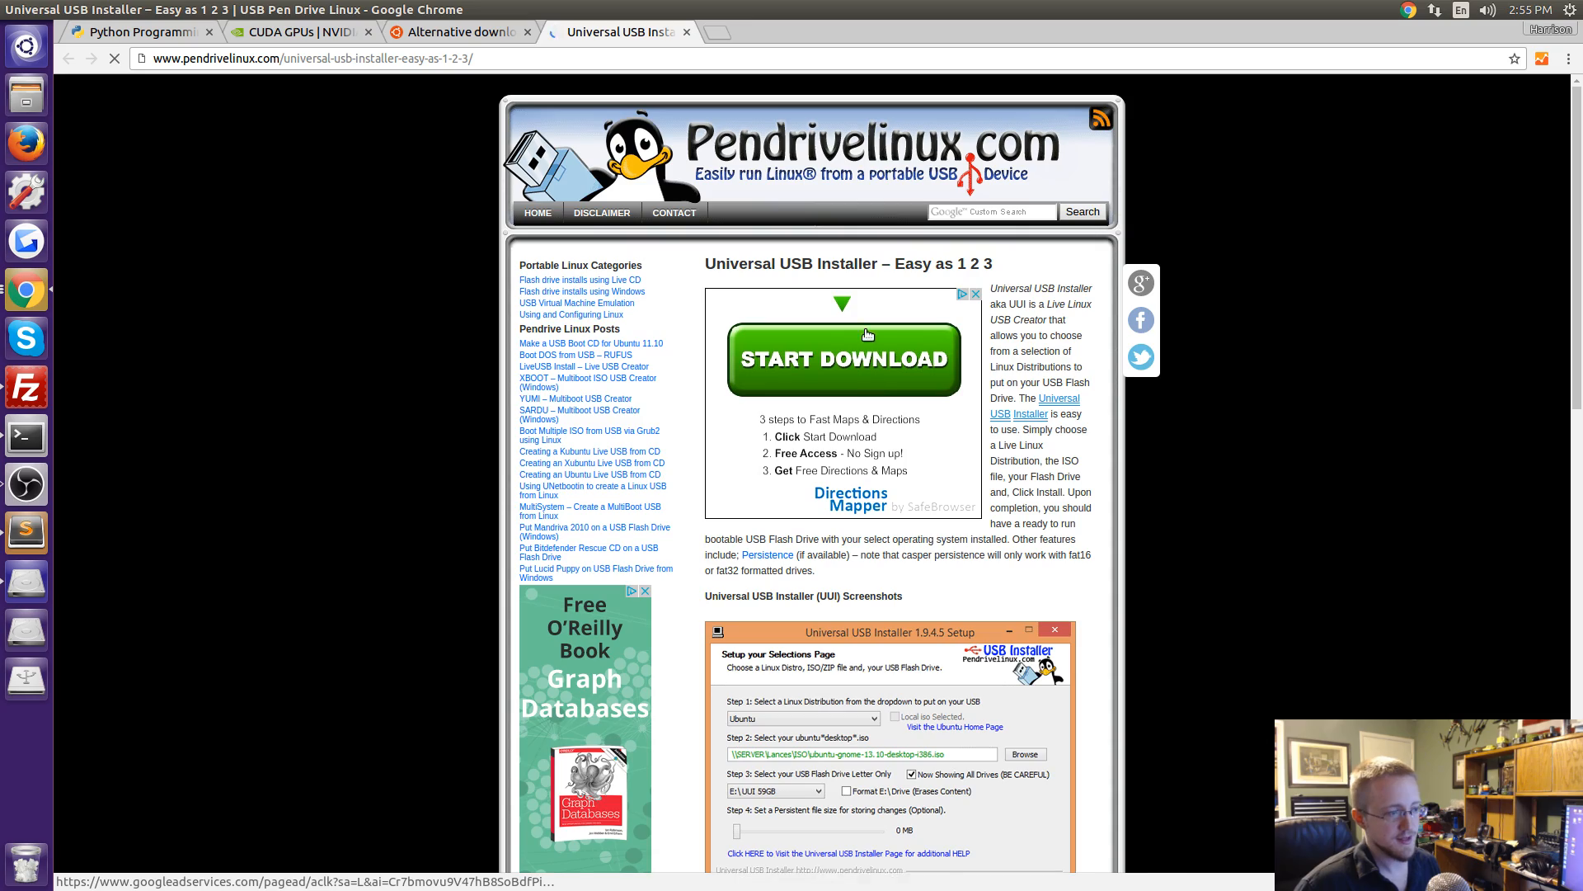
pyautogui.scroll(-3)
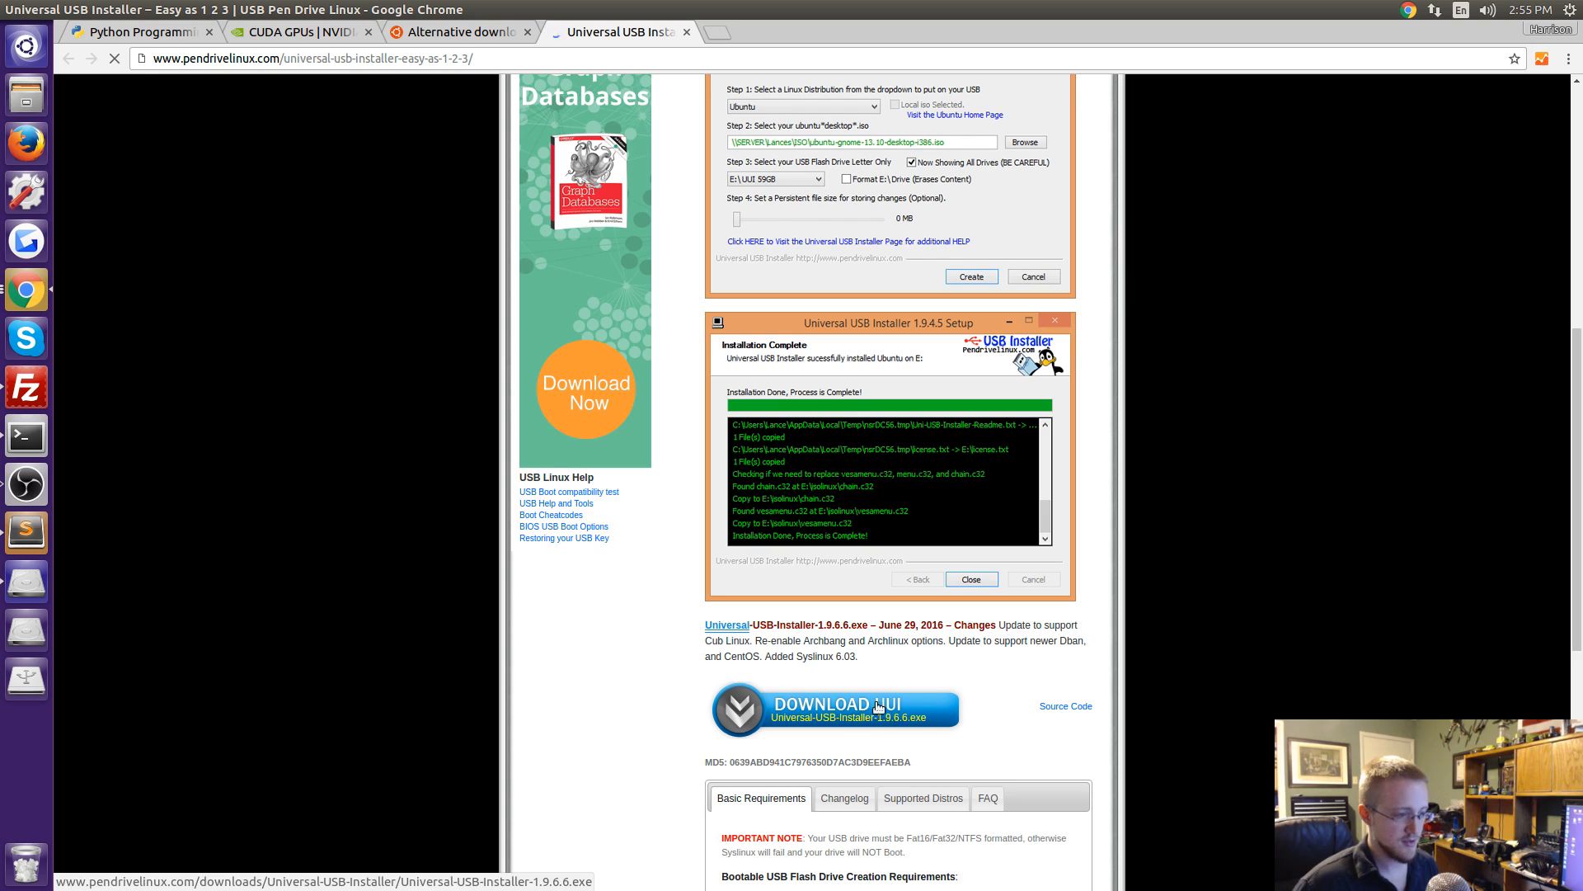
pyautogui.scroll(3)
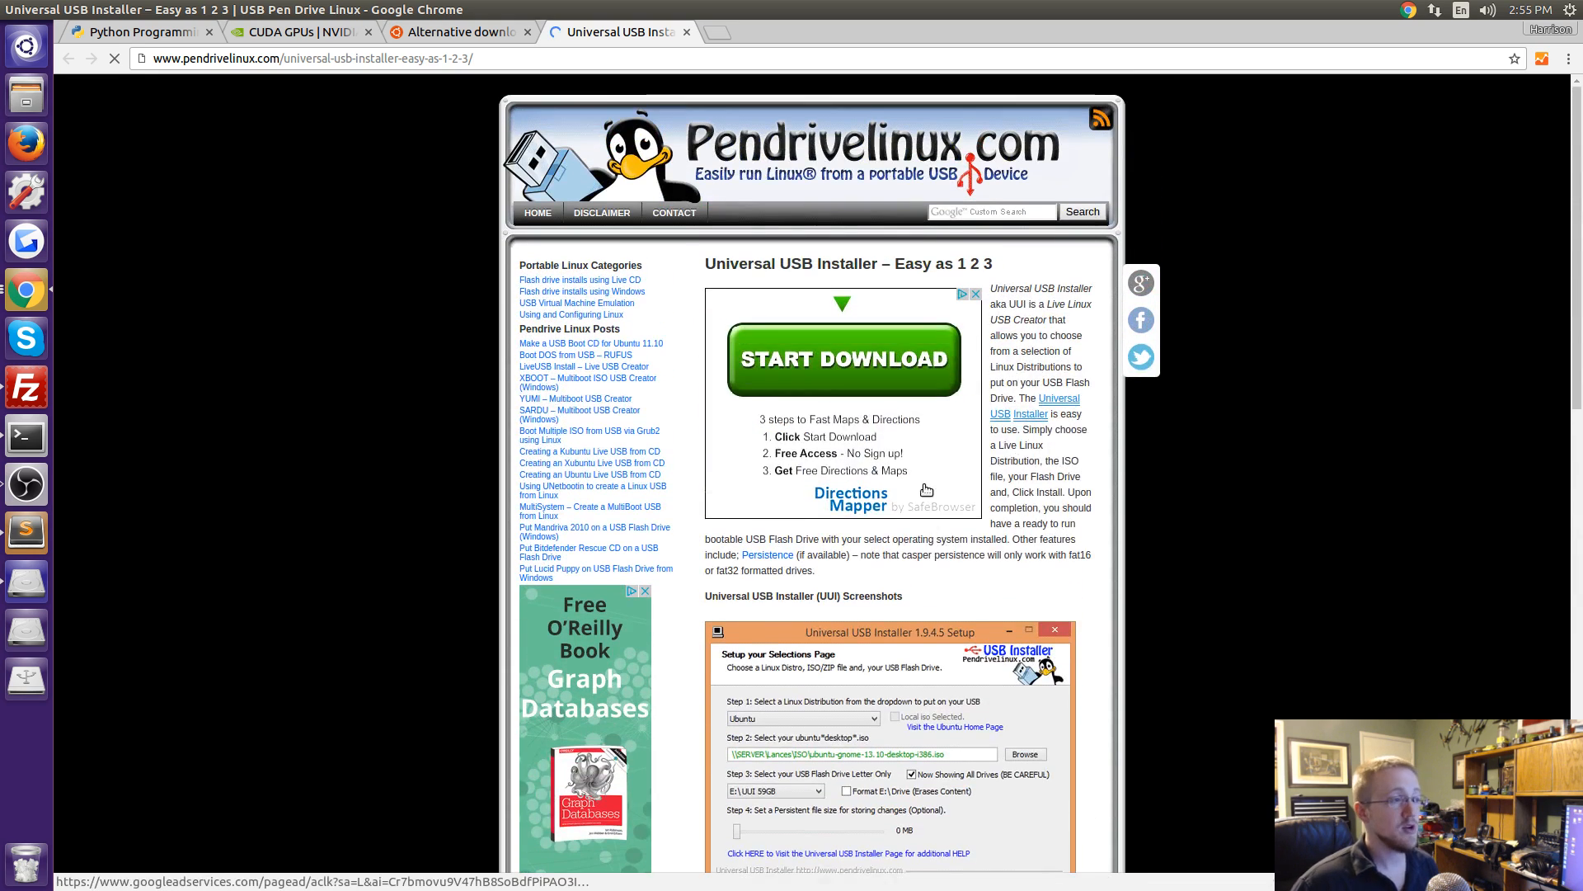
pyautogui.scroll(-3)
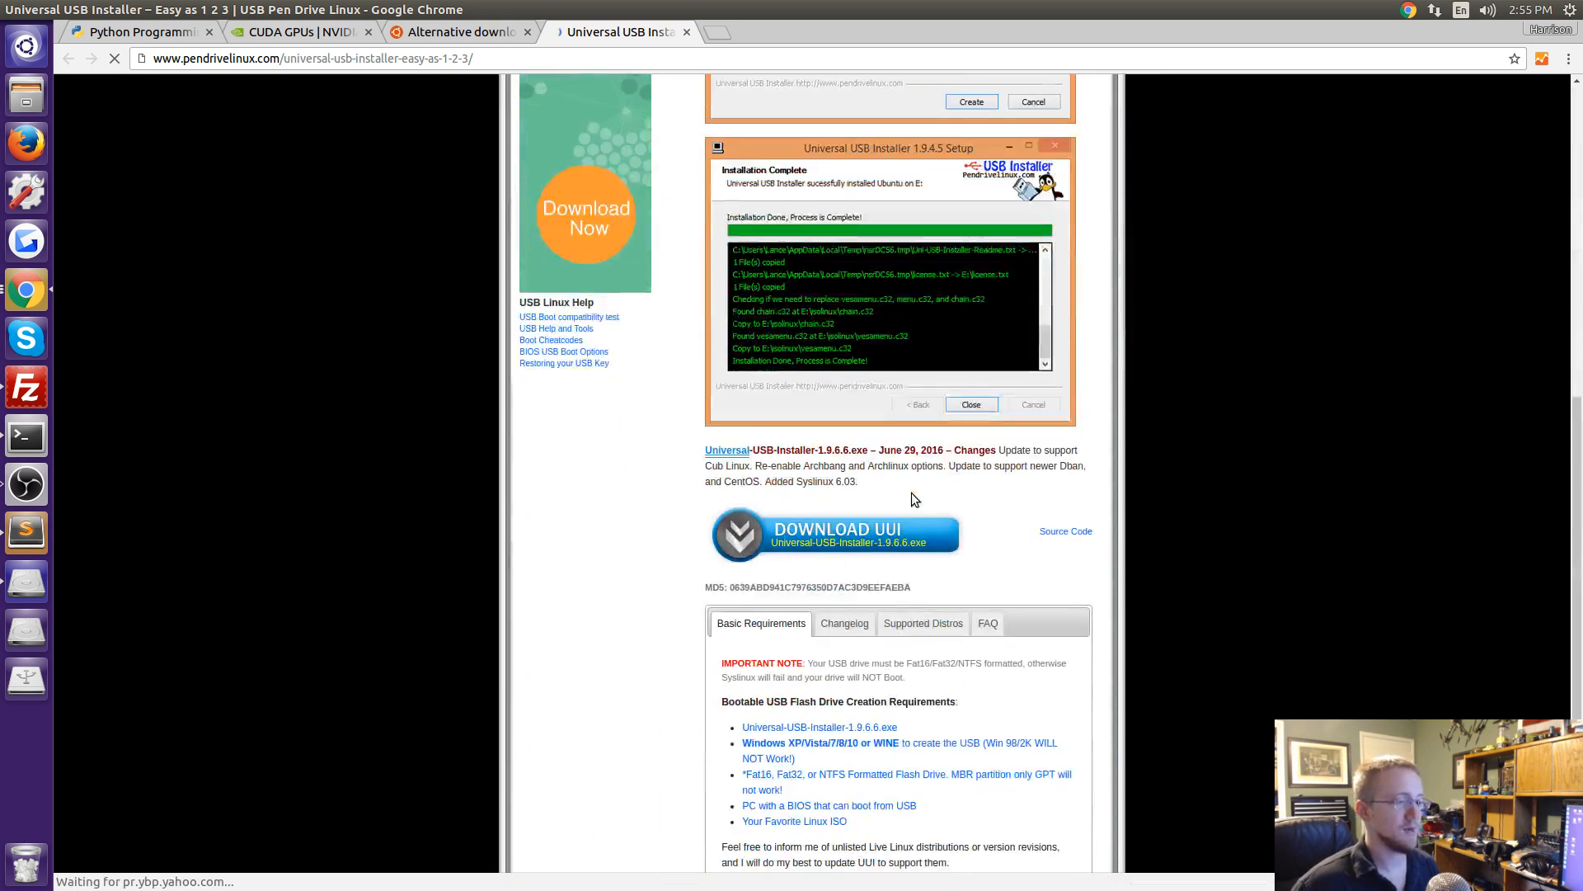
pyautogui.scroll(3)
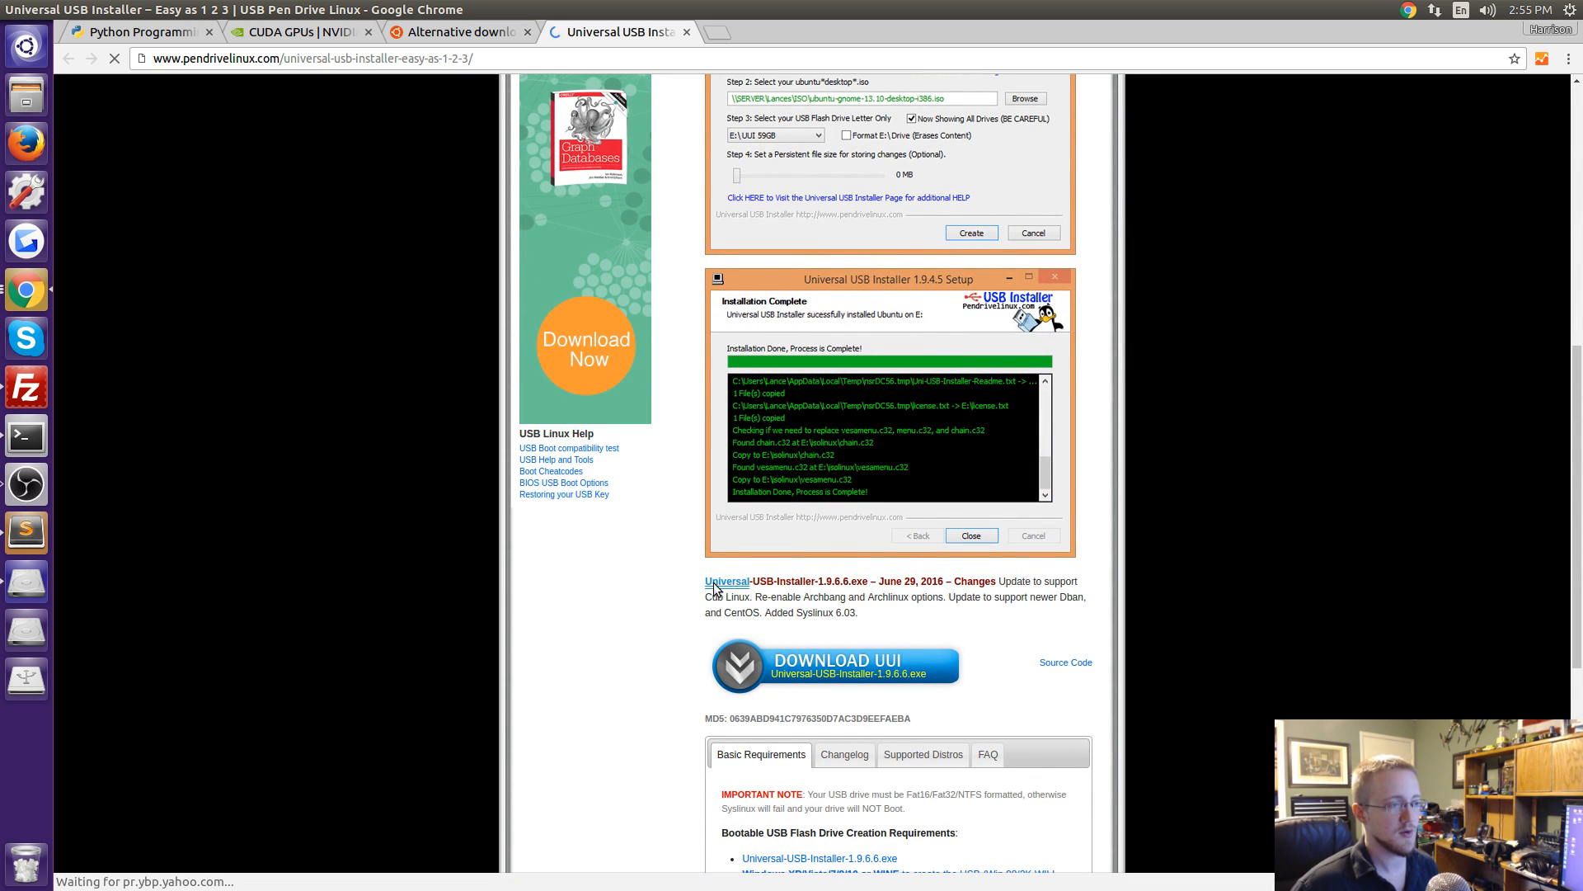
pyautogui.click(457, 31)
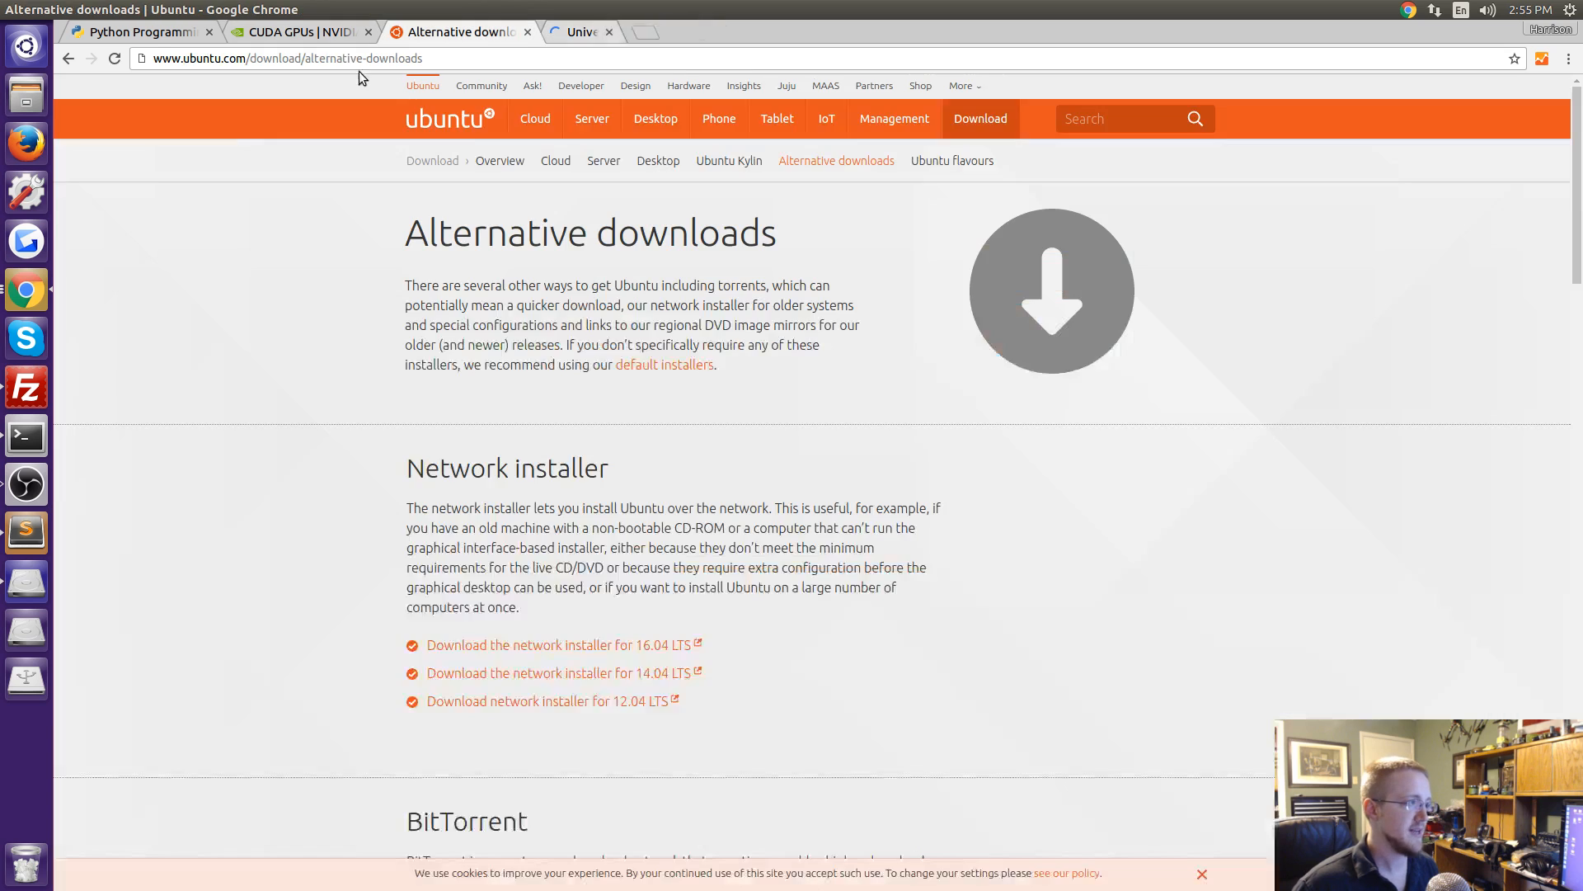
# Back on the tutorial, enlarge the text and scroll to the three major steps: CUDA Toolkit 7.5, cuDNN 4.0, GPU TensorFlow.
pyautogui.click(142, 31)
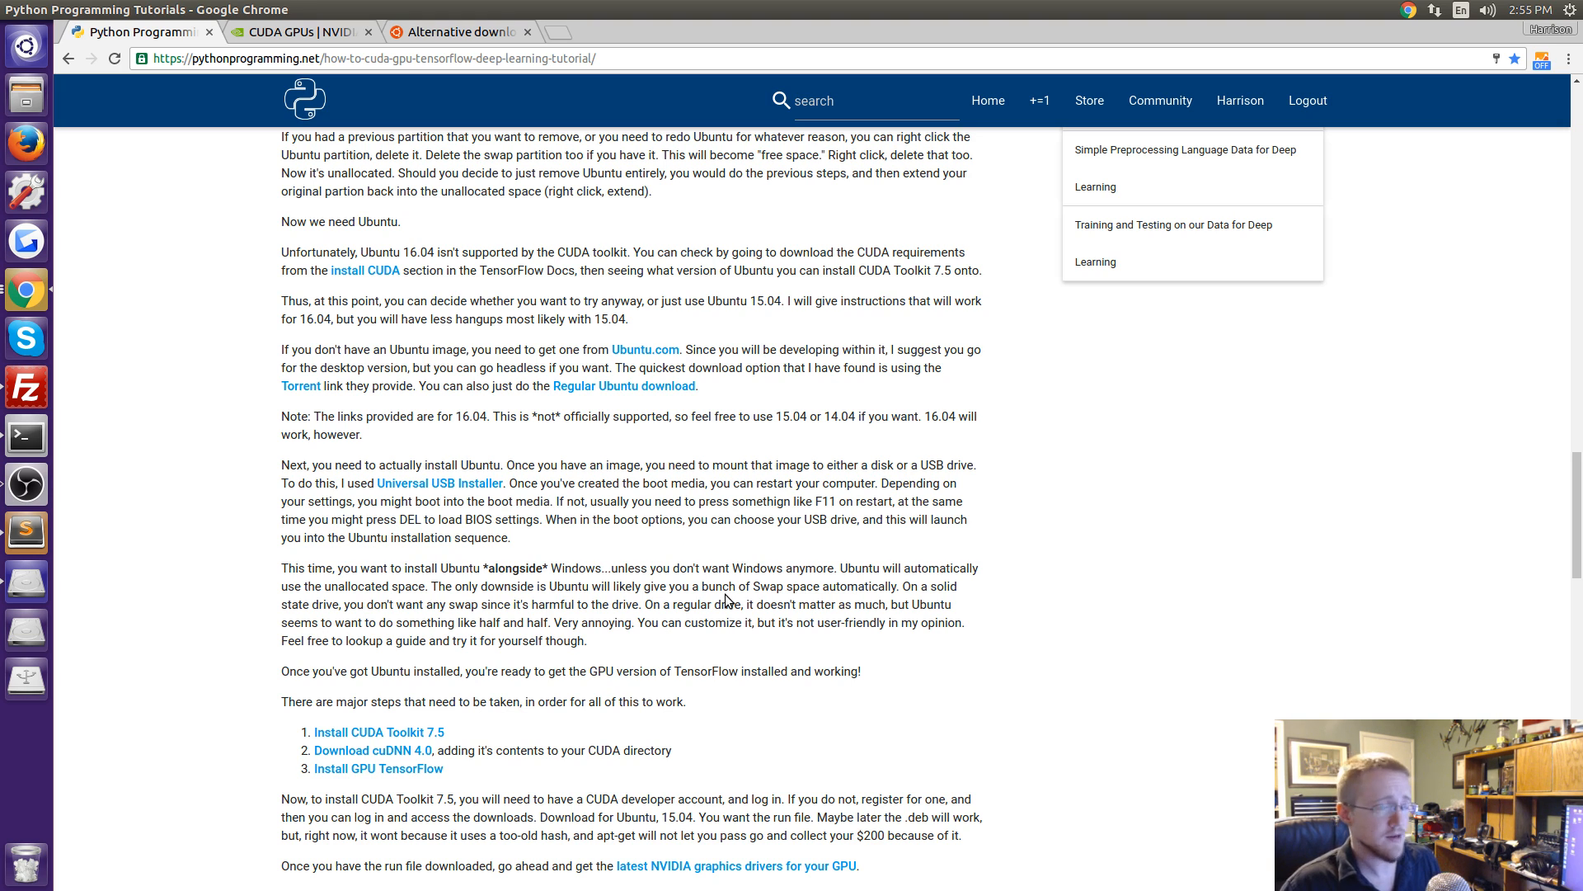
pyautogui.moveTo(671, 561)
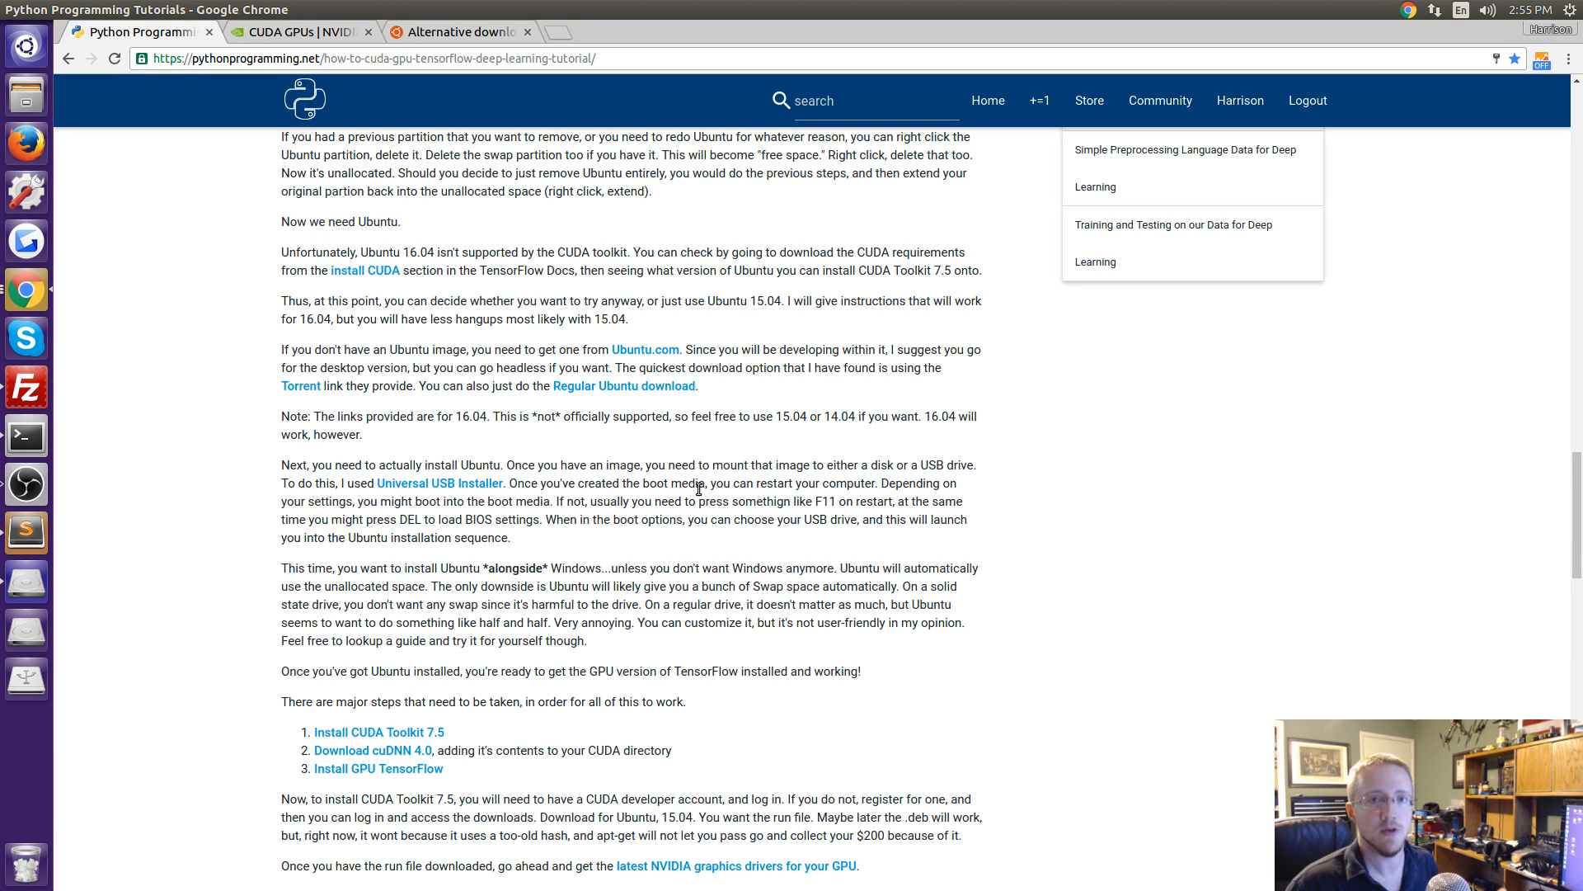
pyautogui.moveTo(407, 615)
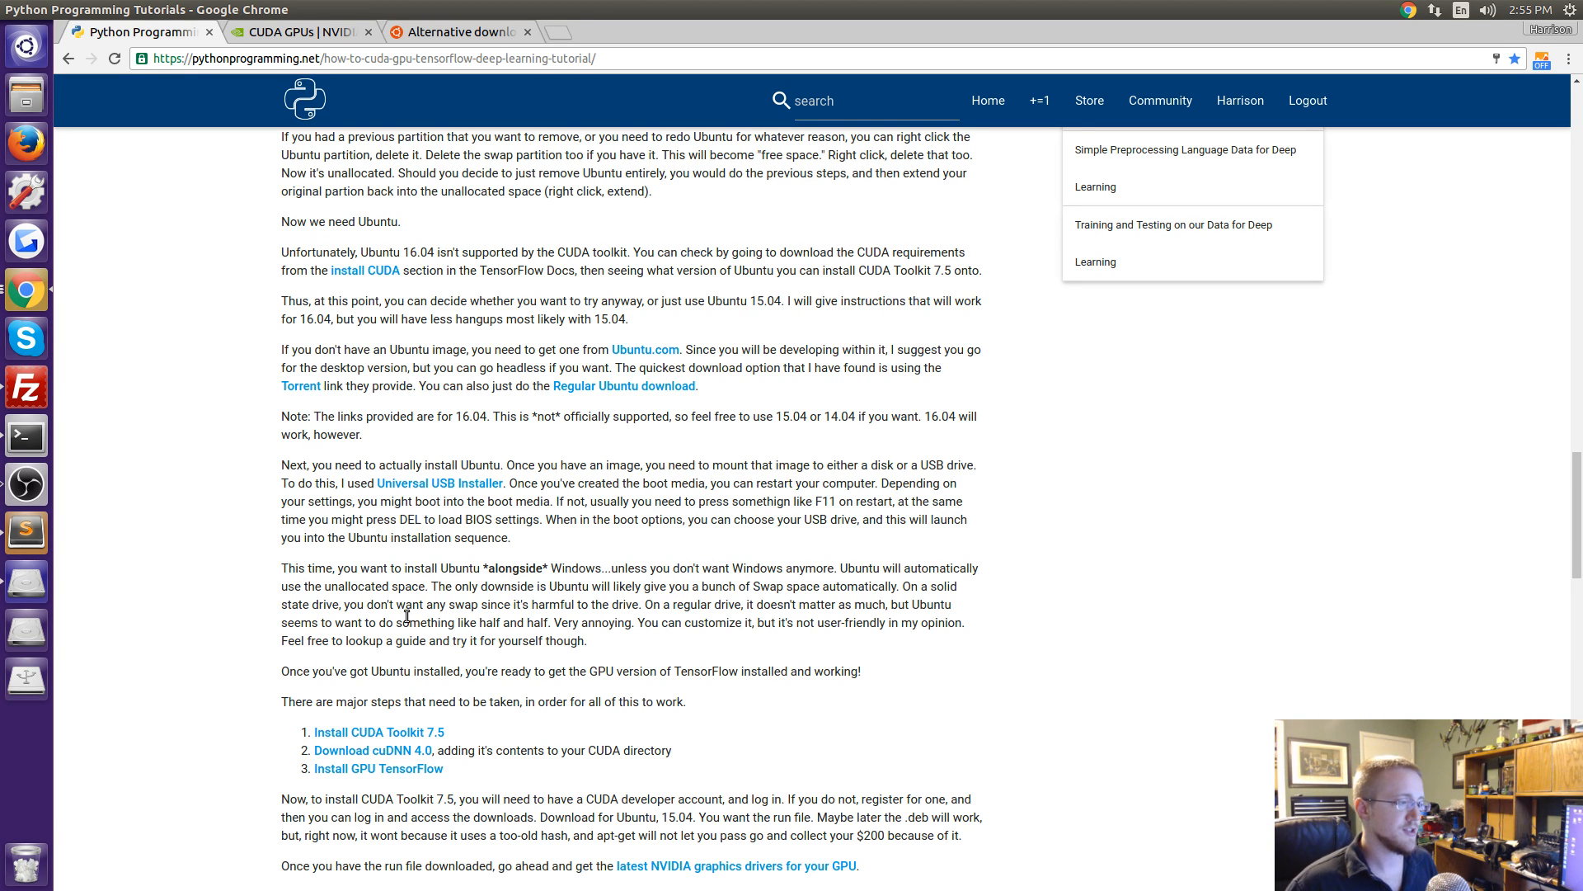
pyautogui.scroll(-3)
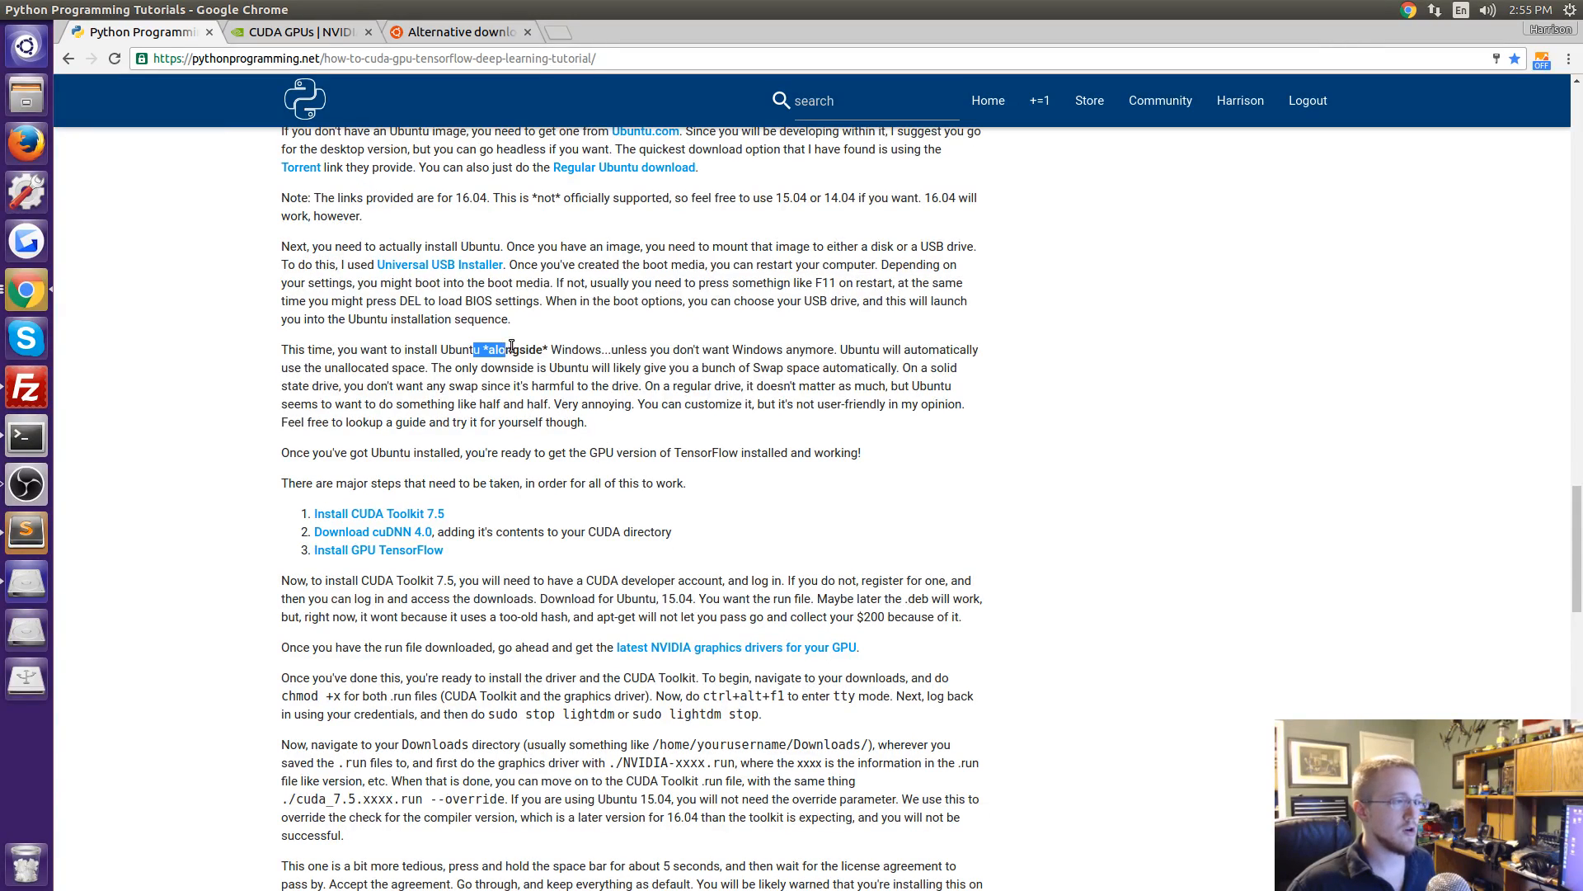
pyautogui.press('ctrl+plus')
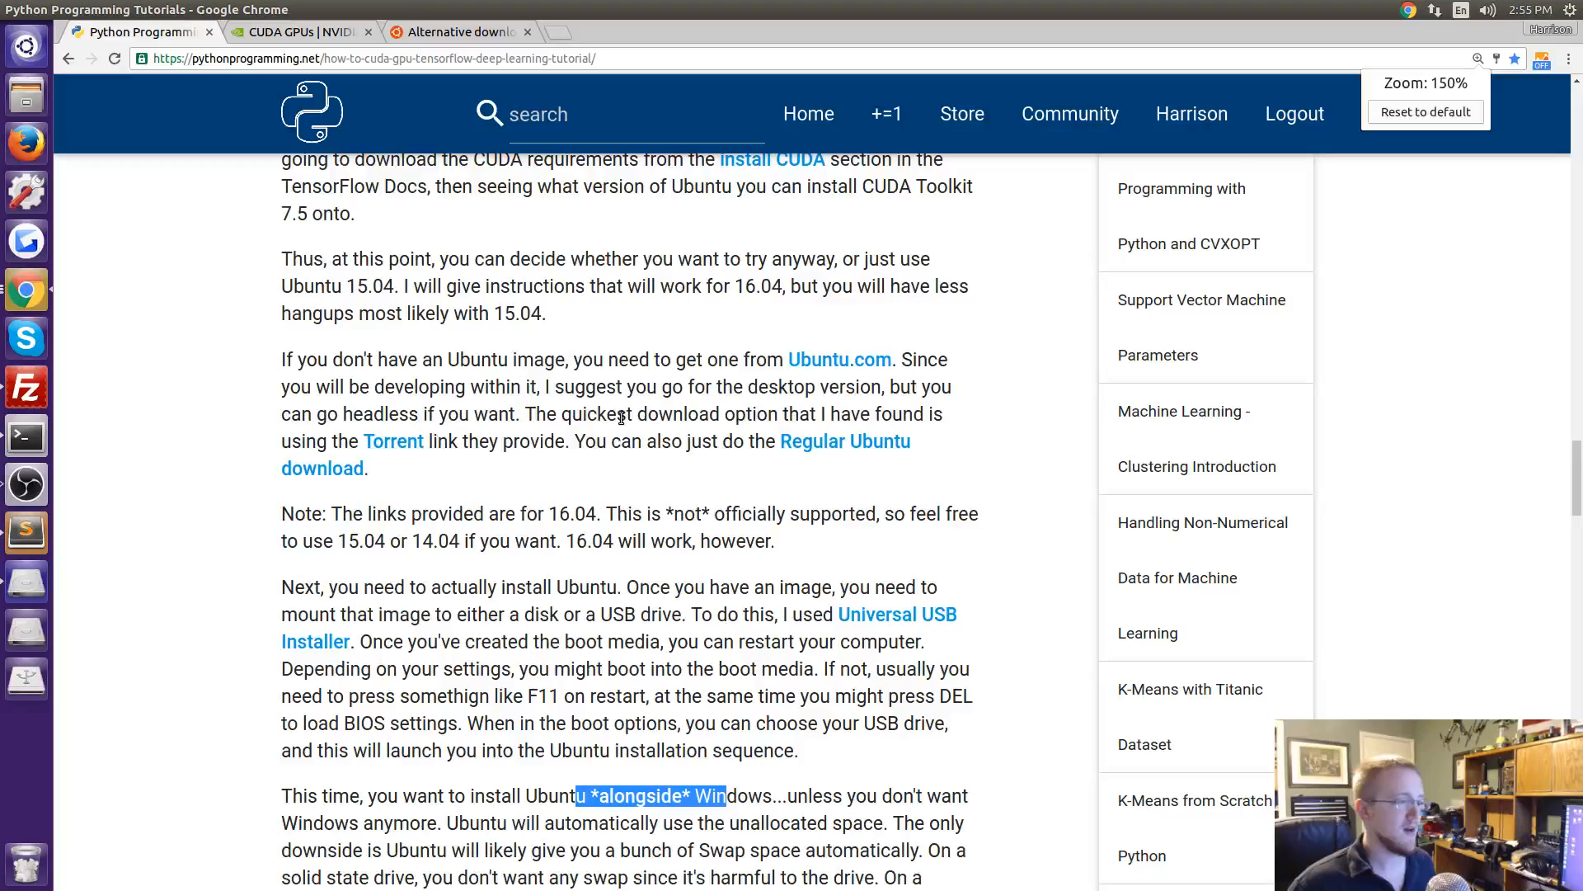
pyautogui.scroll(-3)
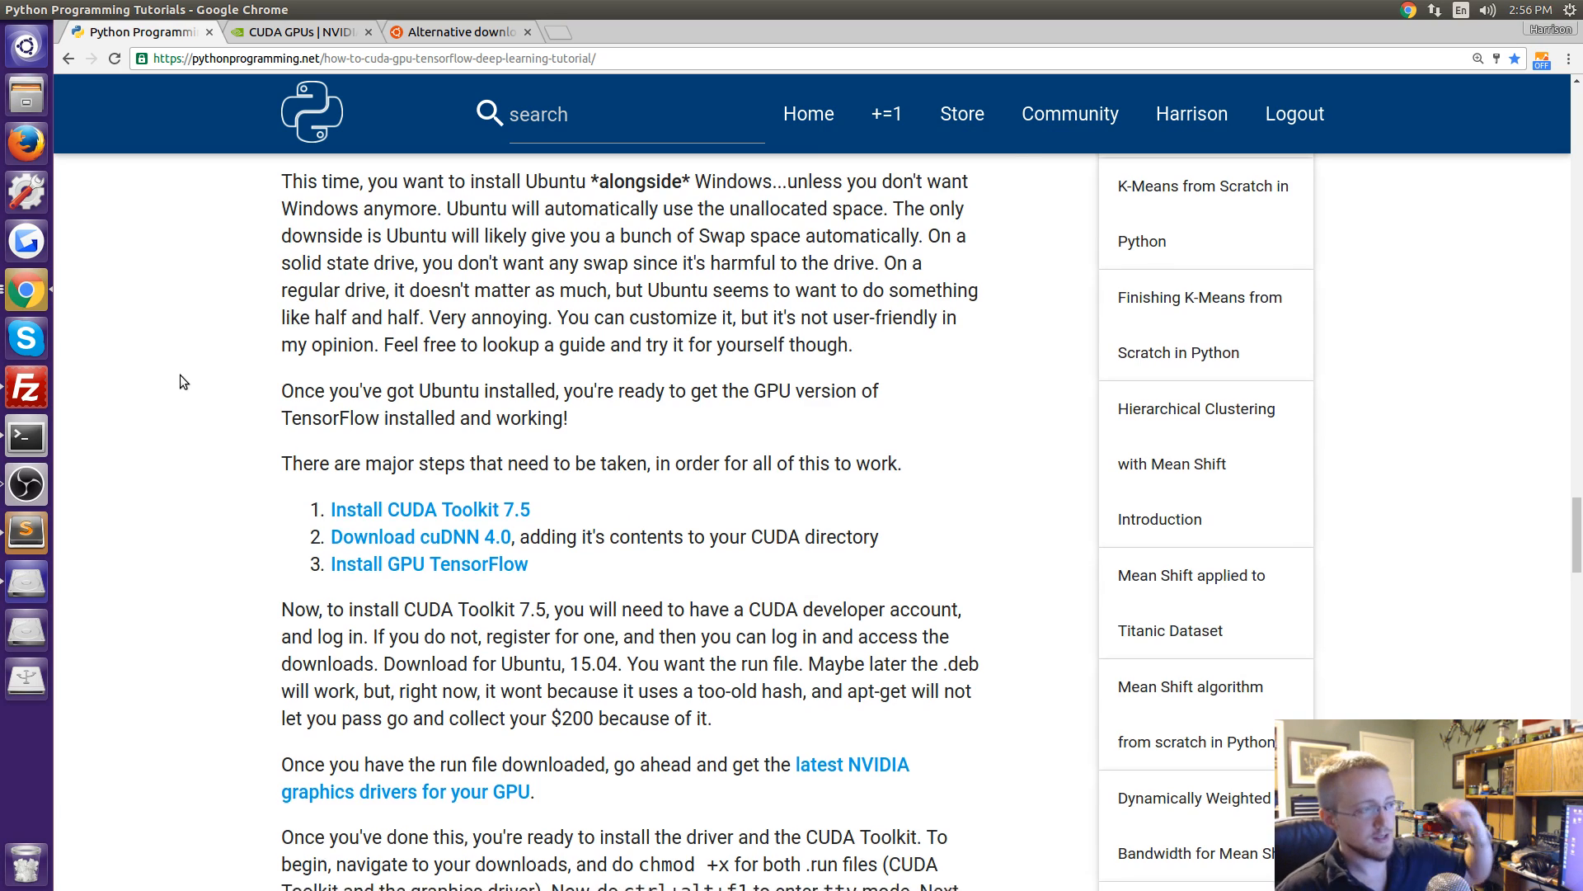
pyautogui.scroll(-3)
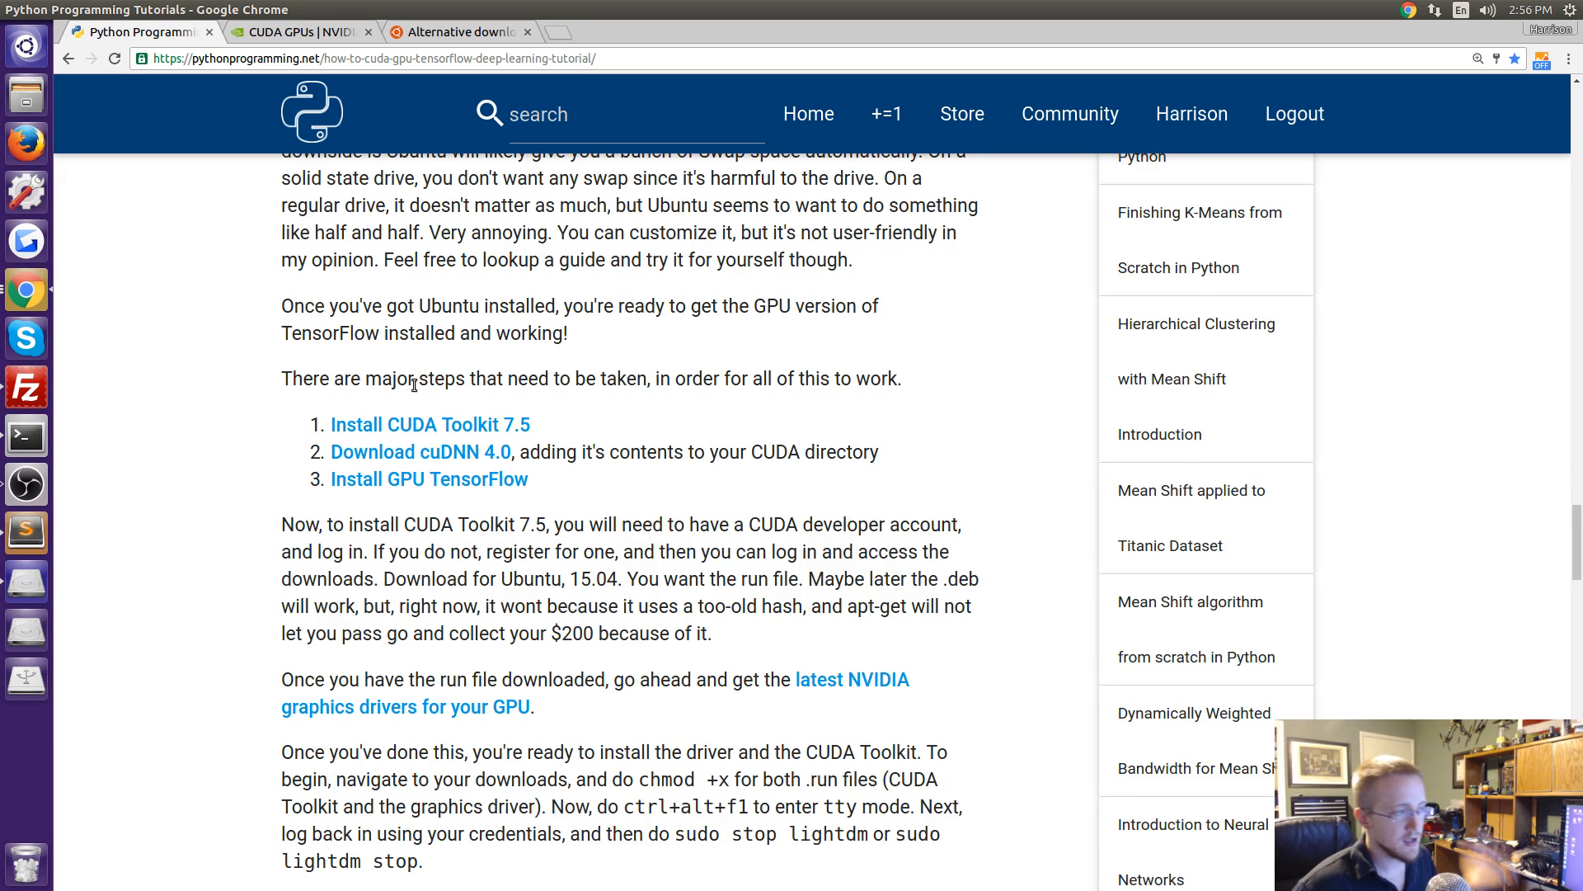
pyautogui.scroll(-3)
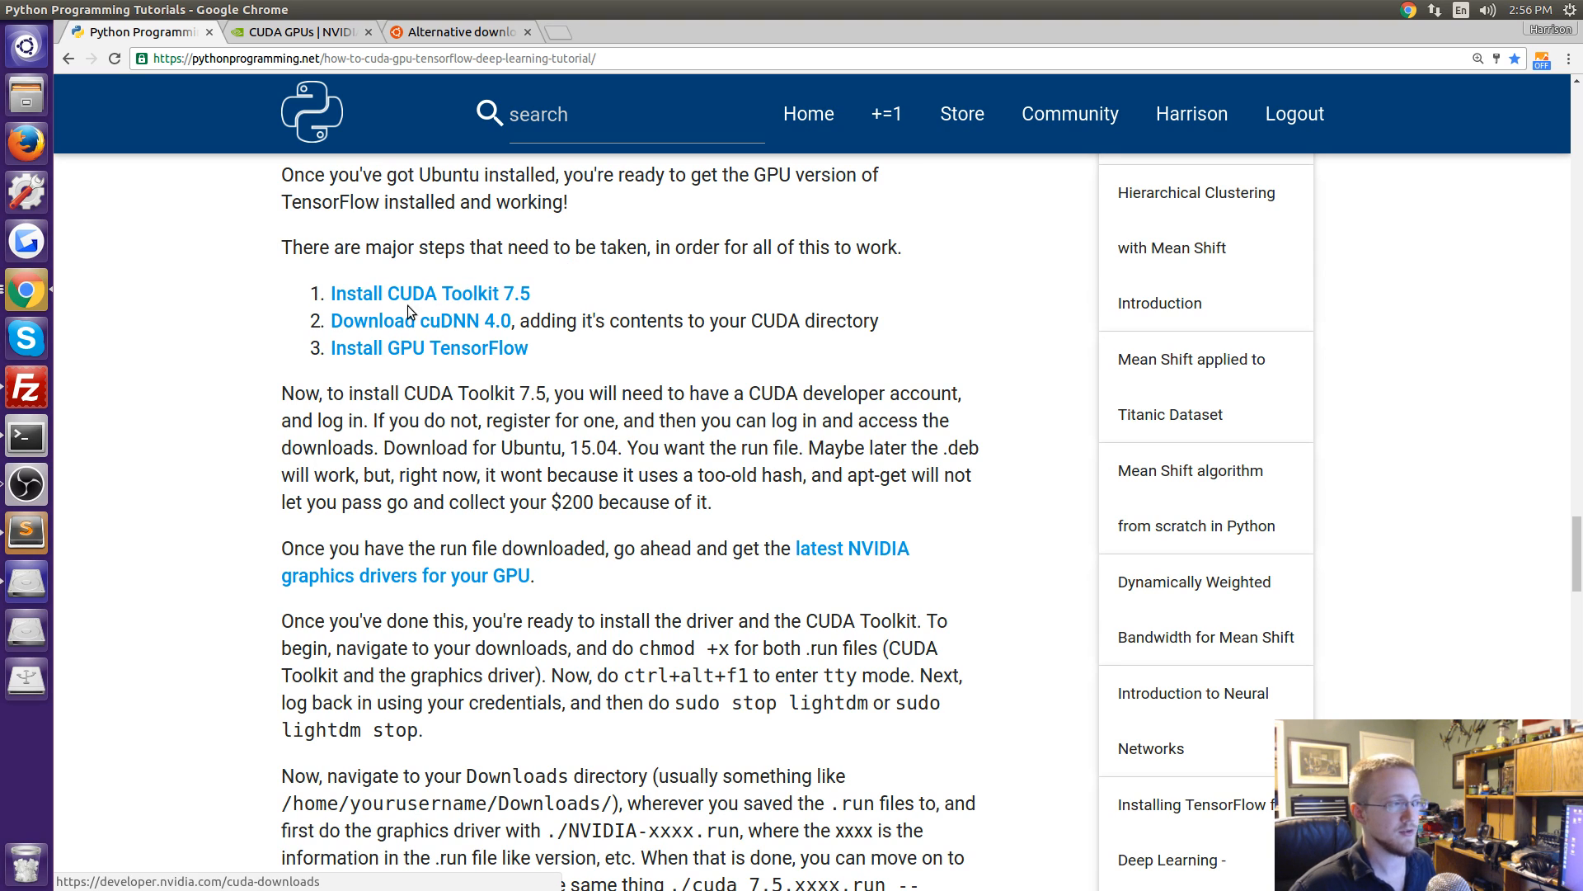
pyautogui.moveTo(451, 332)
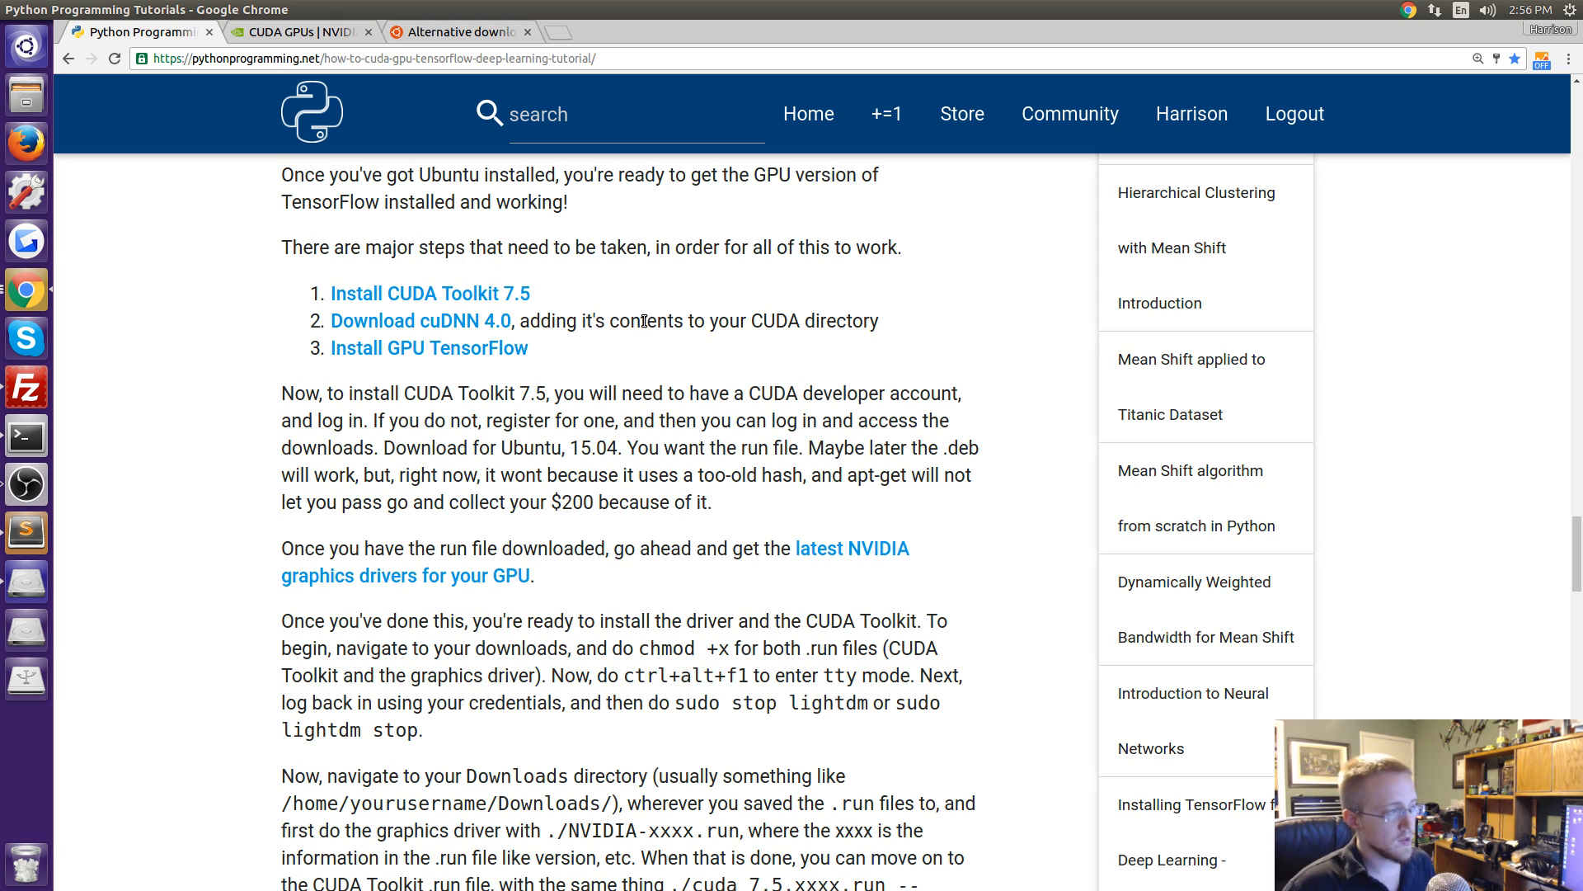
pyautogui.moveTo(434, 281)
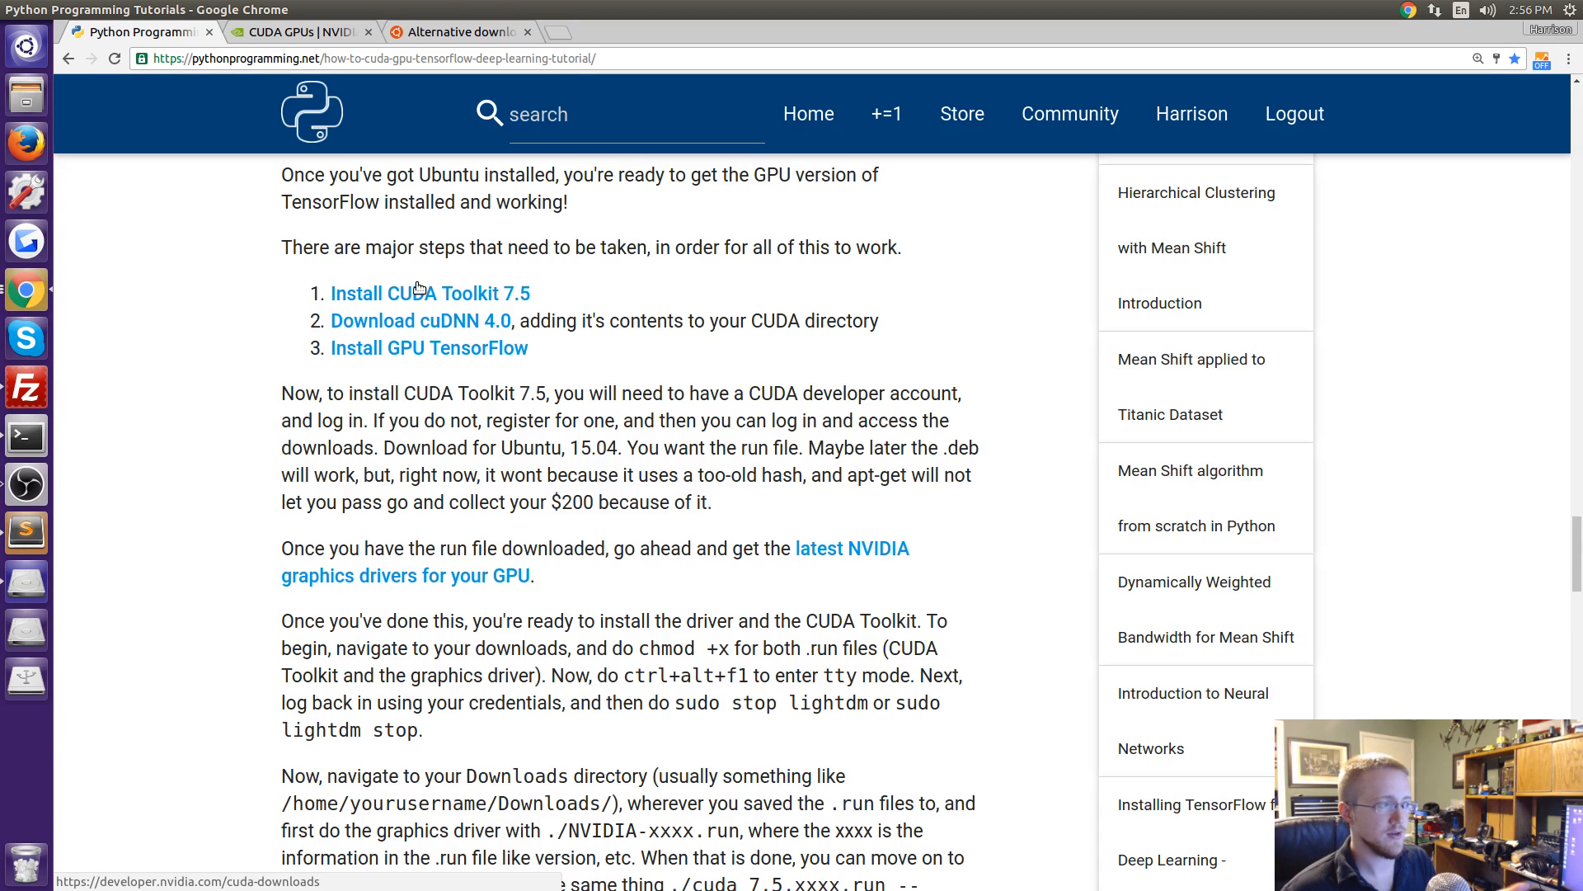
pyautogui.moveTo(427, 323)
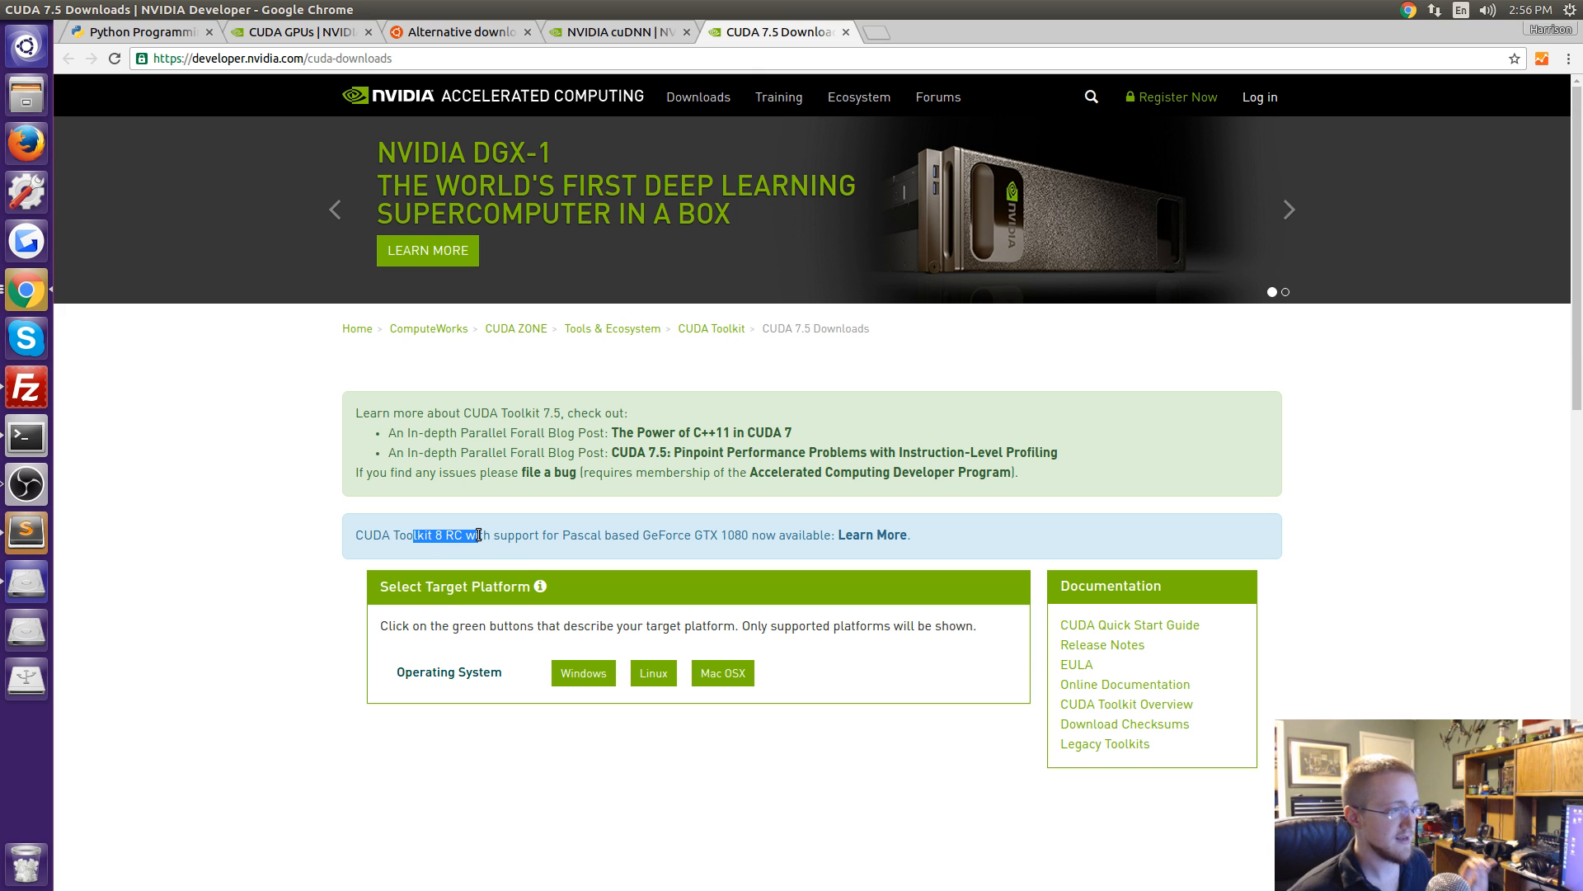
# On the CUDA 7.5 downloads page select Linux as the target operating system.
pyautogui.click(582, 673)
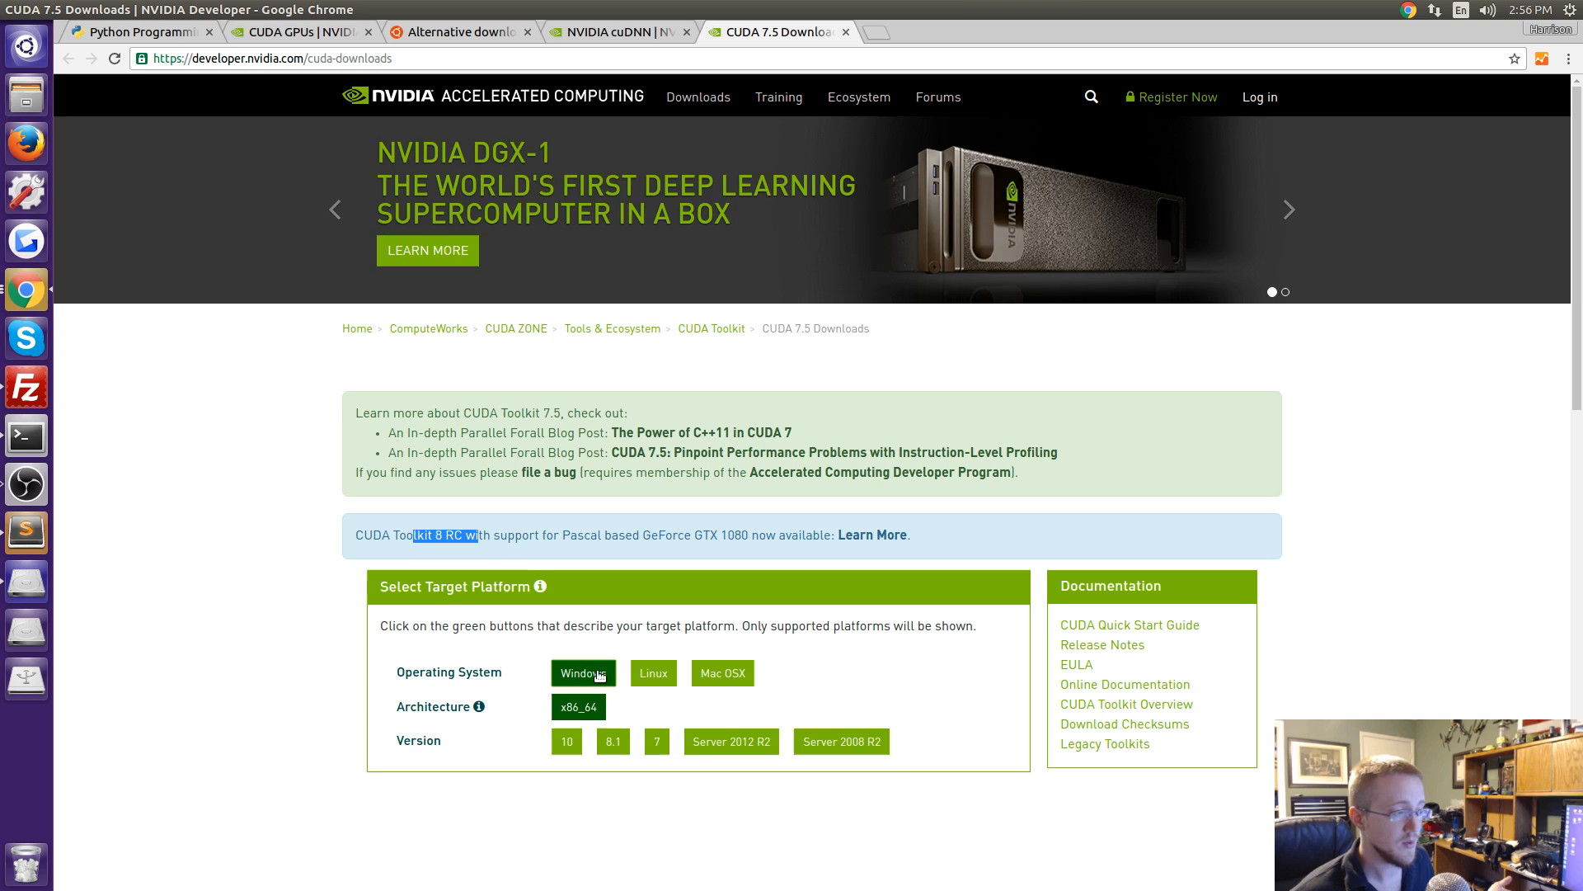
pyautogui.click(653, 673)
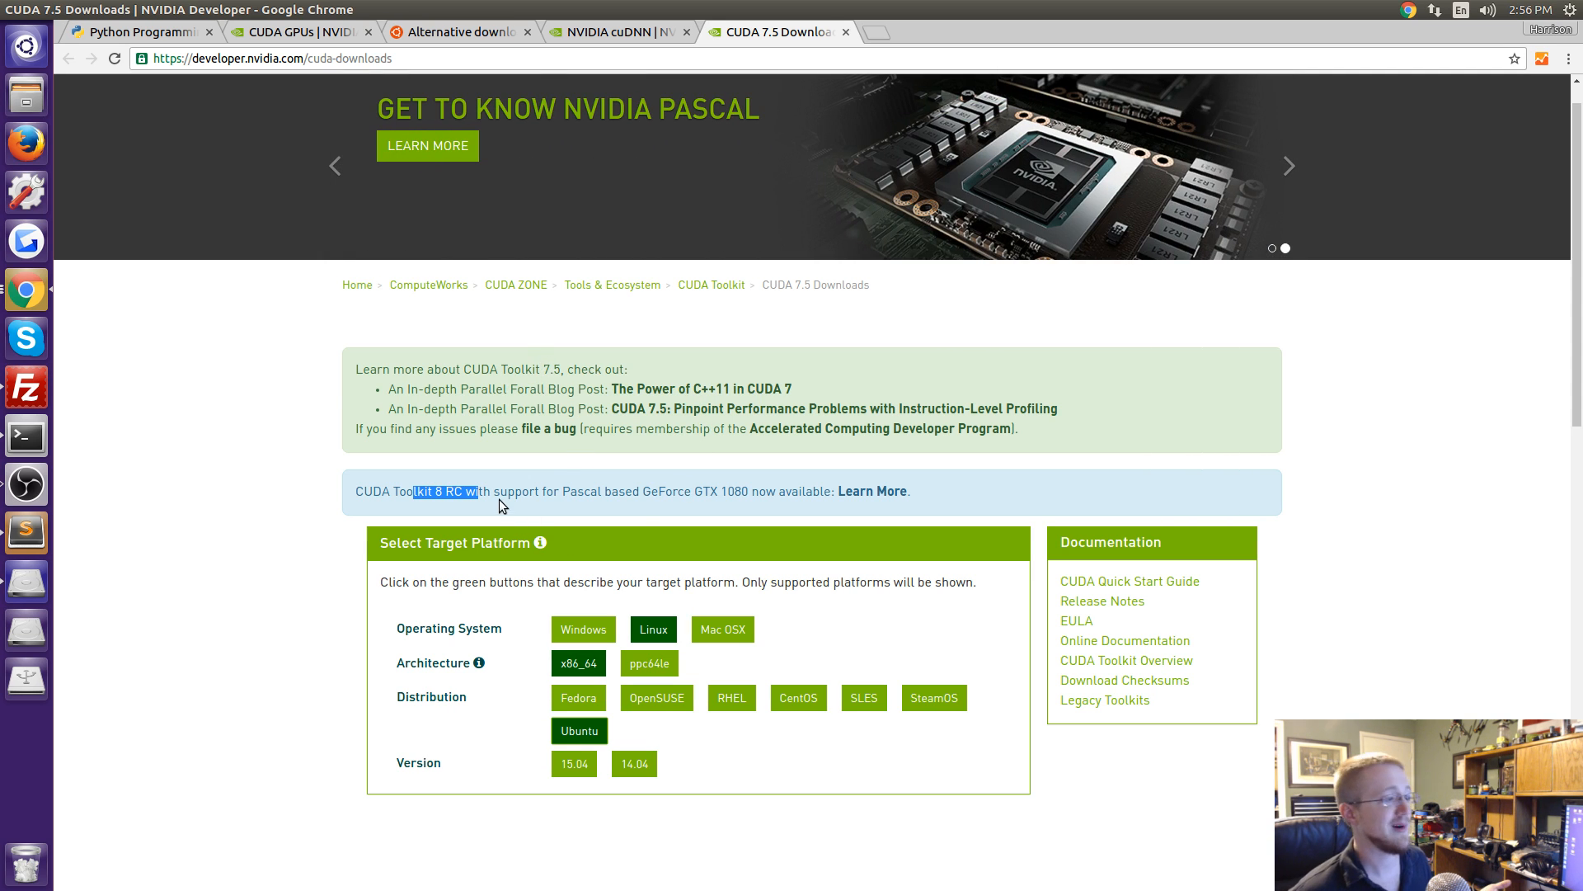
pyautogui.scroll(3)
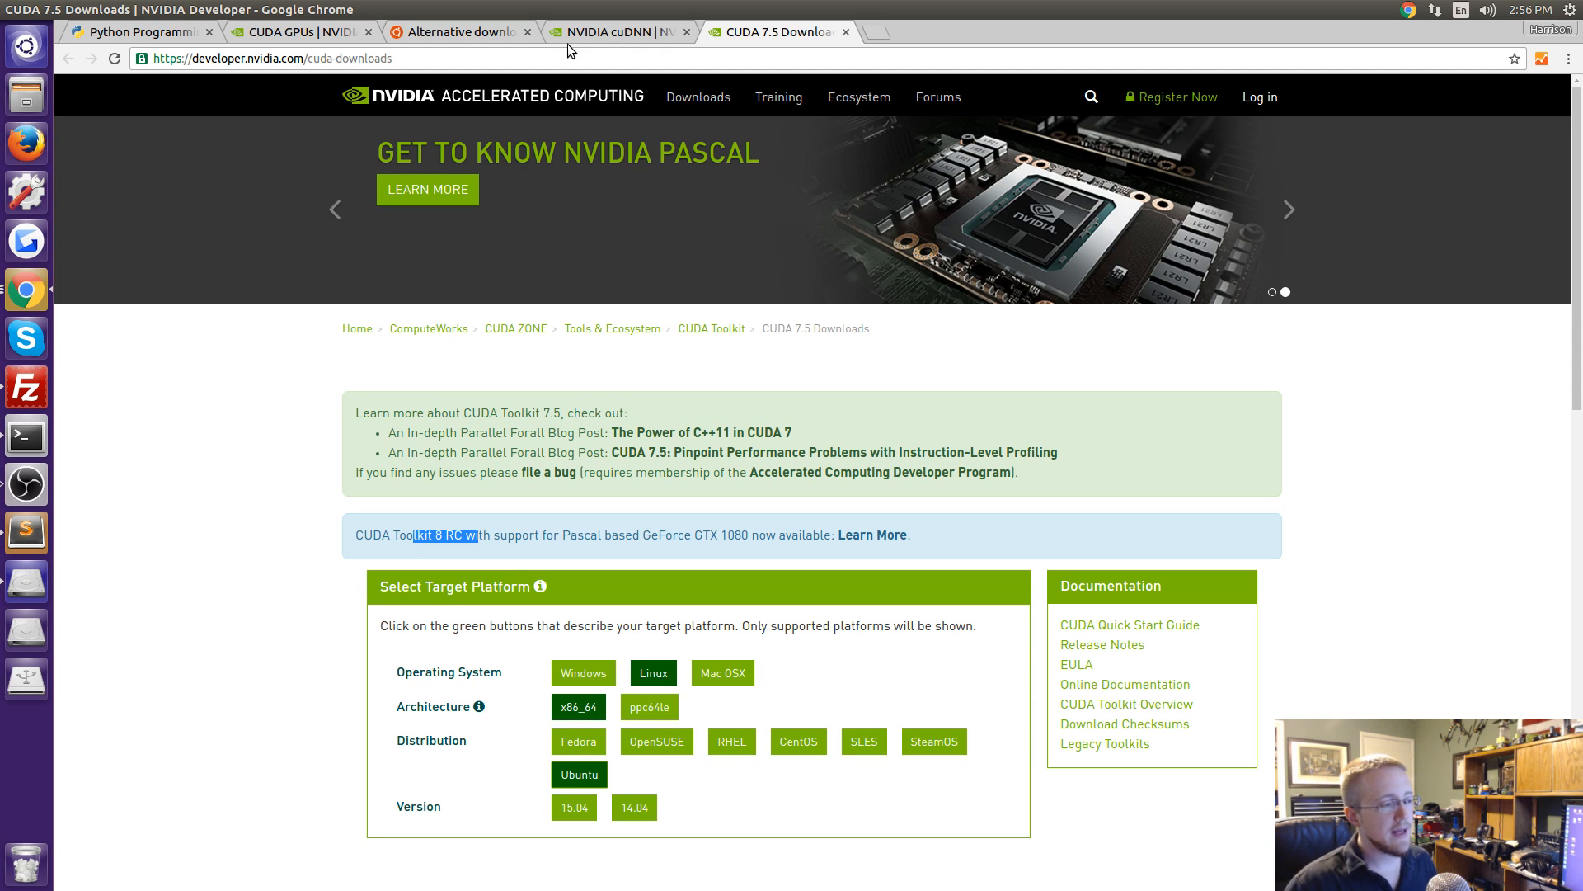
# Check the cuDNN, Ubuntu downloads and CUDA 7.5 tabs, then return to the tutorial's CUDA Toolkit install instructions.
pyautogui.click(605, 31)
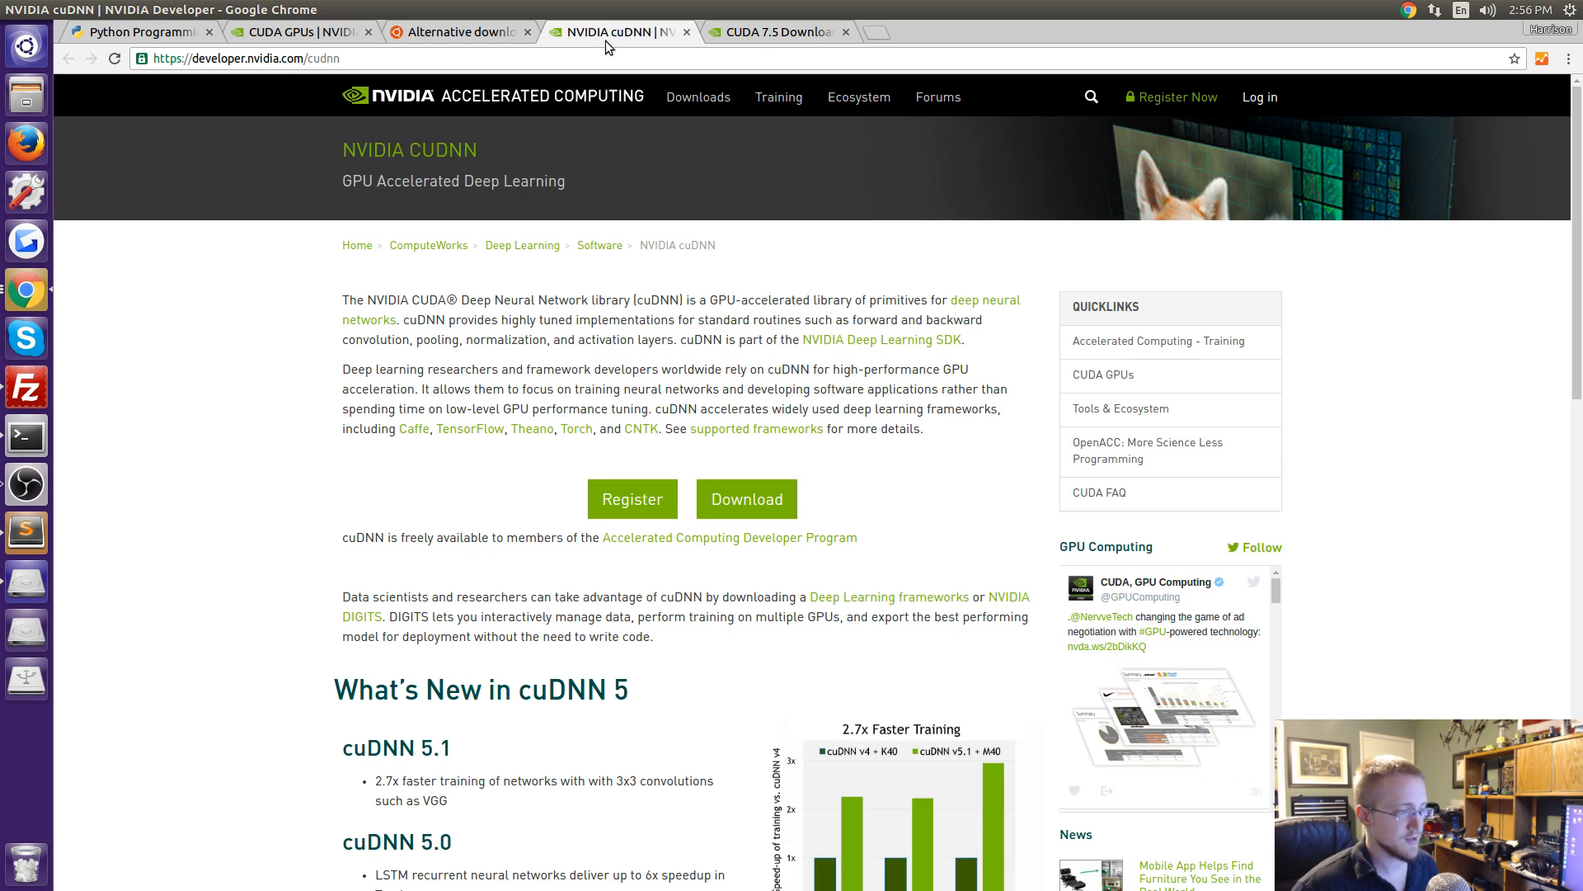
pyautogui.scroll(-3)
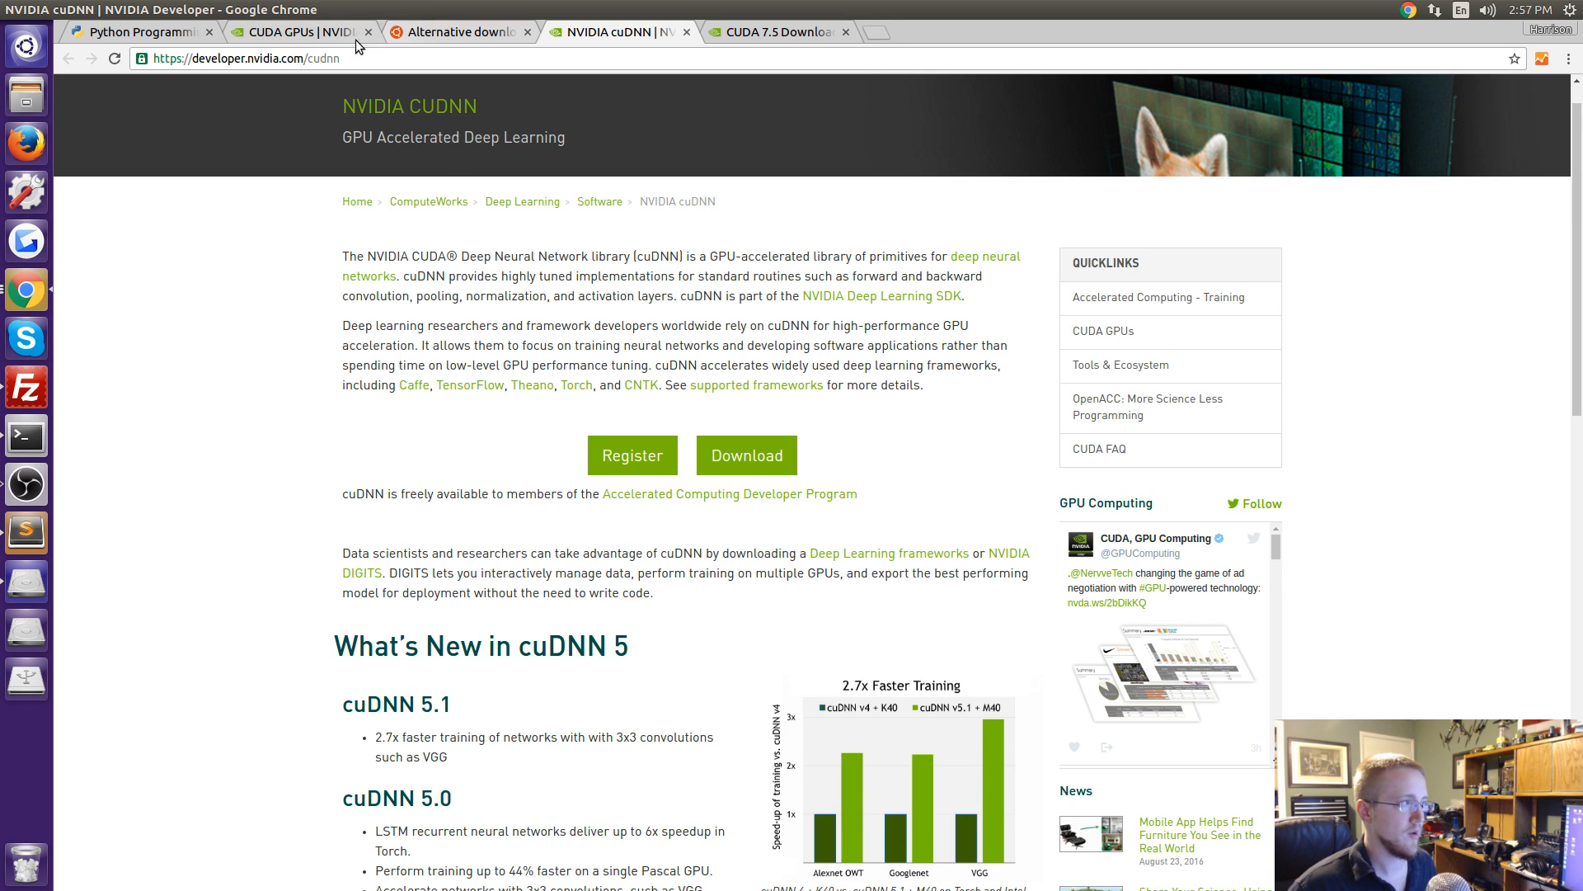
pyautogui.click(459, 31)
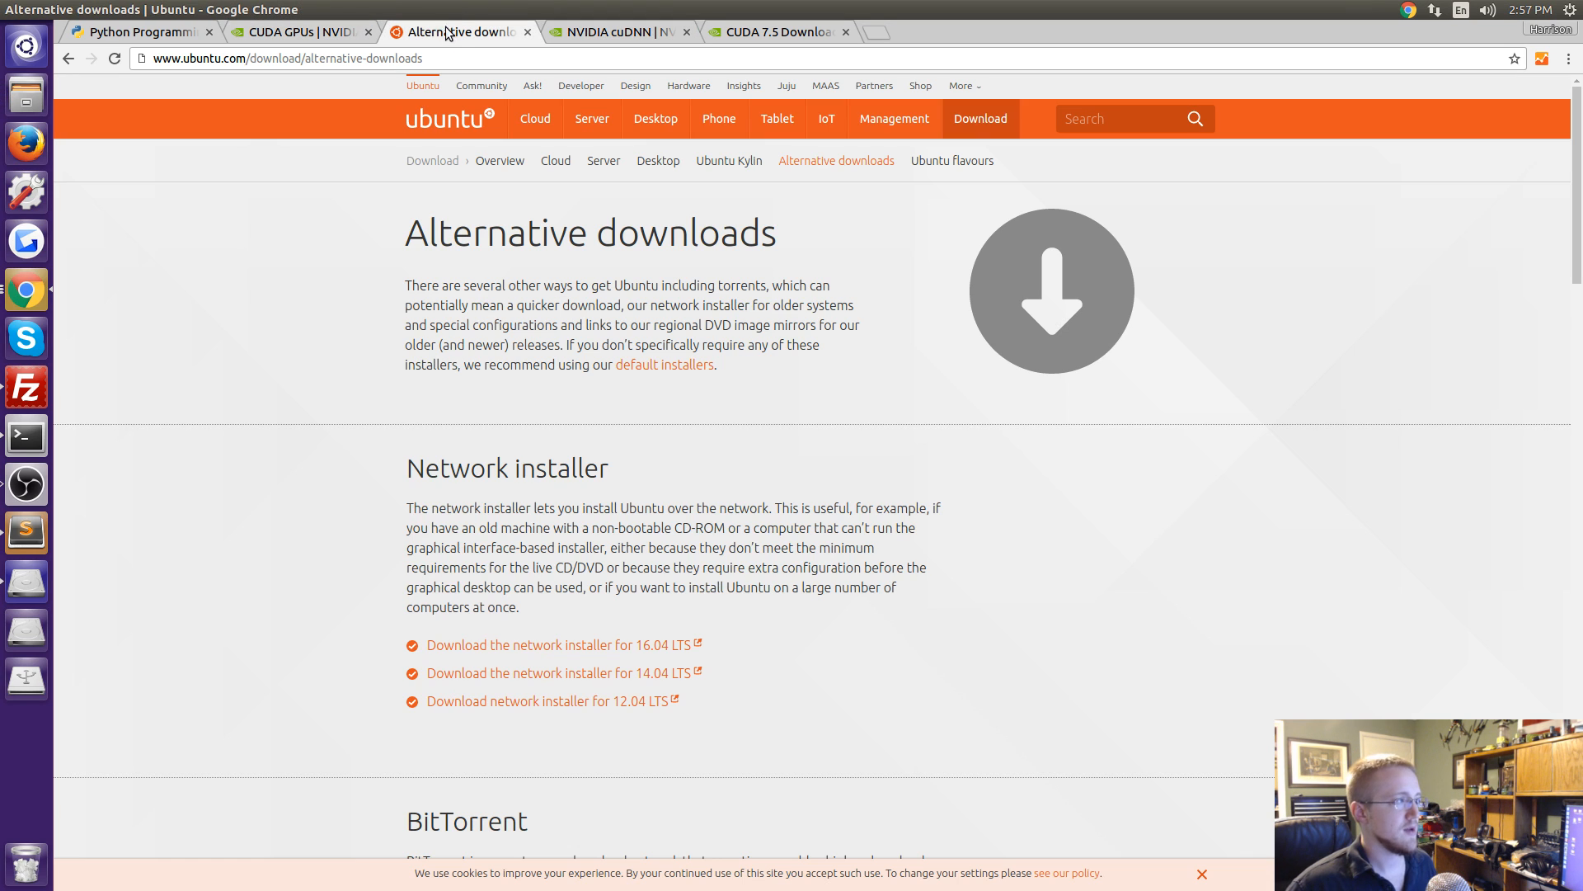
pyautogui.click(777, 31)
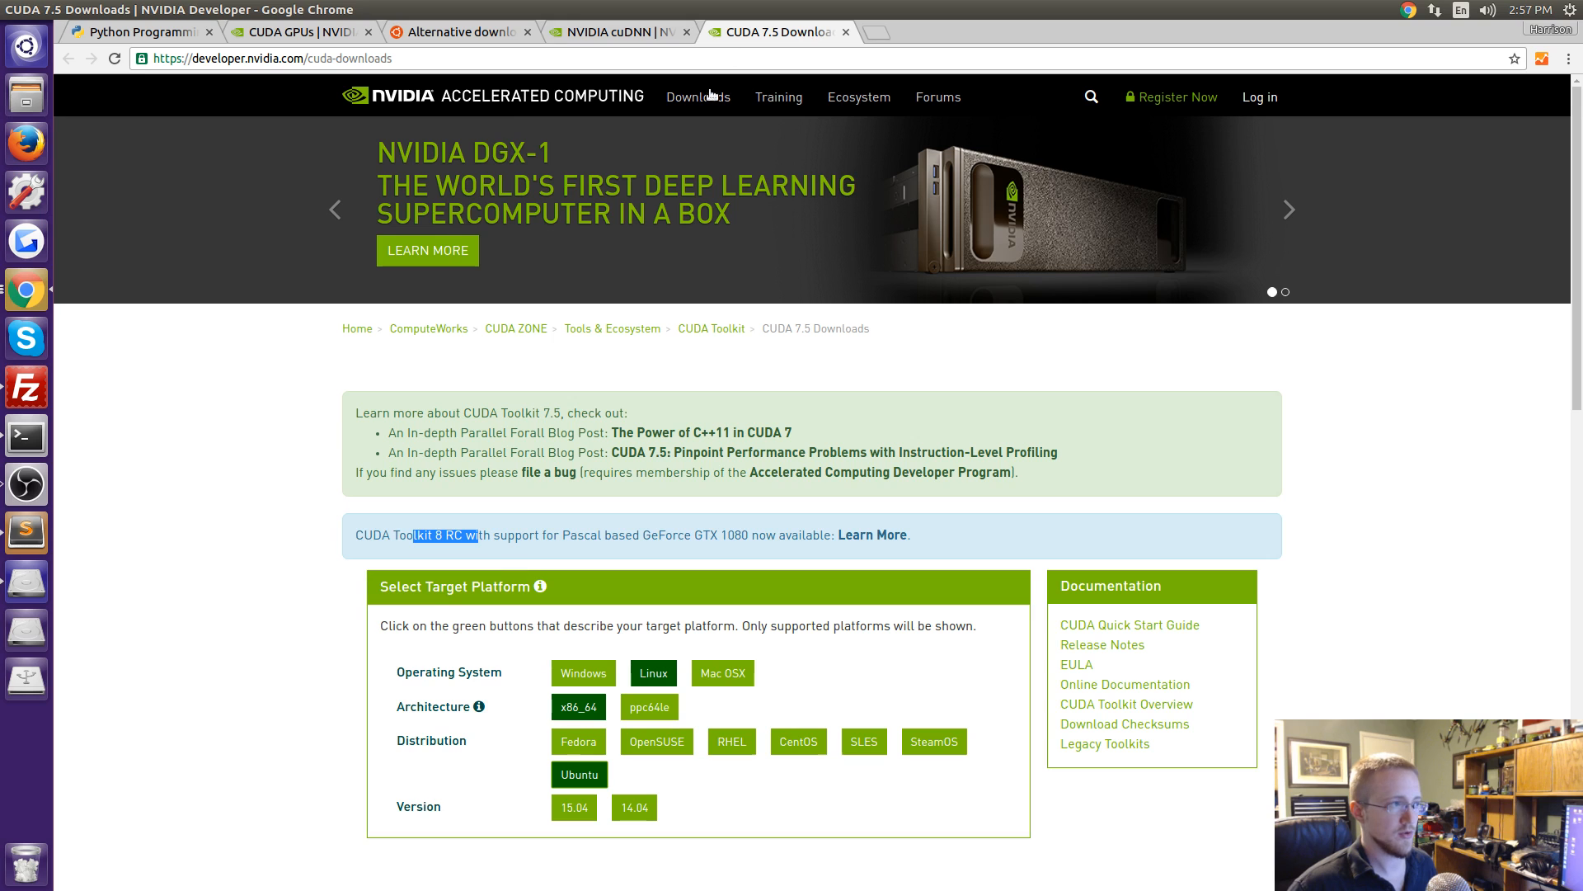
pyautogui.click(615, 32)
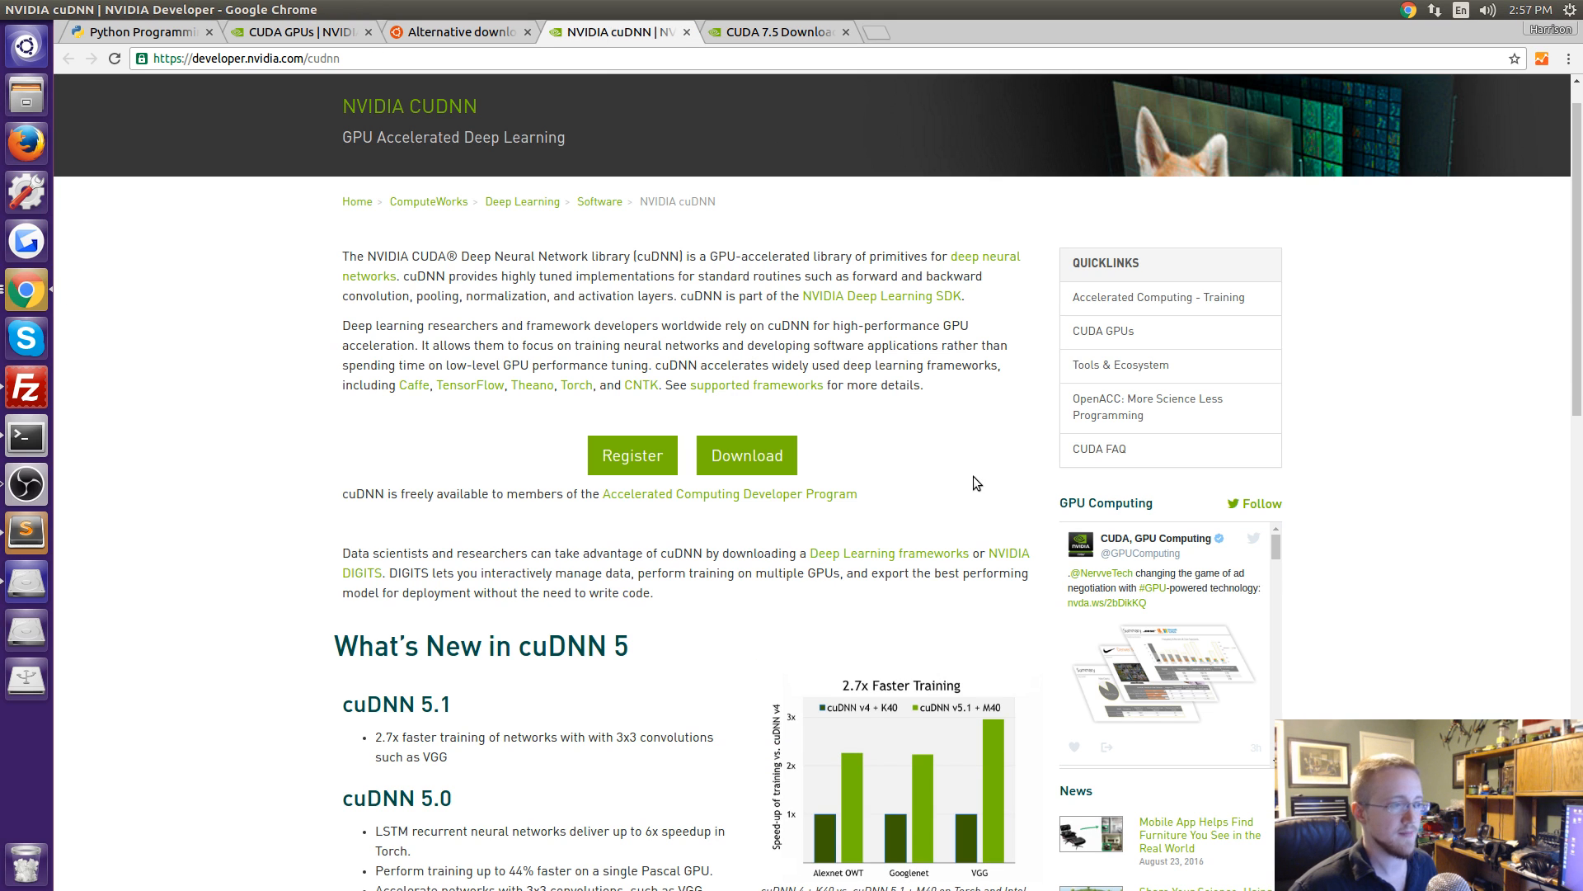
pyautogui.click(137, 32)
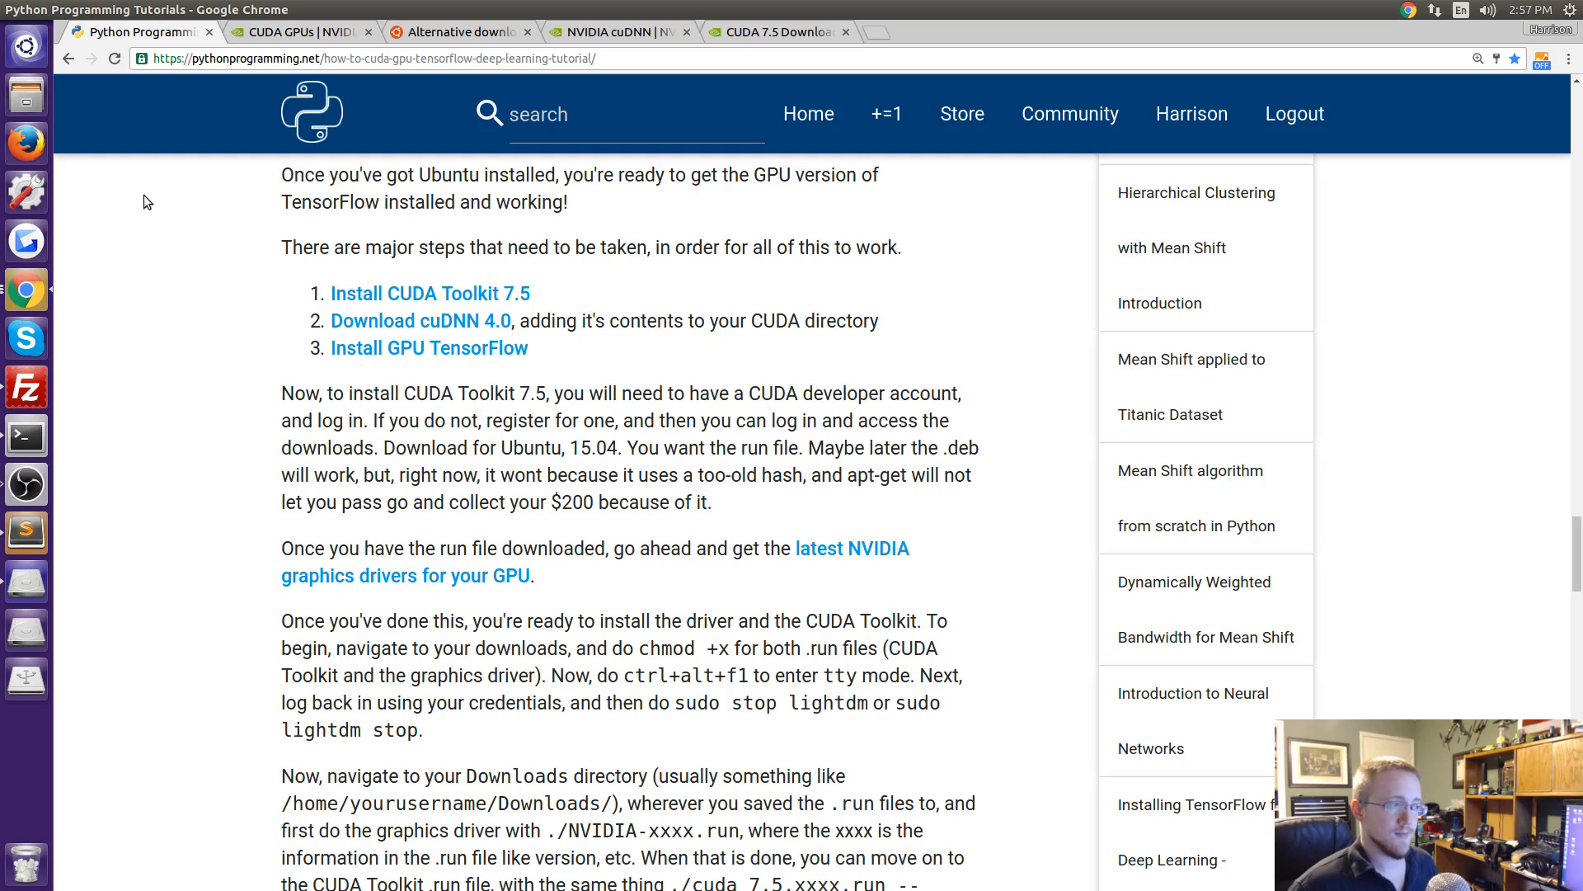
pyautogui.moveTo(480, 336)
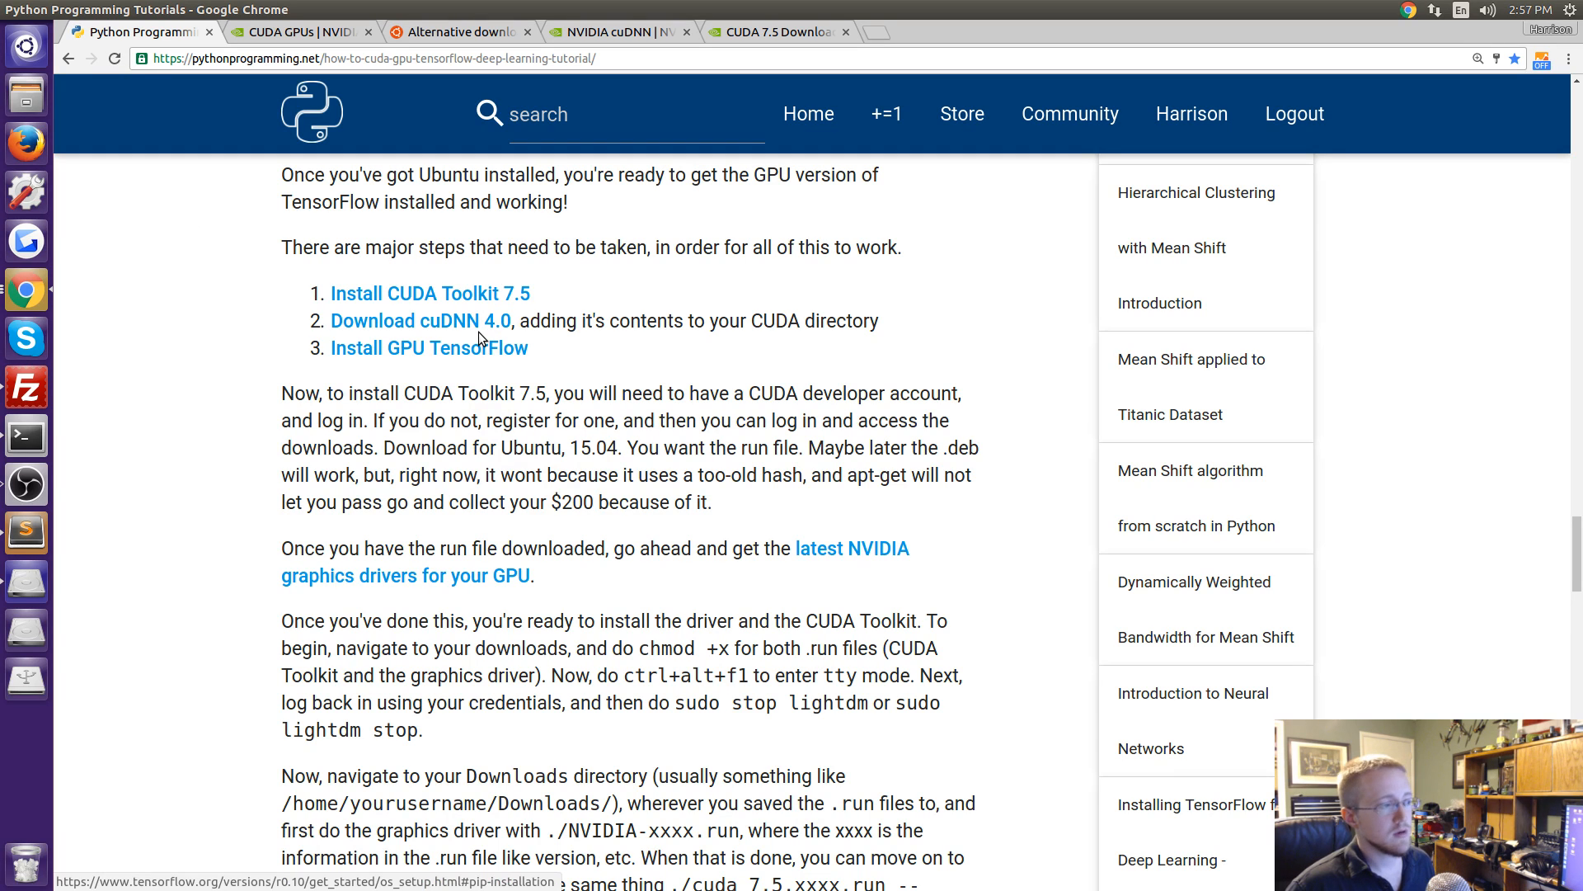
pyautogui.moveTo(535, 411)
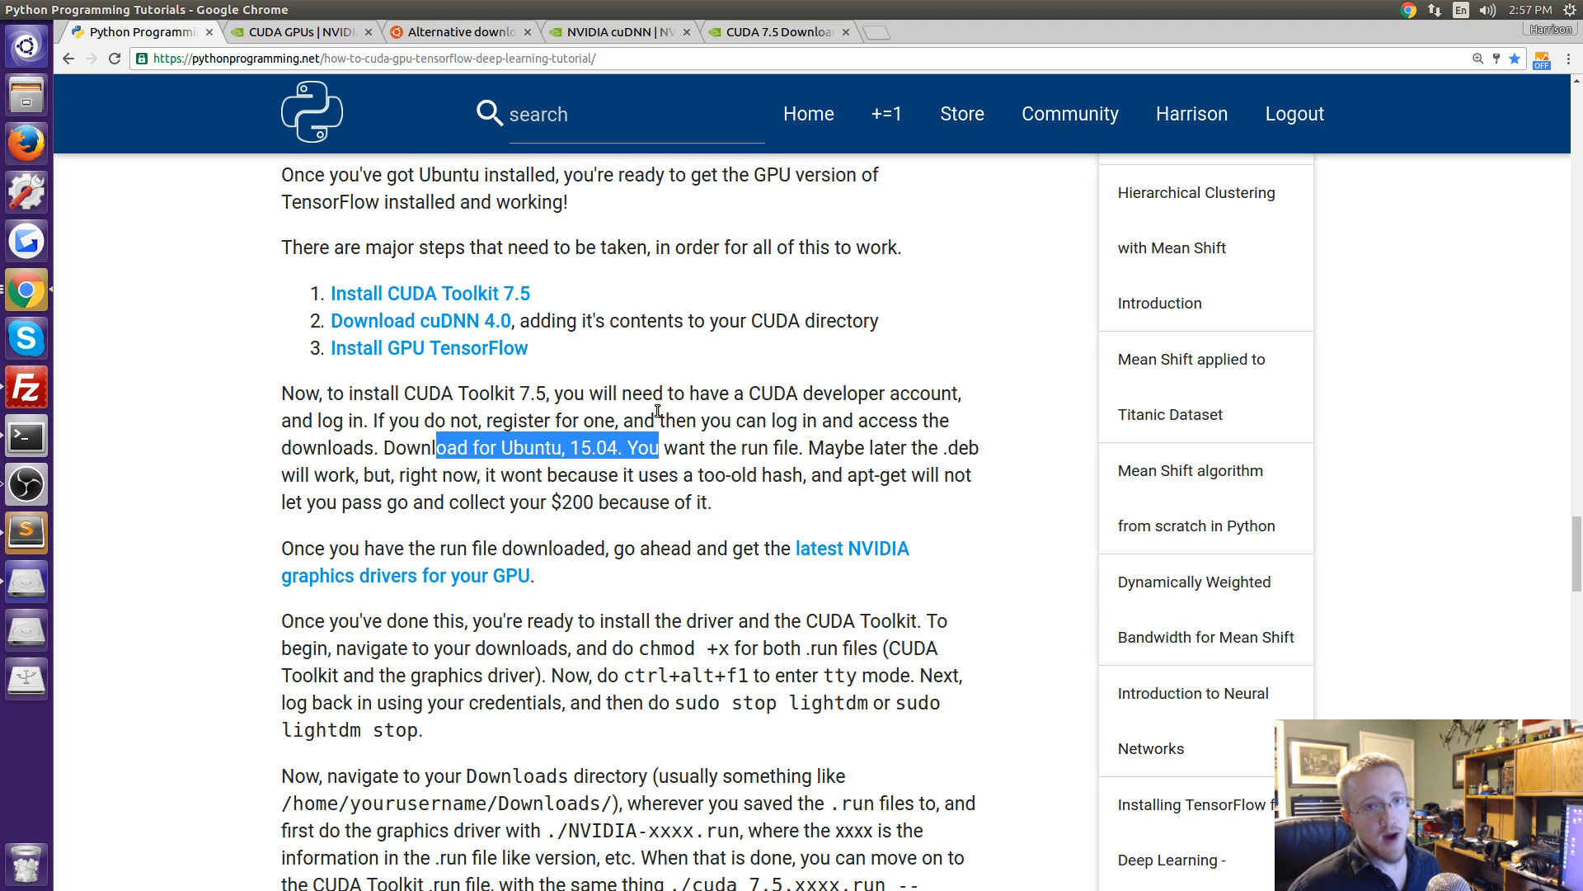
pyautogui.moveTo(627, 473)
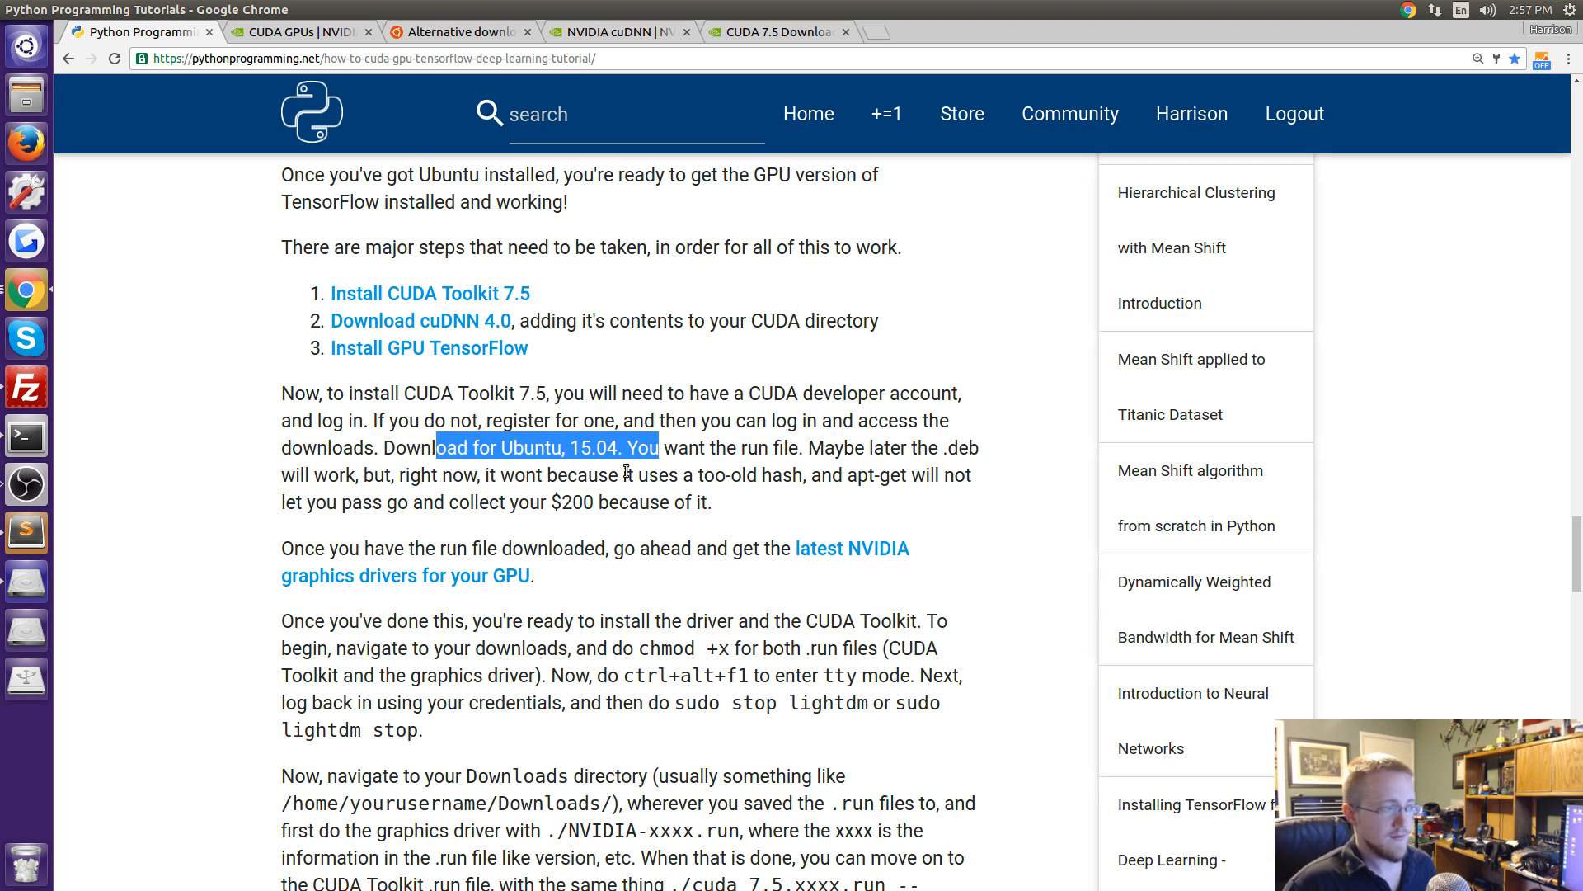
pyautogui.click(543, 447)
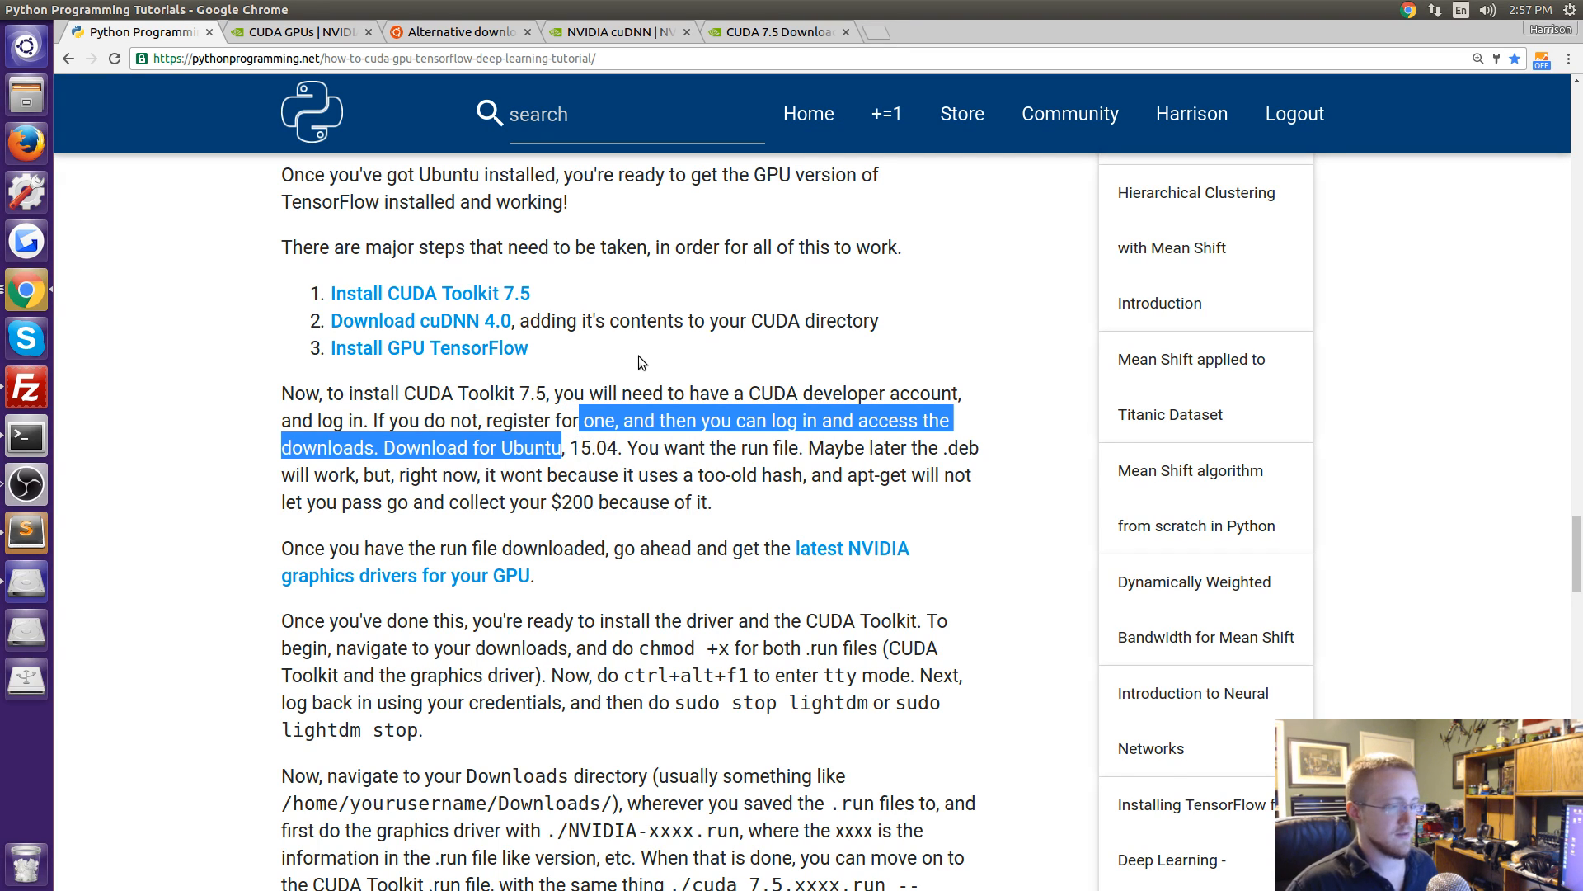
pyautogui.moveTo(650, 348)
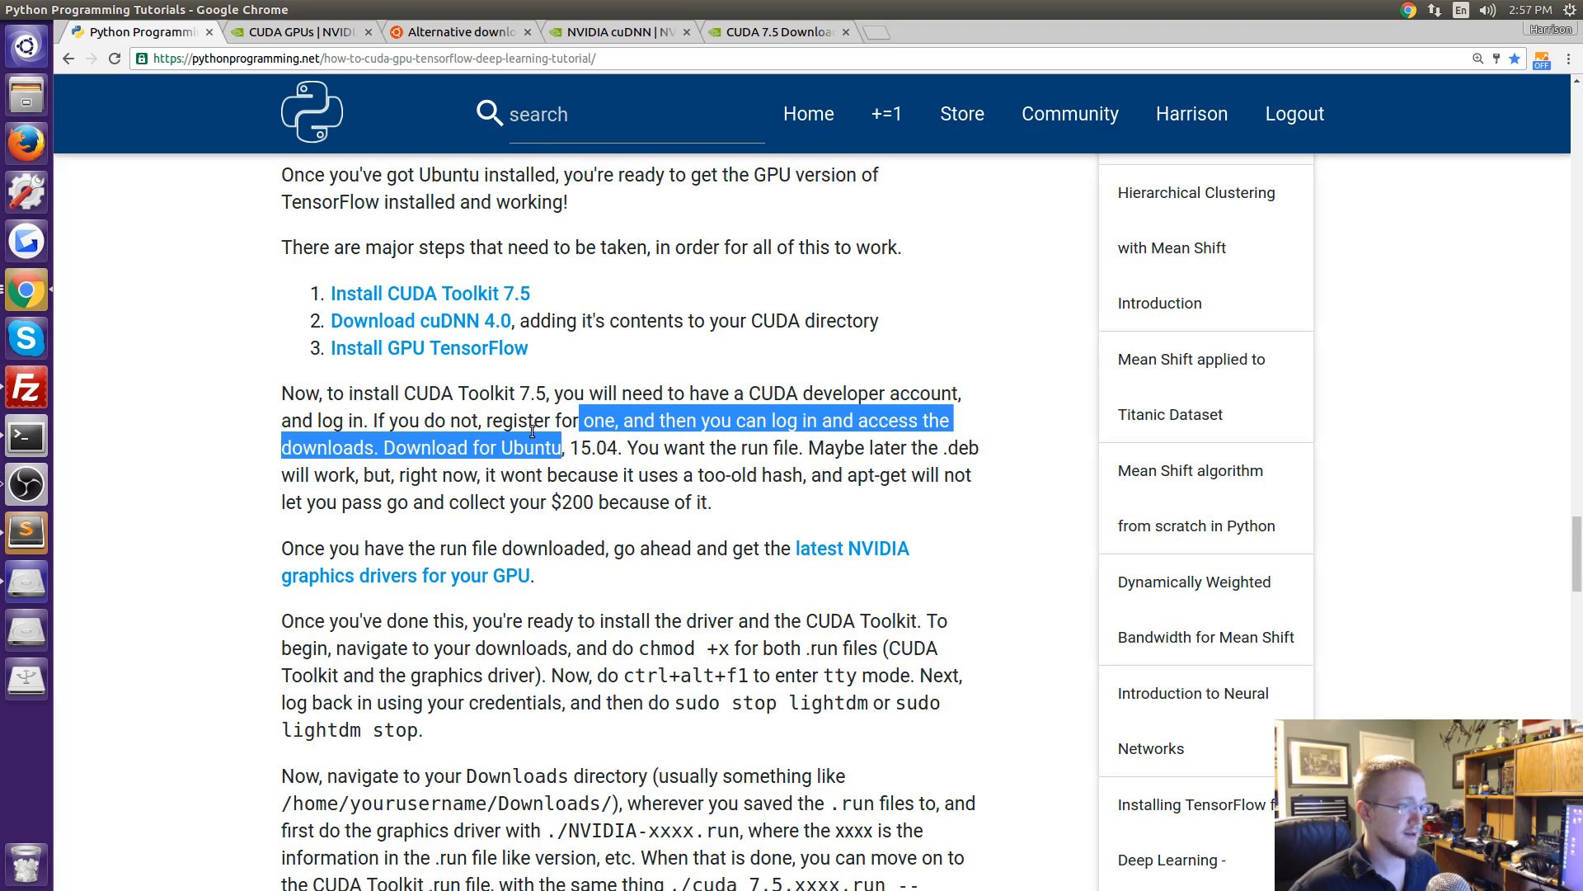
pyautogui.scroll(-3)
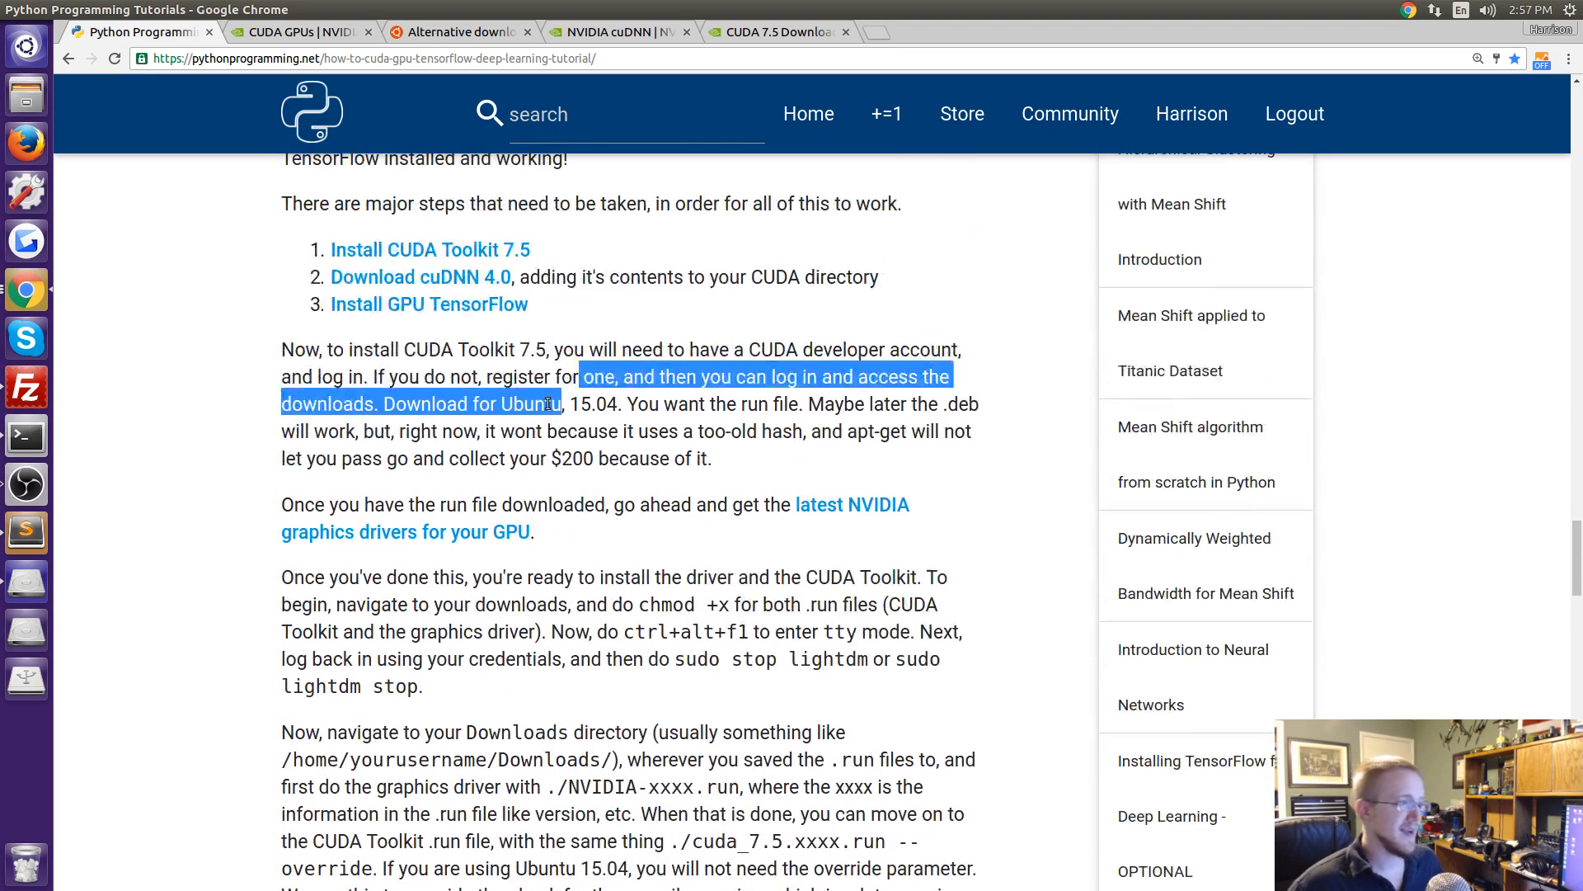
pyautogui.scroll(3)
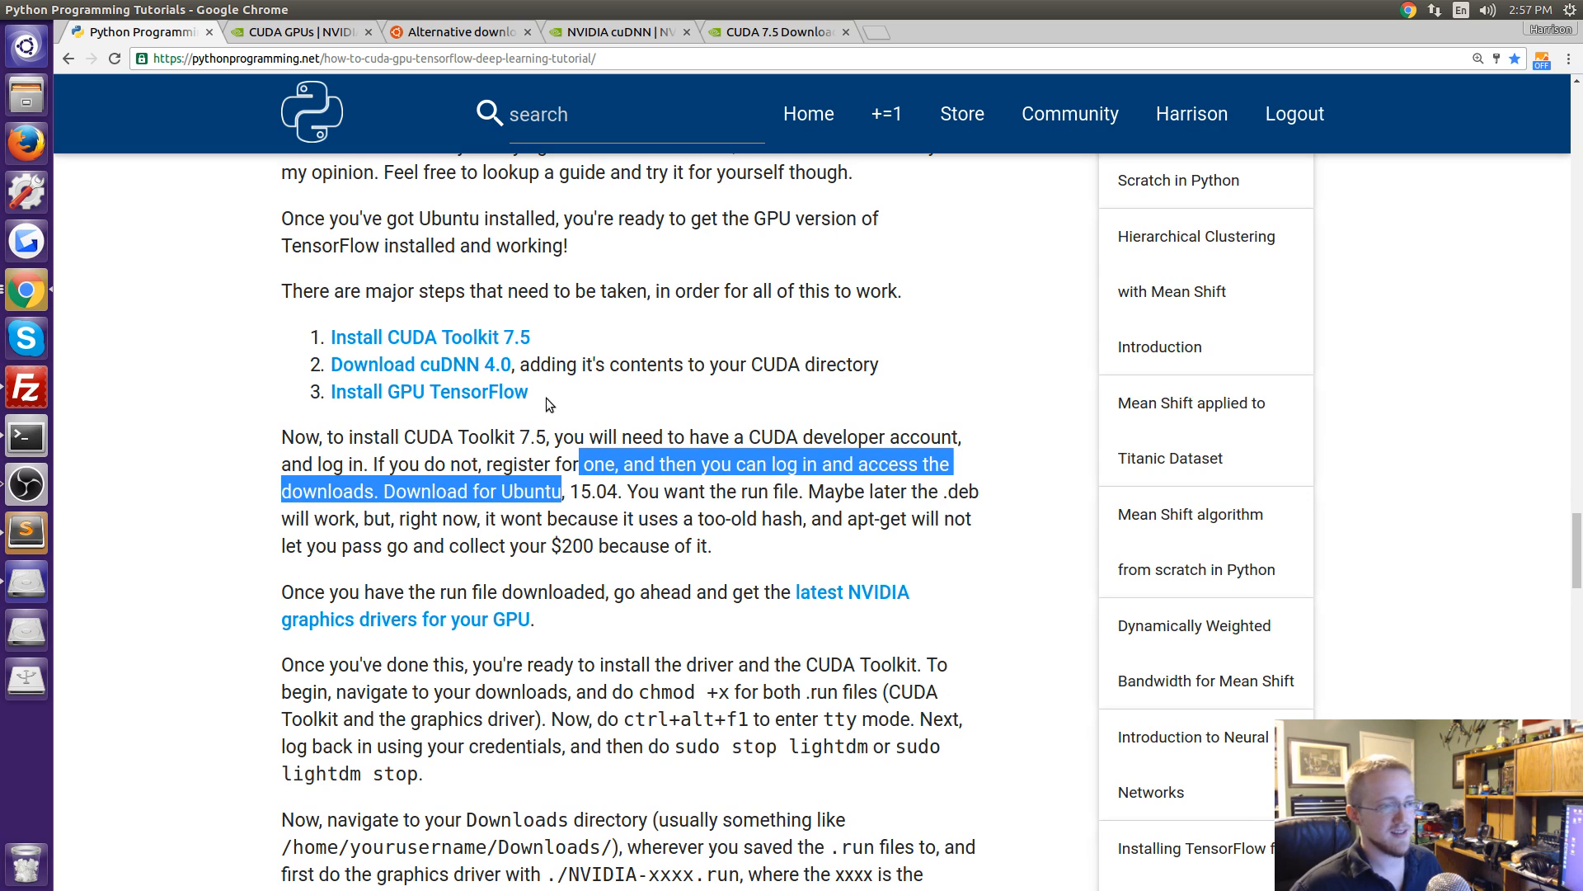
pyautogui.moveTo(797, 320)
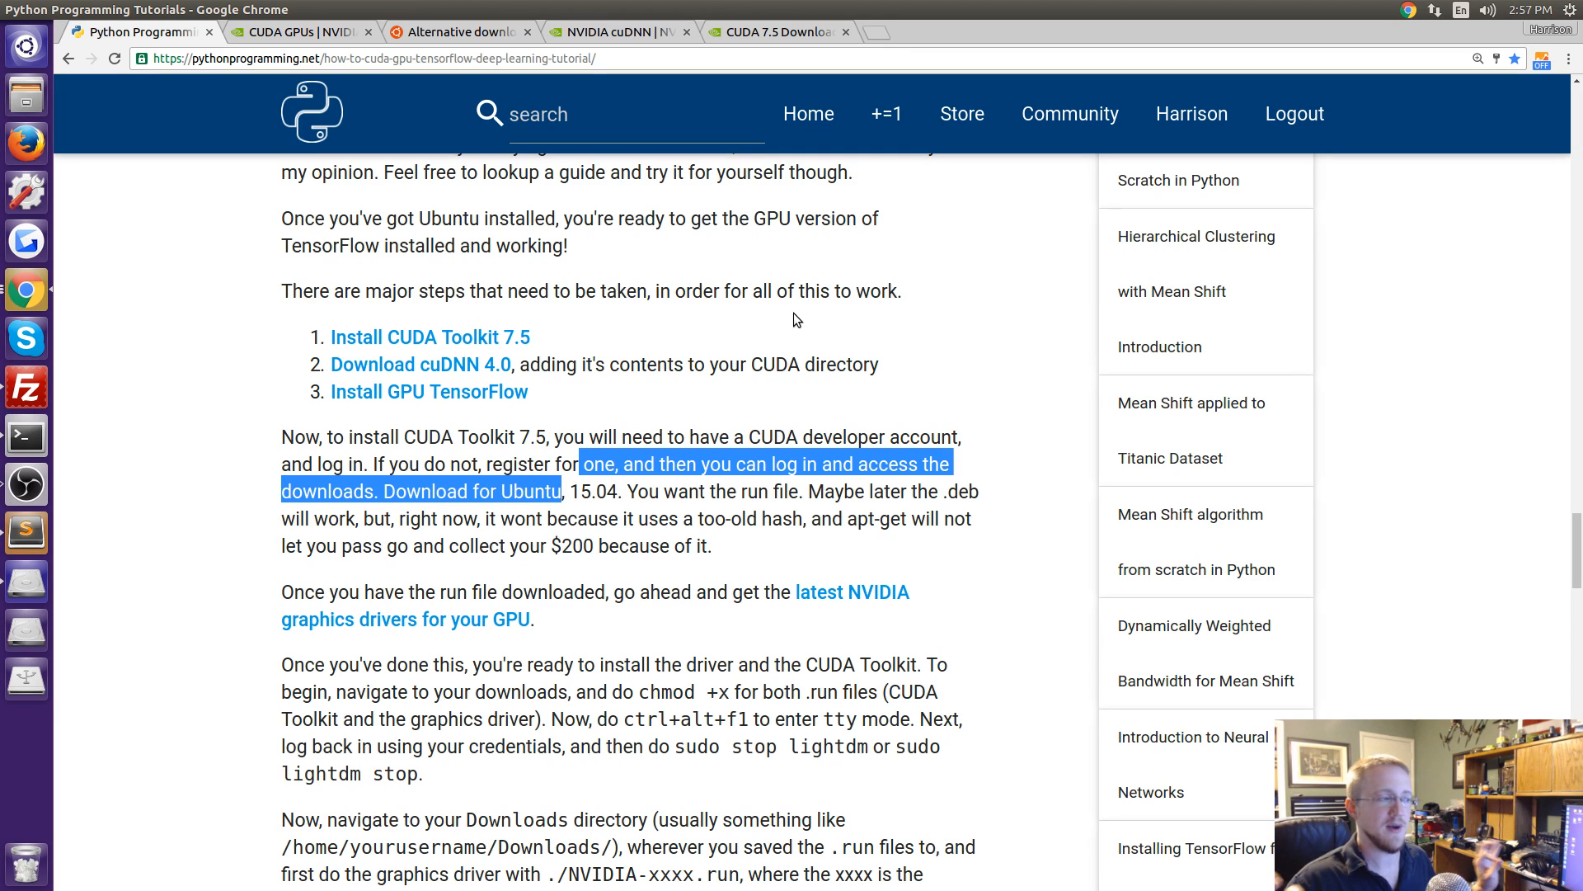
pyautogui.scroll(-3)
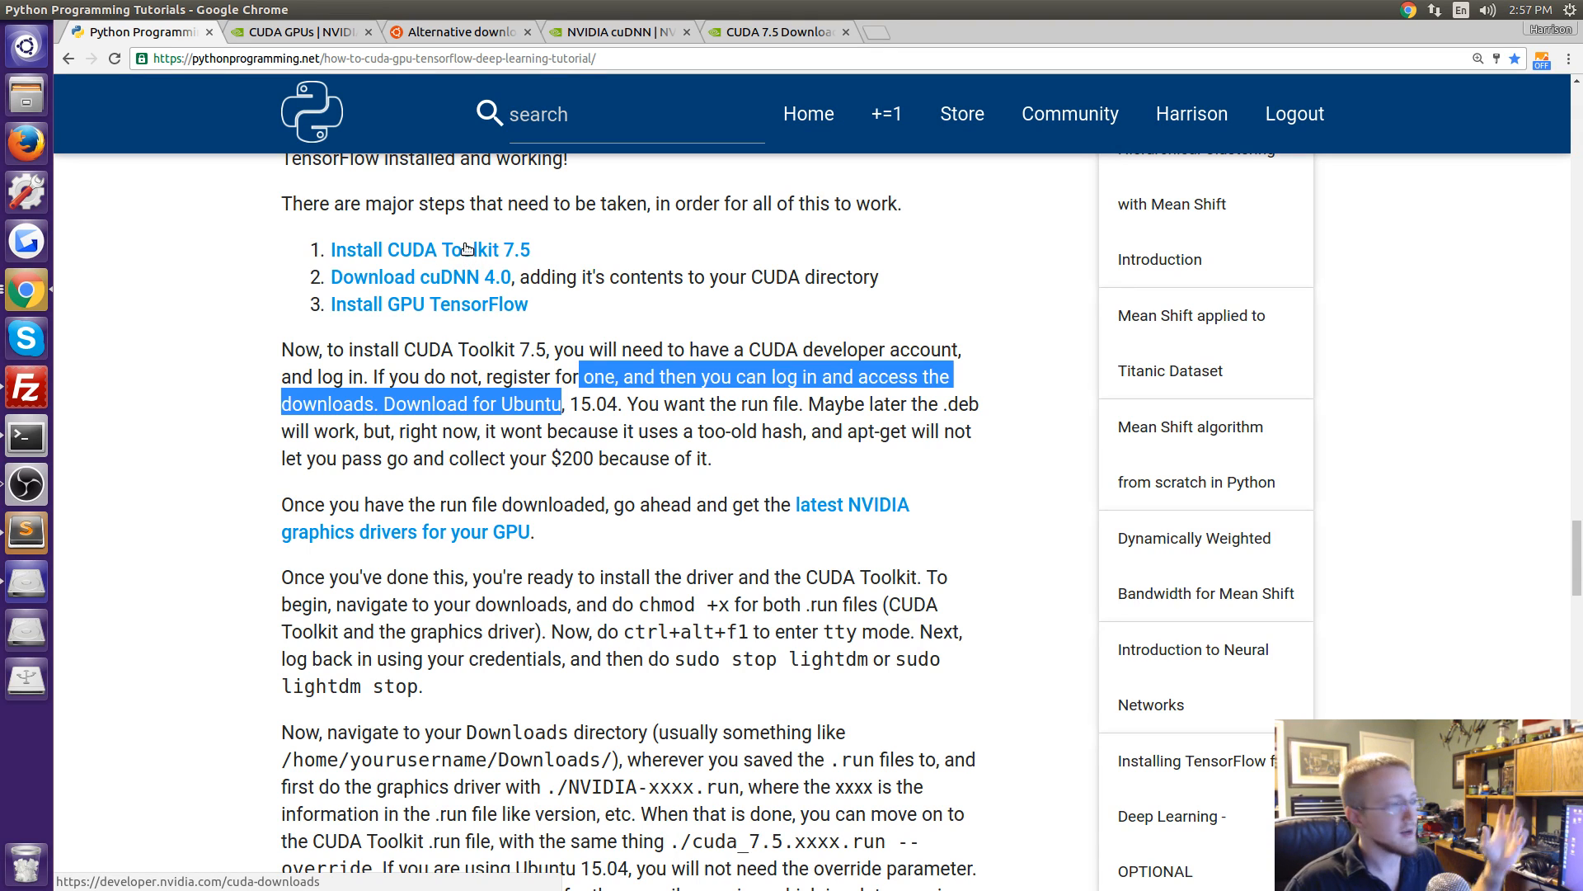
pyautogui.moveTo(442, 183)
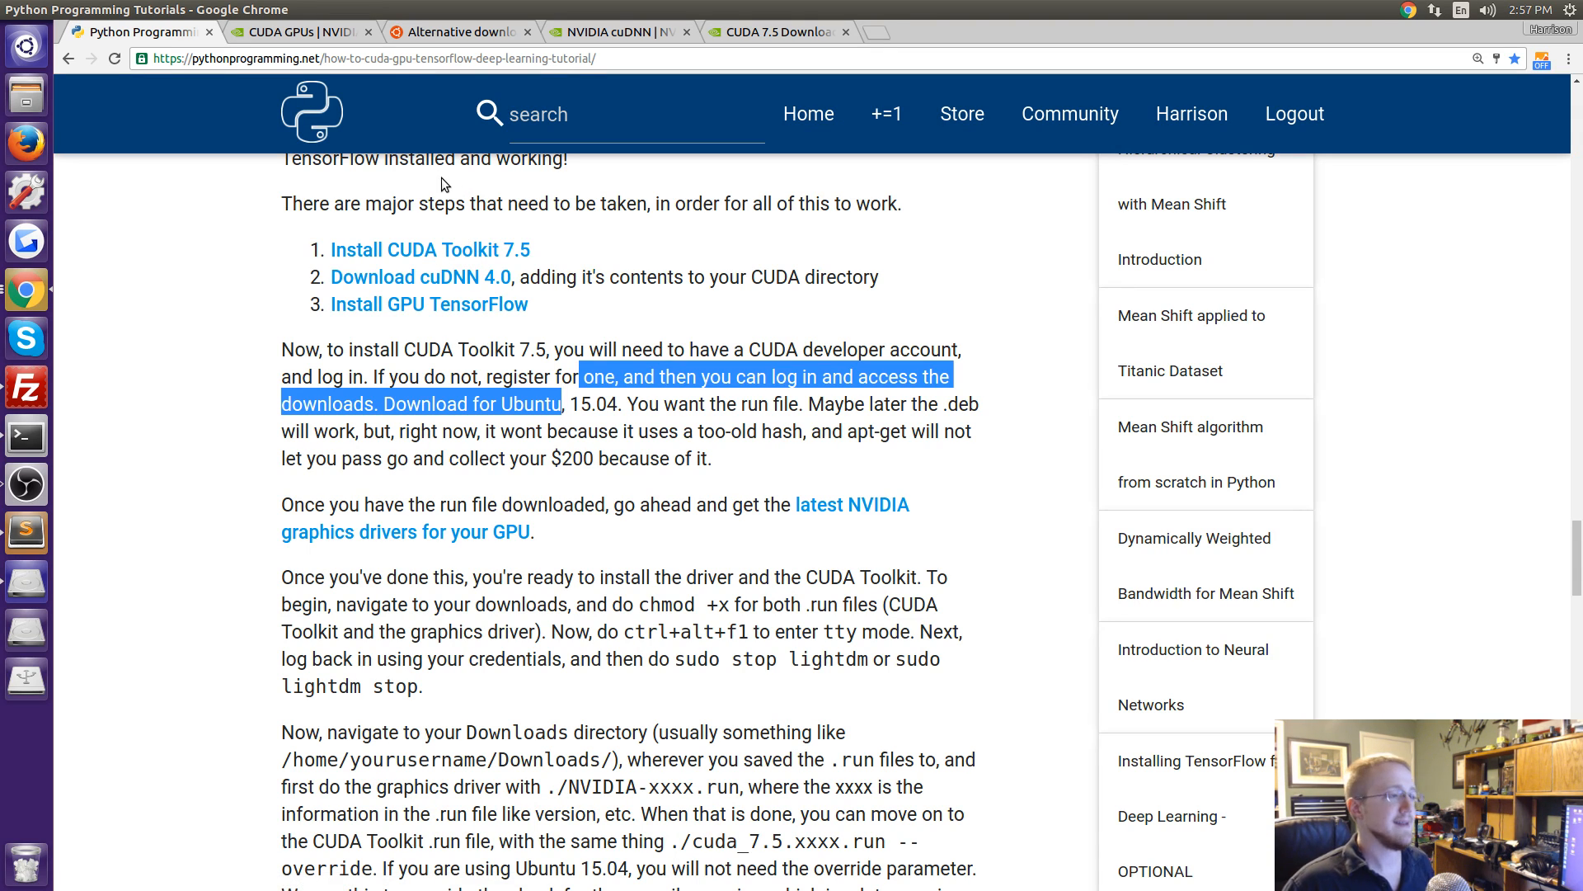
pyautogui.moveTo(467, 231)
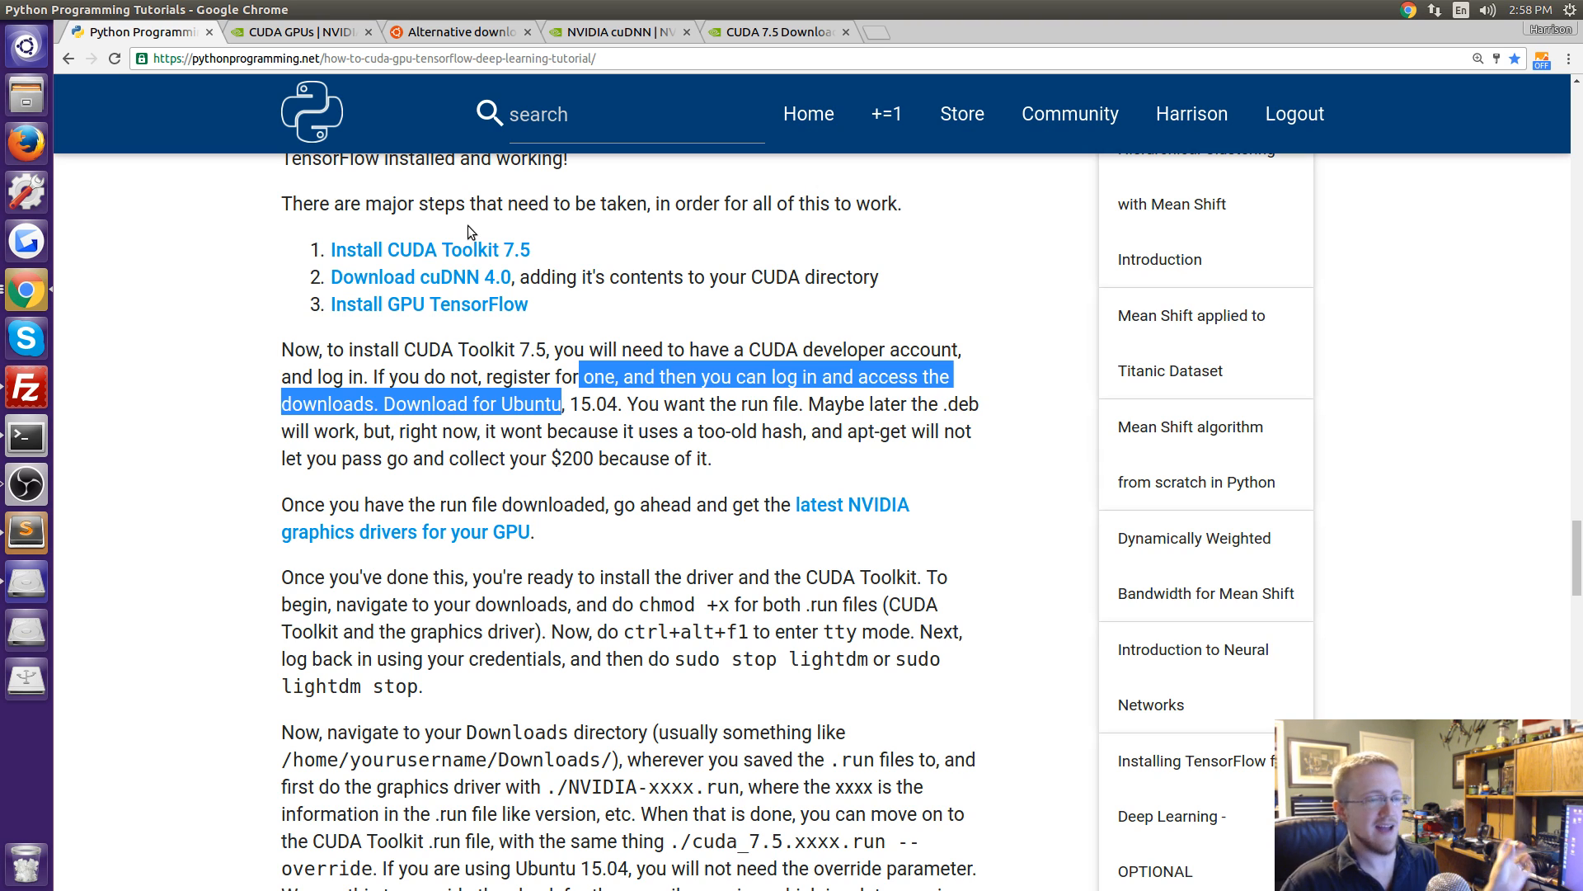
pyautogui.moveTo(461, 234)
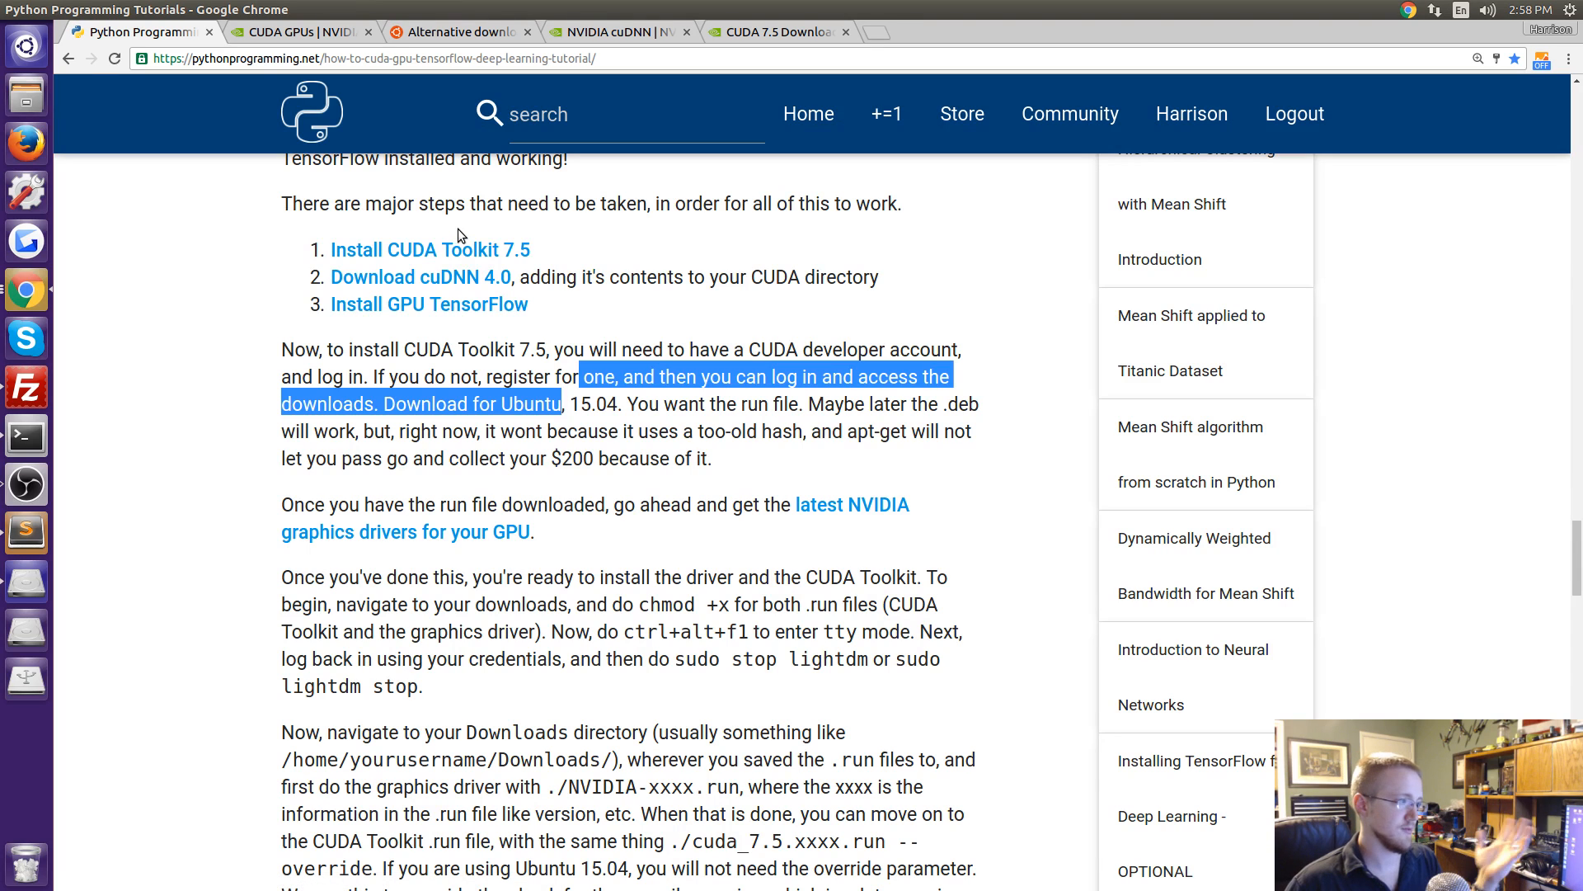
pyautogui.moveTo(503, 236)
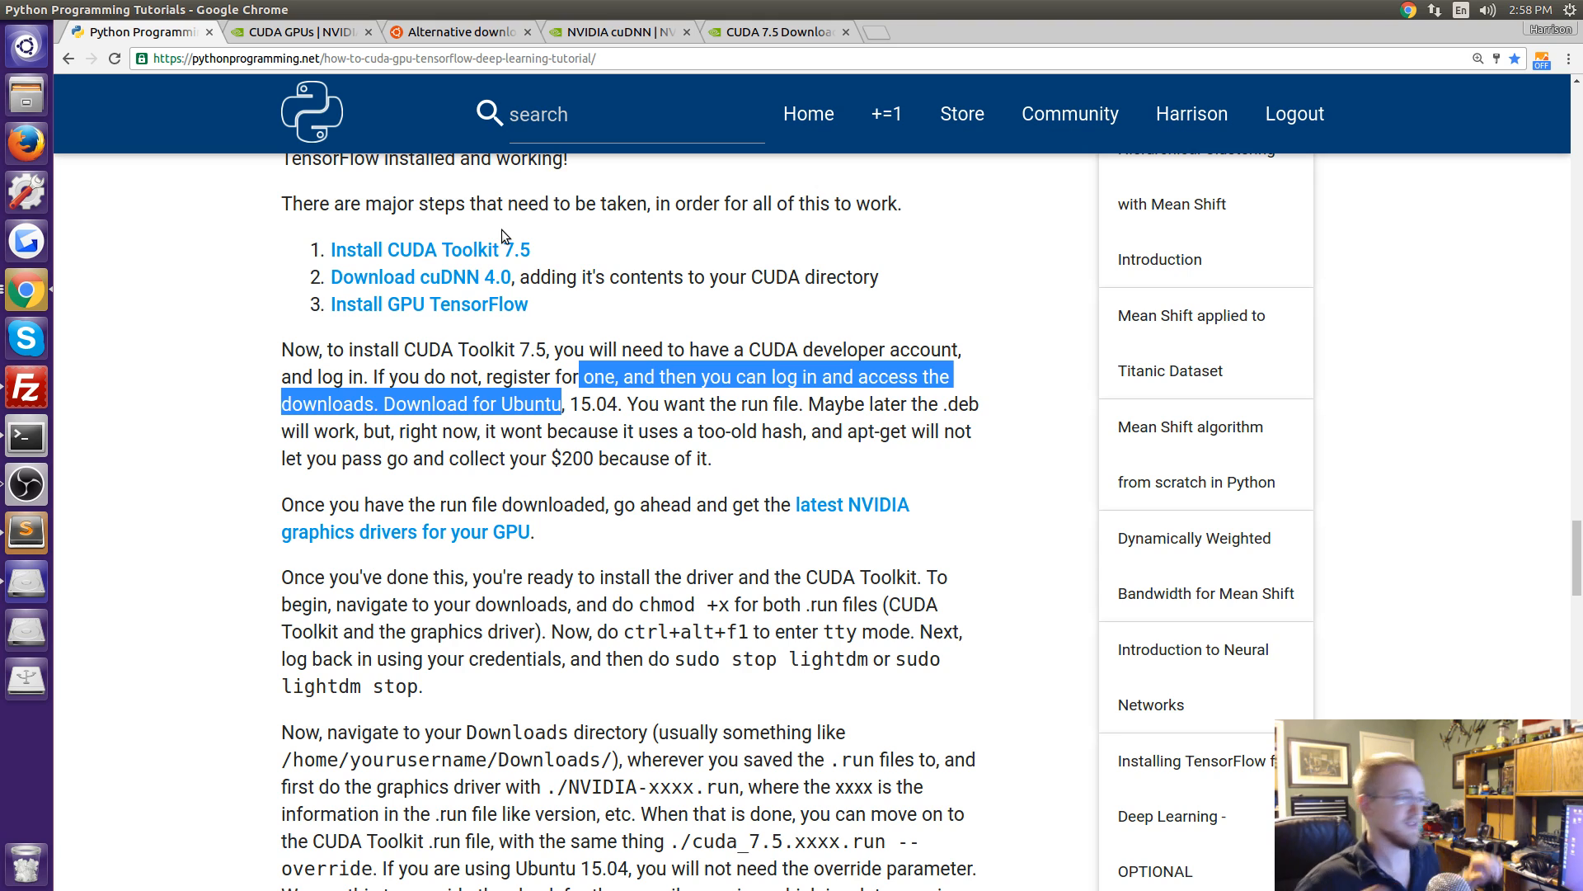
pyautogui.moveTo(475, 300)
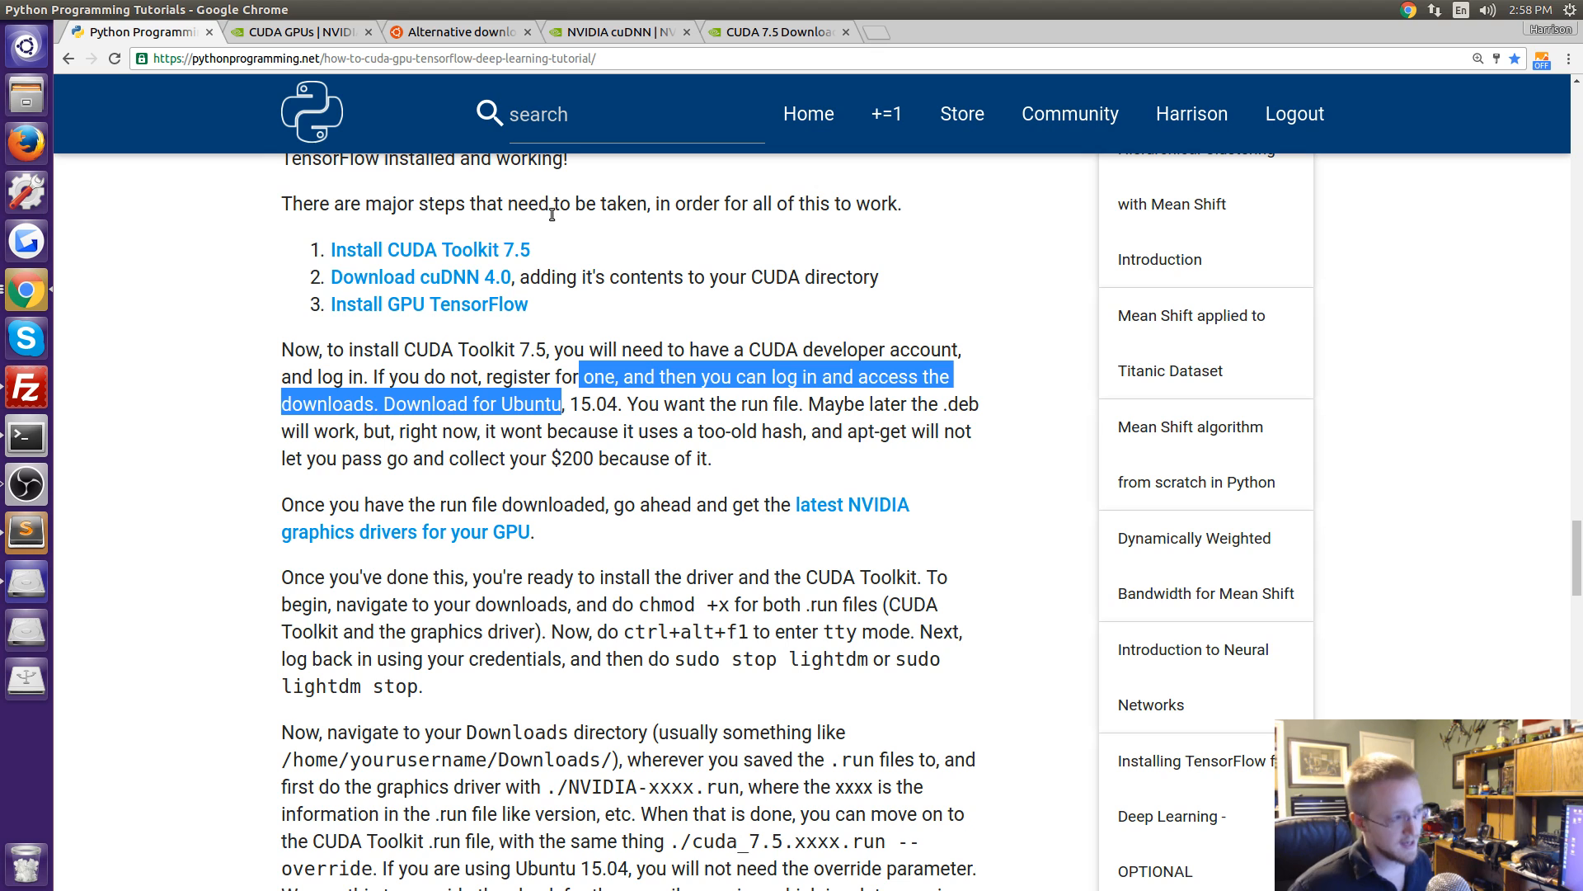
pyautogui.moveTo(574, 298)
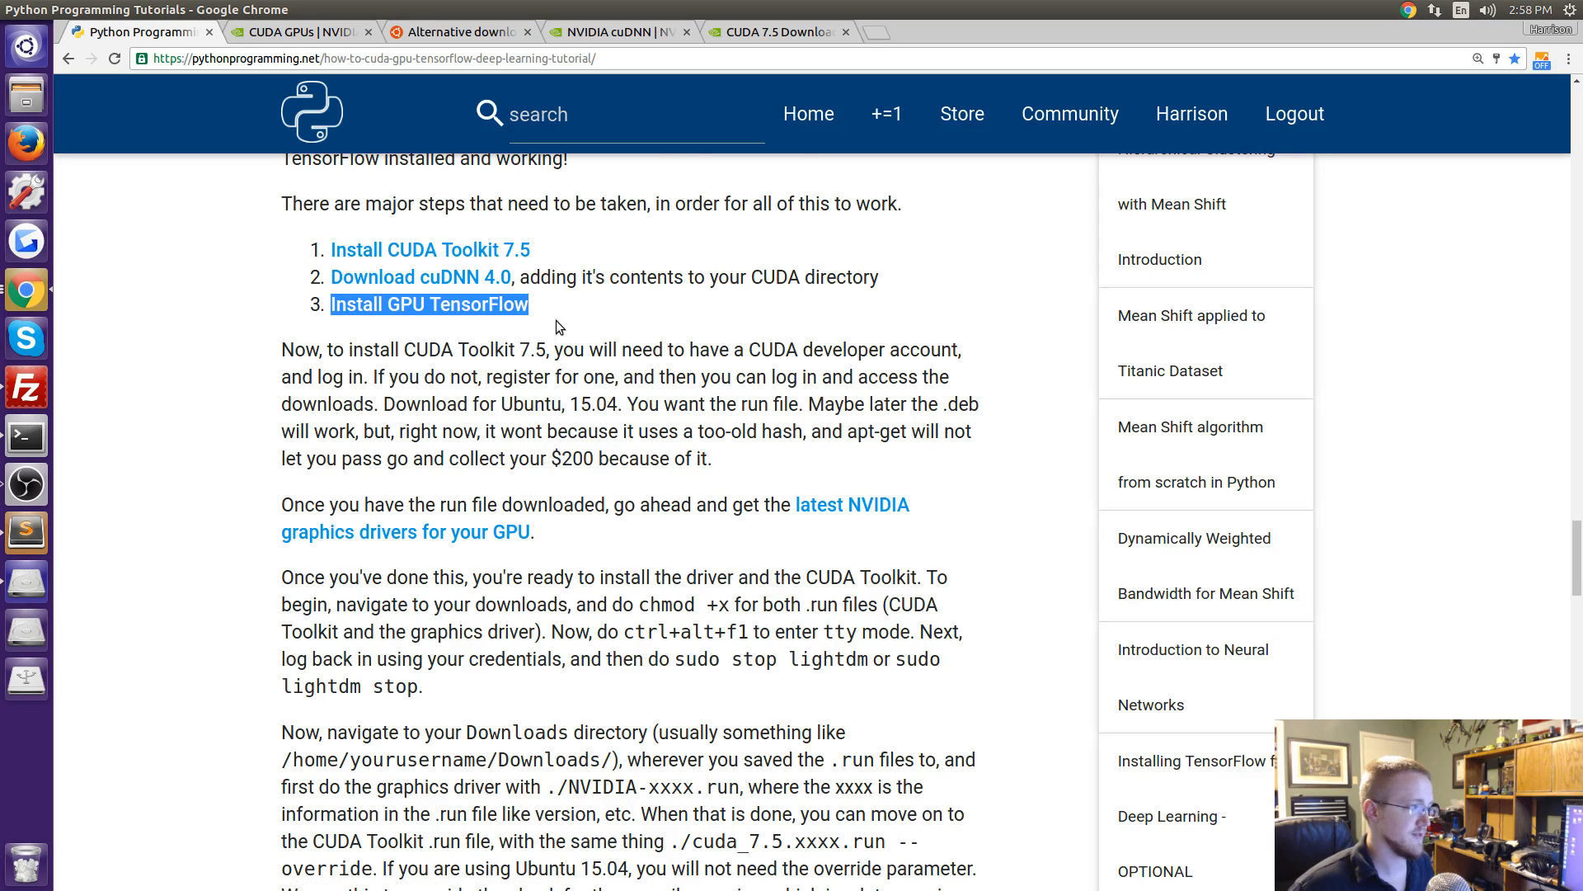
pyautogui.scroll(3)
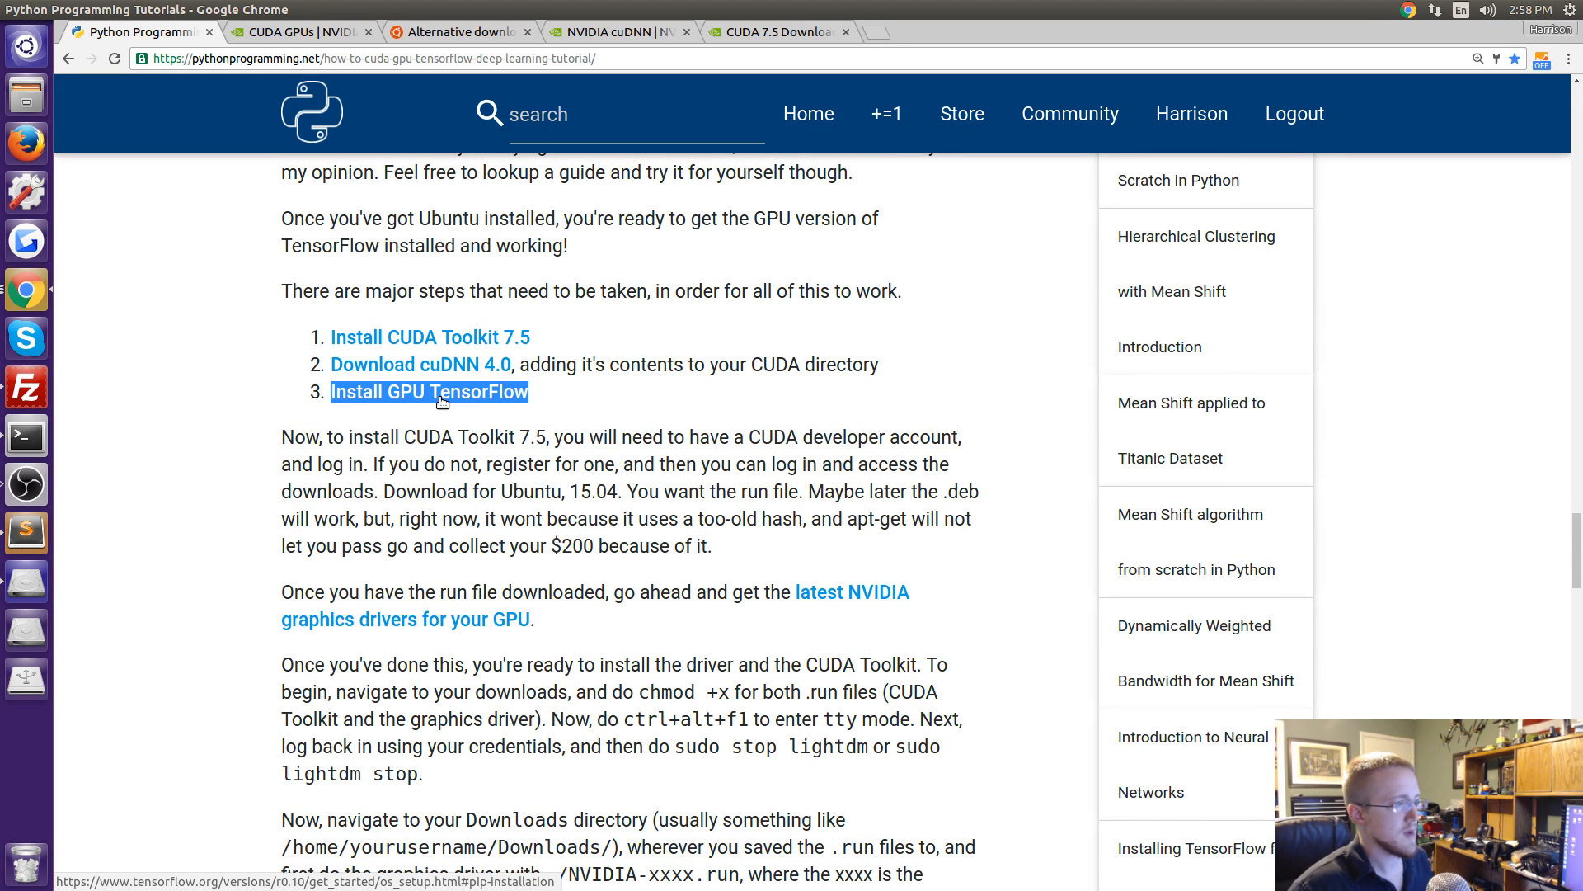
pyautogui.scroll(3)
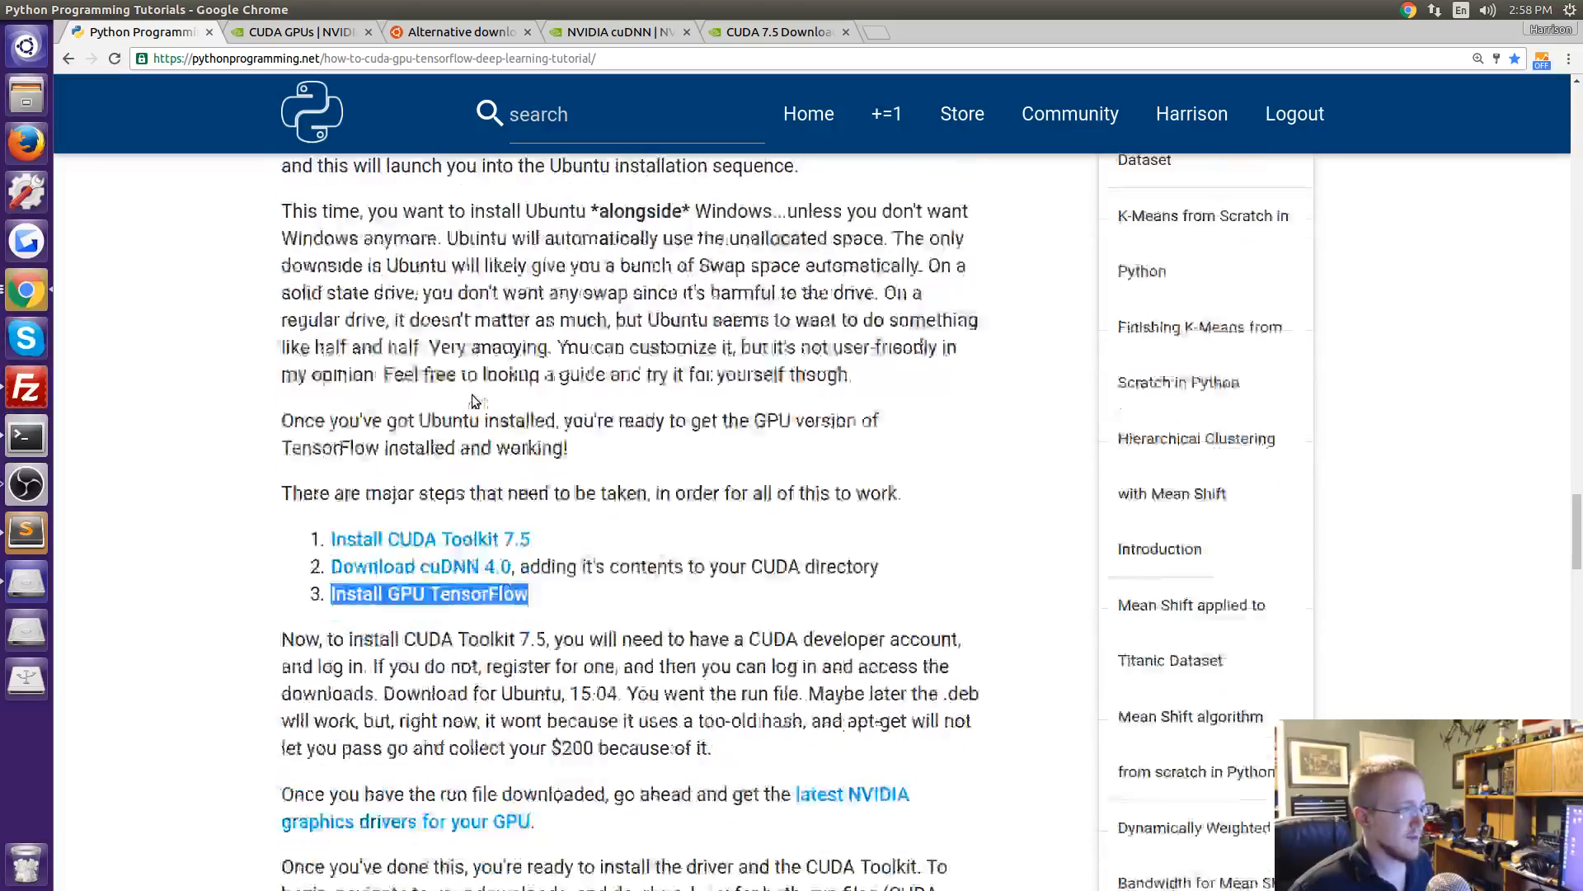
pyautogui.scroll(-3)
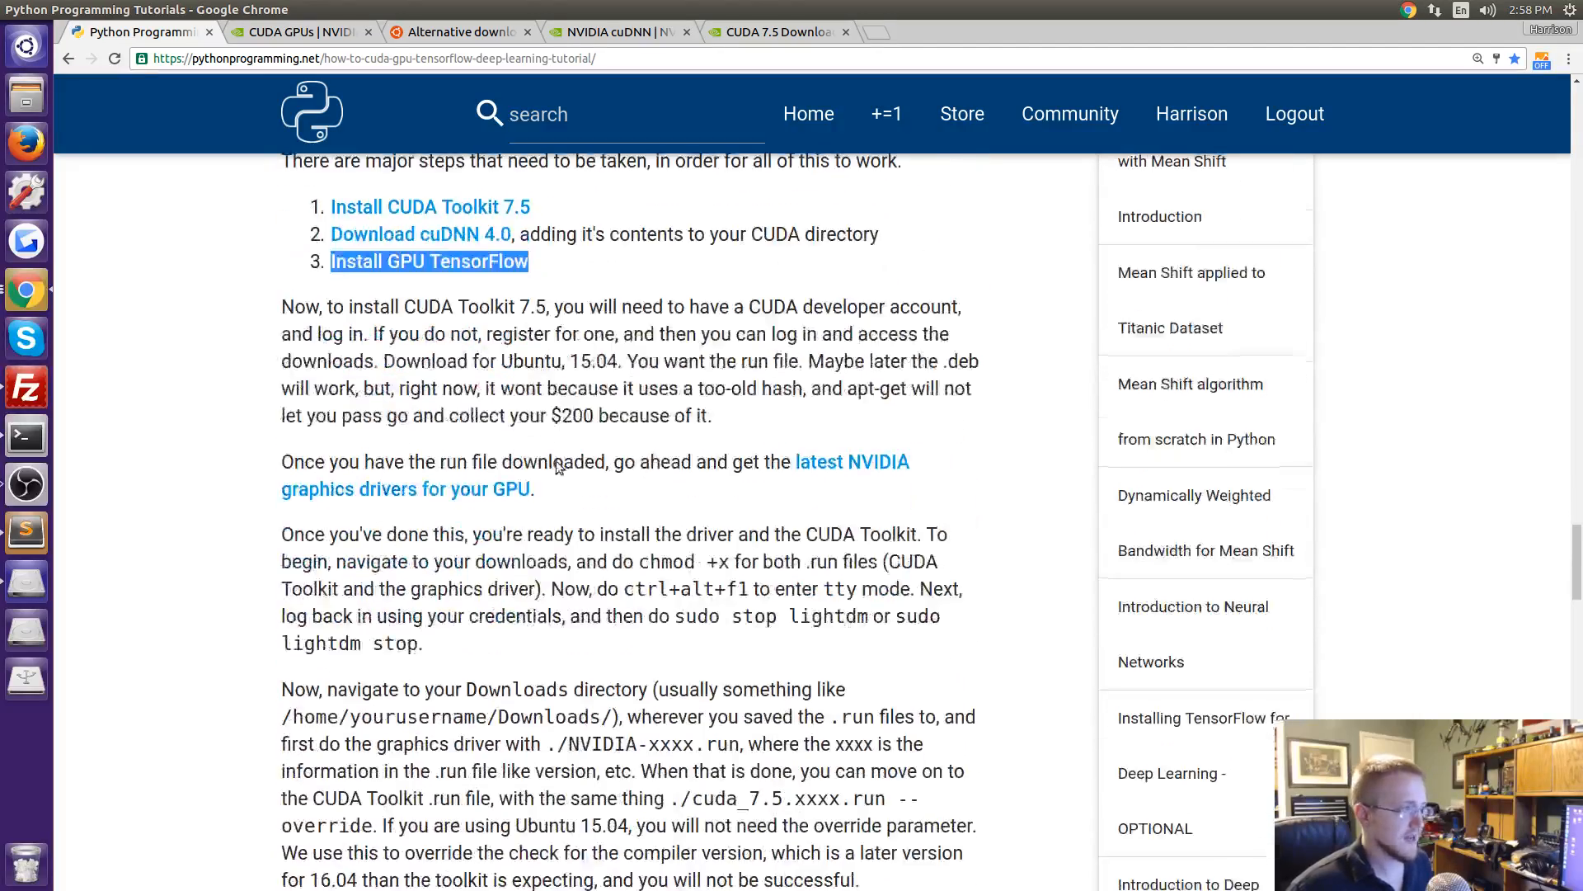
pyautogui.scroll(3)
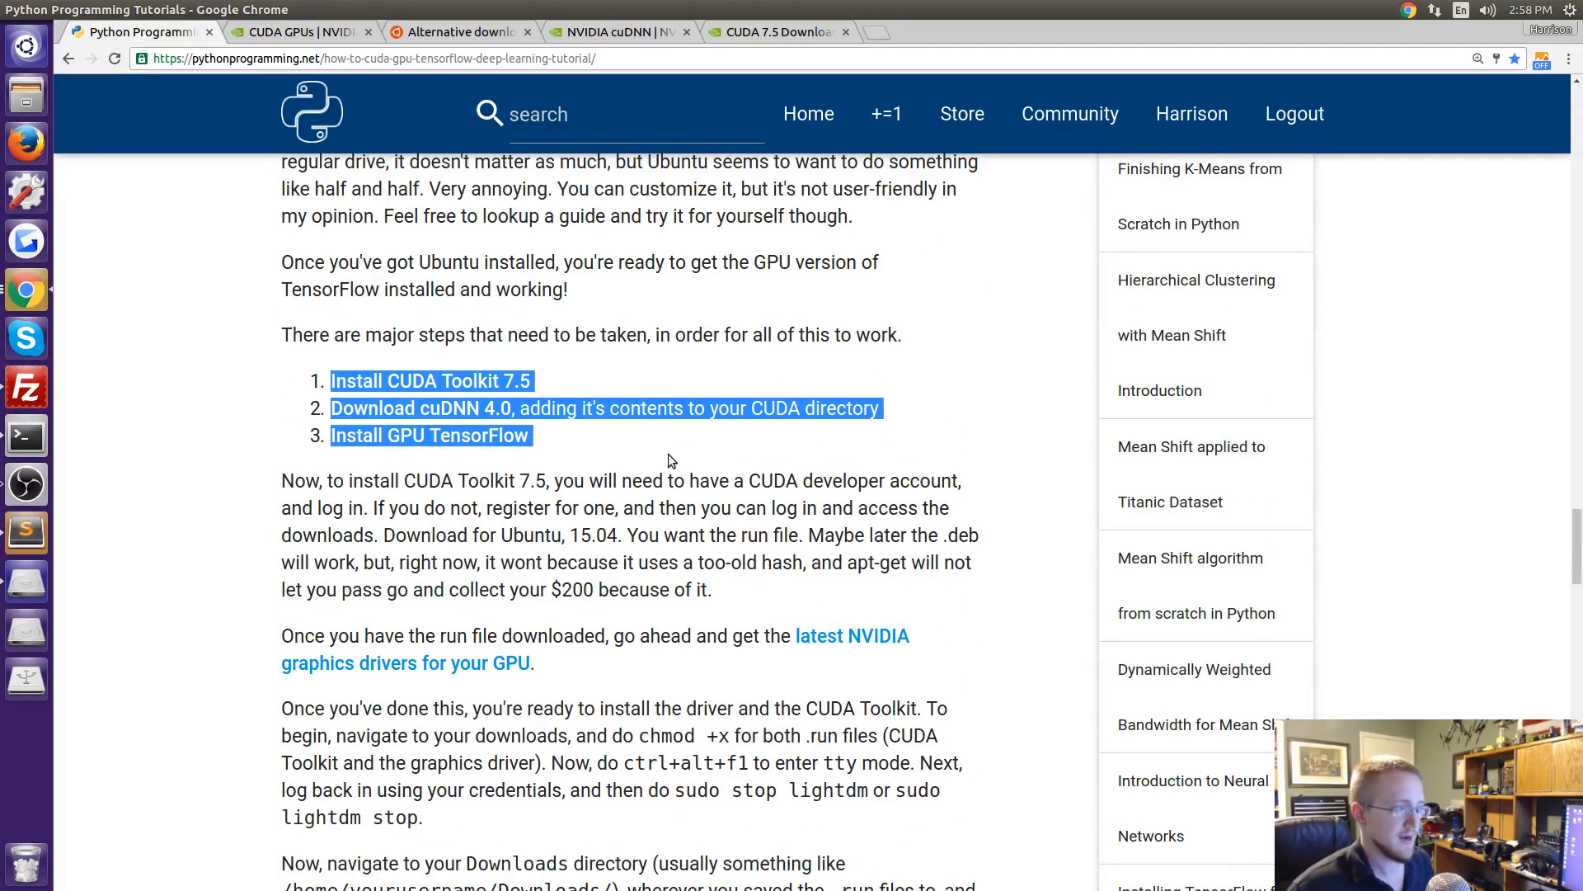
pyautogui.scroll(-3)
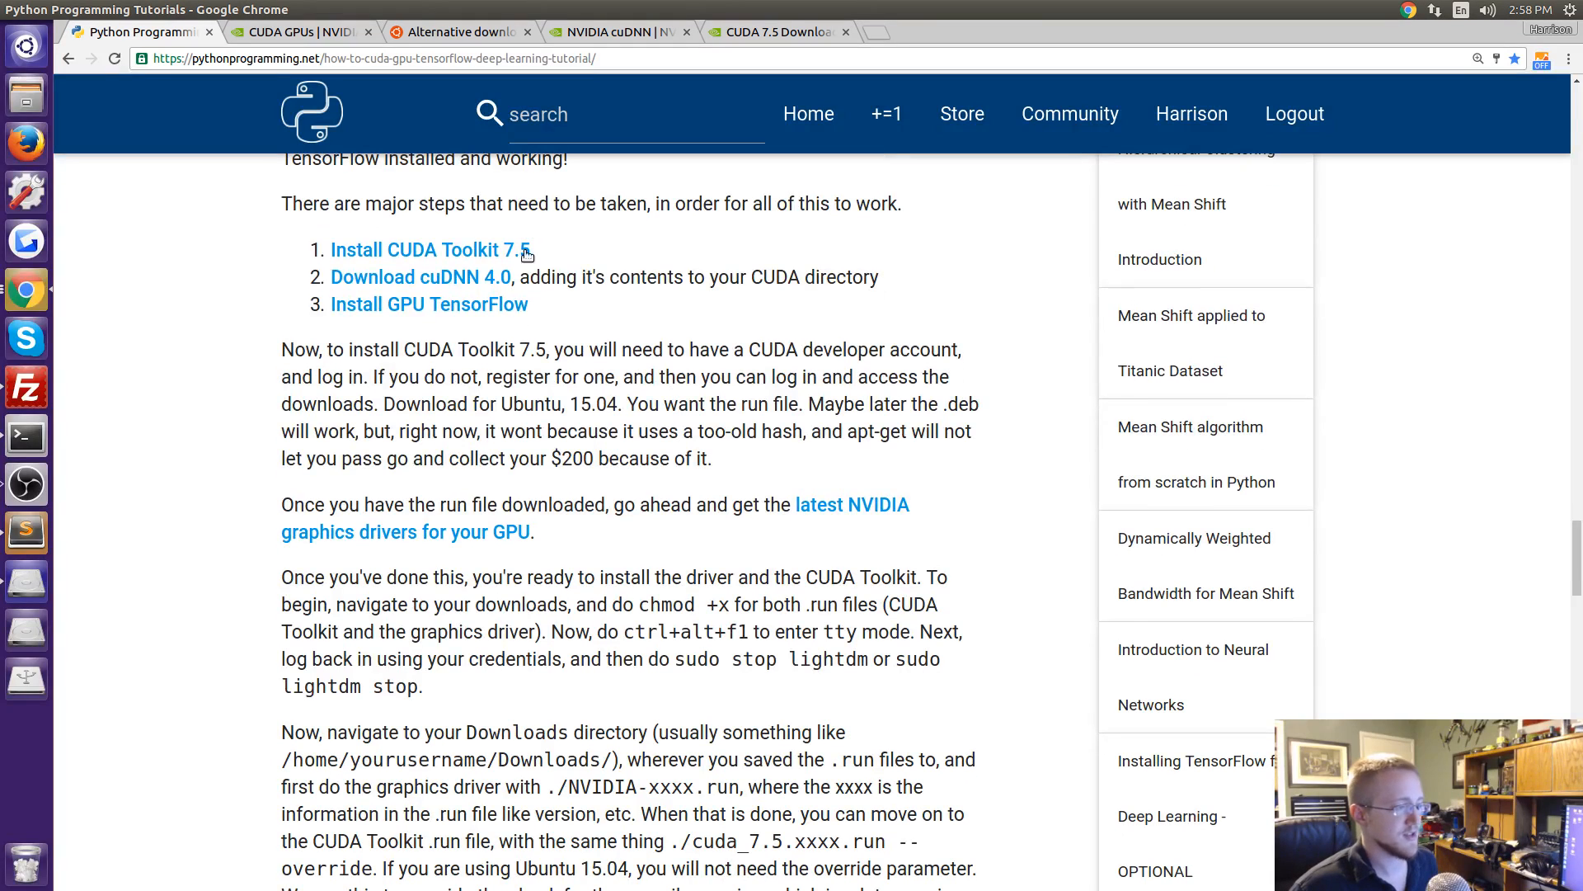
pyautogui.moveTo(860, 505)
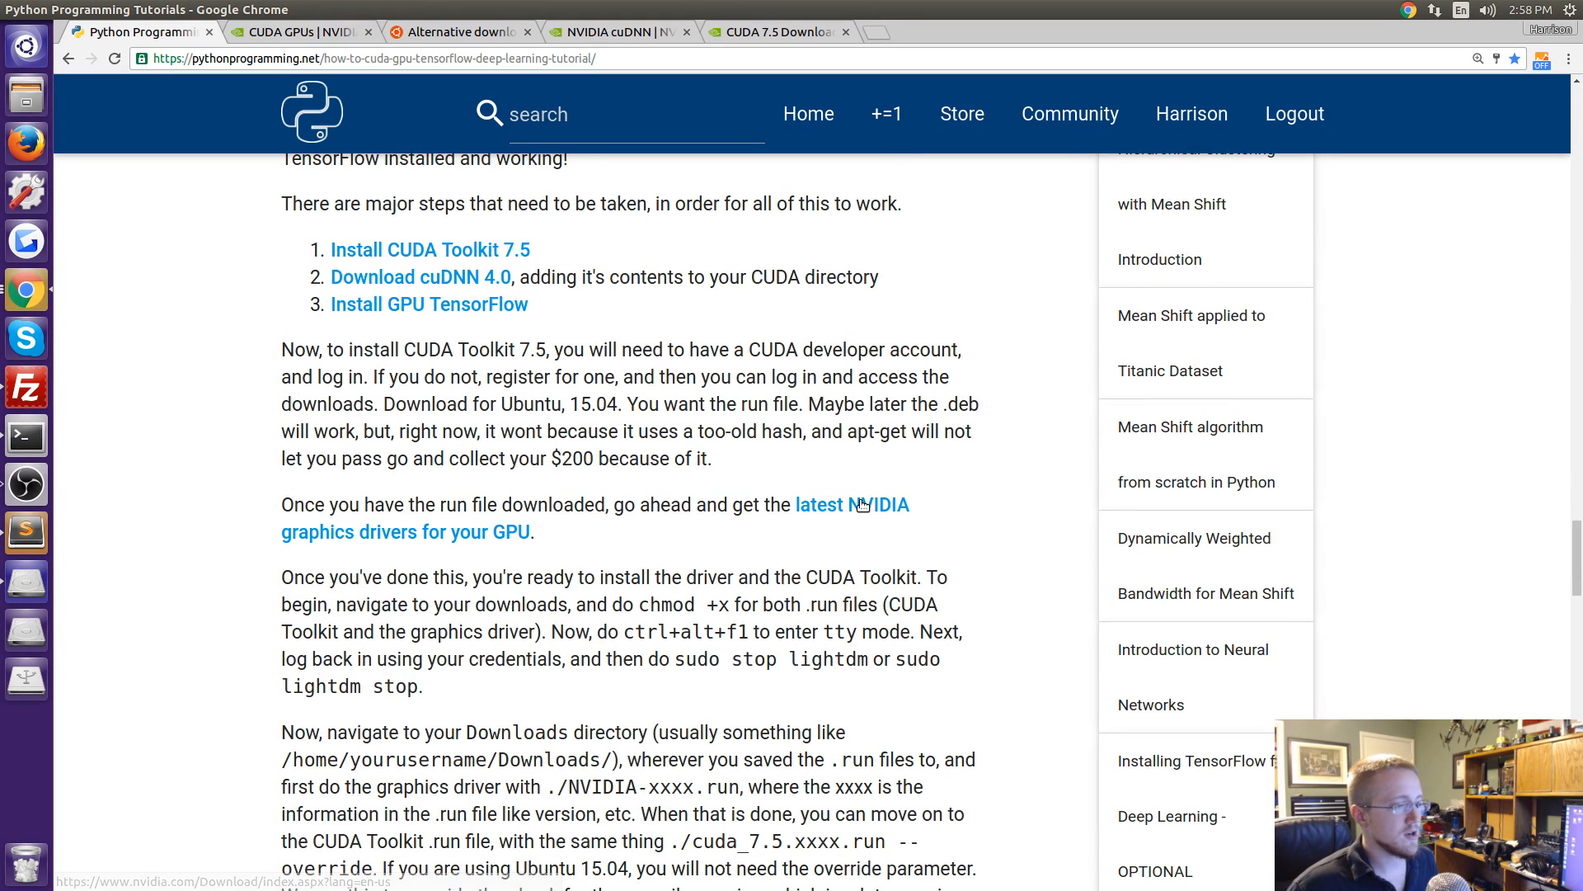
pyautogui.moveTo(917, 495)
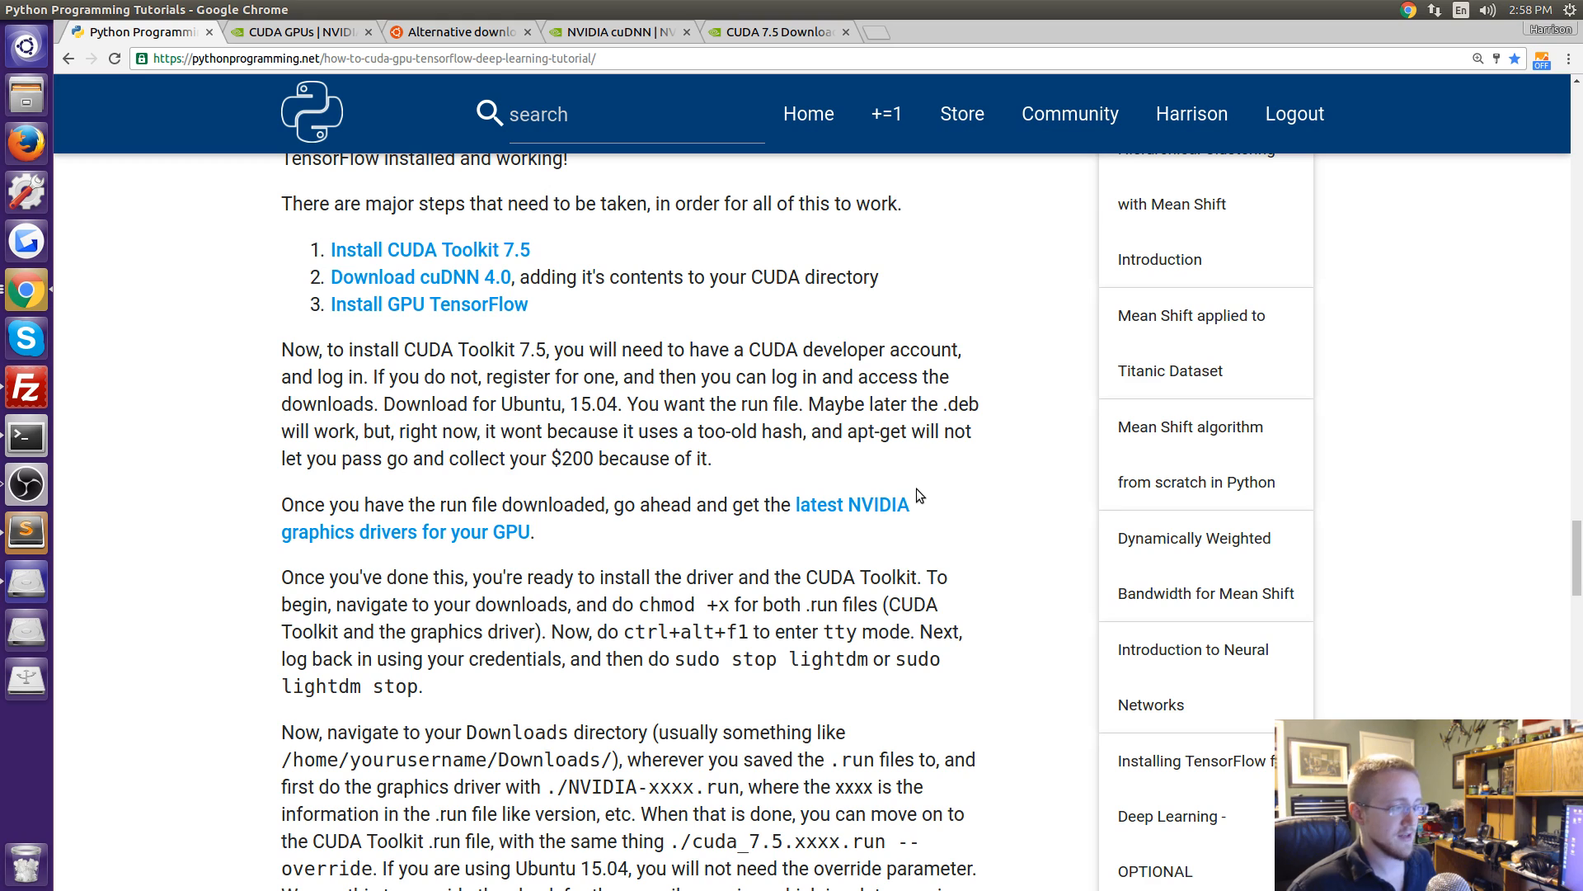
pyautogui.moveTo(844, 519)
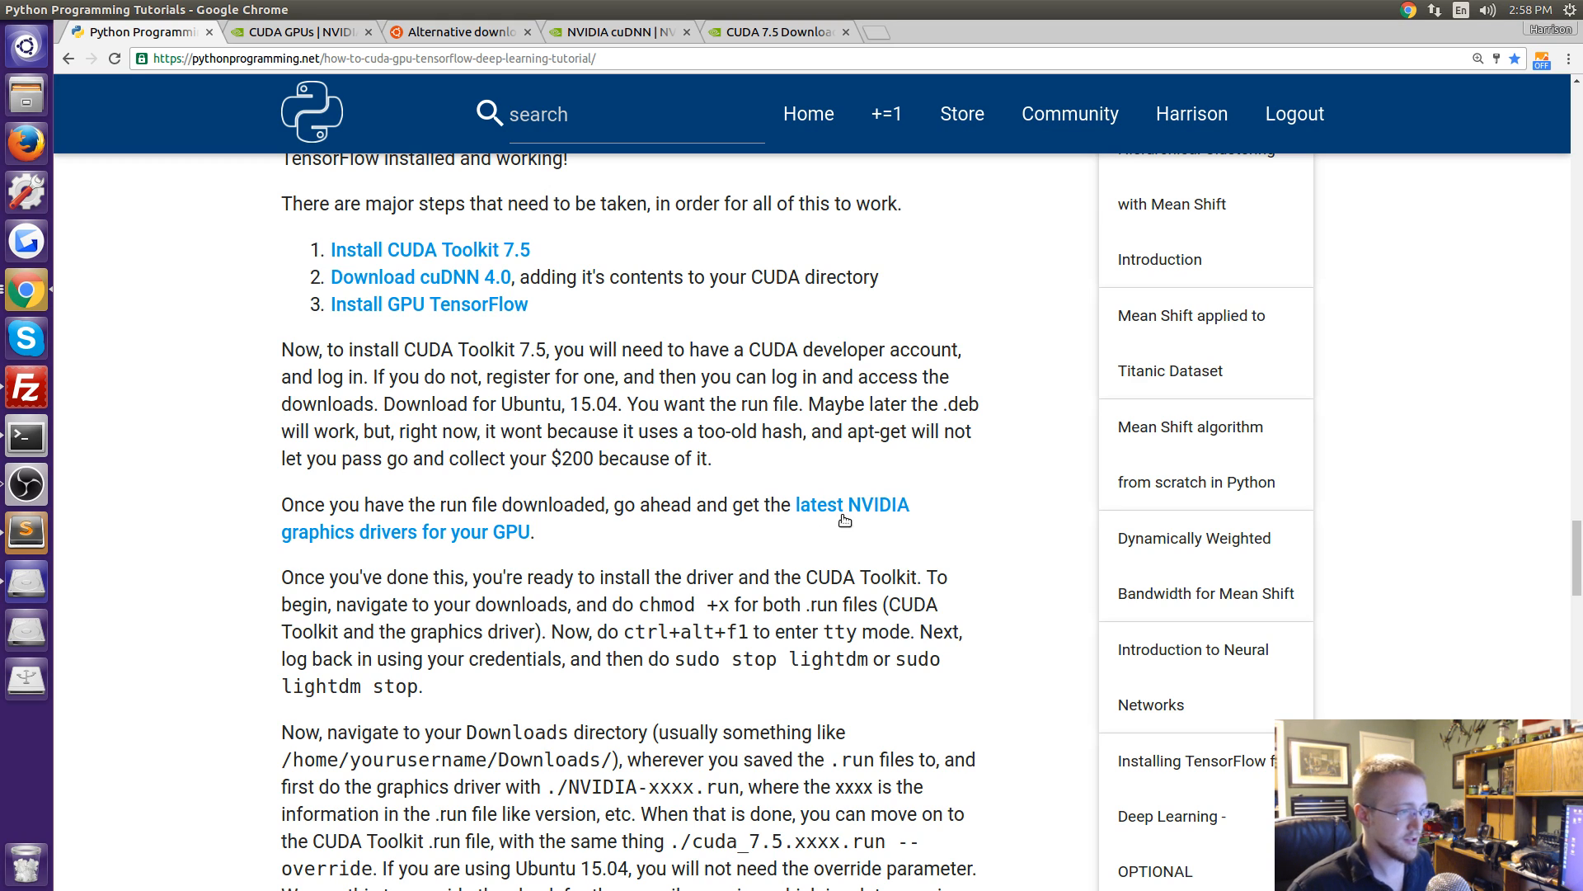
pyautogui.scroll(-3)
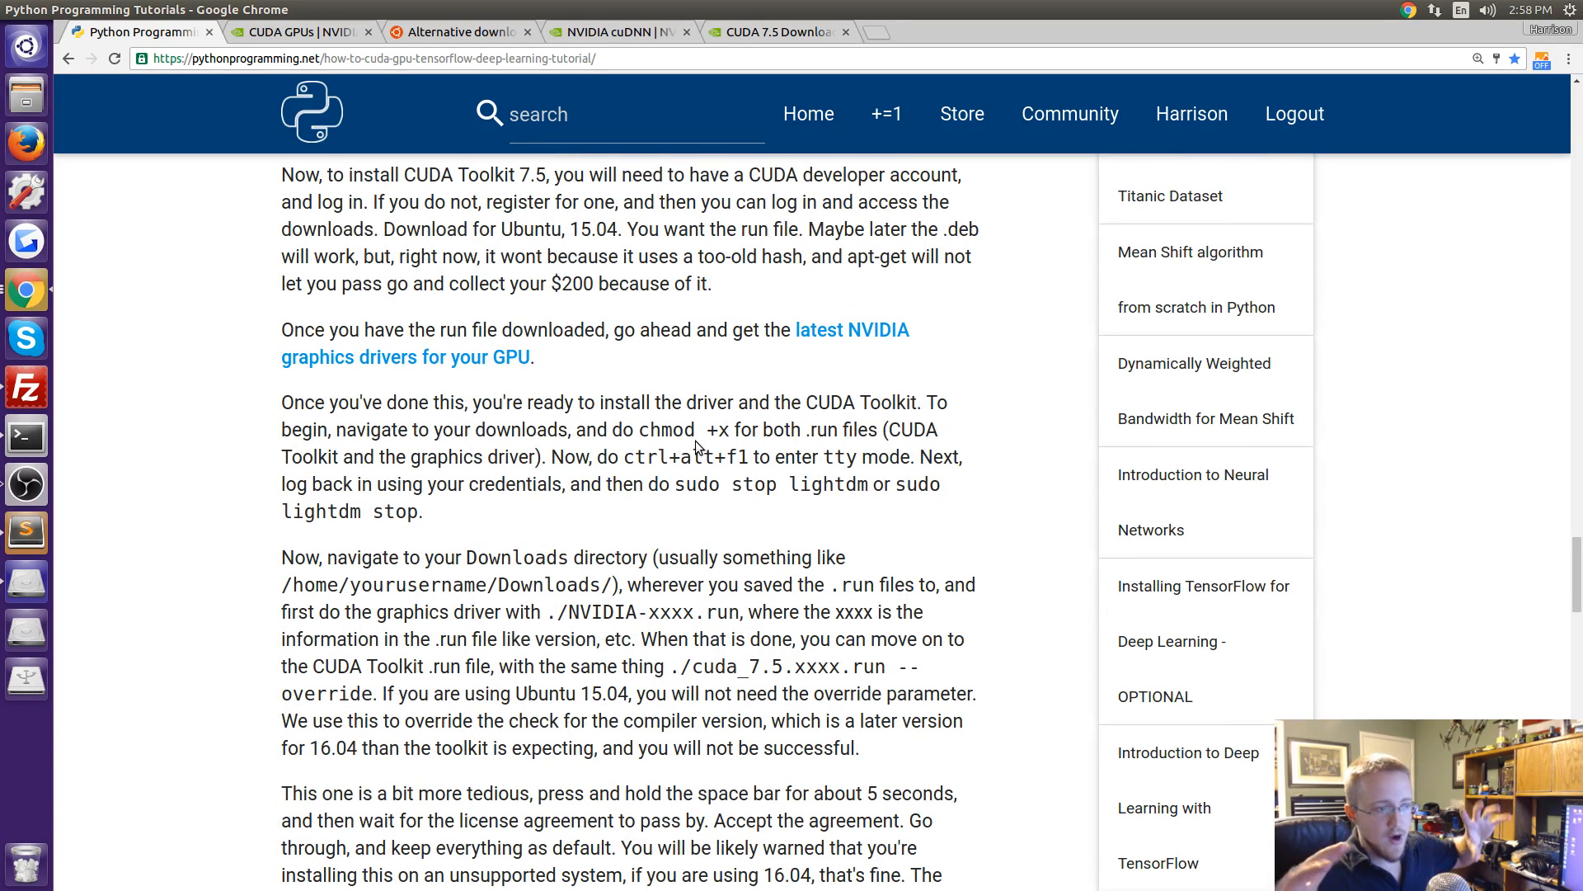
pyautogui.moveTo(701, 426)
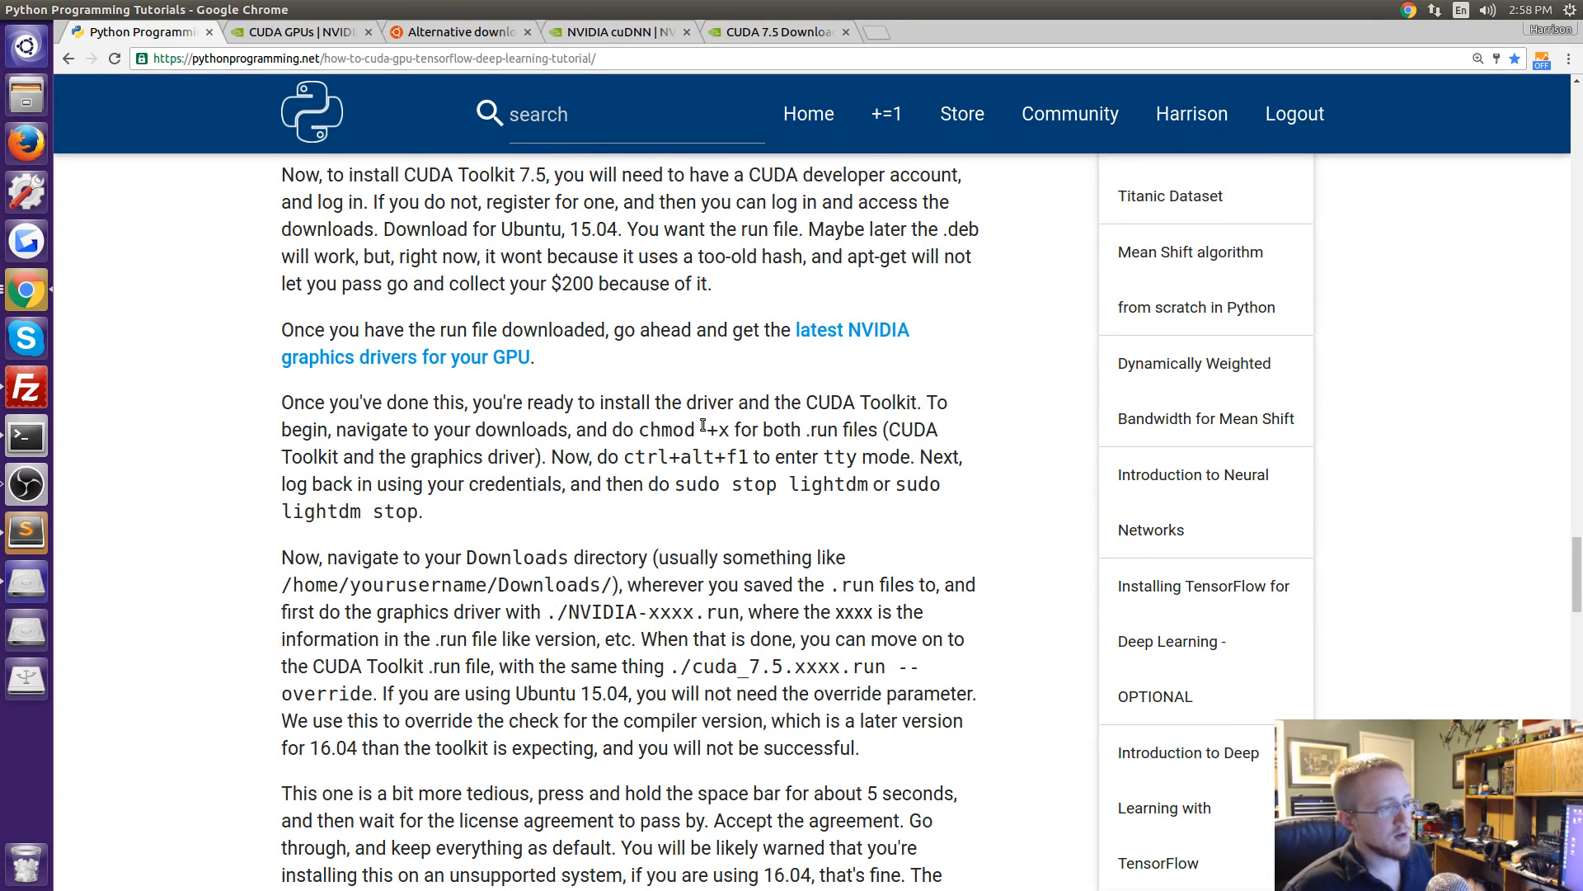
pyautogui.moveTo(628, 465)
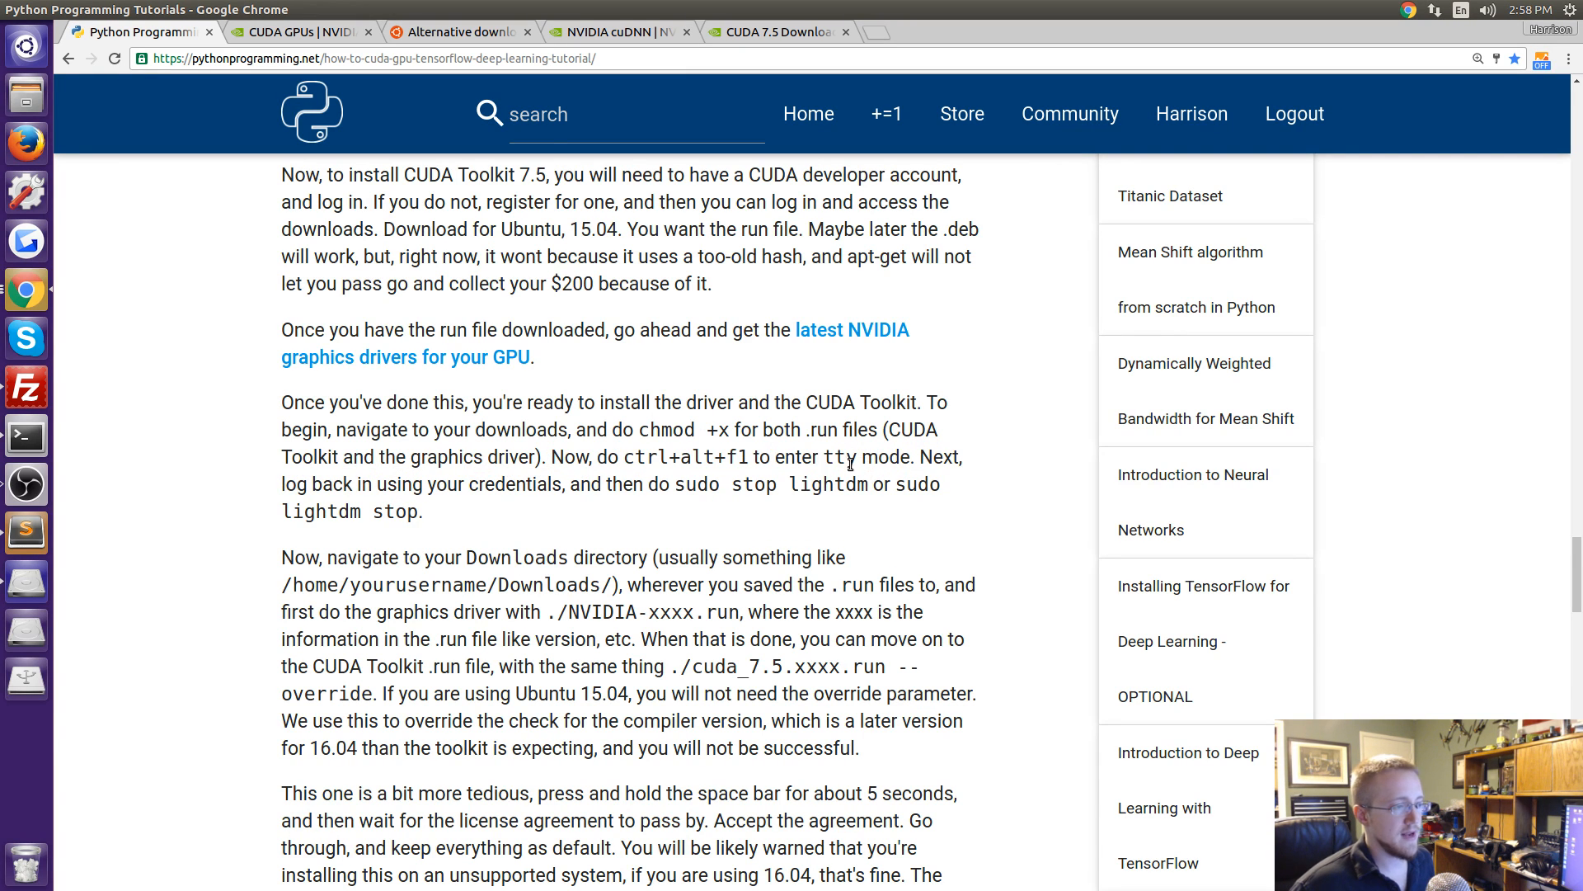
pyautogui.moveTo(847, 462)
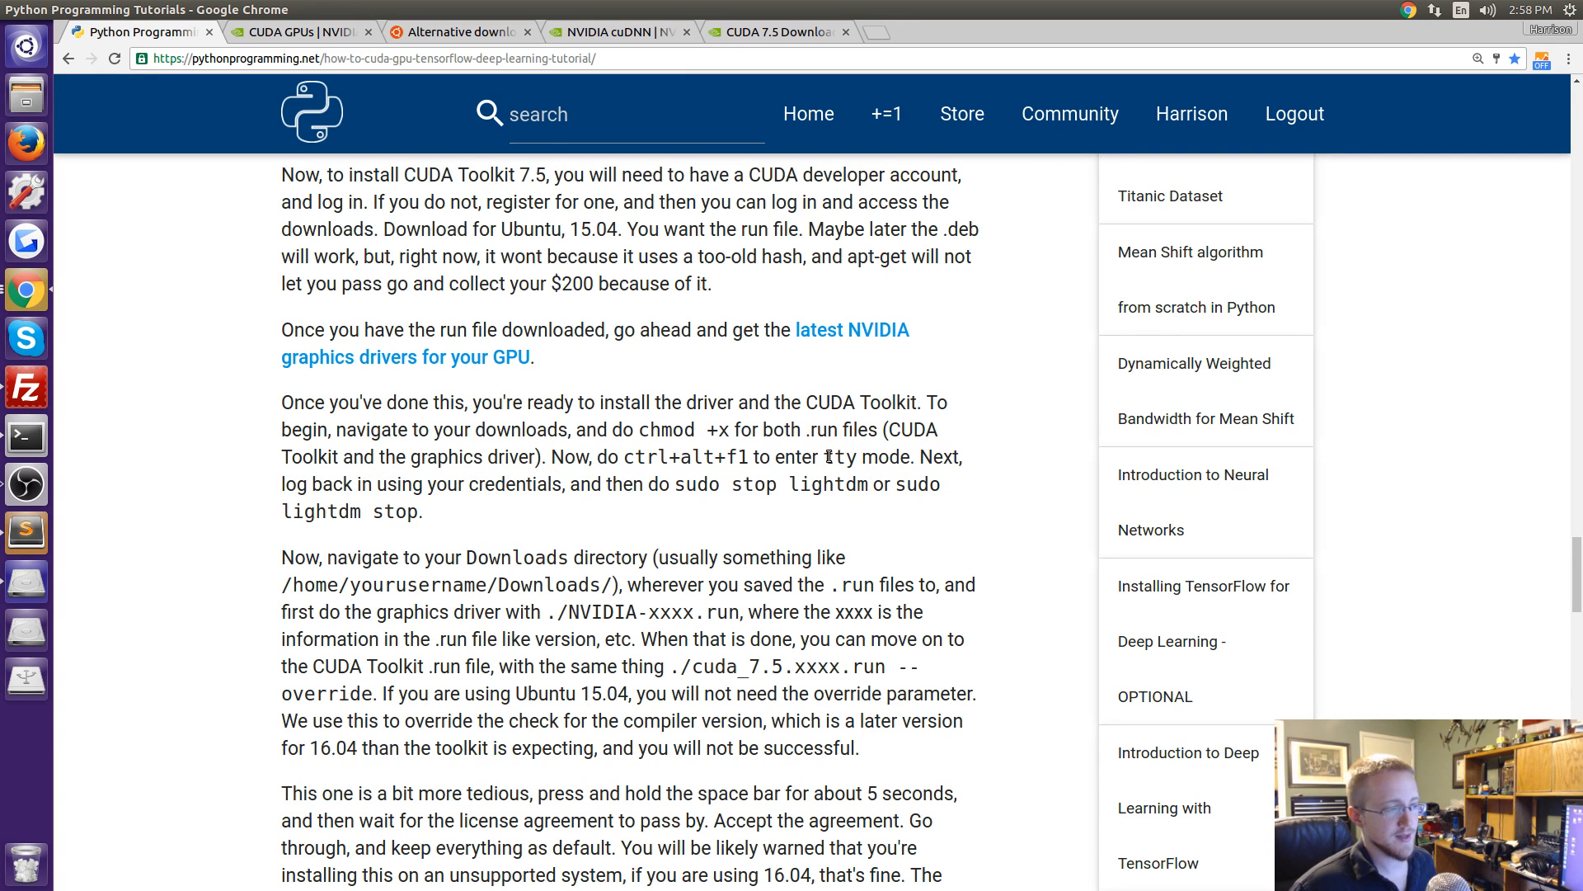
pyautogui.scroll(-3)
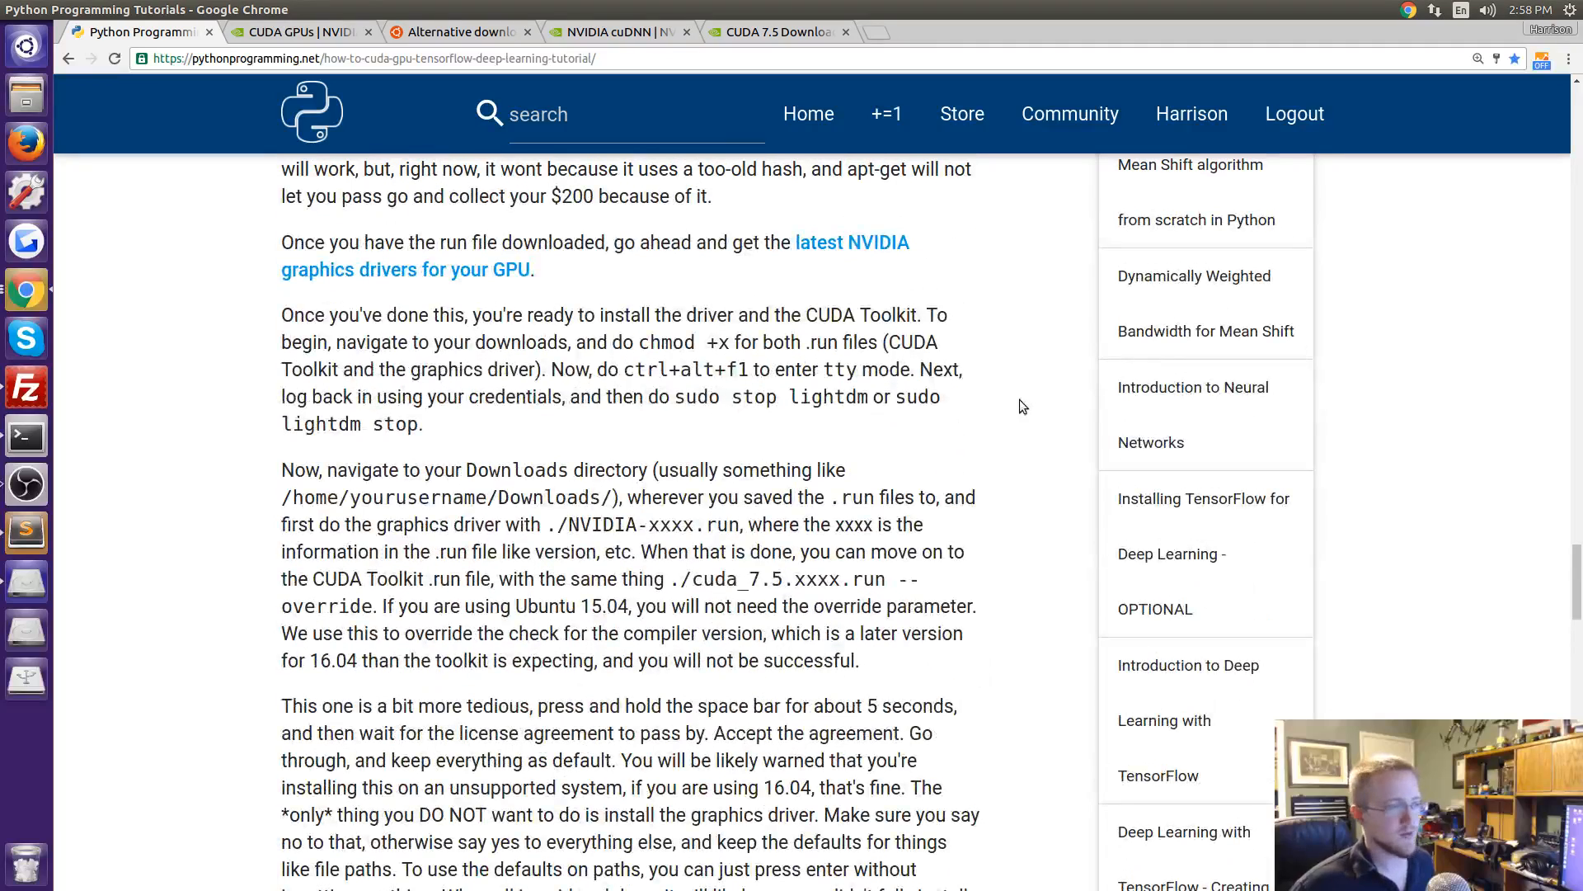
pyautogui.moveTo(676, 417)
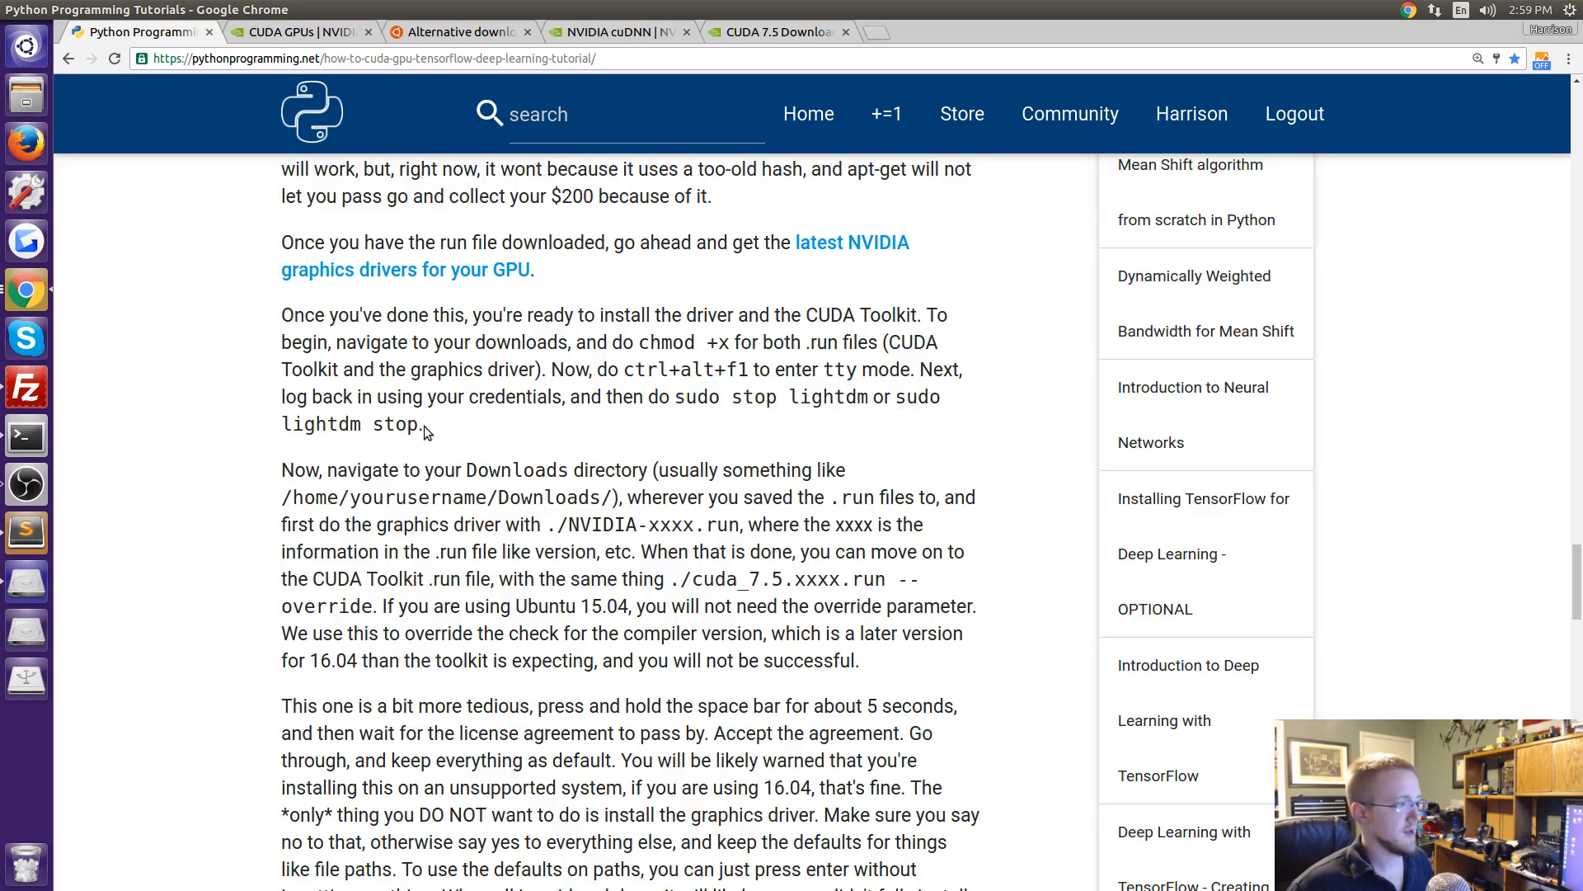
pyautogui.scroll(-3)
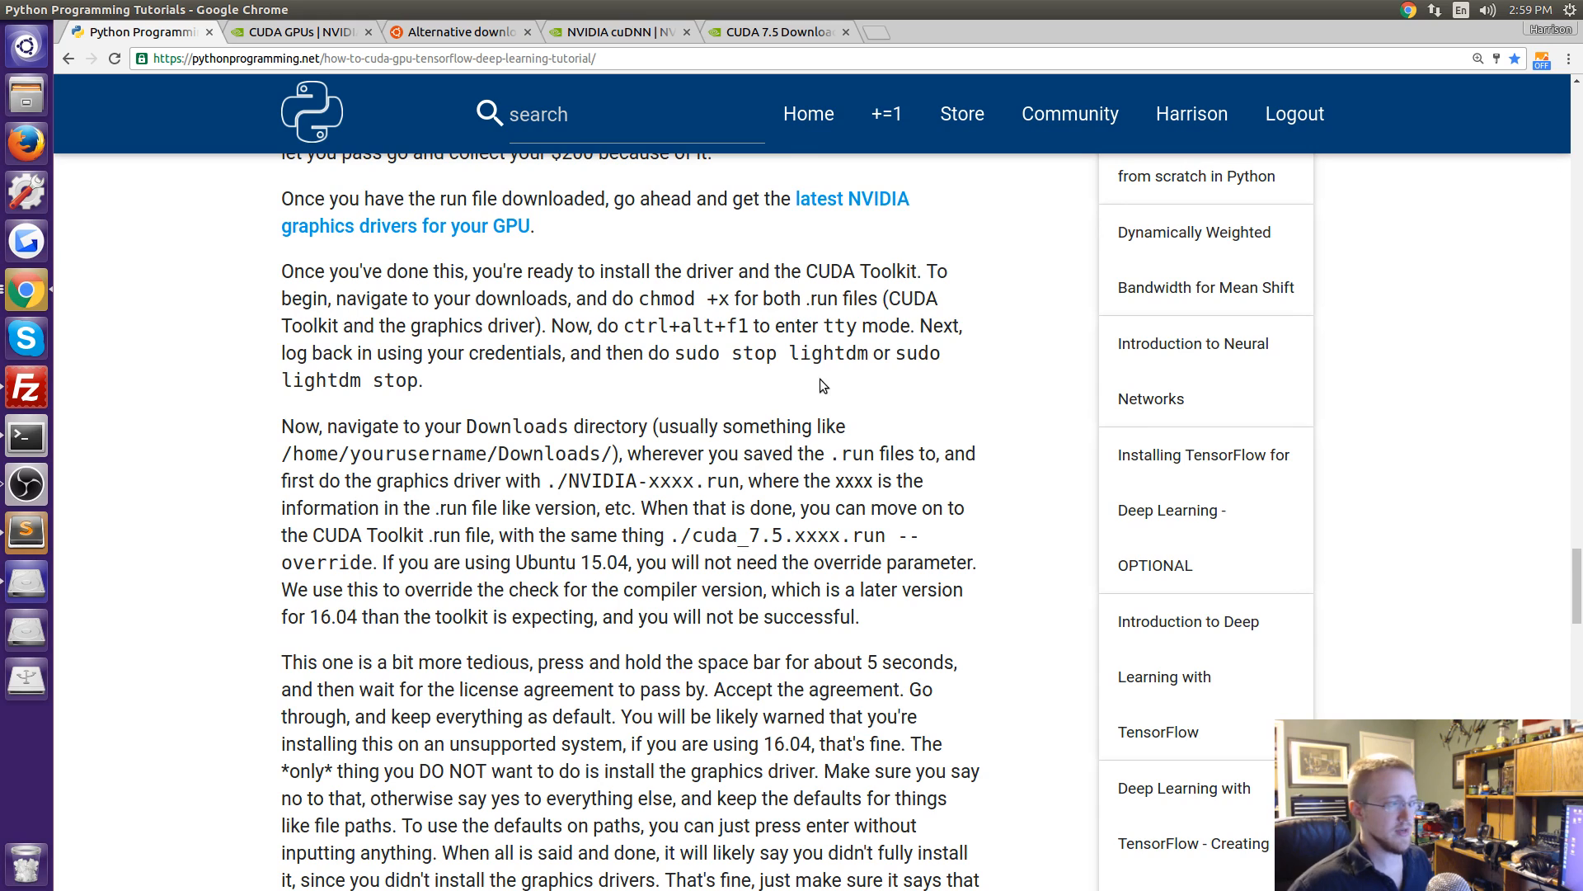
pyautogui.moveTo(358, 496)
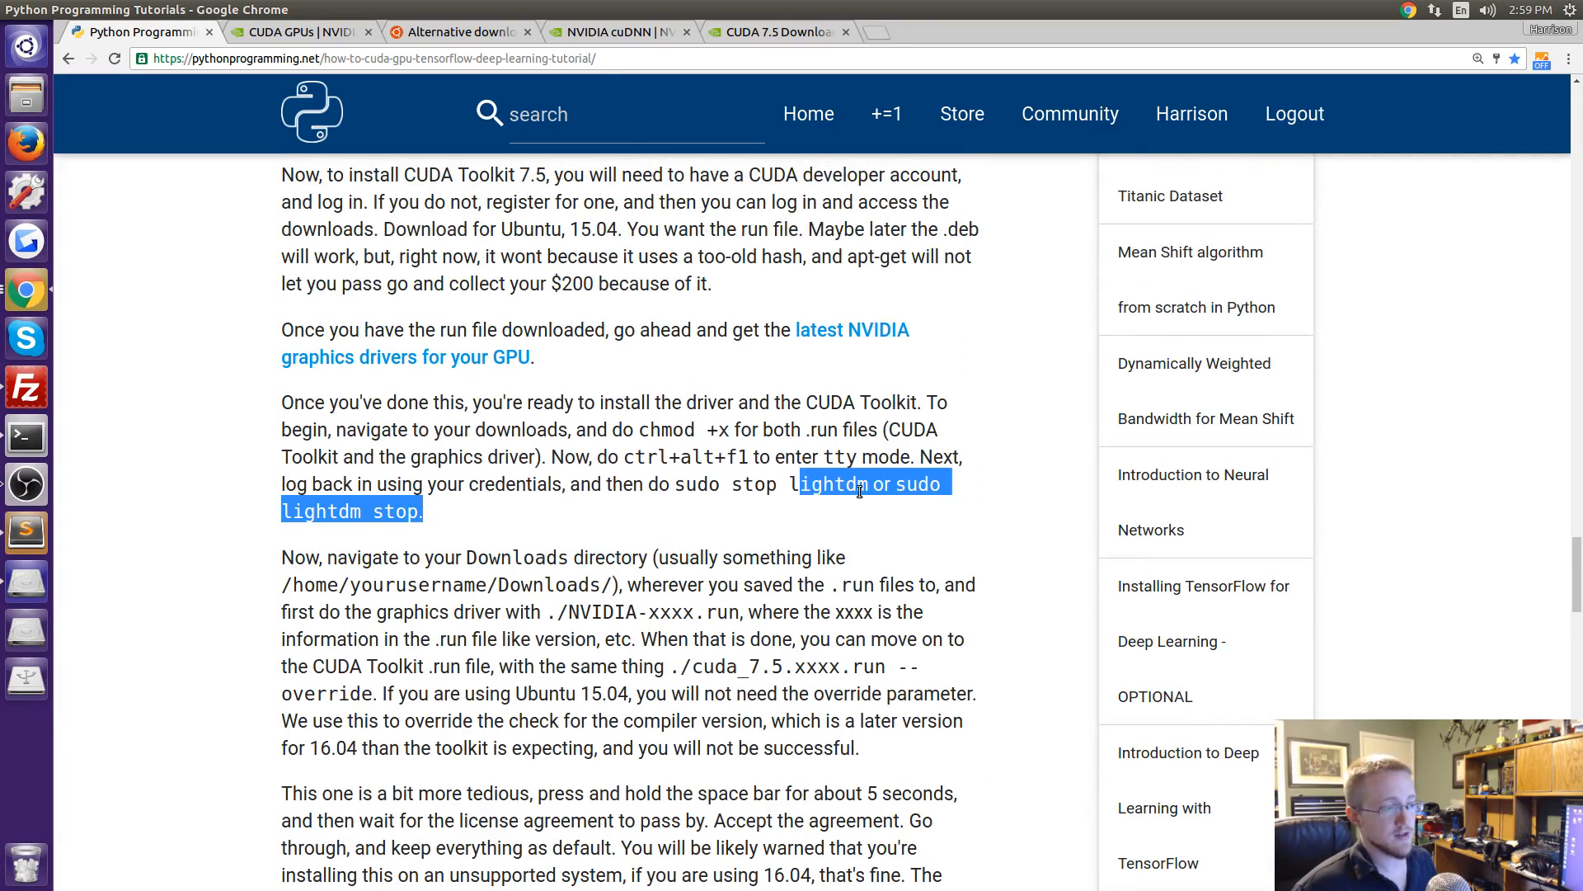
pyautogui.scroll(-3)
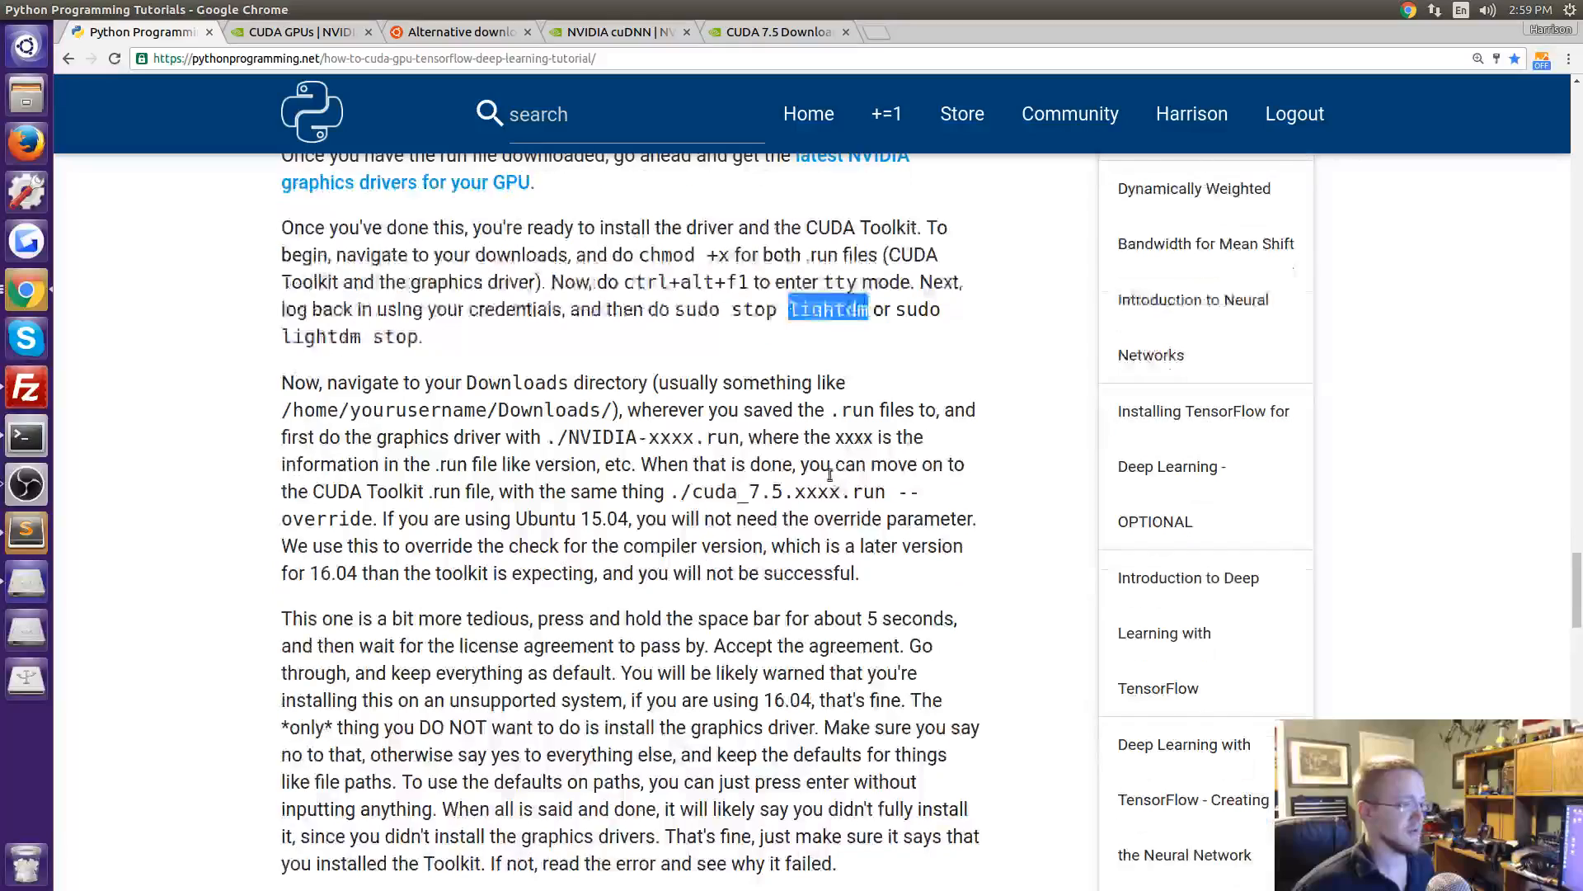
pyautogui.scroll(-3)
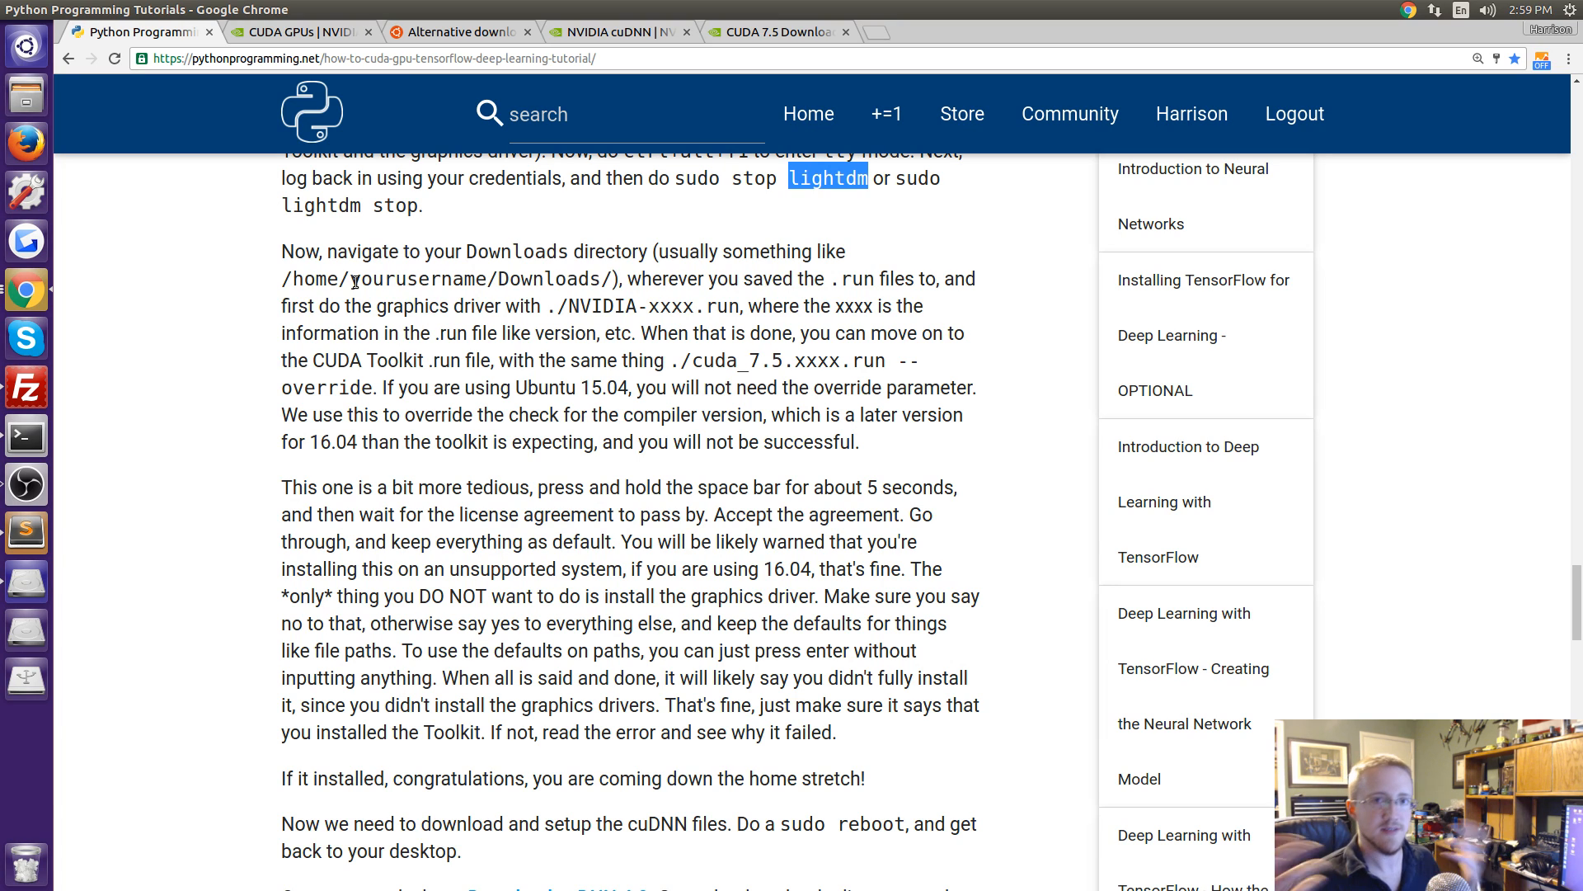
pyautogui.moveTo(622, 333)
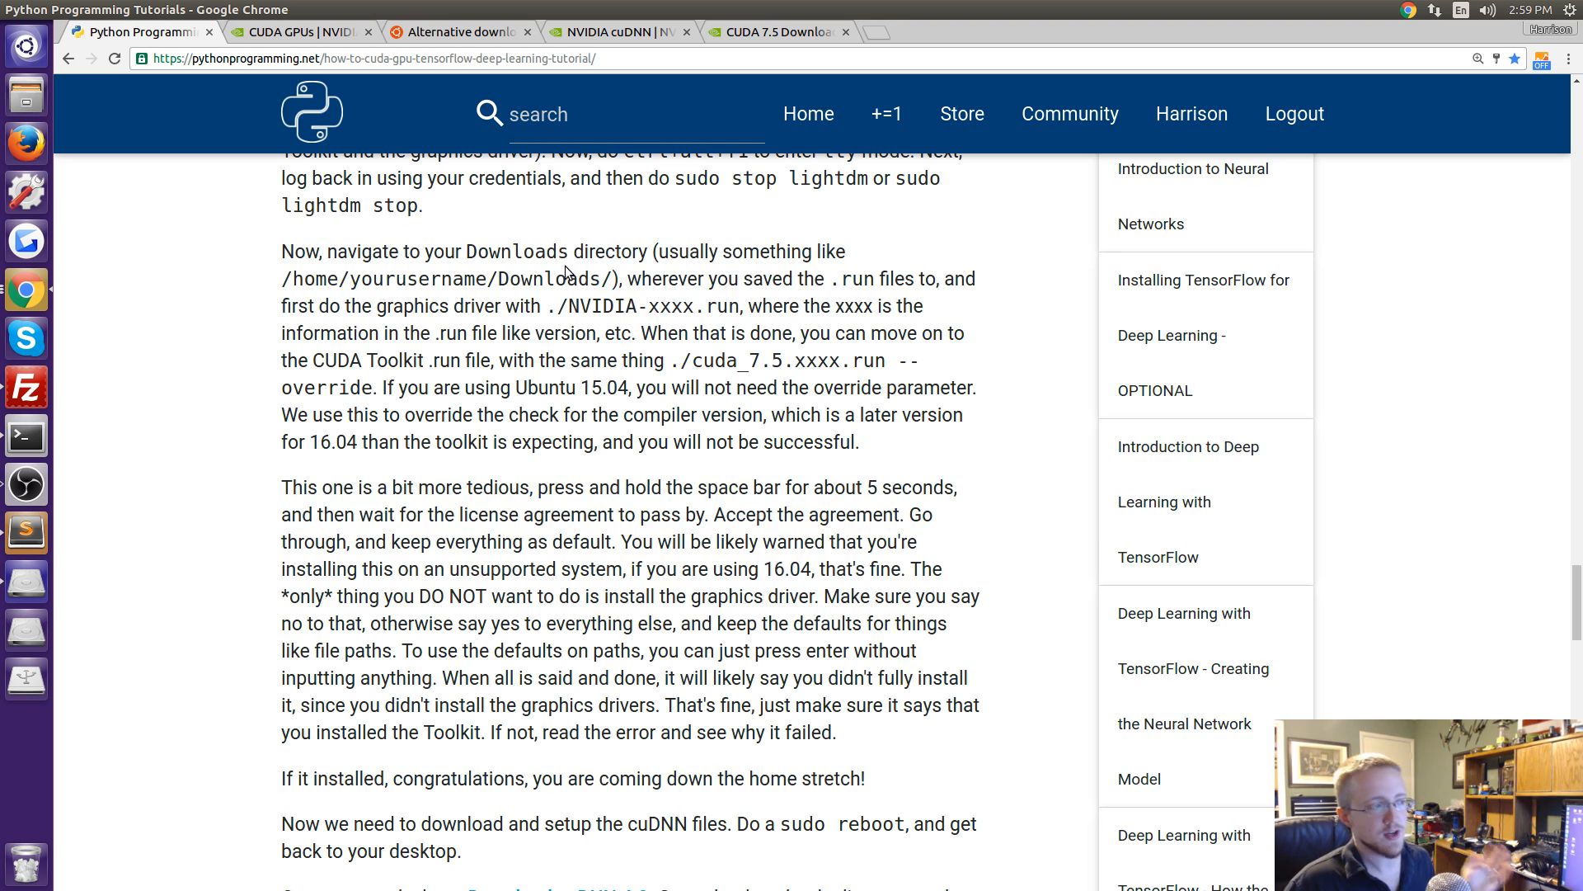
pyautogui.doubleClick(643, 307)
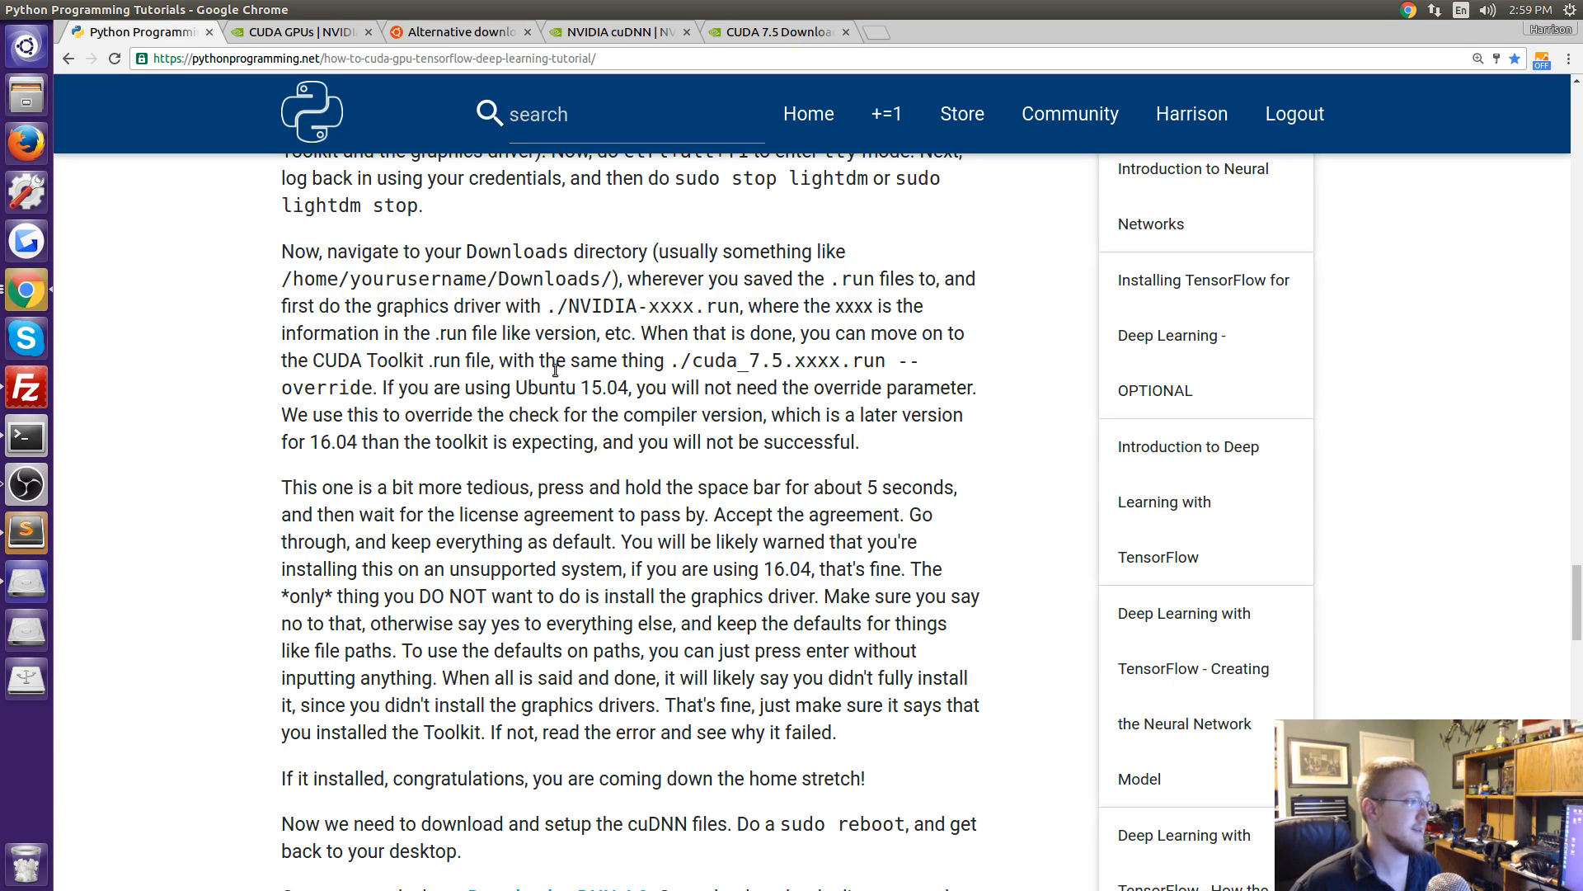
pyautogui.scroll(3)
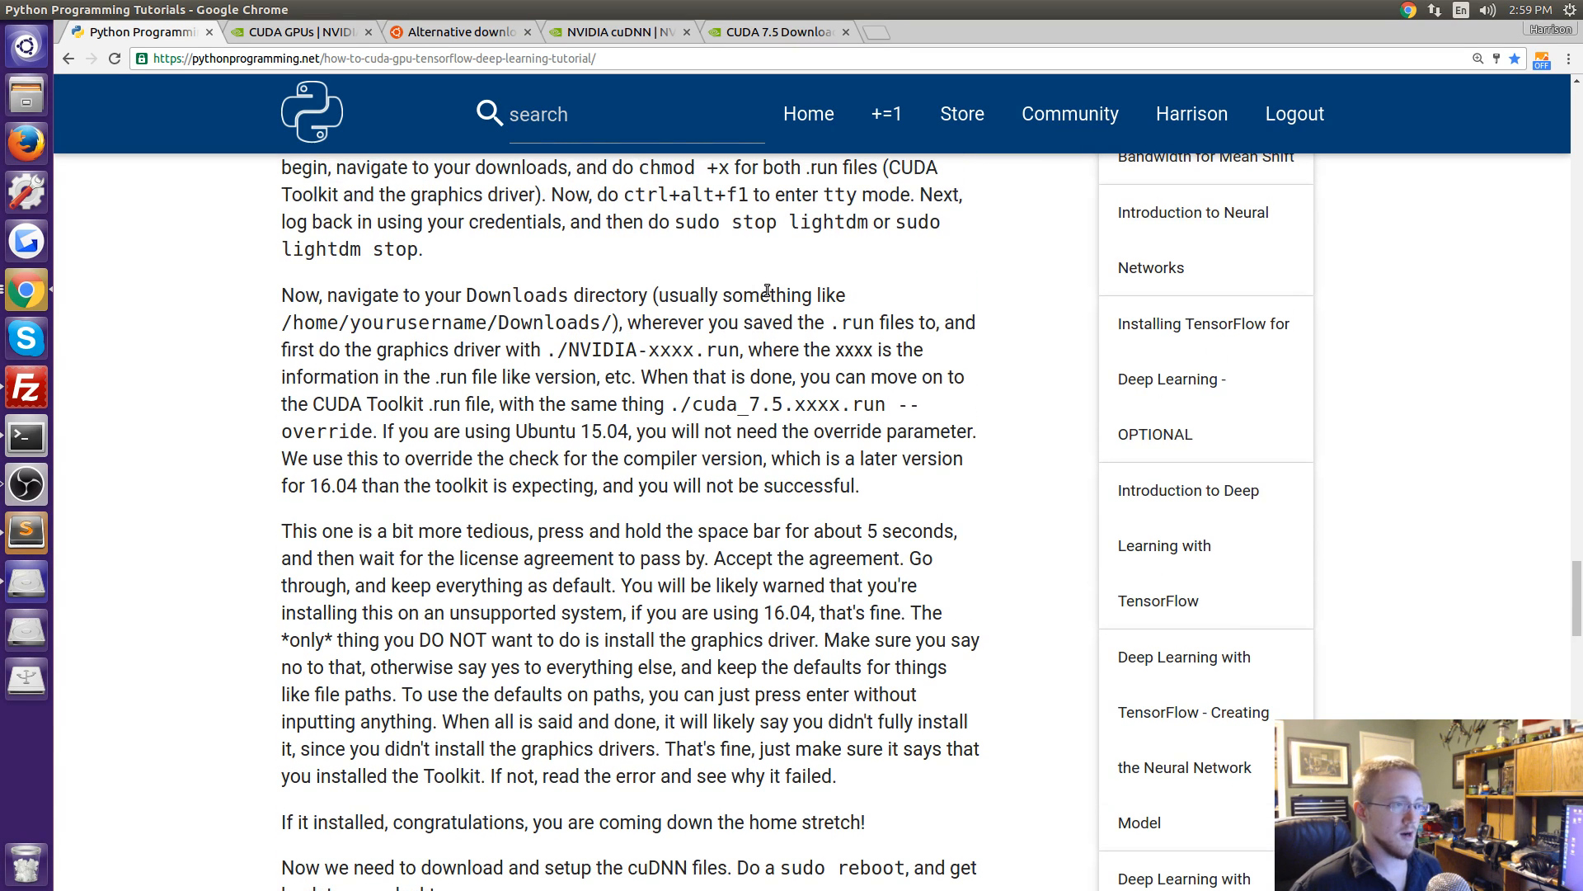
pyautogui.scroll(3)
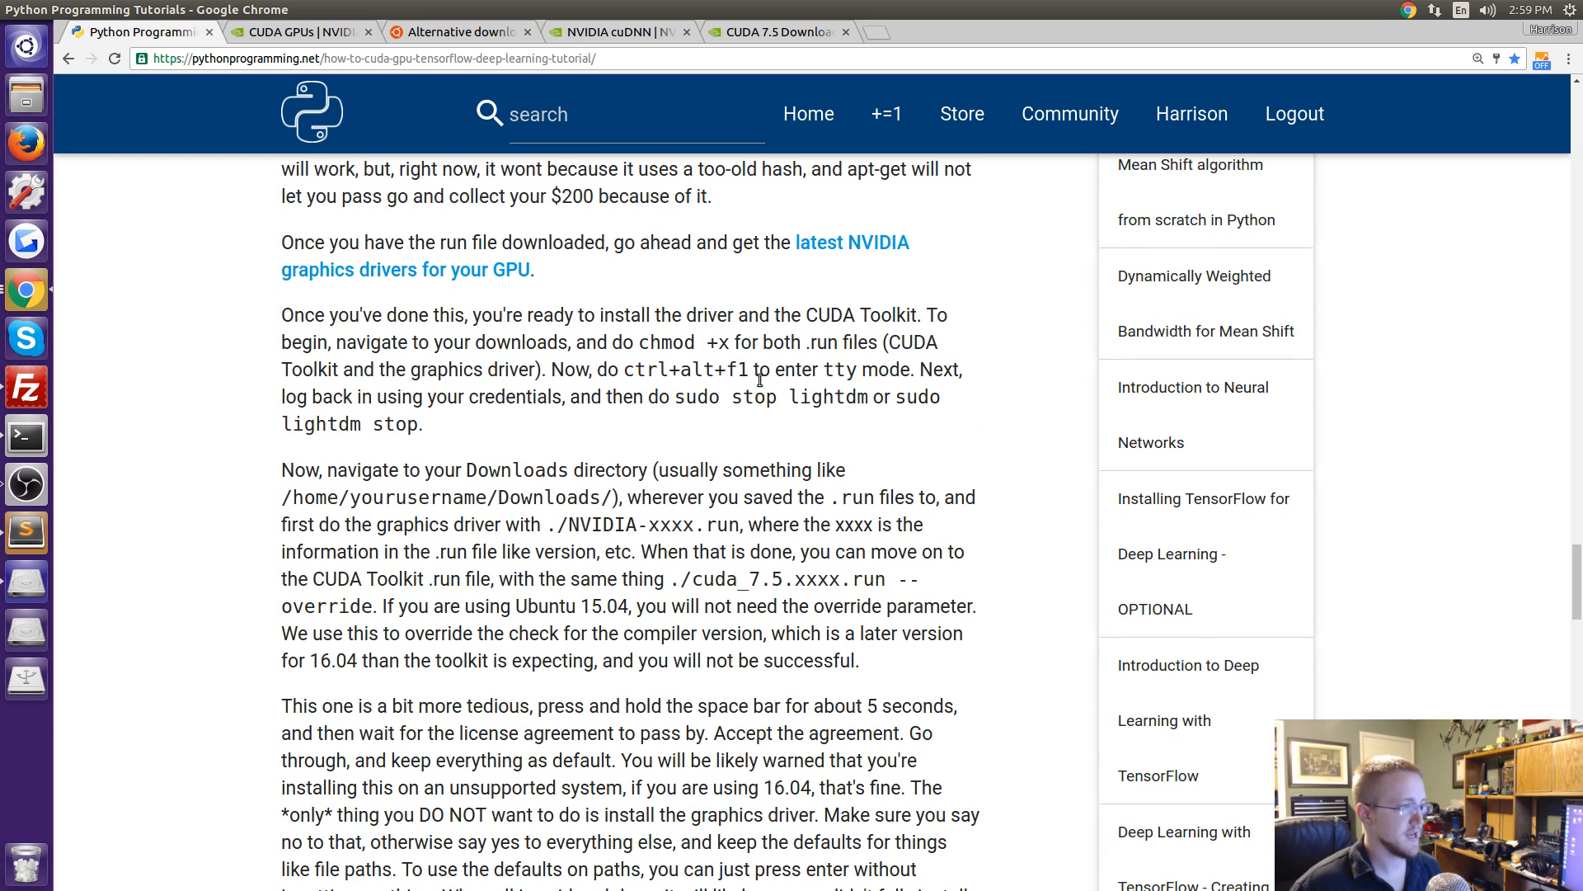
pyautogui.moveTo(342, 449)
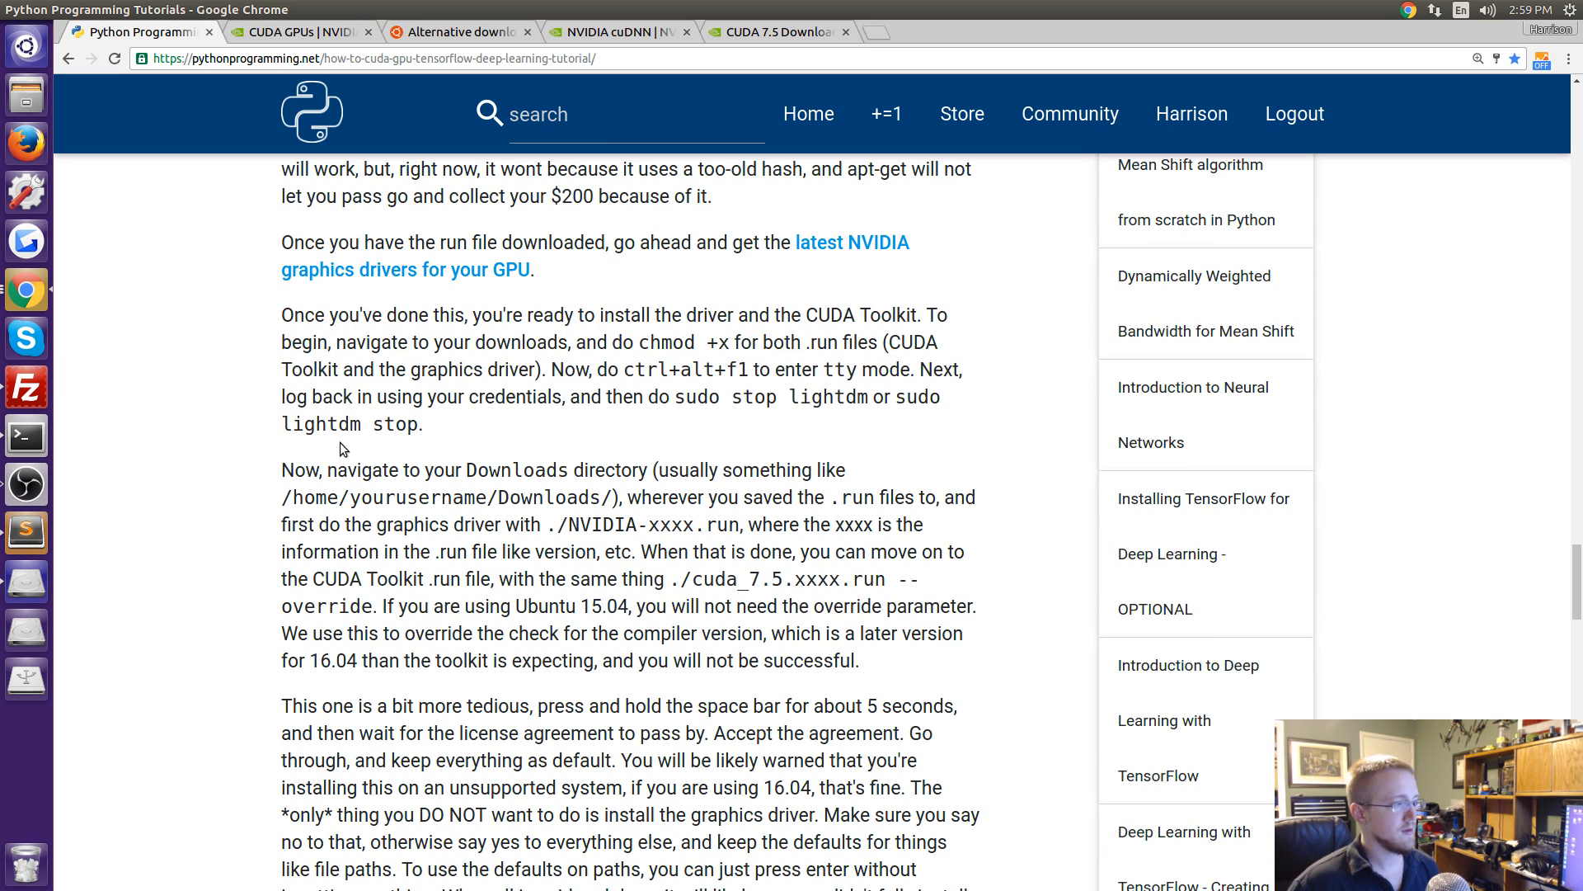
# Highlight the Downloads directory wording, the chmod +x command and the CUDA toolkit run file name.
pyautogui.doubleClick(353, 424)
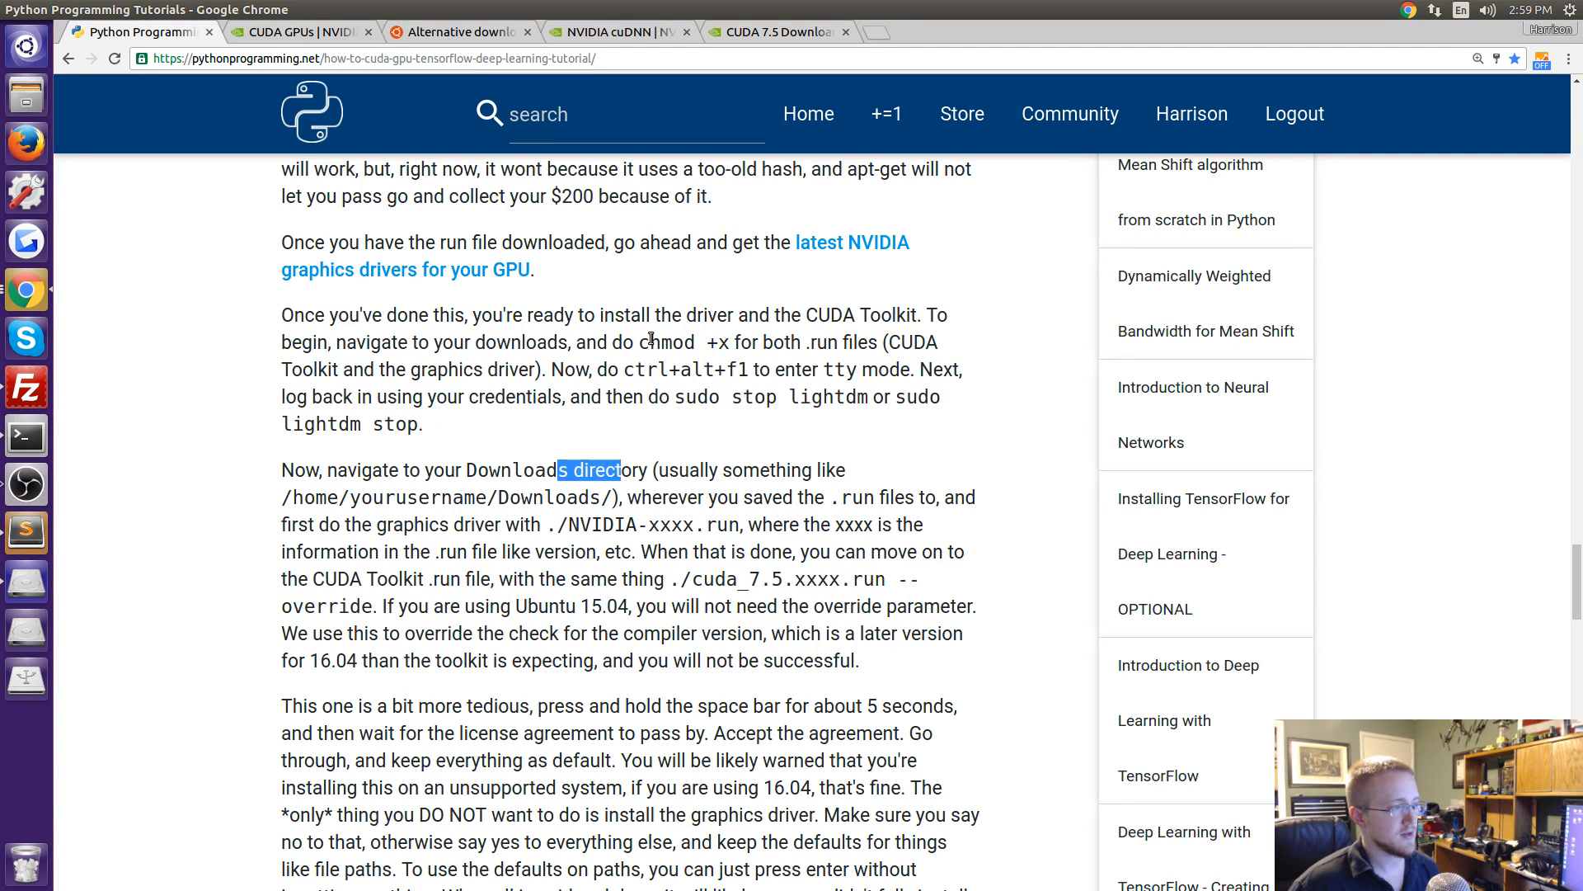
pyautogui.doubleClick(664, 341)
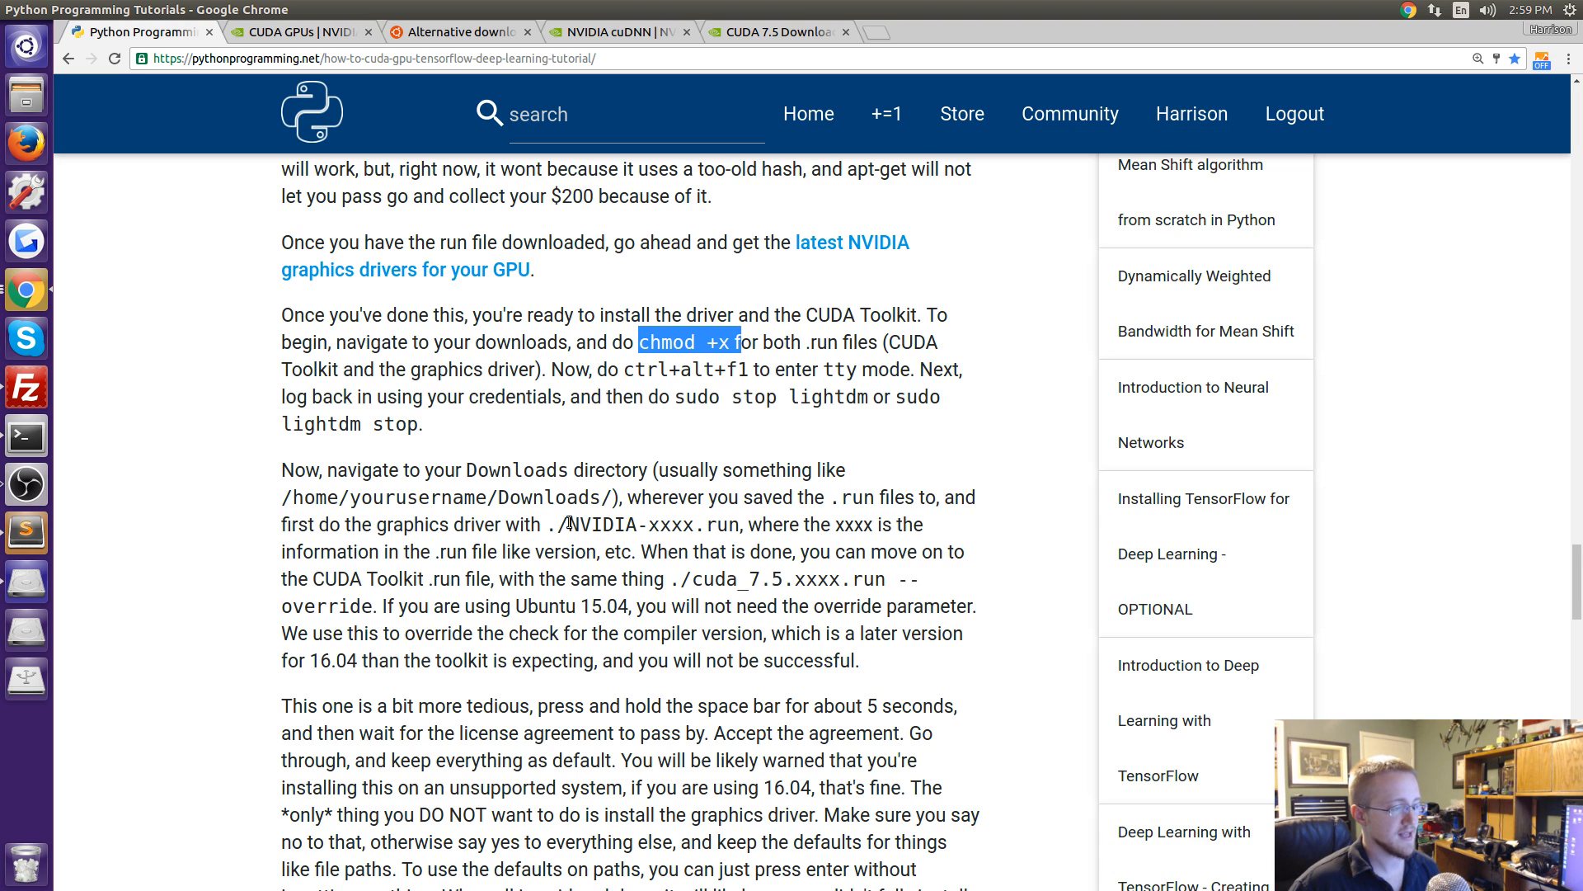
pyautogui.doubleClick(655, 525)
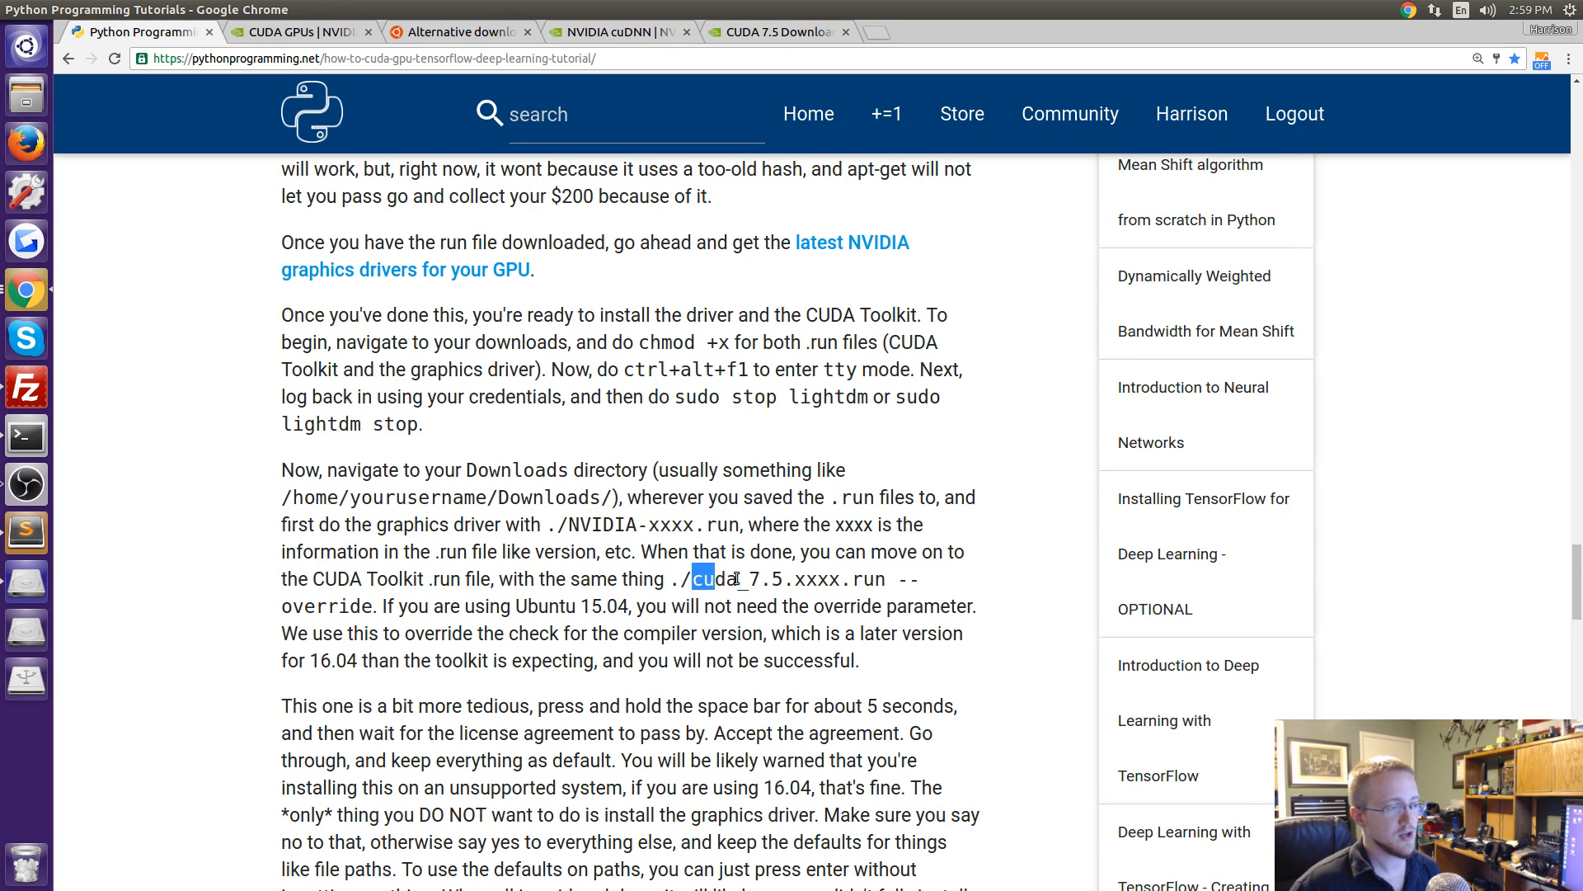
pyautogui.doubleClick(633, 525)
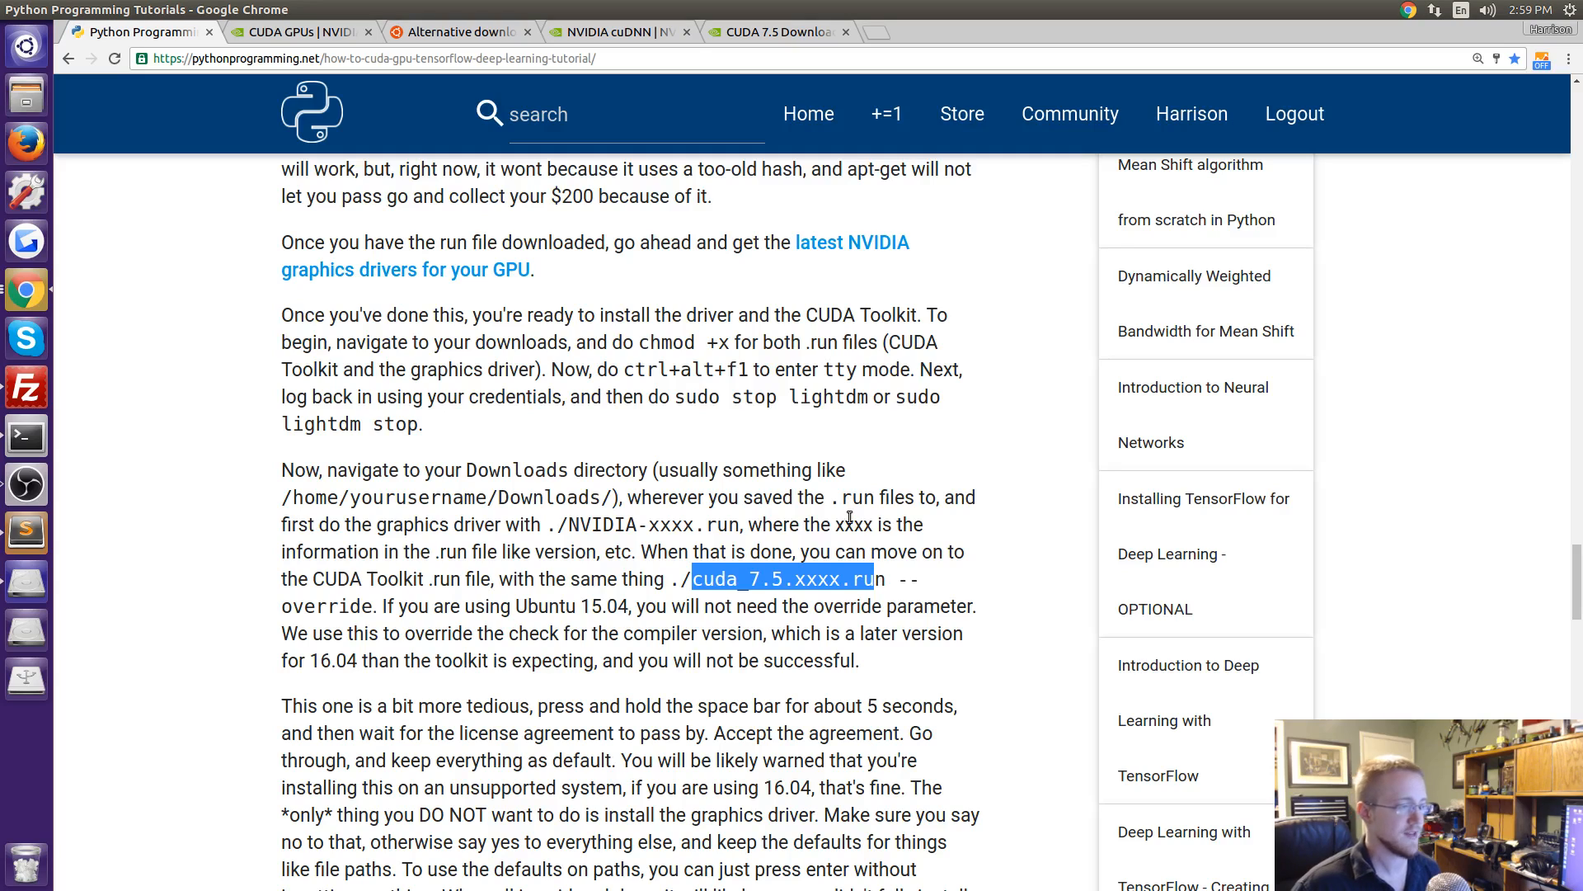
pyautogui.scroll(3)
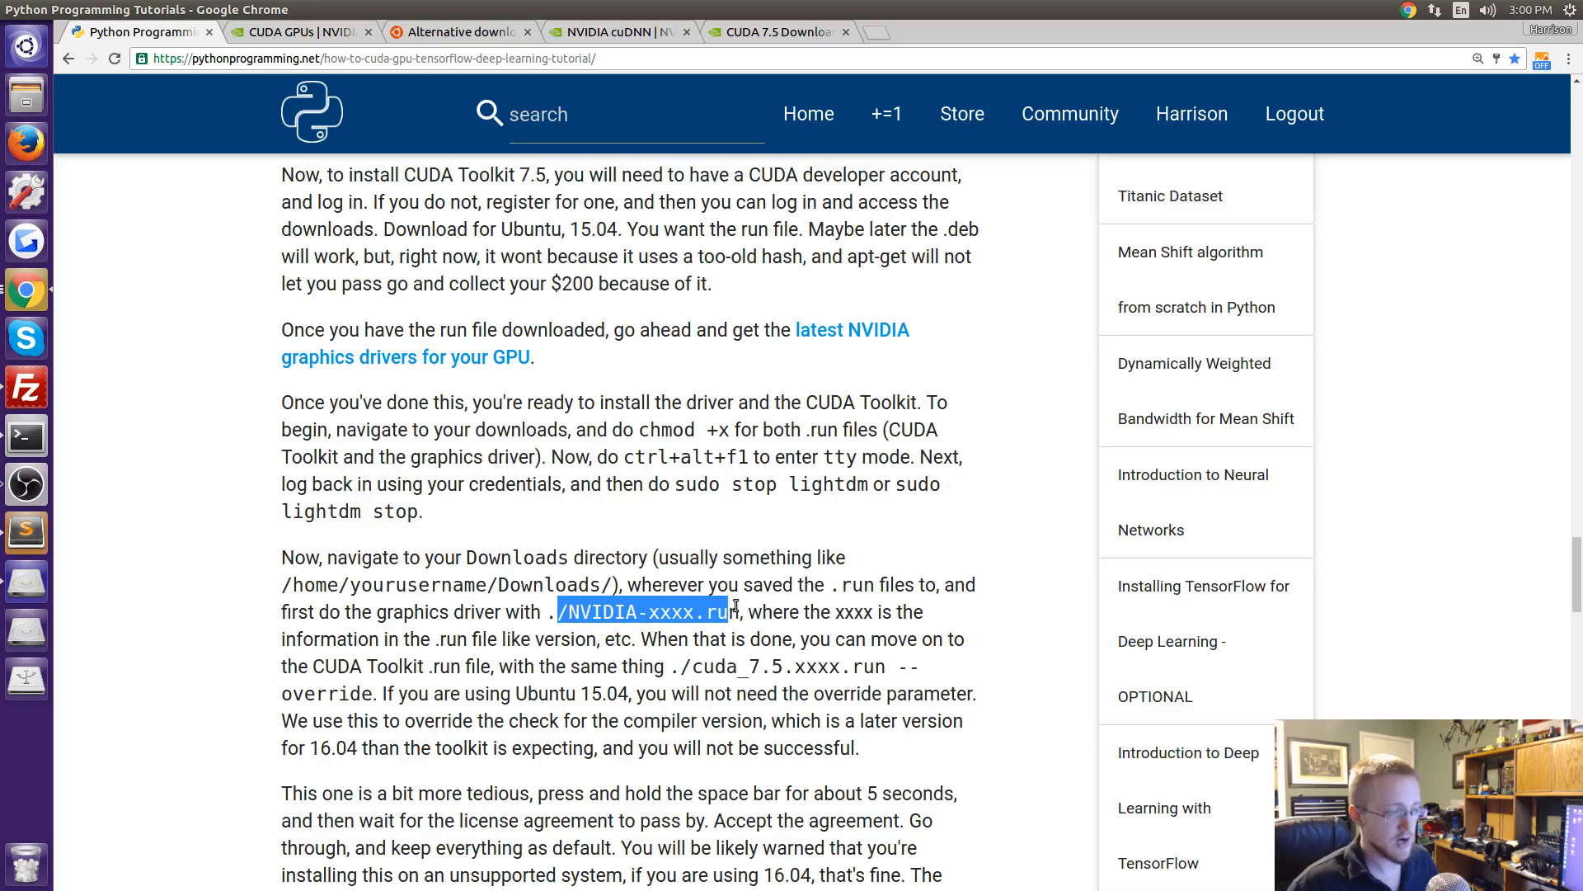
pyautogui.scroll(-3)
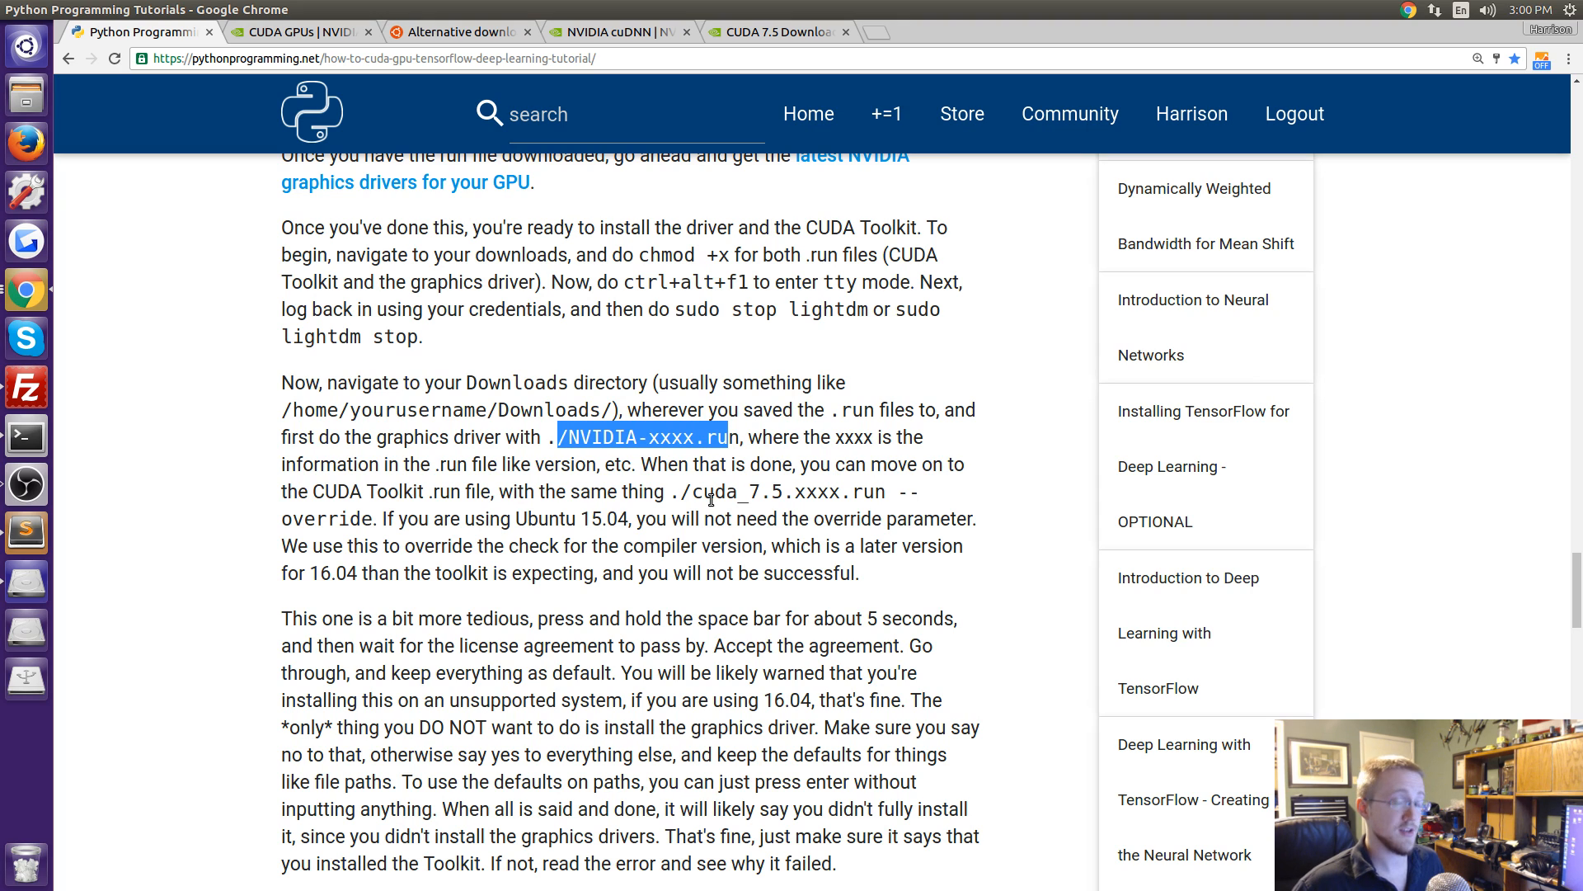
# Clear the earlier marks and highlight the whole ./cuda 7.5.xxxx.run --override command.
pyautogui.click(626, 463)
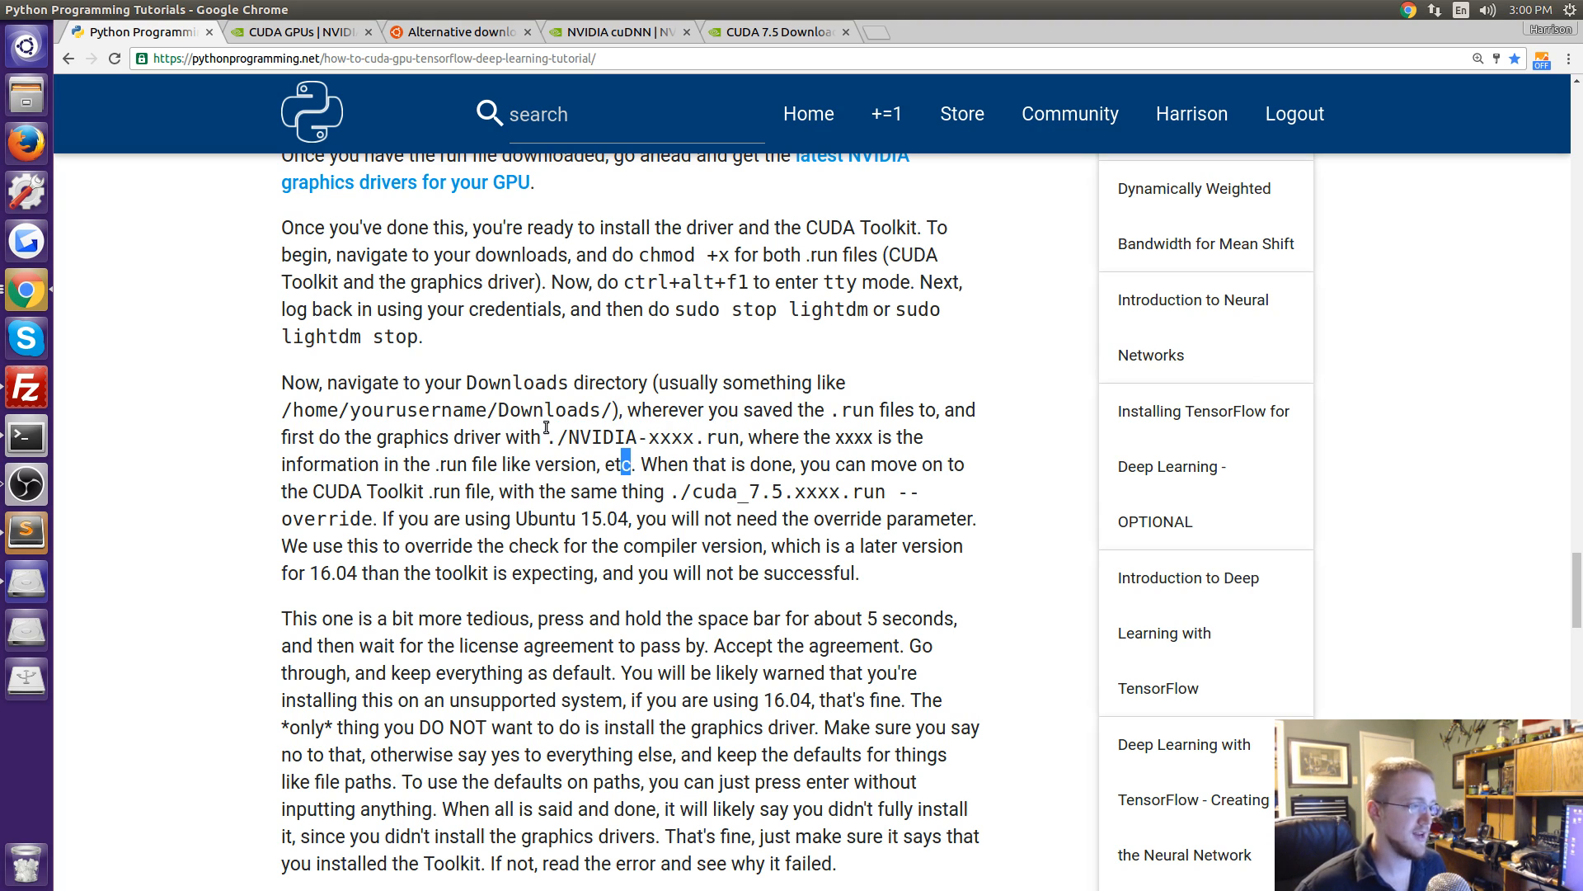
pyautogui.scroll(-3)
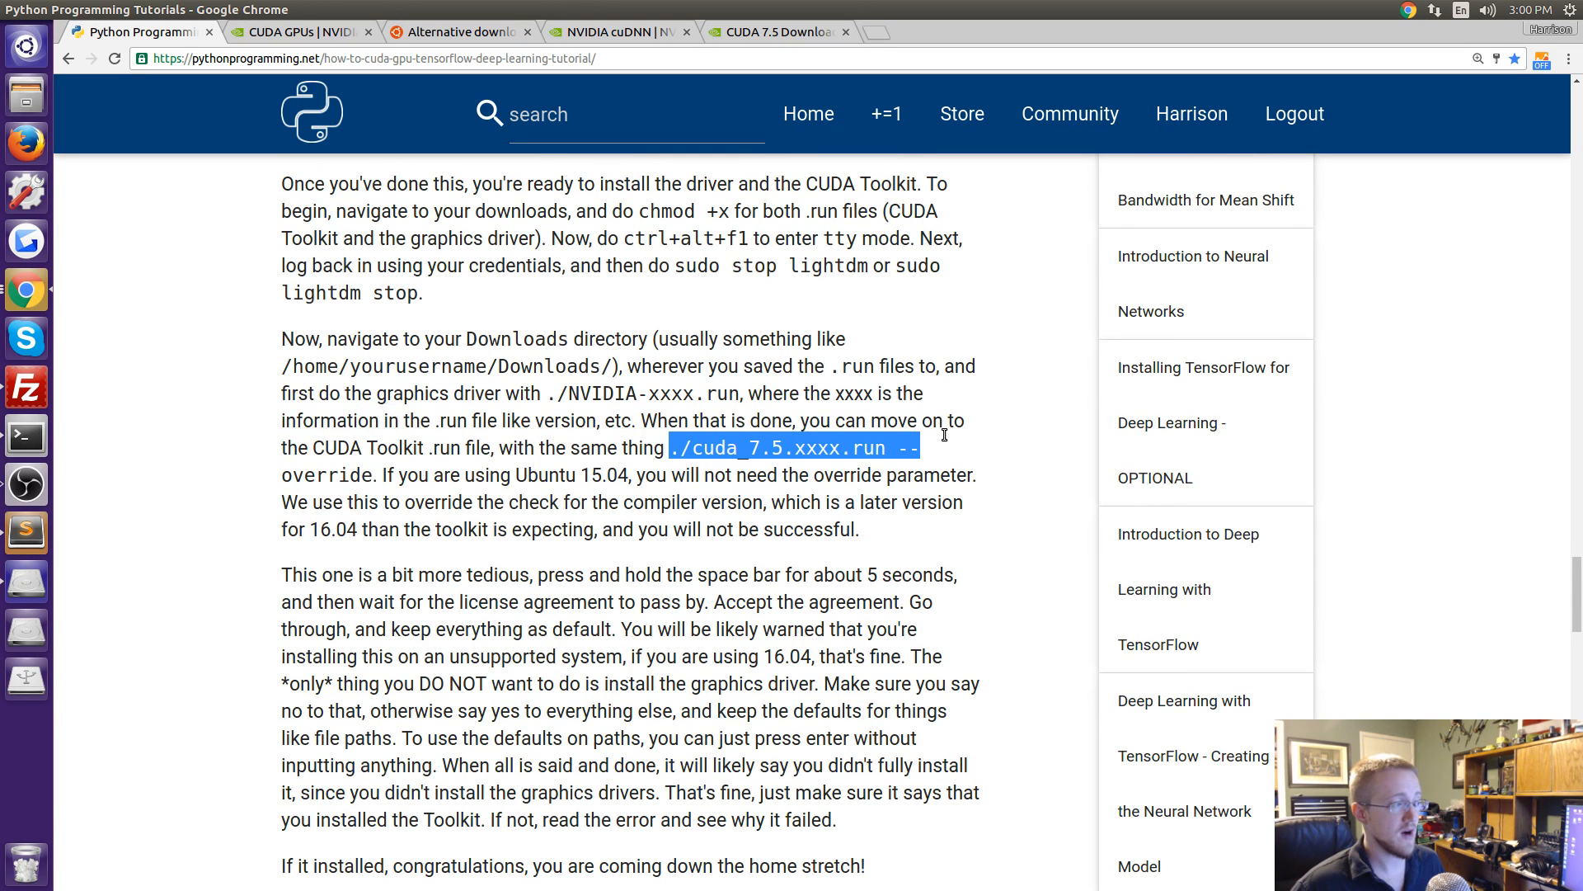
pyautogui.click(687, 455)
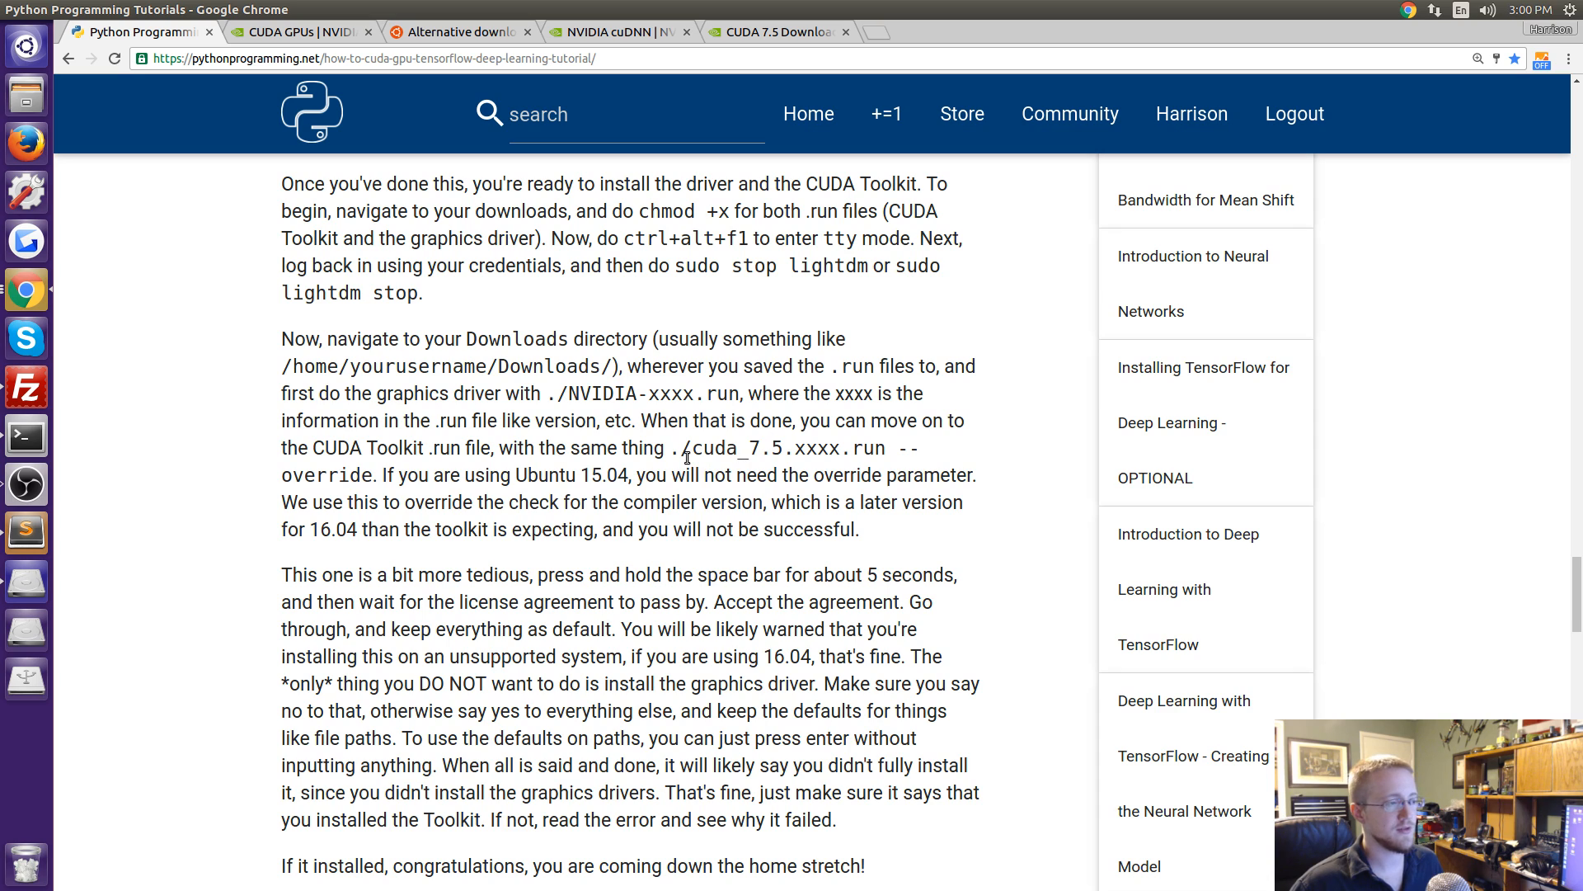
pyautogui.doubleClick(898, 447)
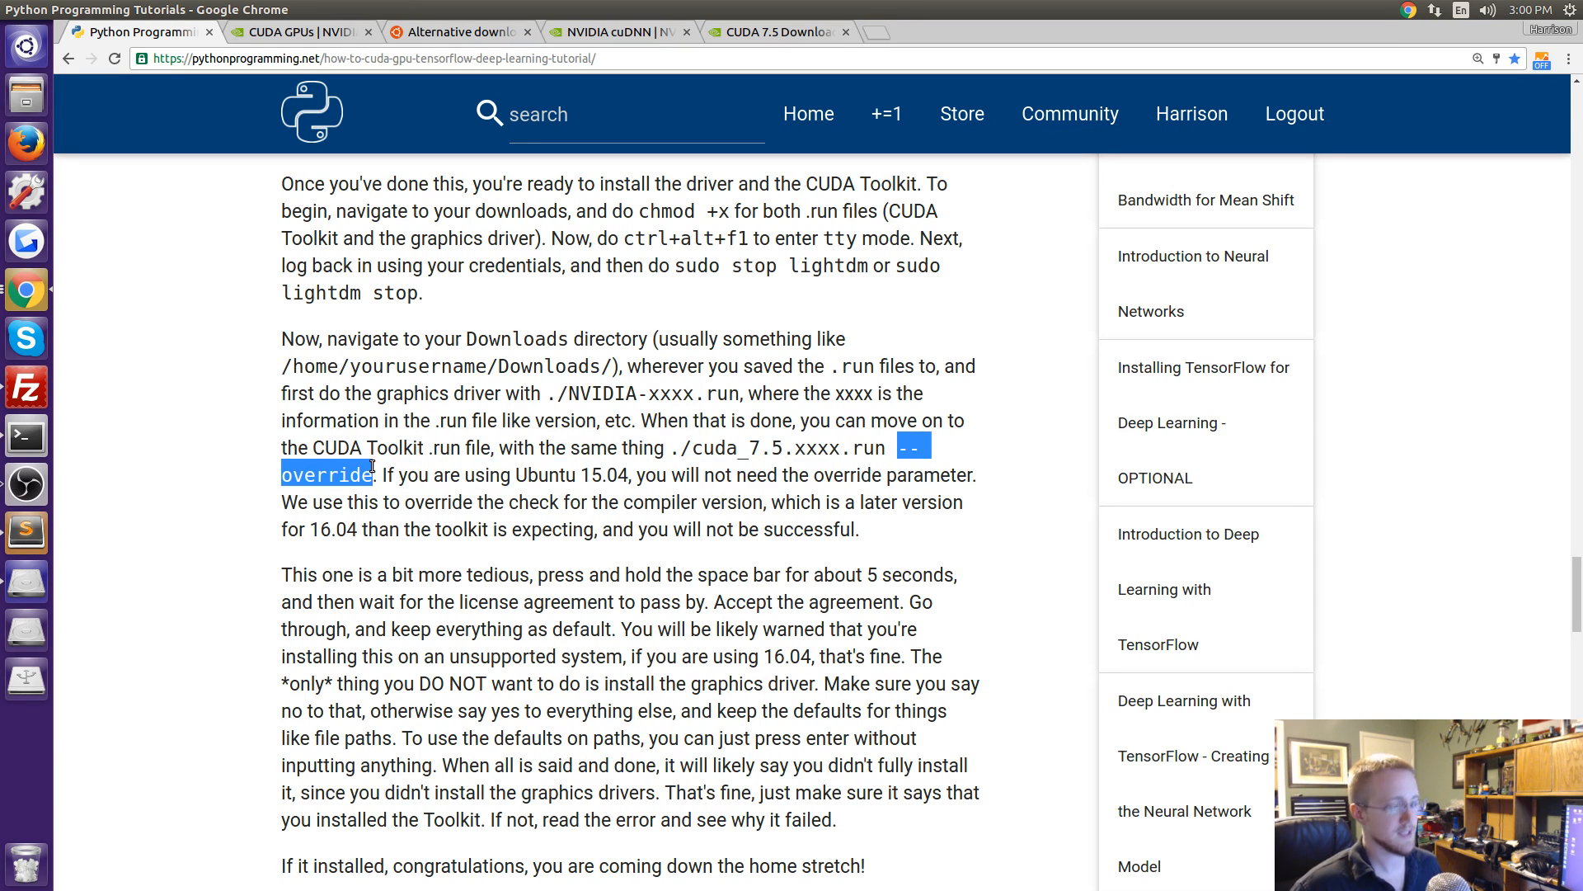
pyautogui.click(363, 475)
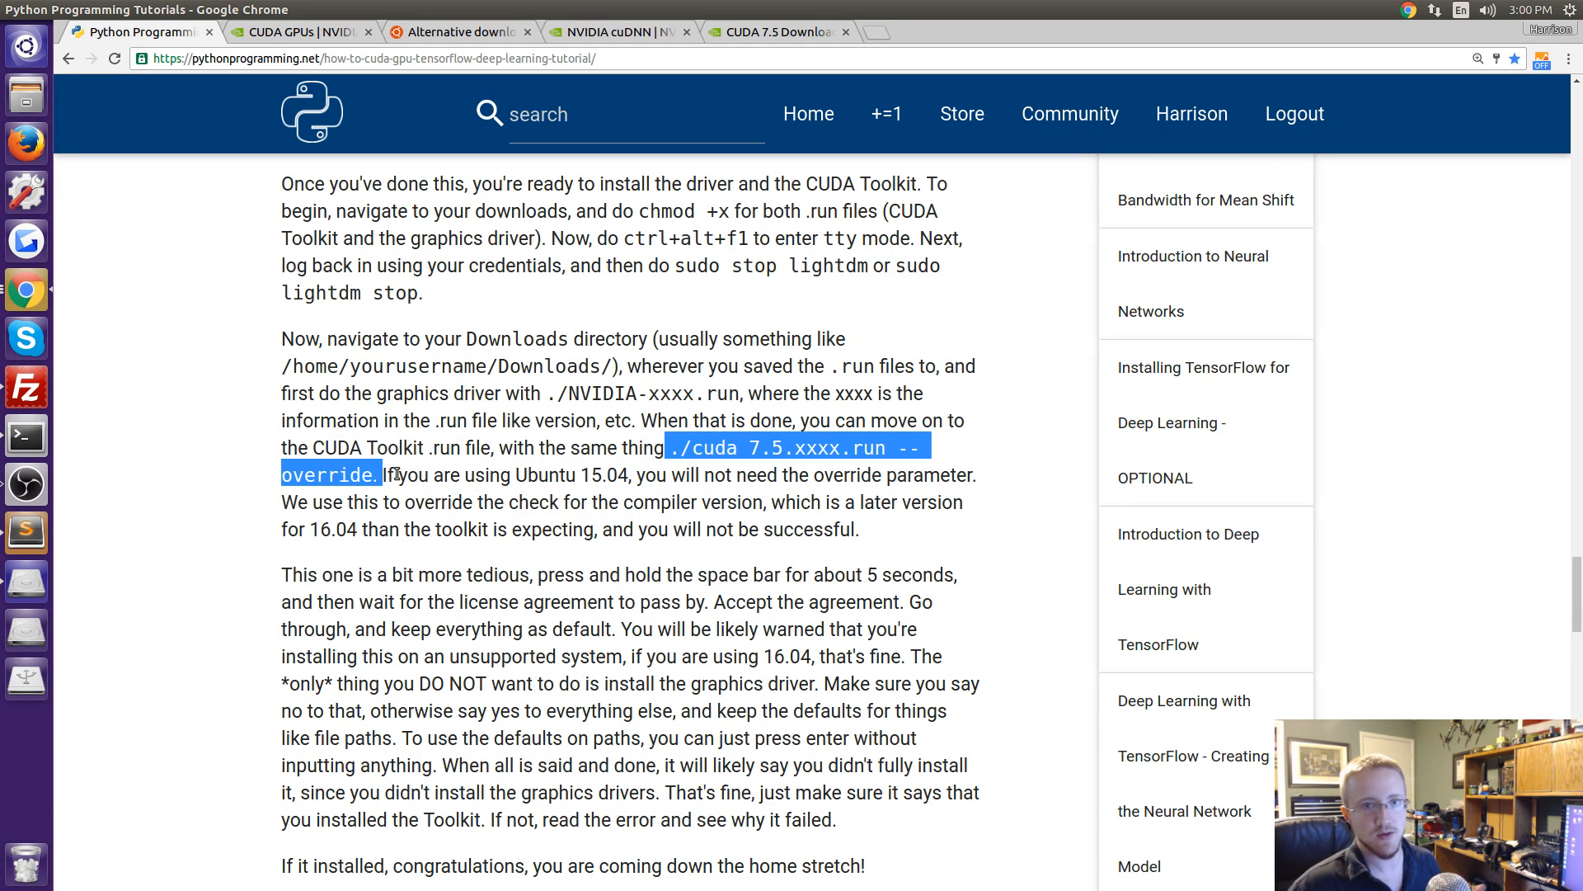
pyautogui.moveTo(381, 521)
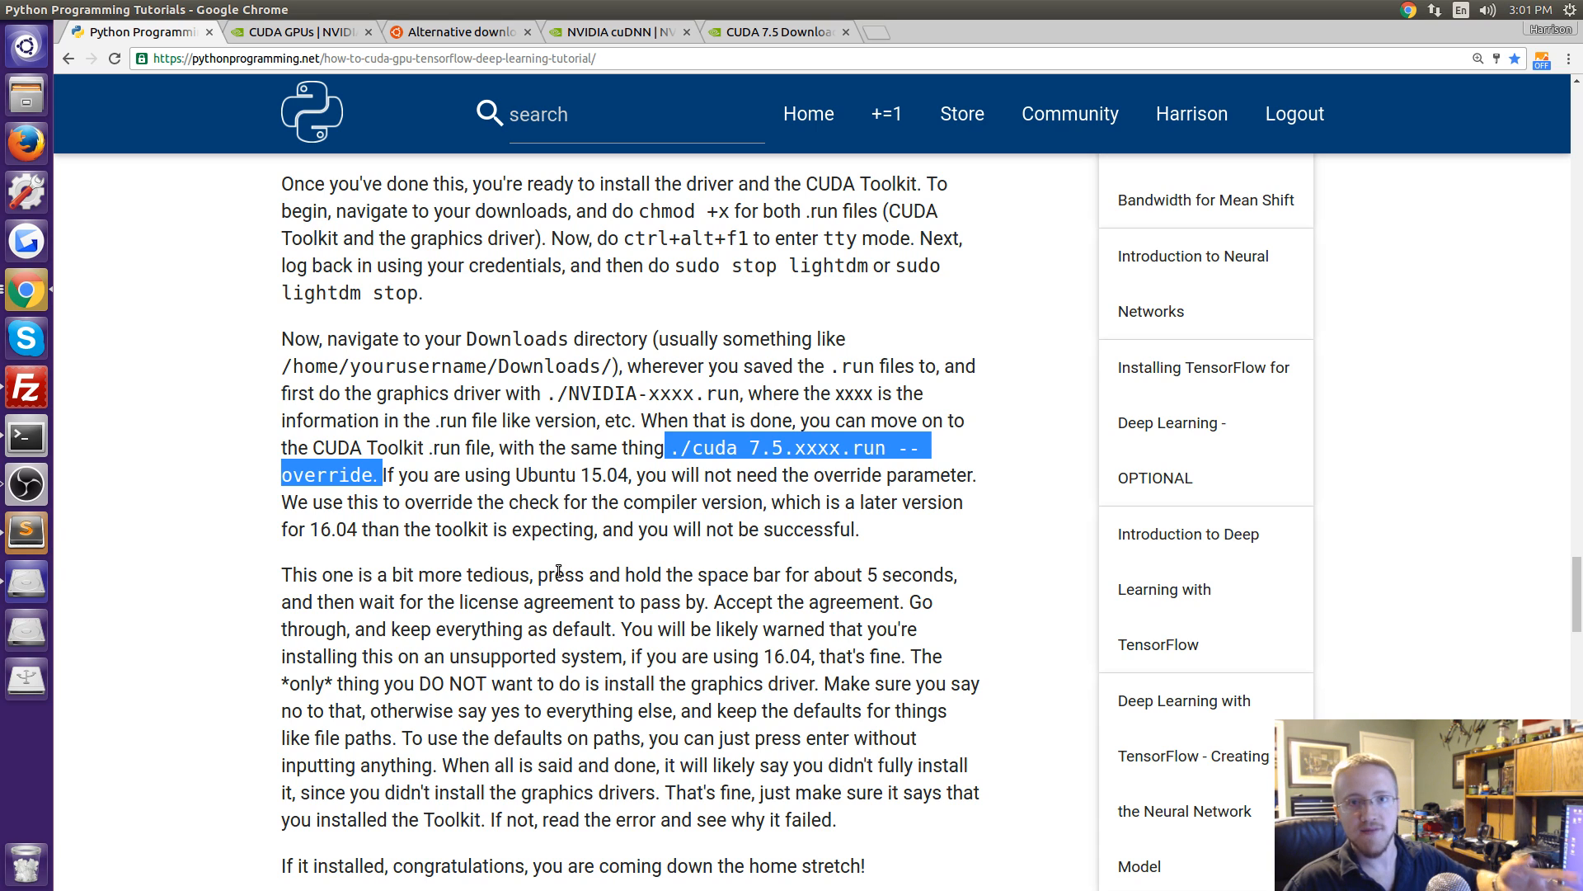
pyautogui.moveTo(504, 518)
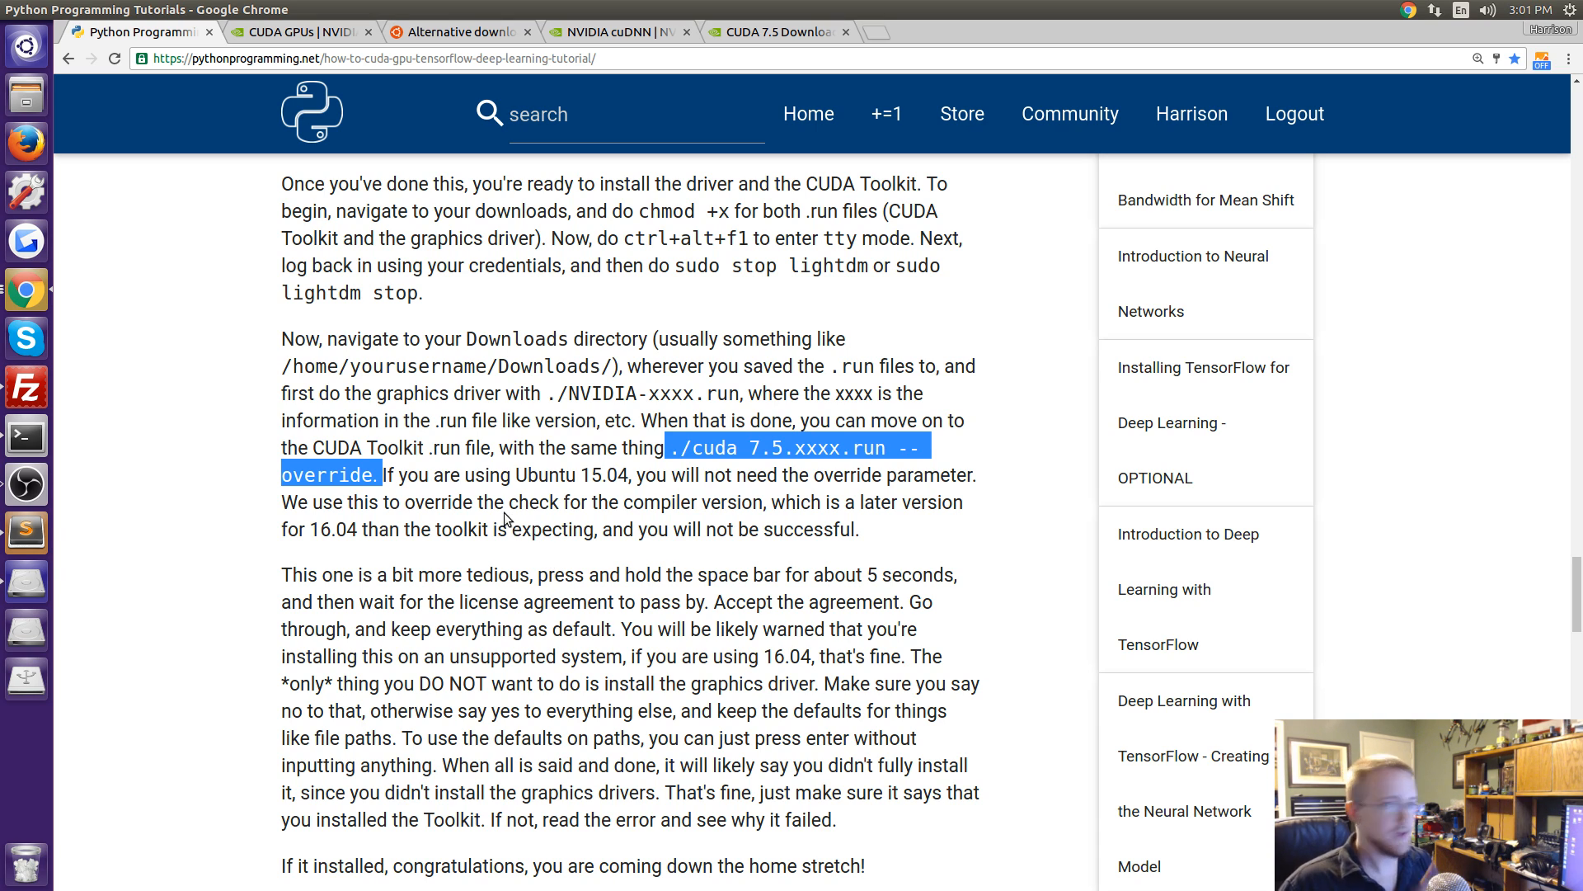
# Scroll down to the cuDNN 4.0 copy, chmod and .bashrc export commands, briefly marking the cuda folder name.
pyautogui.scroll(-3)
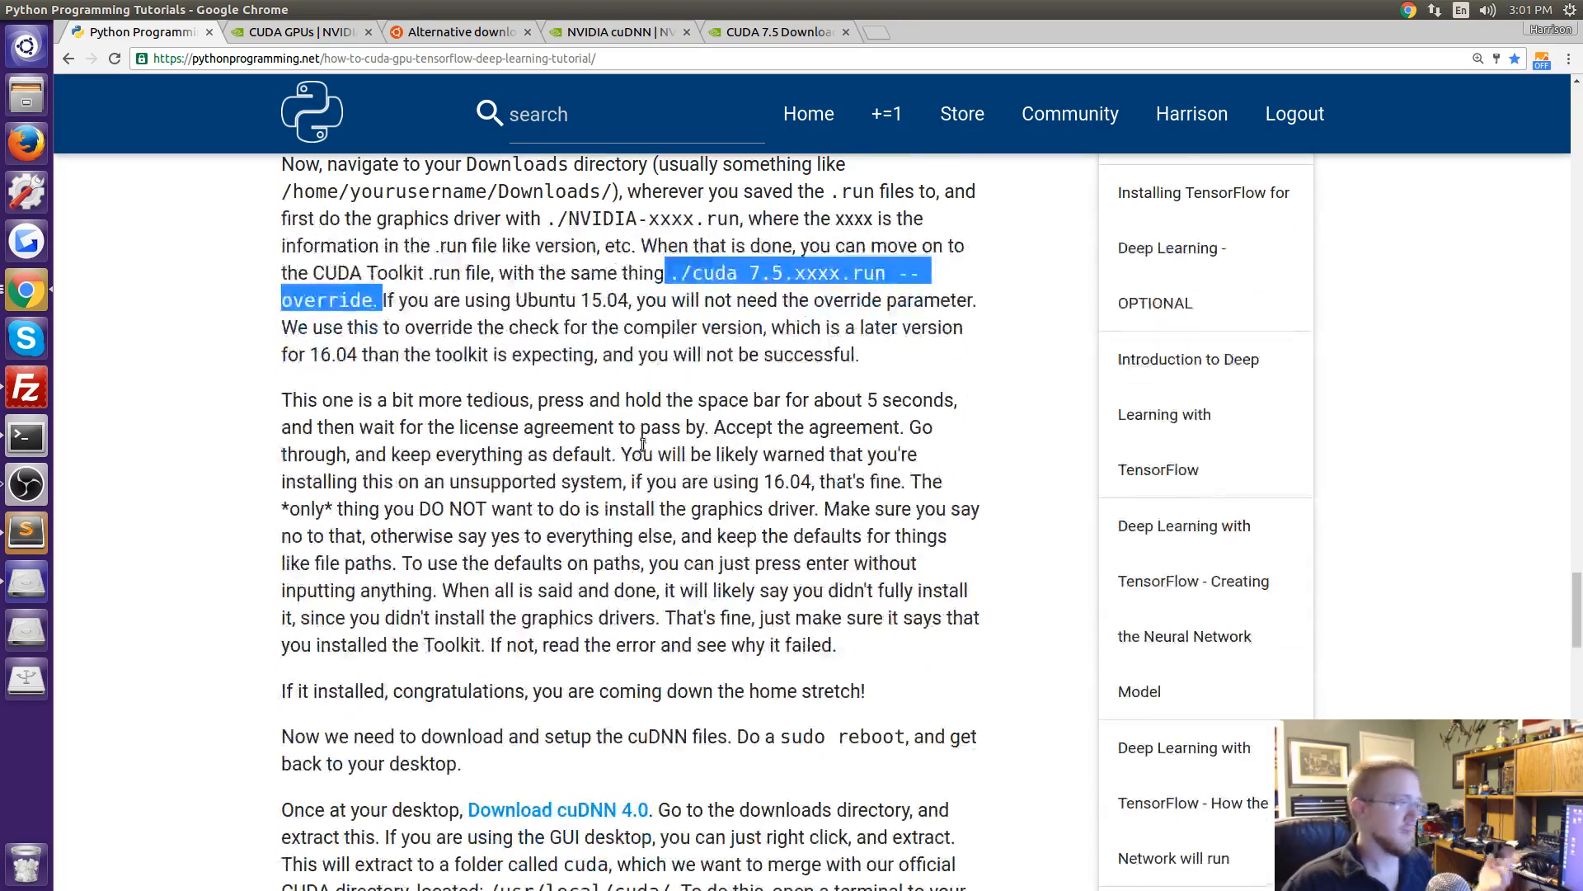
pyautogui.scroll(-3)
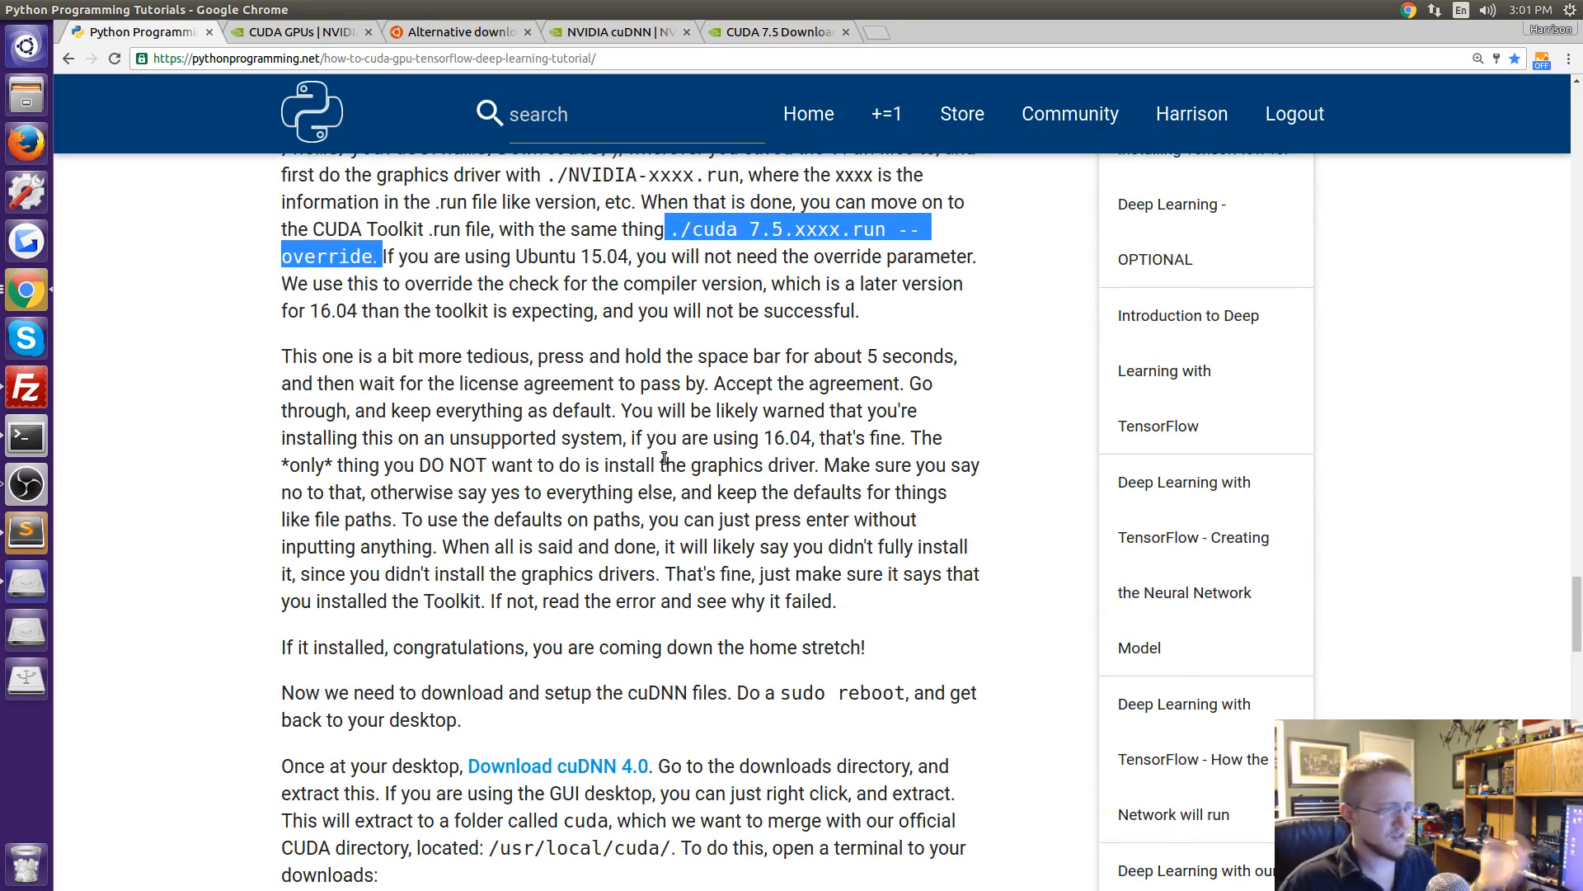
pyautogui.scroll(-3)
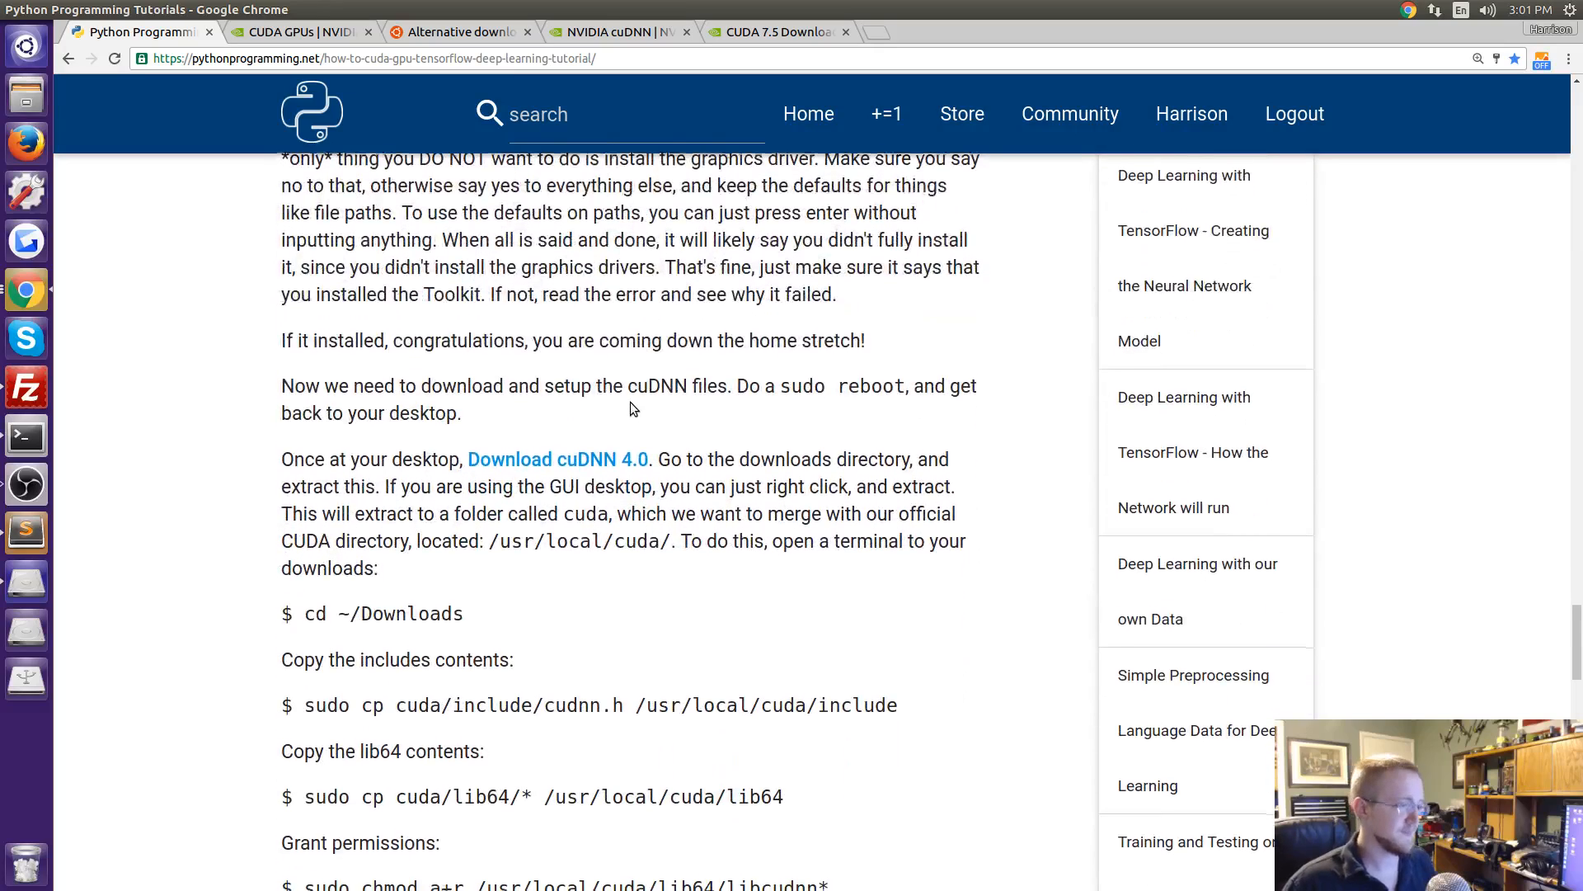
pyautogui.scroll(-3)
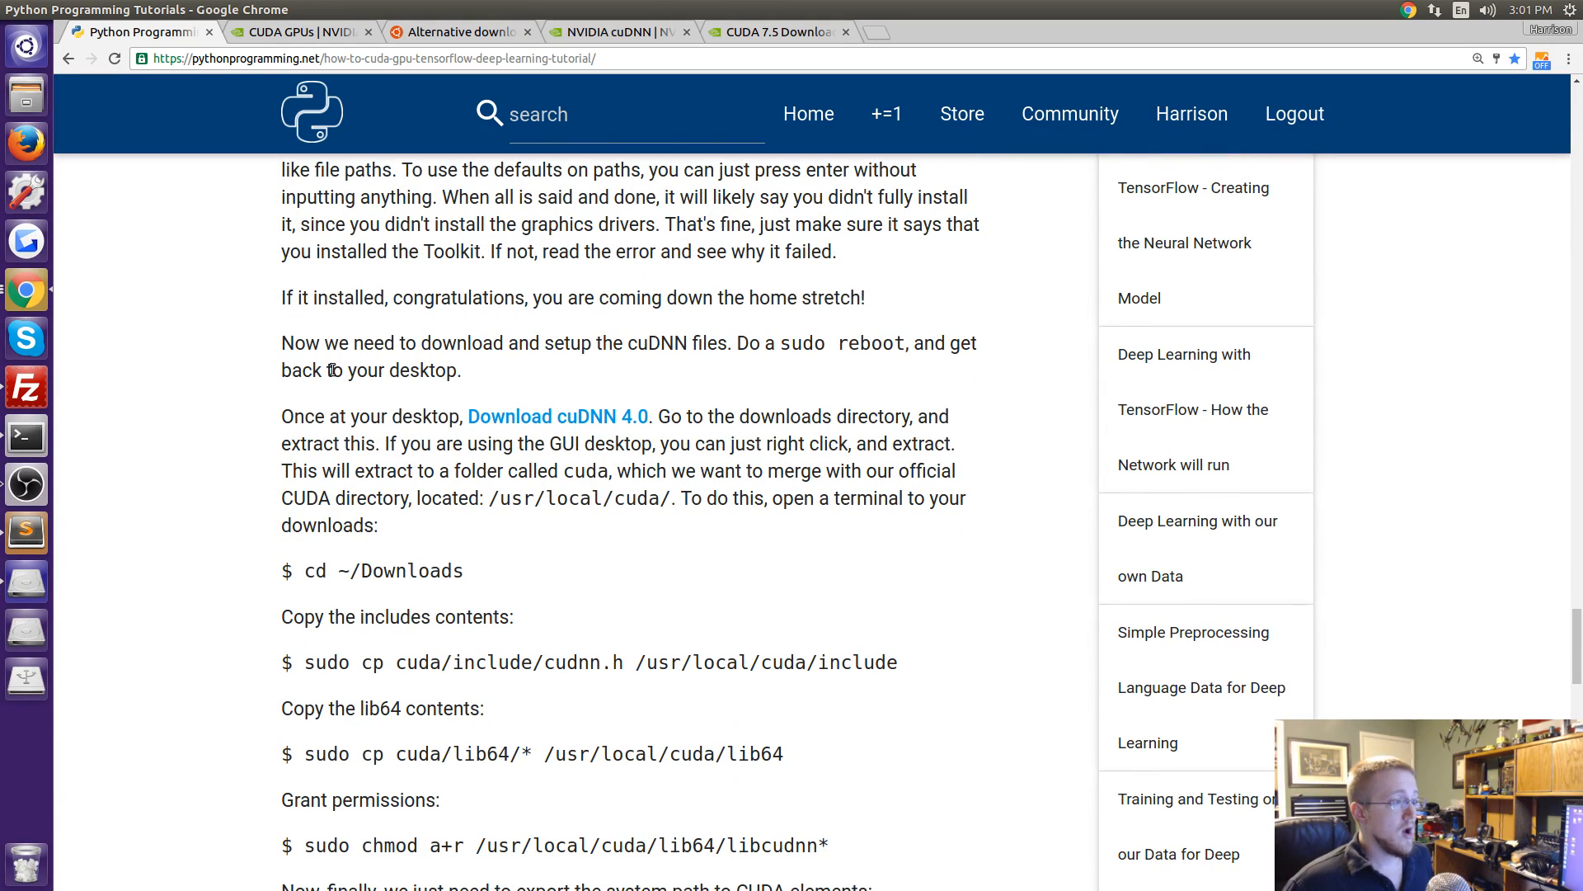
pyautogui.scroll(-3)
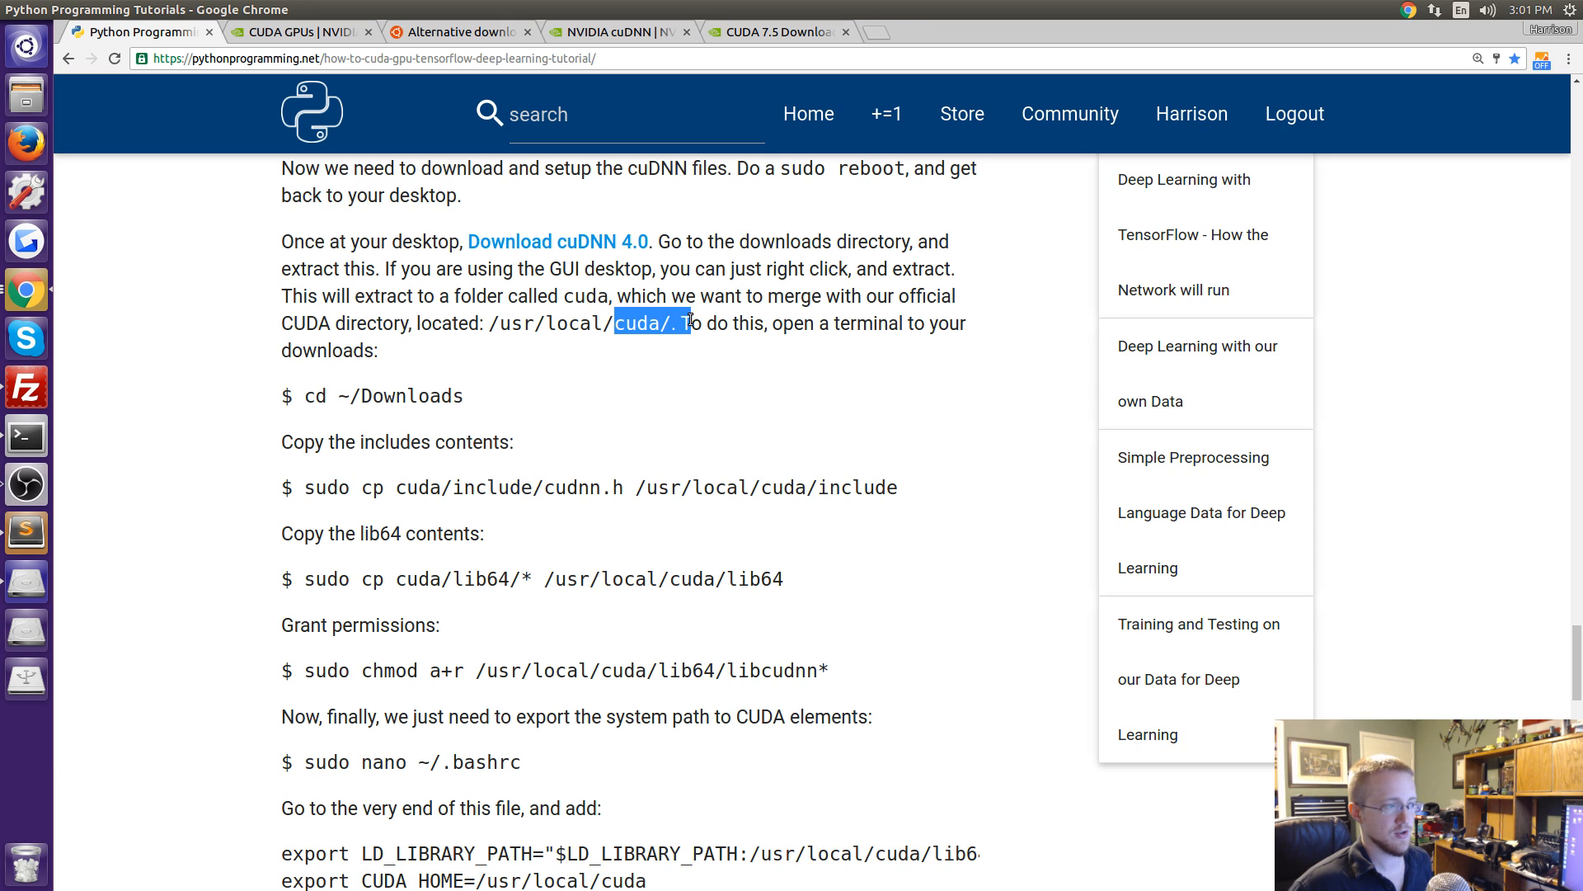
pyautogui.scroll(-3)
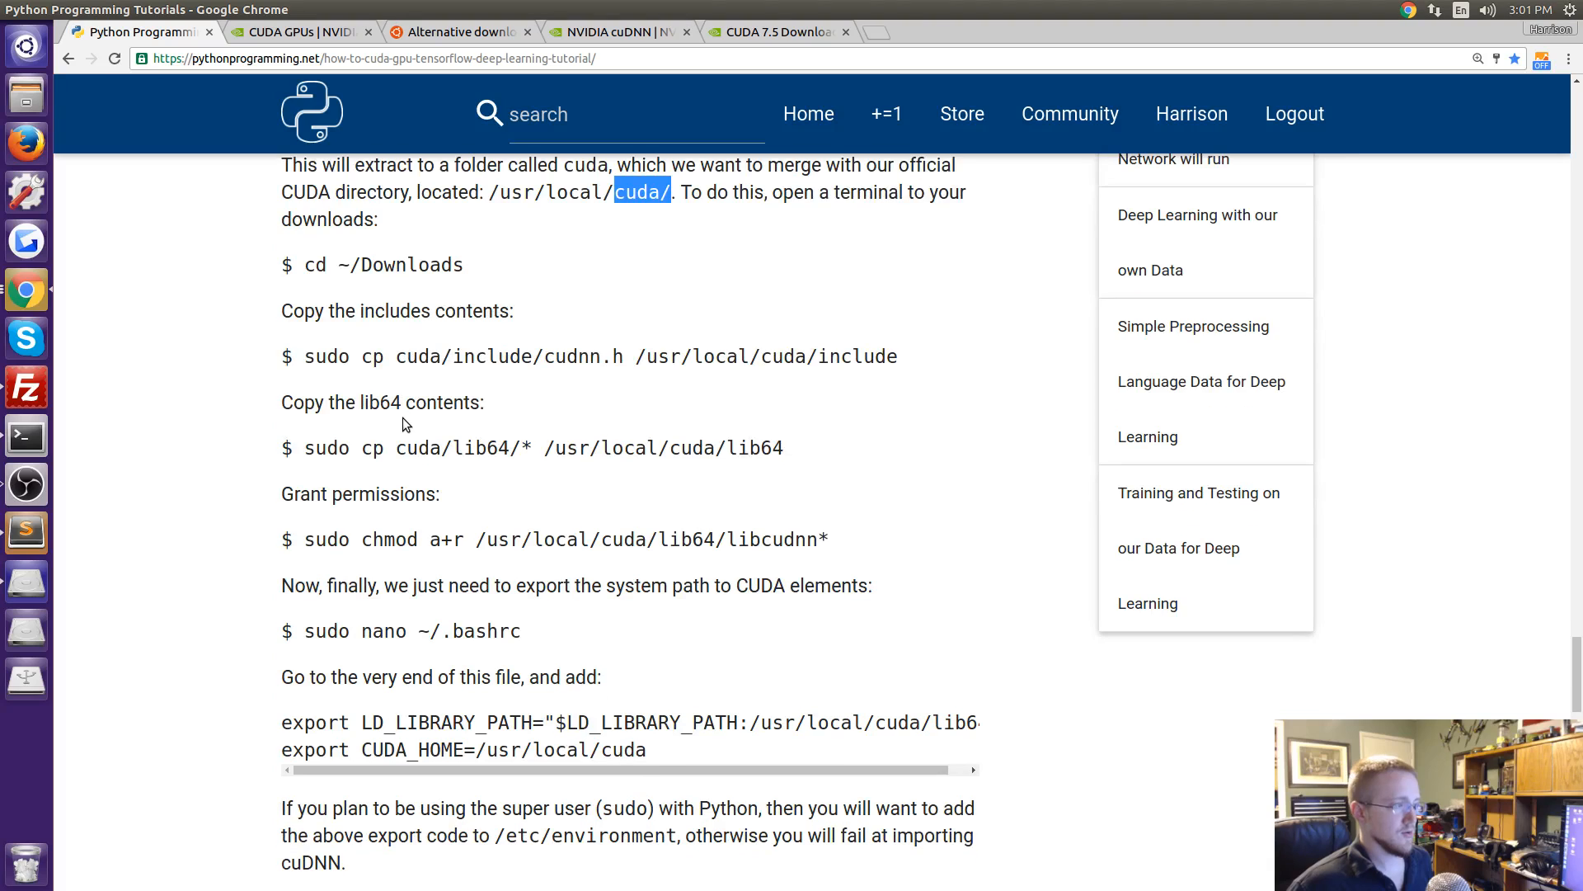
pyautogui.doubleClick(371, 264)
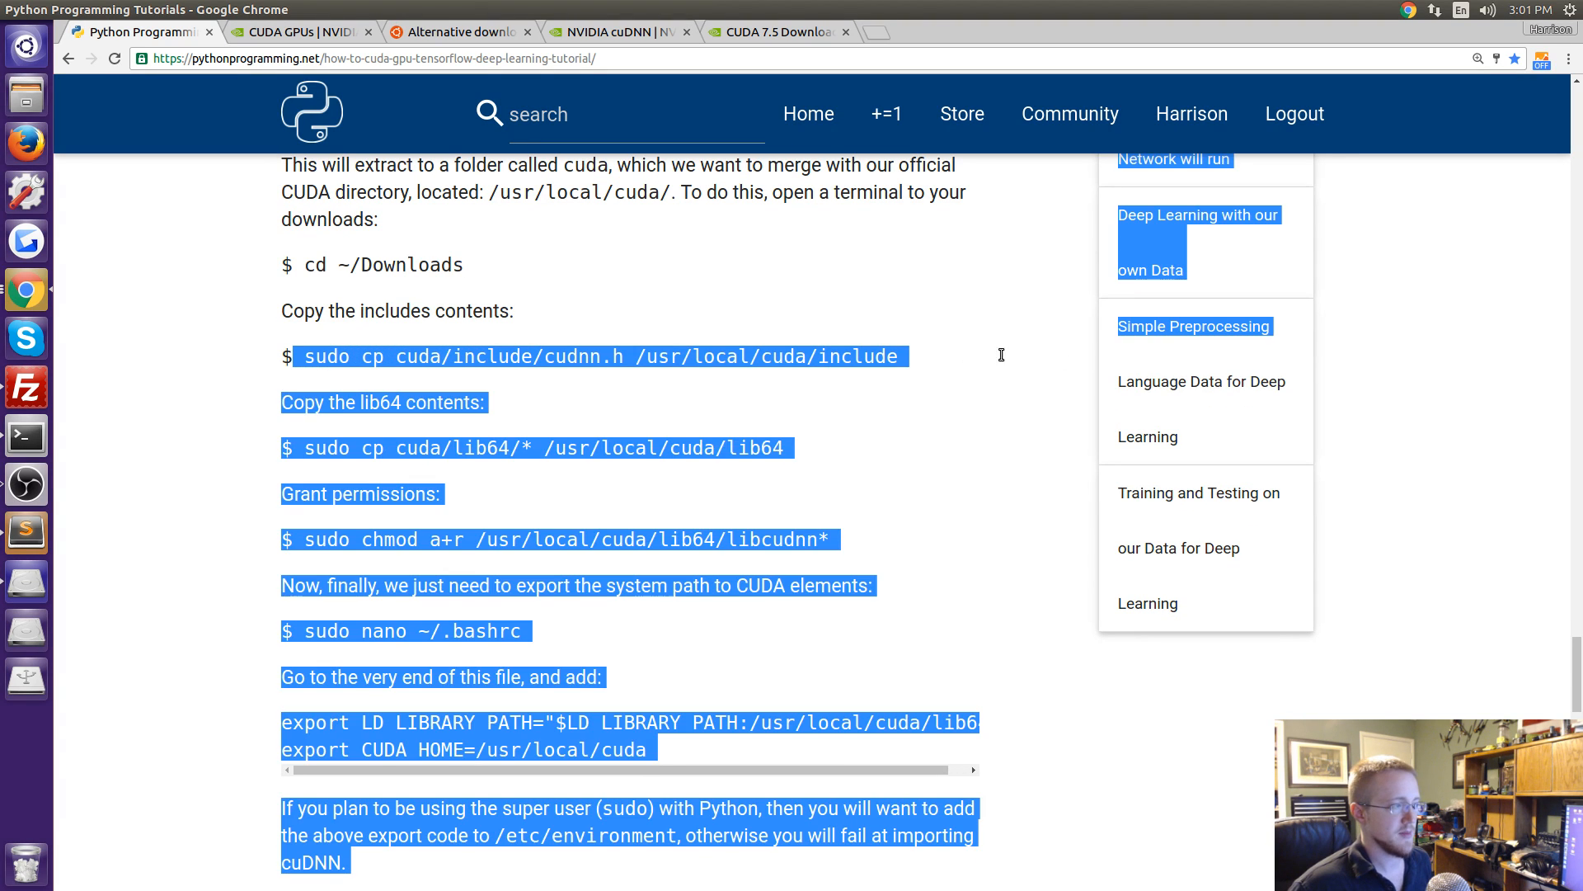
pyautogui.click(513, 361)
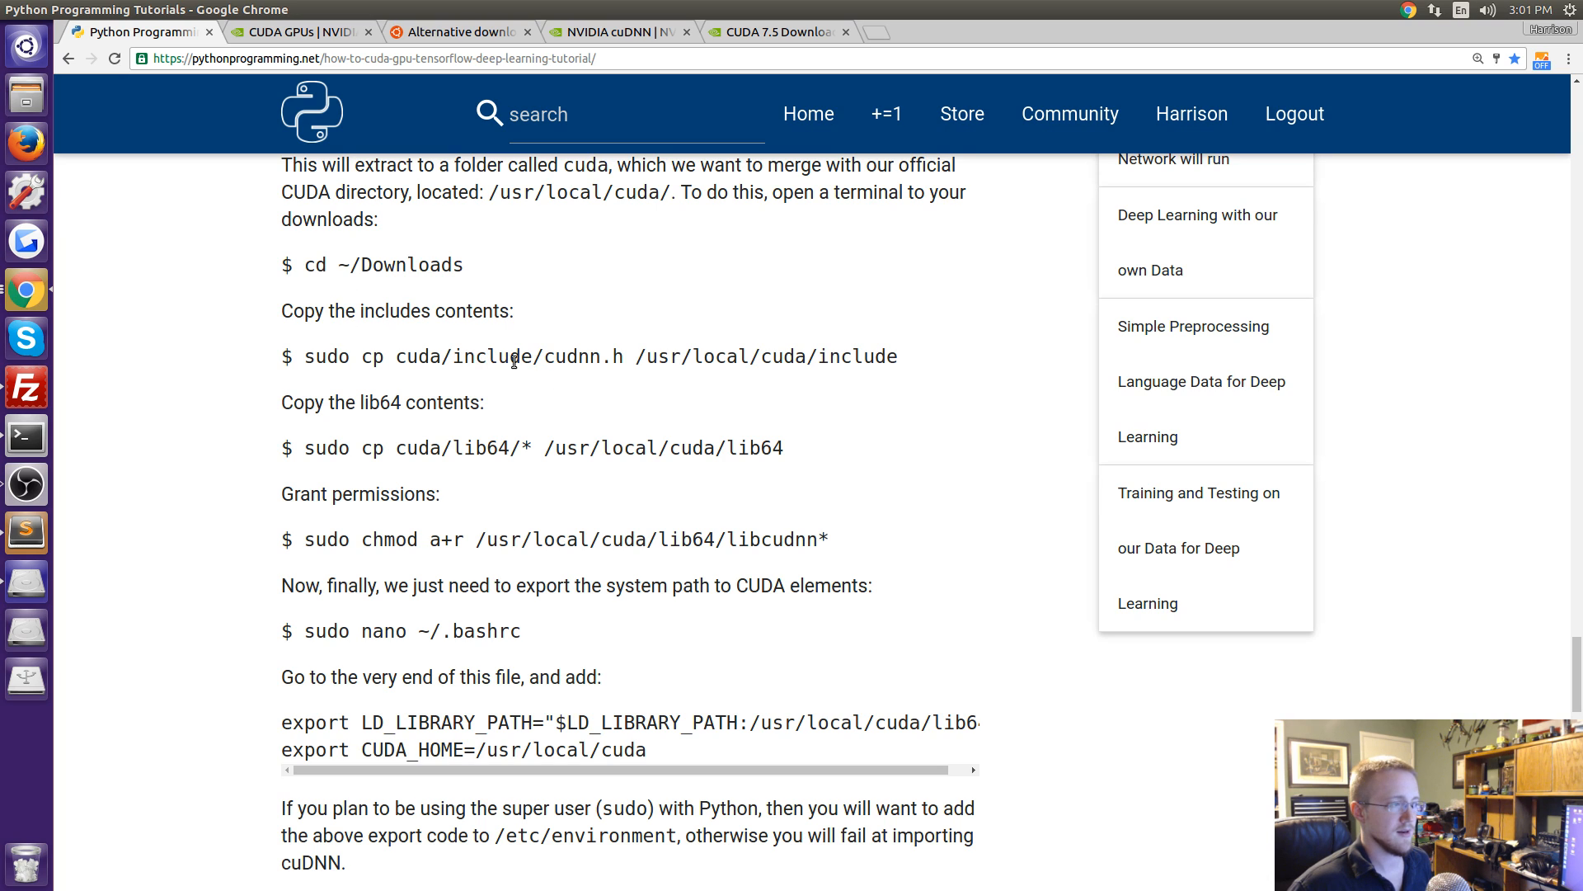
pyautogui.moveTo(785, 367)
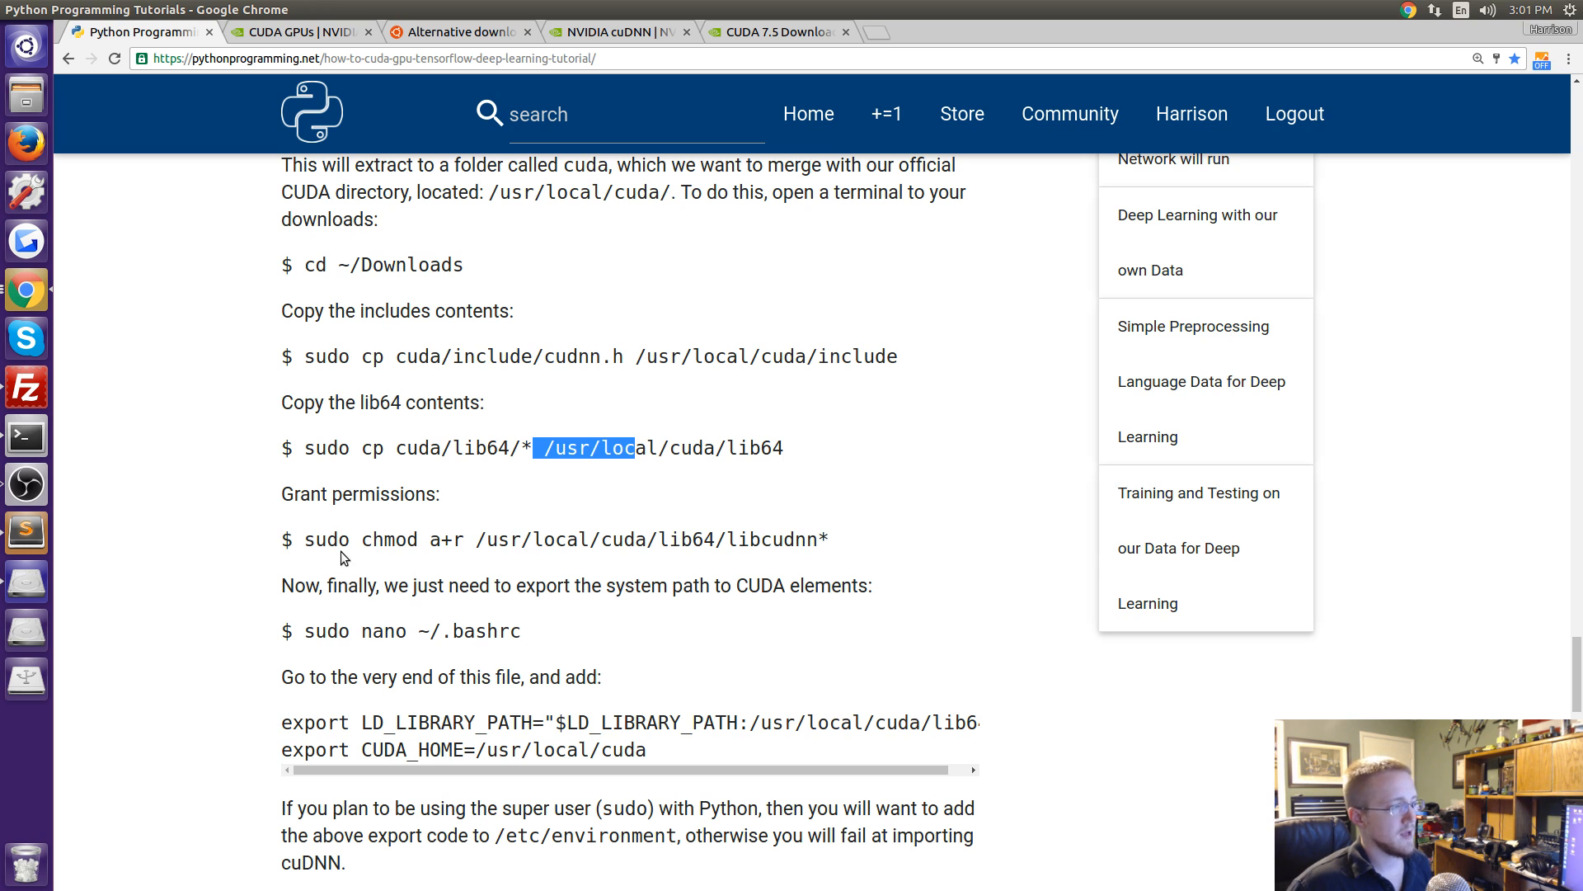
# Scroll past the CUDA path exports to the /etc/environment sudo note, clearing the marked paragraph.
pyautogui.scroll(-3)
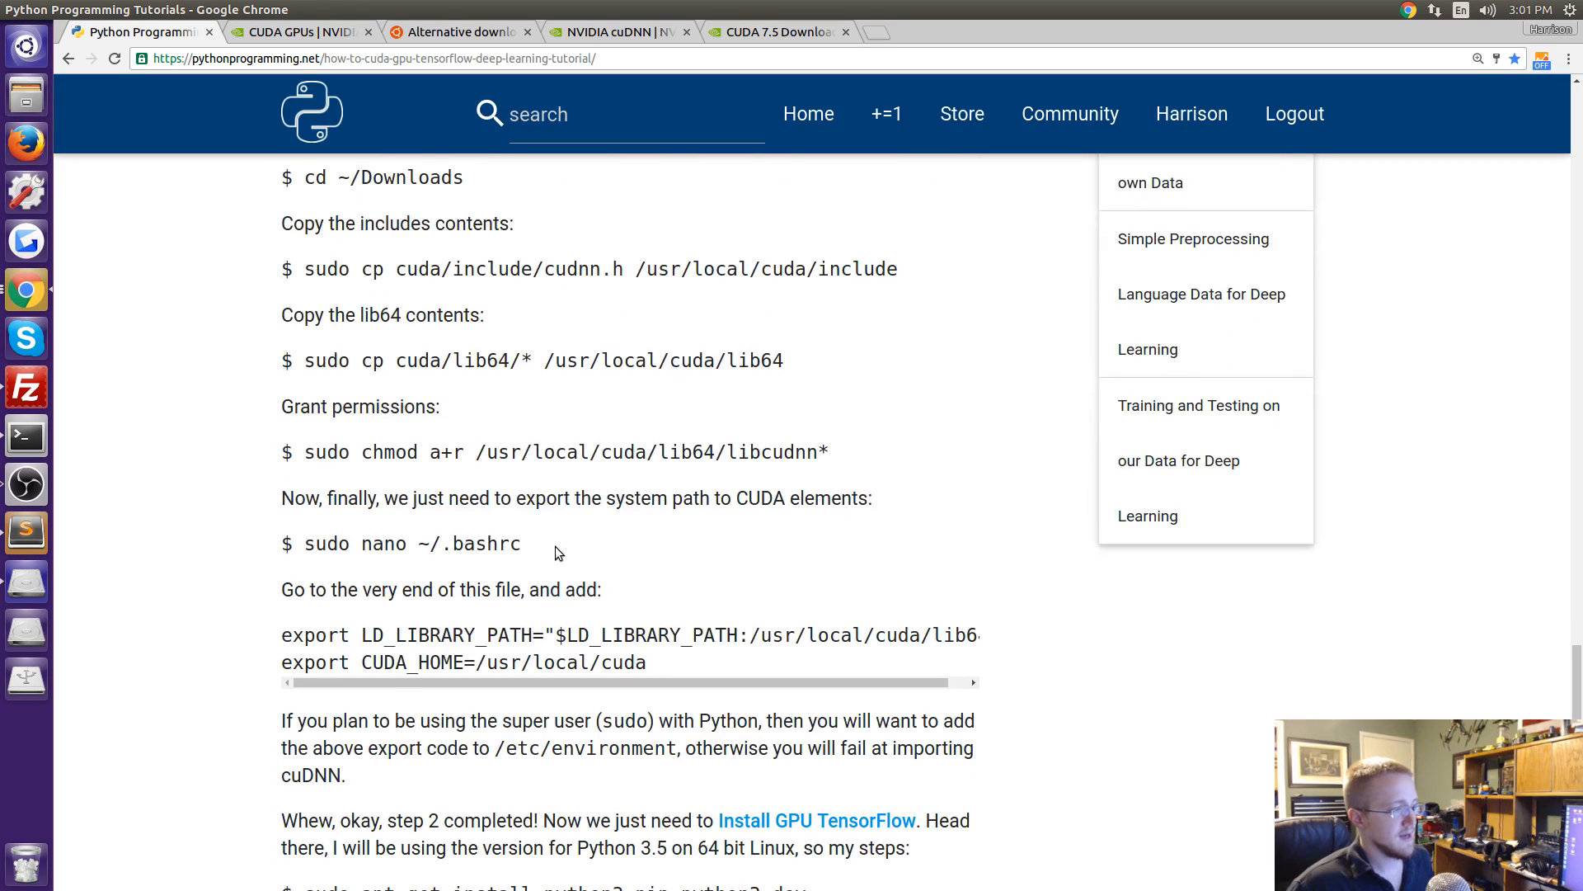
pyautogui.moveTo(776, 478)
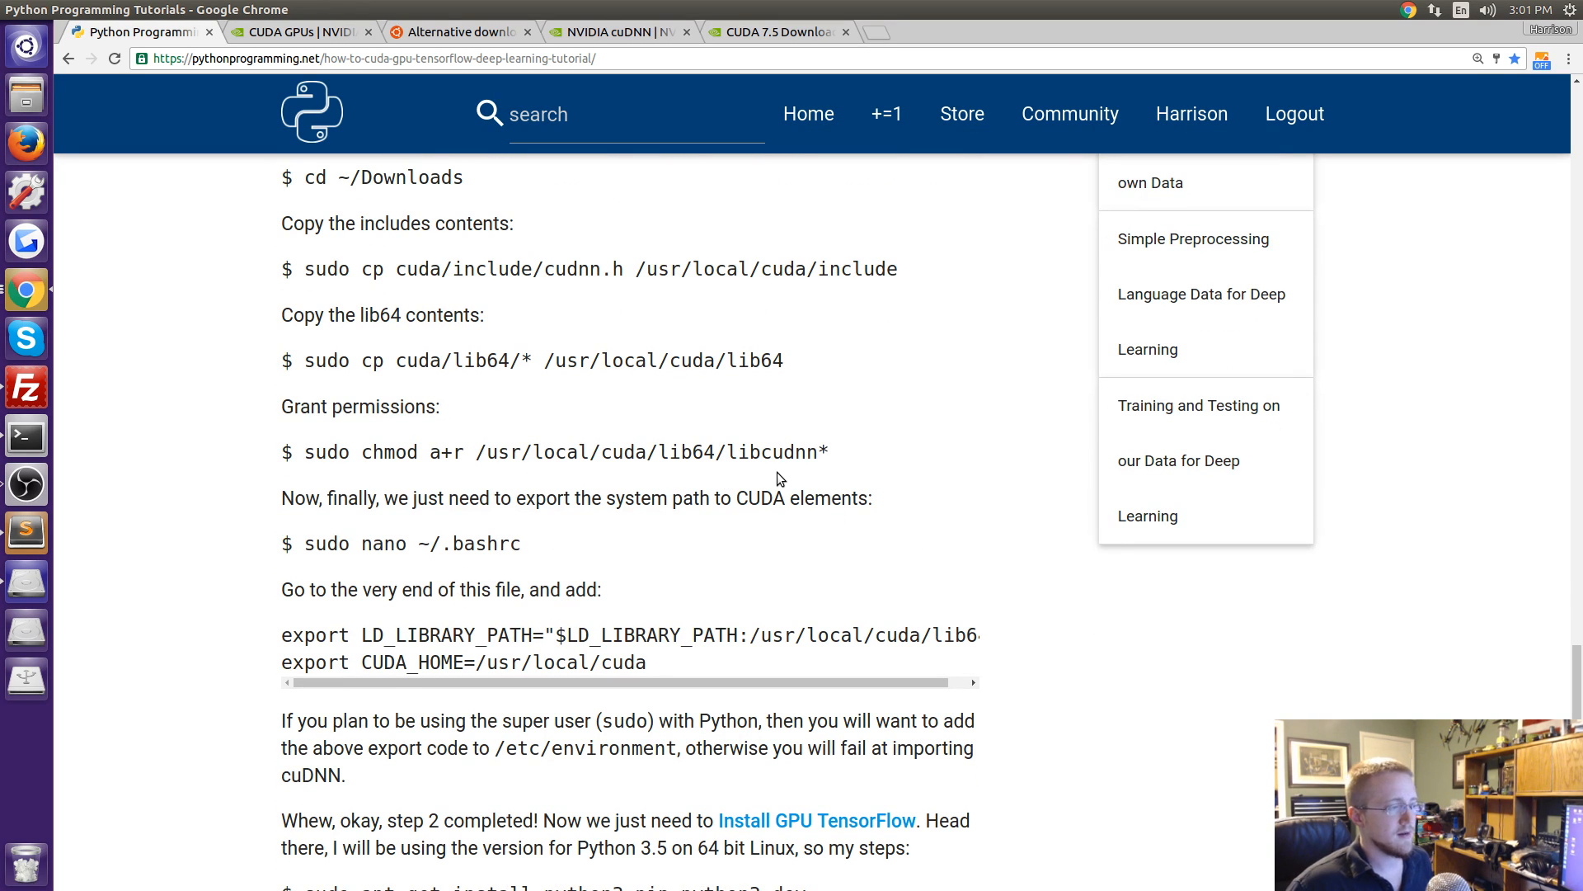
pyautogui.scroll(-3)
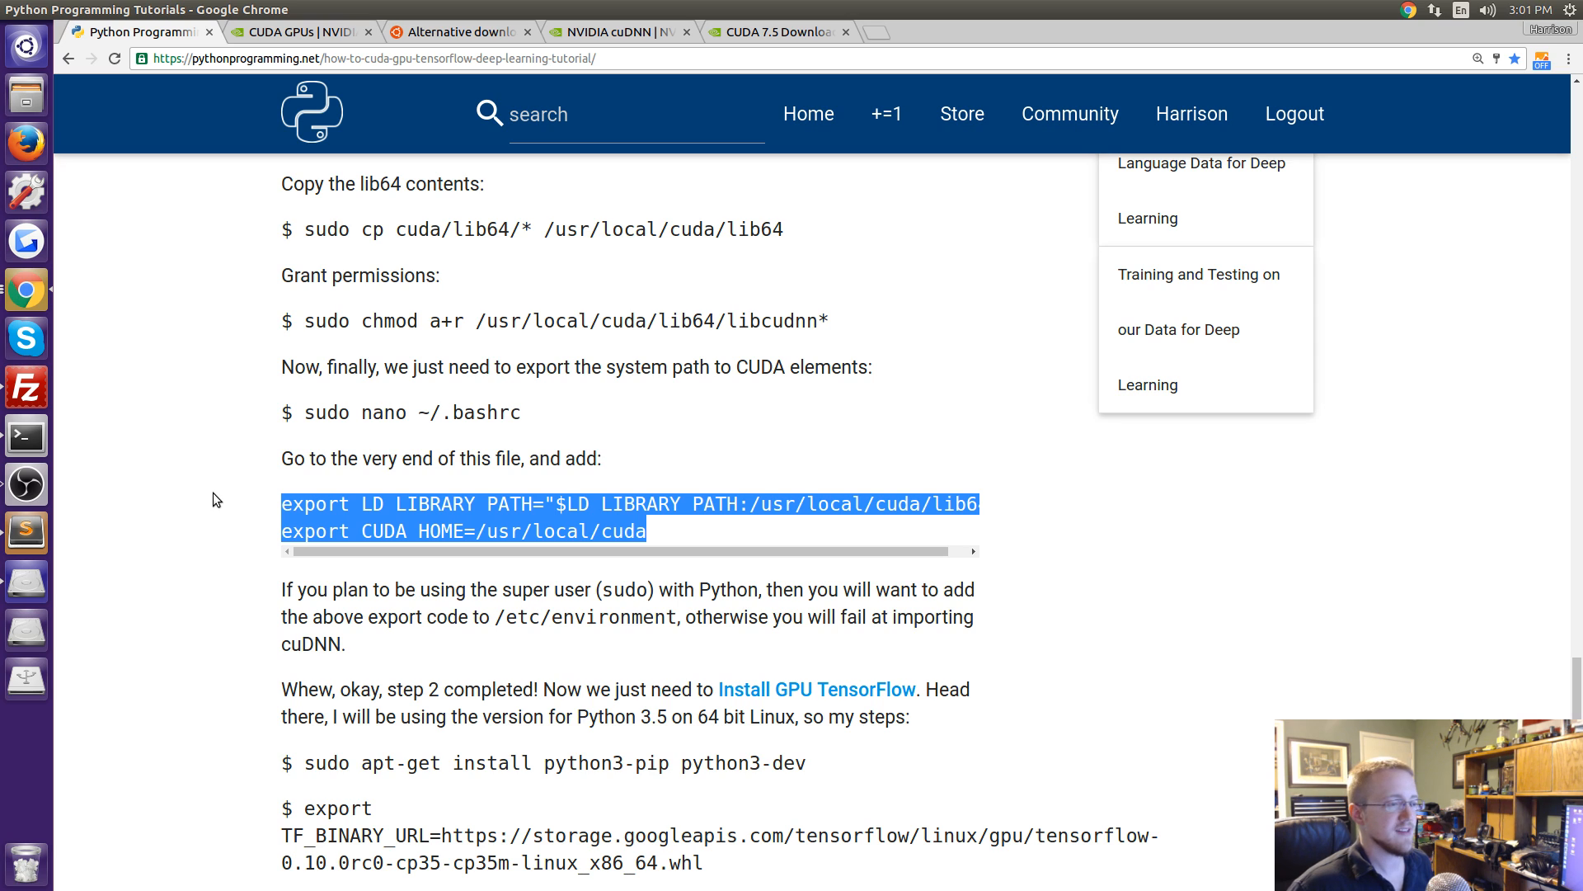
pyautogui.moveTo(219, 481)
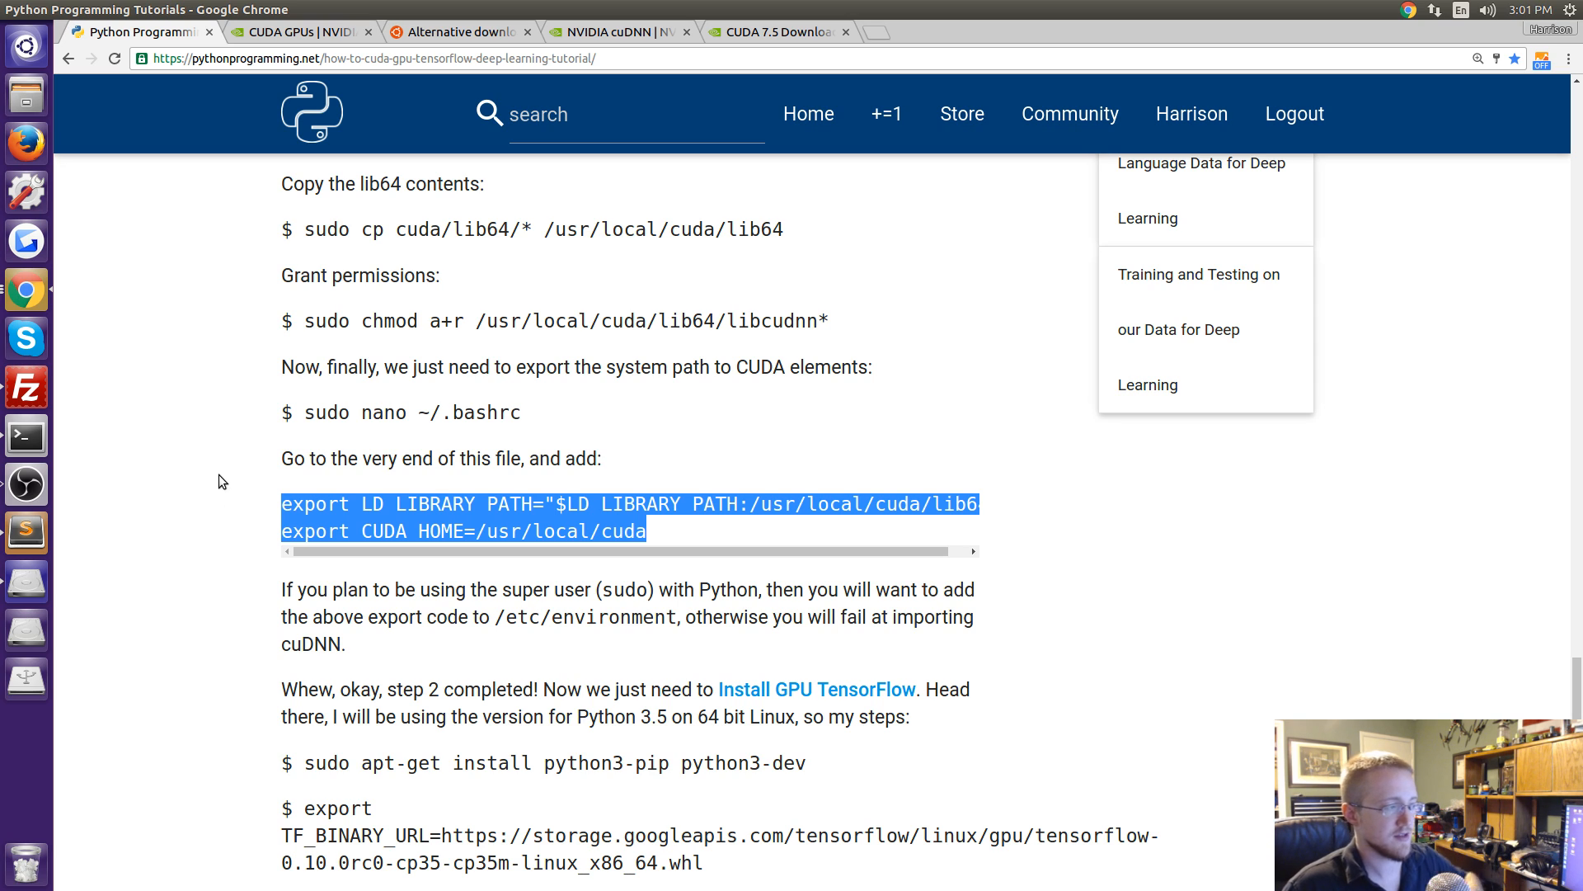
pyautogui.moveTo(713, 593)
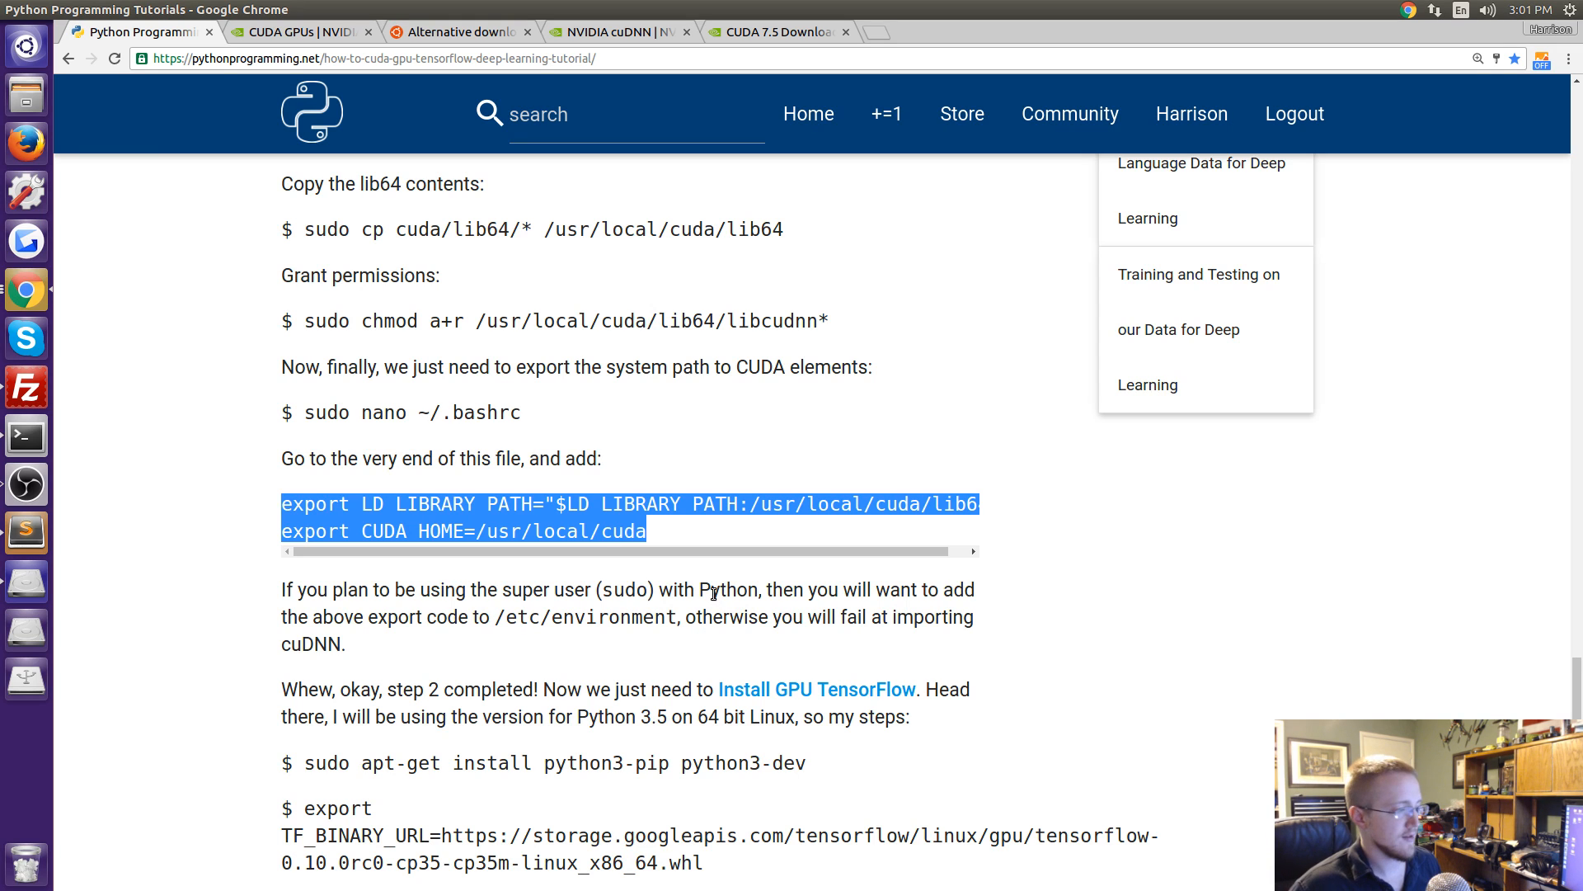
pyautogui.scroll(-3)
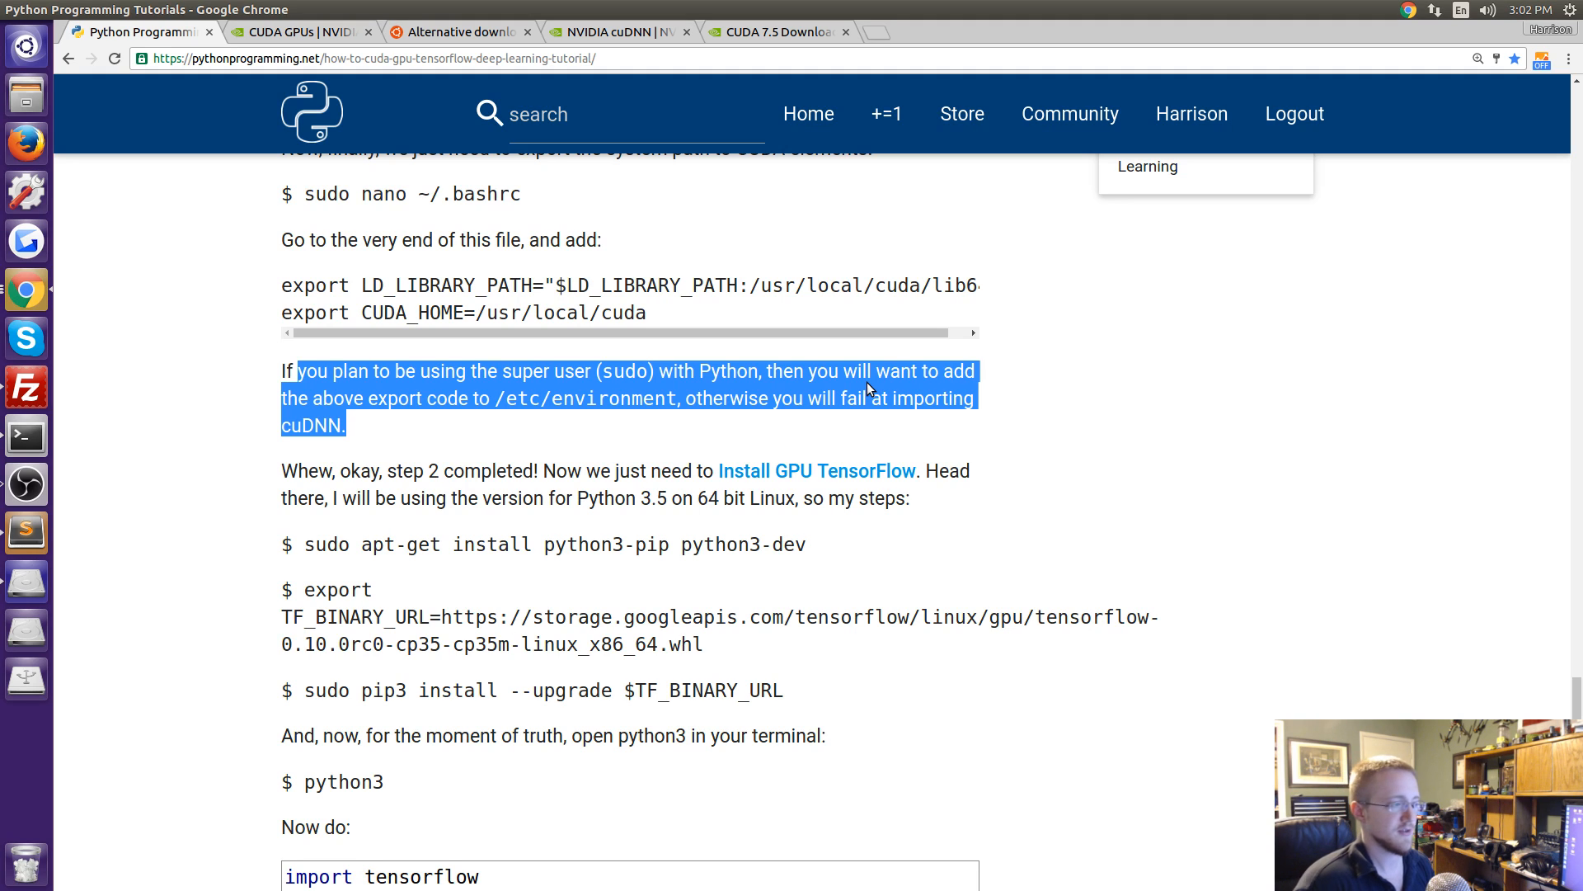
pyautogui.moveTo(619, 324)
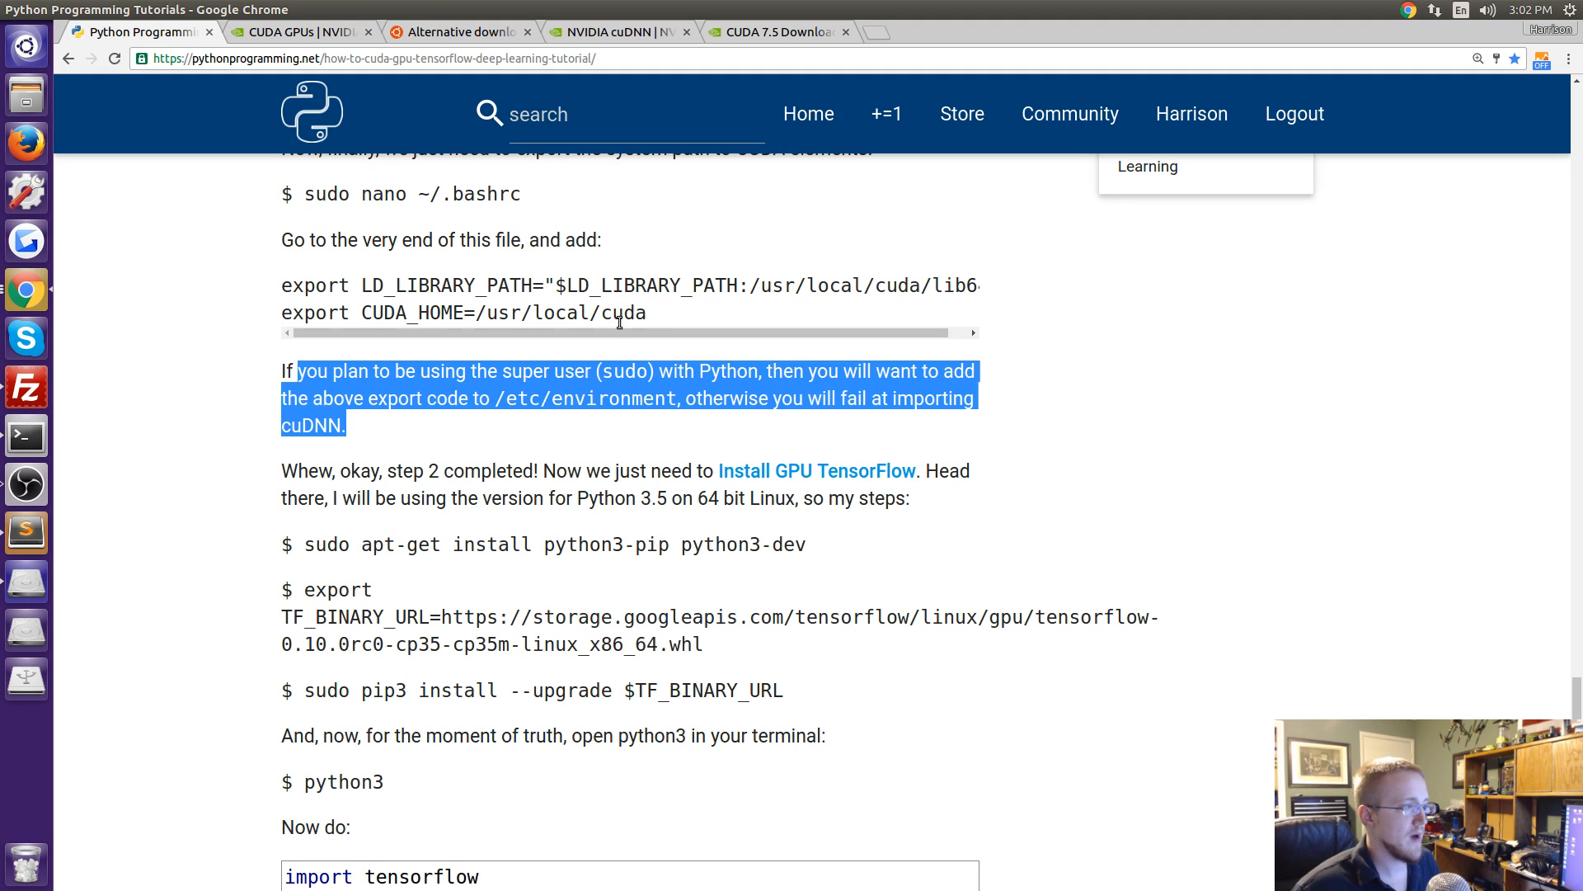
pyautogui.click(645, 398)
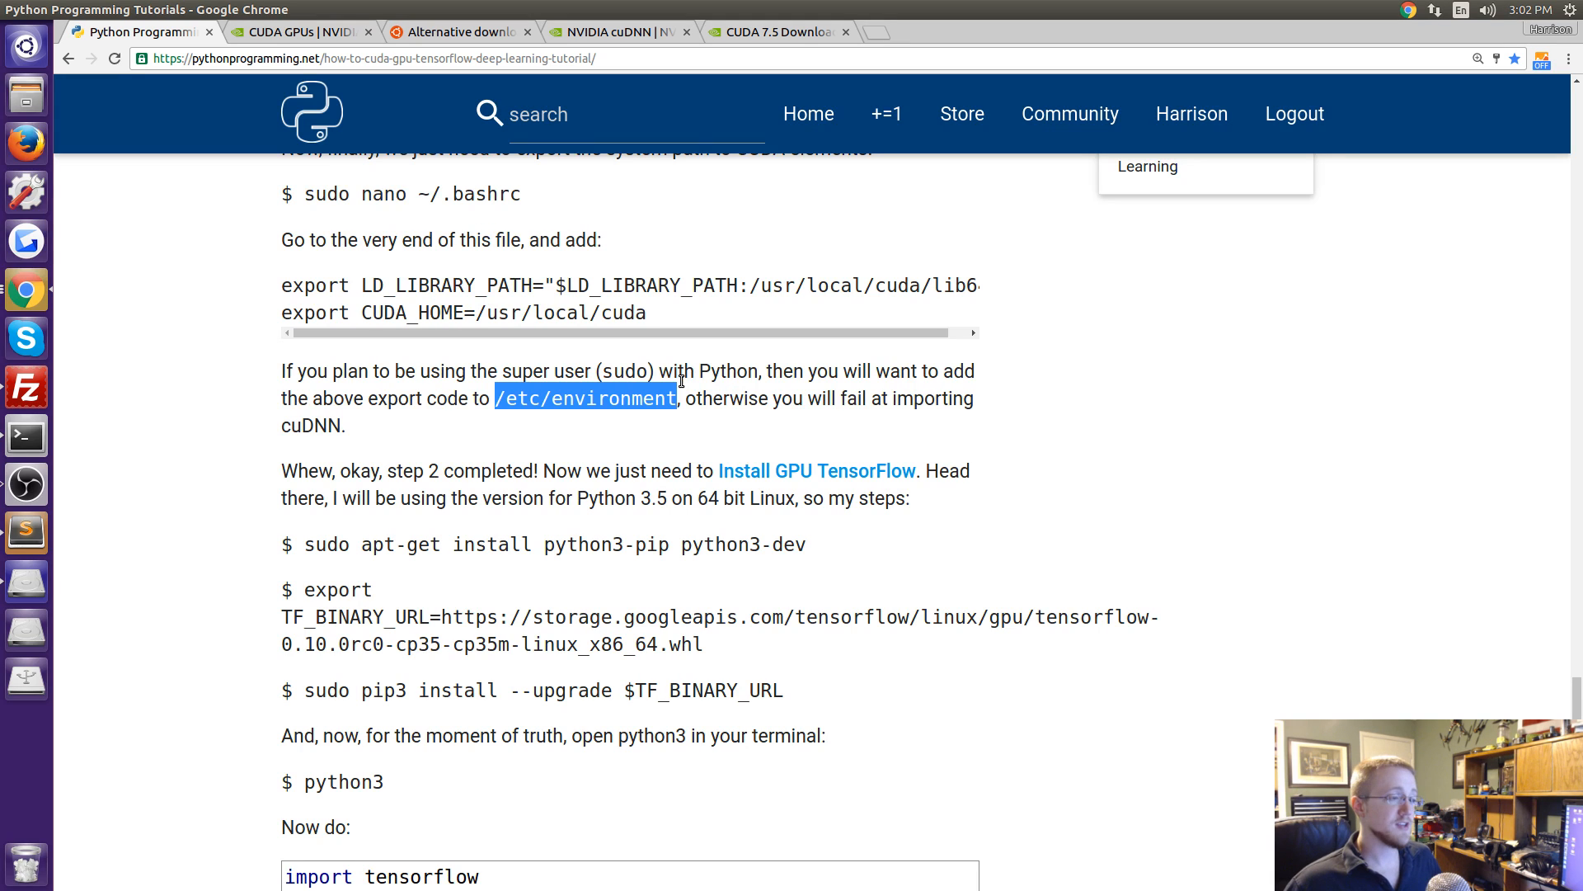
# Scroll on to the GPU TensorFlow pip install commands and clear the marked lines.
pyautogui.scroll(-3)
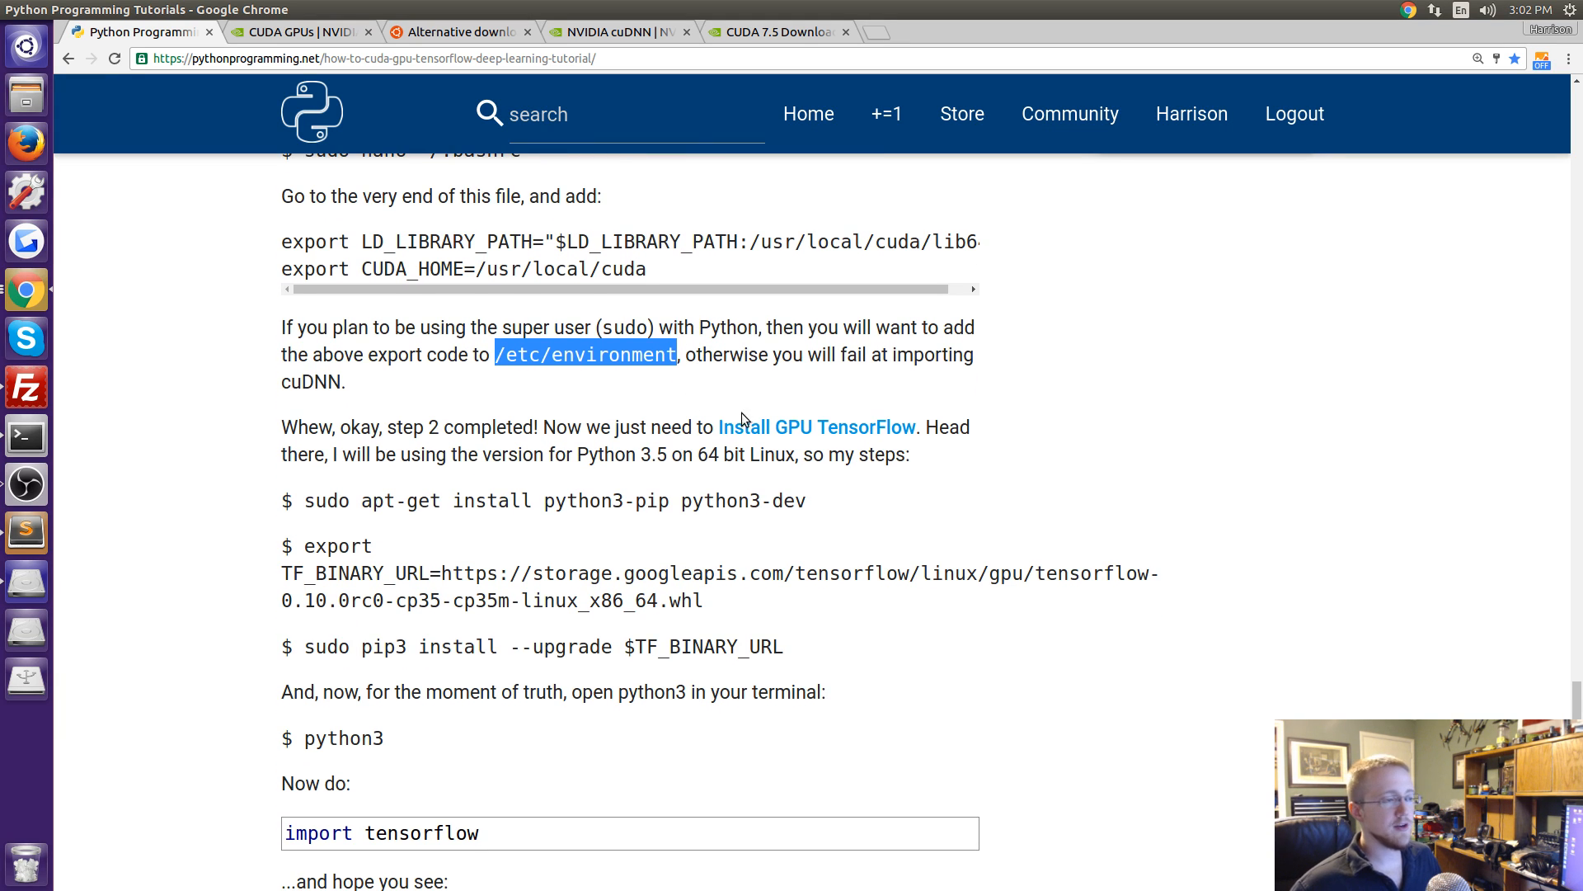
pyautogui.scroll(-3)
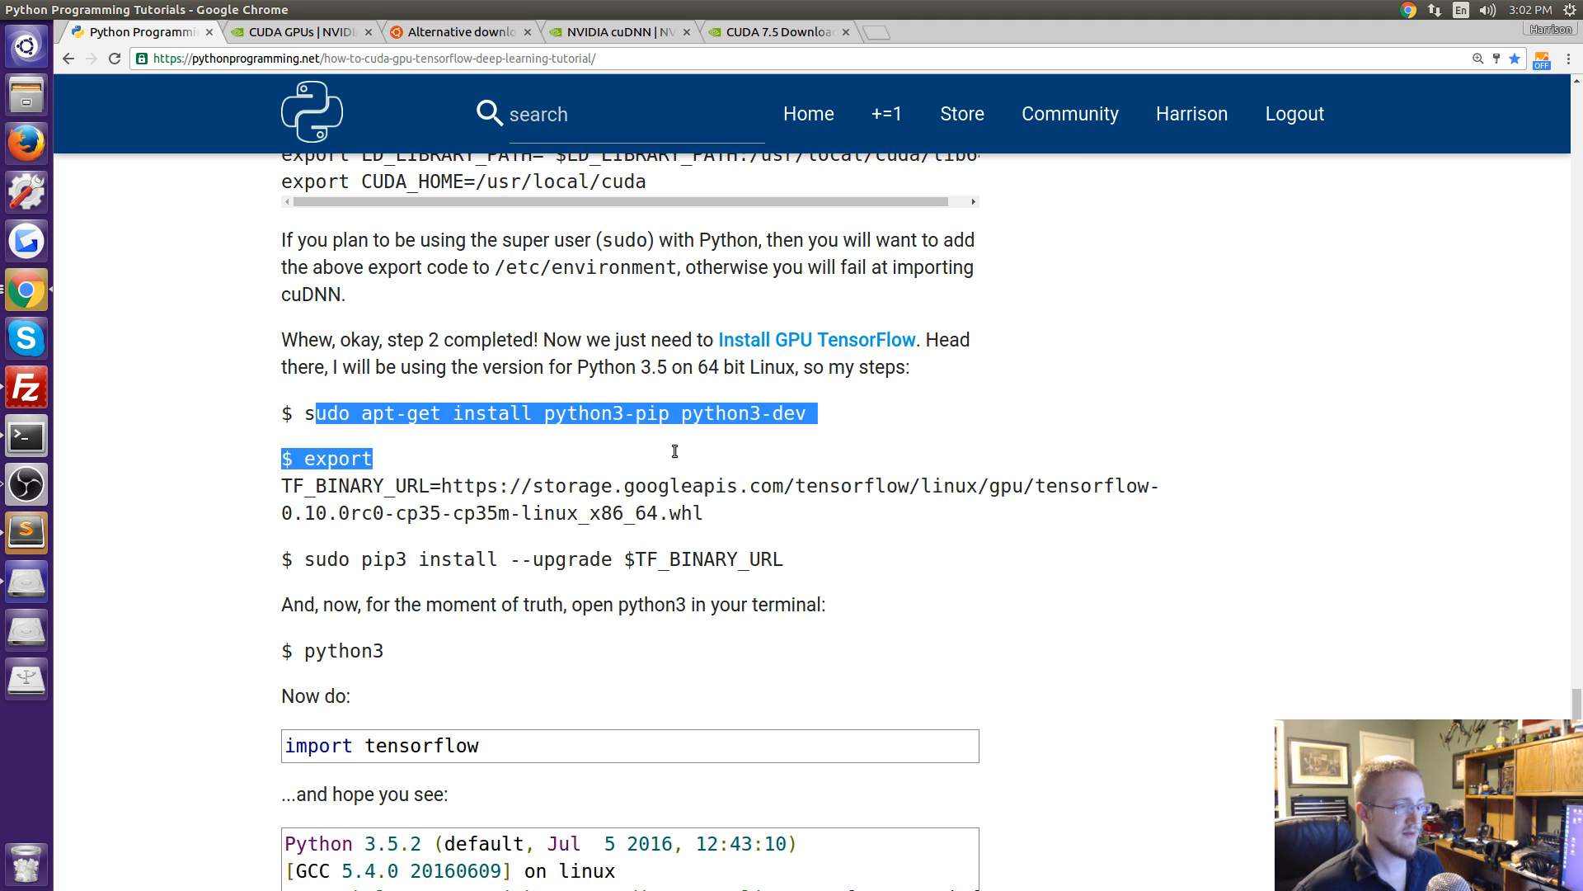
pyautogui.click(975, 429)
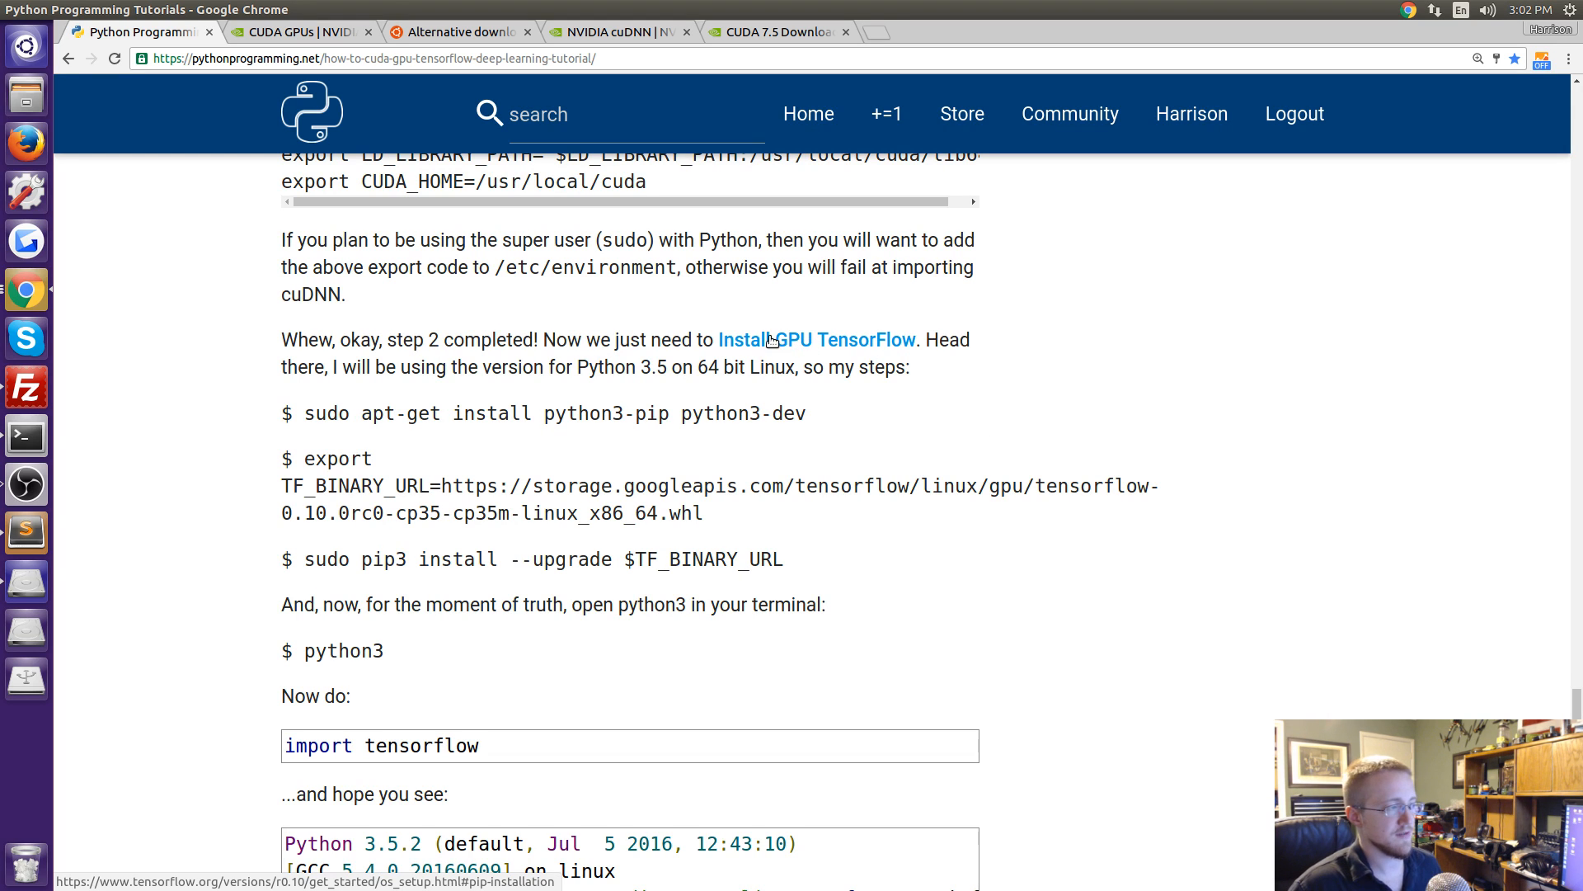
# Scroll past the expected import tensorflow output to the troubleshooting notes on libcudnn errors and login loops.
pyautogui.scroll(-3)
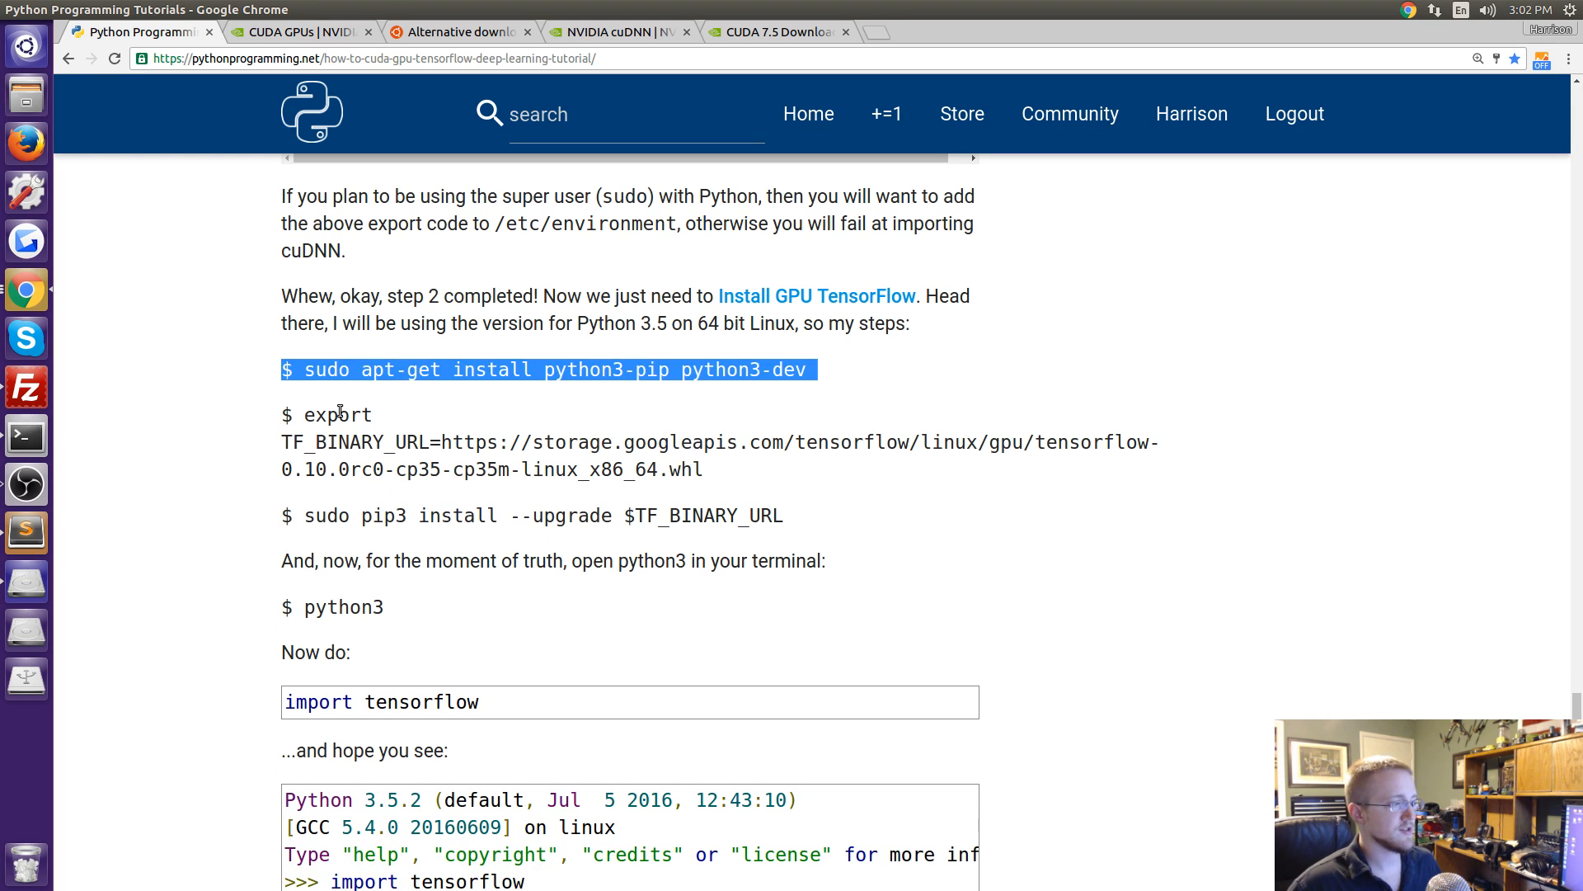
pyautogui.click(293, 514)
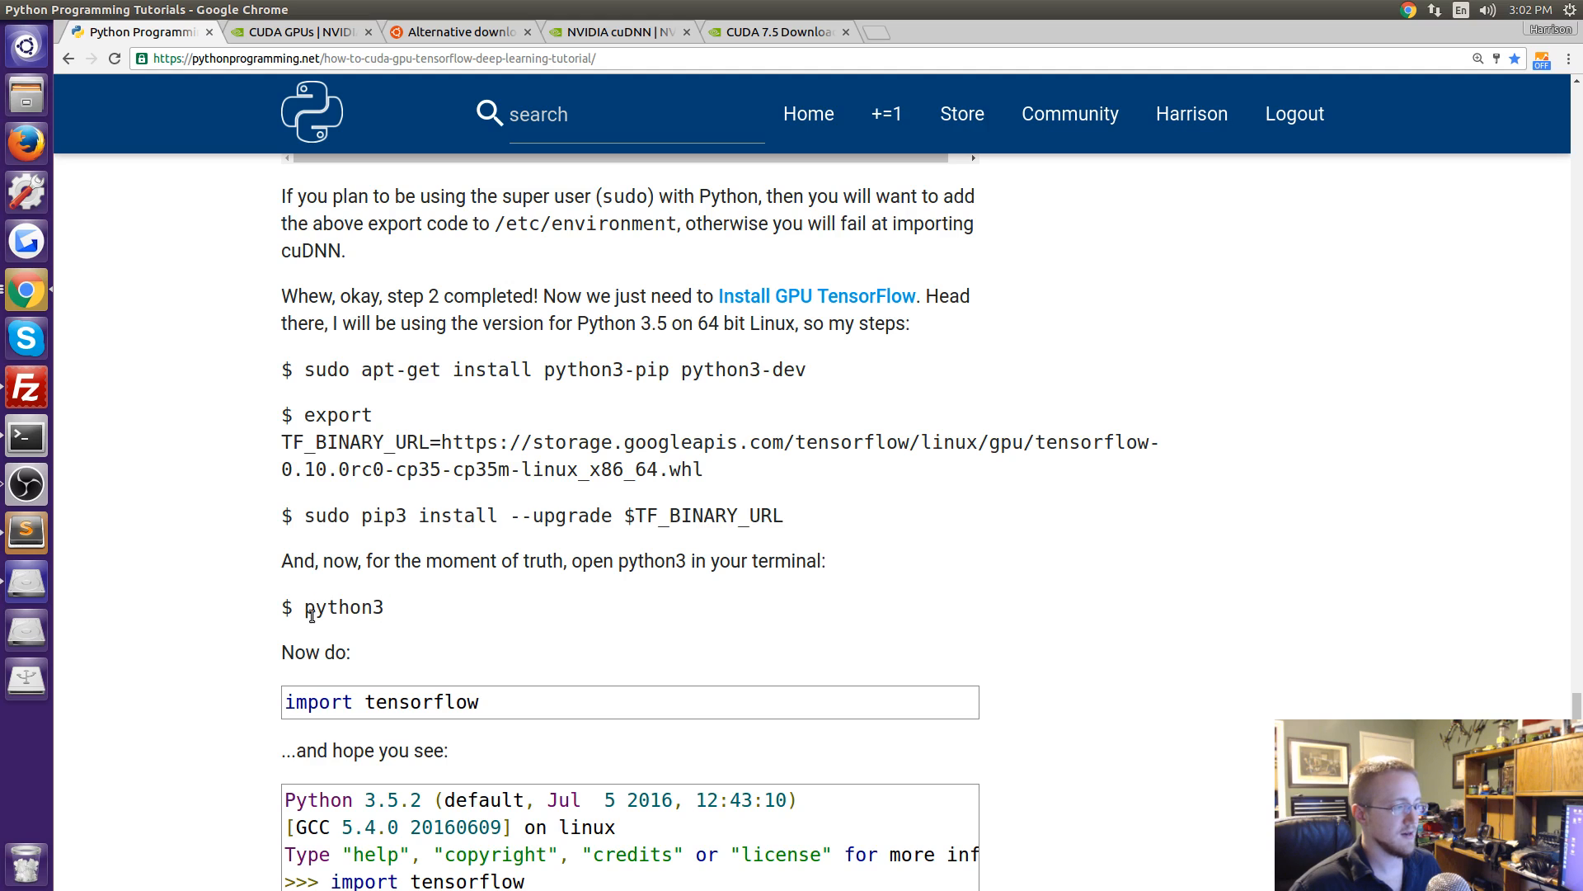
pyautogui.scroll(-3)
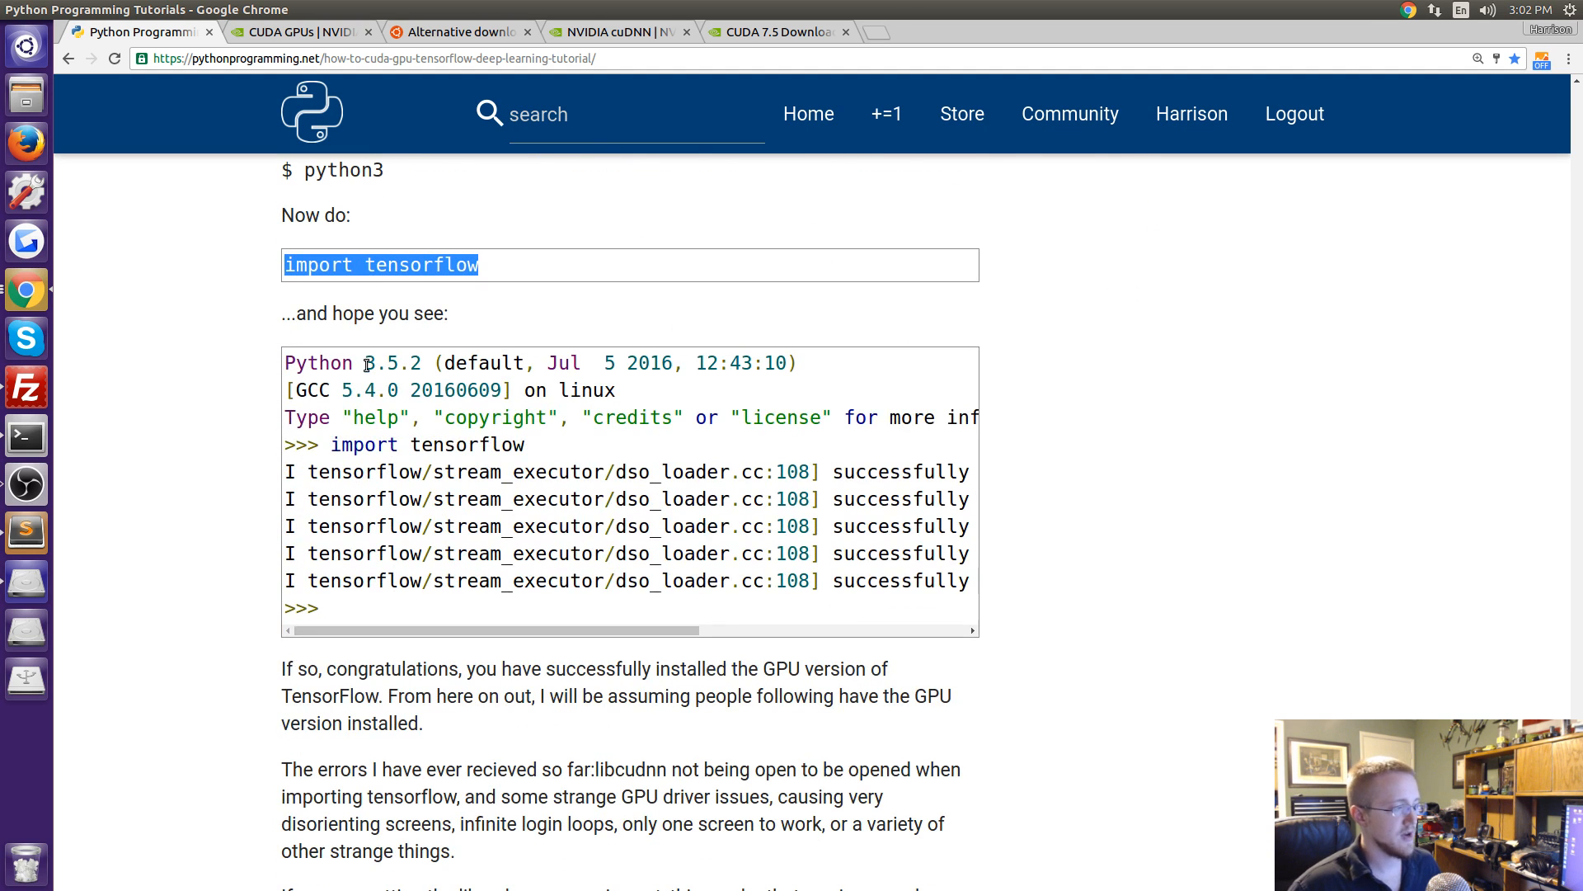
pyautogui.click(611, 624)
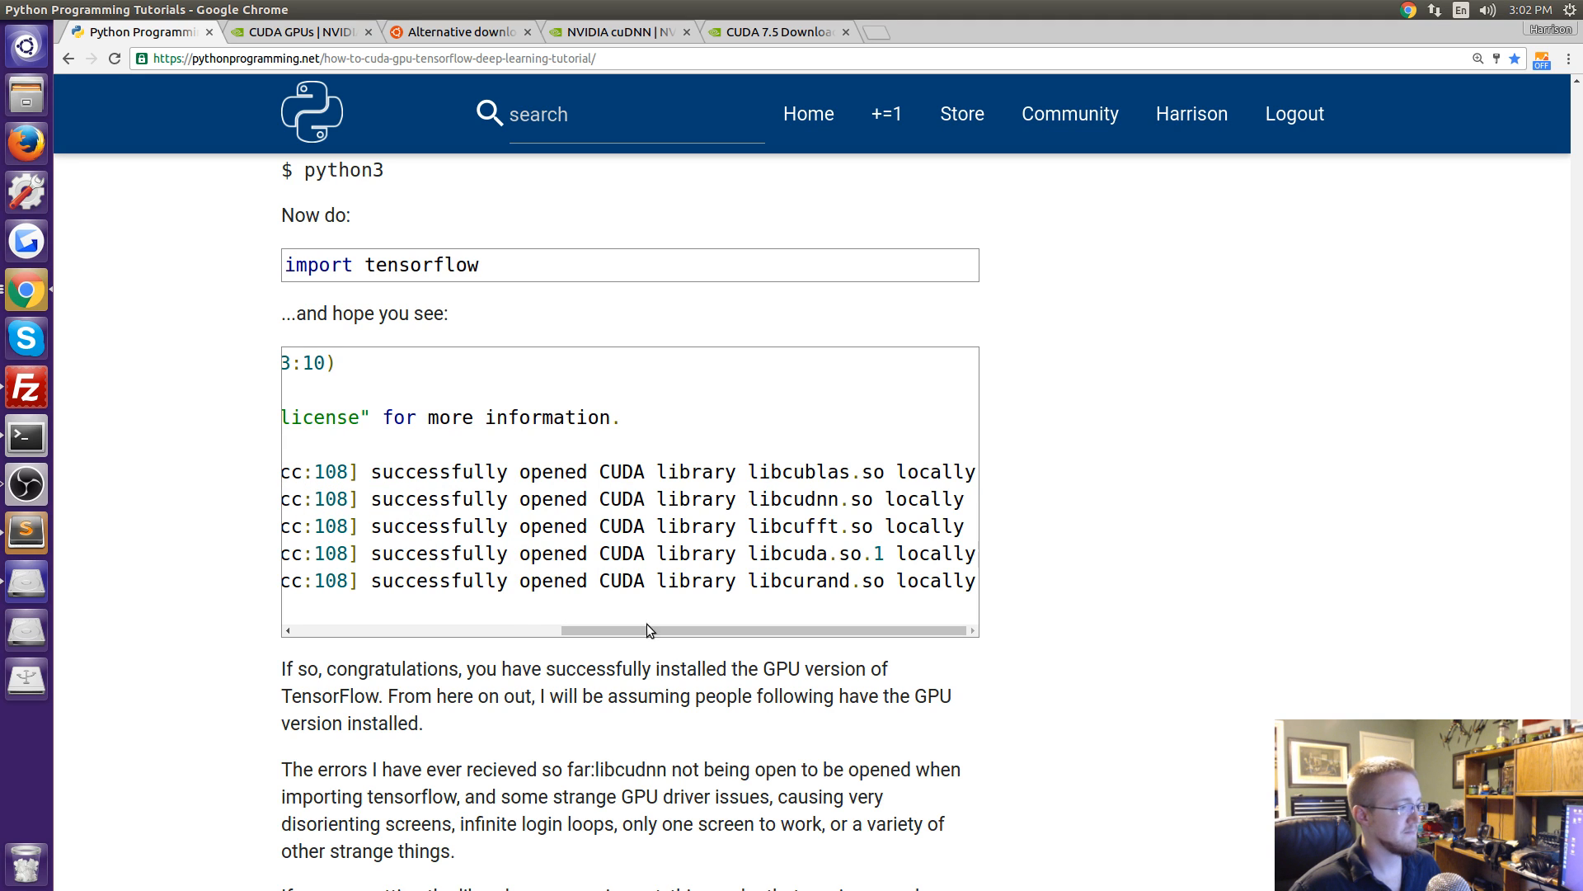
pyautogui.scroll(-3)
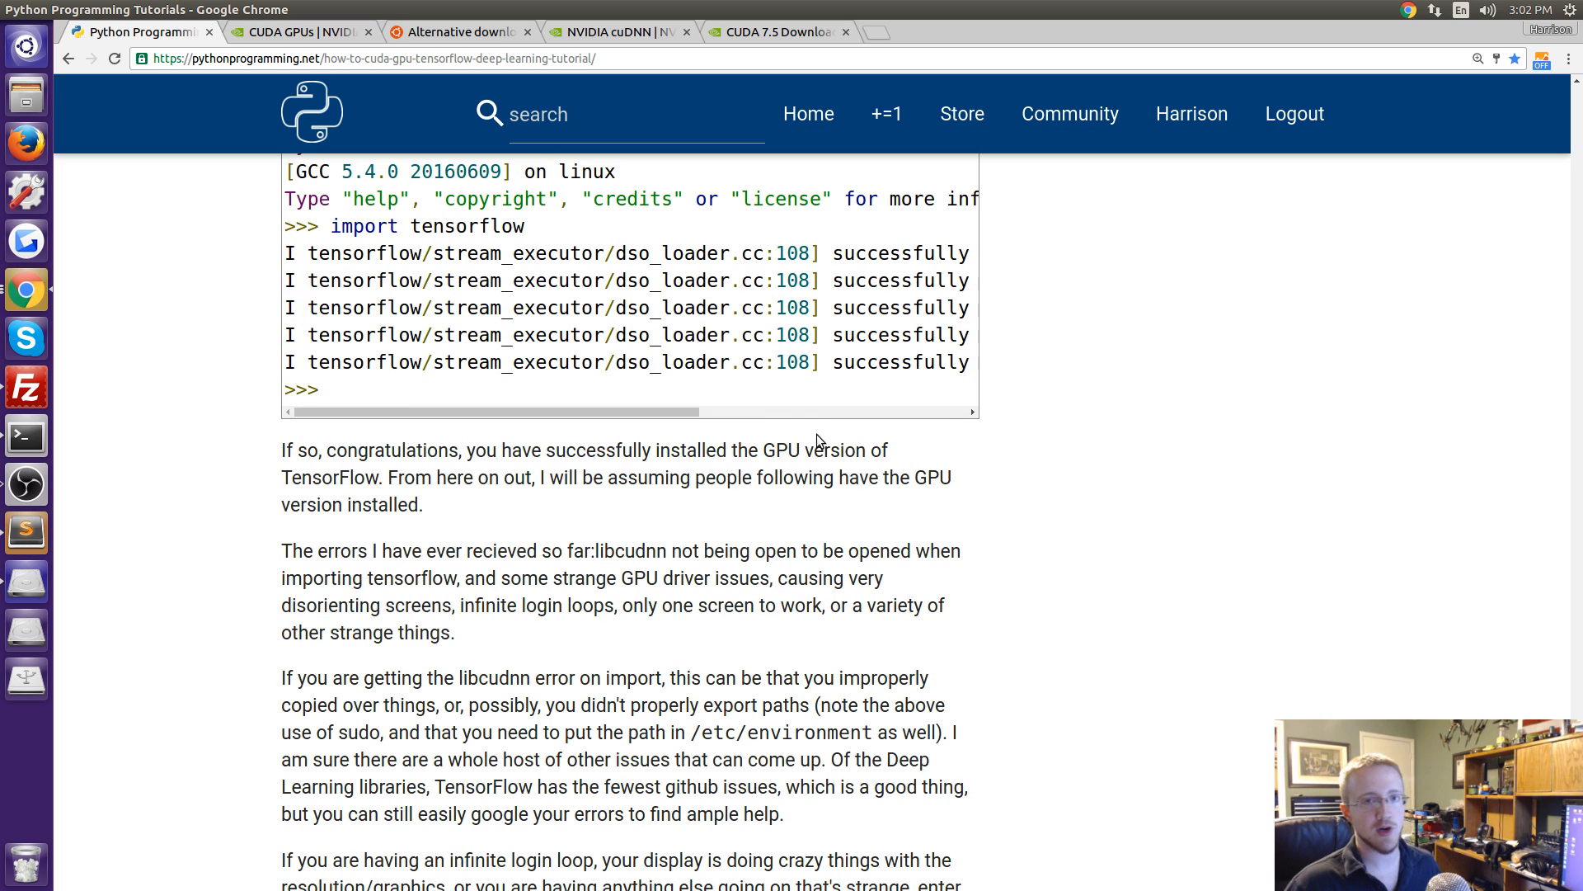
pyautogui.scroll(-3)
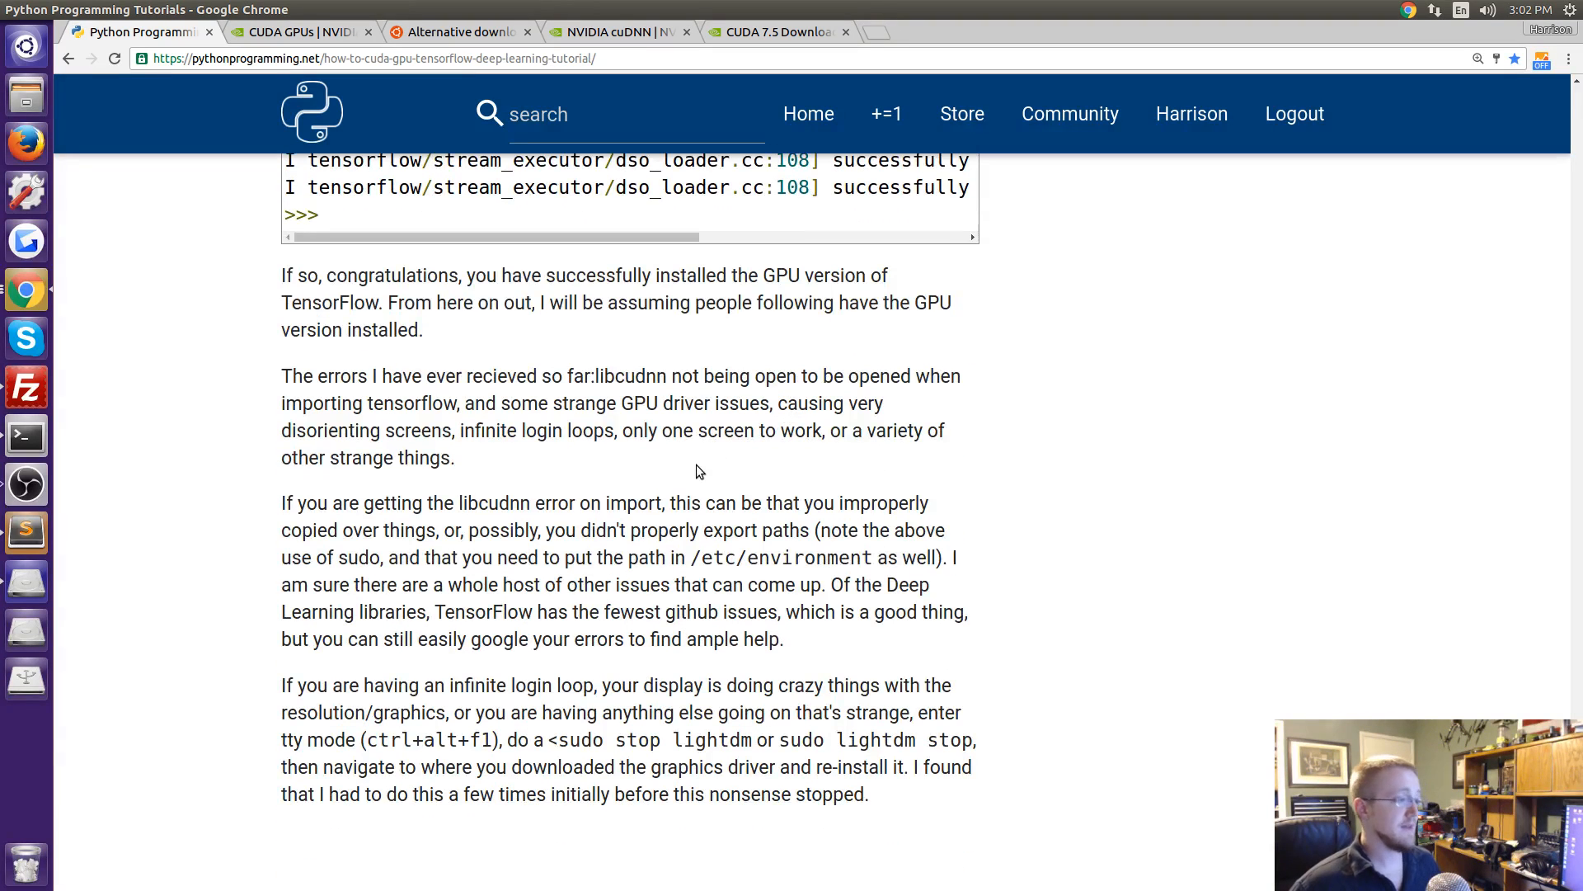
pyautogui.doubleClick(494, 503)
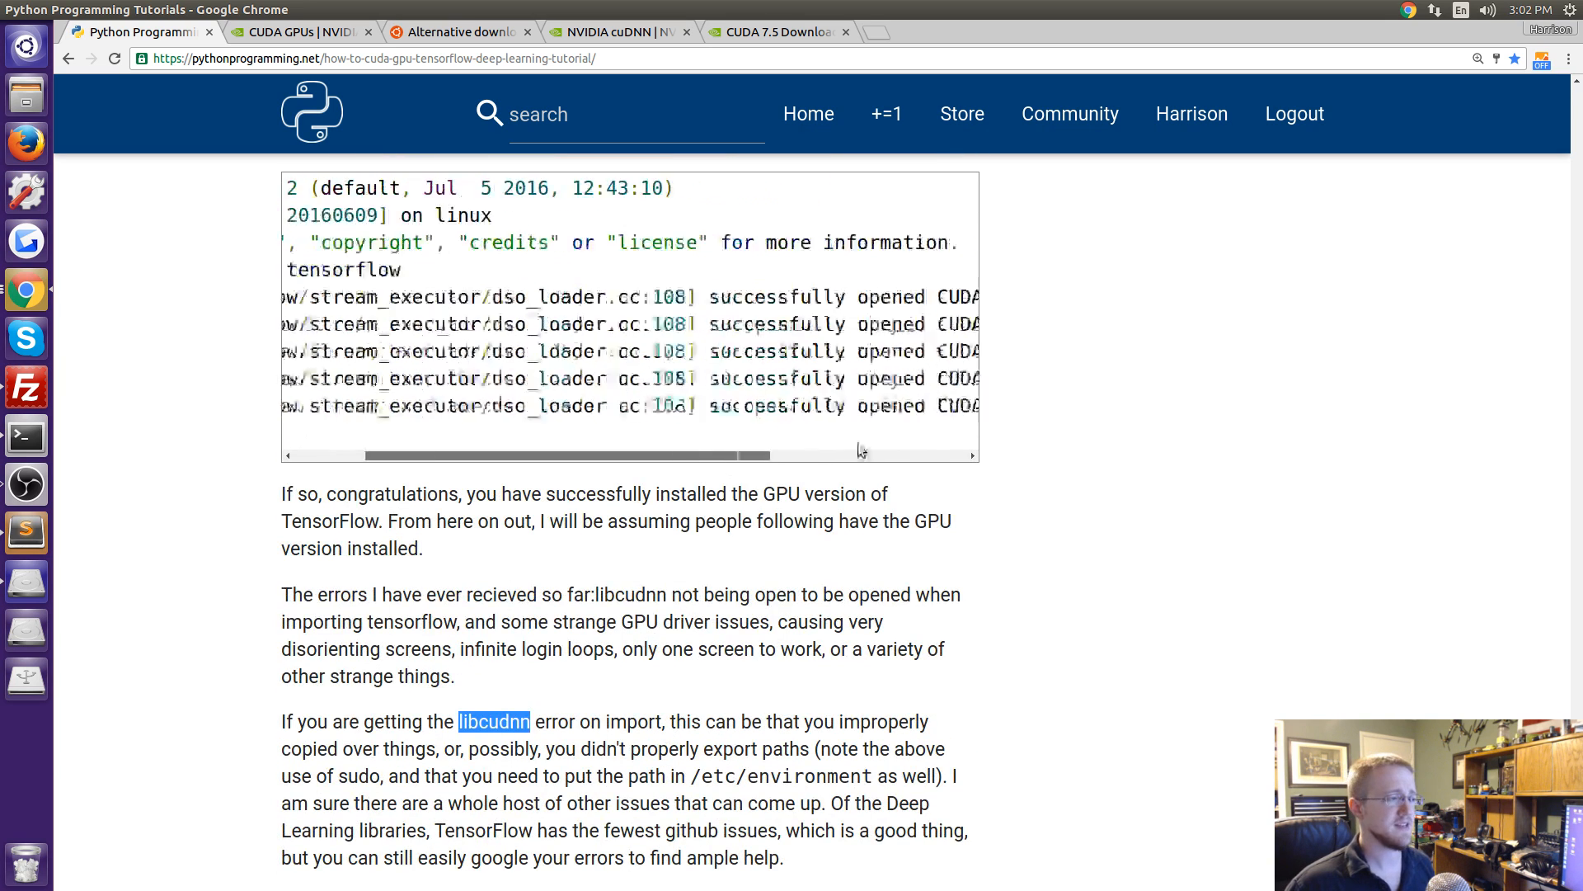
pyautogui.hscroll(3)
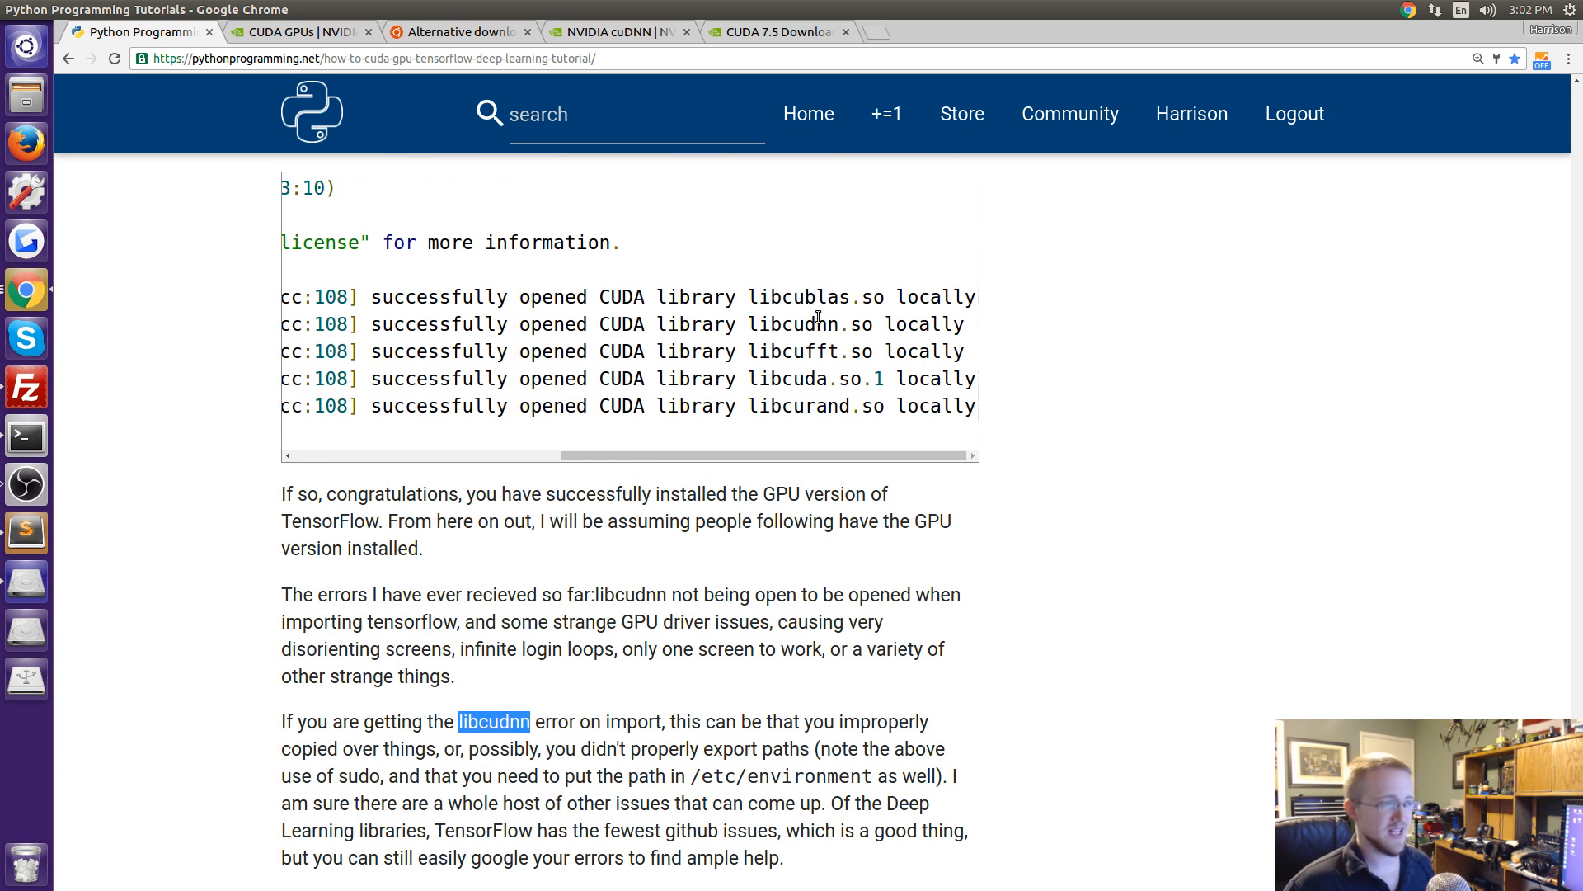
pyautogui.doubleClick(793, 323)
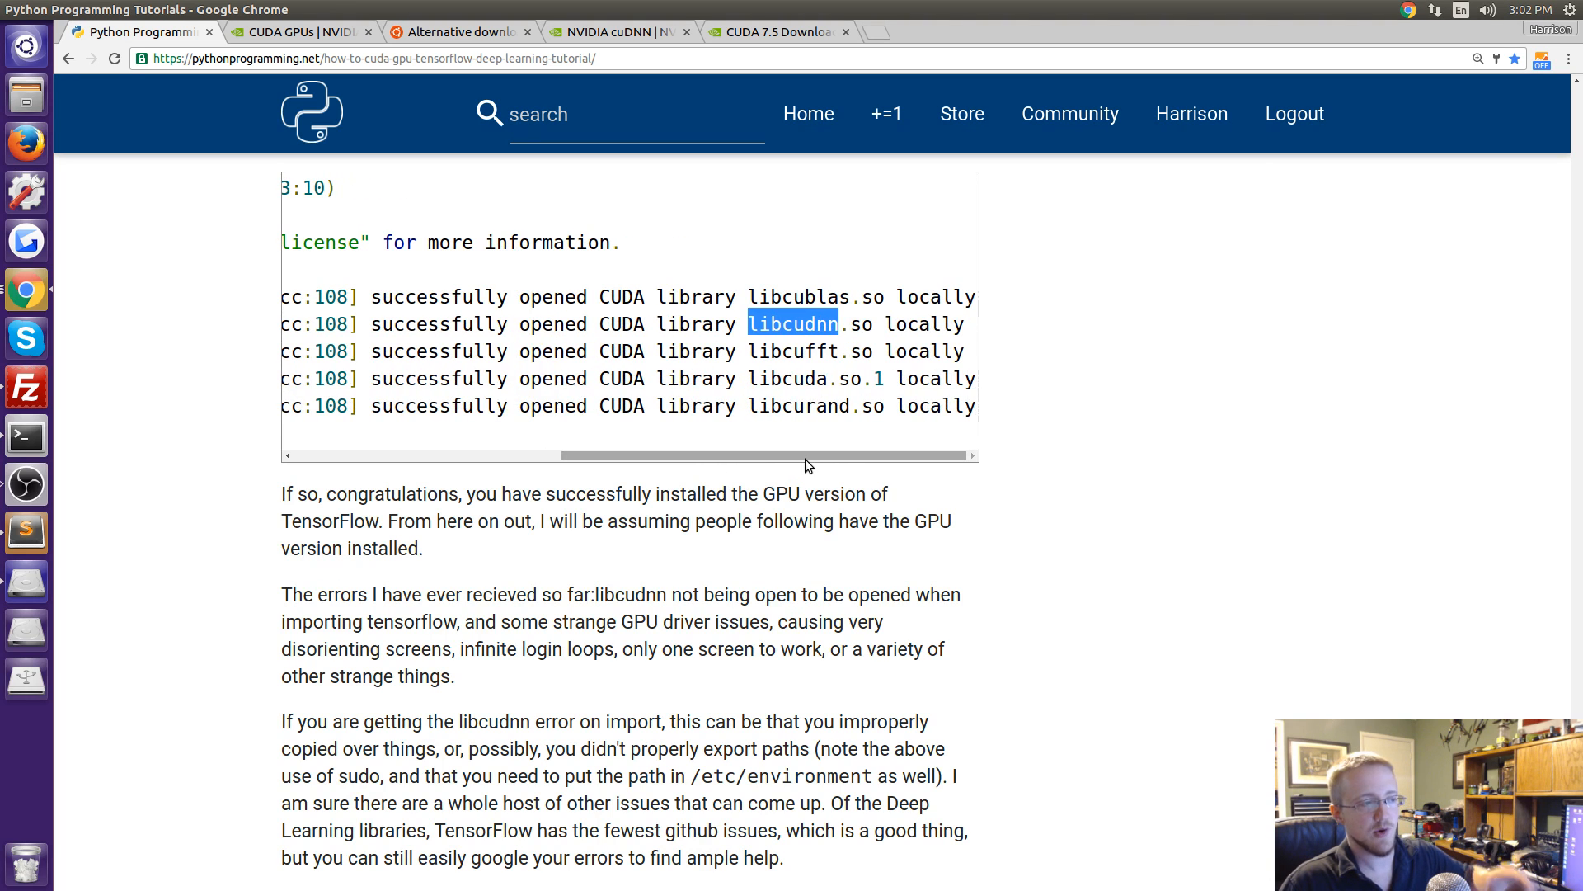
pyautogui.scroll(-3)
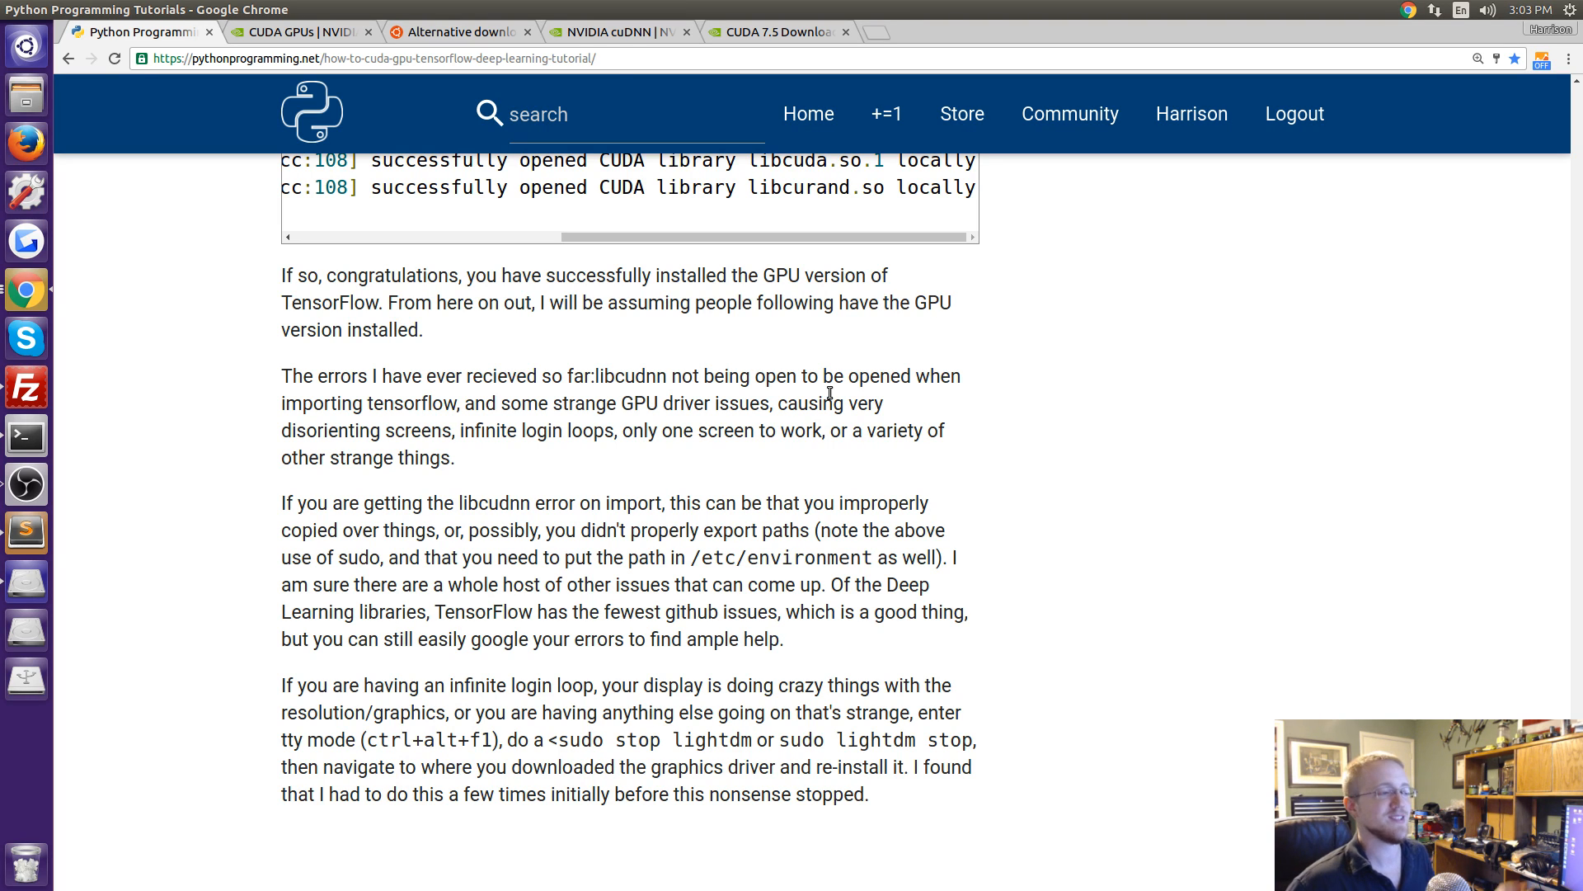
pyautogui.moveTo(755, 358)
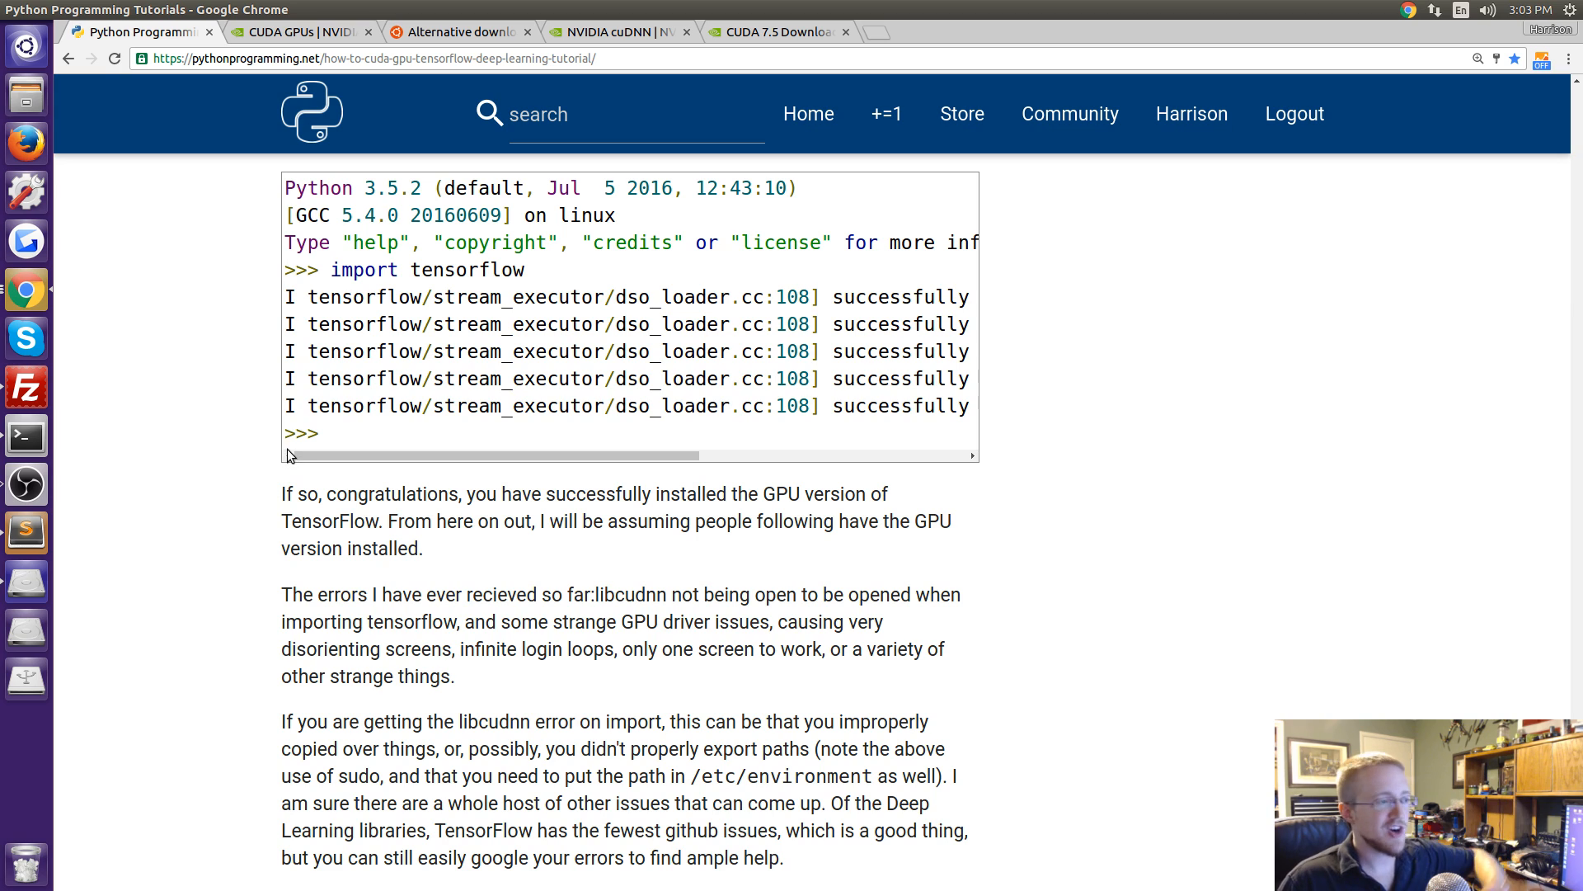
pyautogui.moveTo(264, 466)
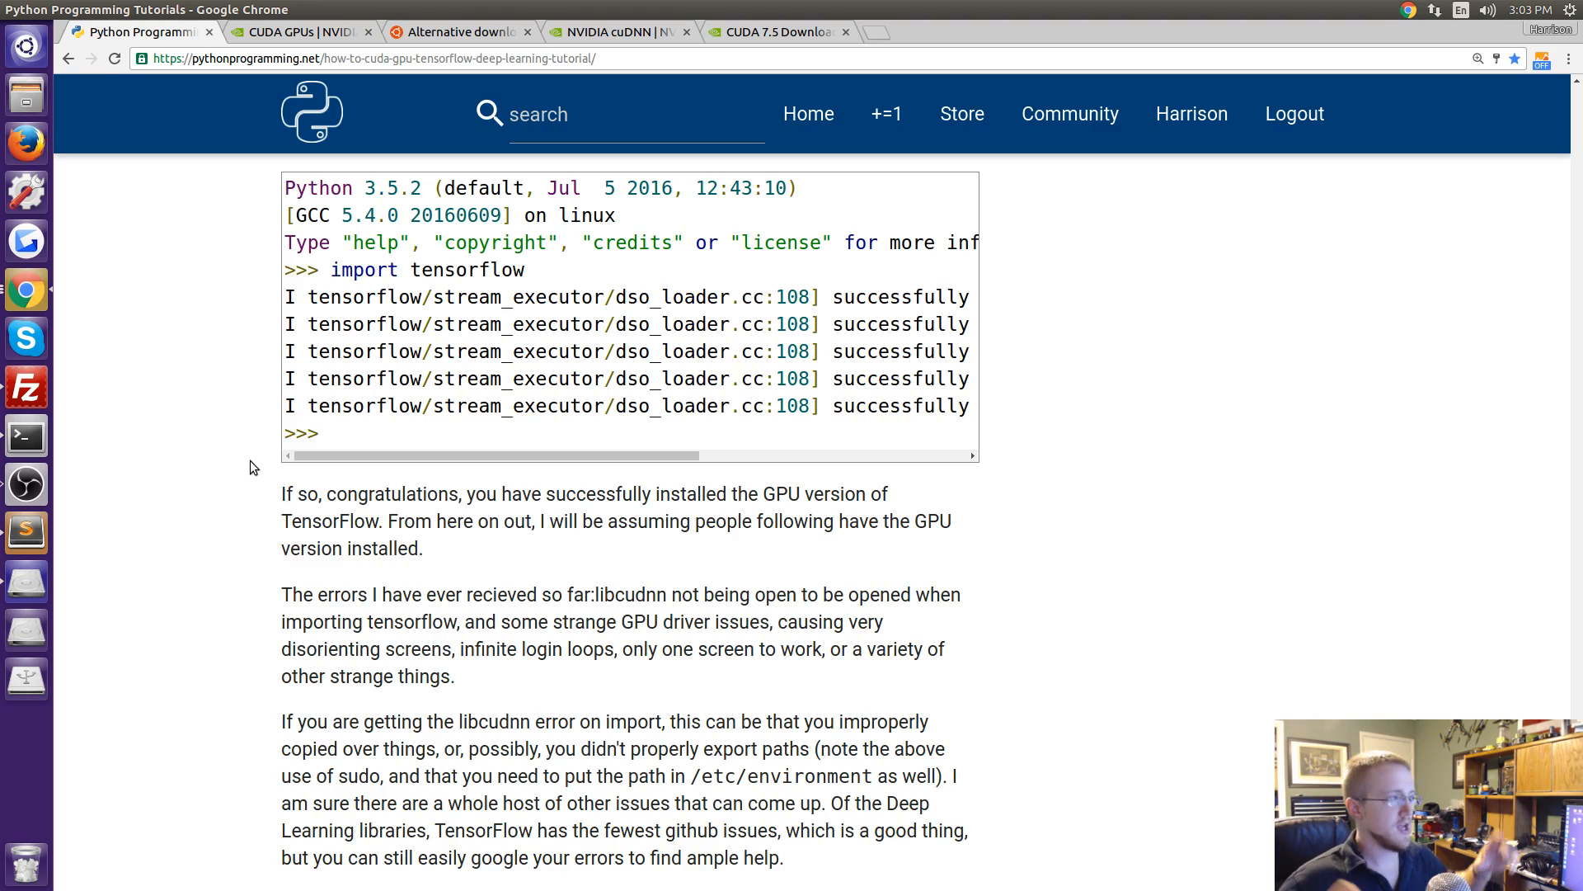
pyautogui.moveTo(780, 530)
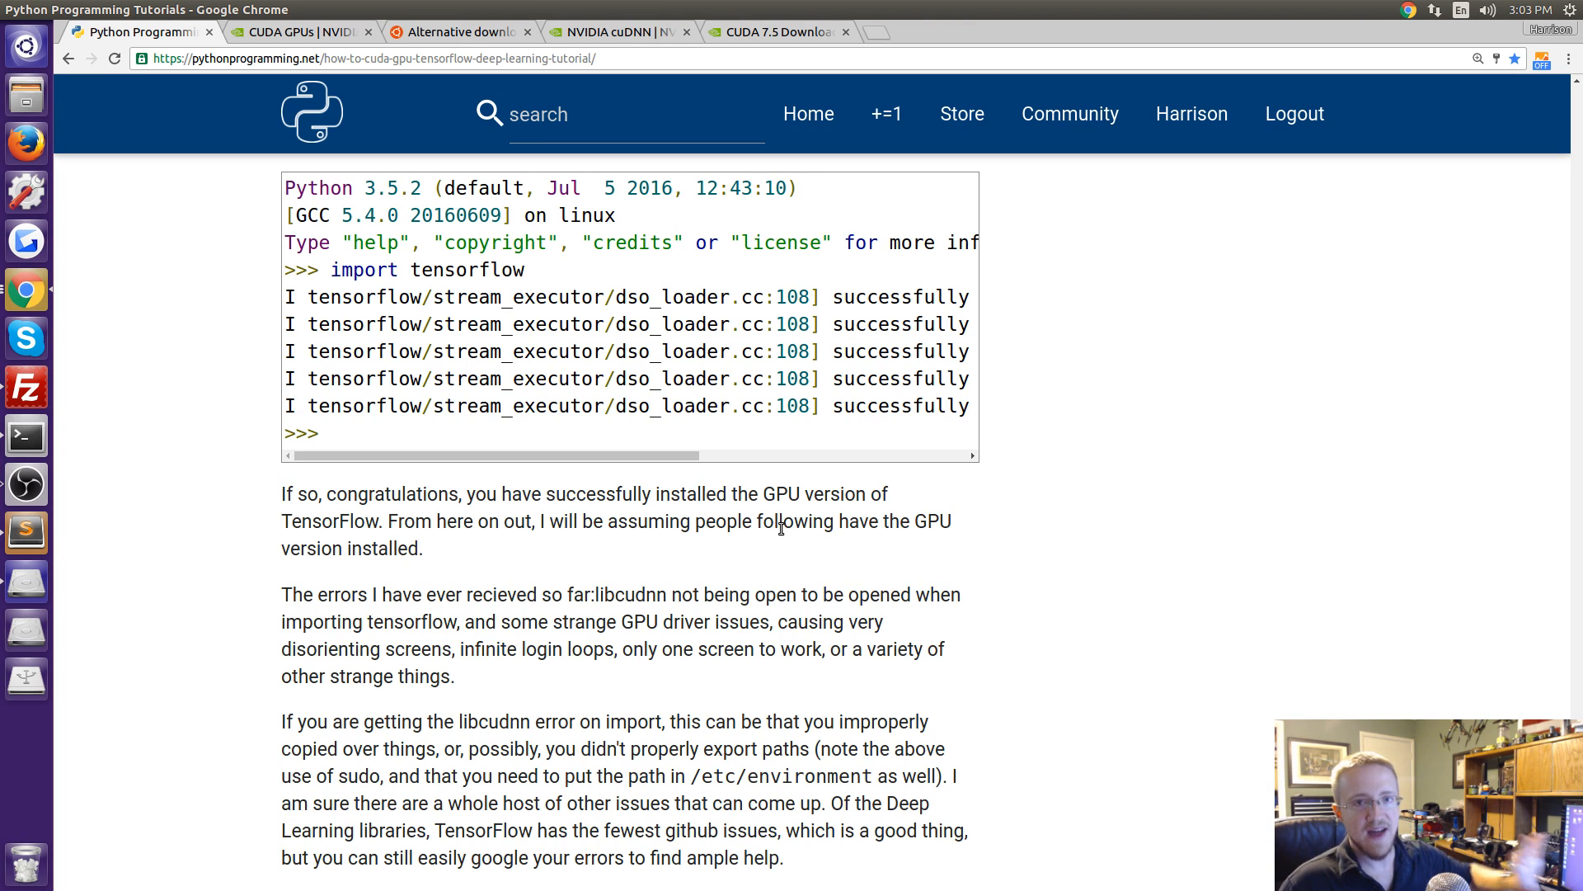
pyautogui.moveTo(1158, 564)
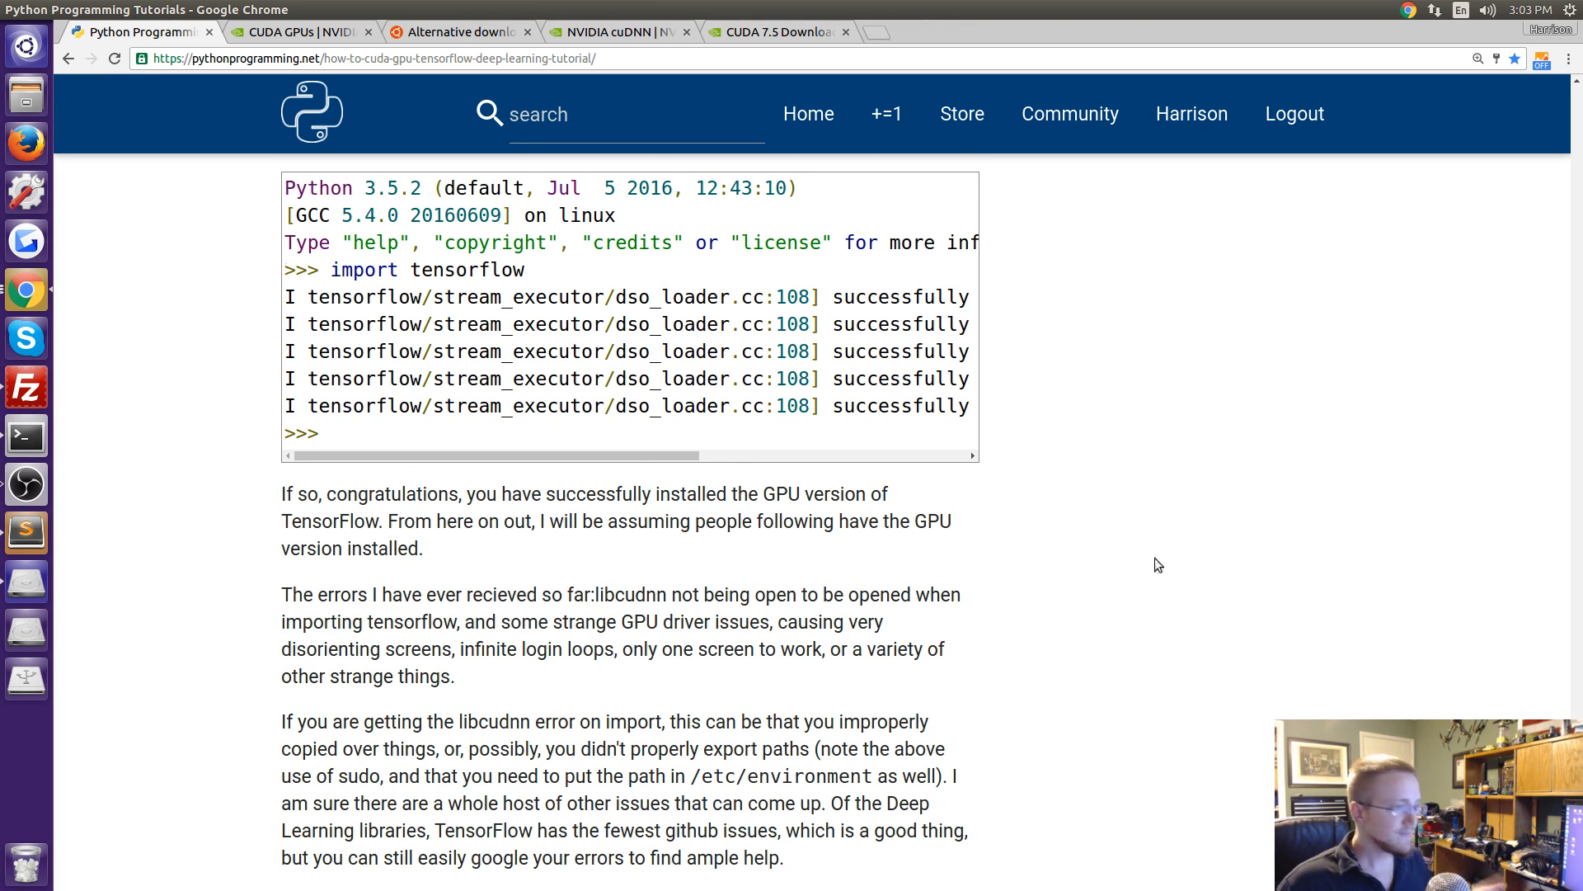
pyautogui.scroll(-3)
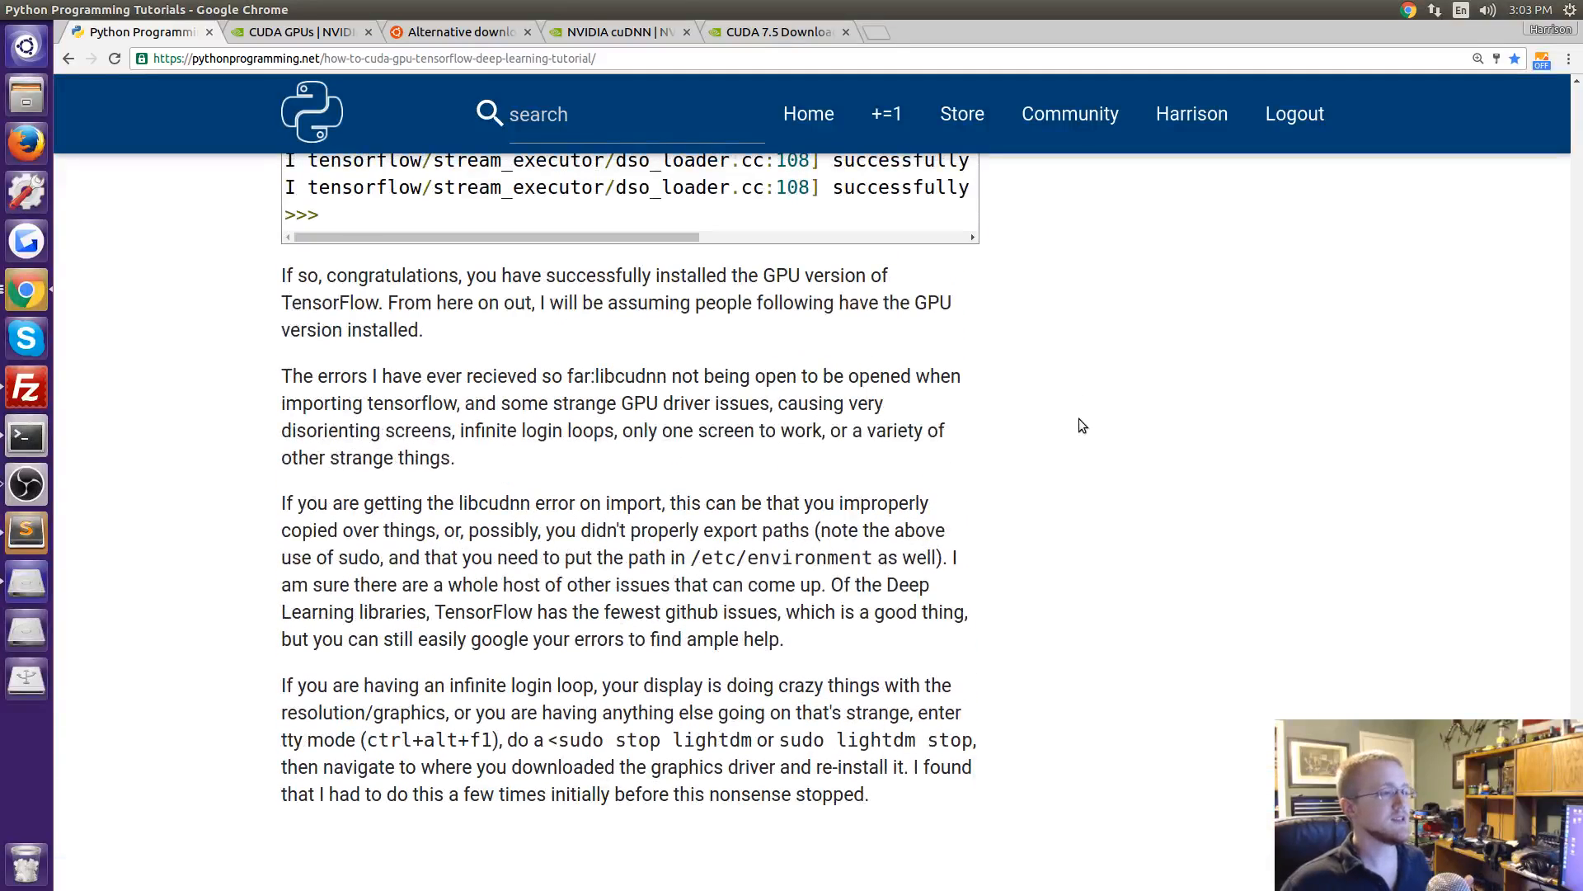
pyautogui.moveTo(986, 418)
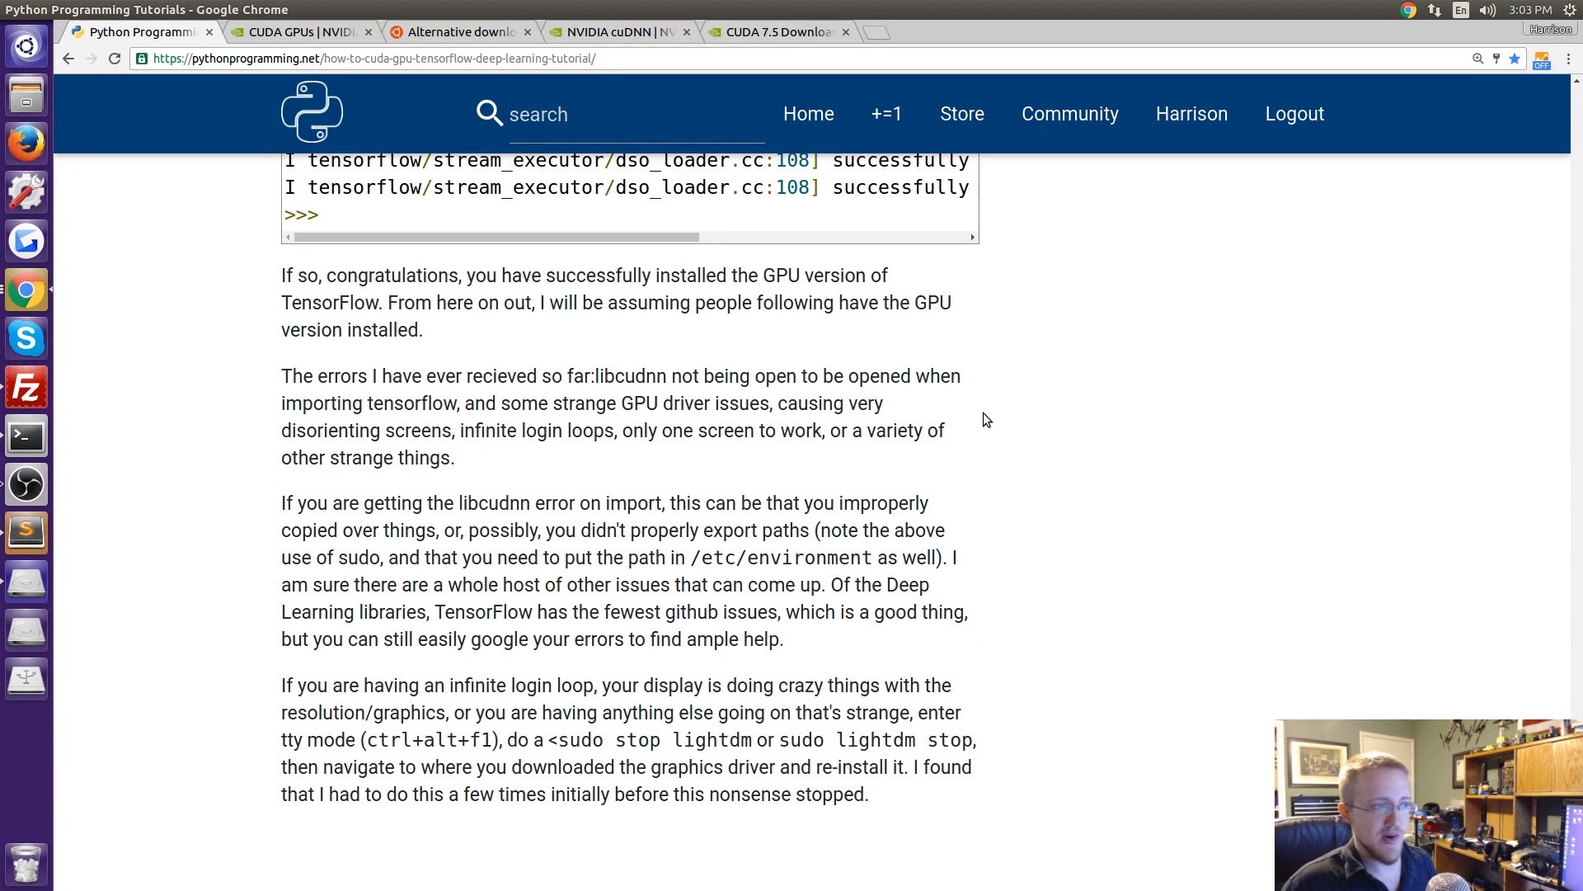
pyautogui.scroll(-3)
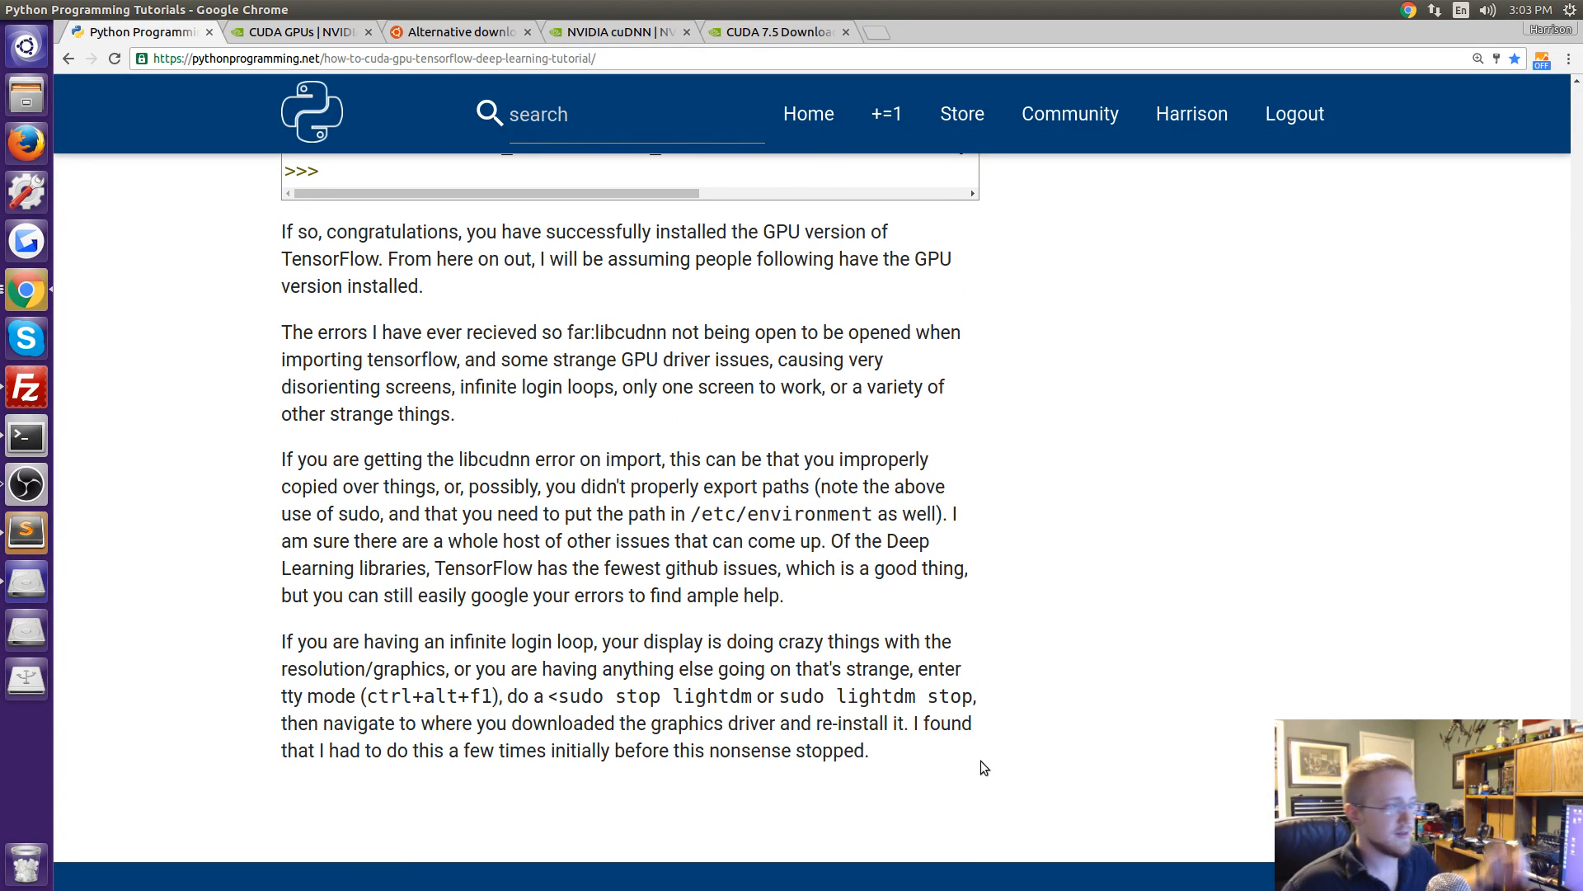
pyautogui.moveTo(967, 307)
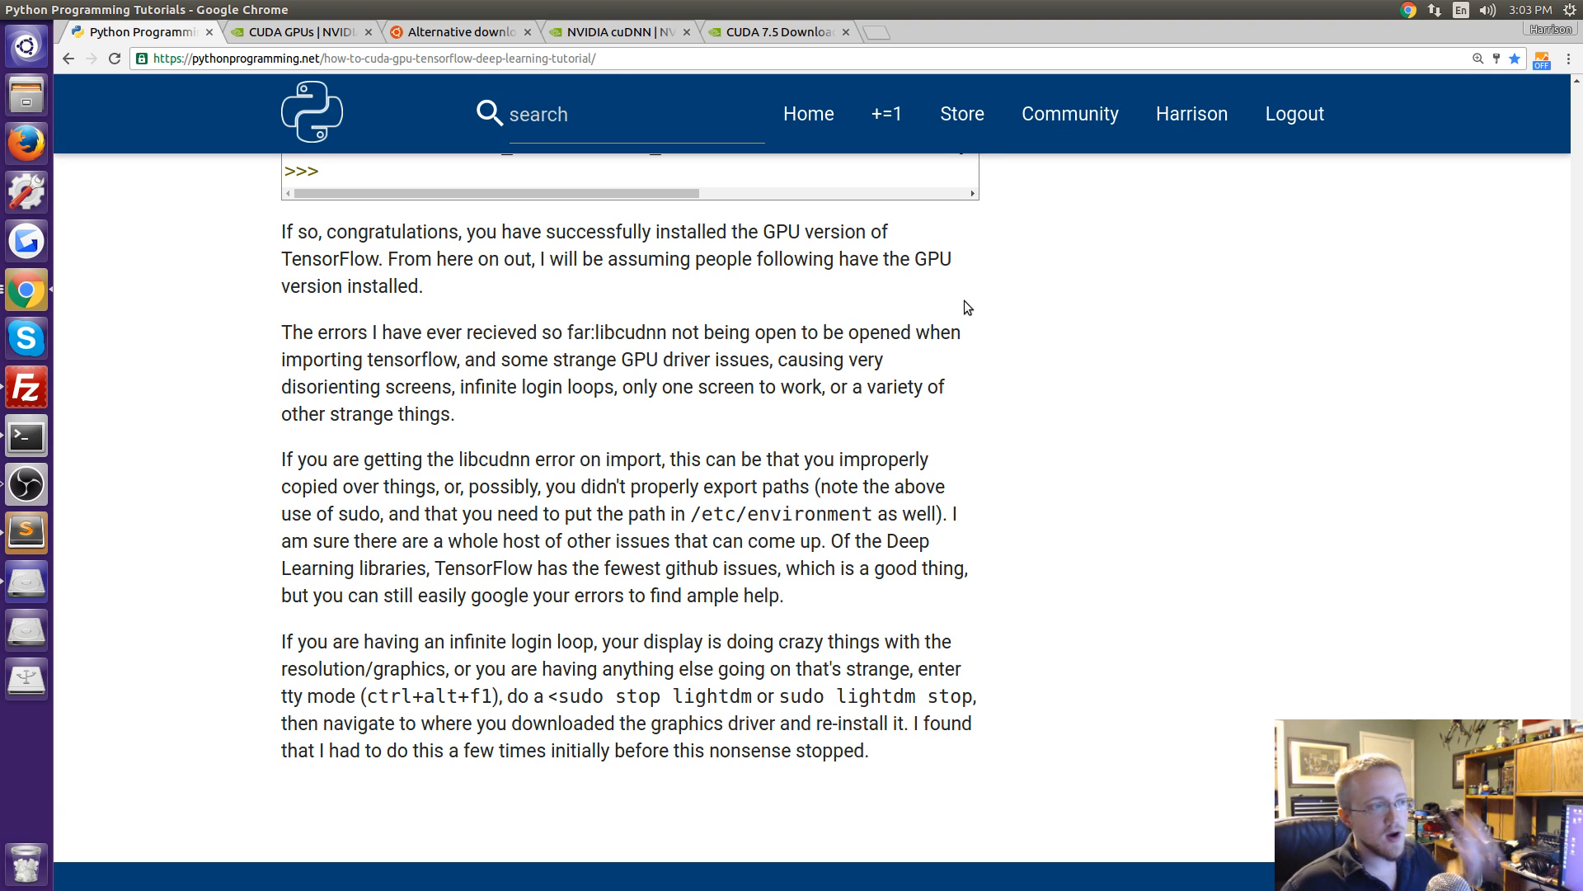
pyautogui.scroll(3)
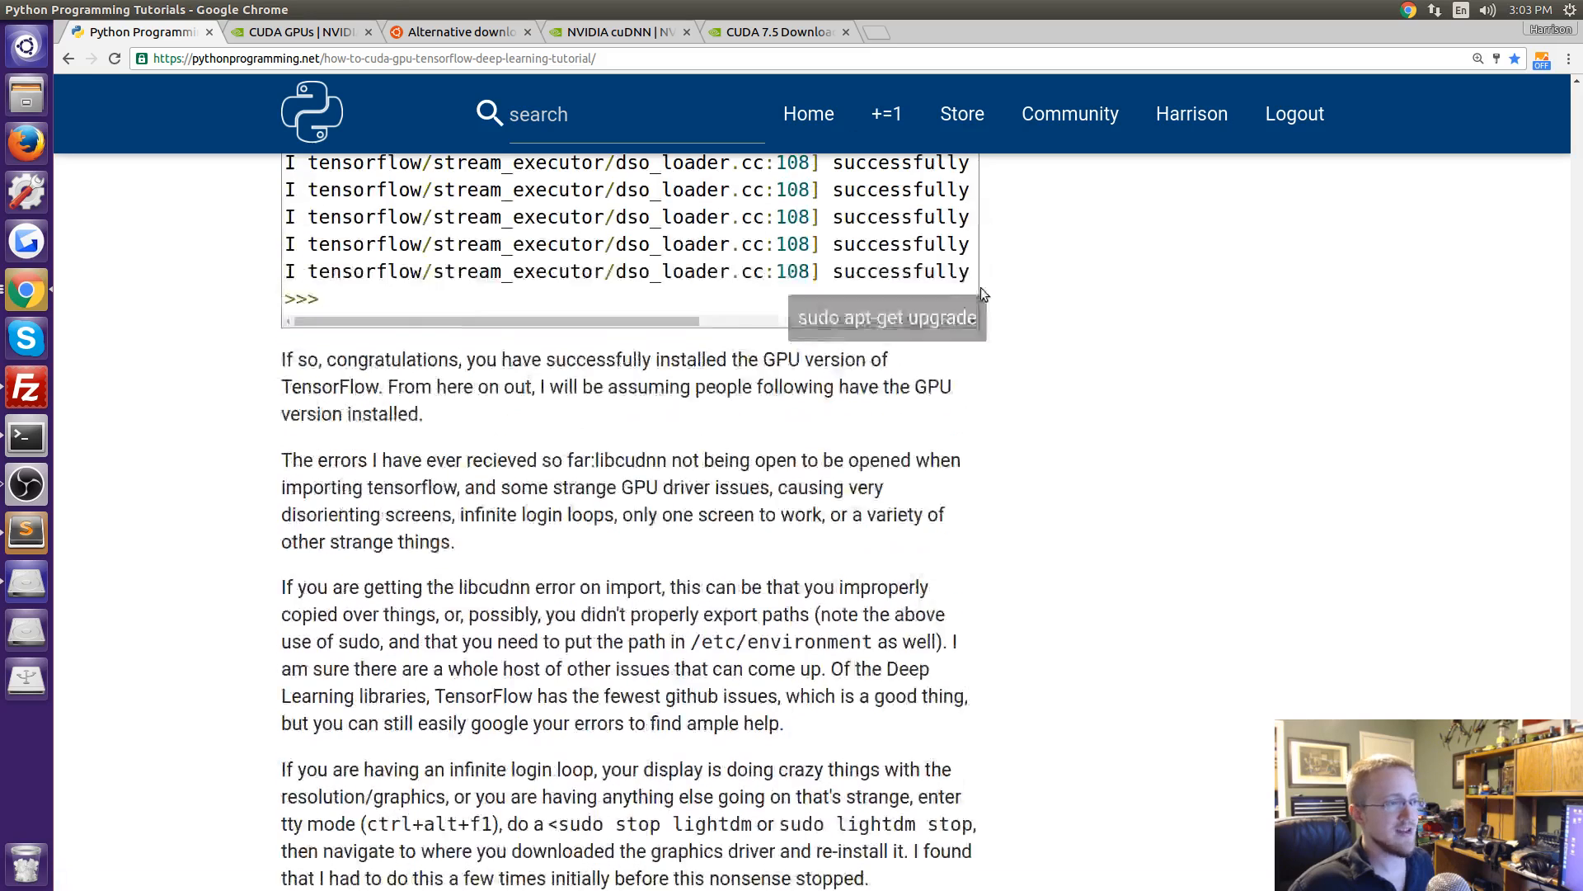
pyautogui.scroll(3)
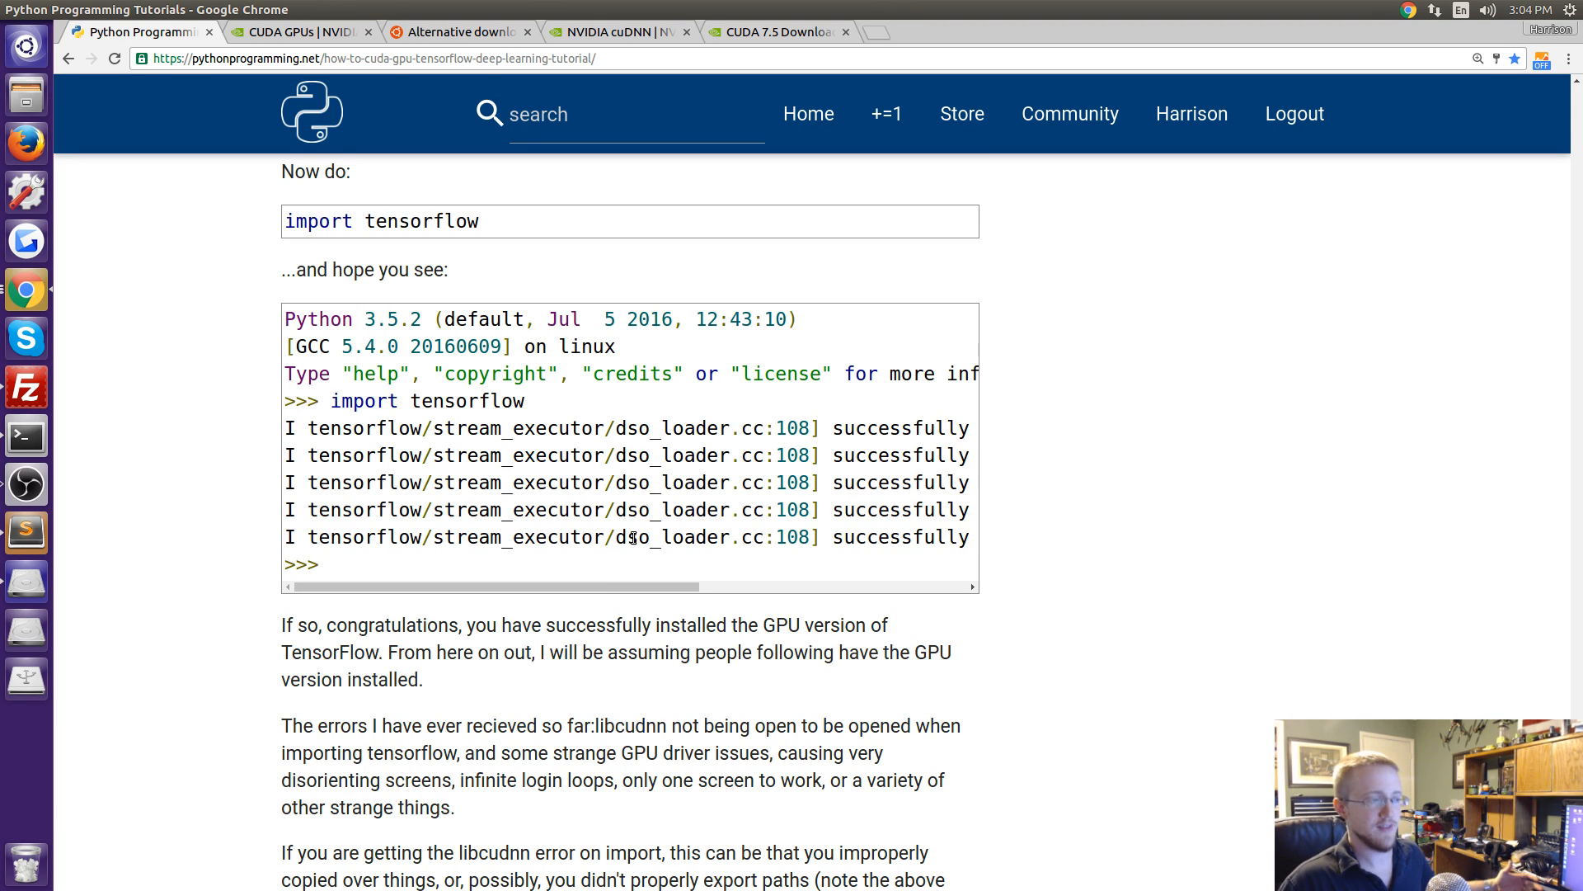
pyautogui.scroll(-3)
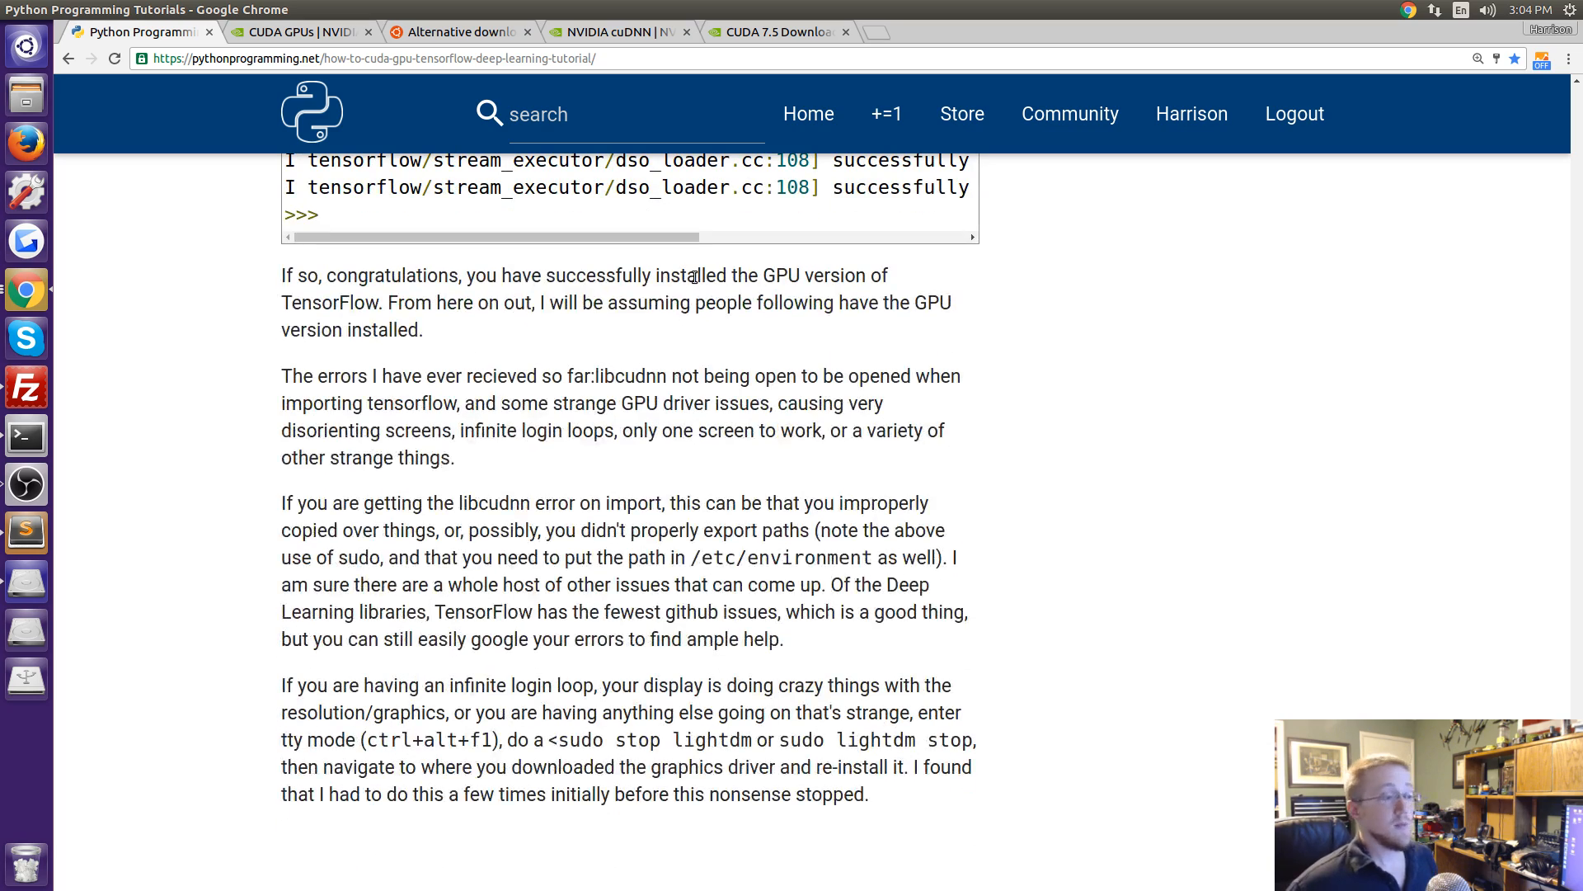
pyautogui.moveTo(787, 484)
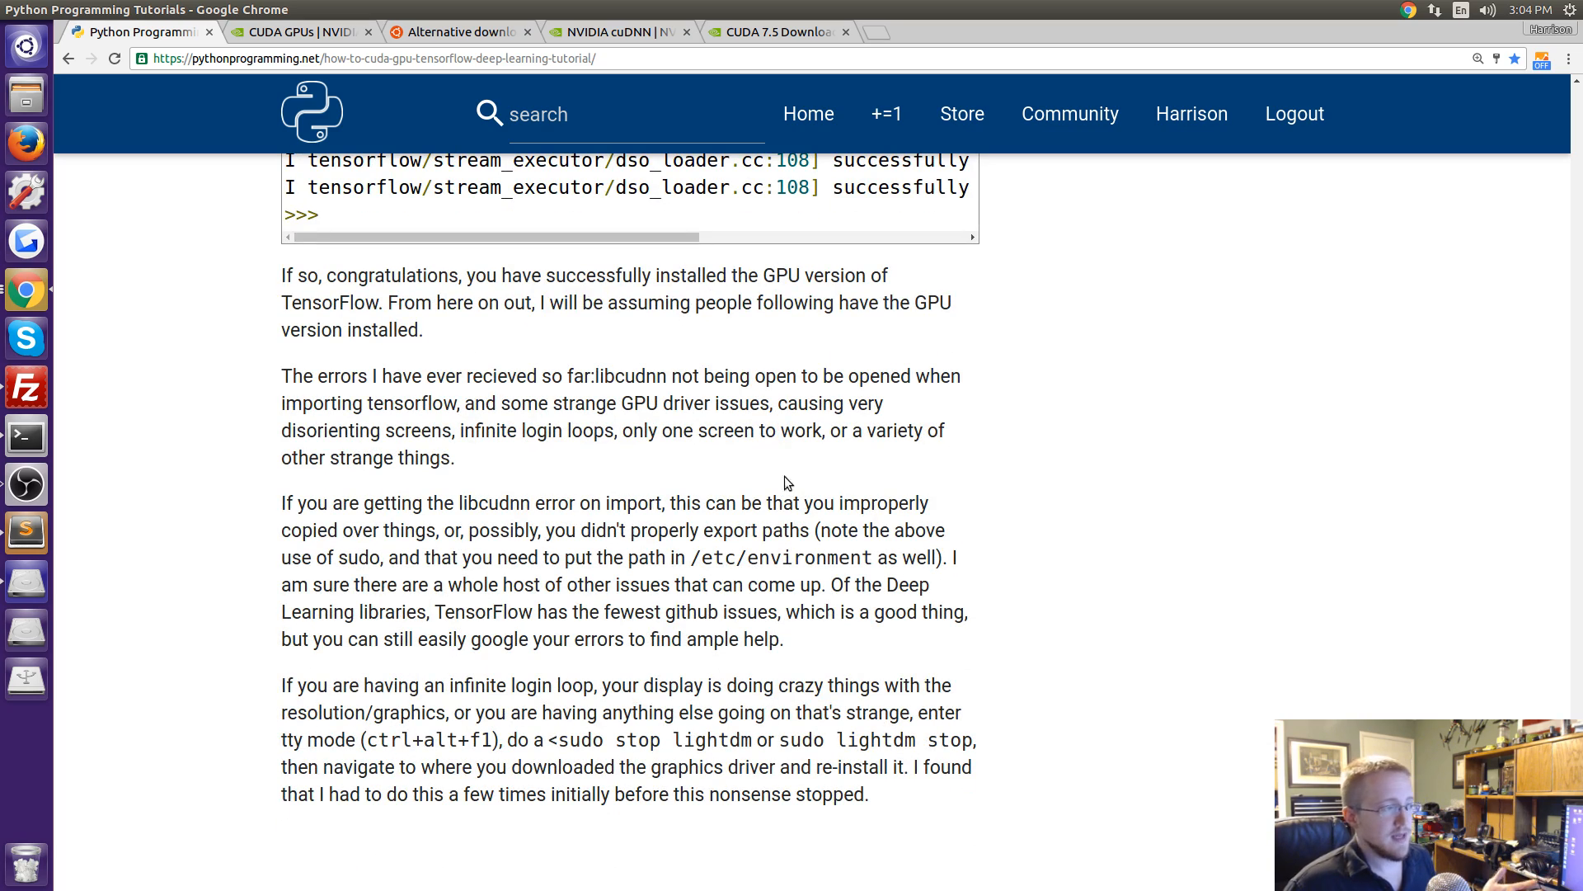
pyautogui.scroll(-3)
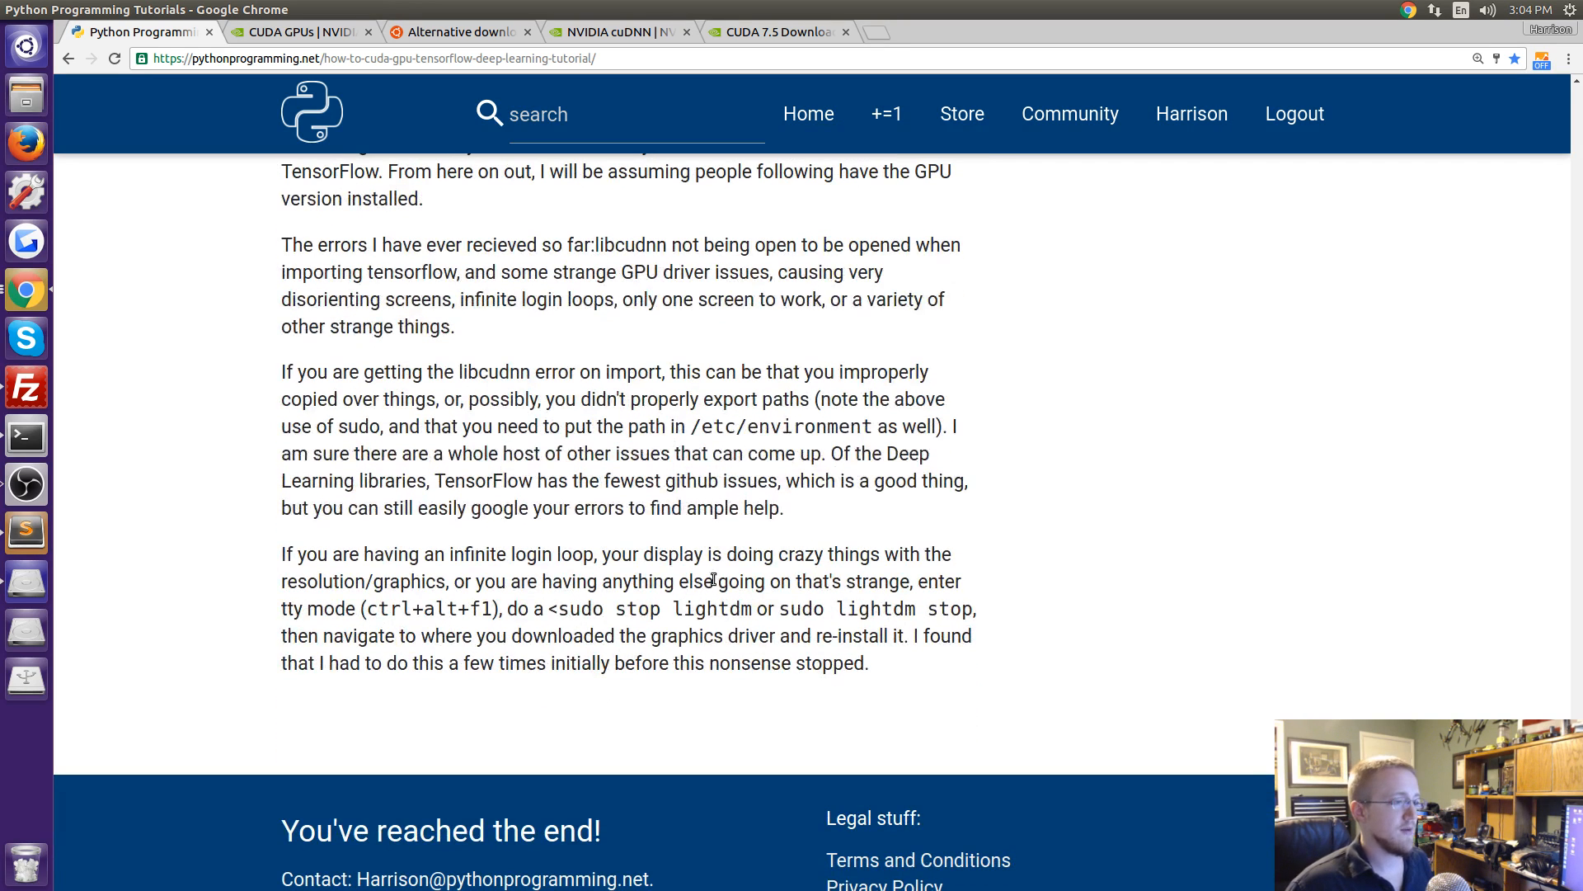
pyautogui.moveTo(818, 356)
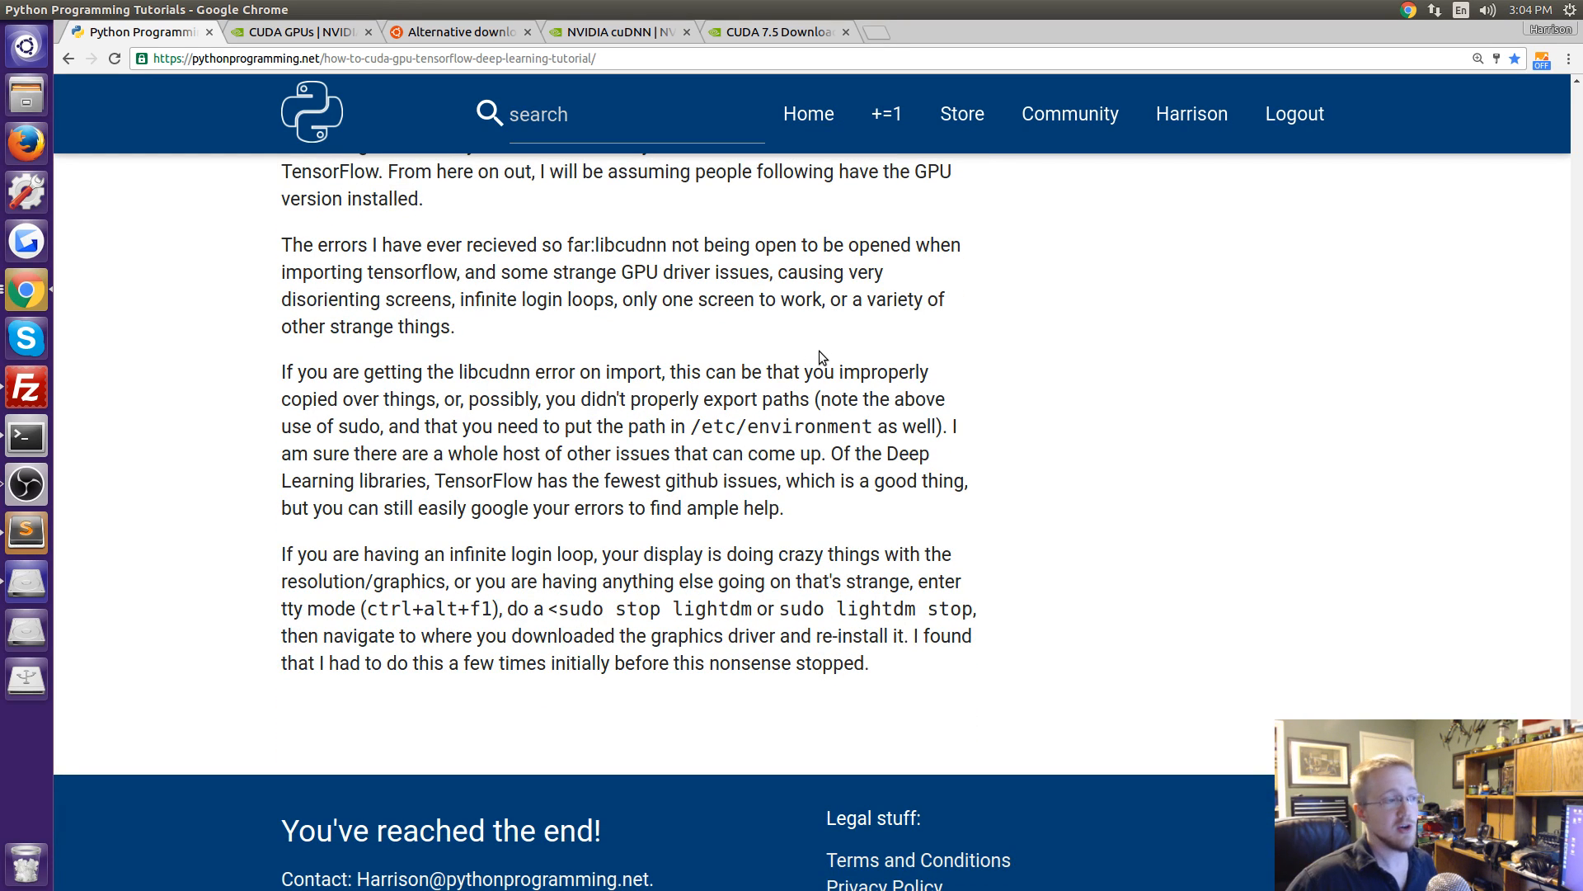
pyautogui.moveTo(249, 634)
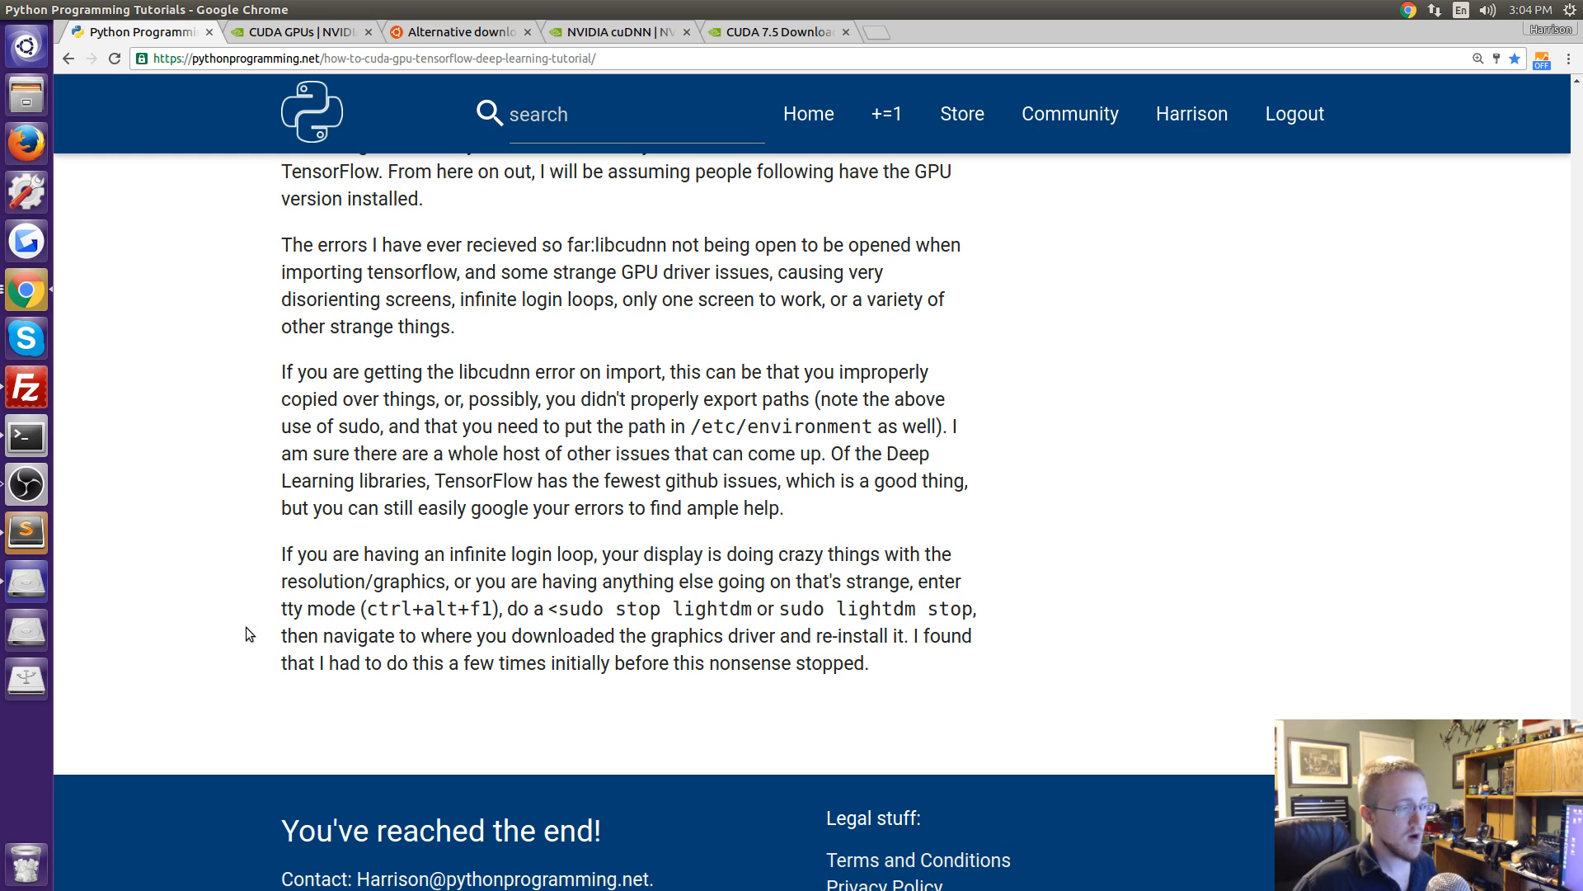
pyautogui.doubleClick(432, 609)
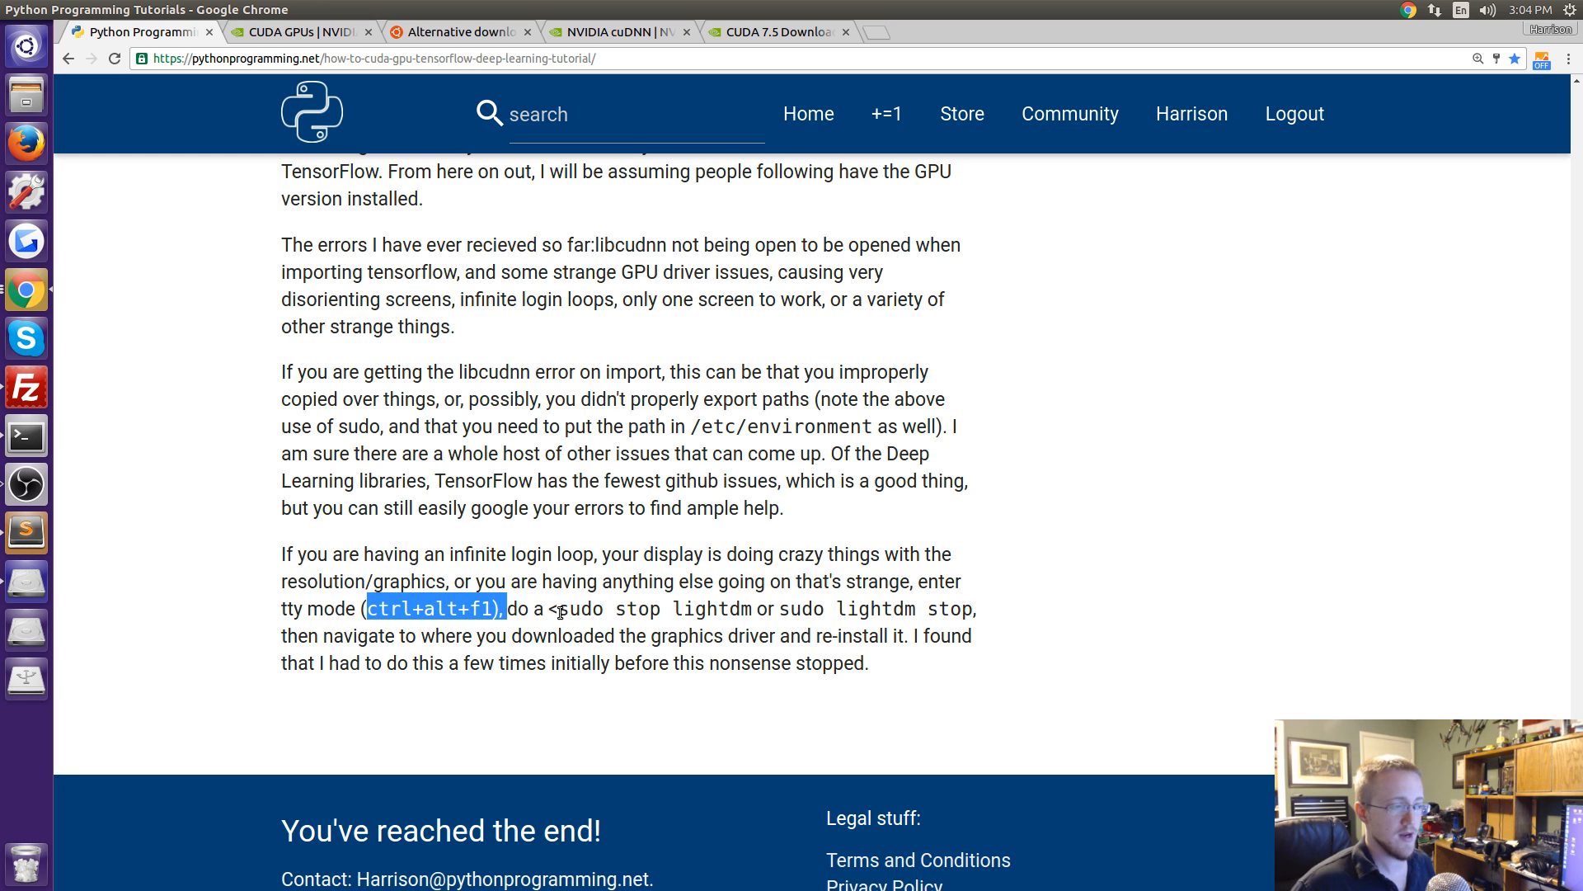
pyautogui.scroll(-3)
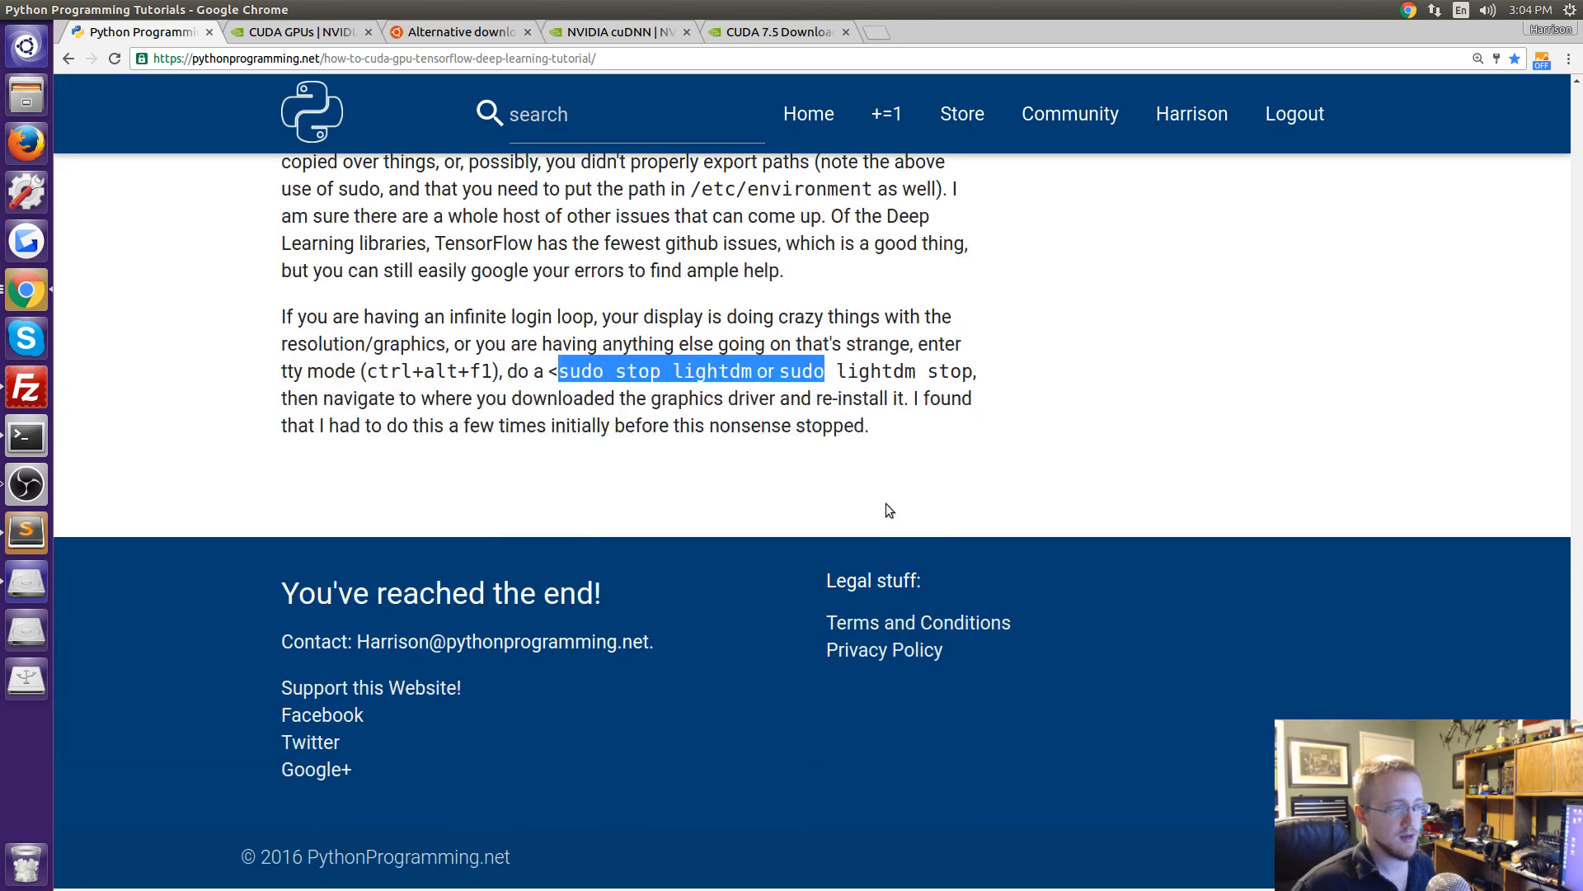
pyautogui.moveTo(570, 417)
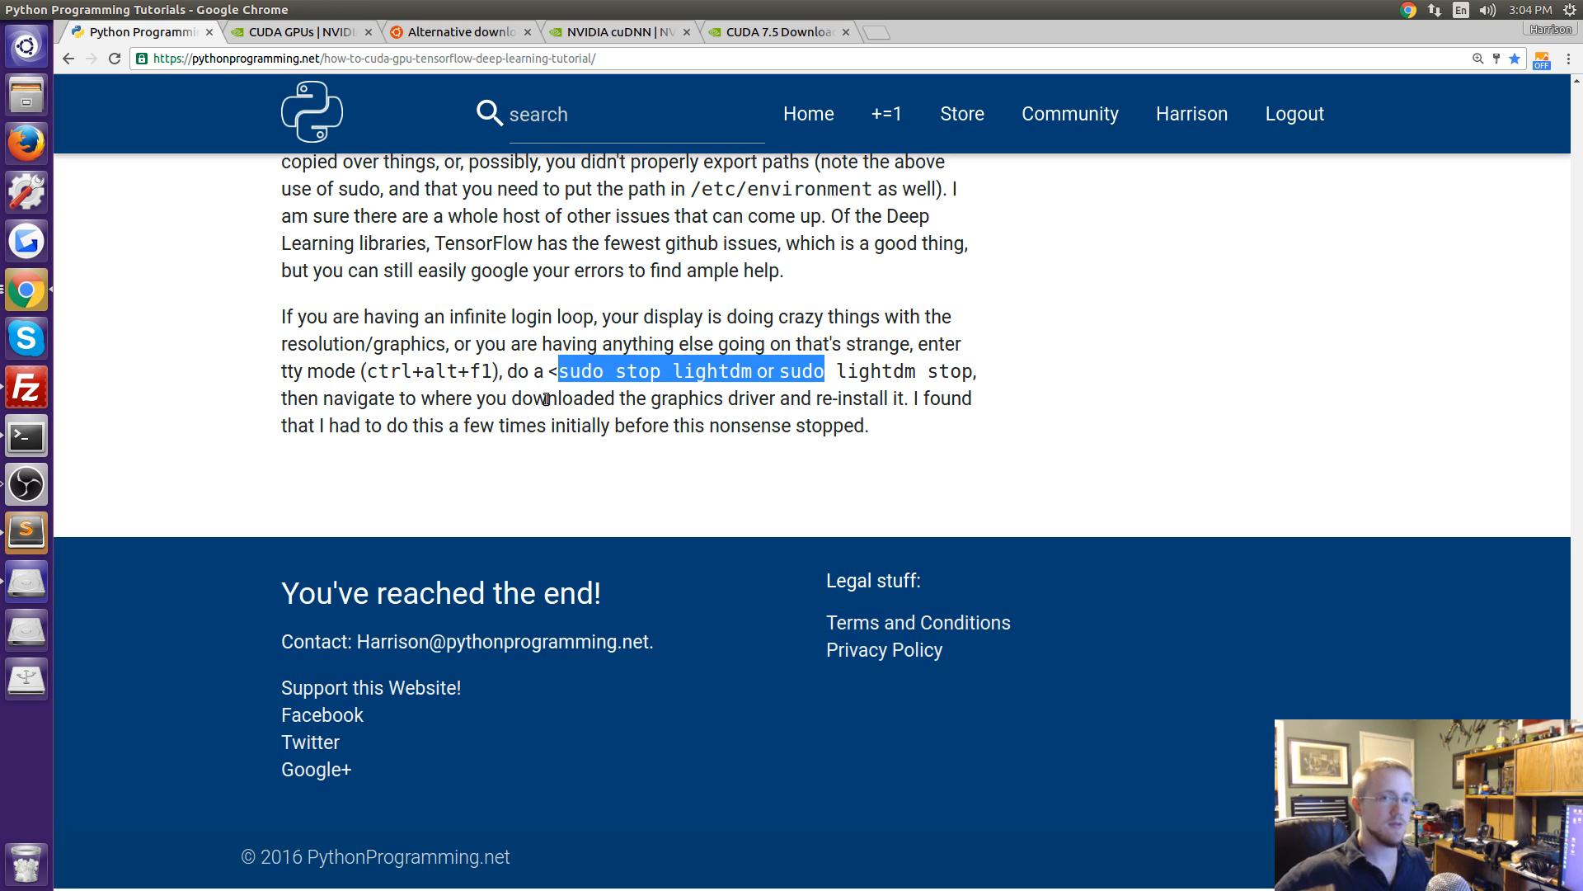
pyautogui.scroll(3)
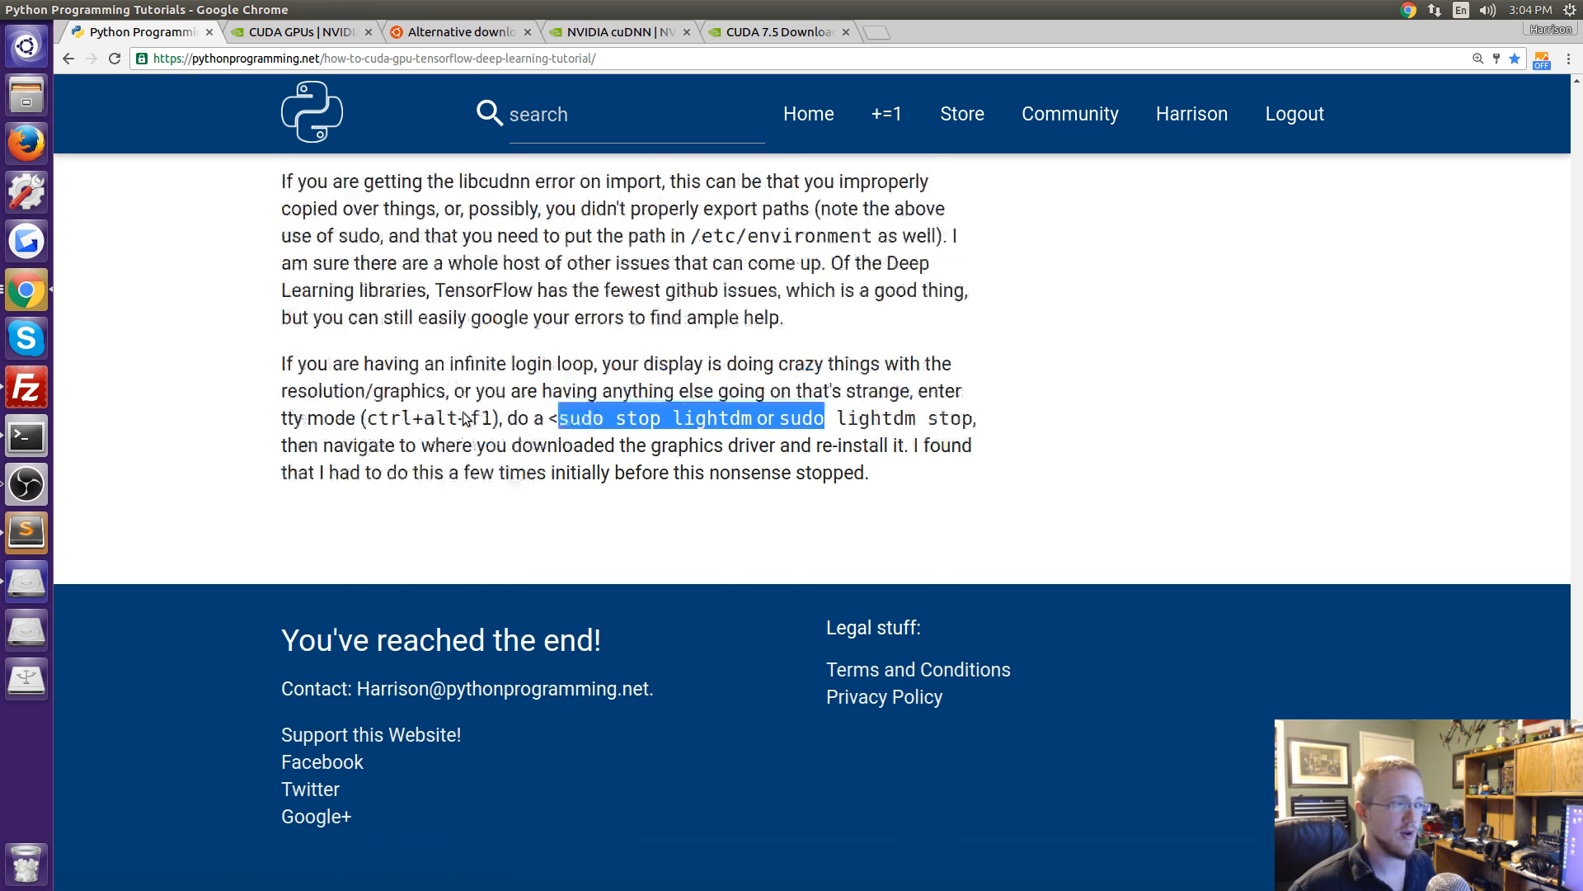
pyautogui.scroll(3)
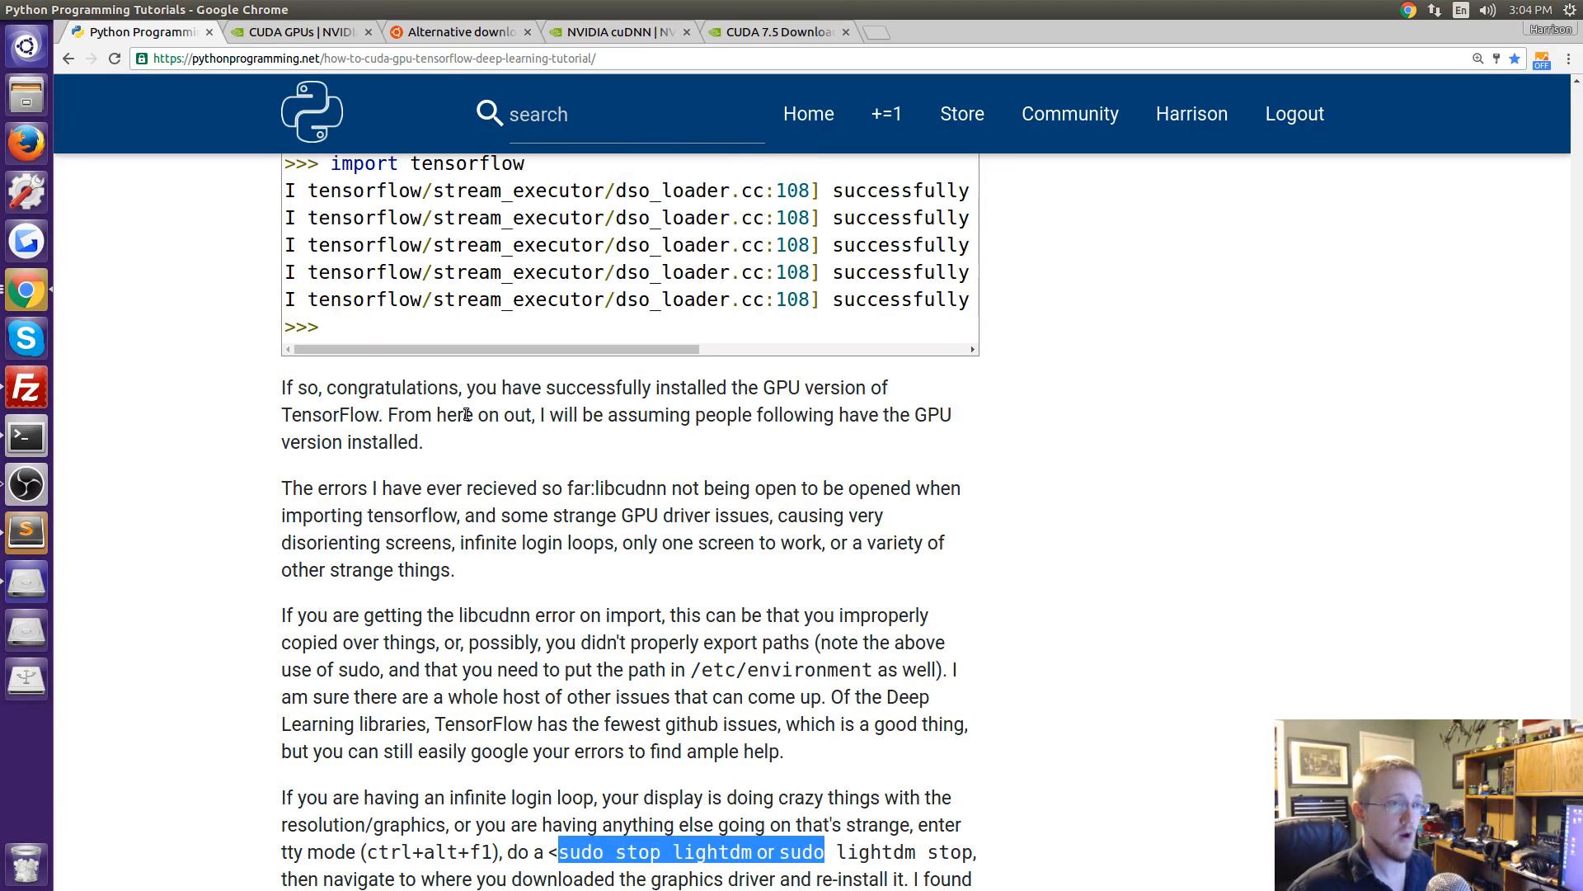
pyautogui.scroll(-3)
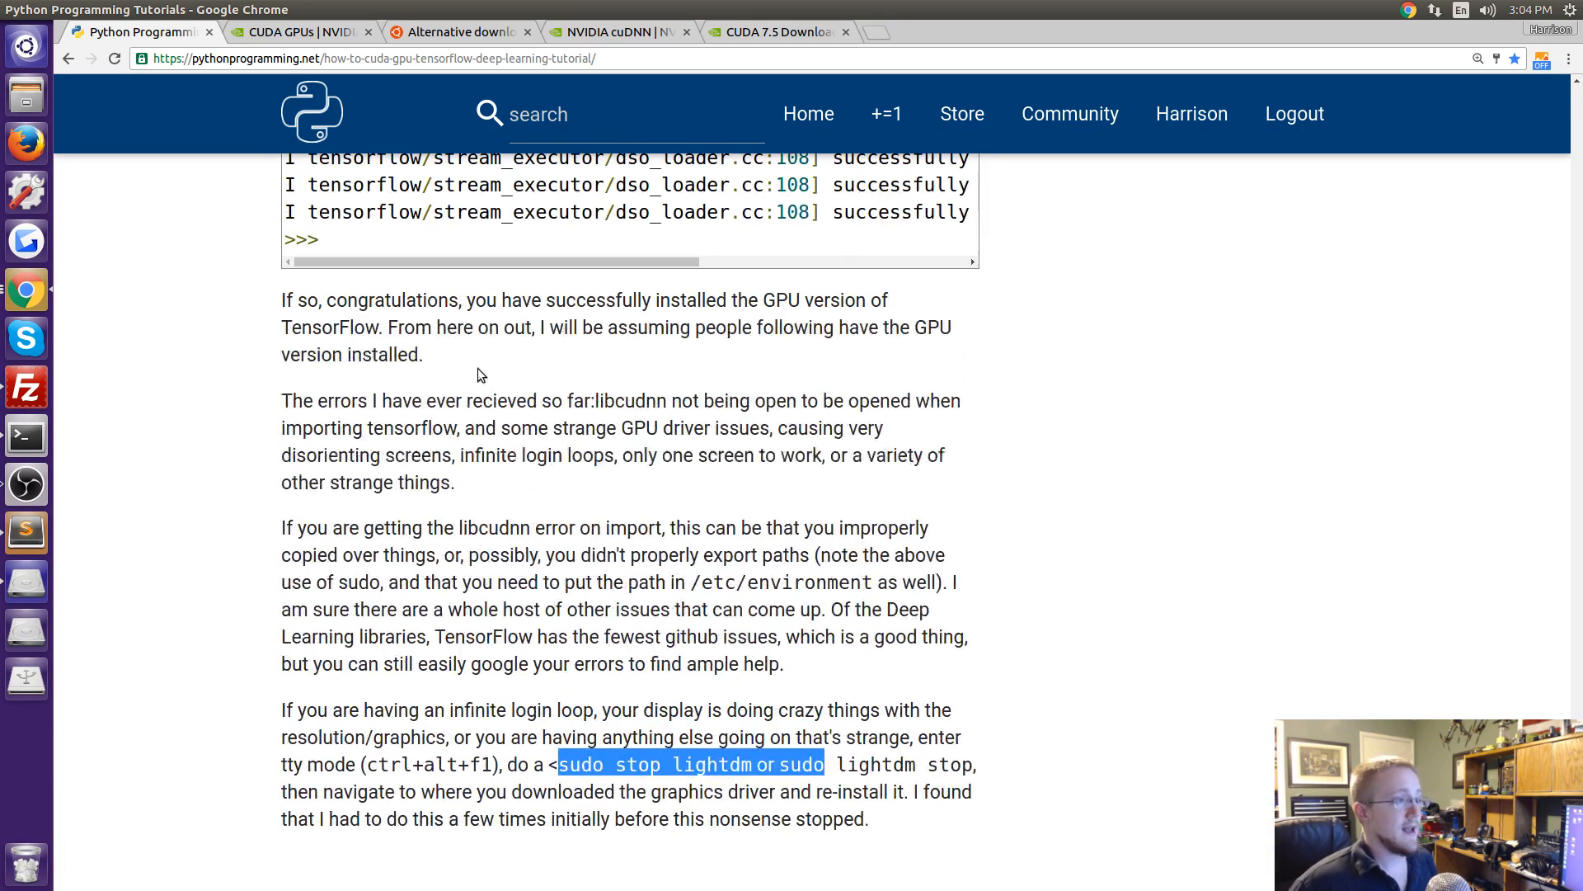
pyautogui.moveTo(395, 412)
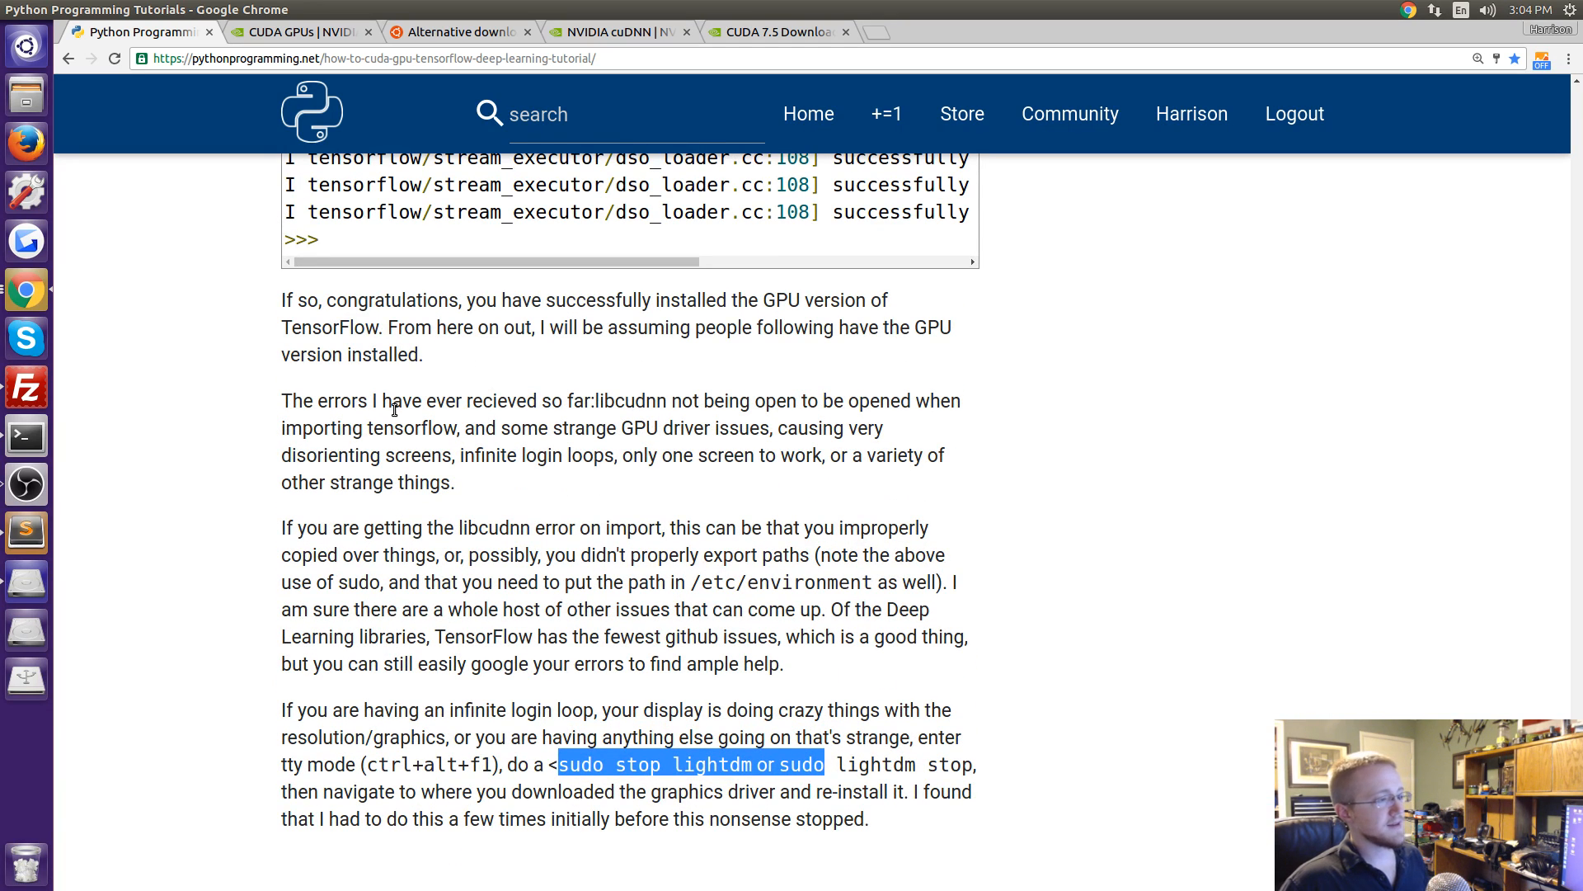
pyautogui.scroll(3)
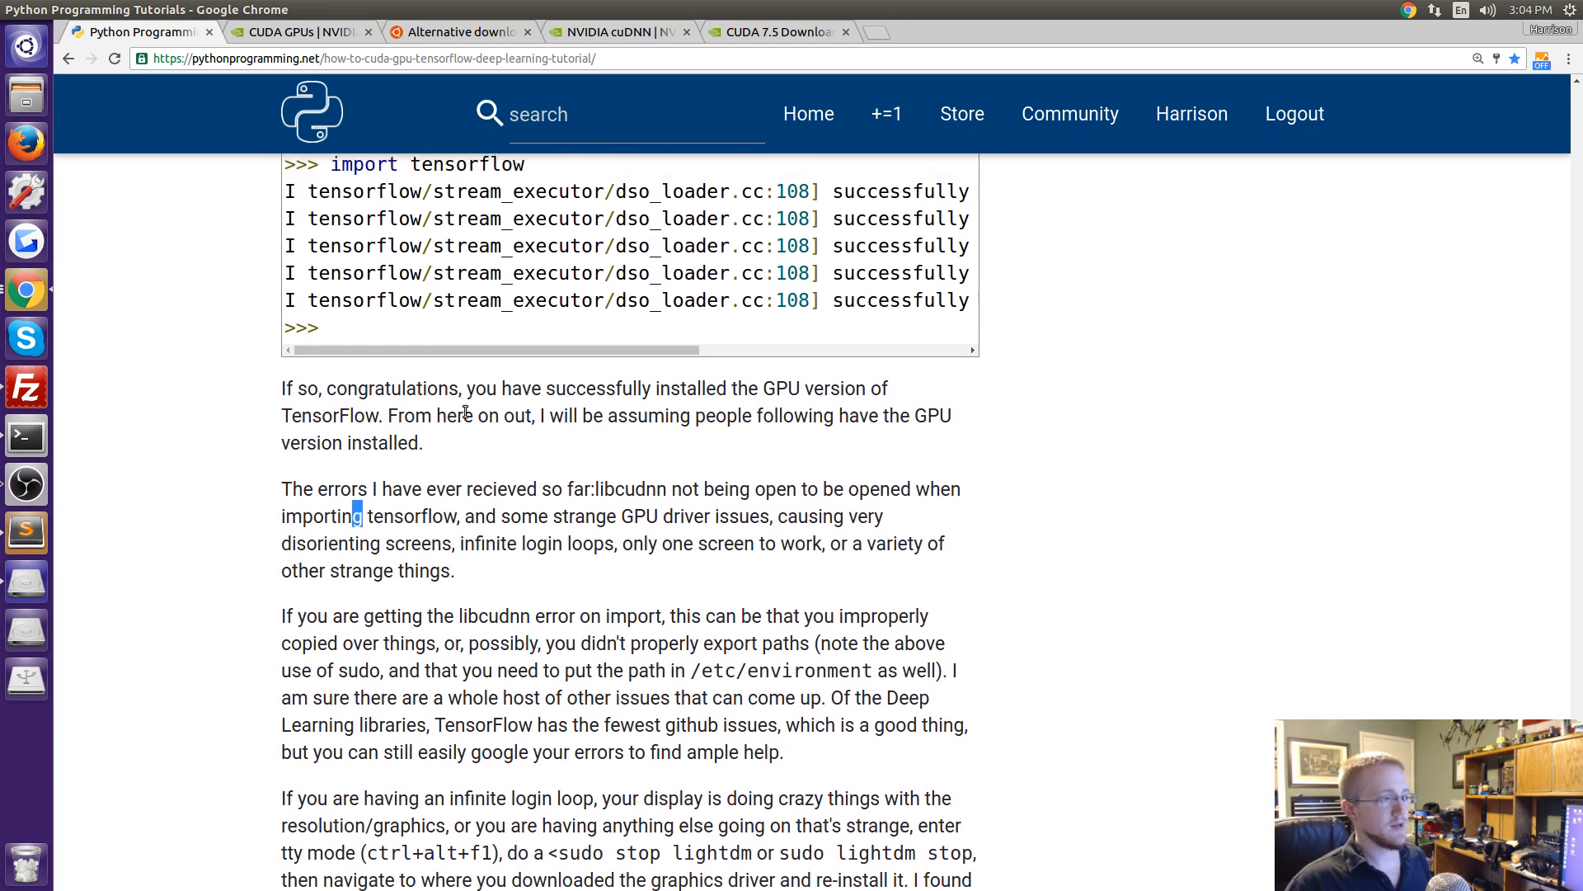
pyautogui.scroll(3)
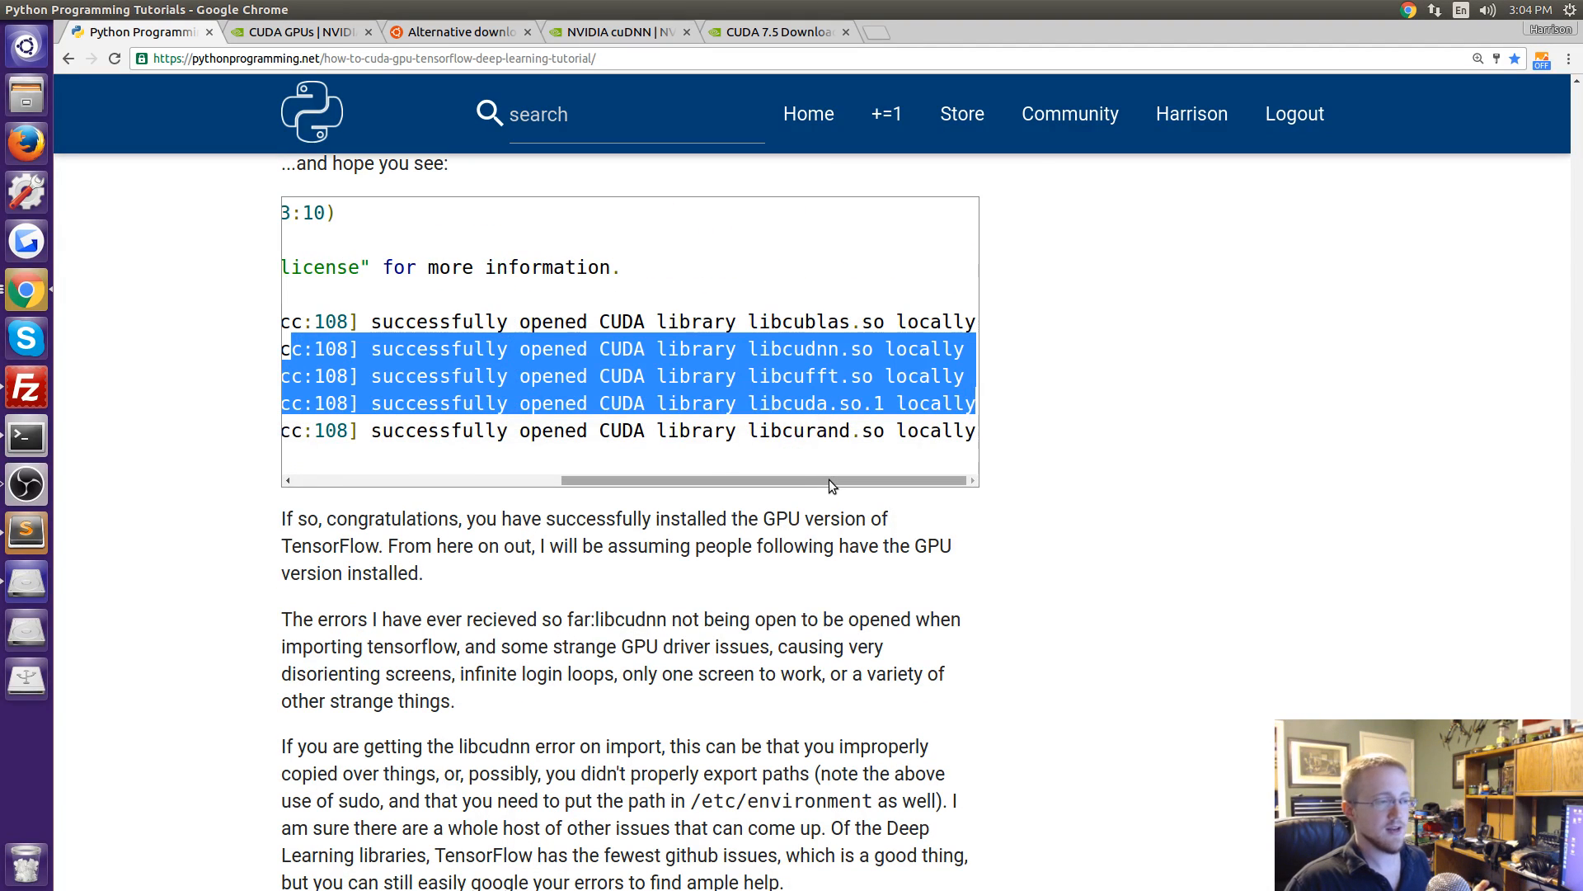
pyautogui.hscroll(-3)
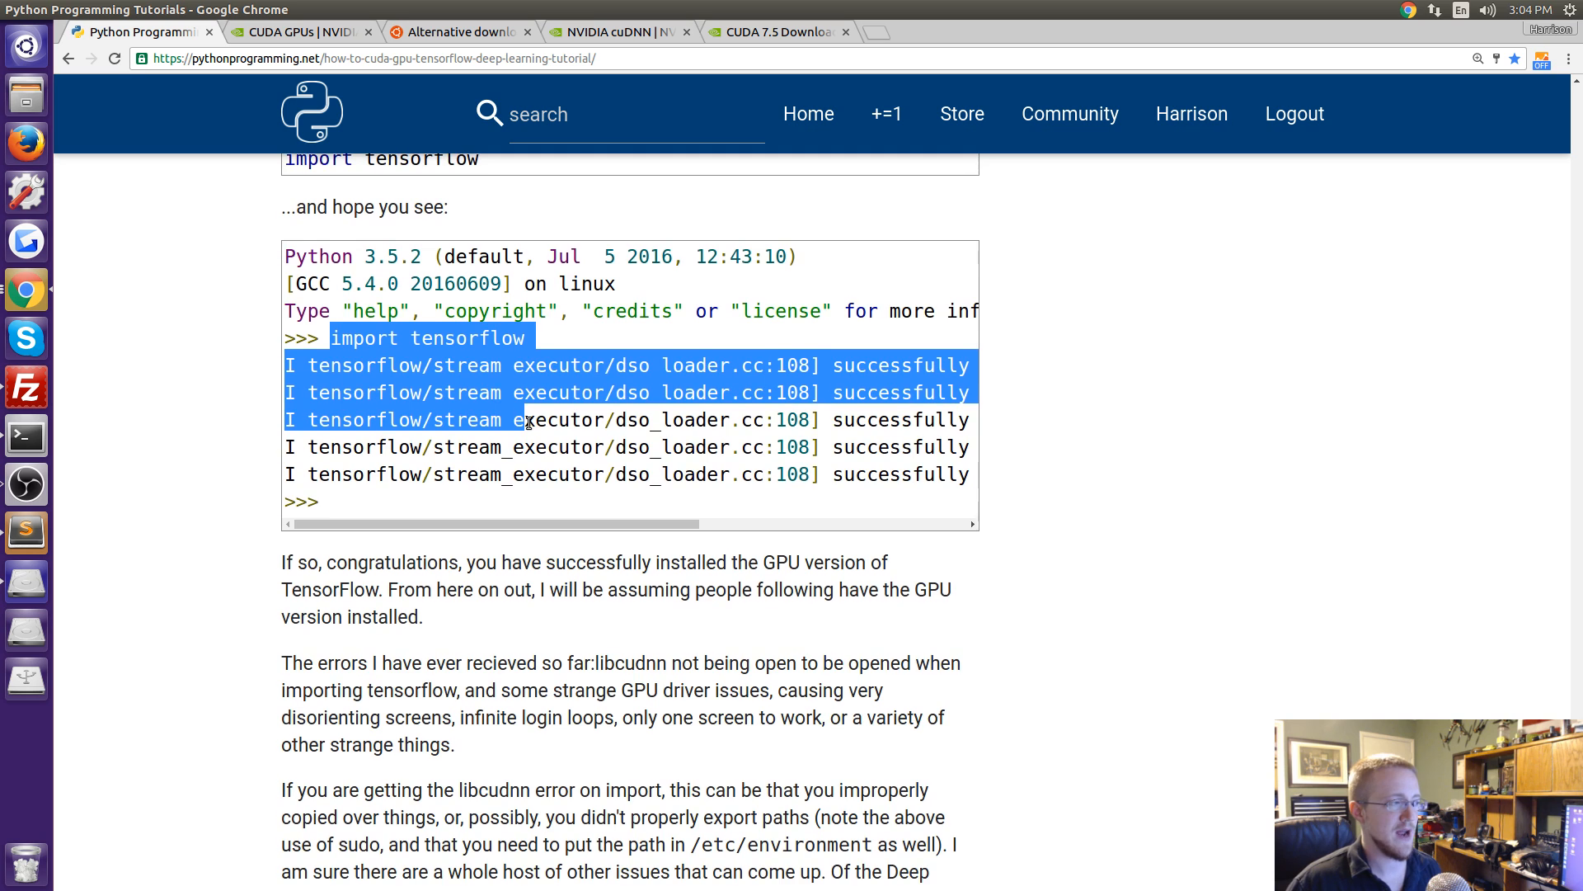
pyautogui.moveTo(570, 436)
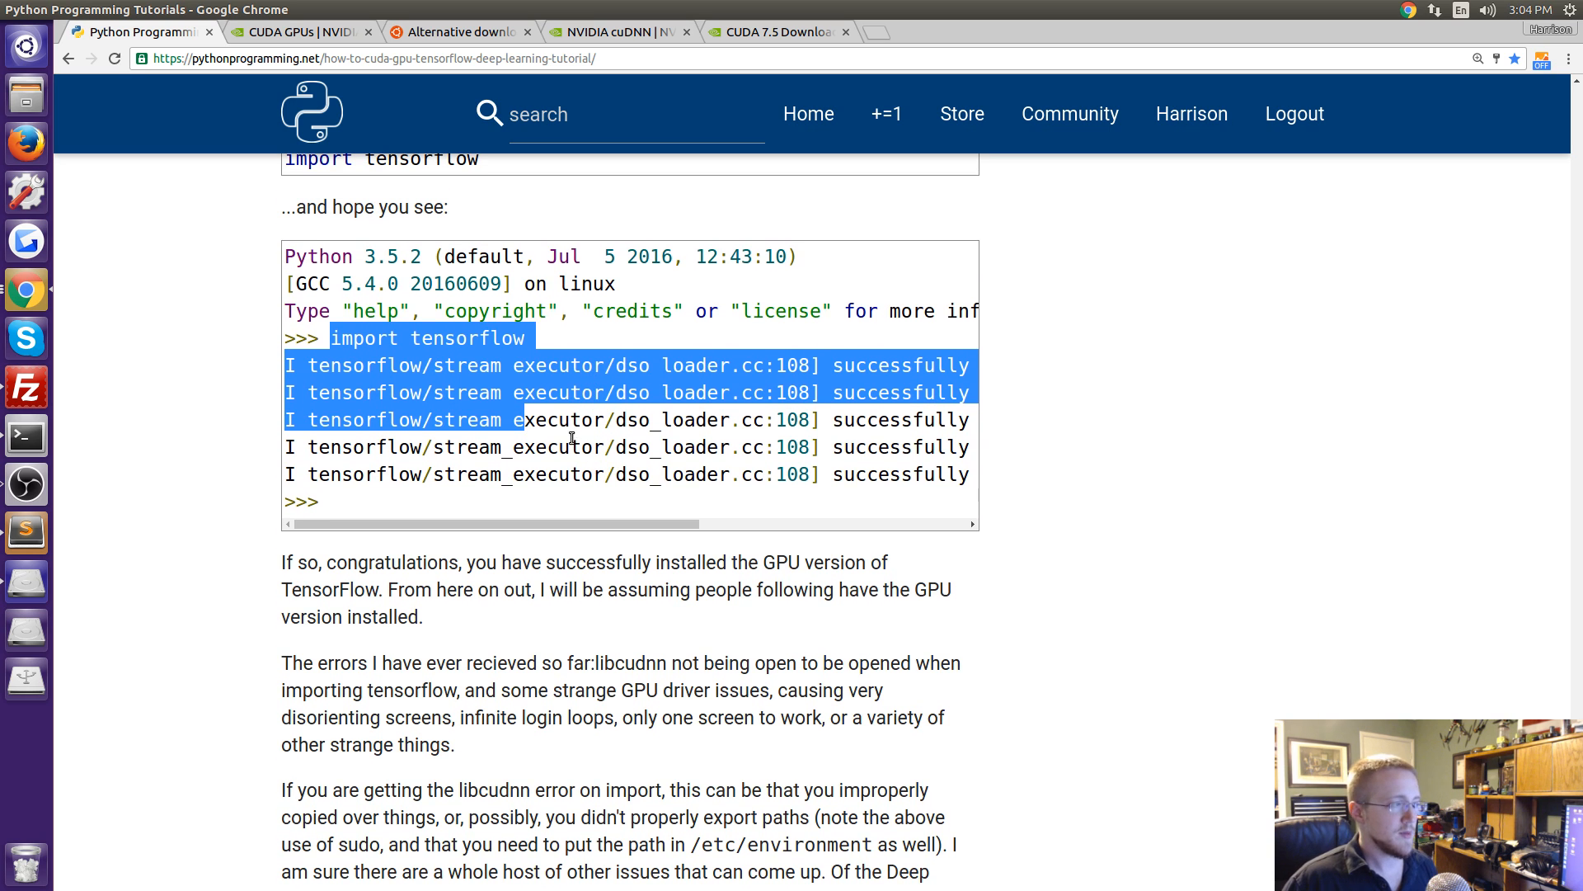
pyautogui.moveTo(537, 470)
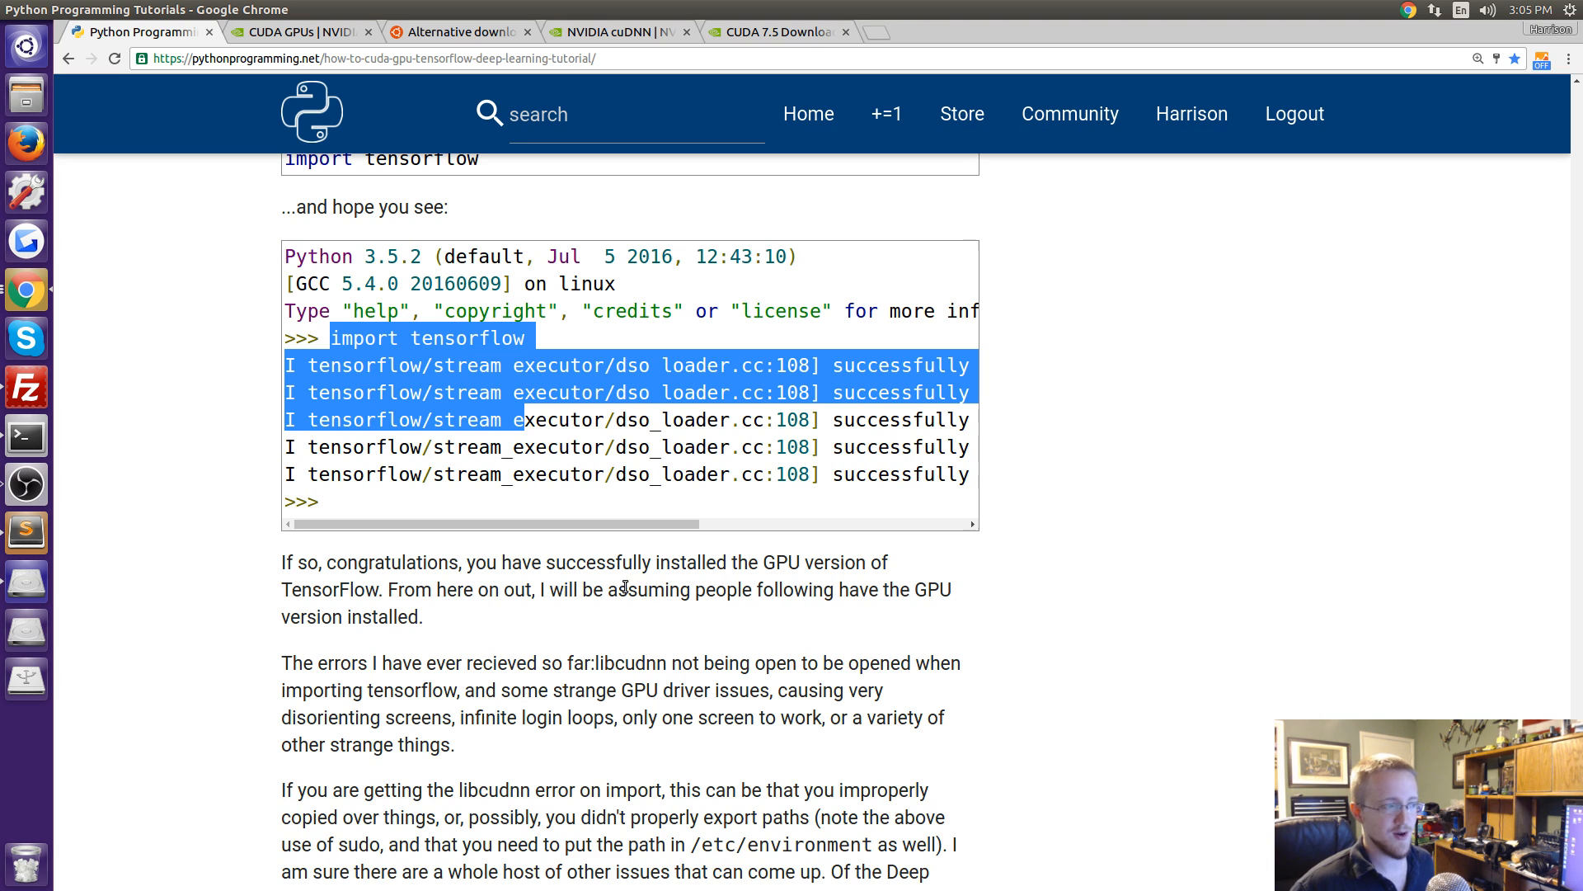
pyautogui.moveTo(600, 546)
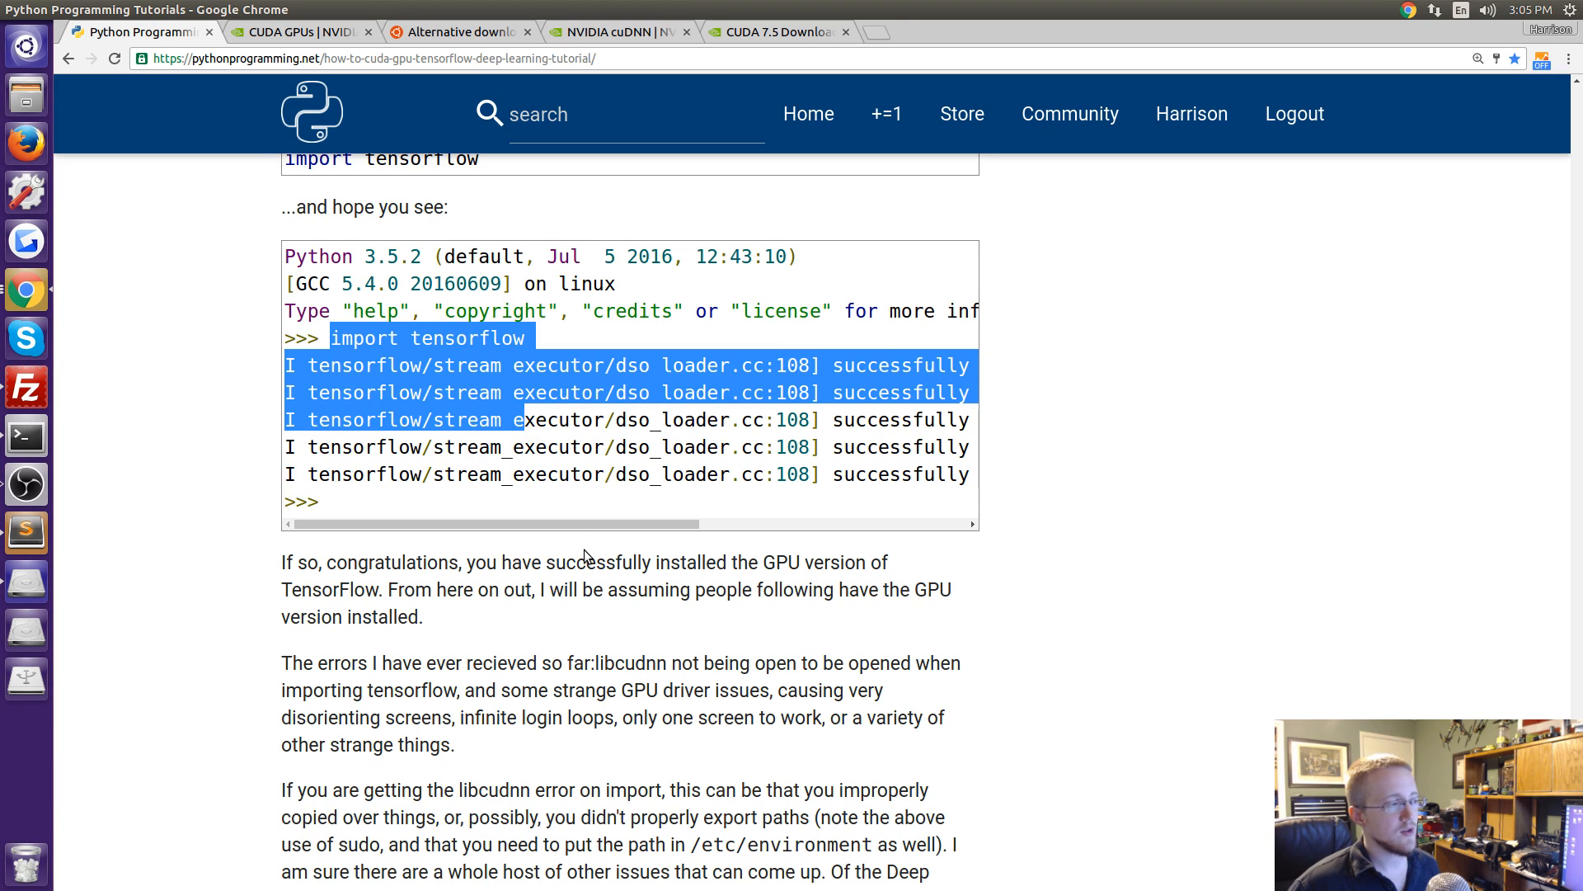
pyautogui.moveTo(580, 555)
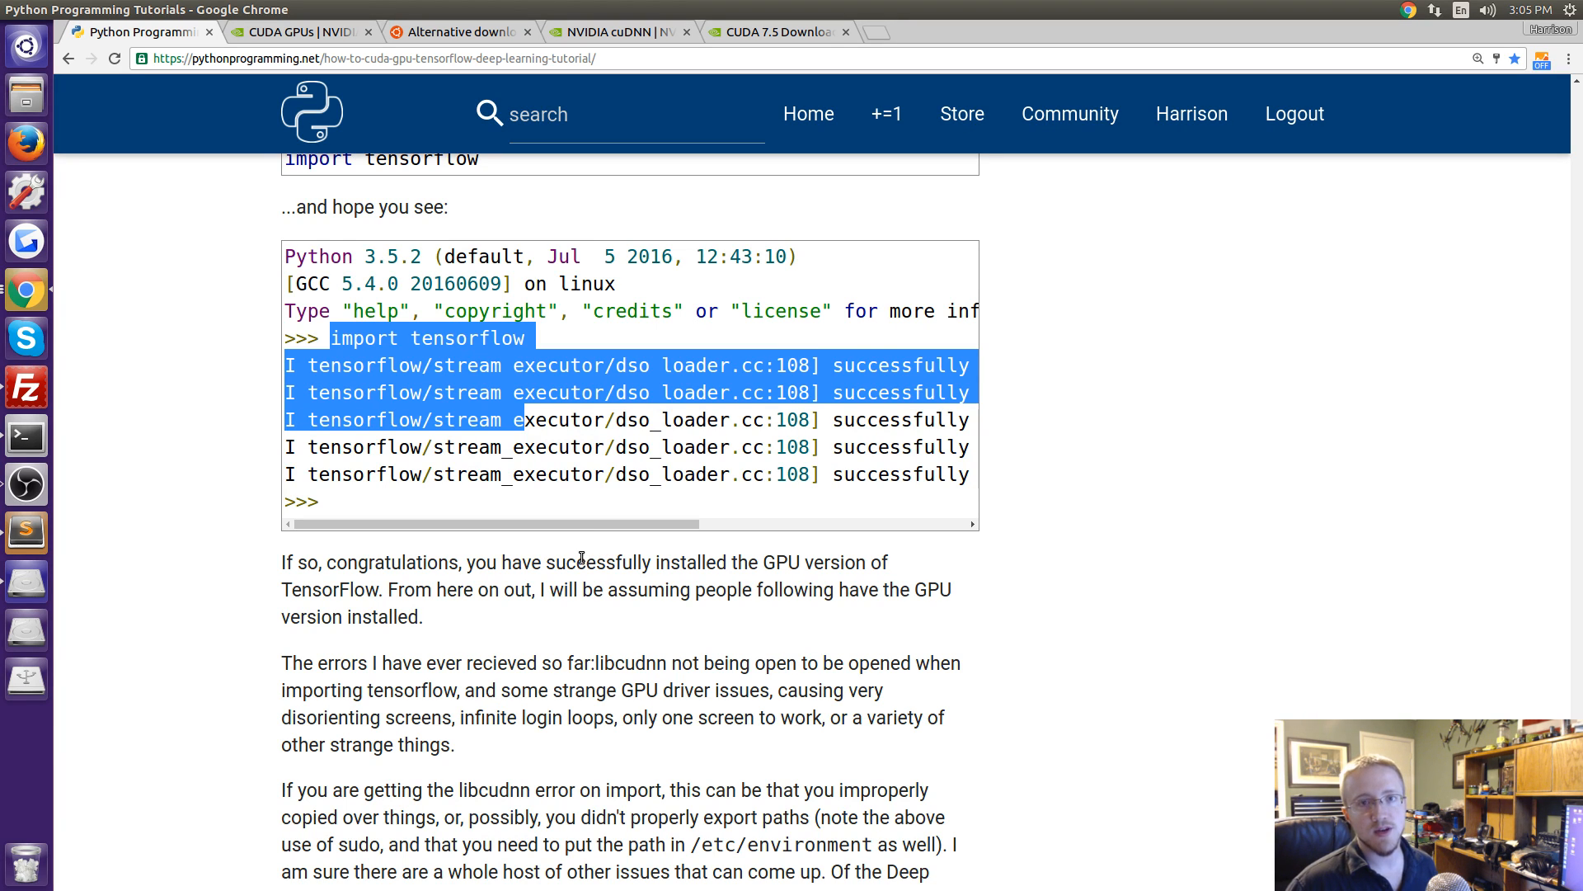